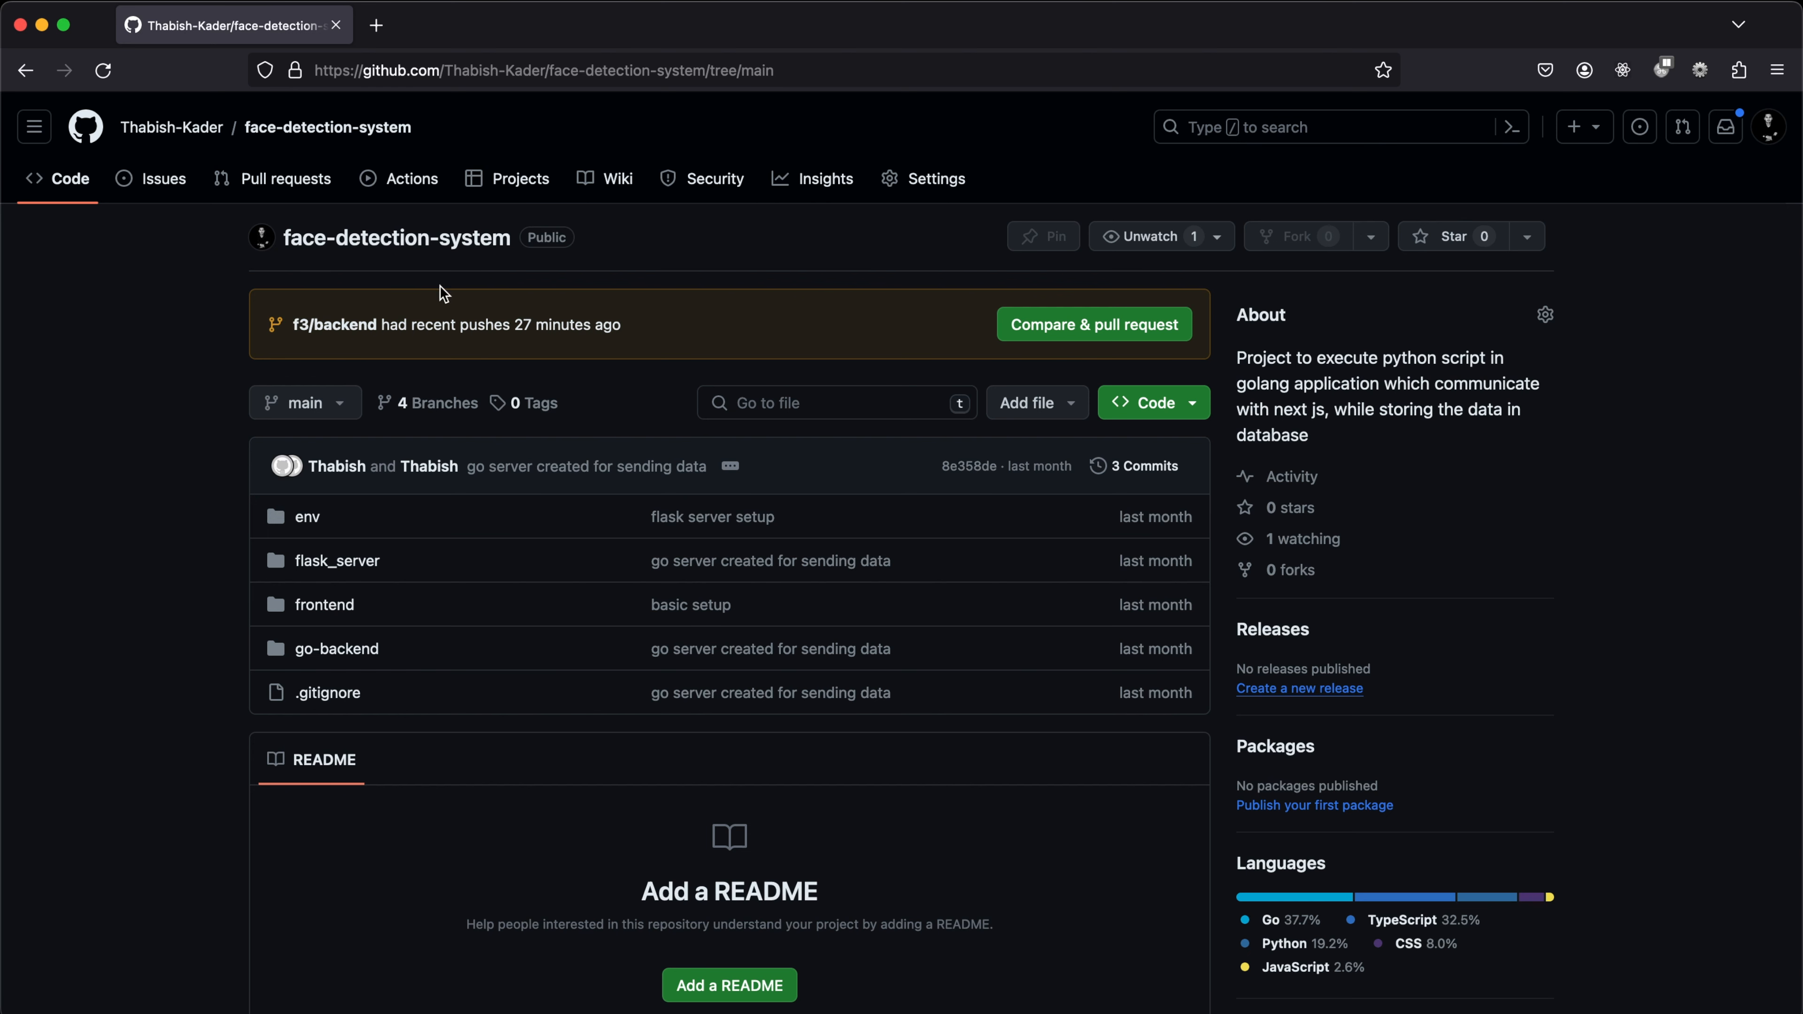
pyautogui.moveTo(547, 778)
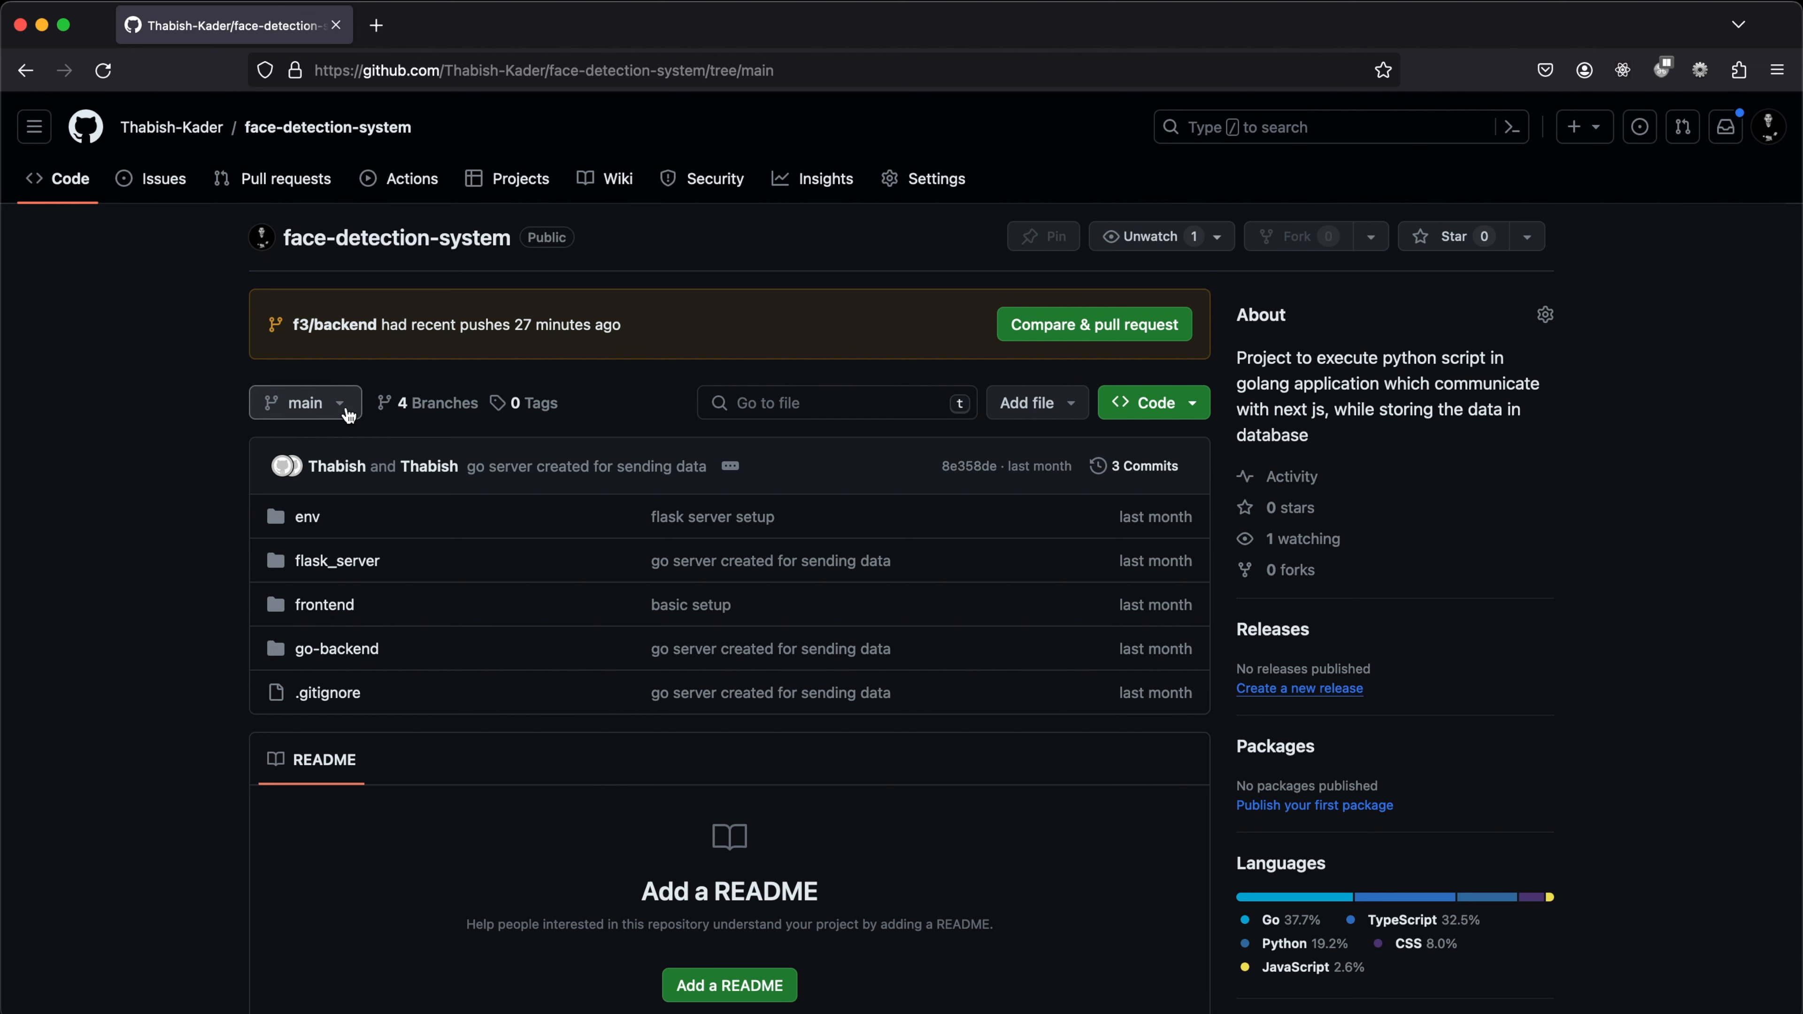
pyautogui.moveTo(236, 646)
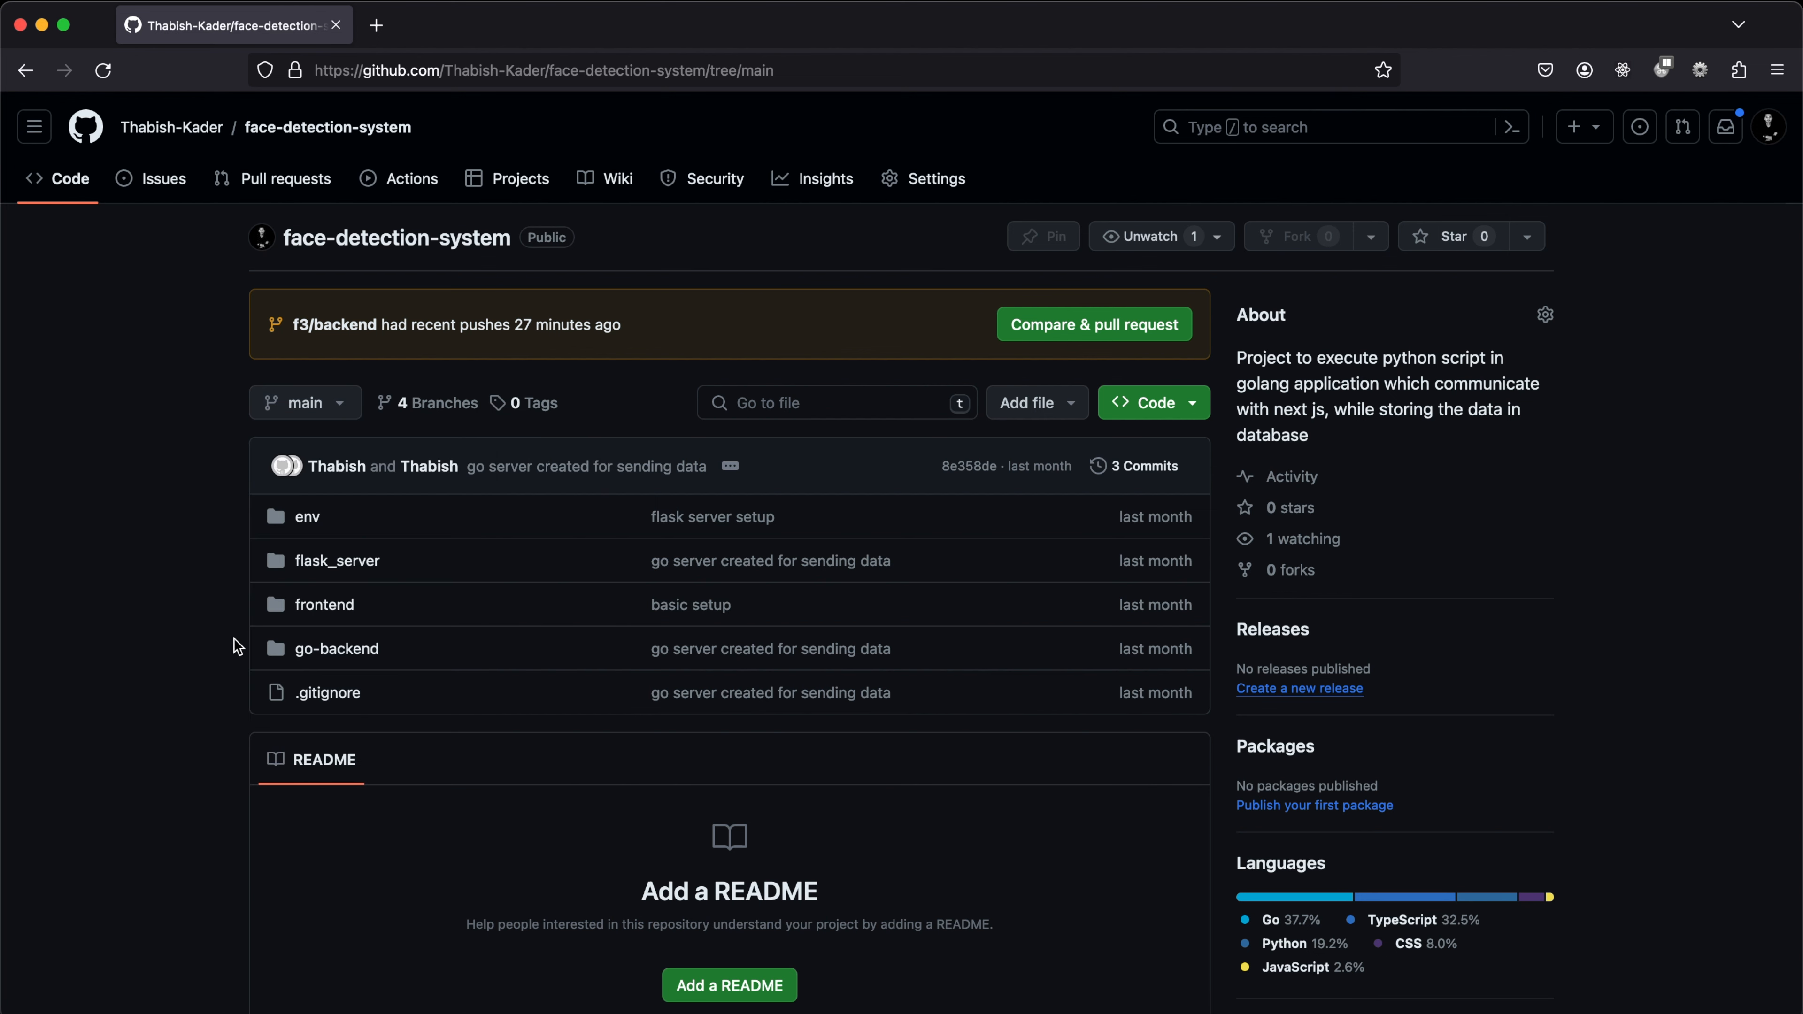
pyautogui.moveTo(336, 649)
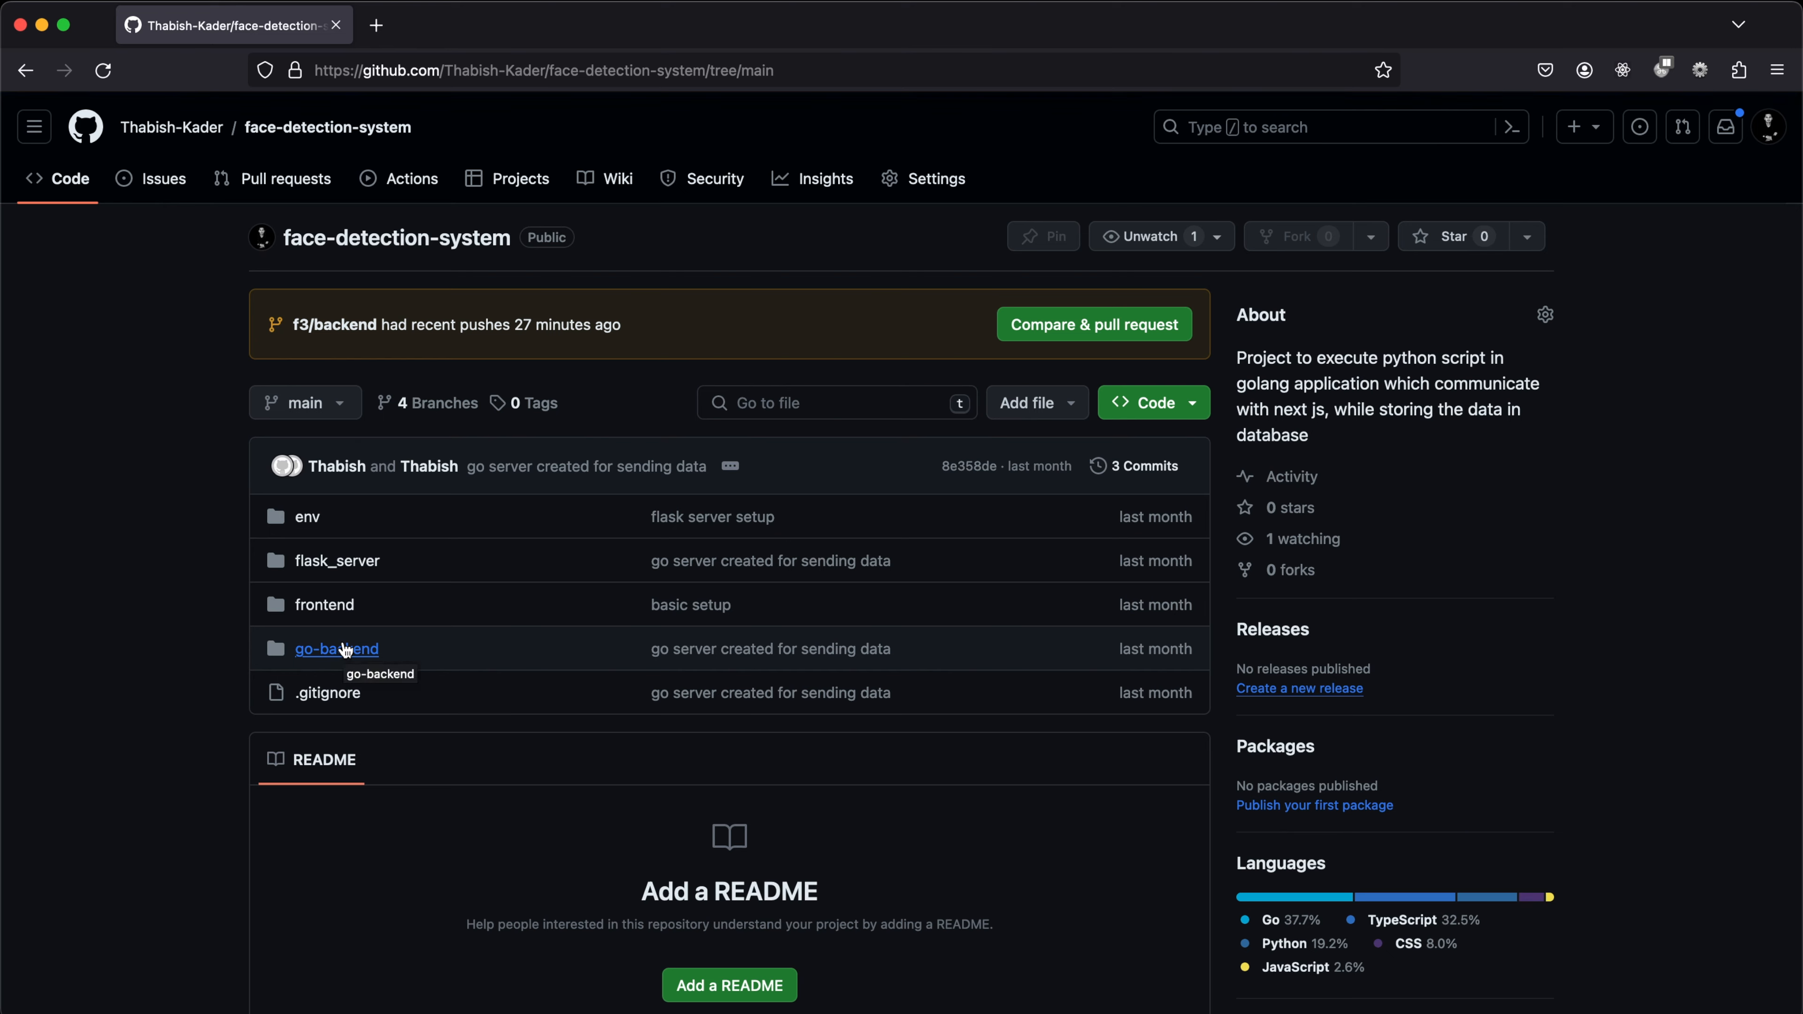
# Browse the go-backend folder's main.go file on GitHub.
pyautogui.click(337, 649)
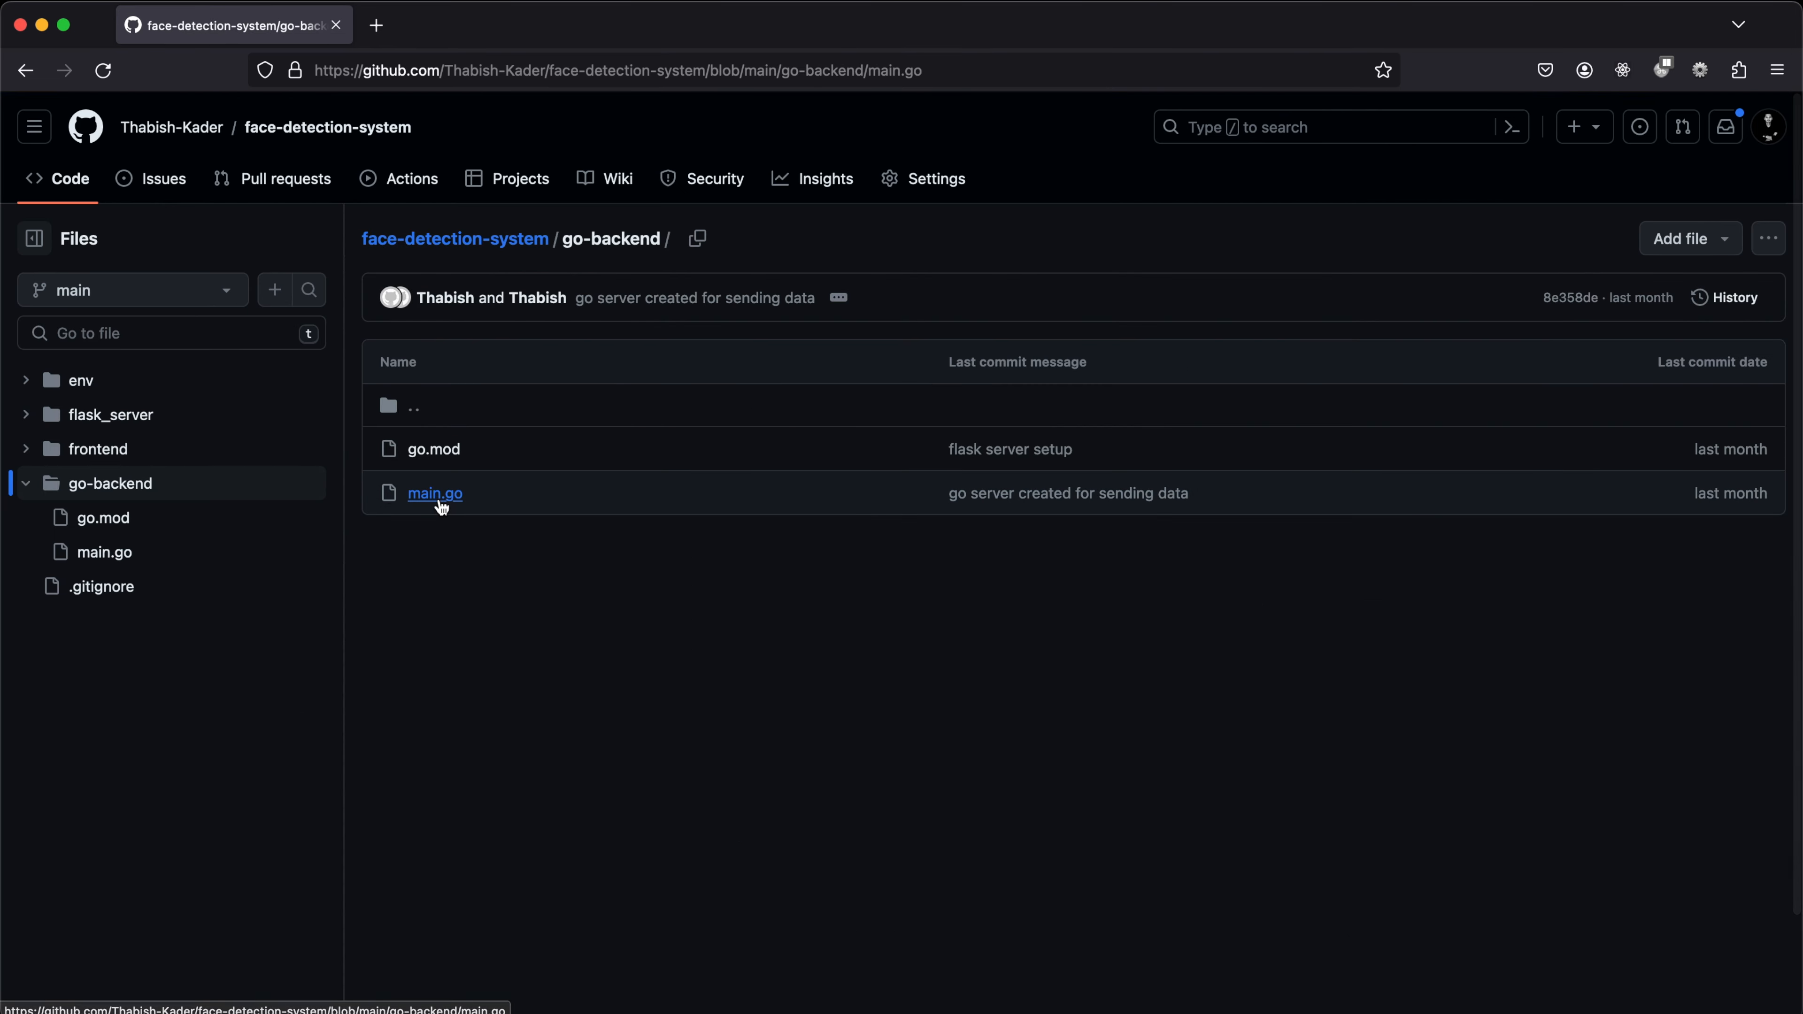
pyautogui.click(434, 493)
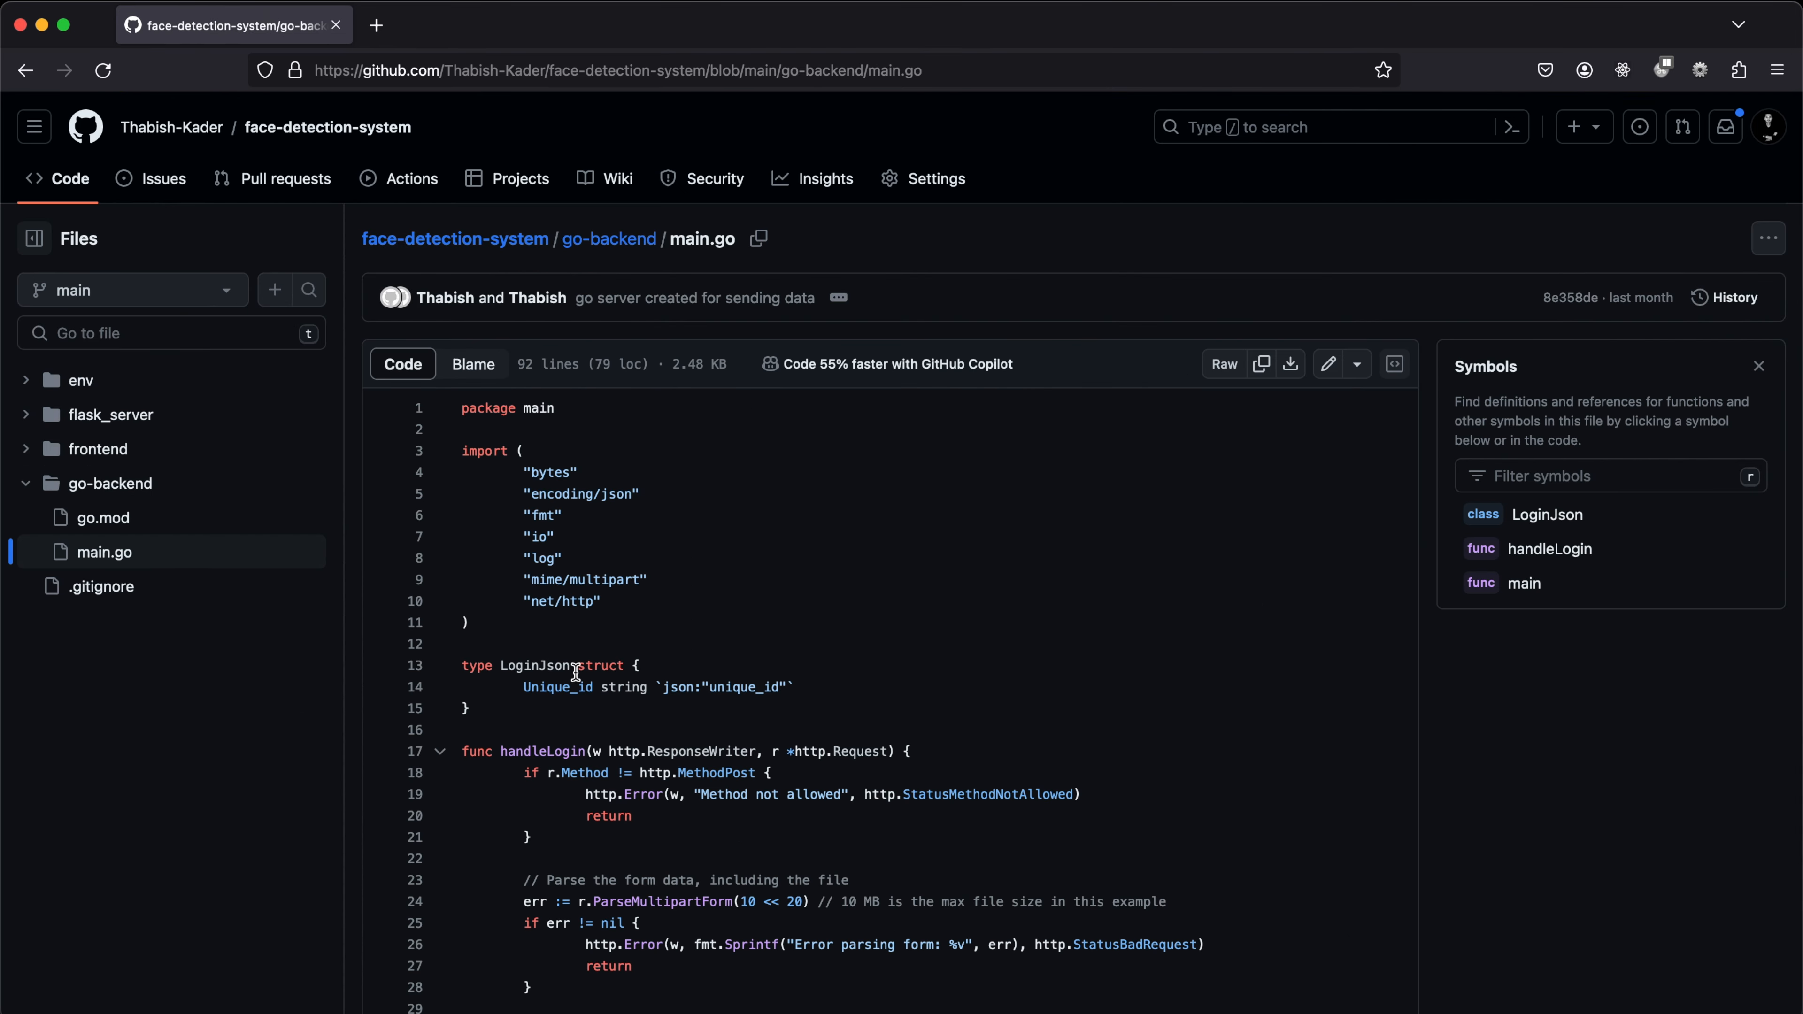
pyautogui.scroll(-3)
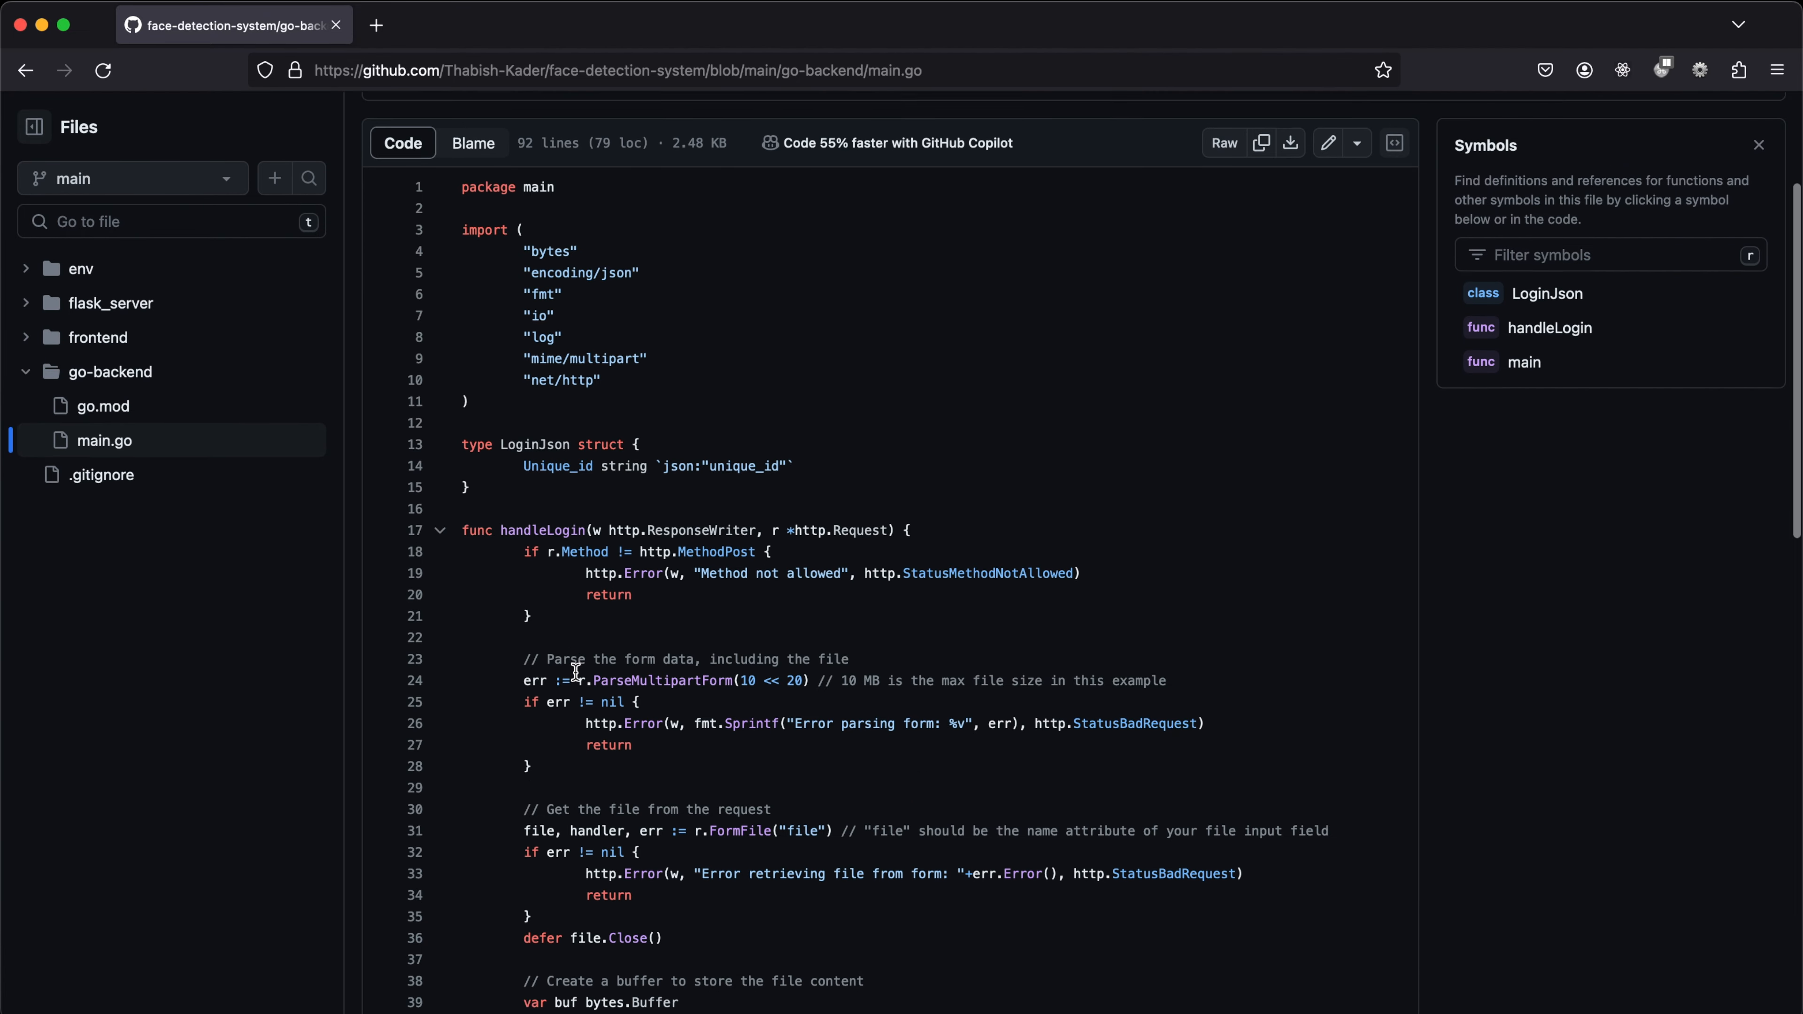
pyautogui.scroll(-3)
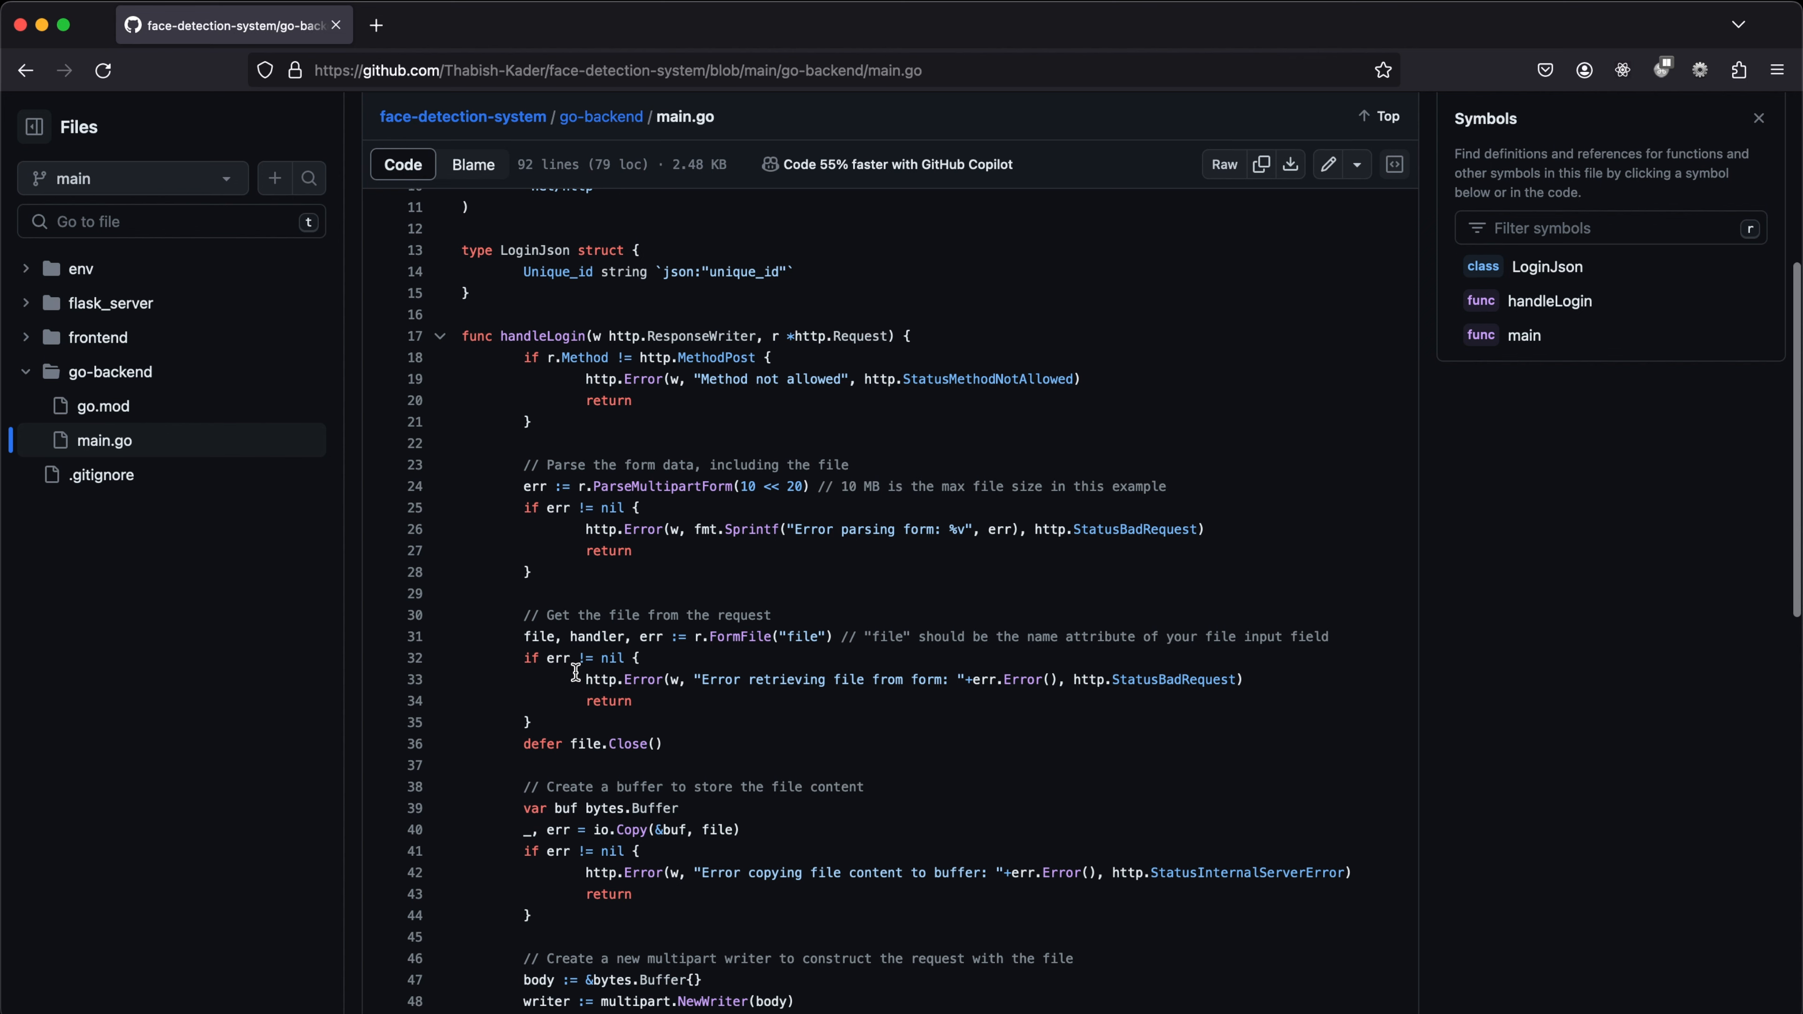
pyautogui.scroll(-3)
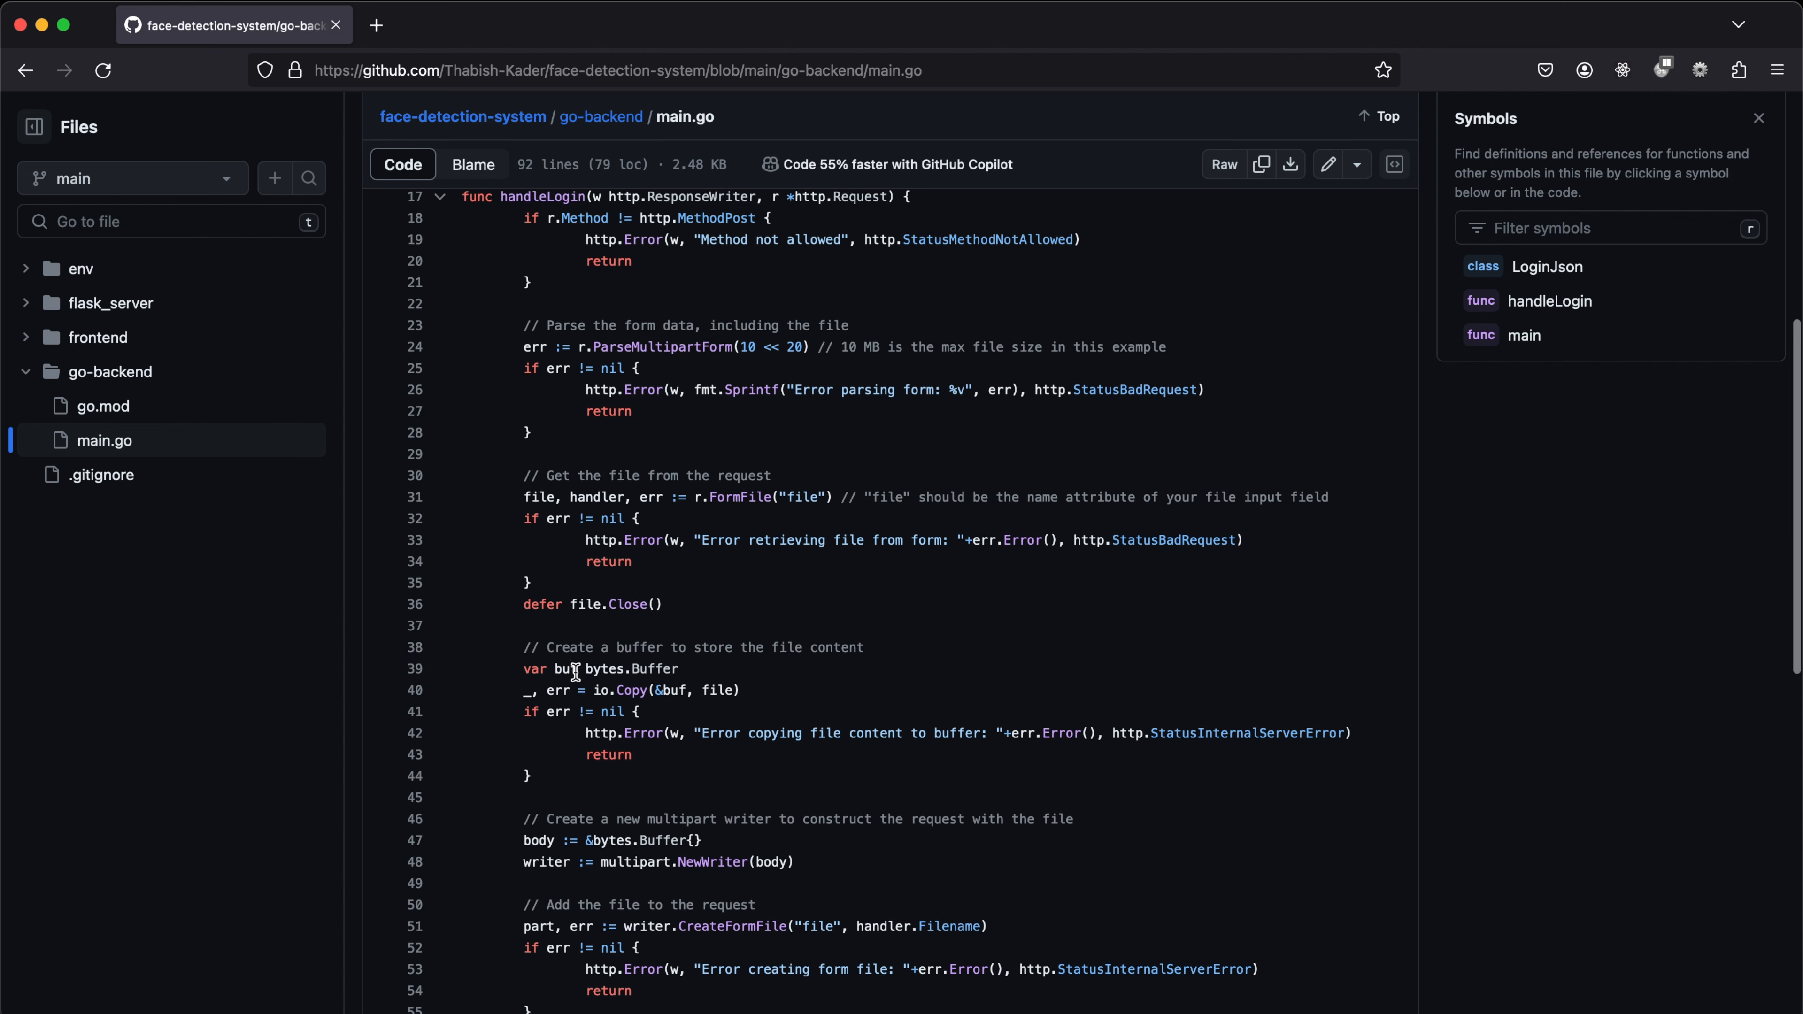
pyautogui.scroll(-3)
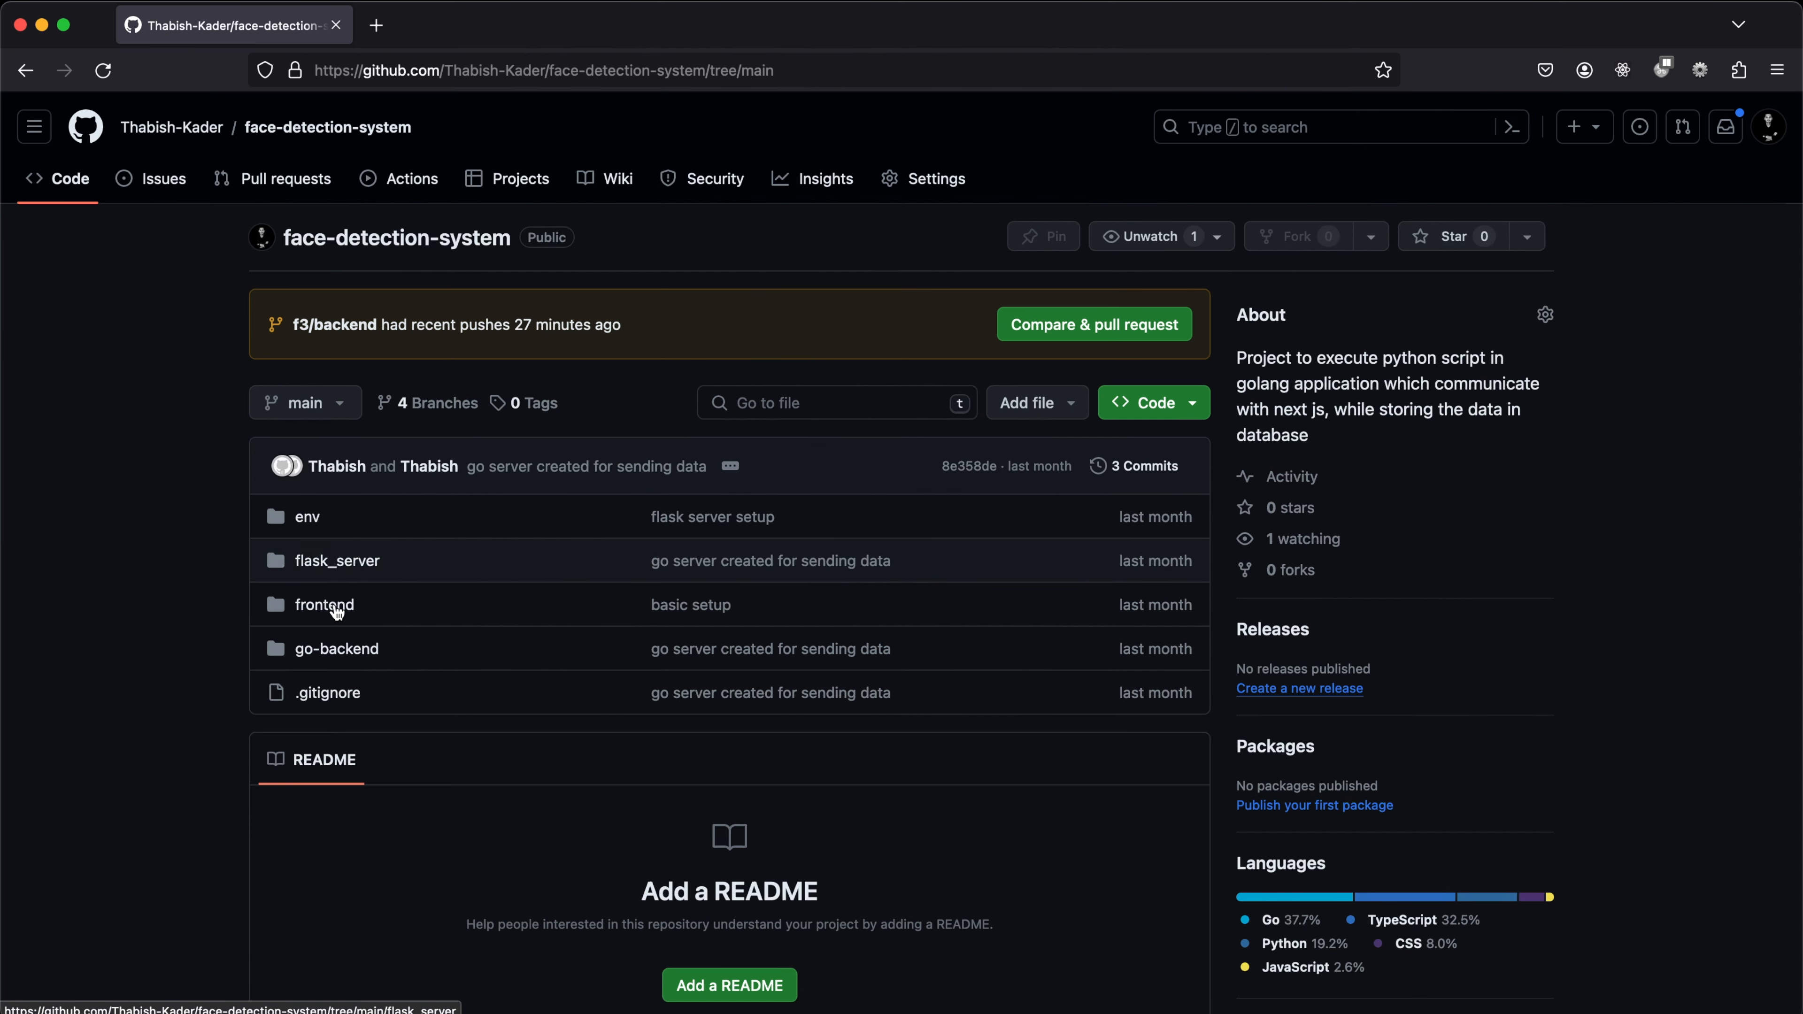
pyautogui.moveTo(365, 578)
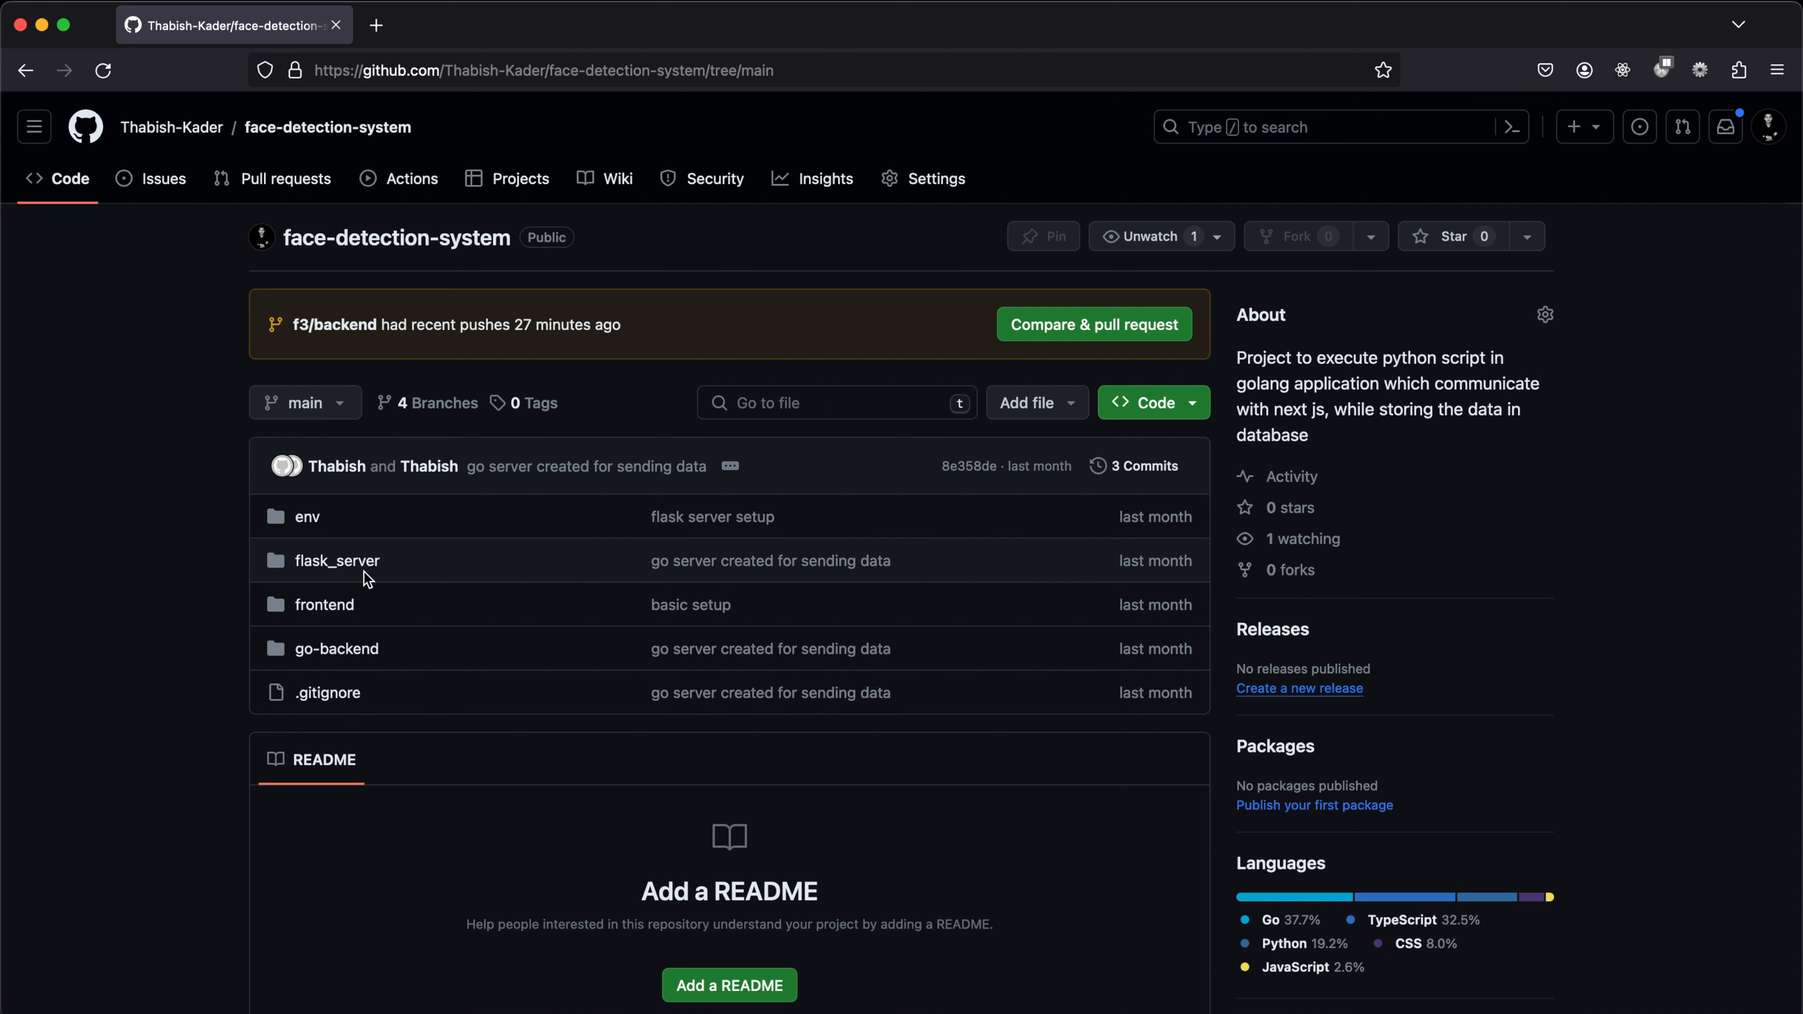
# Switch to the f3/backend branch, browse its backend folder, and return to the repository root.
pyautogui.click(303, 403)
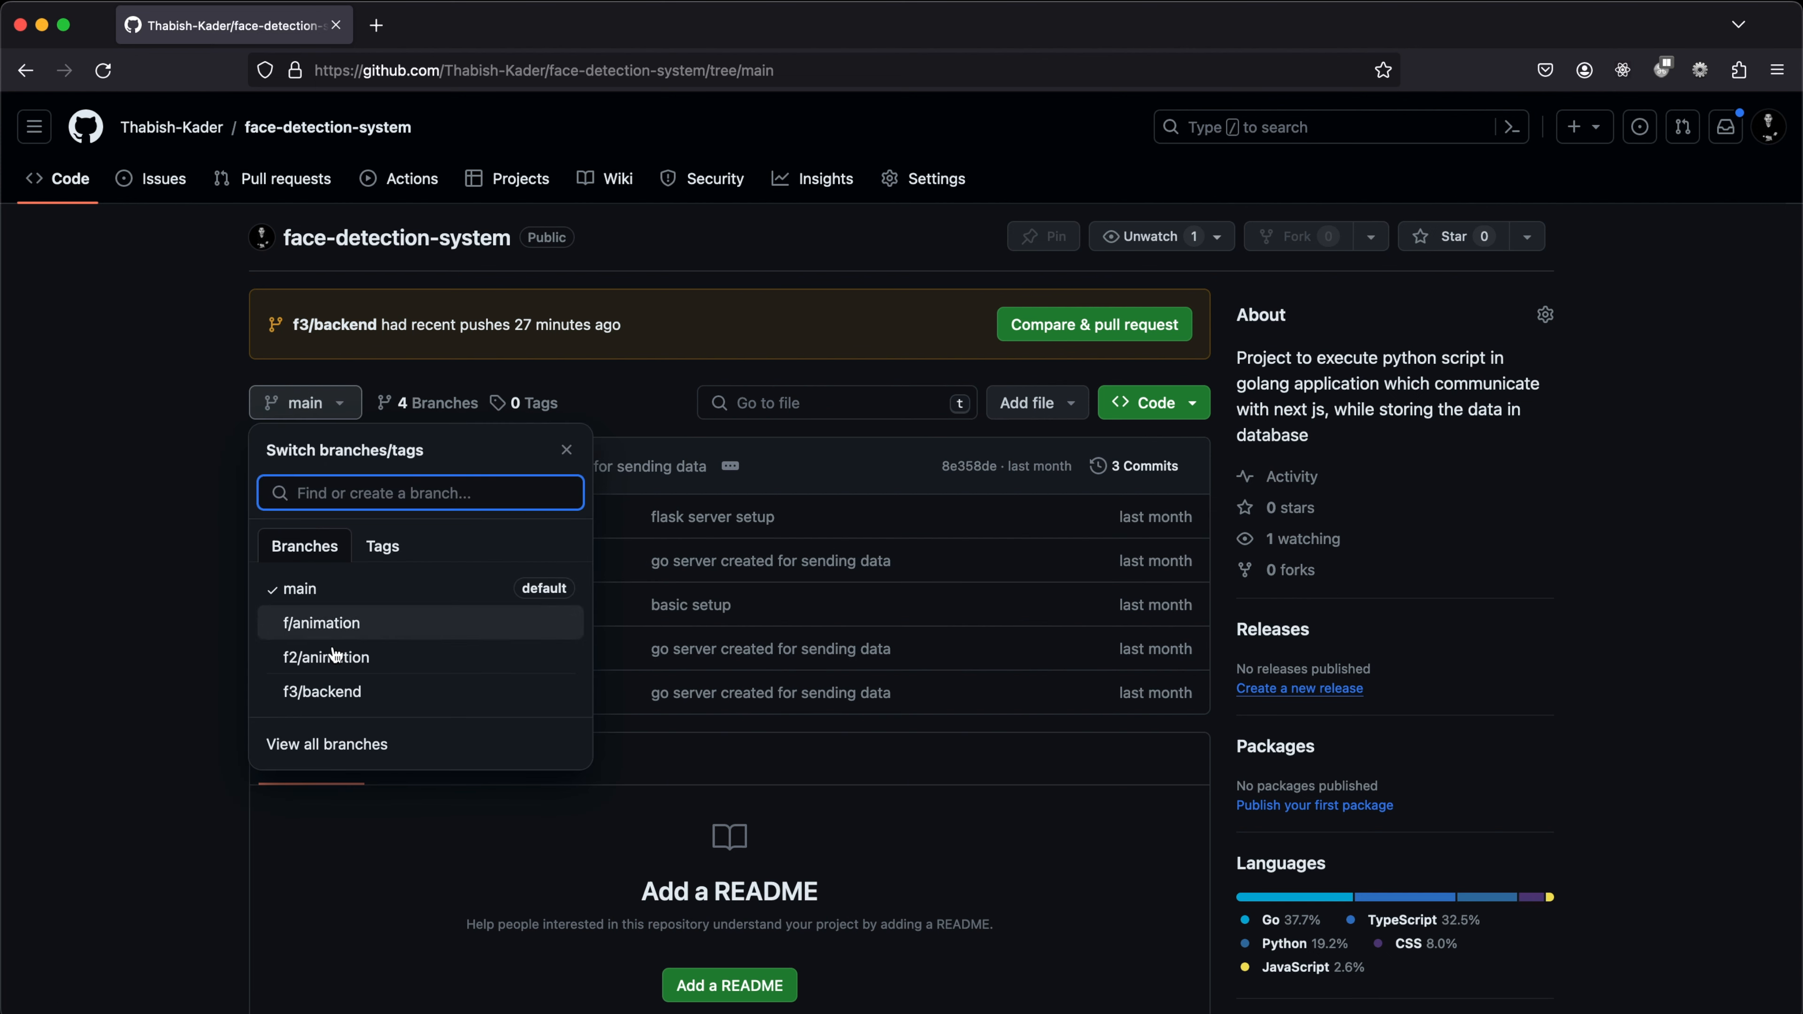
pyautogui.click(321, 691)
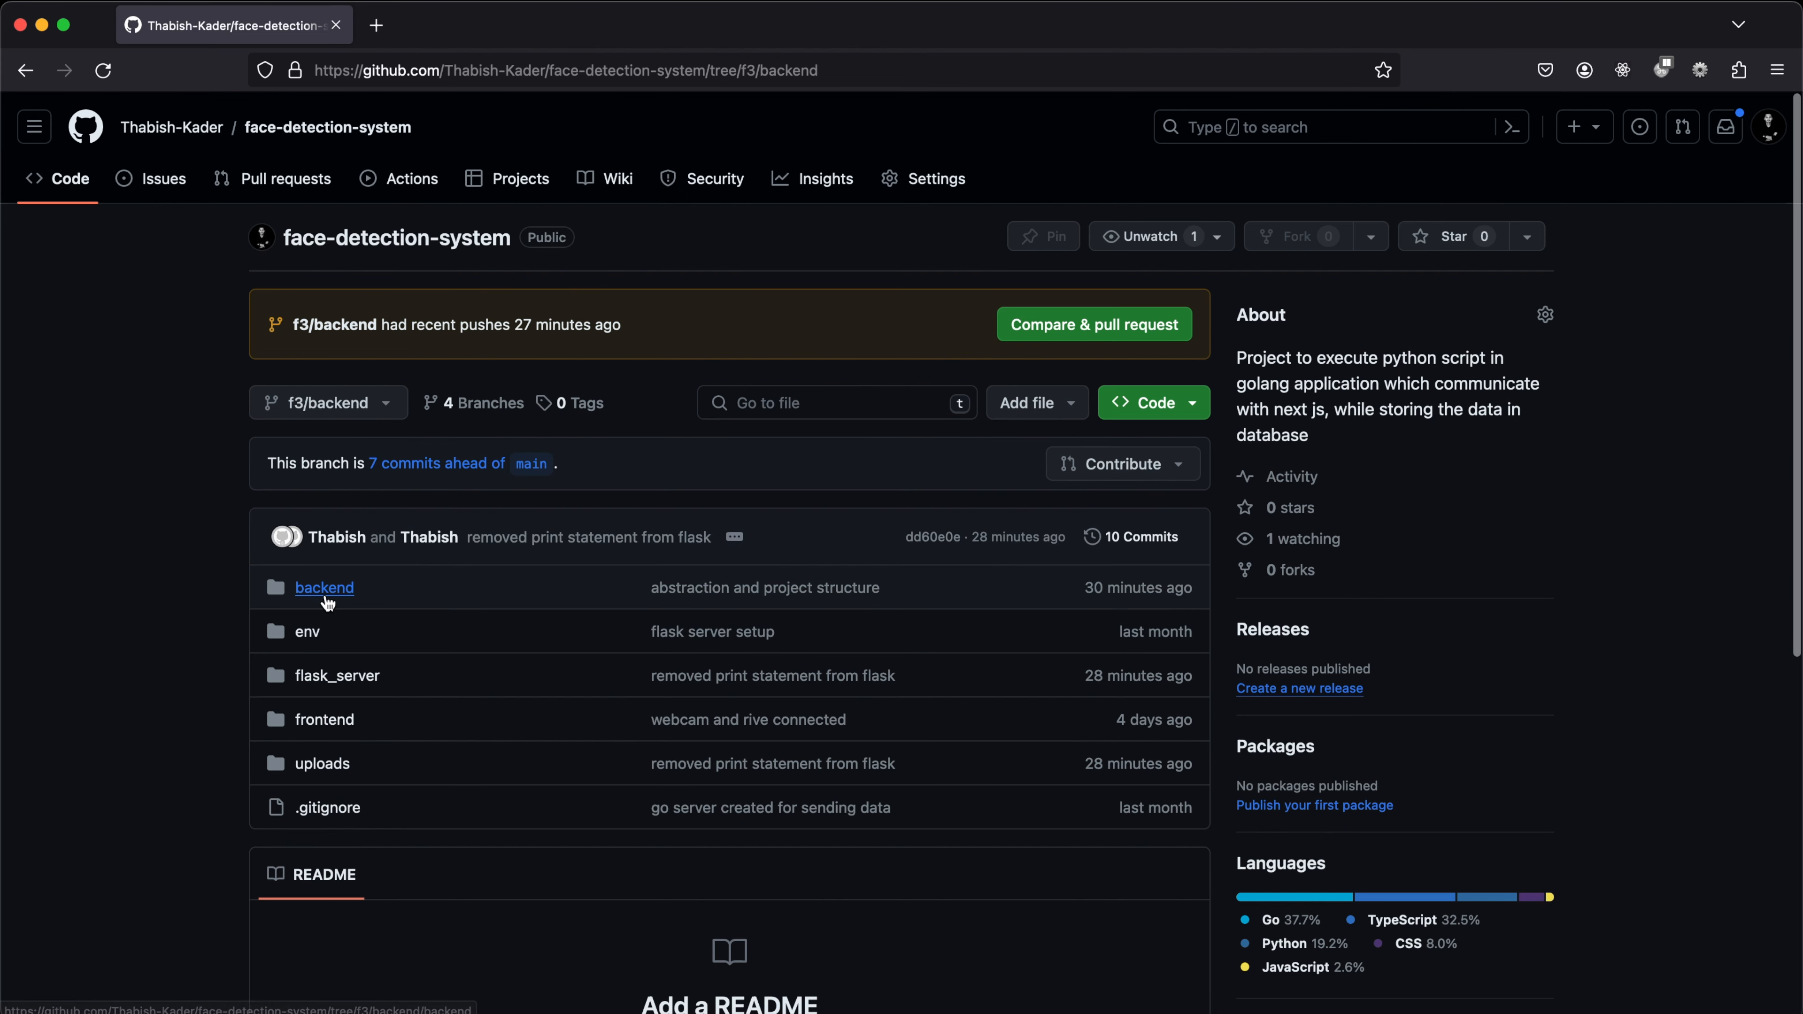
pyautogui.click(324, 588)
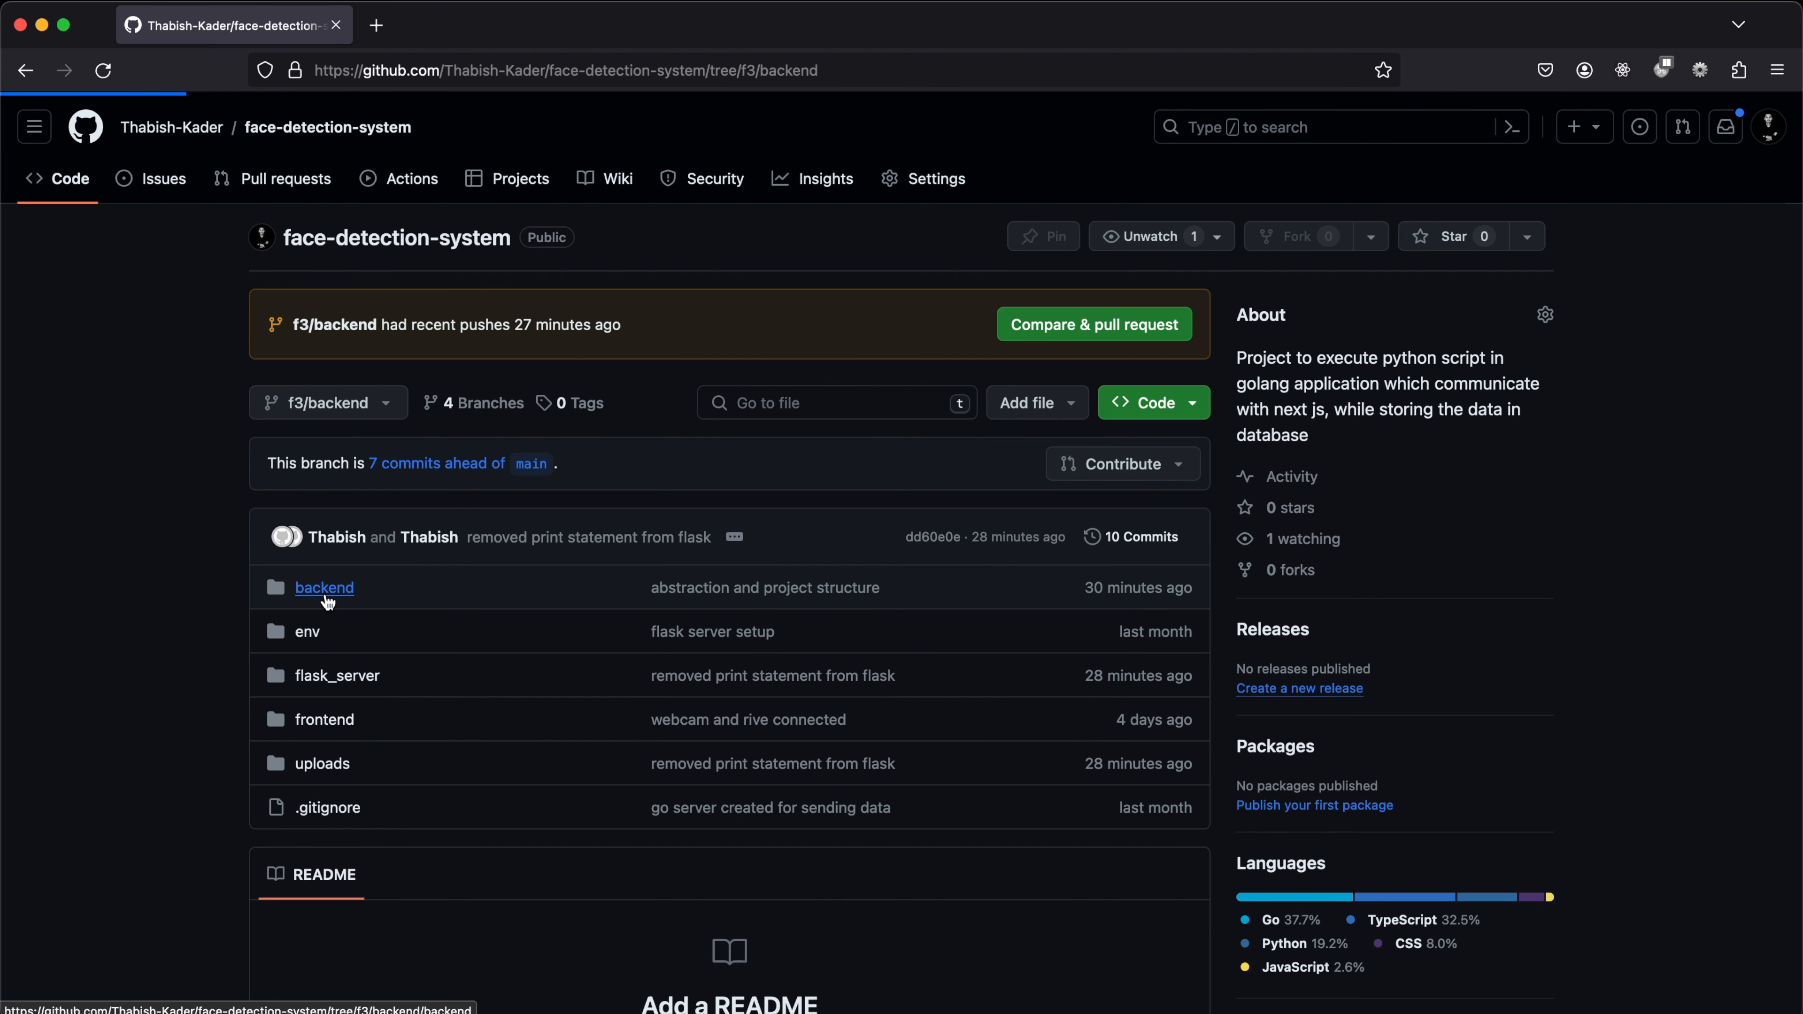
pyautogui.click(324, 587)
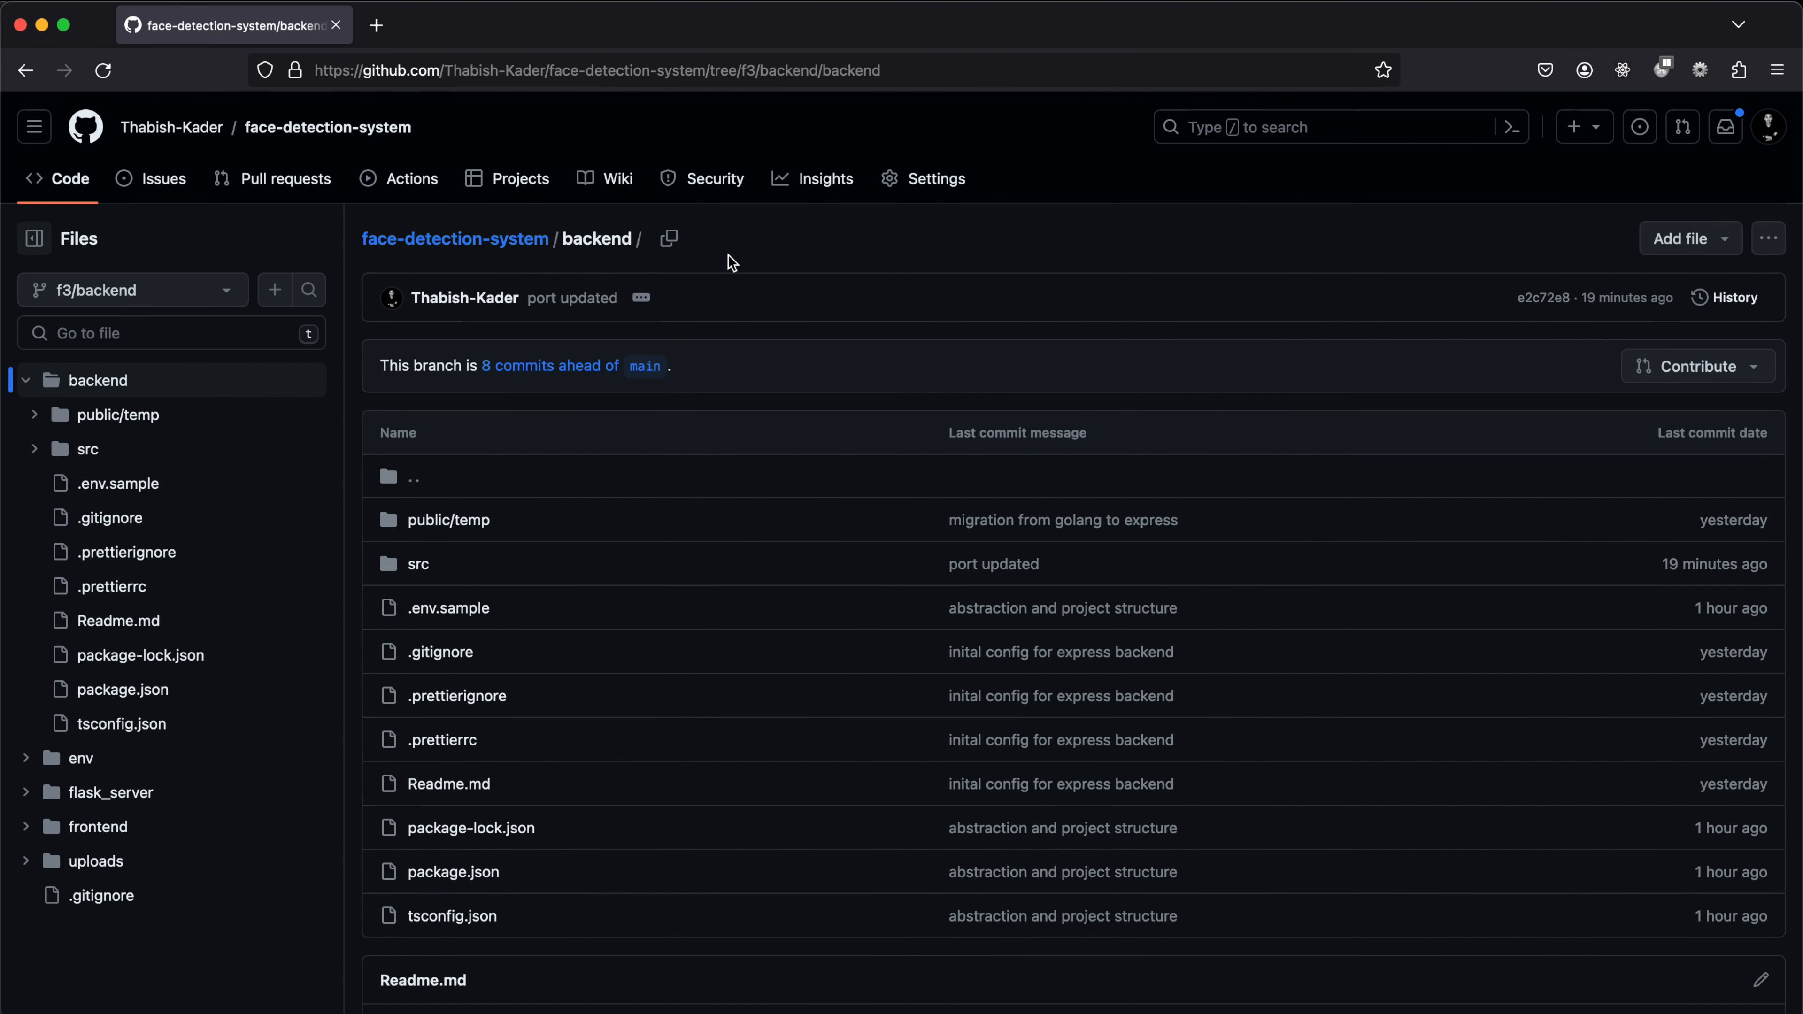
pyautogui.scroll(-3)
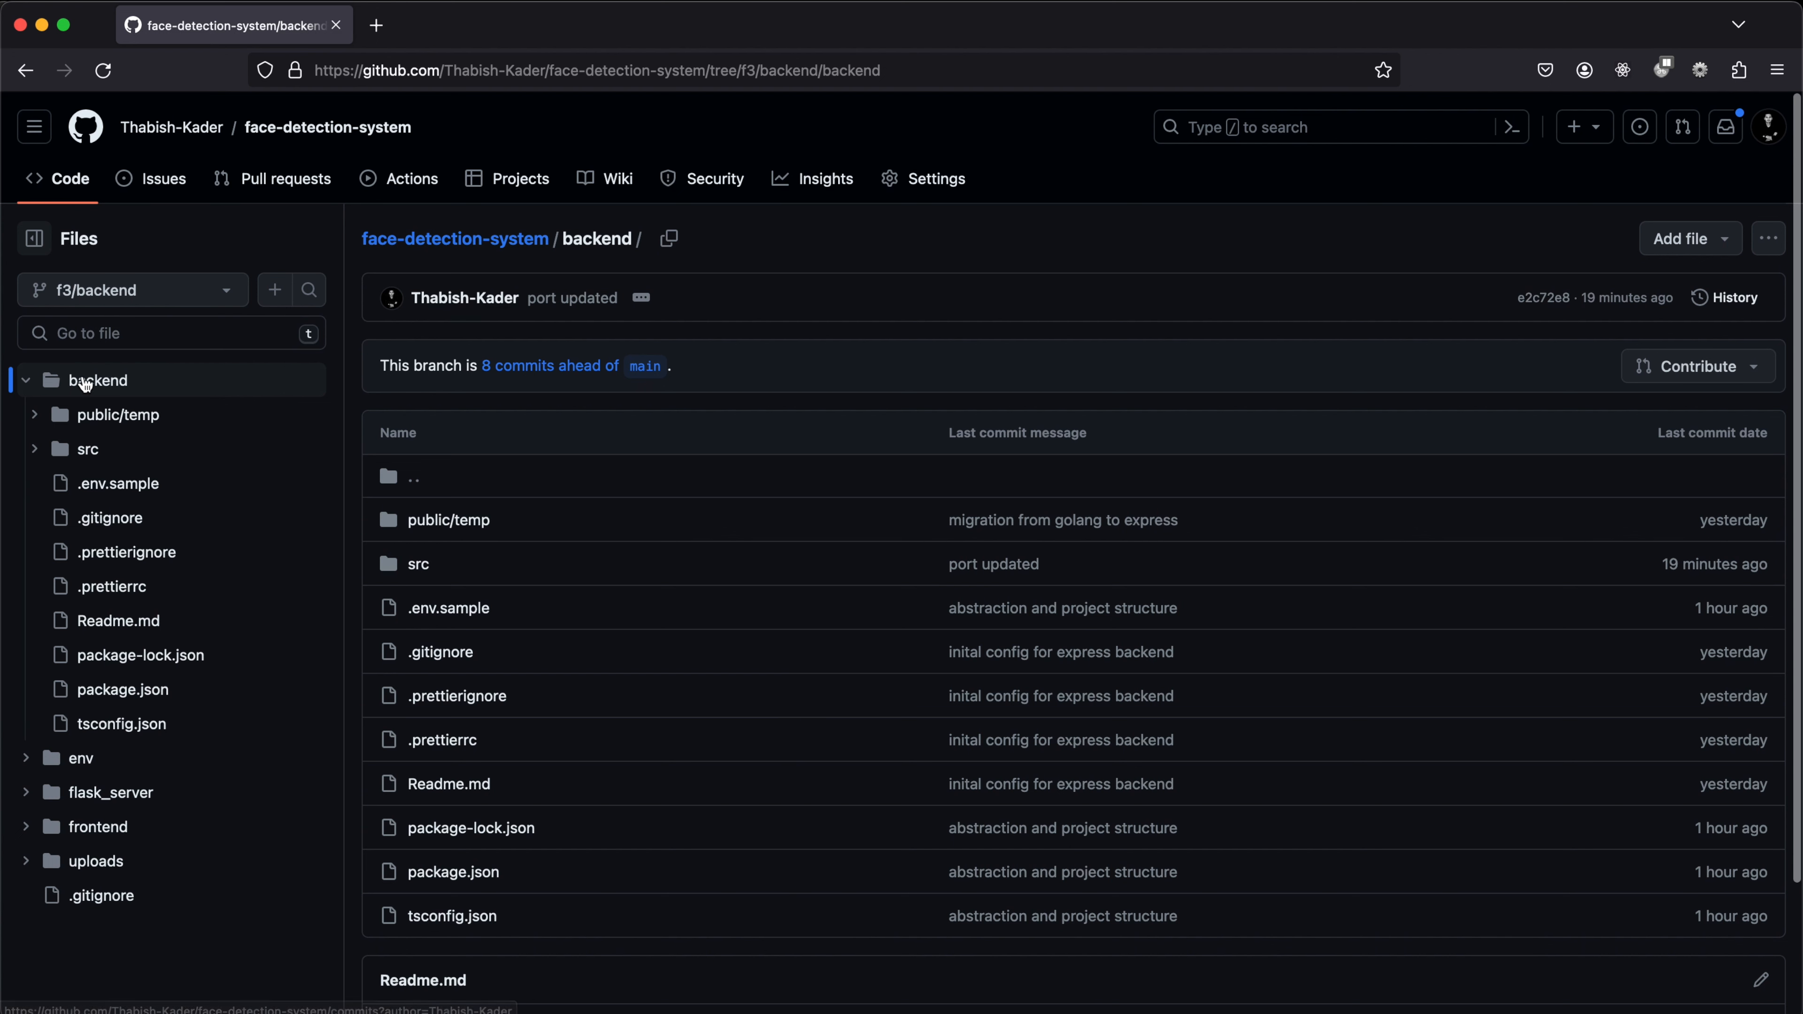
pyautogui.click(97, 379)
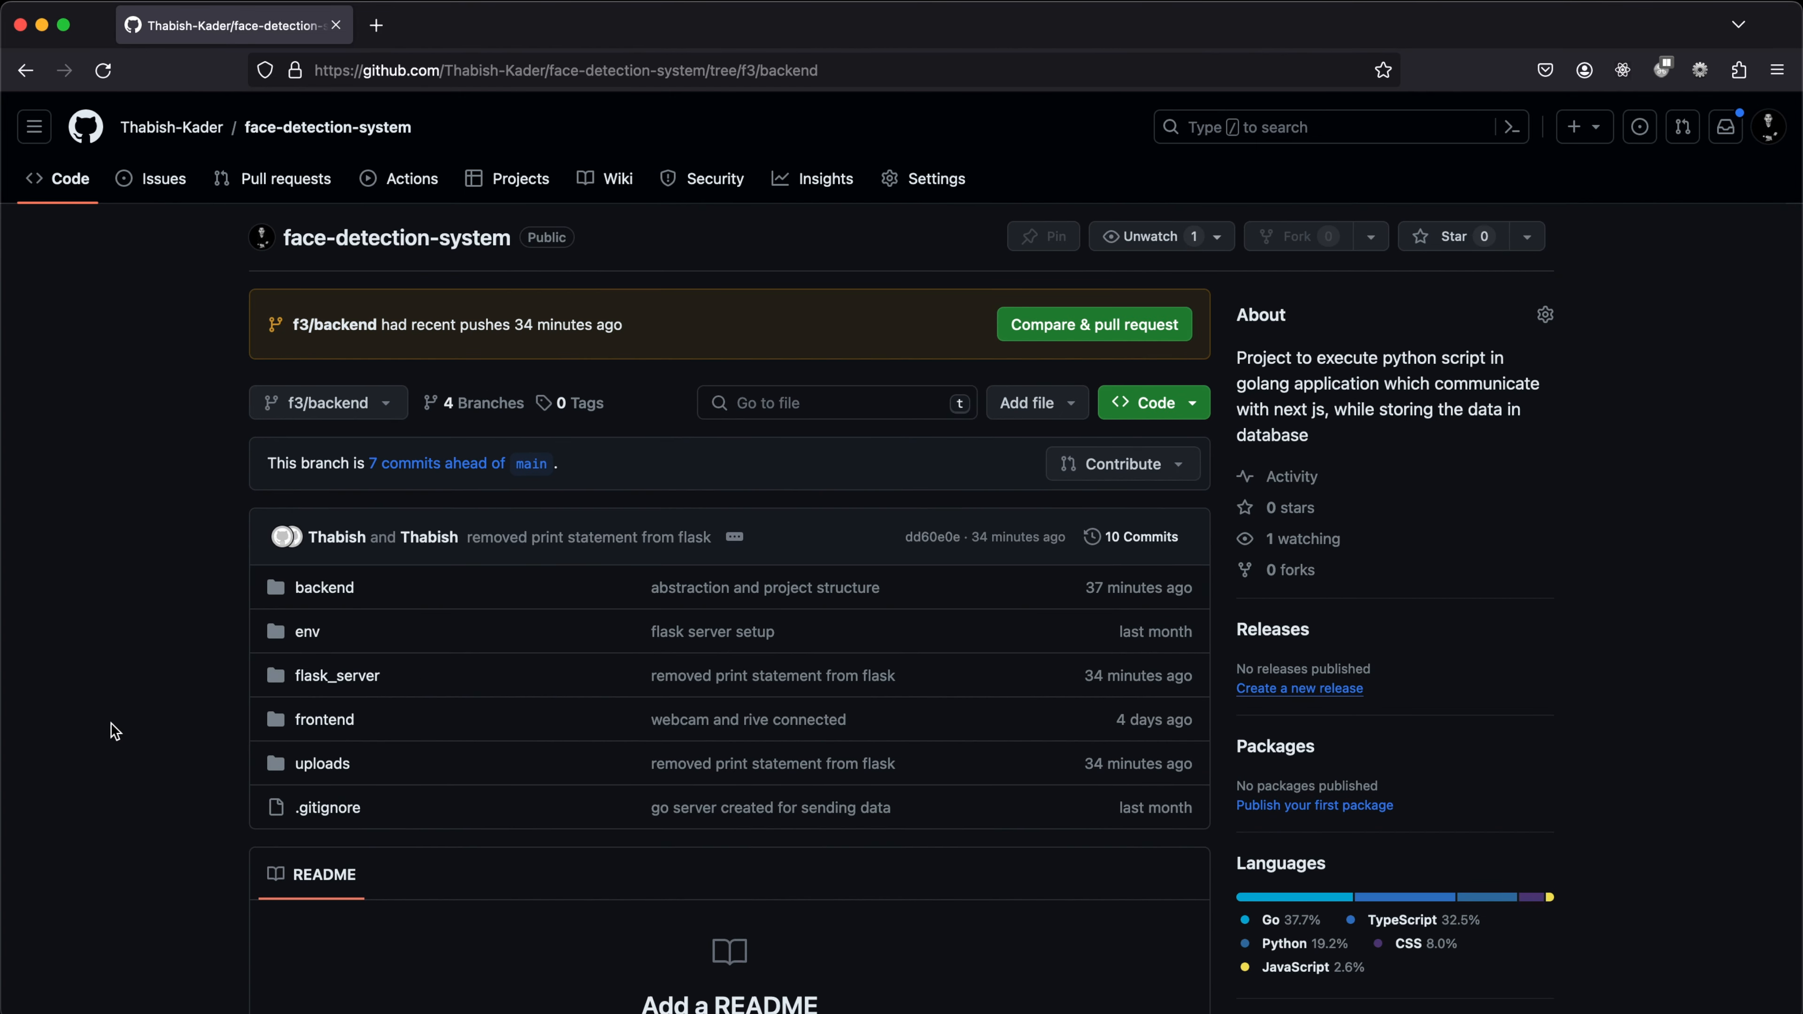
pyautogui.moveTo(219, 619)
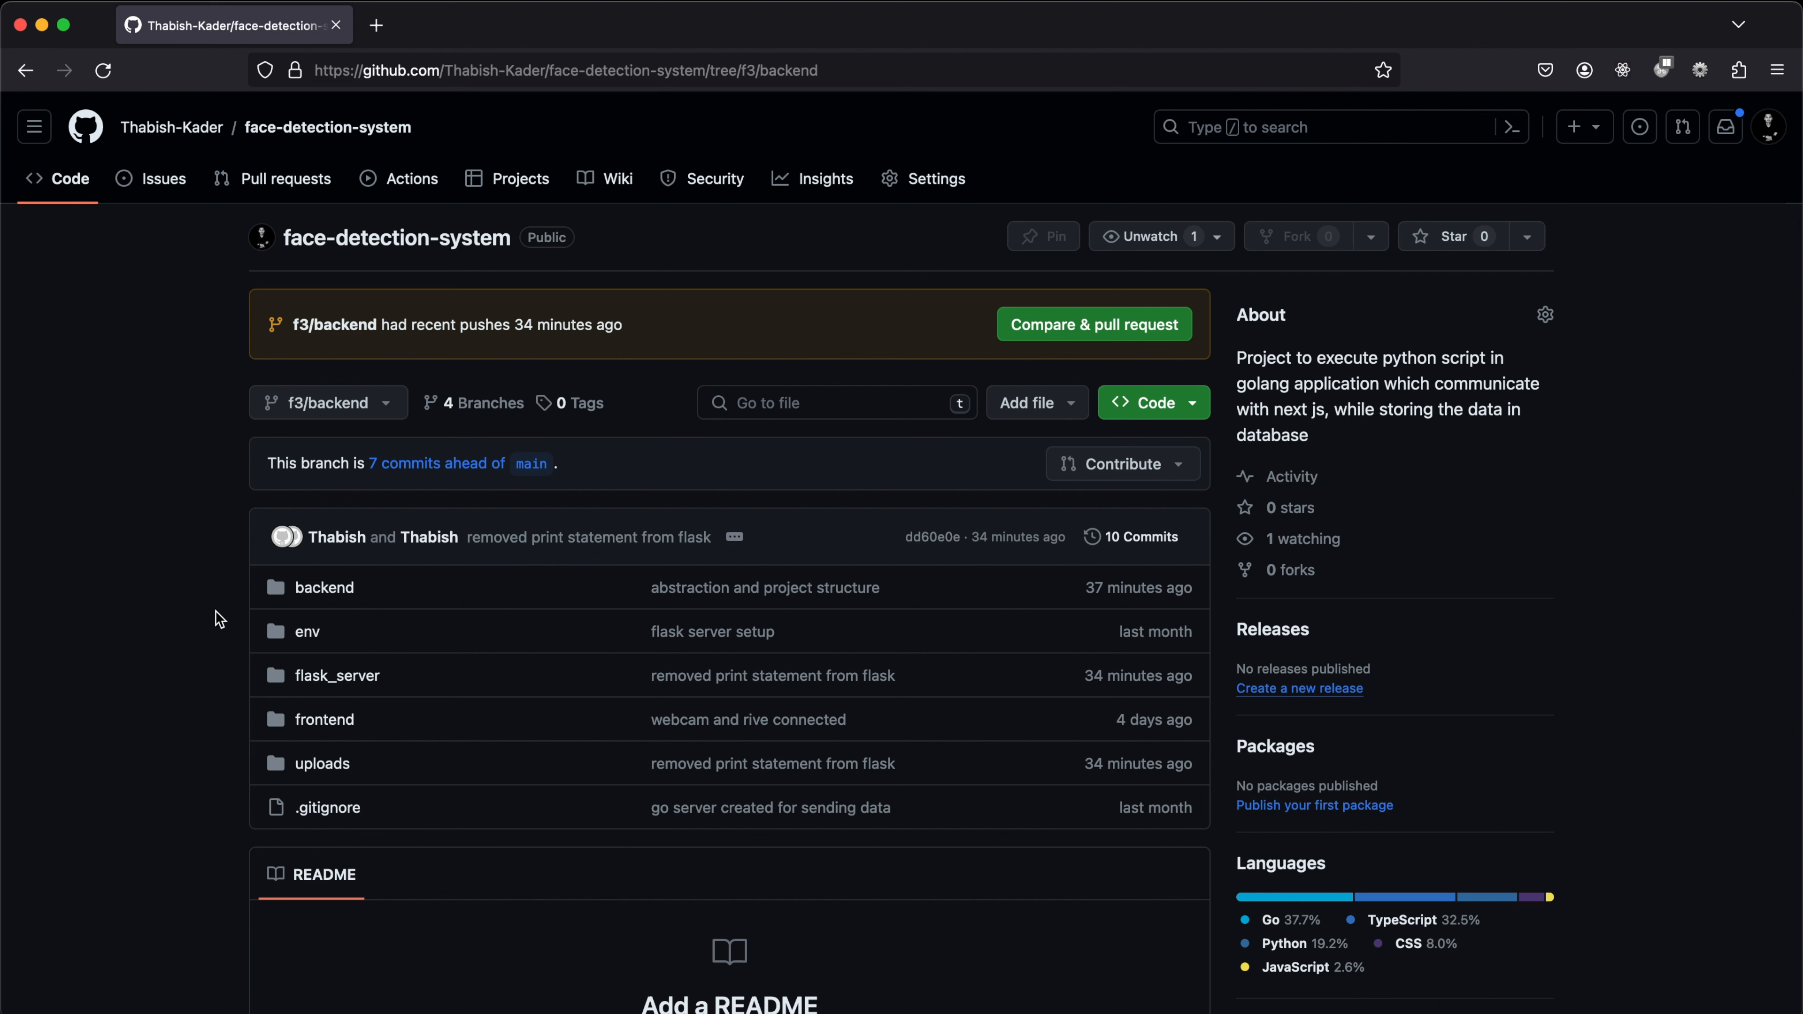
pyautogui.click(328, 403)
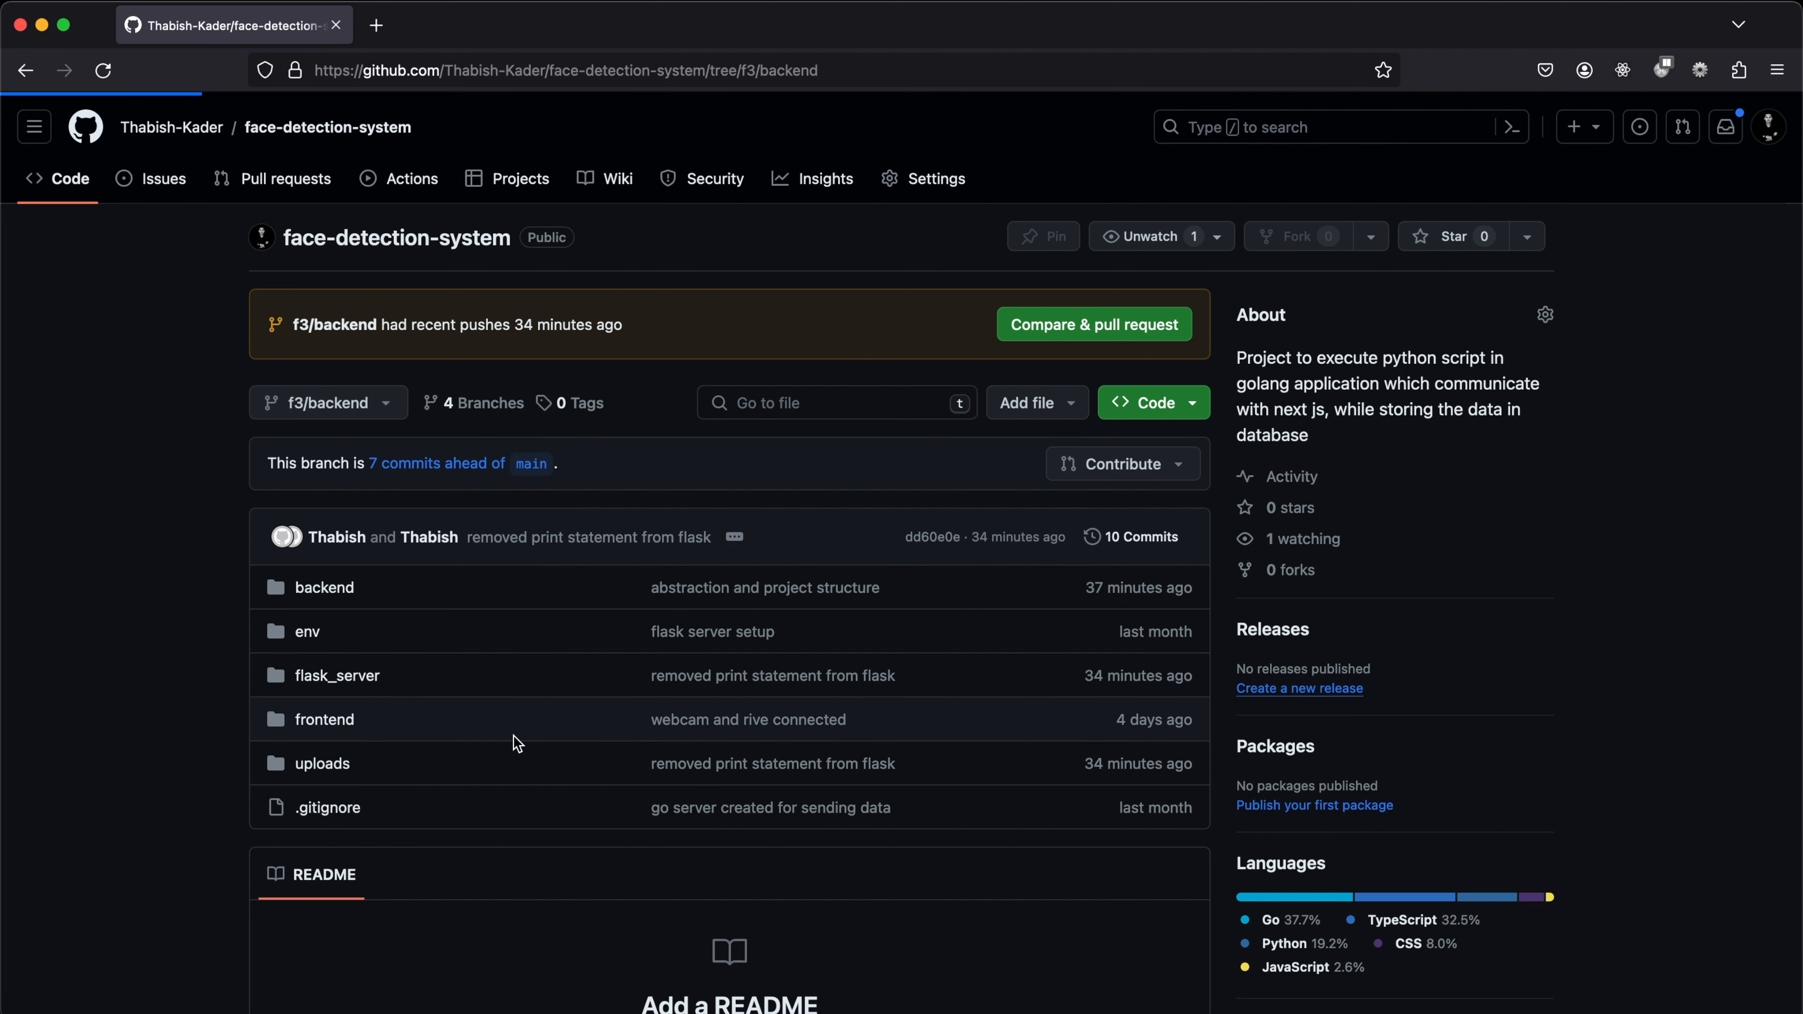
pyautogui.click(328, 403)
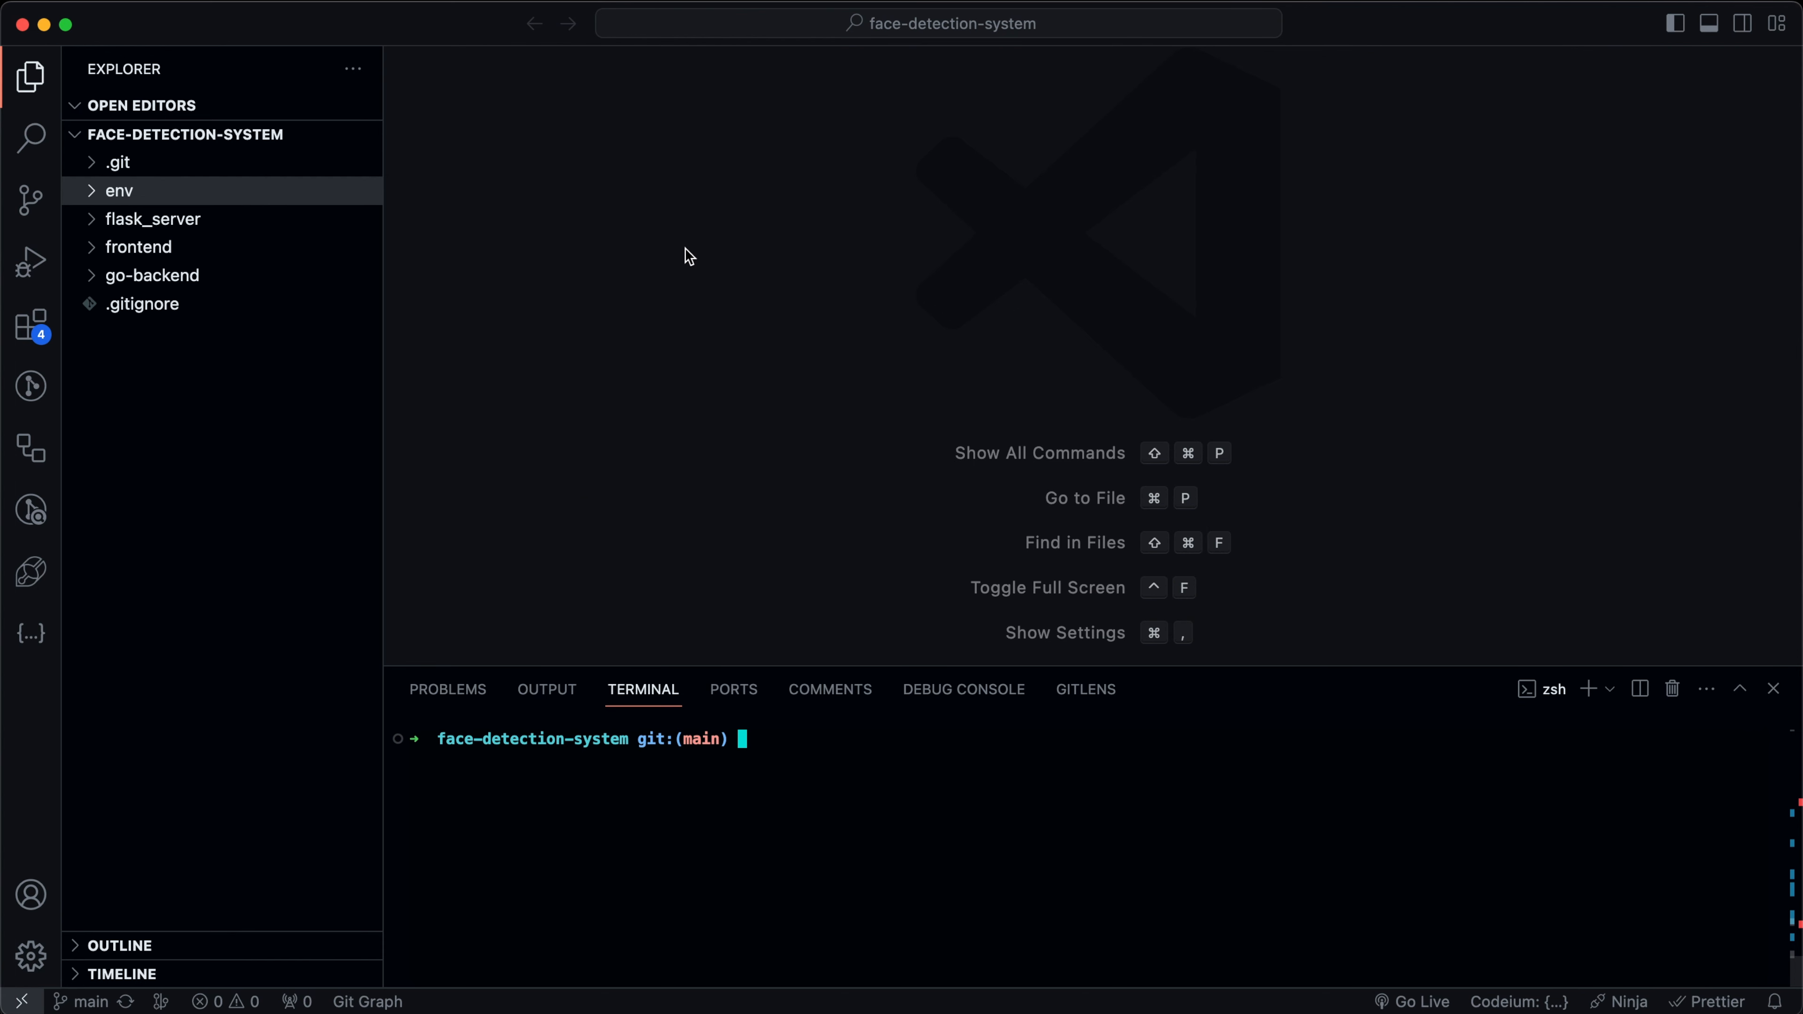
pyautogui.moveTo(329, 497)
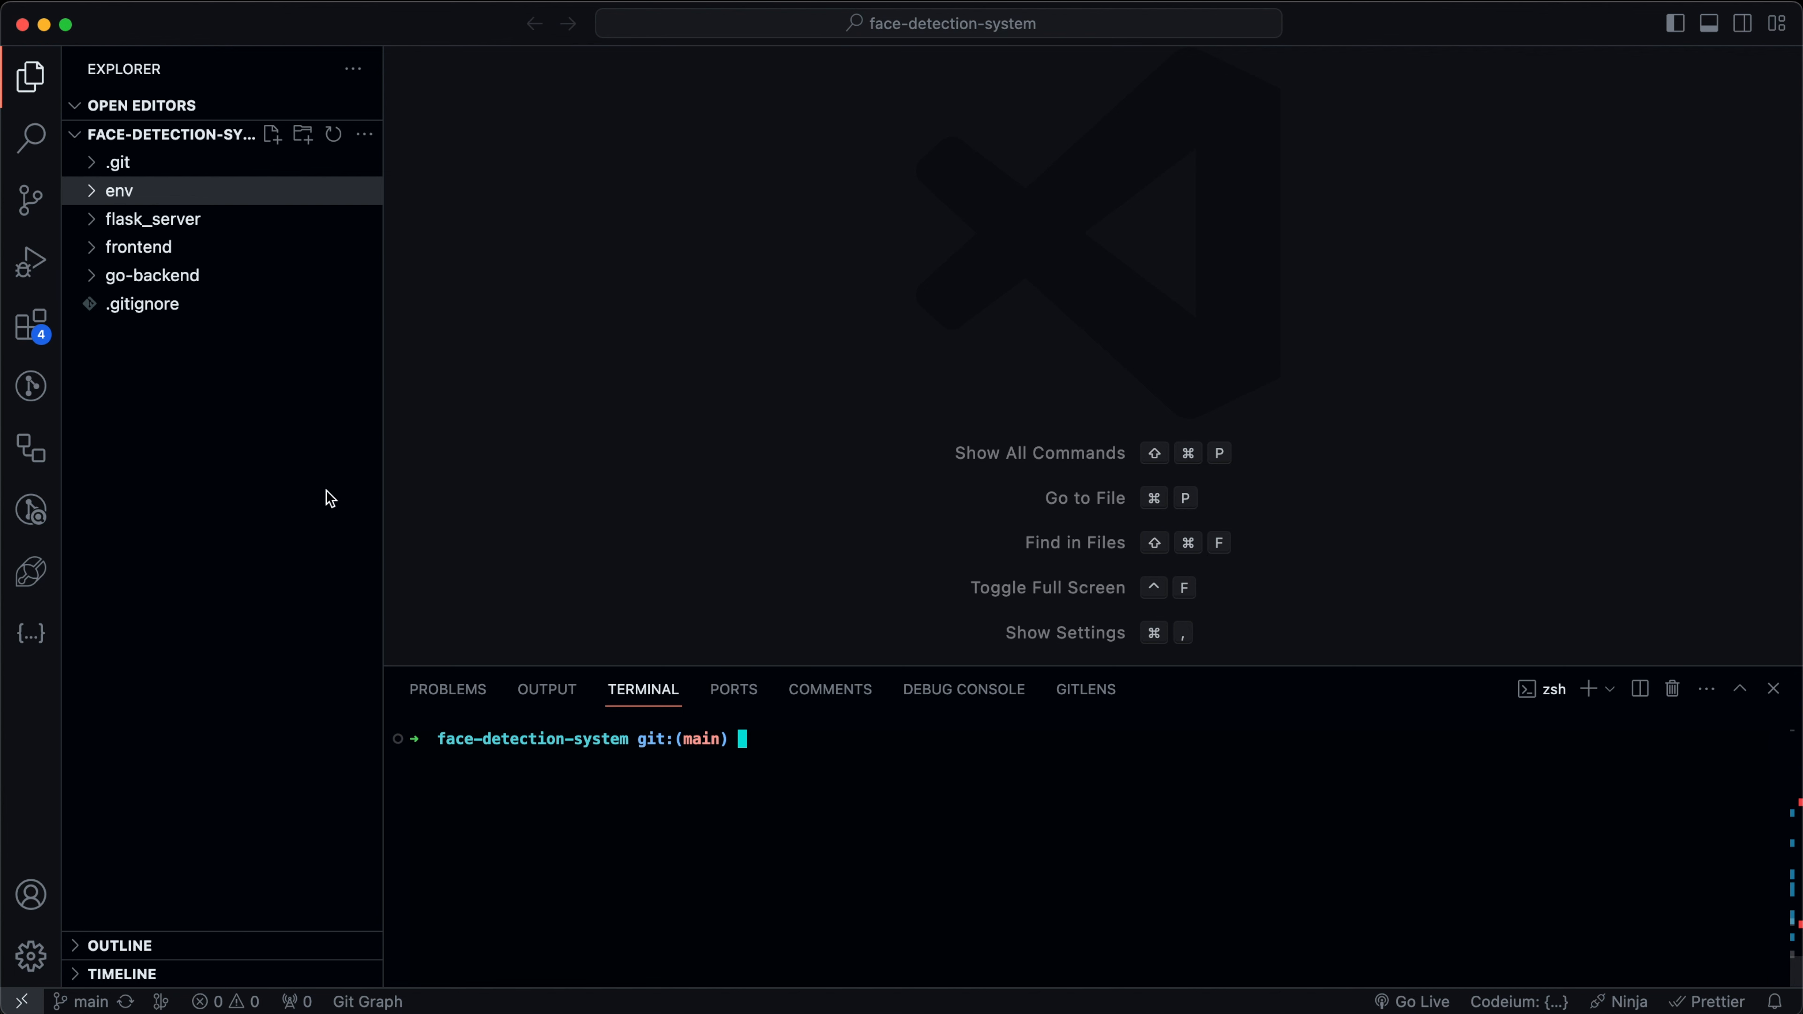
# Run git pull in the terminal on main, which reports already up to date.
pyautogui.doubleClick(702, 738)
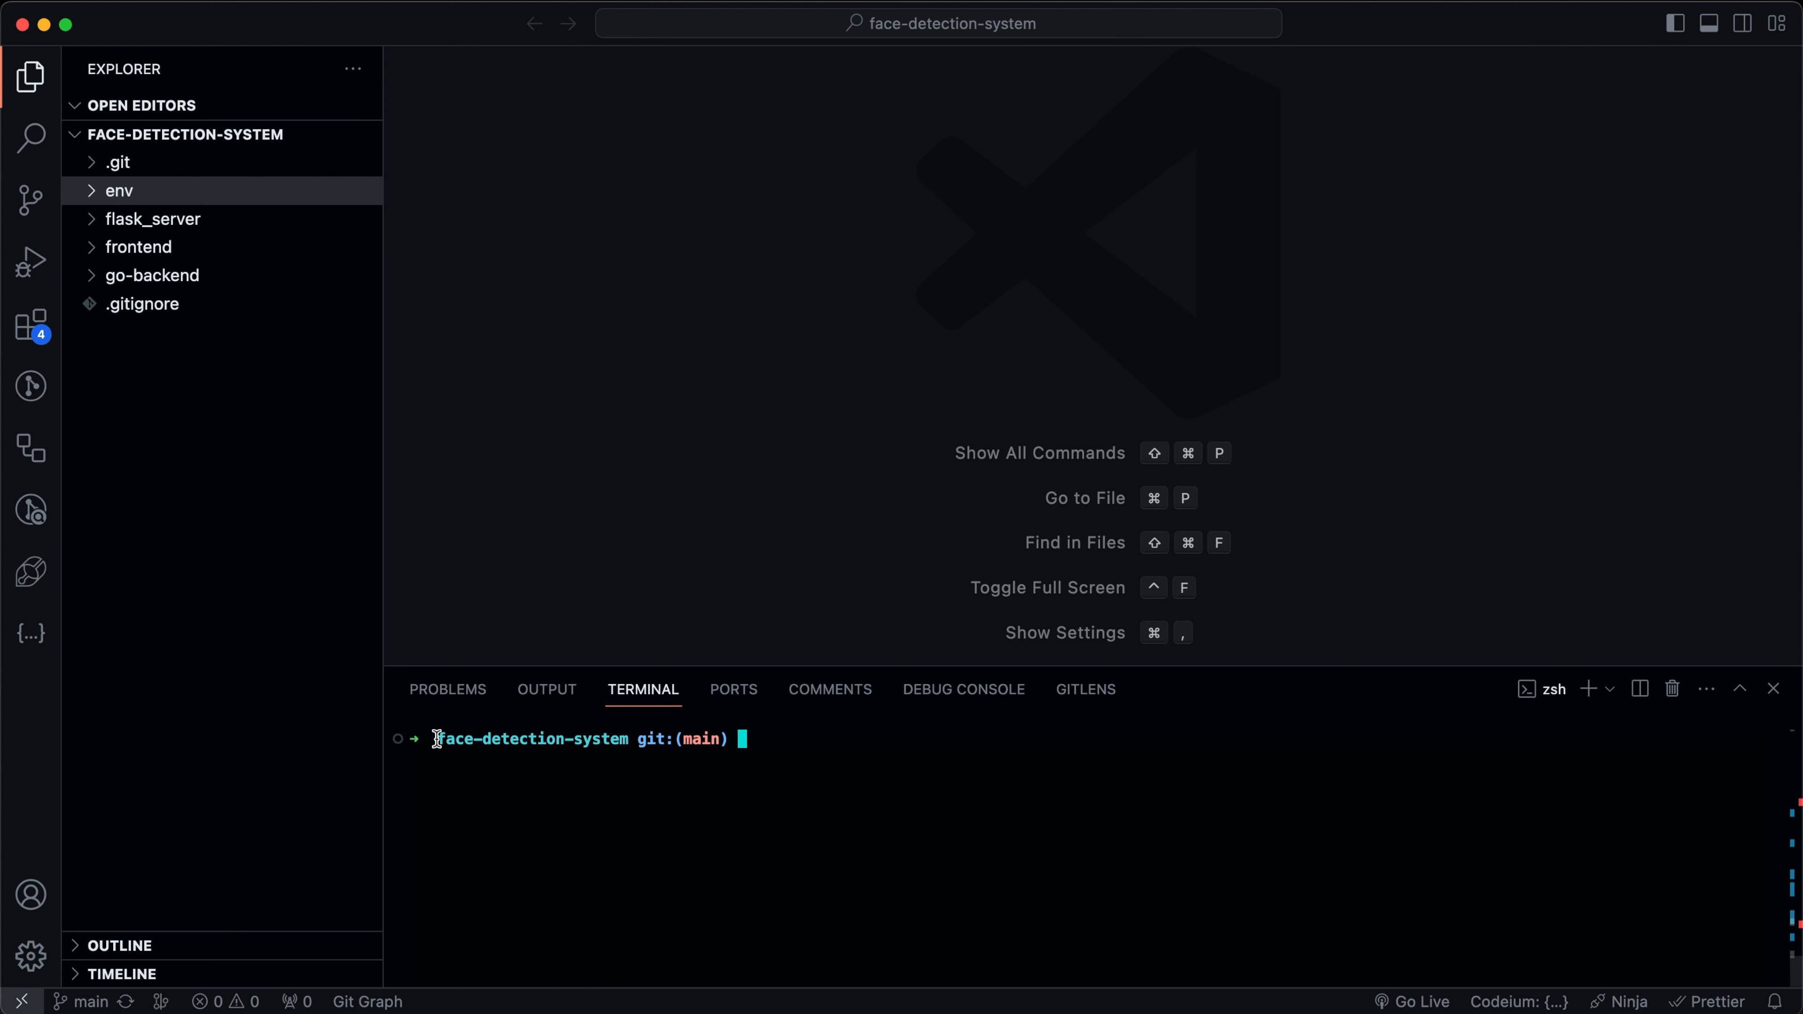
pyautogui.moveTo(561, 735)
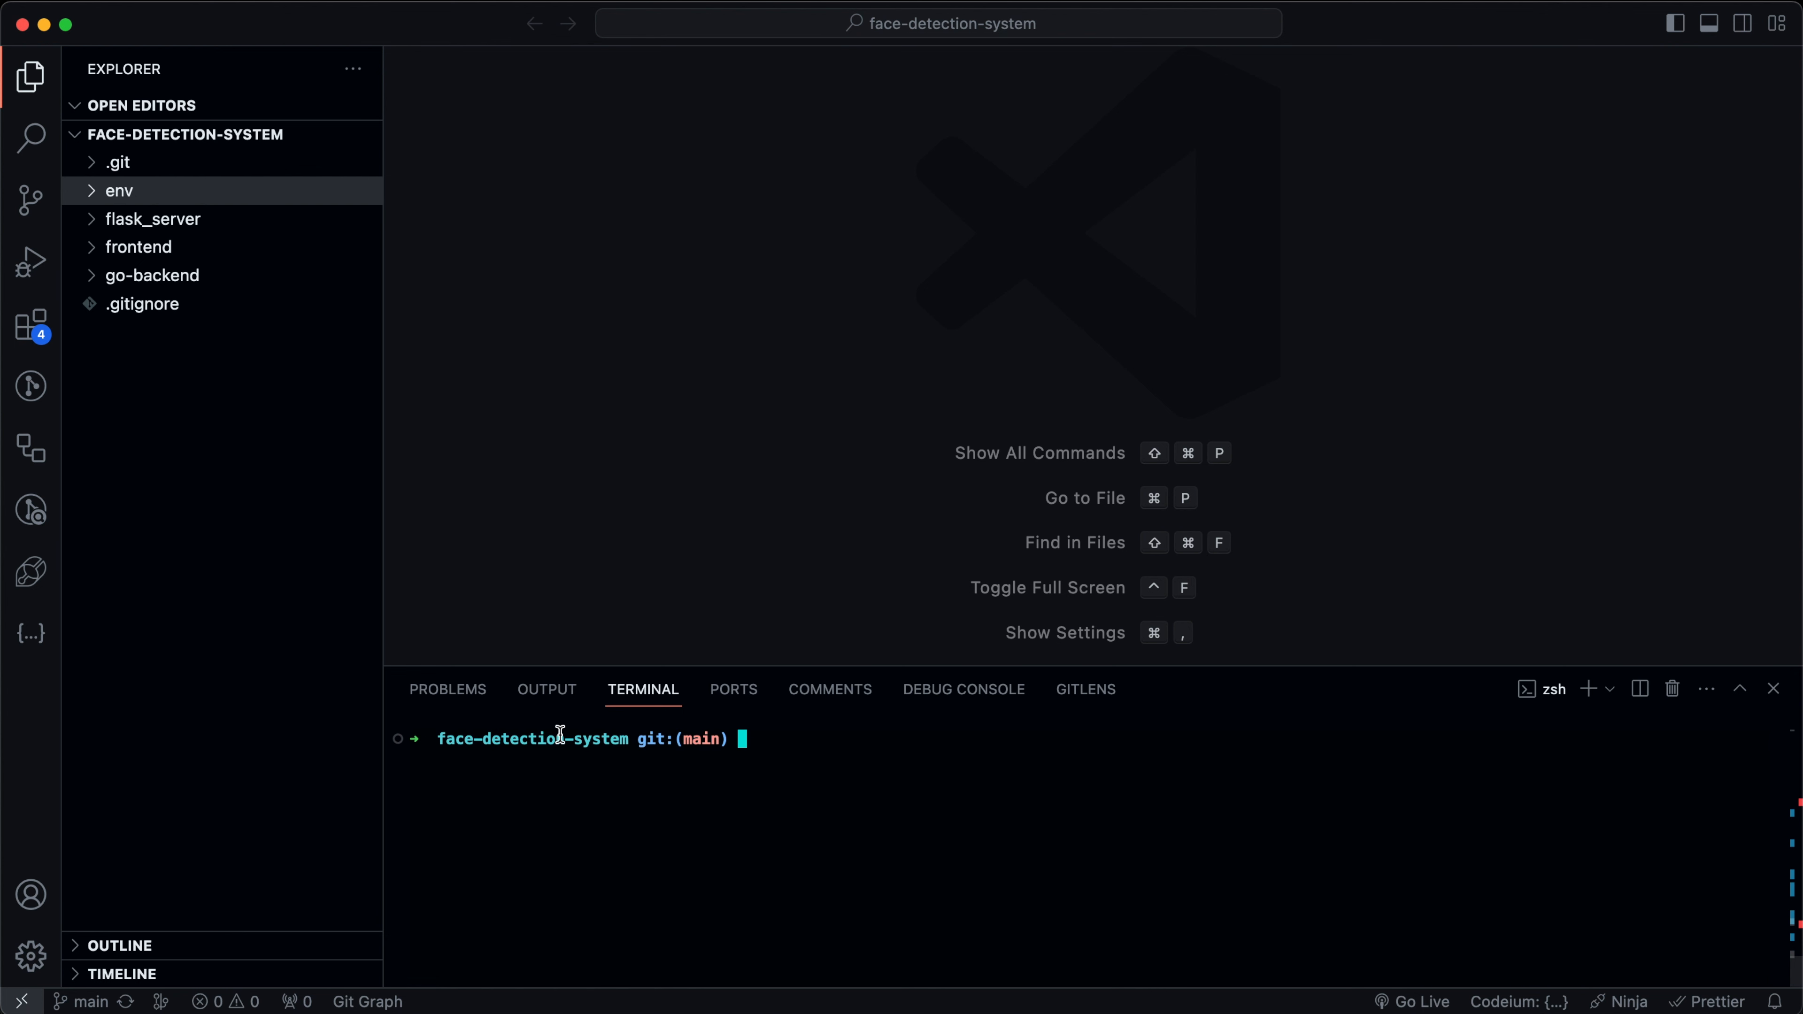
pyautogui.moveTo(707, 762)
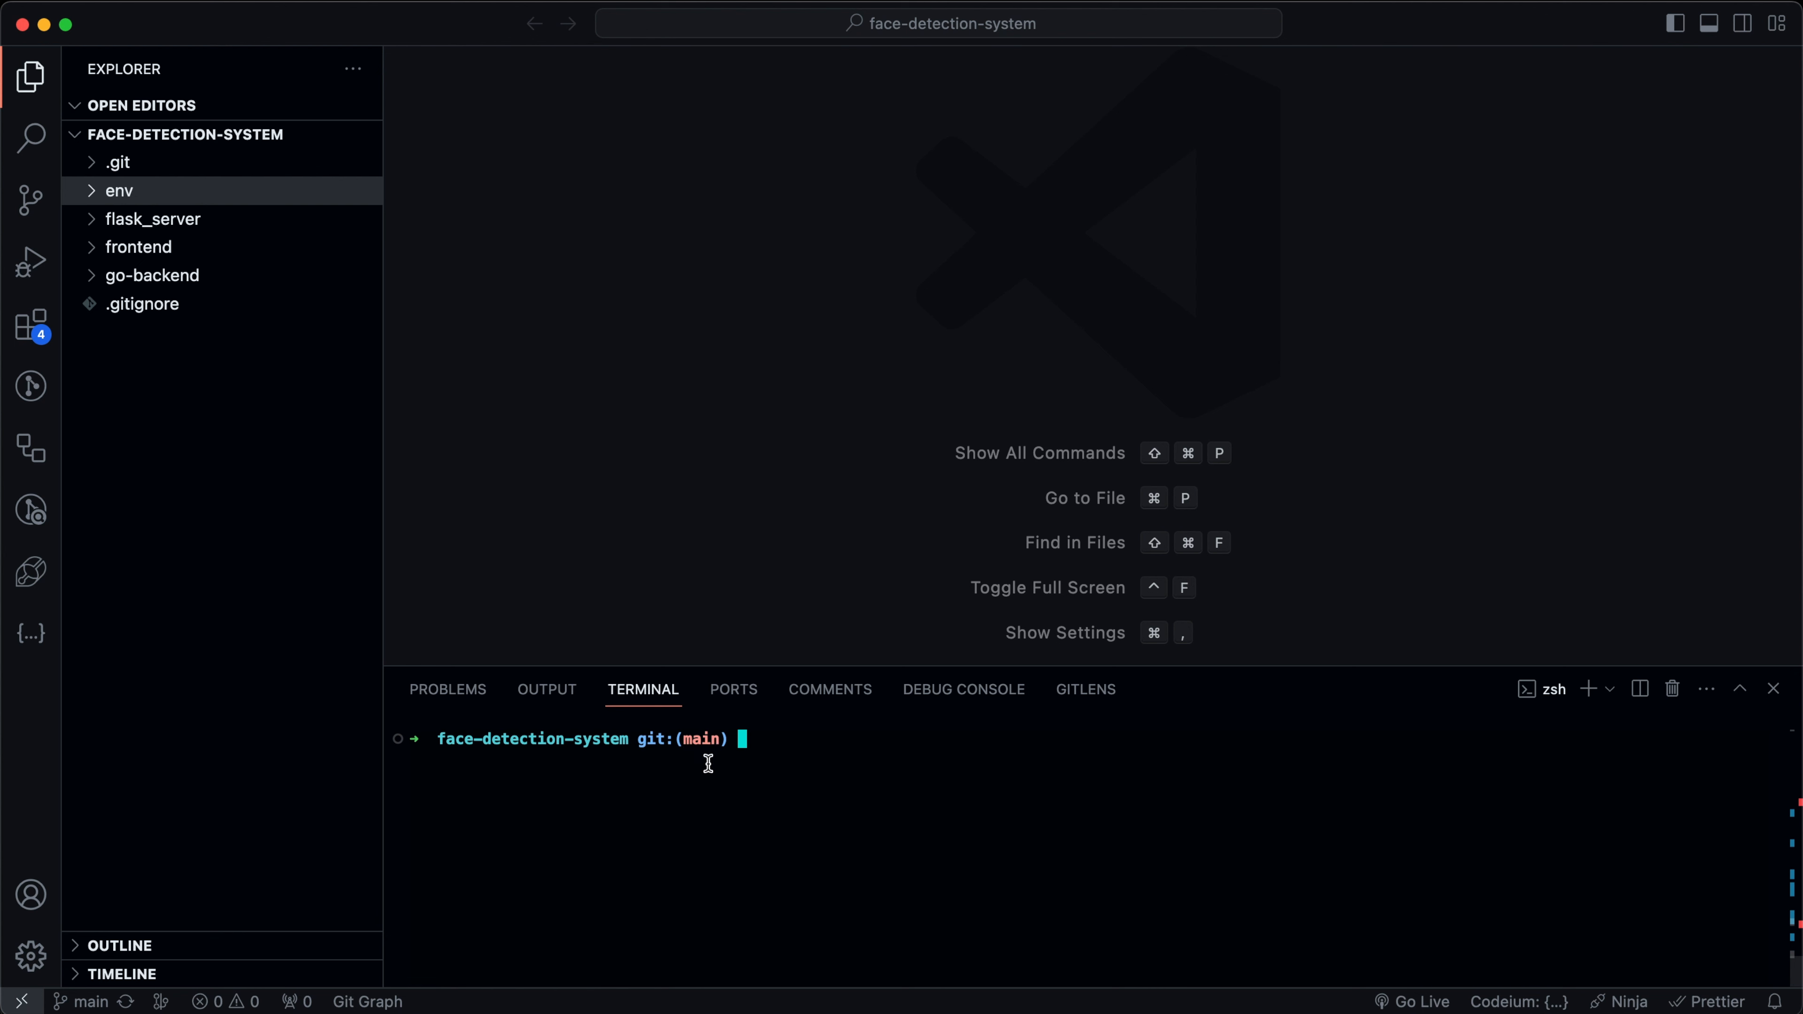
pyautogui.moveTo(678, 776)
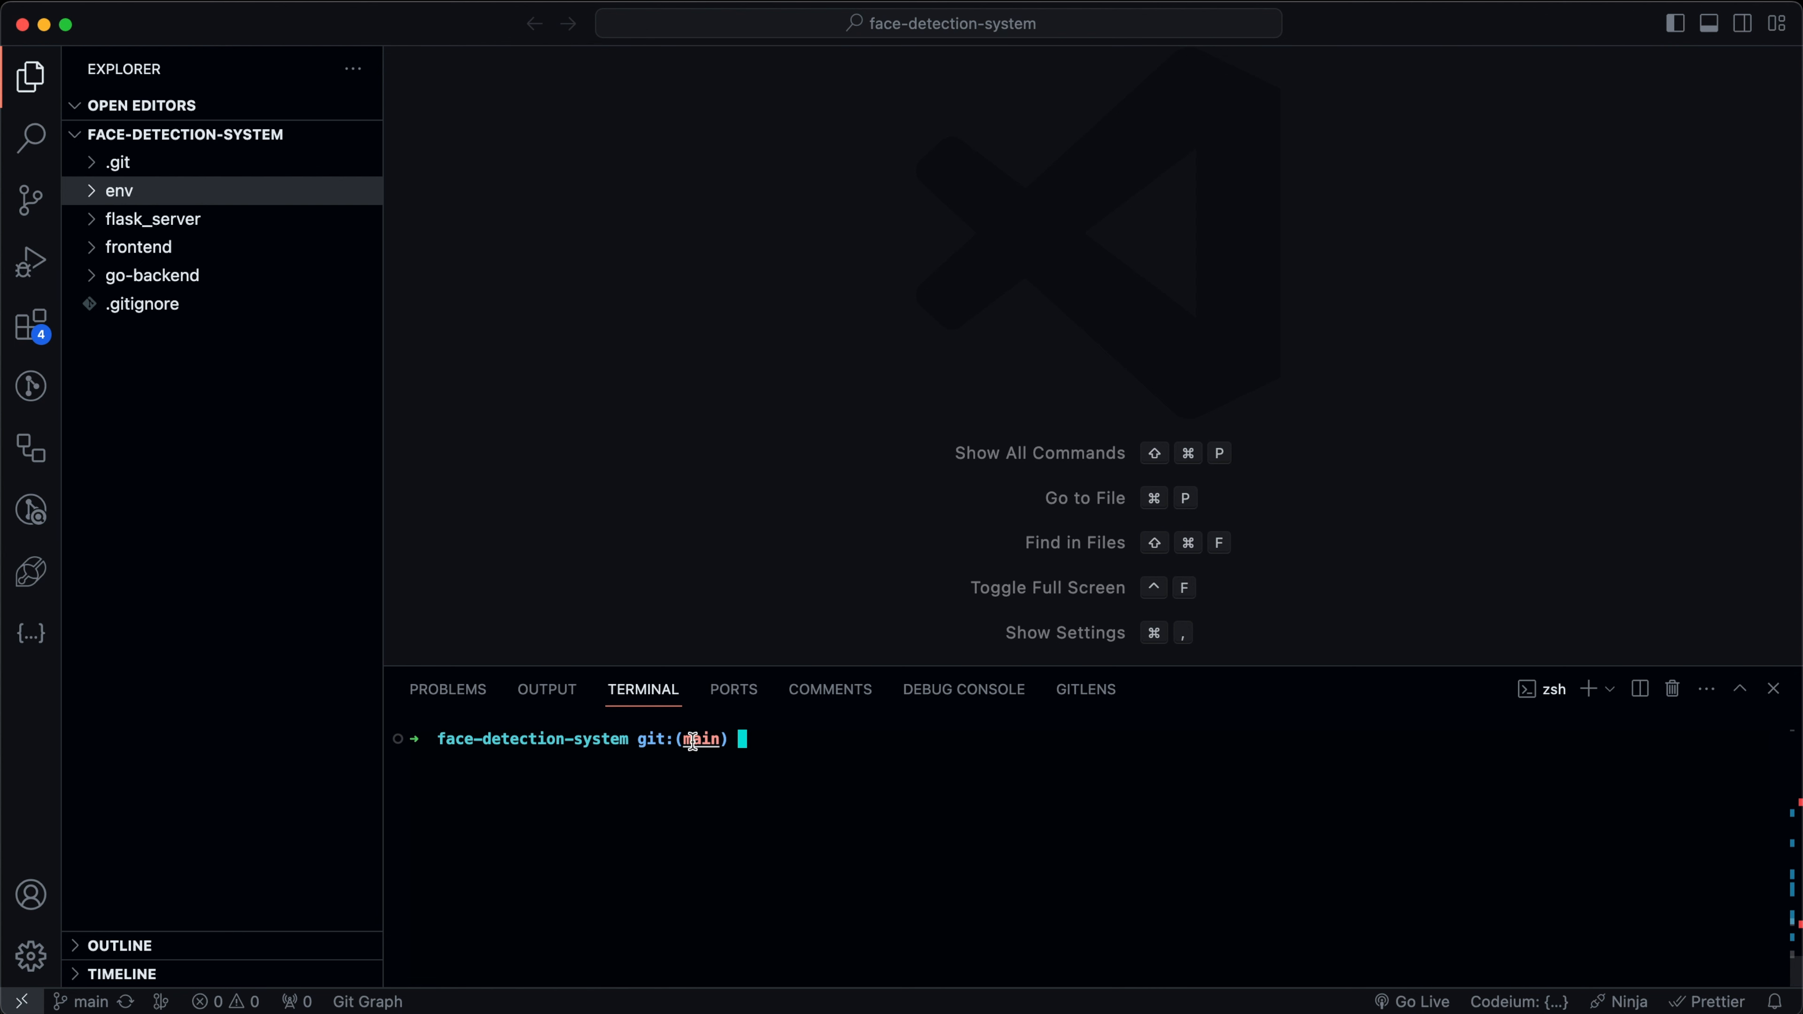
pyautogui.write('gi')
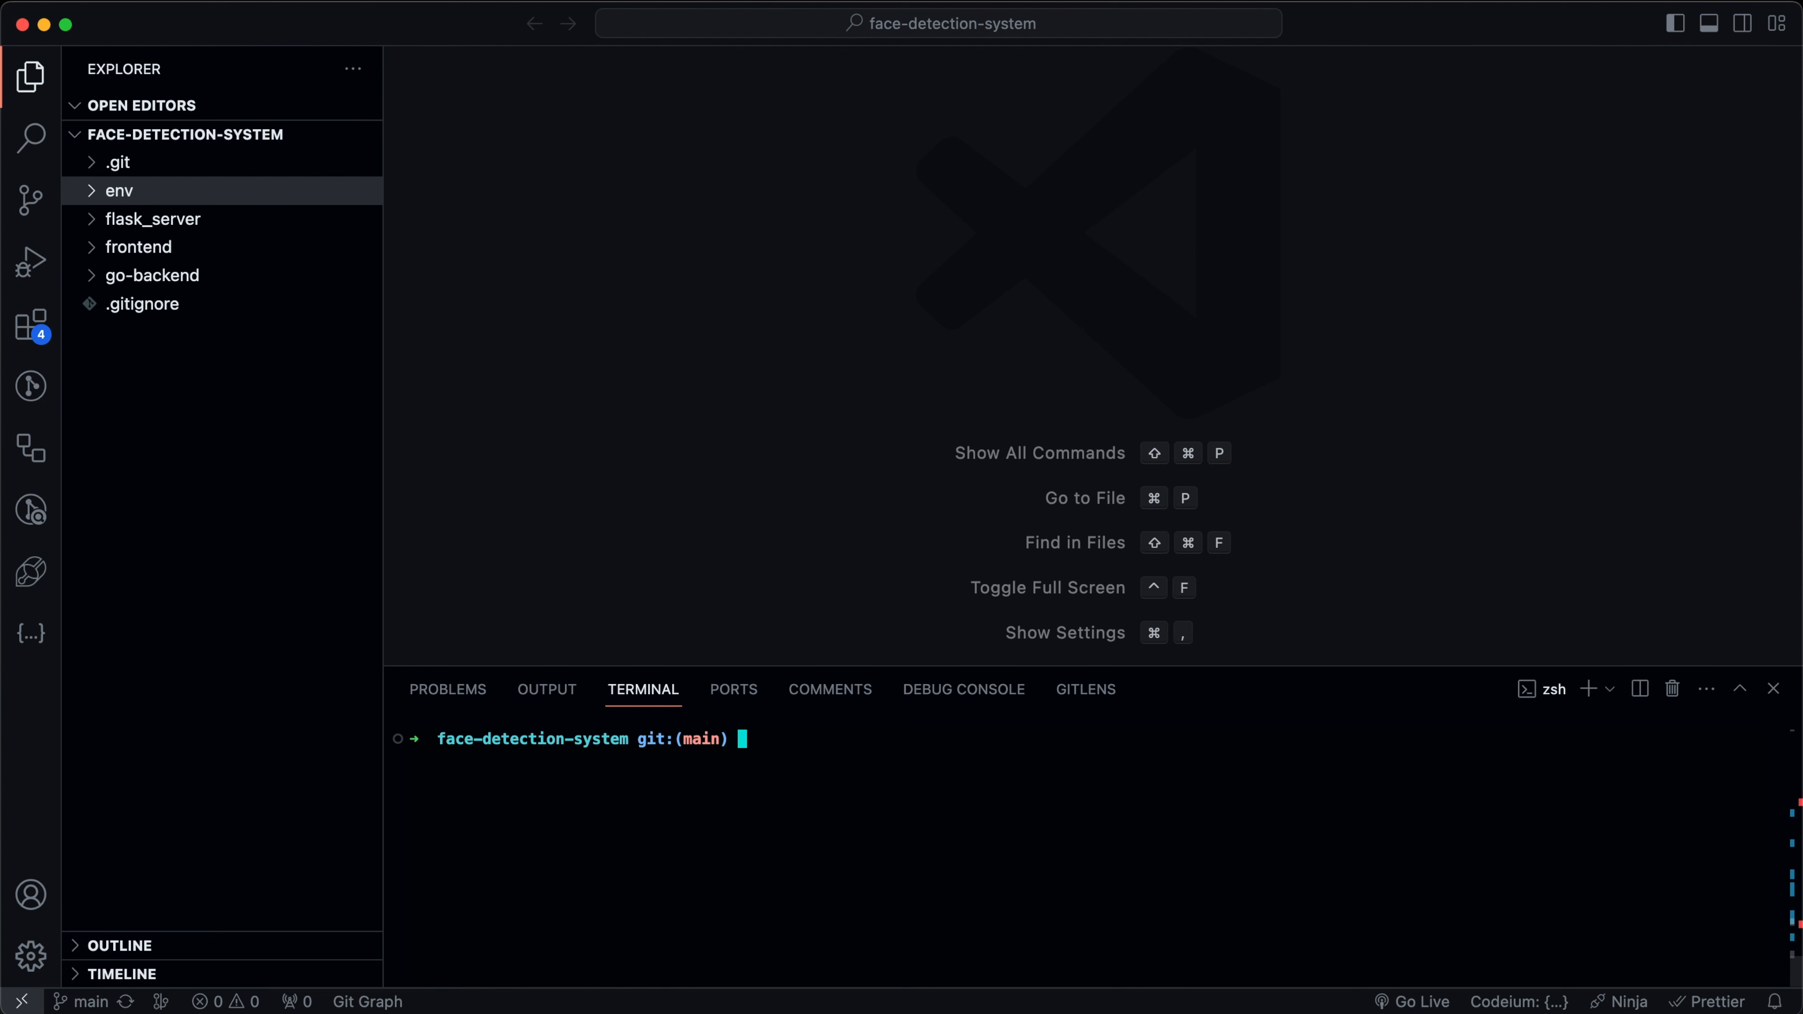
pyautogui.write('git pull')
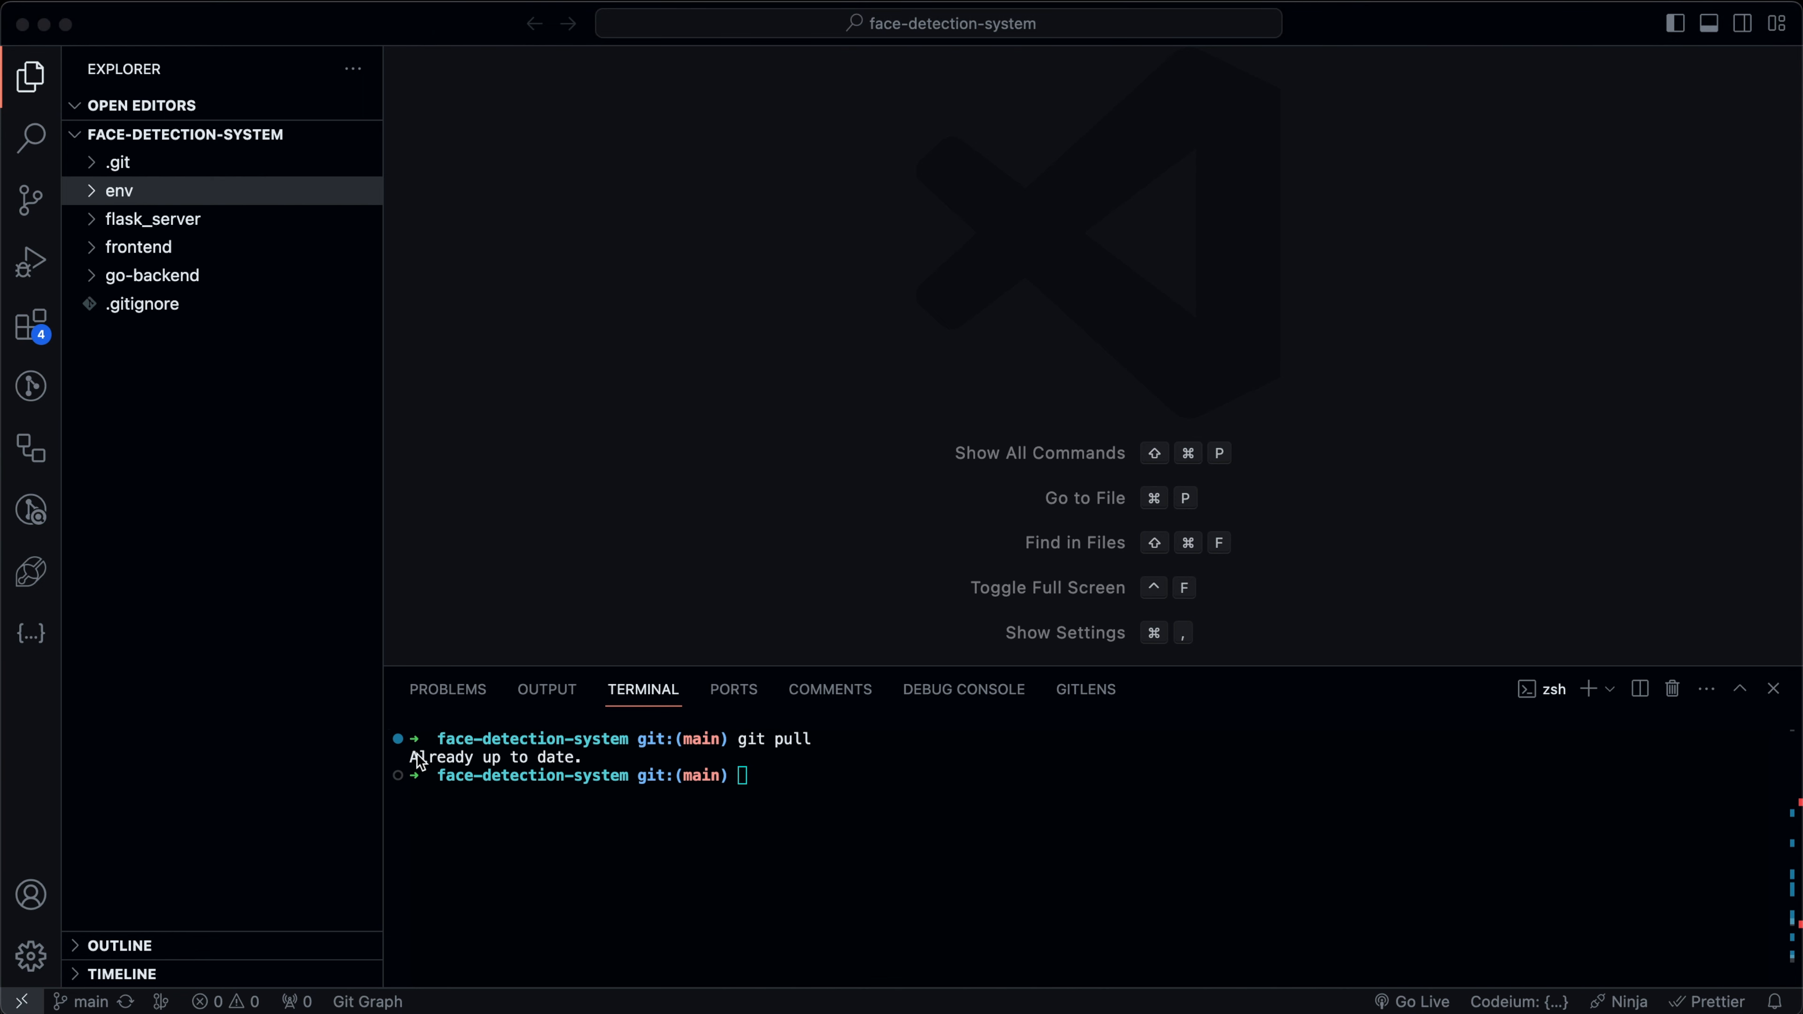
pyautogui.moveTo(677, 835)
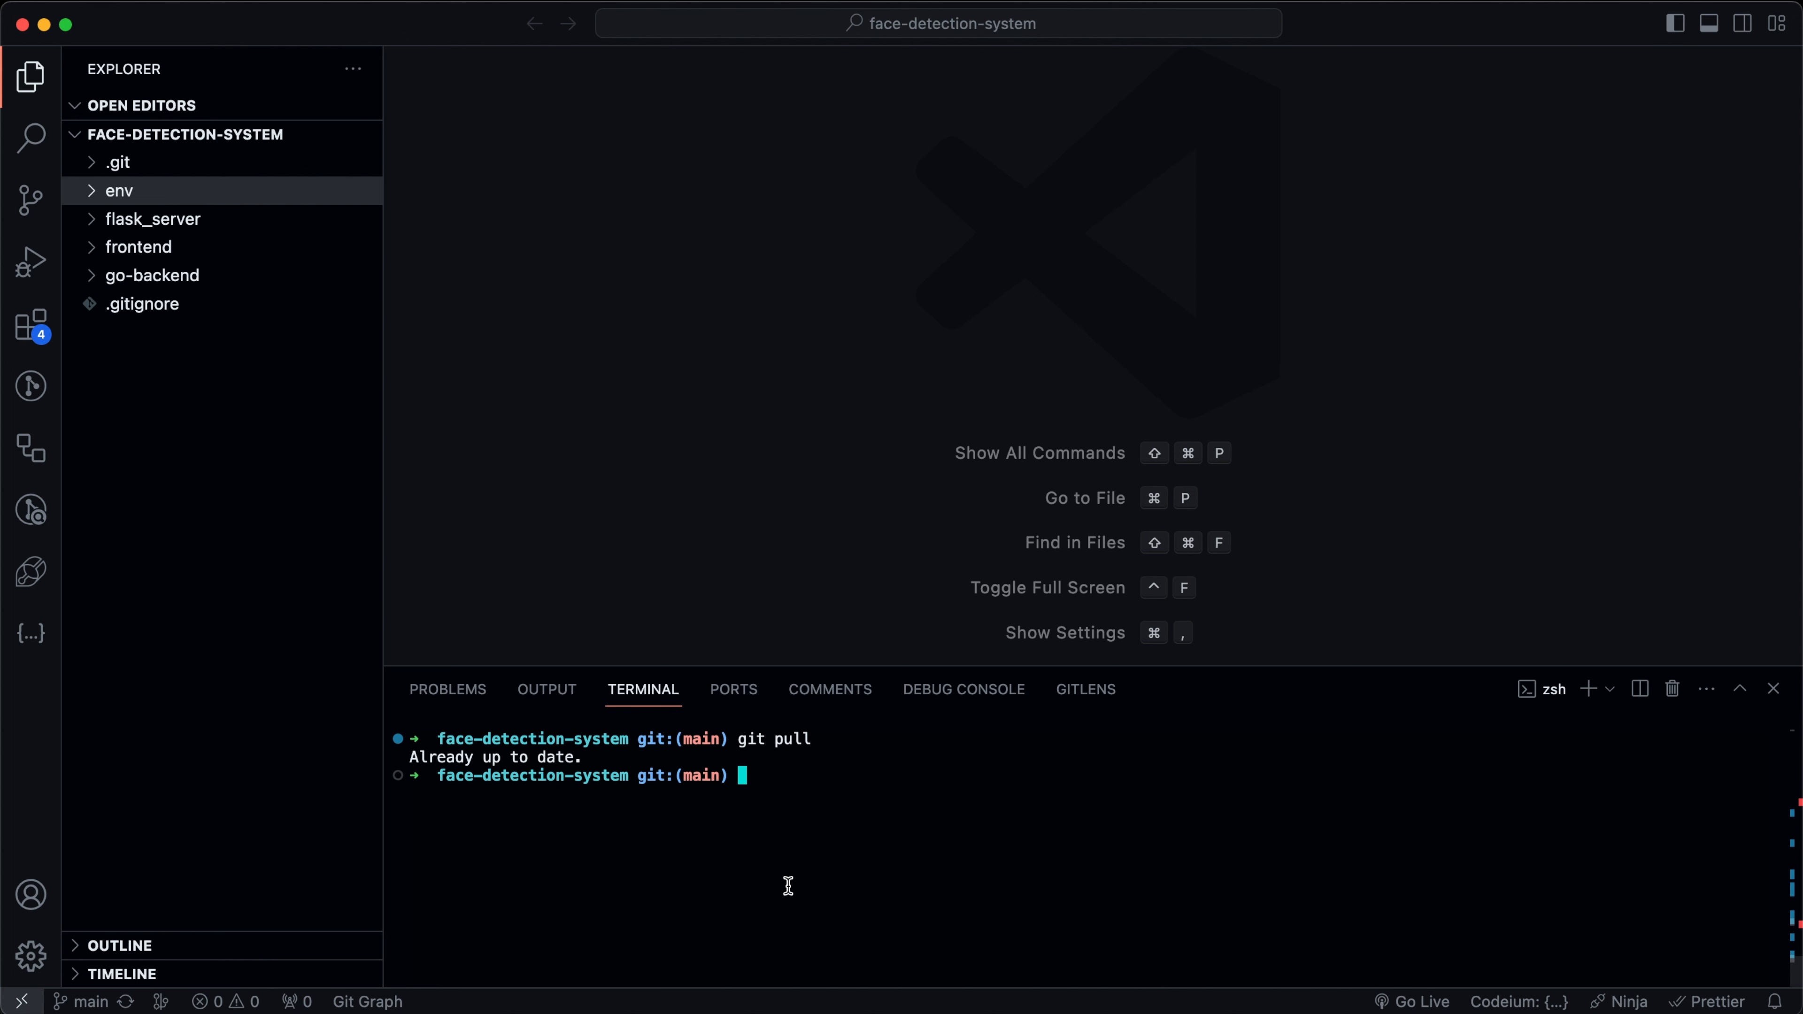
# Run git checkout f3/backend, checking the branch name in the browser.
pyautogui.write('git checko')
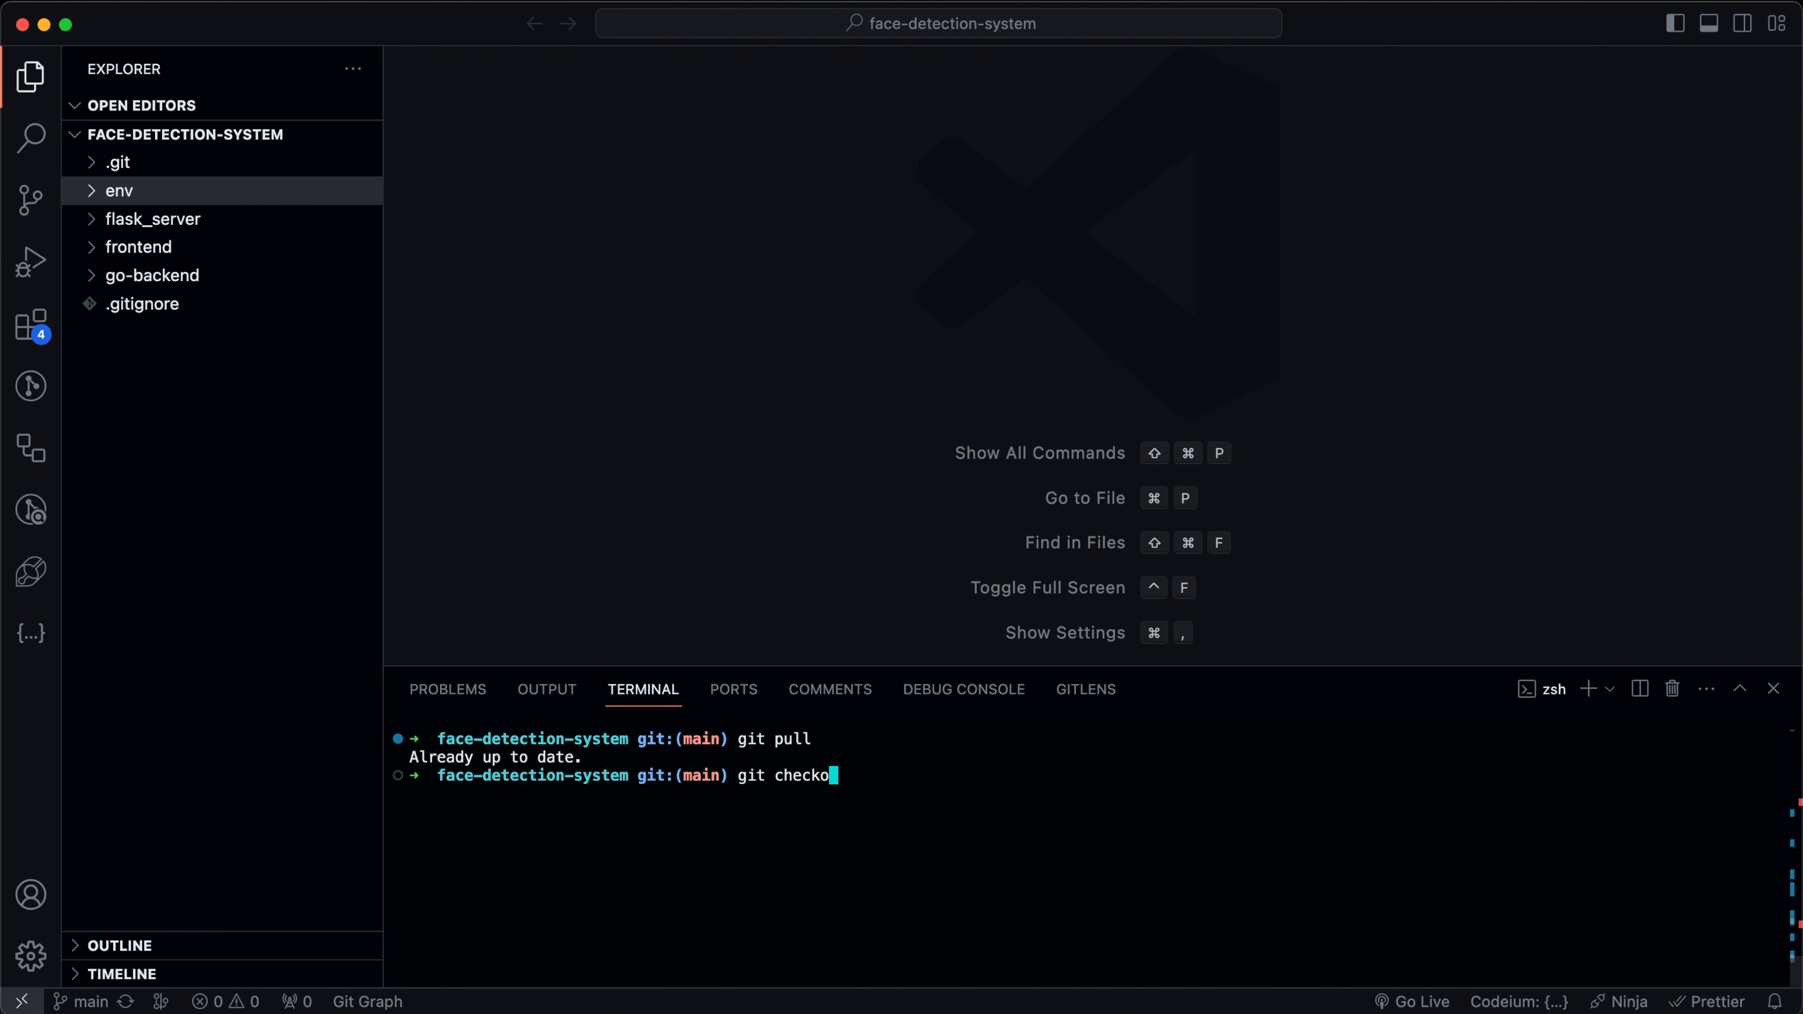
pyautogui.write('ut')
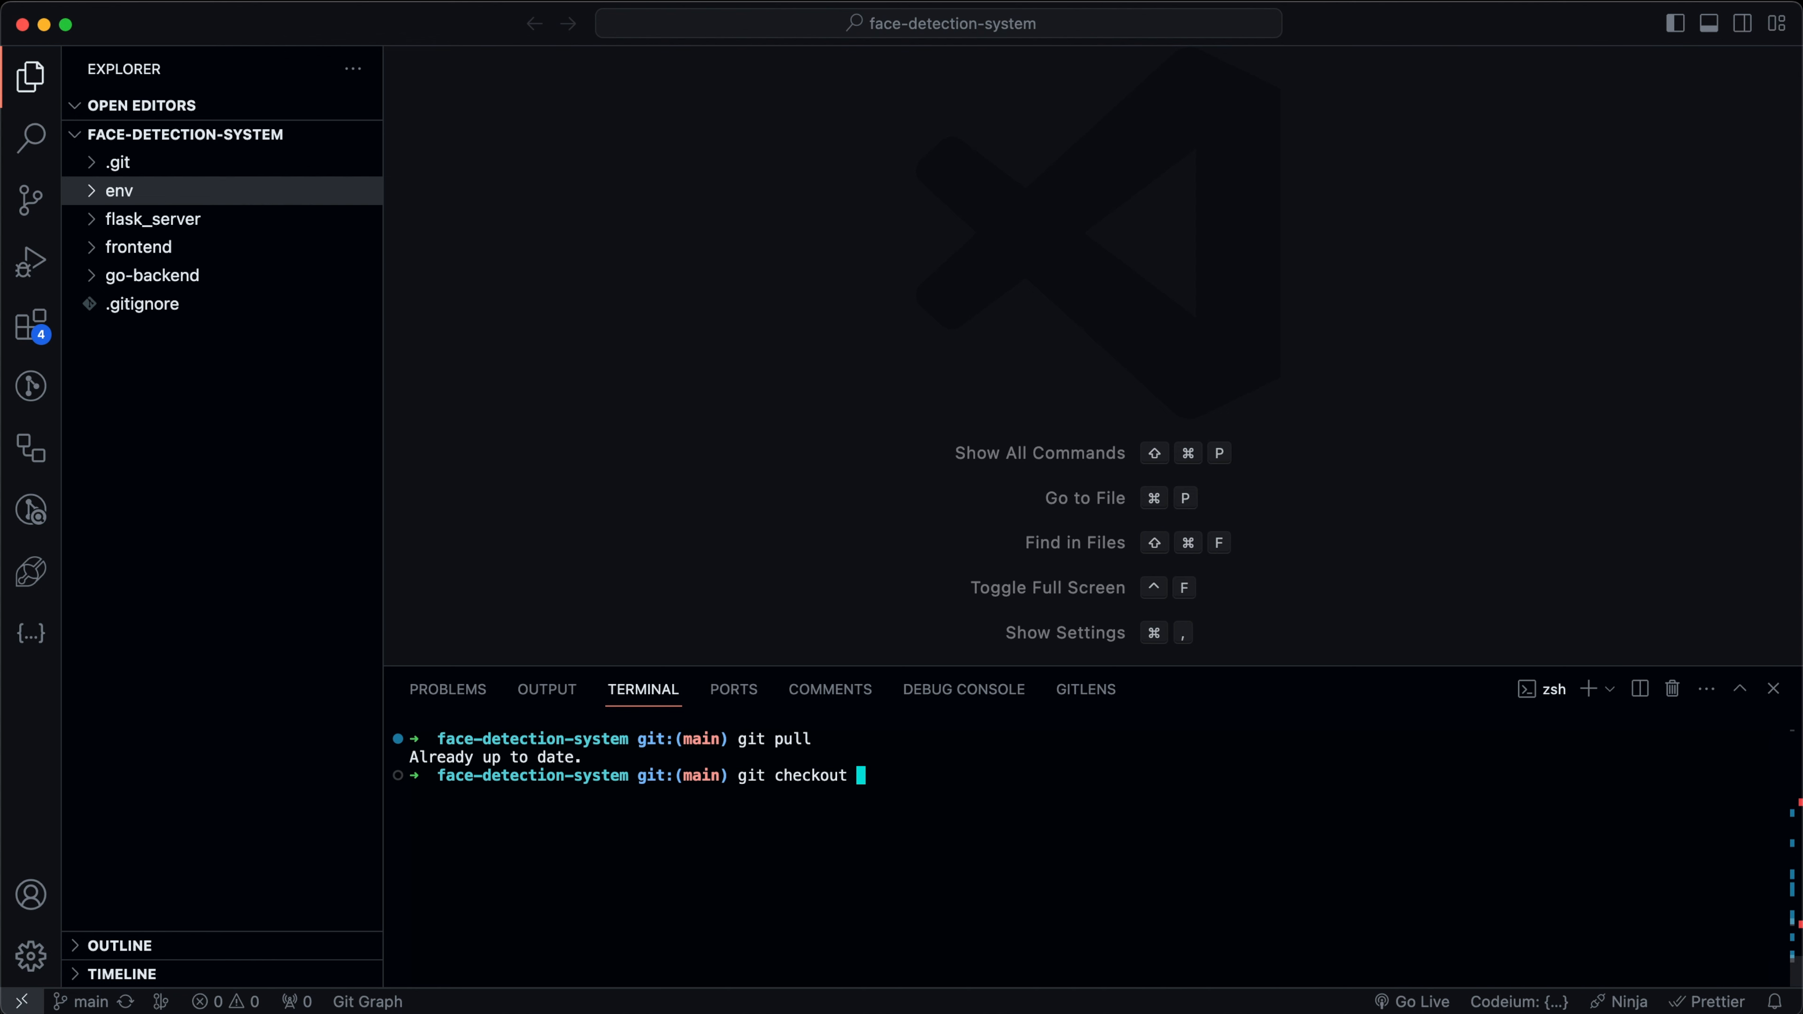
pyautogui.press('cmd+tab')
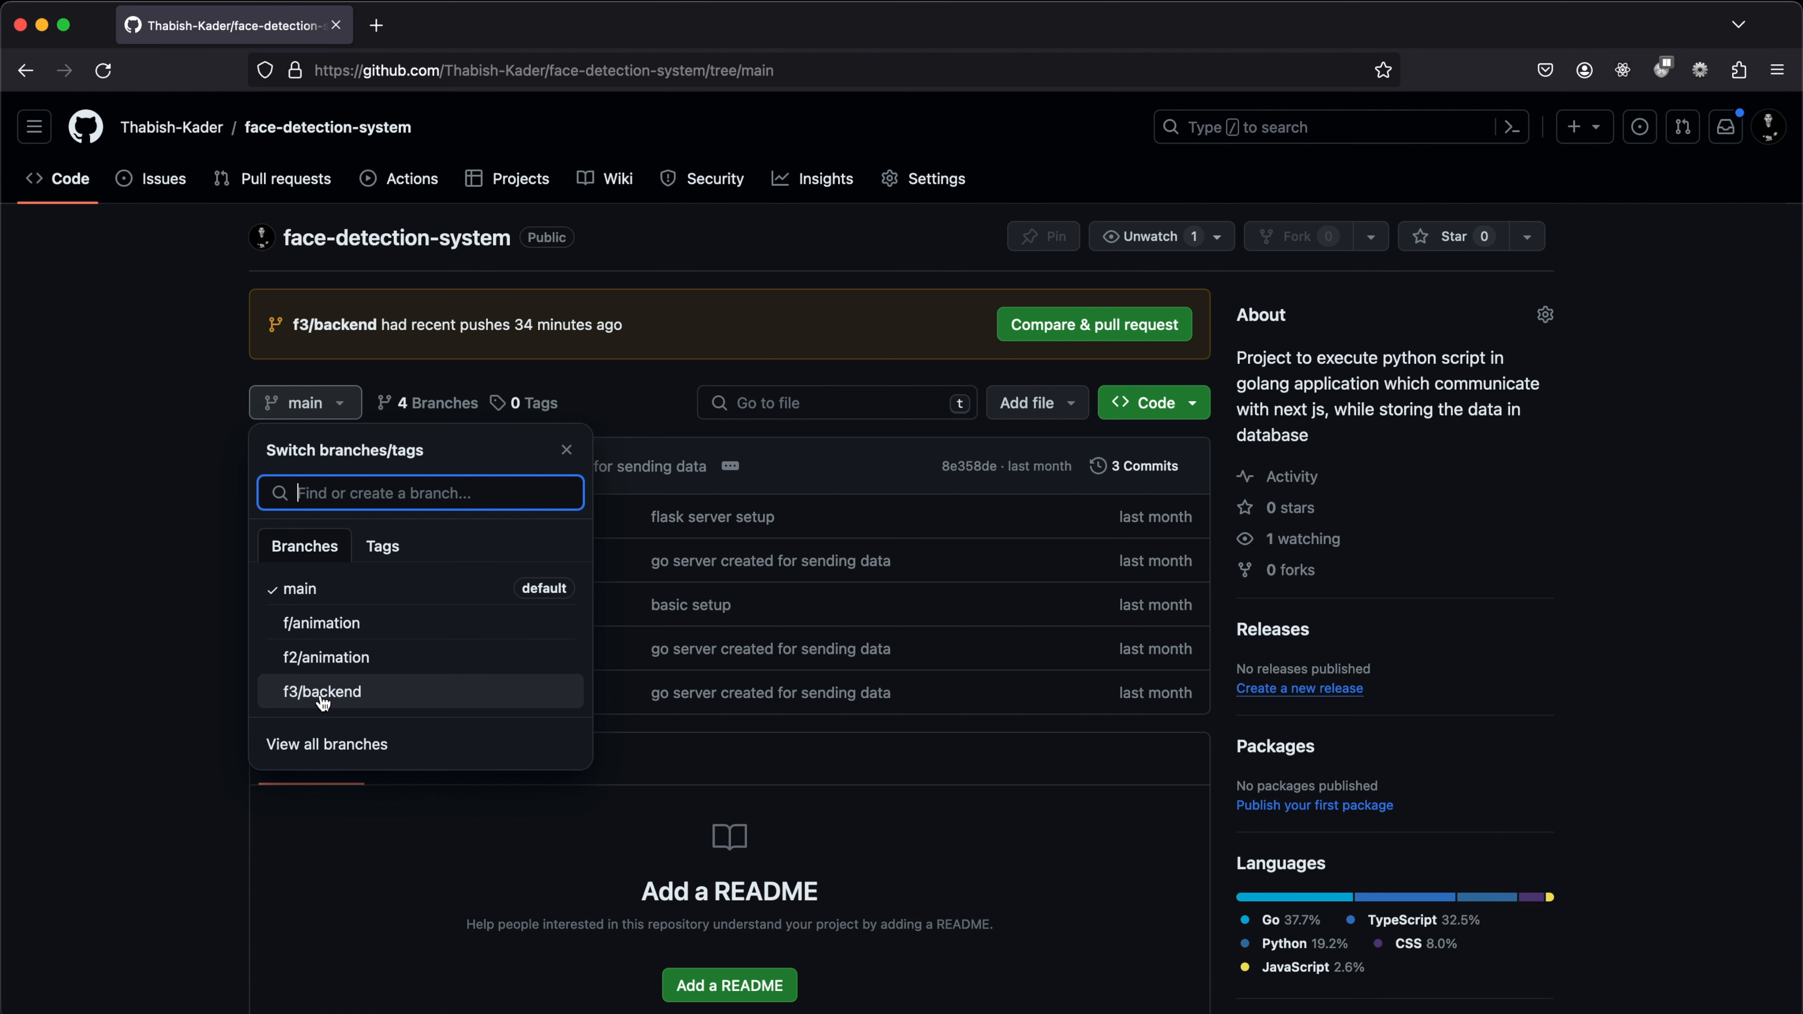
pyautogui.press('cmd+tab')
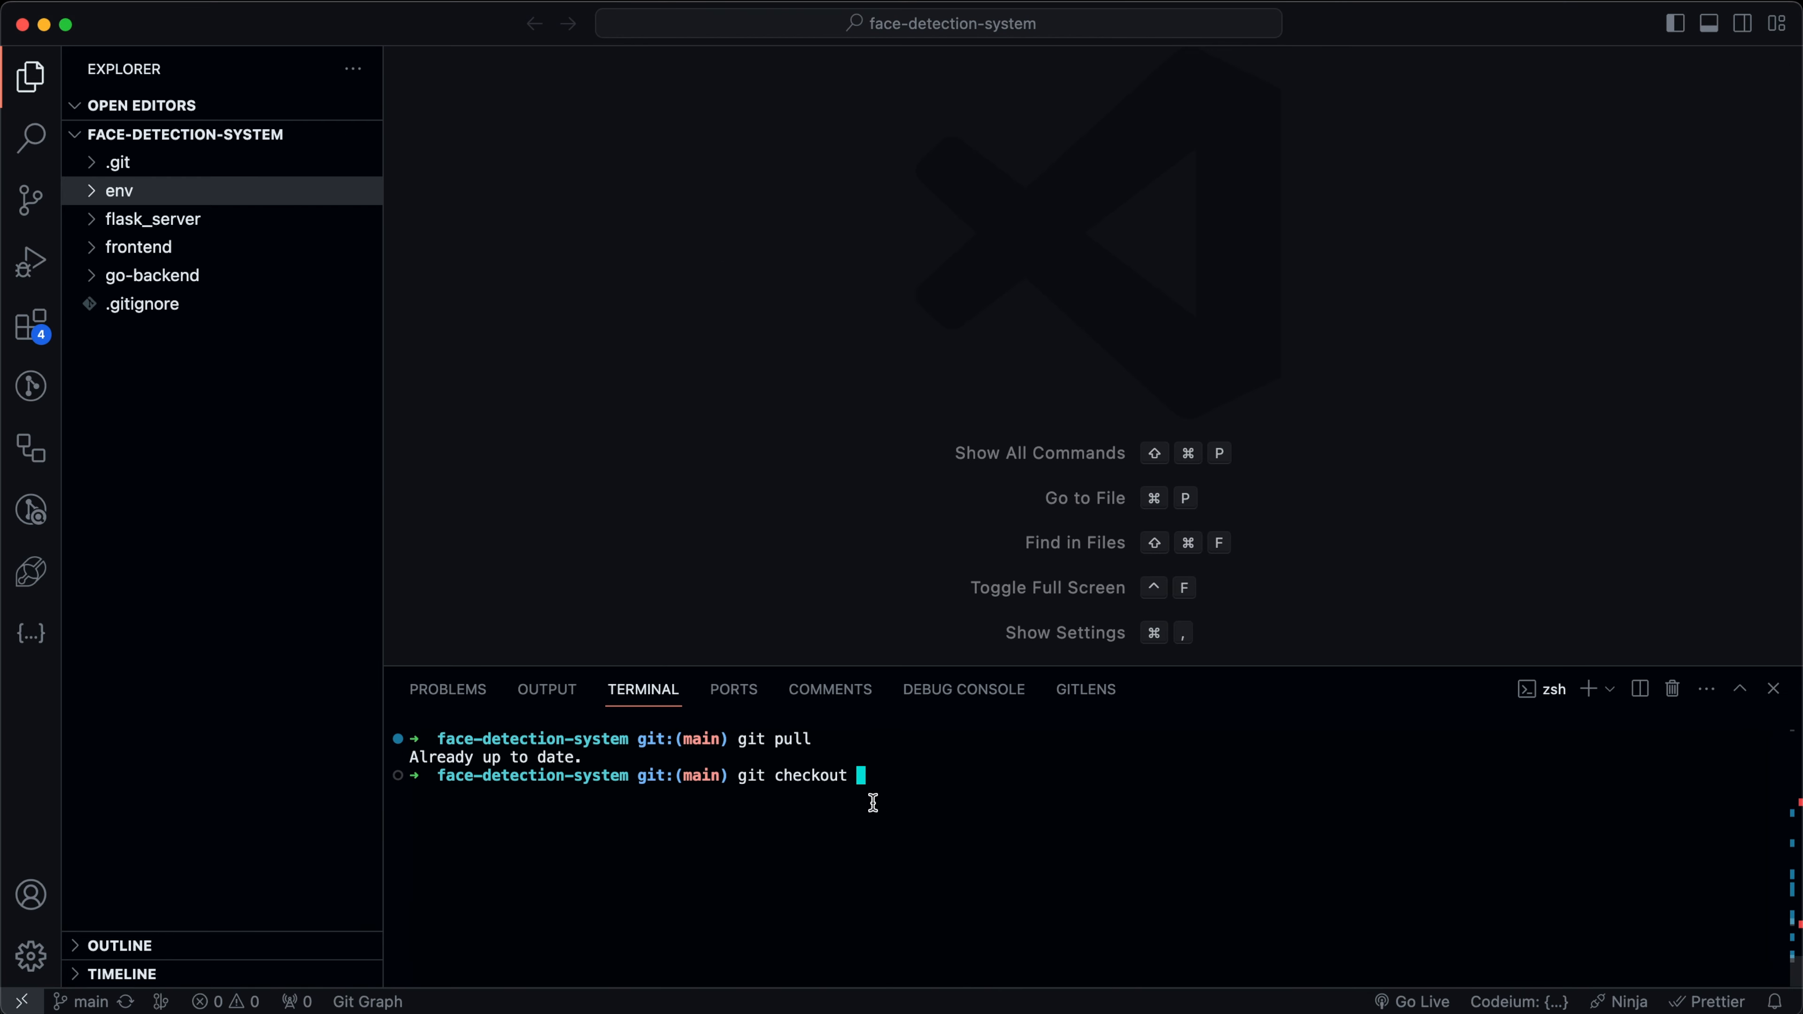
pyautogui.write('f3/bac')
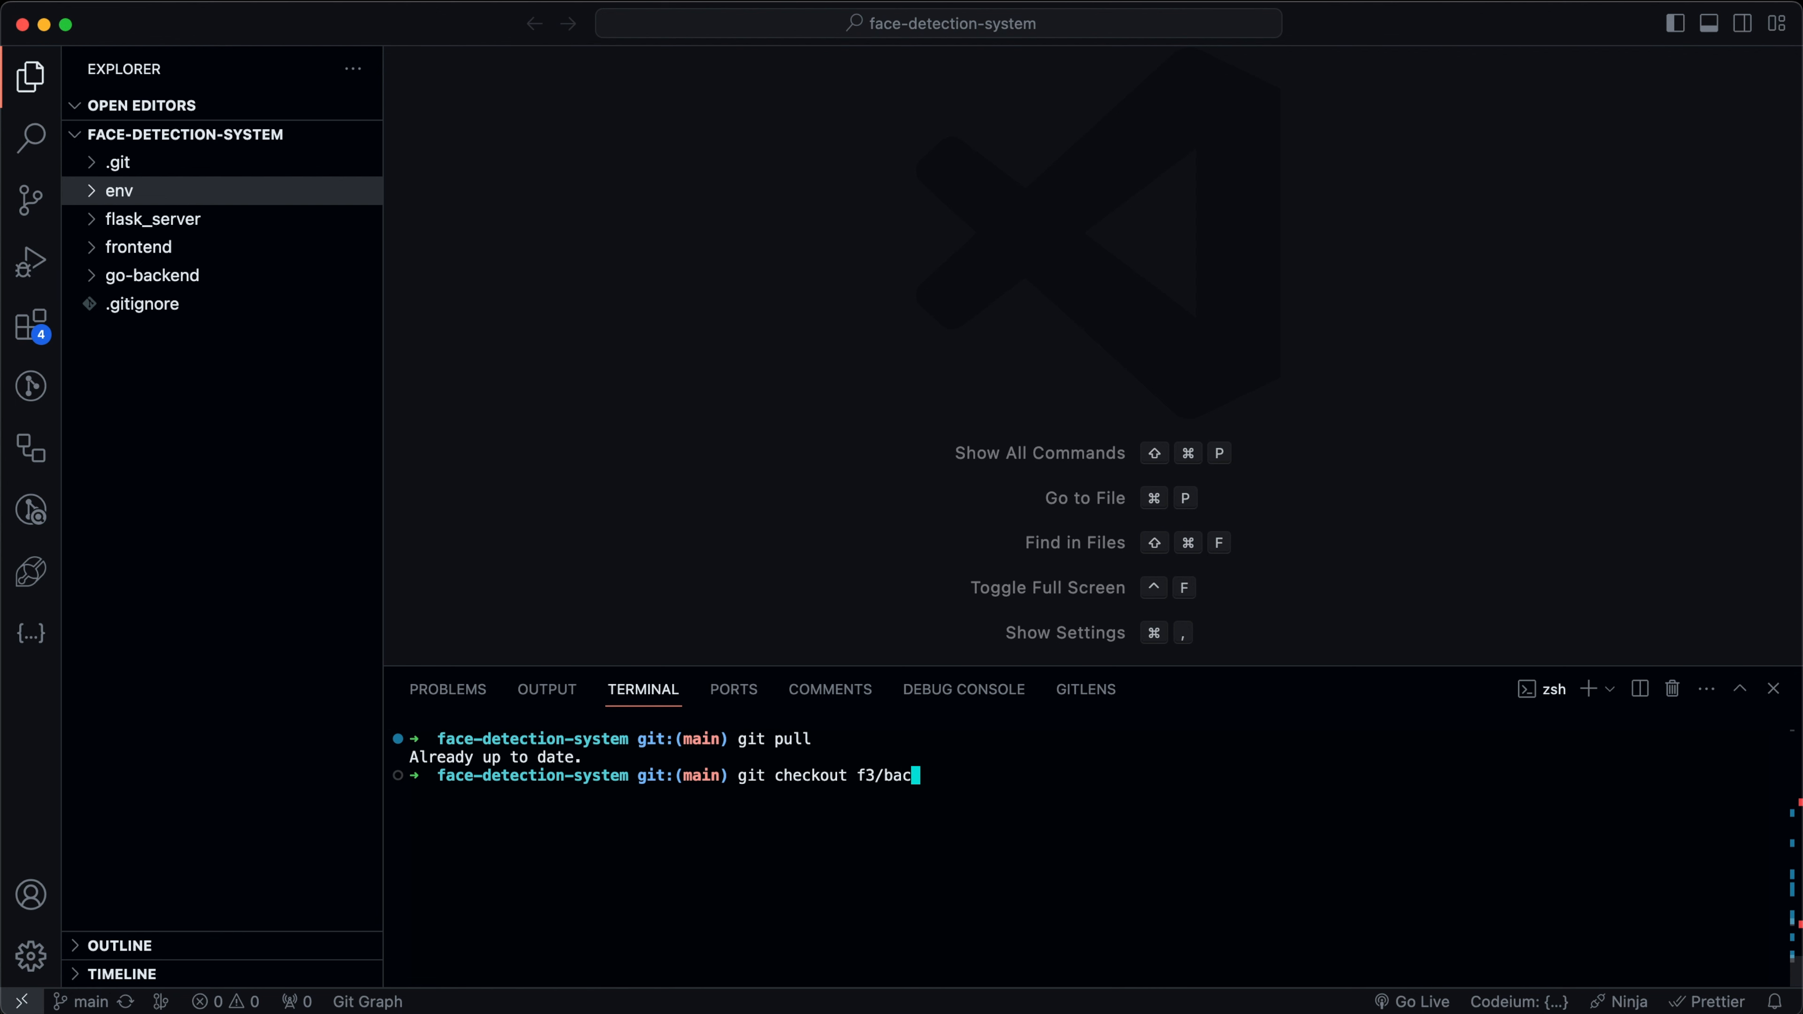
pyautogui.write('kend')
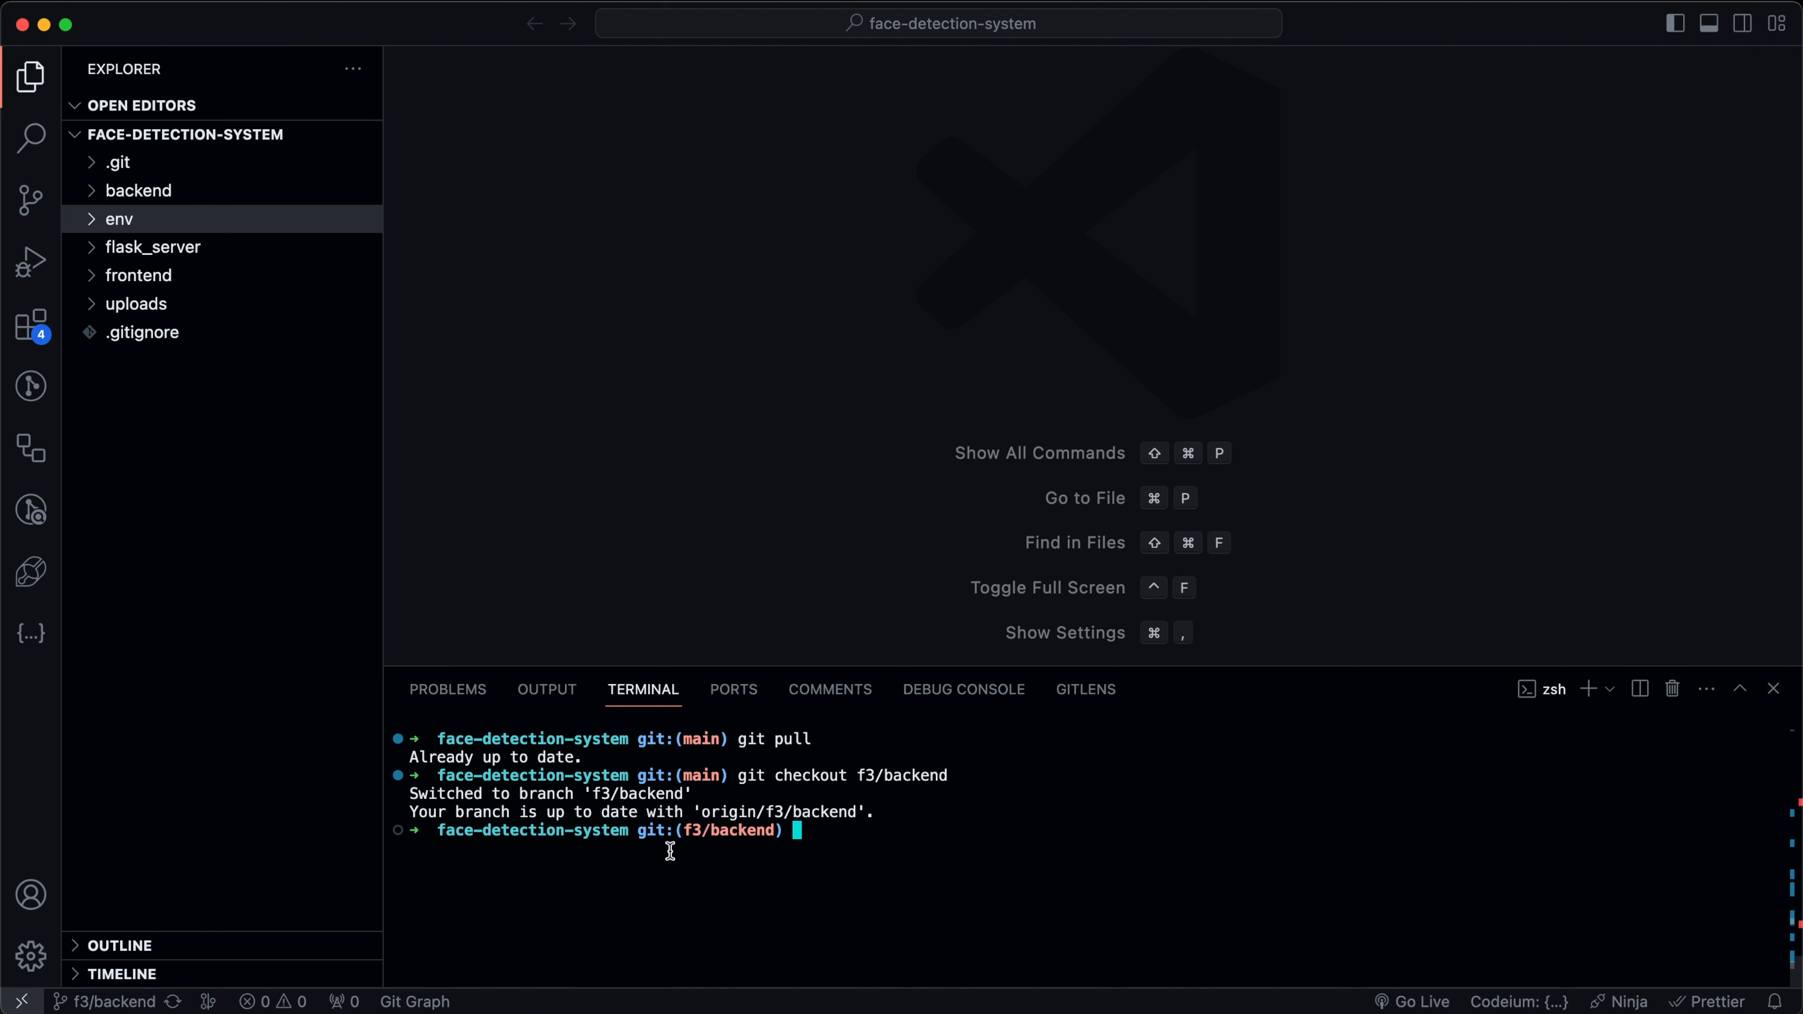
pyautogui.doubleClick(727, 830)
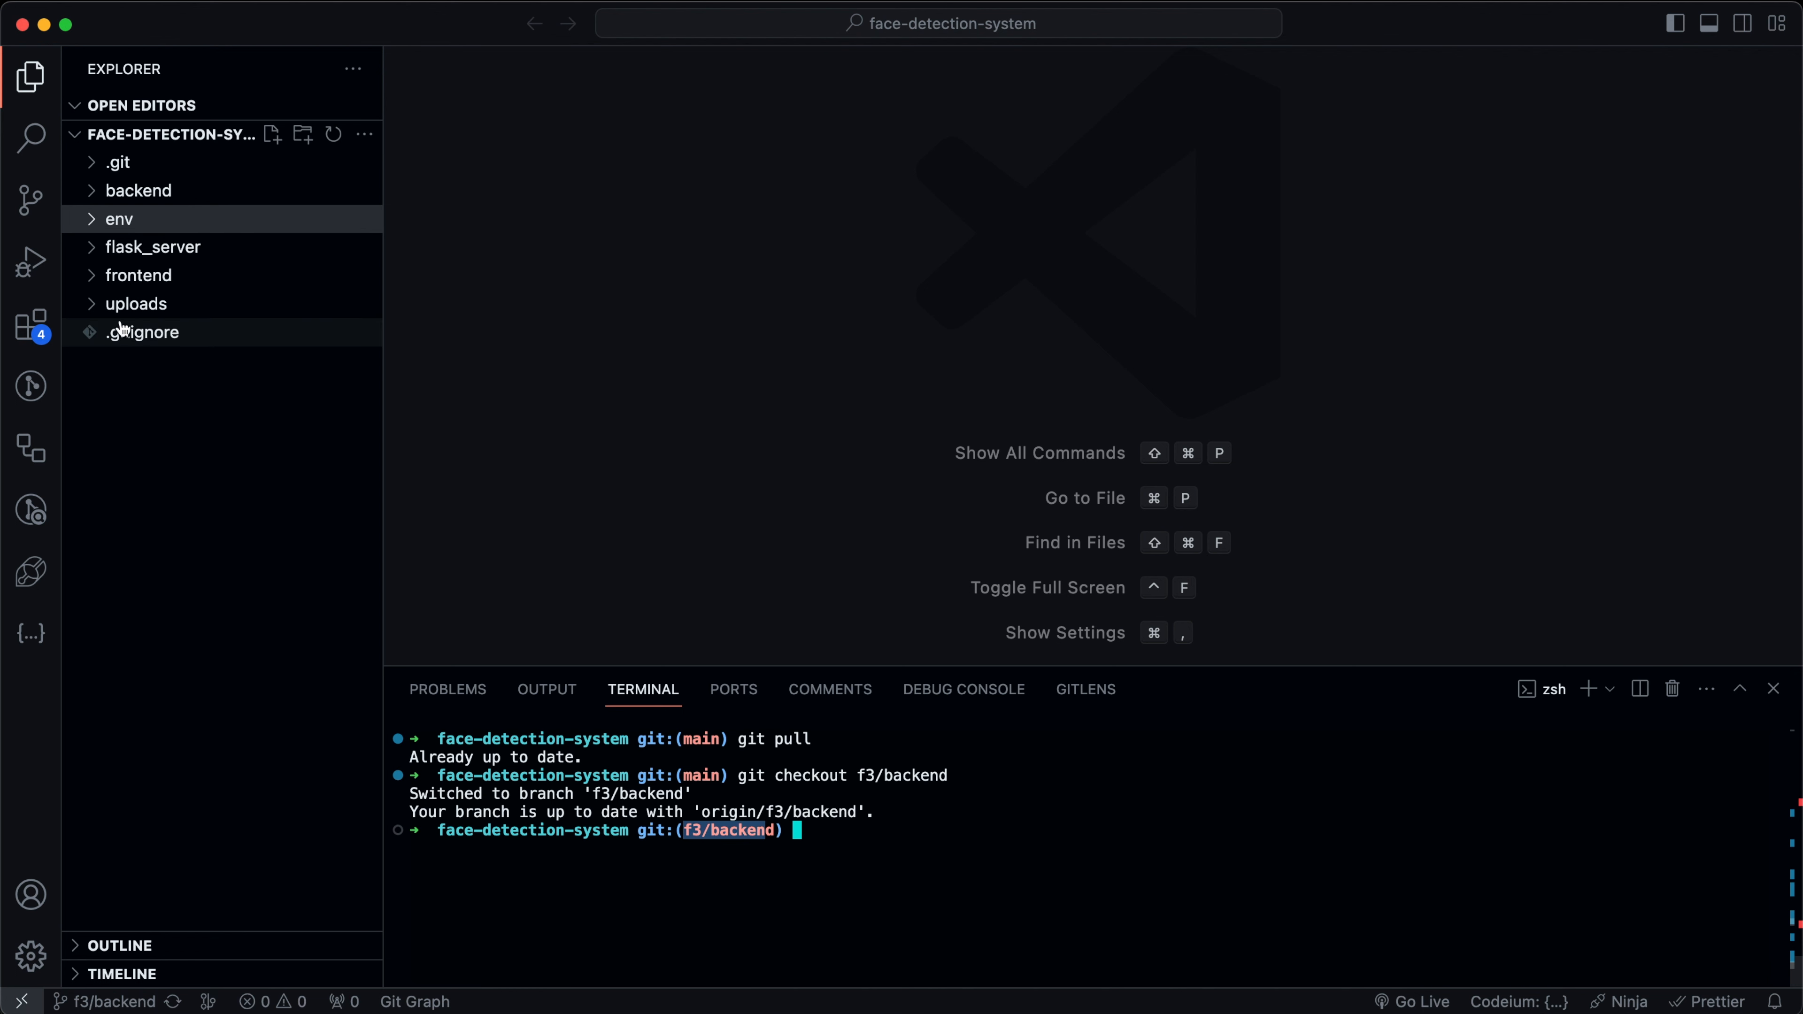
# Expand and collapse the backend folder in the Explorer to confirm its contents.
pyautogui.click(138, 190)
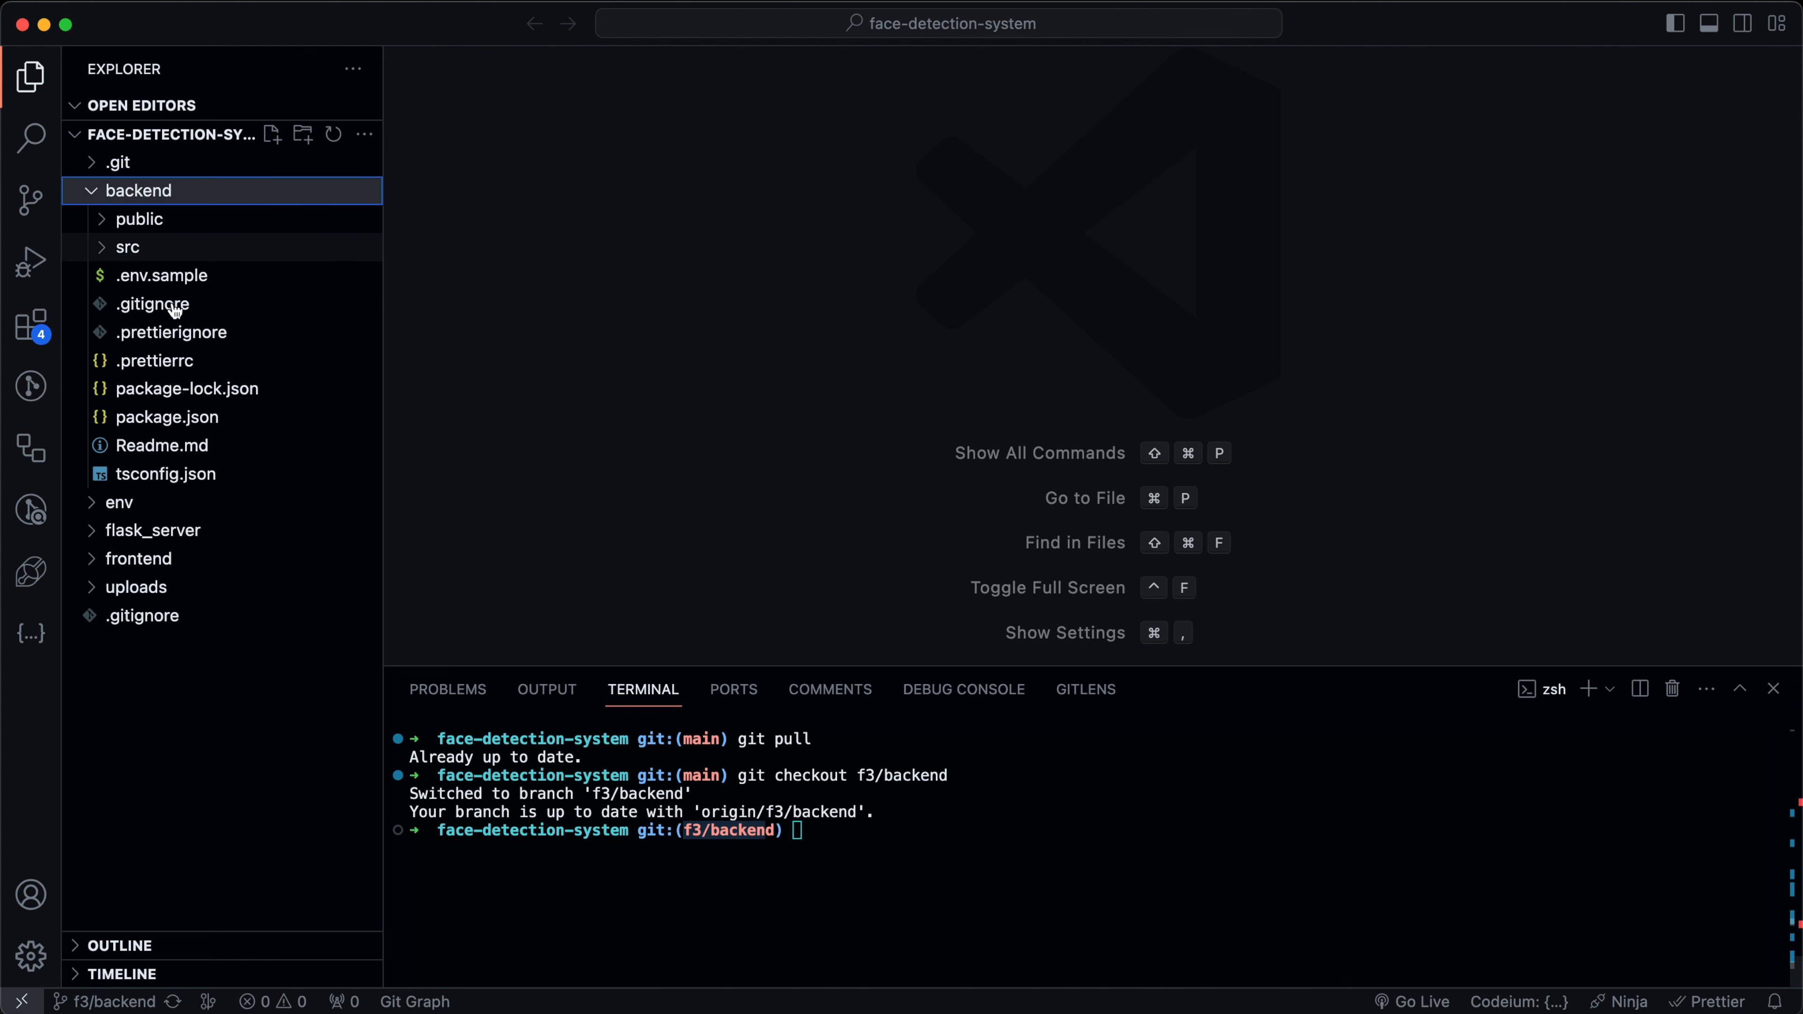
pyautogui.click(138, 190)
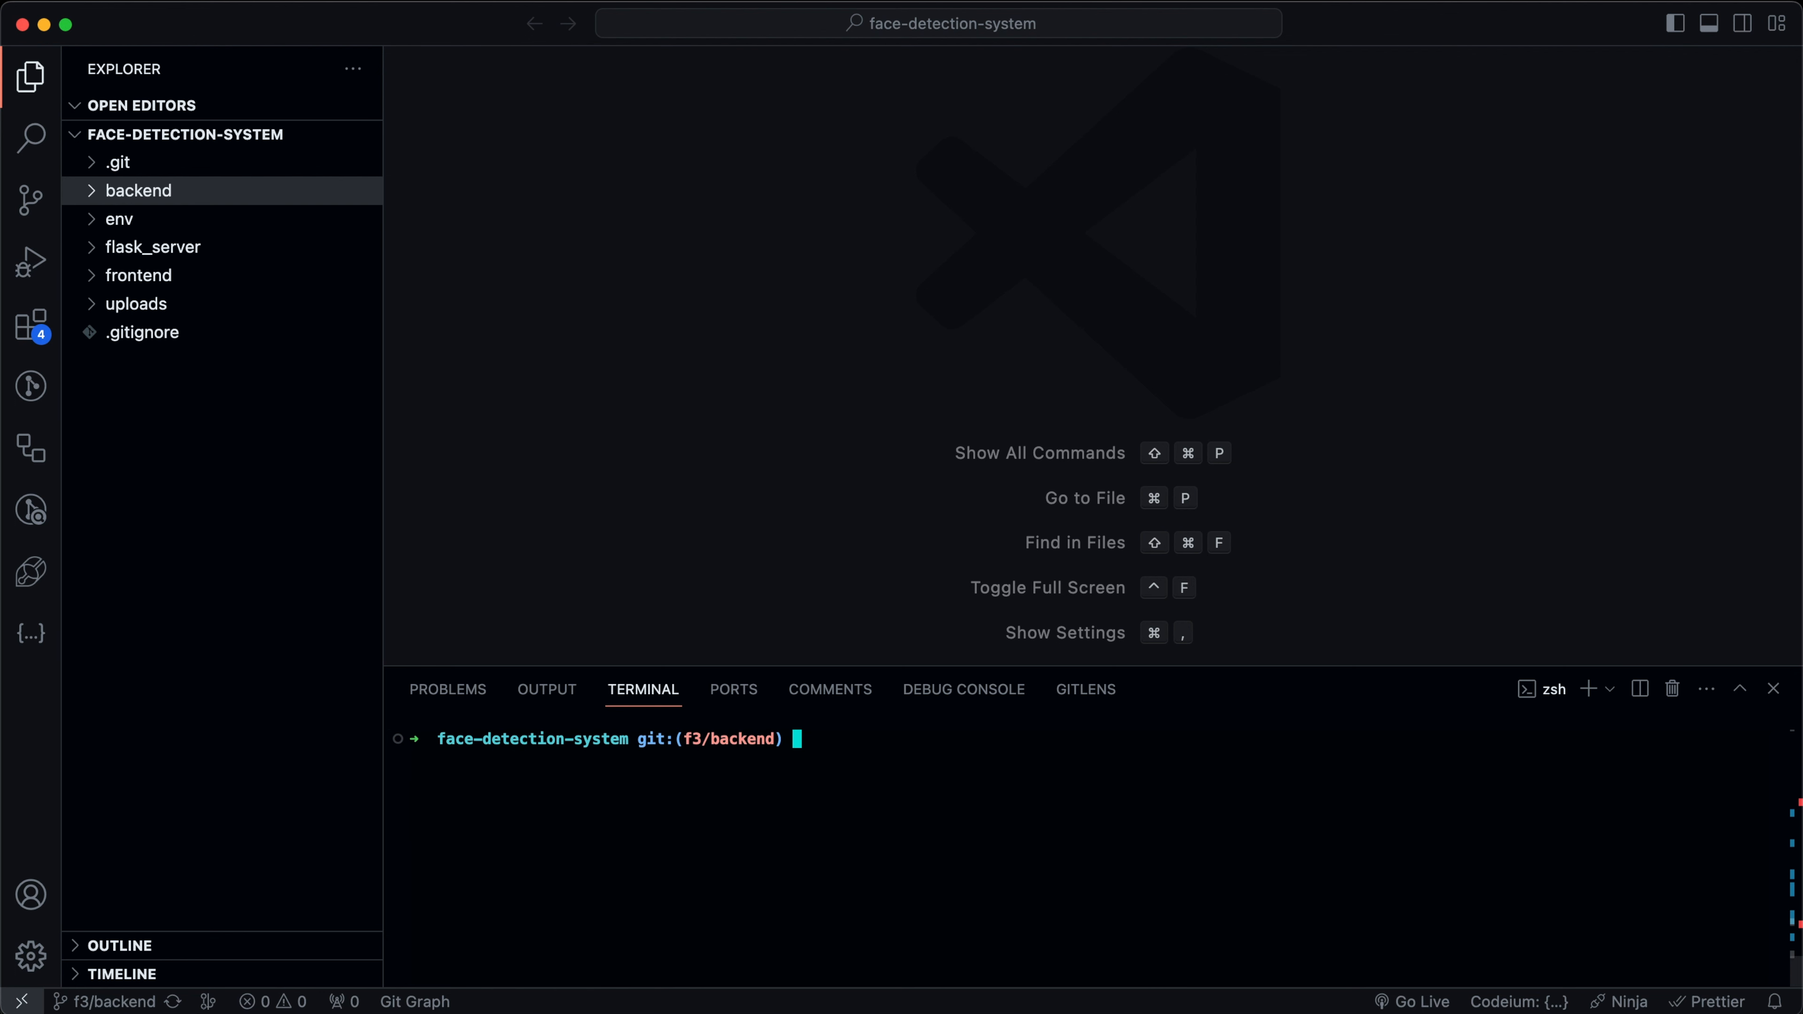
# cd into backend, install dependencies with npm i after the nodemon error, and start npm run dev.
pyautogui.write('cd backend')
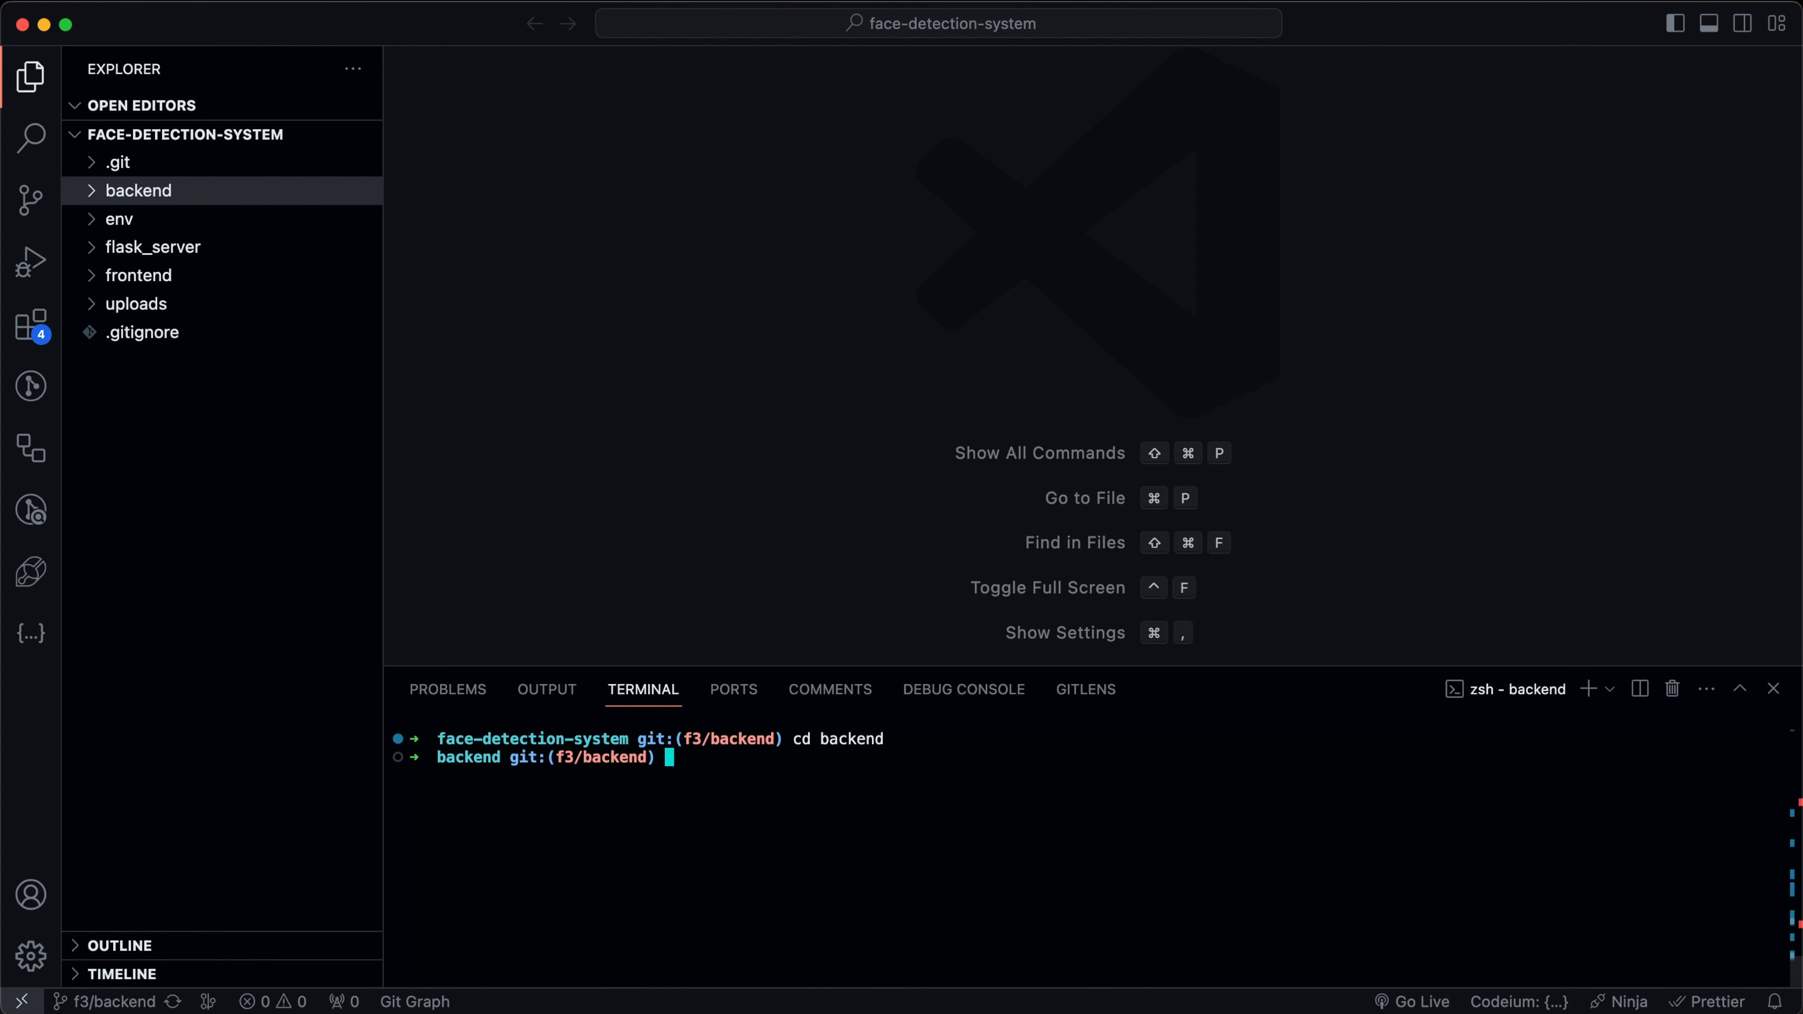
pyautogui.write('npm run dev')
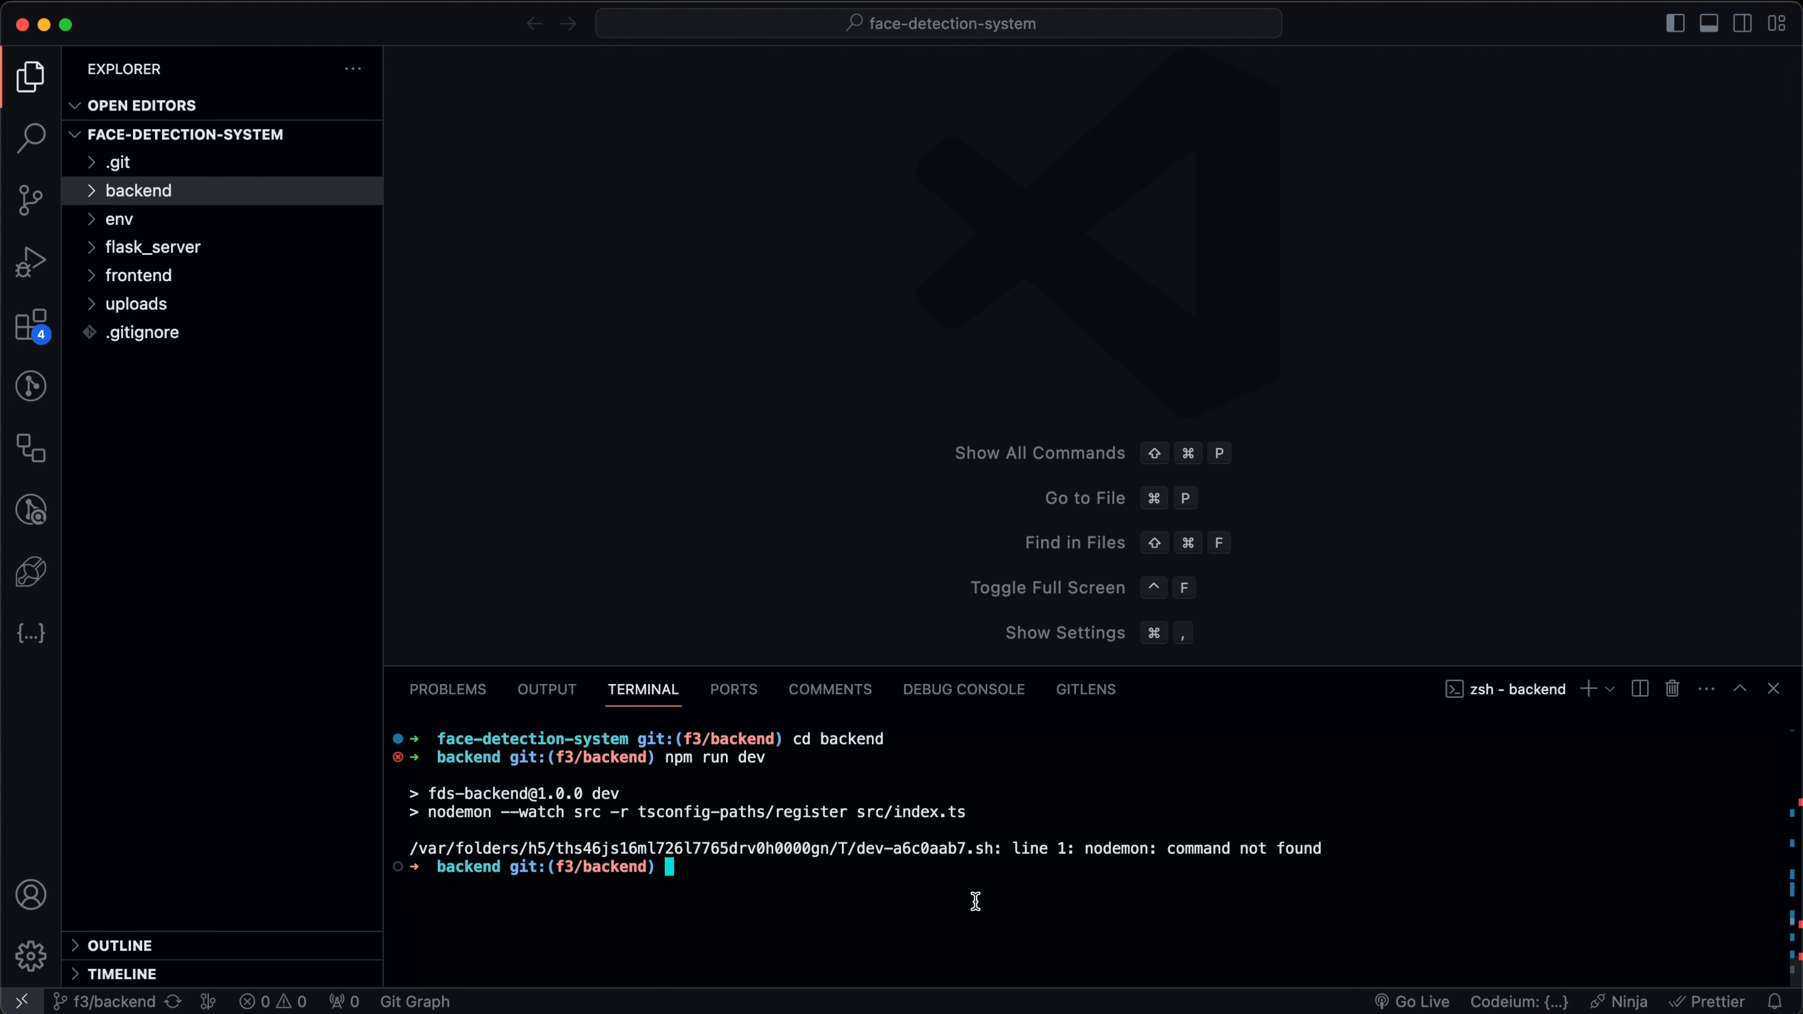
pyautogui.write('npm i')
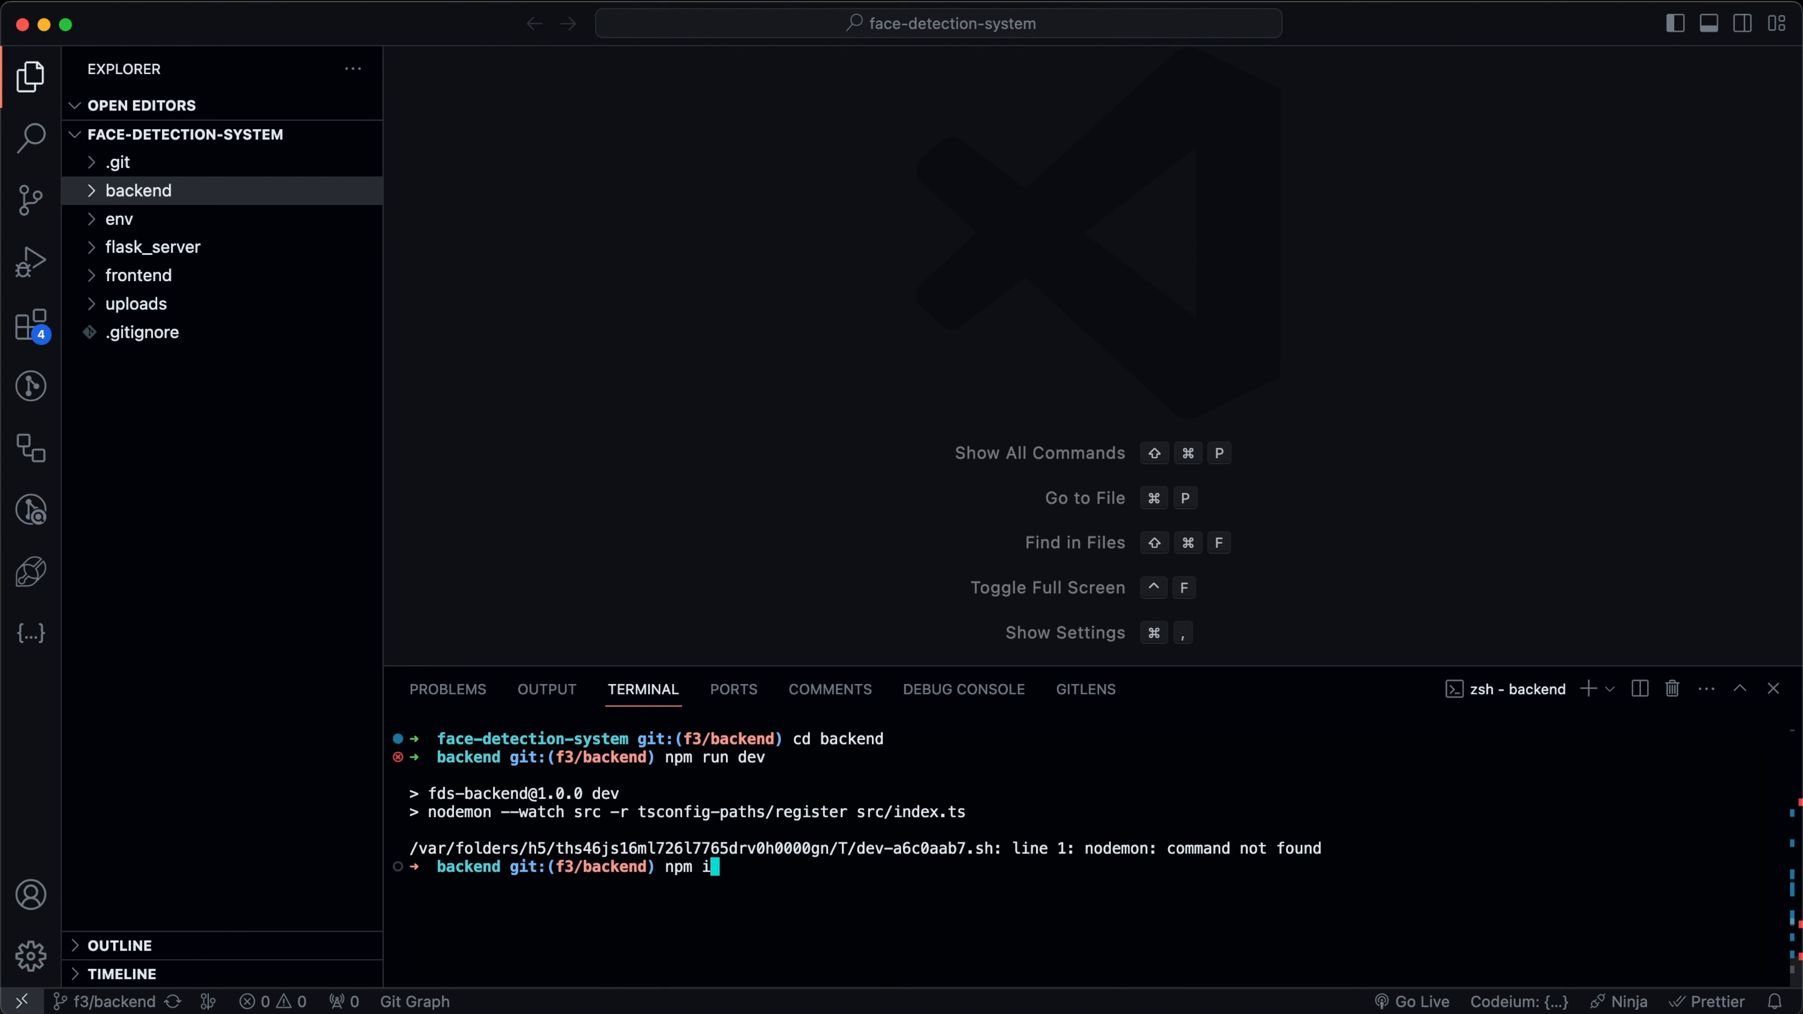
pyautogui.press('Enter')
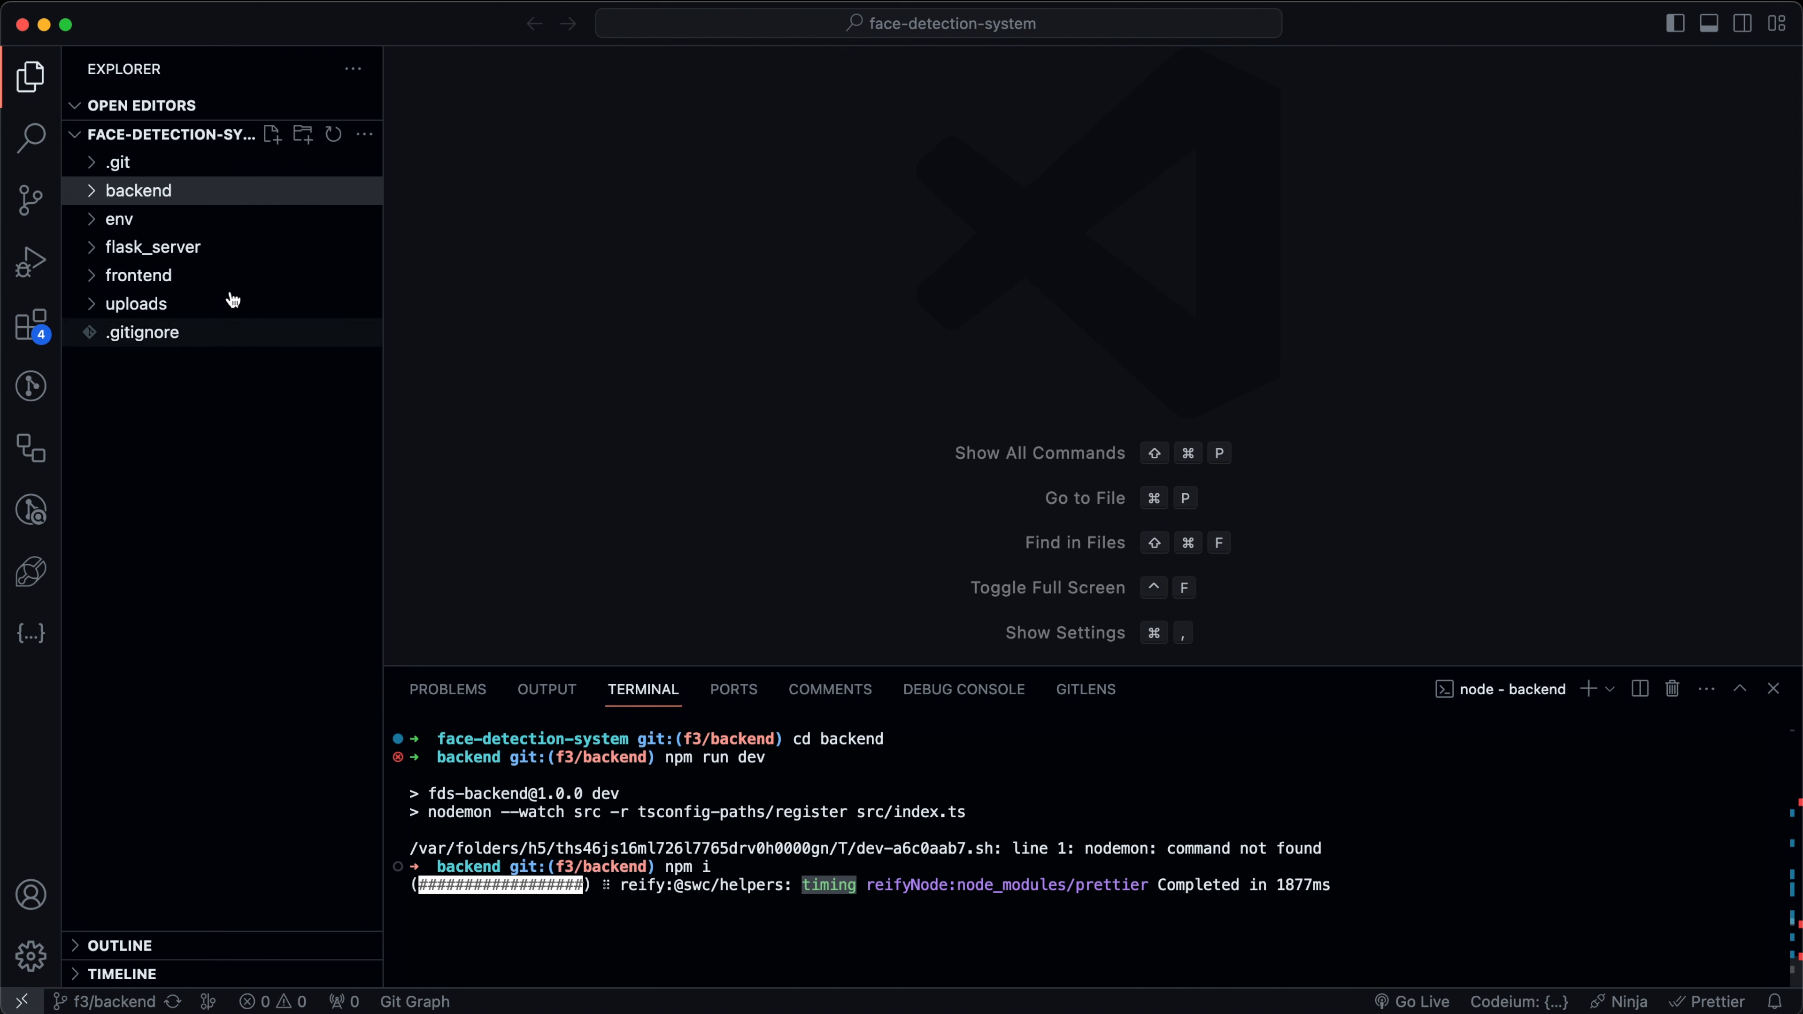
pyautogui.click(138, 191)
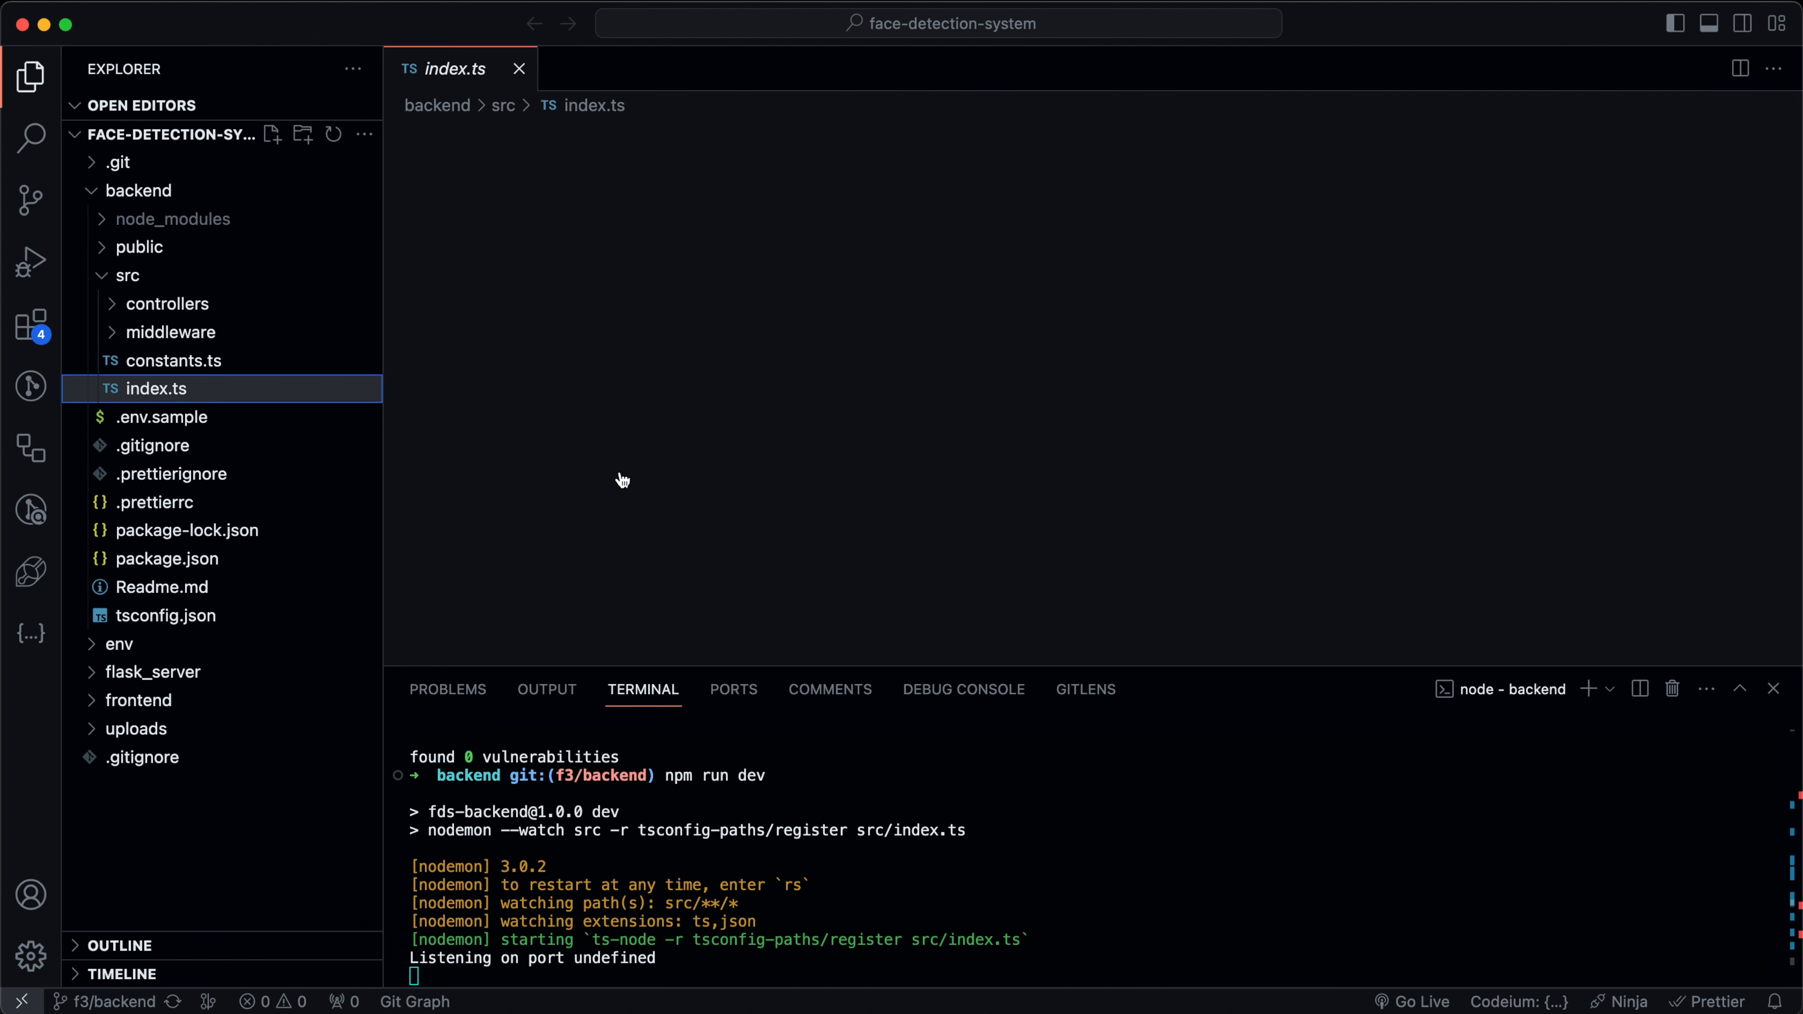
# In constants.ts, make PORT fall back to 8080 via process.env.PORT || 8080.
pyautogui.click(155, 389)
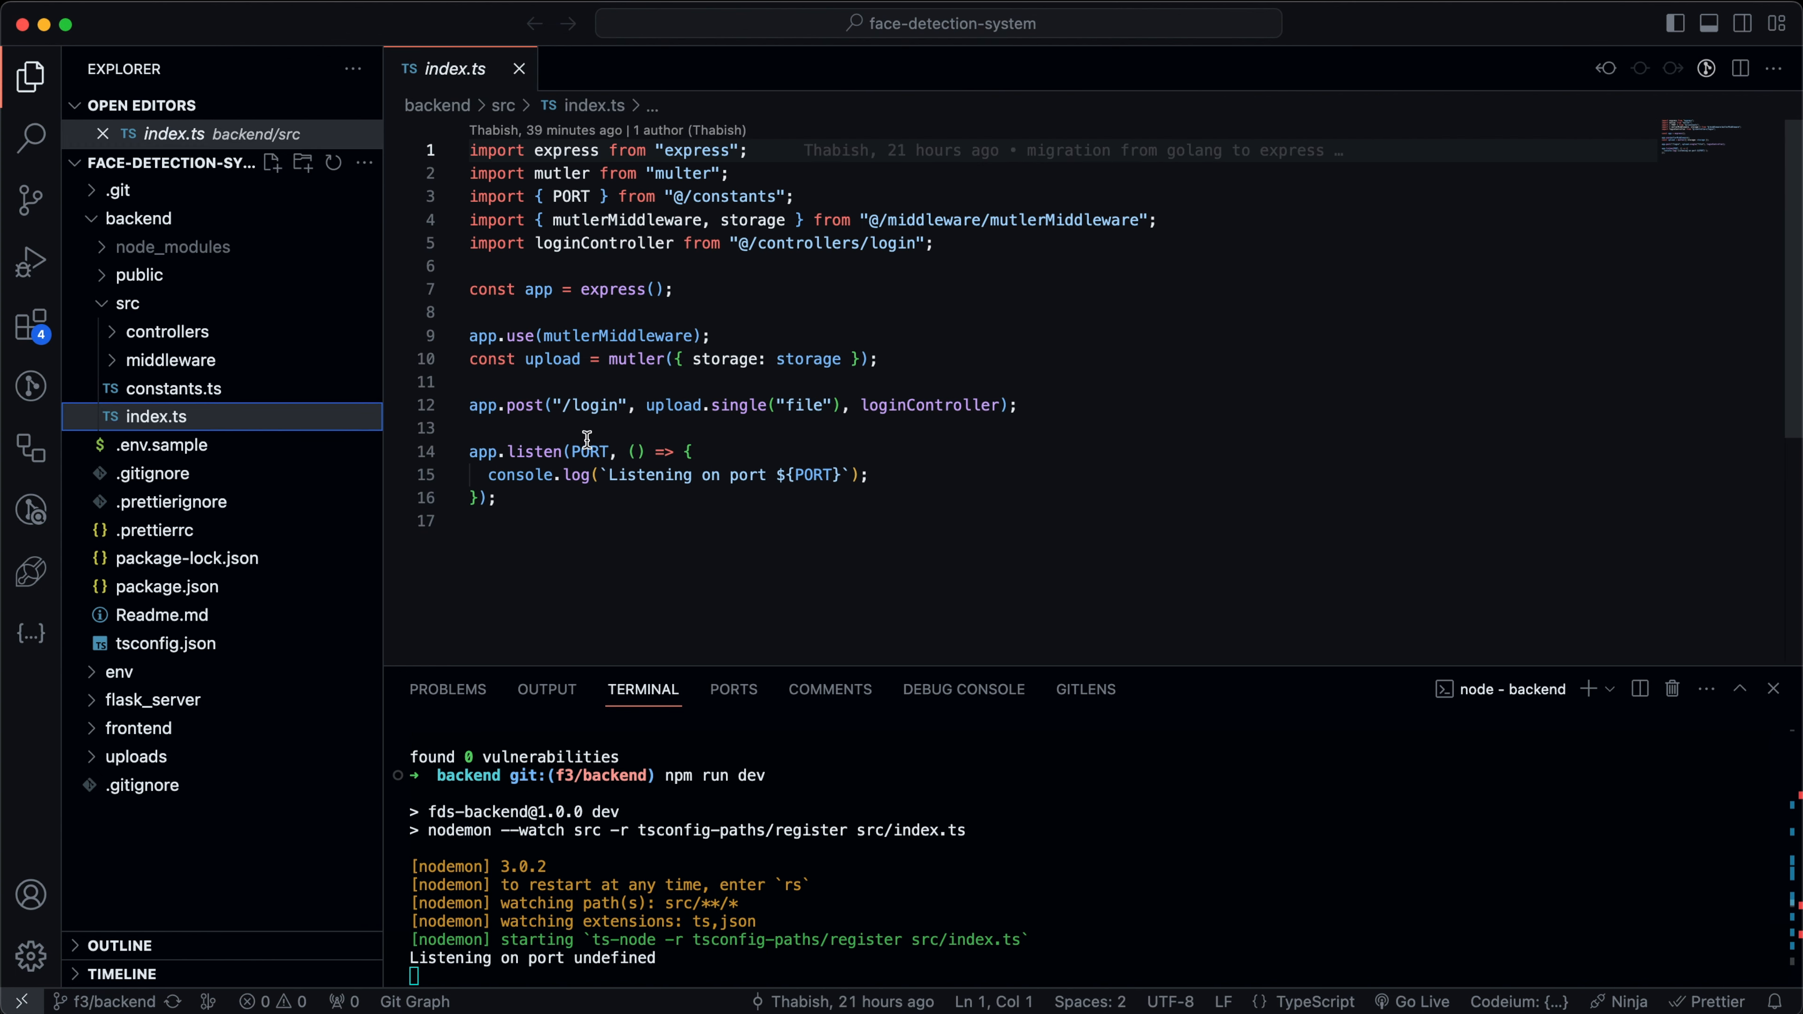
pyautogui.click(722, 195)
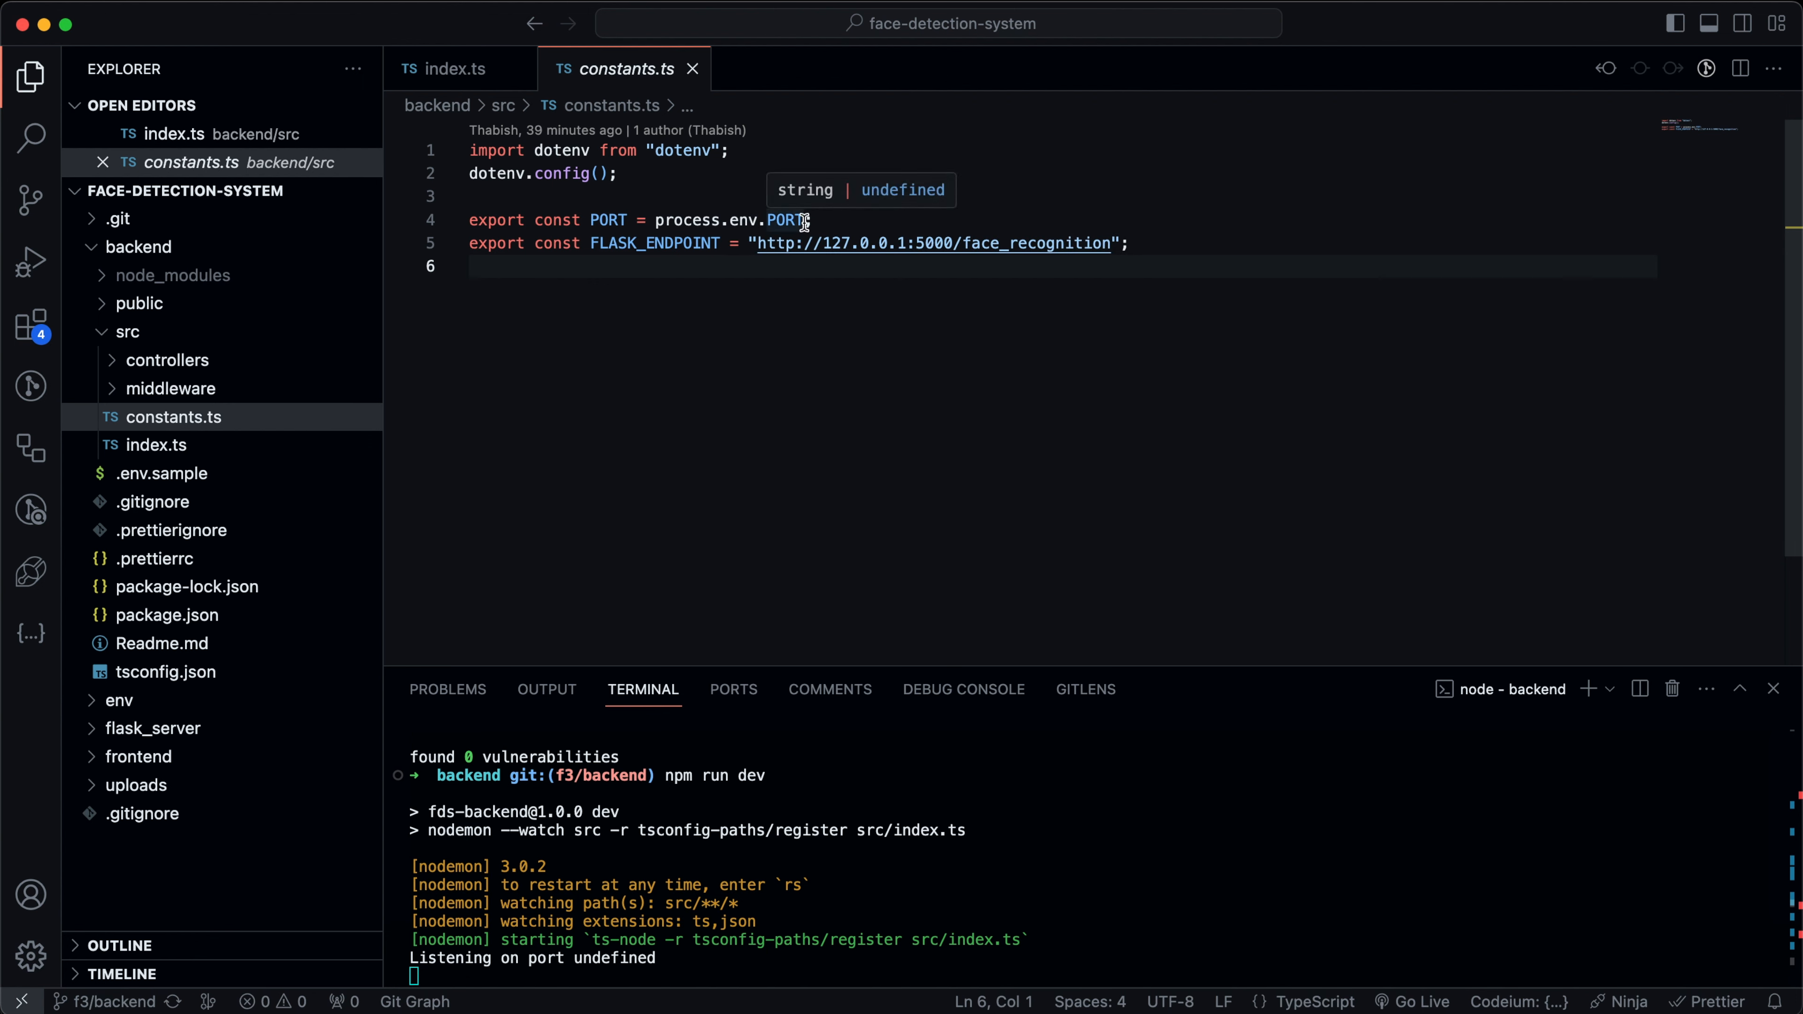
pyautogui.moveTo(929, 117)
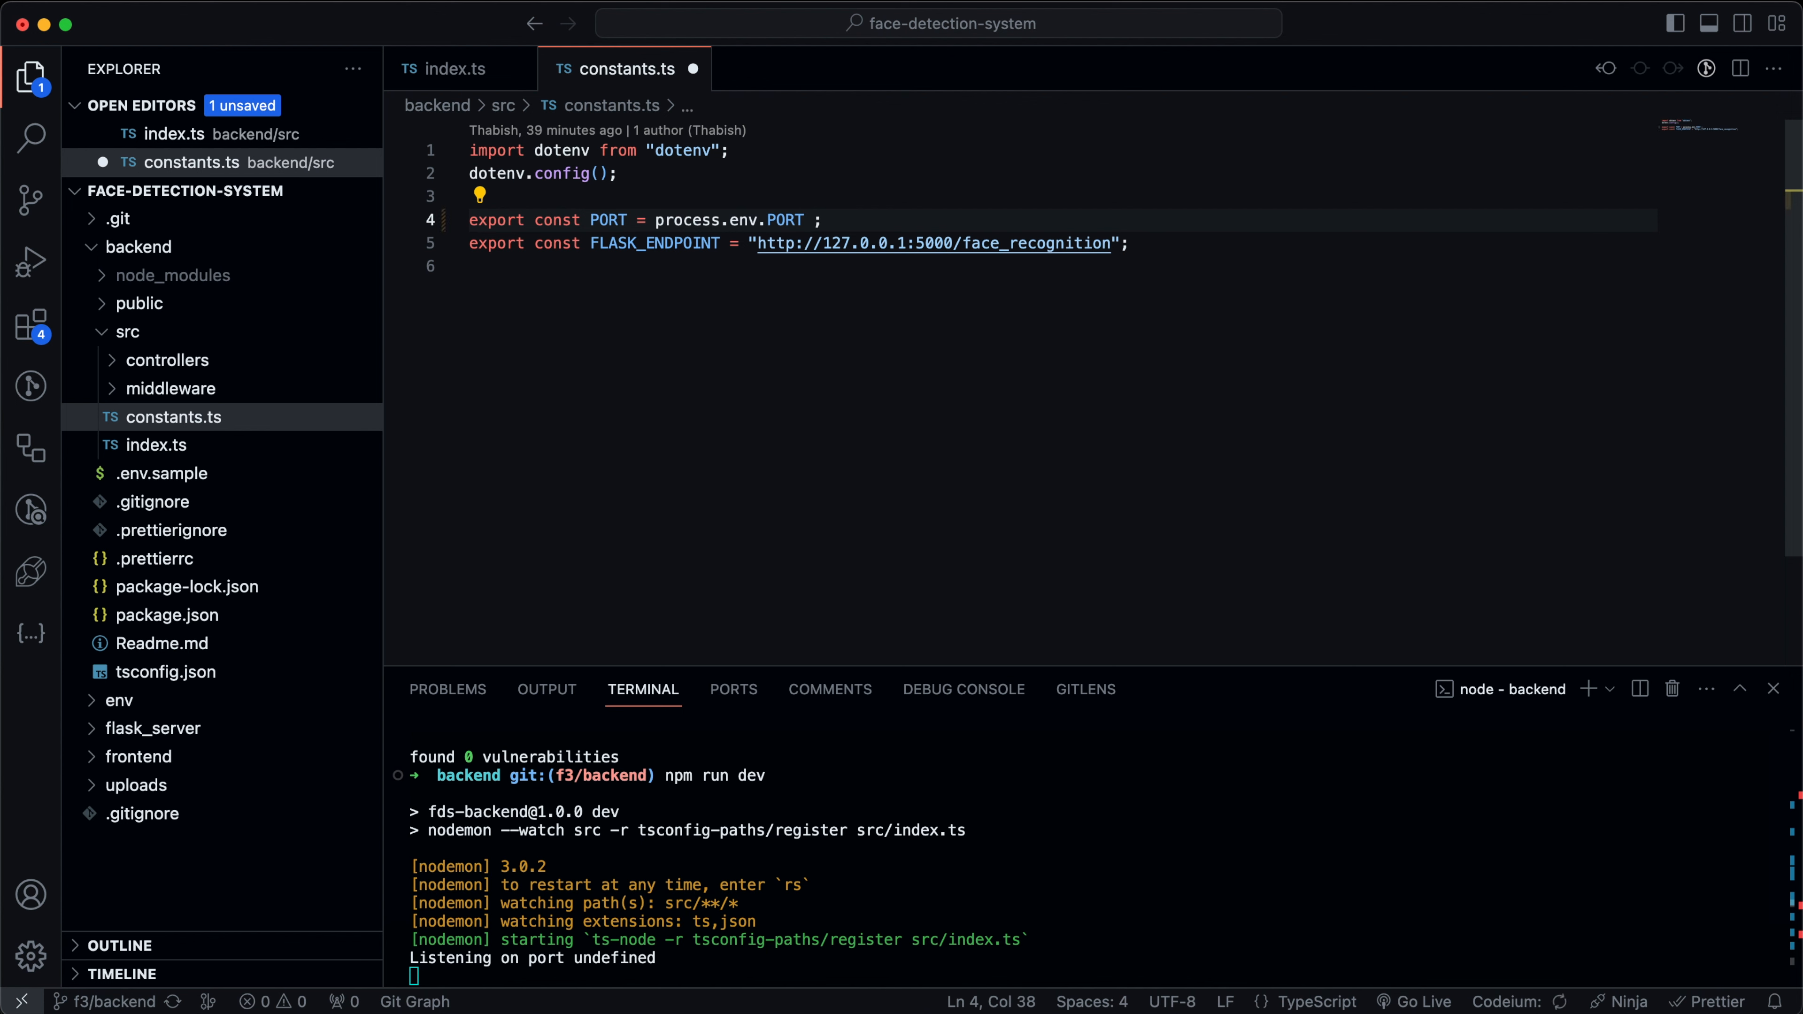
pyautogui.write('|| 8080')
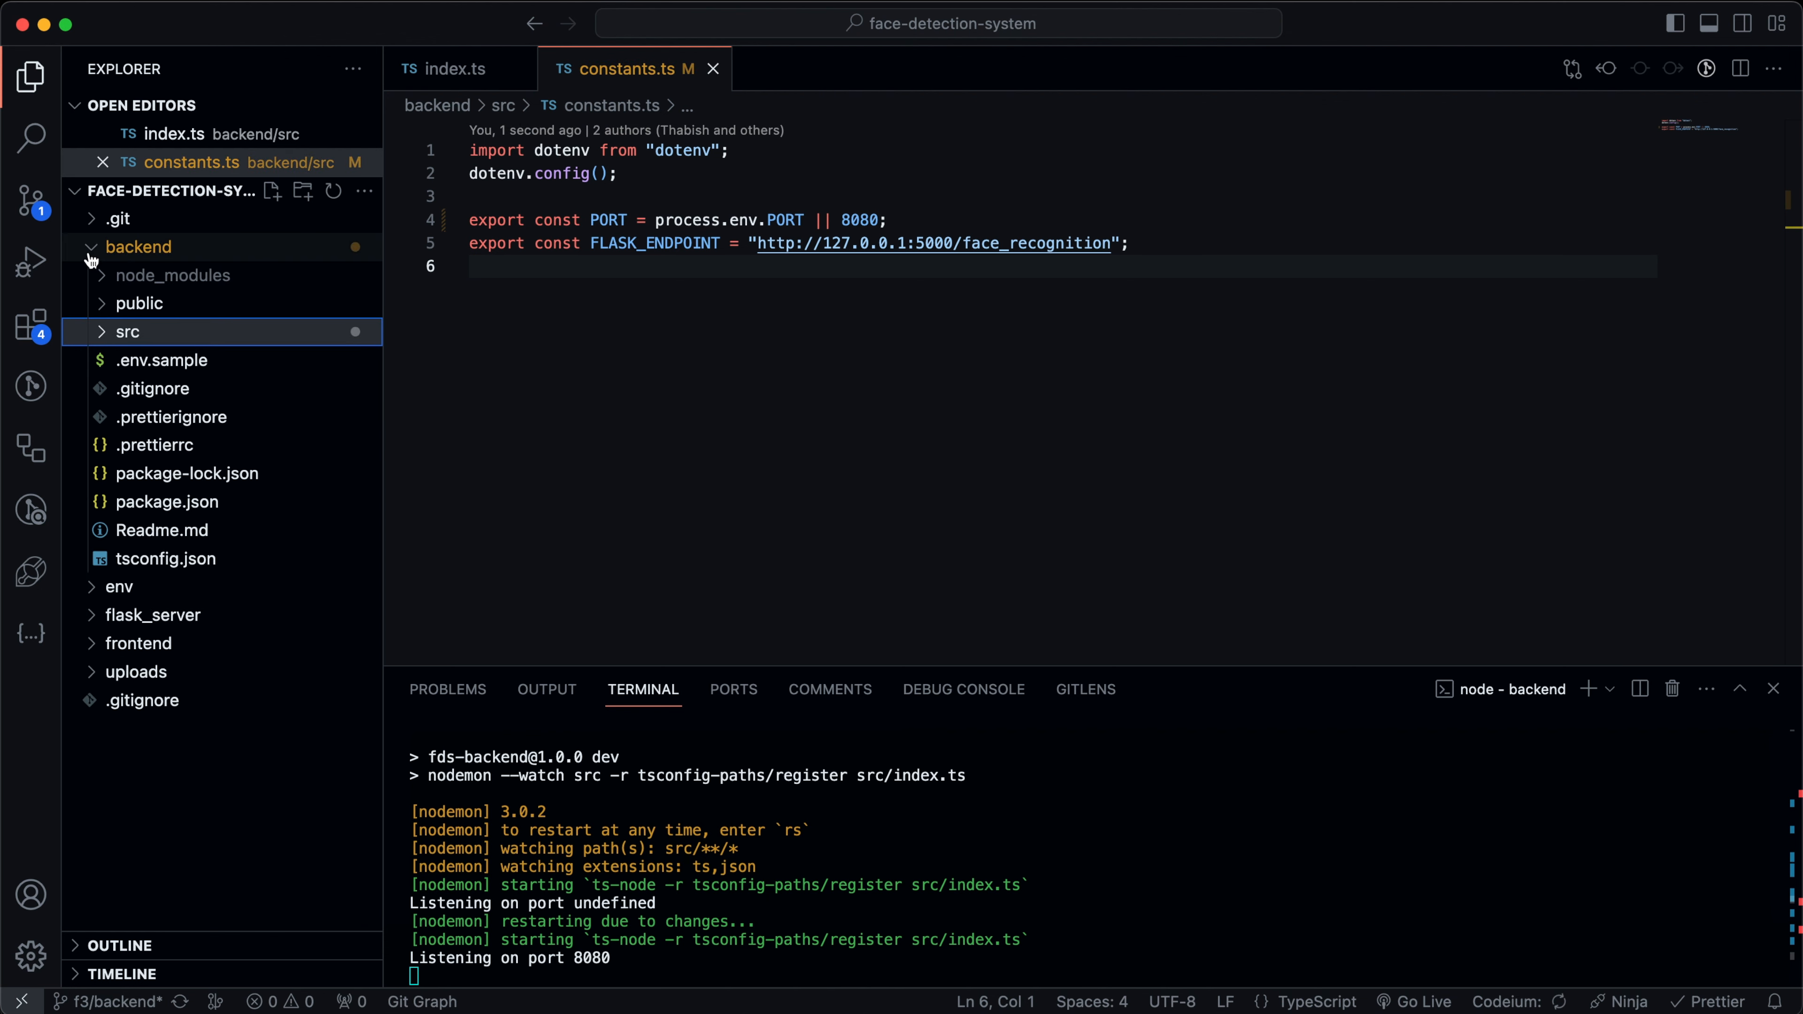
# Create a backend .env file setting PORT=8080, following .env.sample.
pyautogui.click(138, 246)
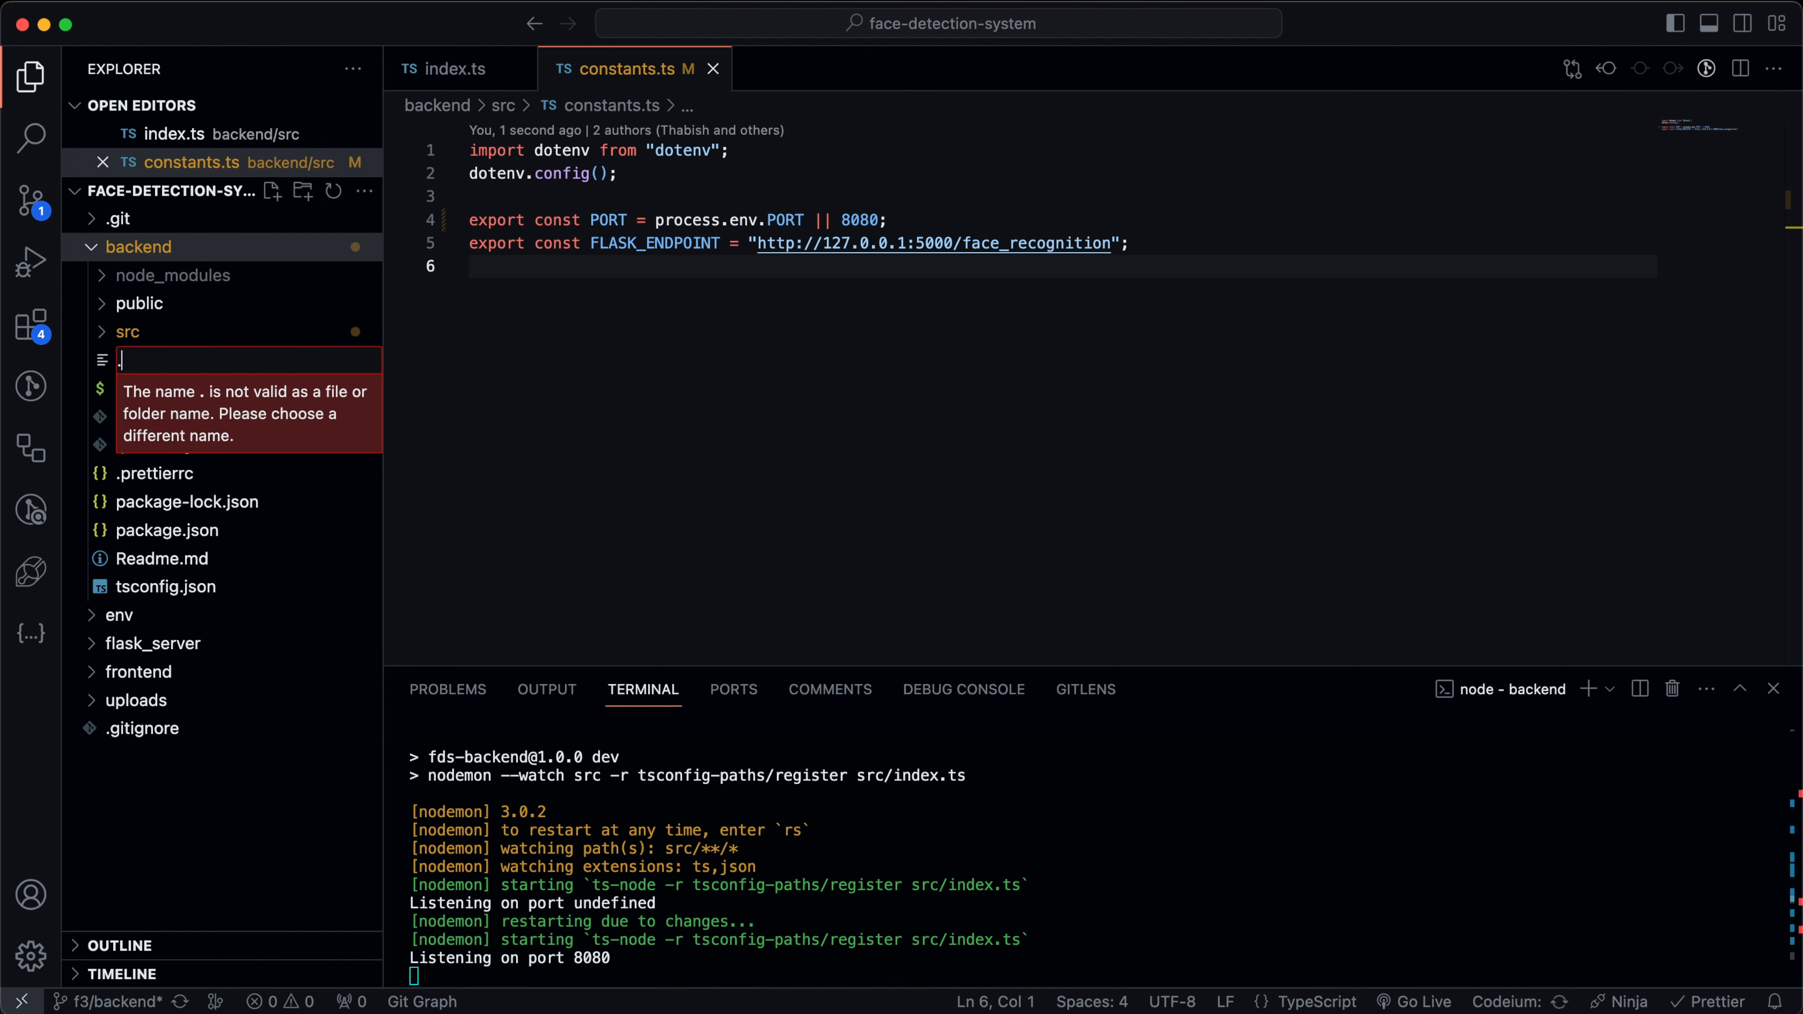
pyautogui.write('.env')
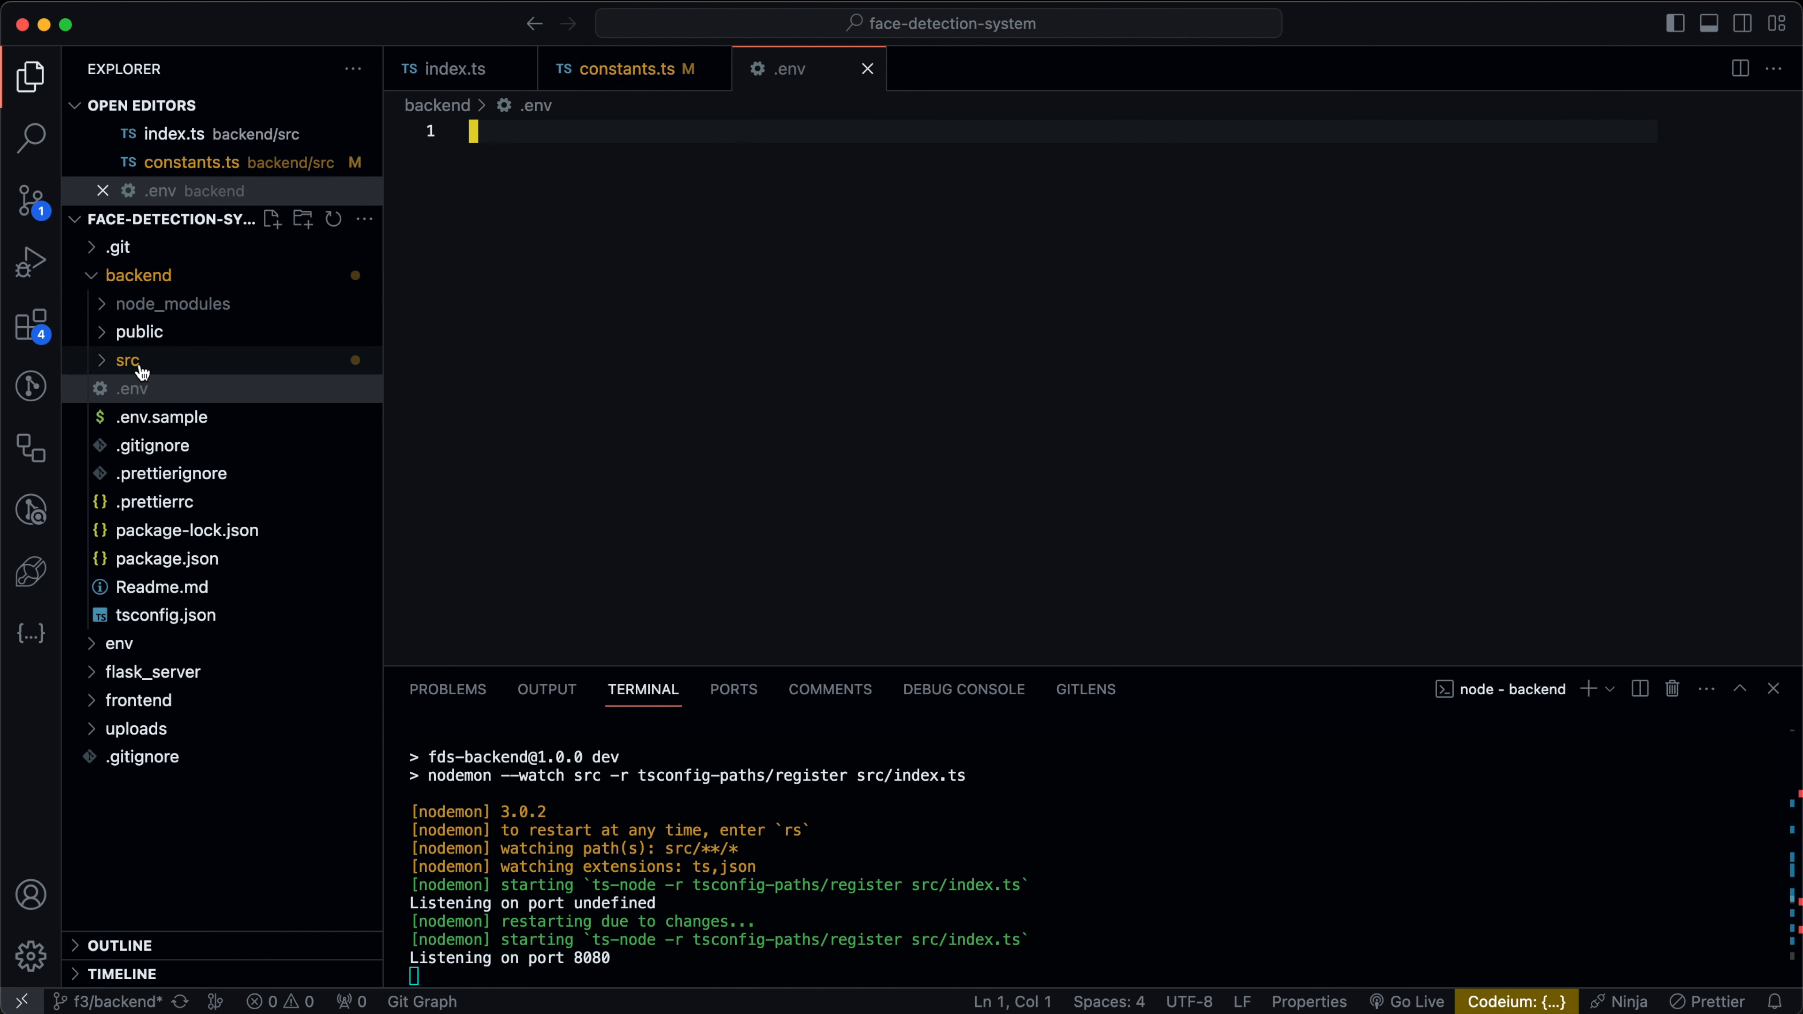
pyautogui.click(161, 416)
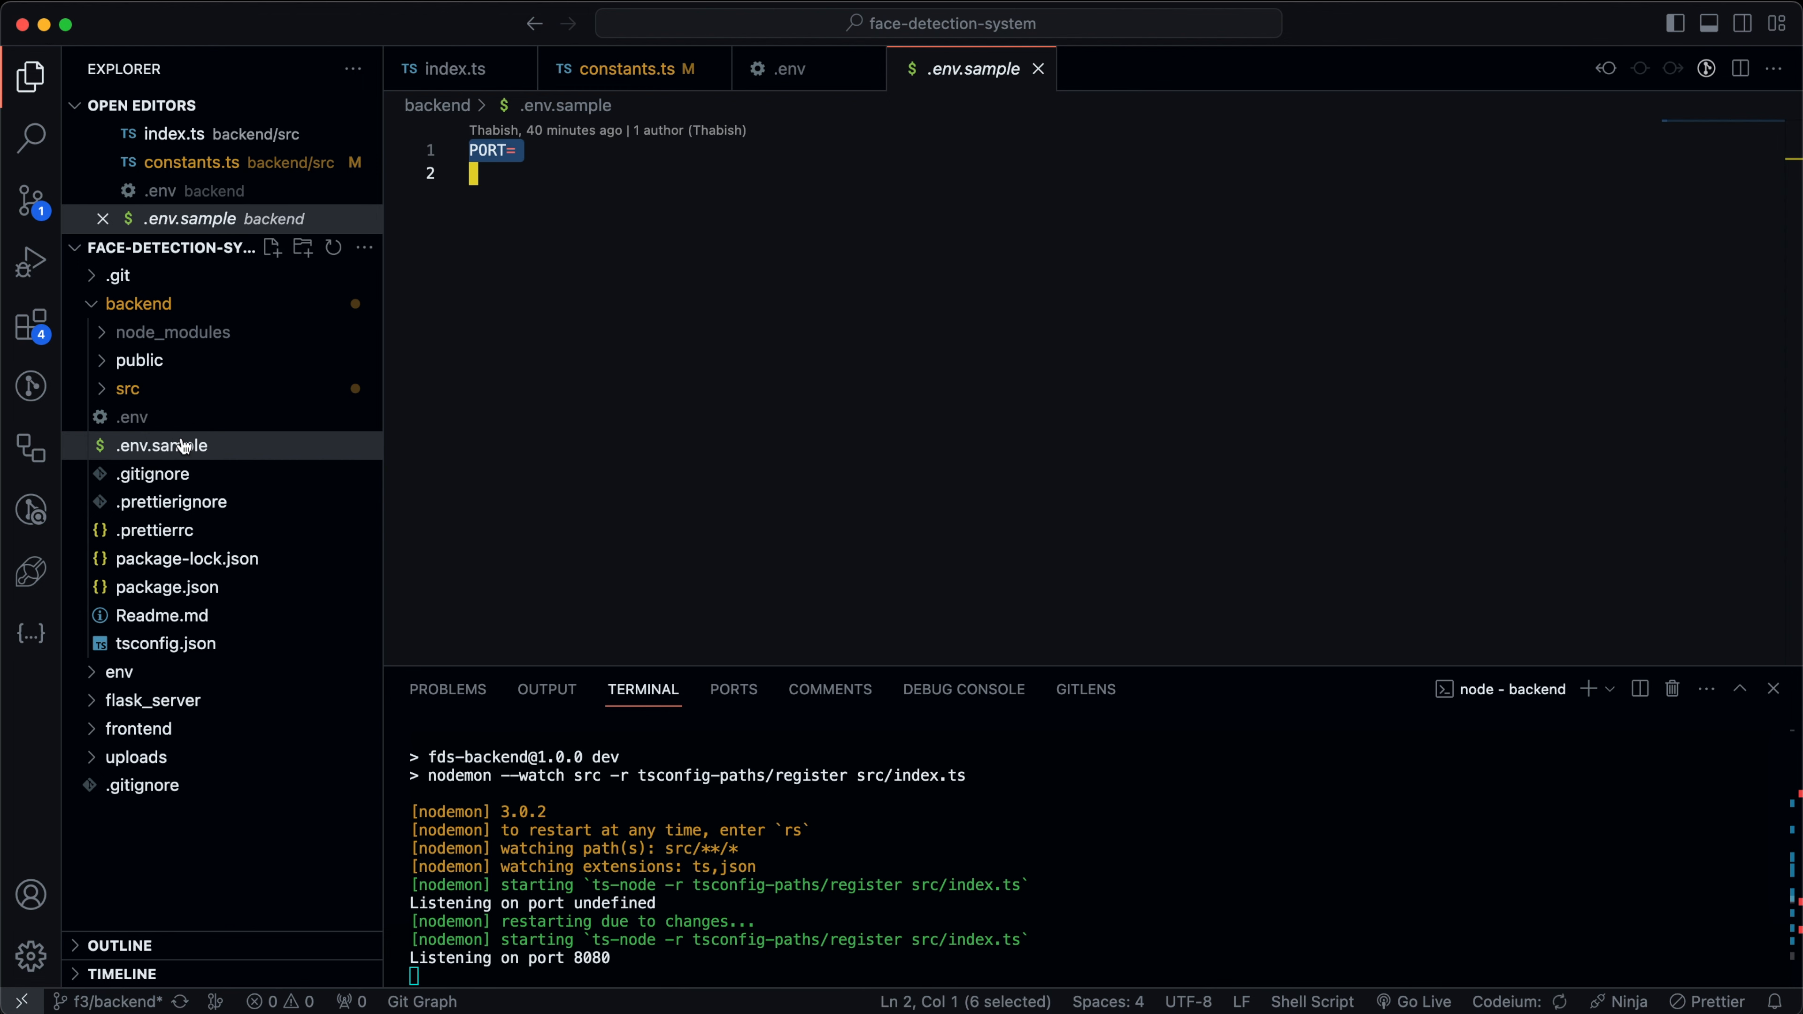
pyautogui.click(133, 416)
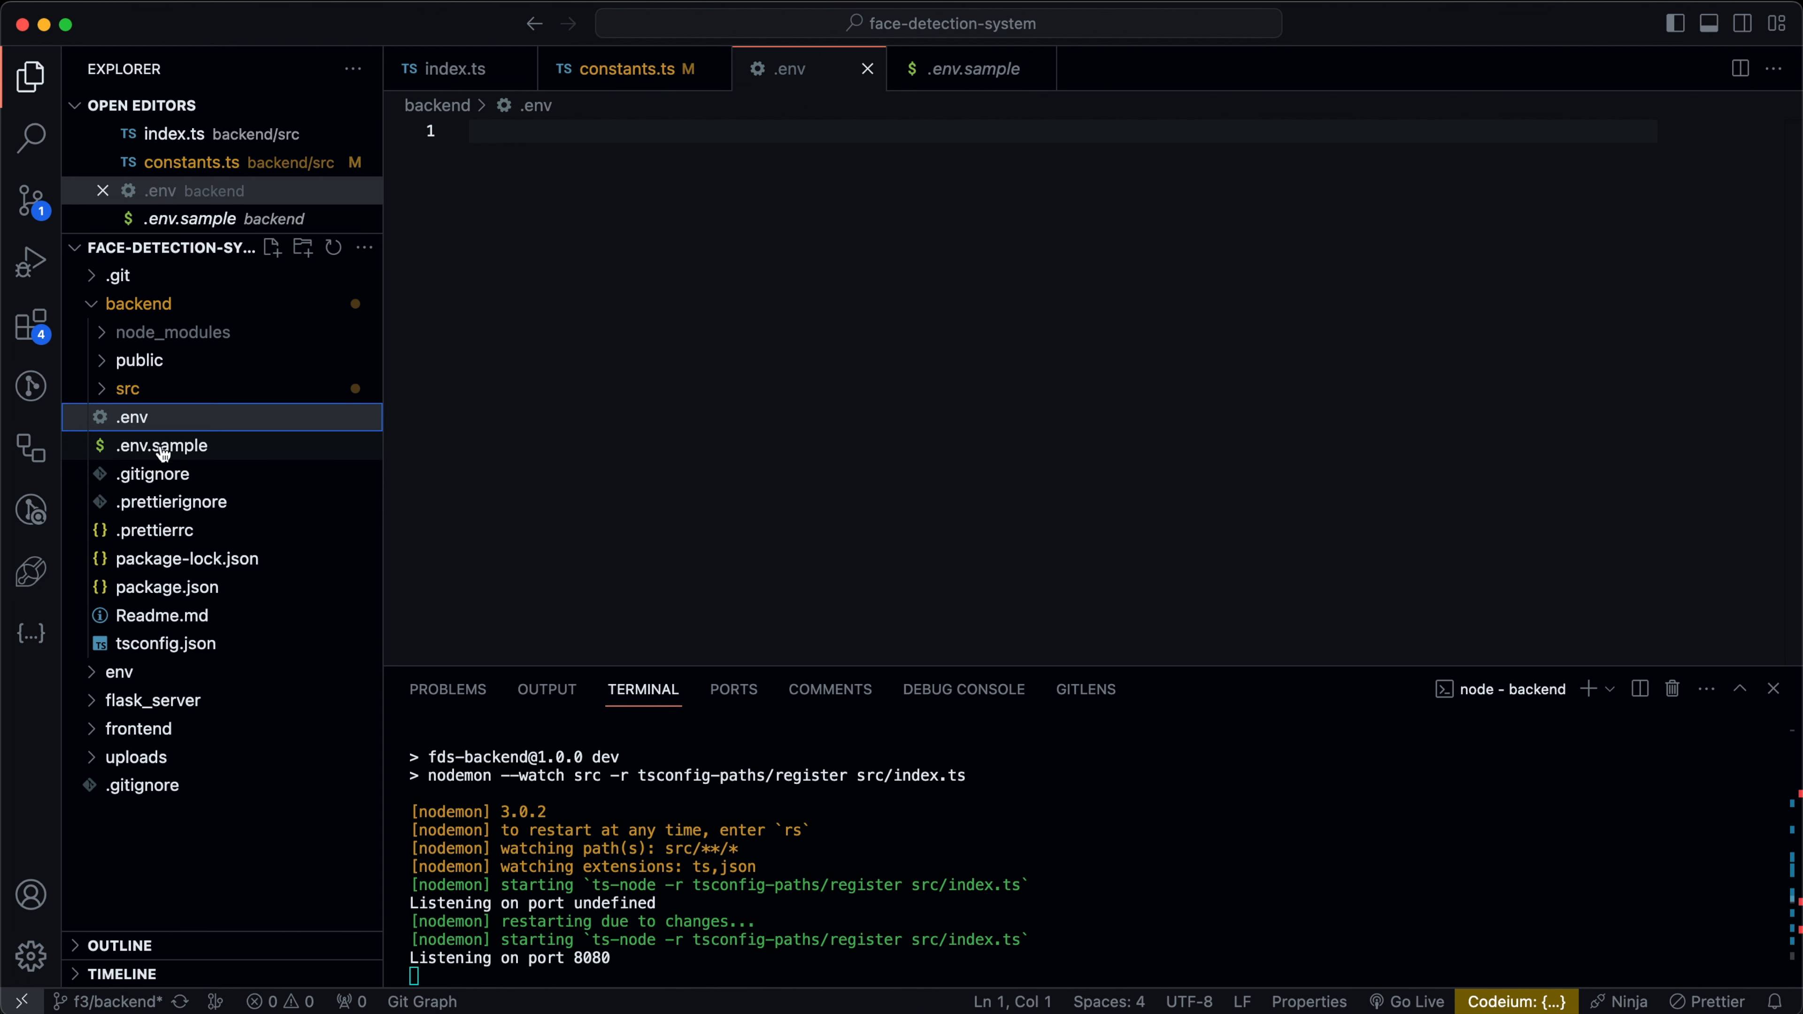
pyautogui.write('PORT=')
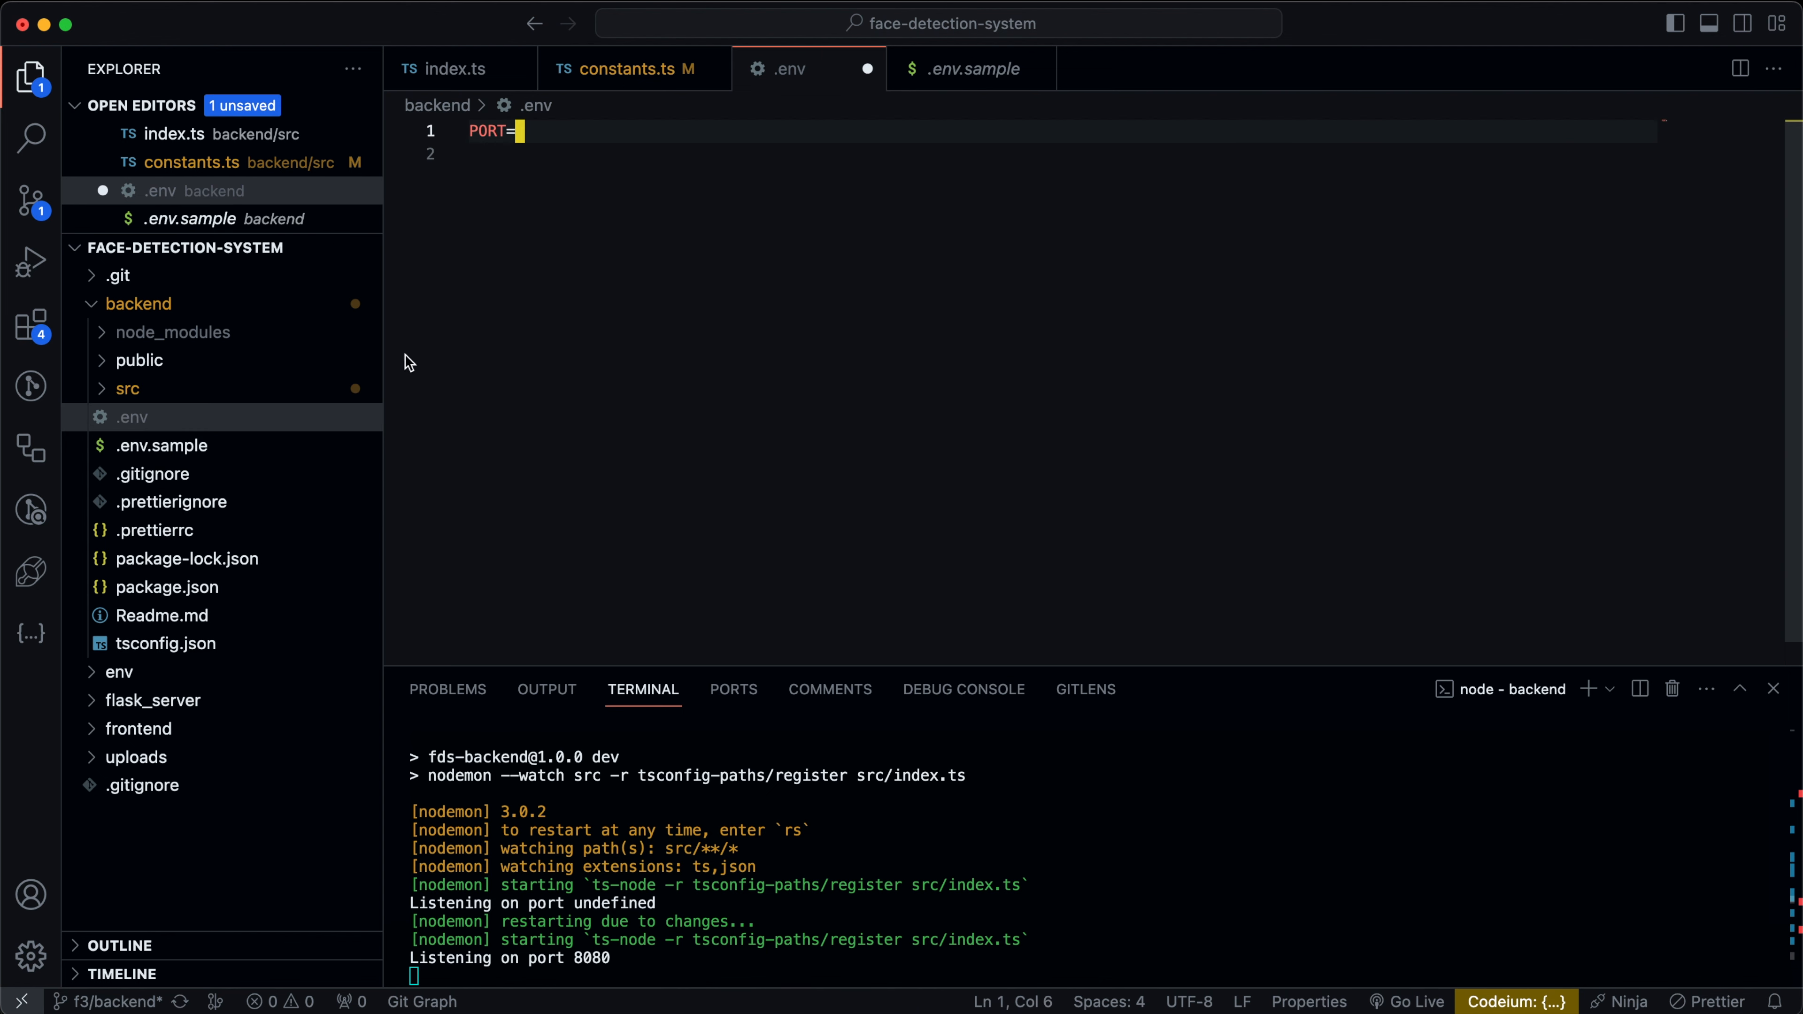
pyautogui.write('8080')
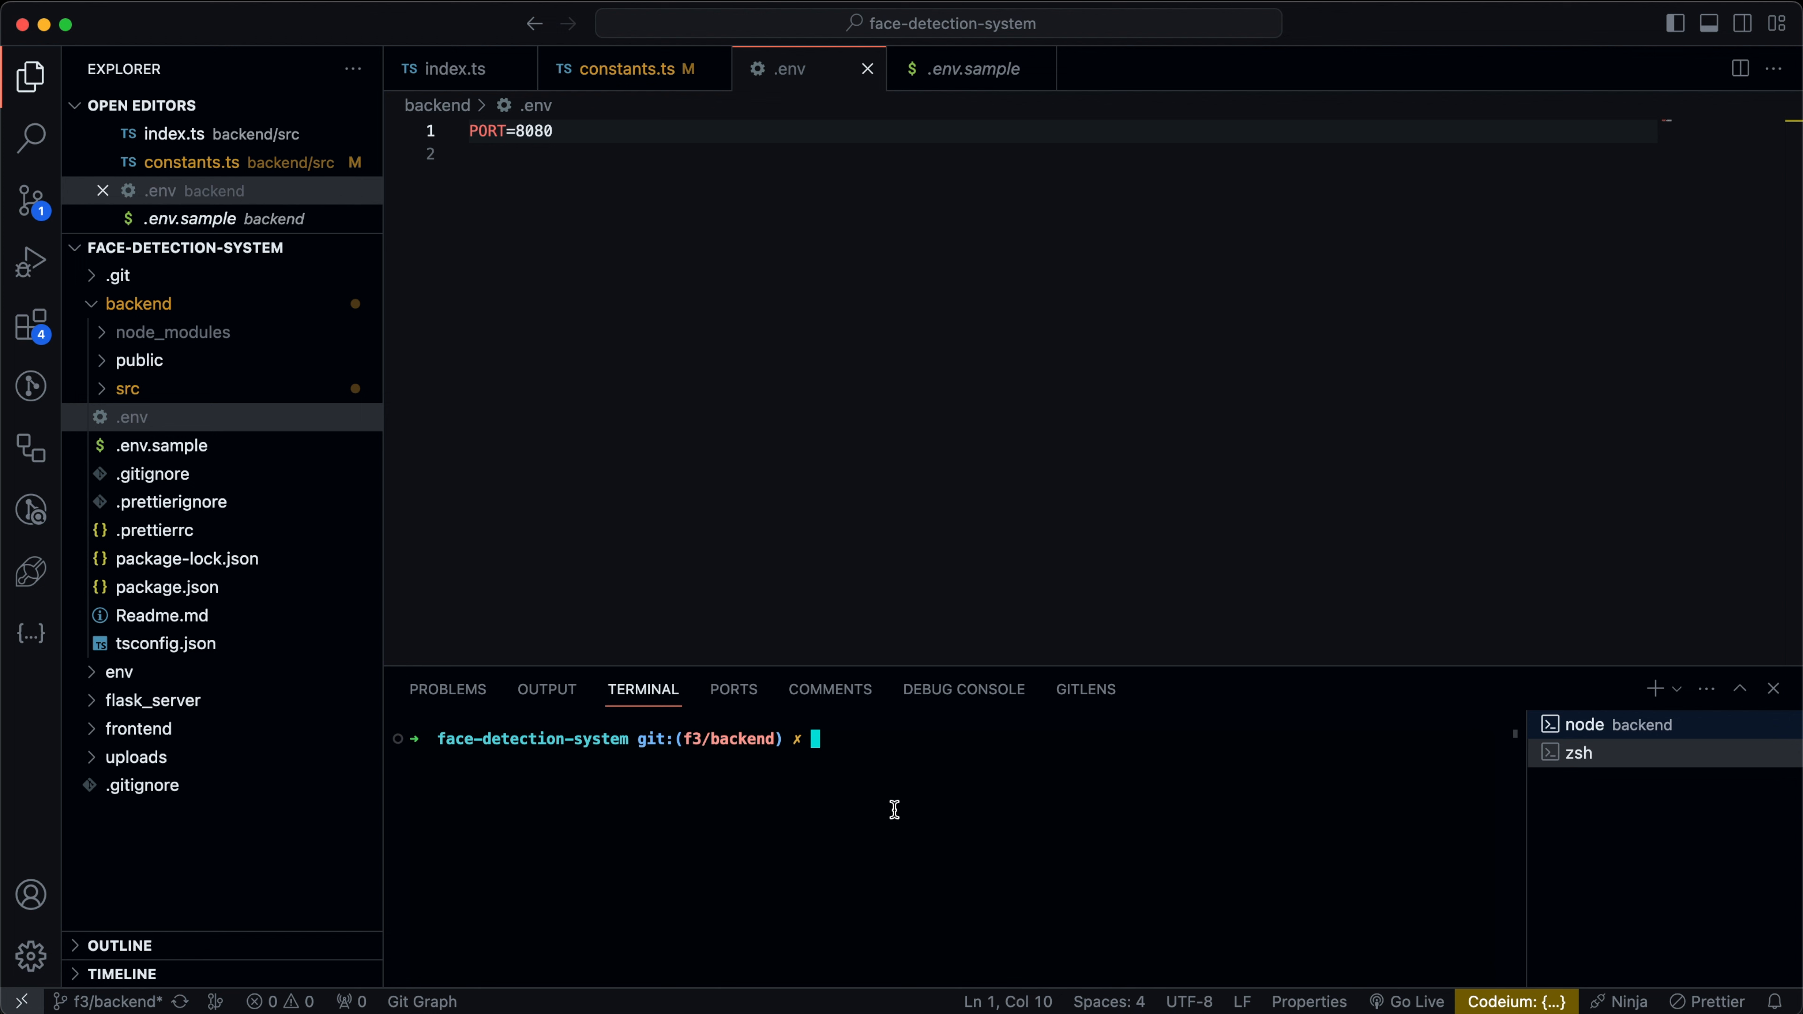
# Activate the Python virtual environment with source env/bin/activate.
pyautogui.write('source')
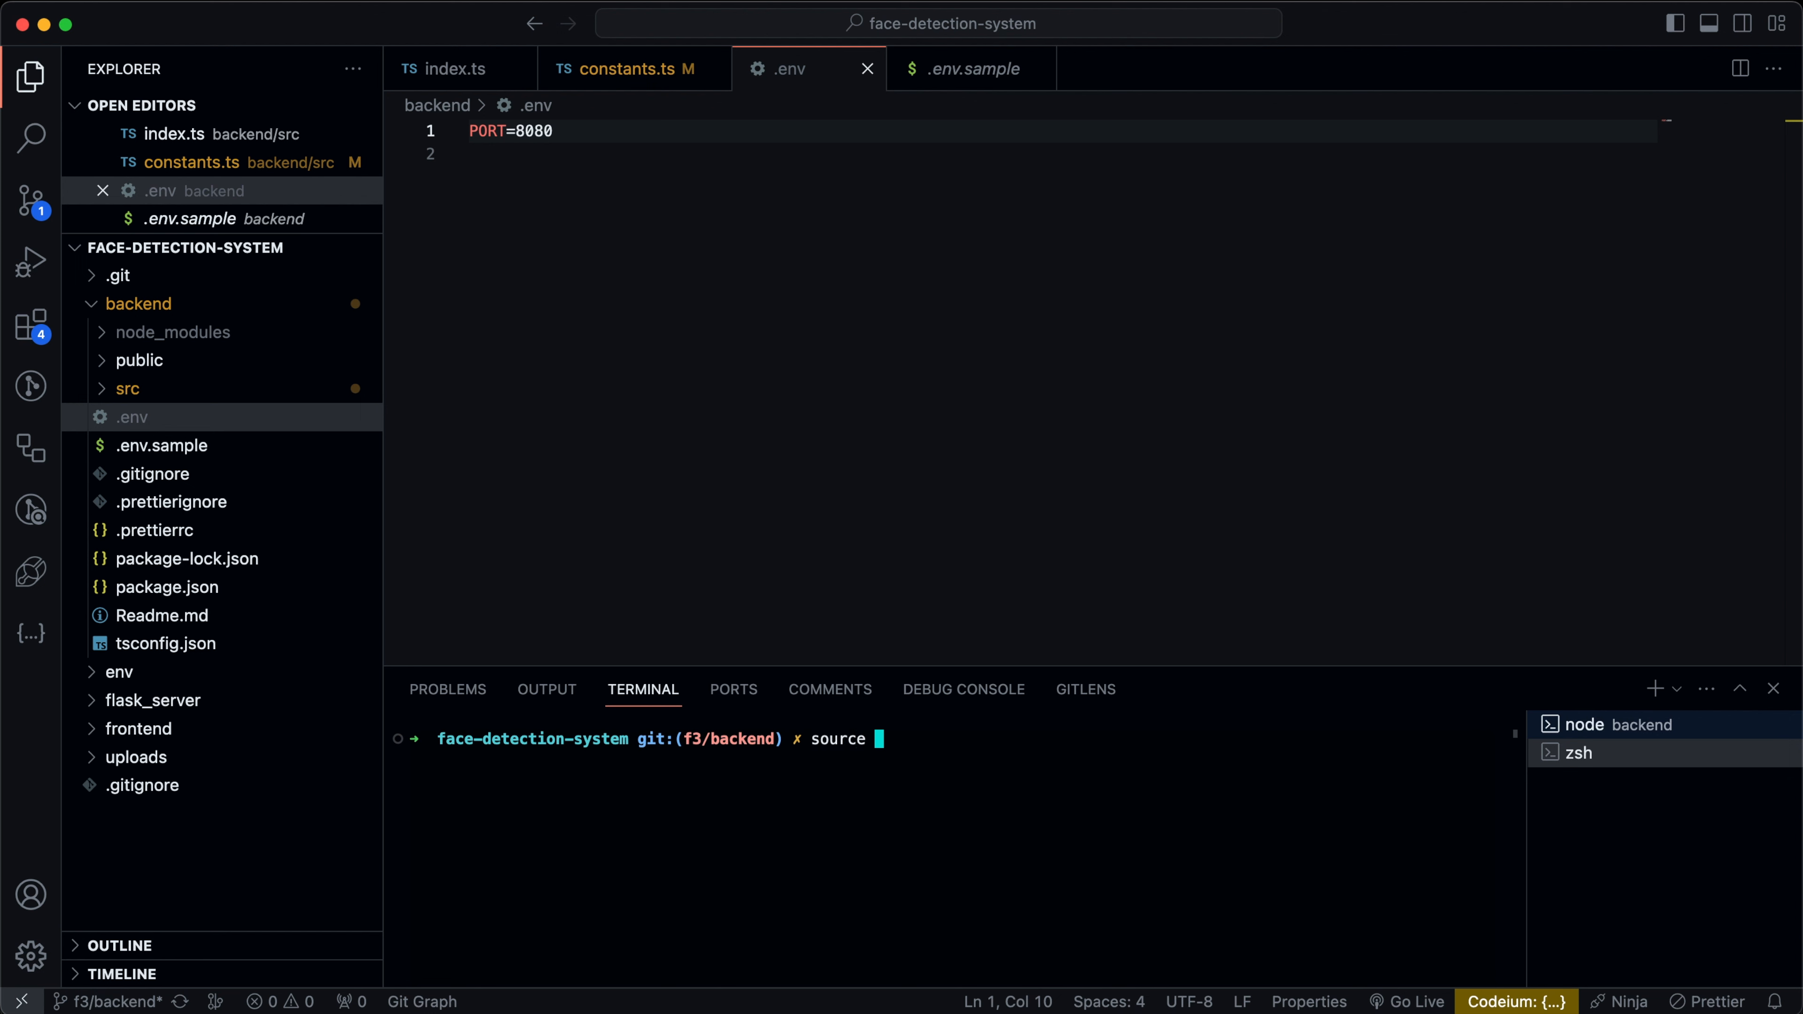
pyautogui.write('en')
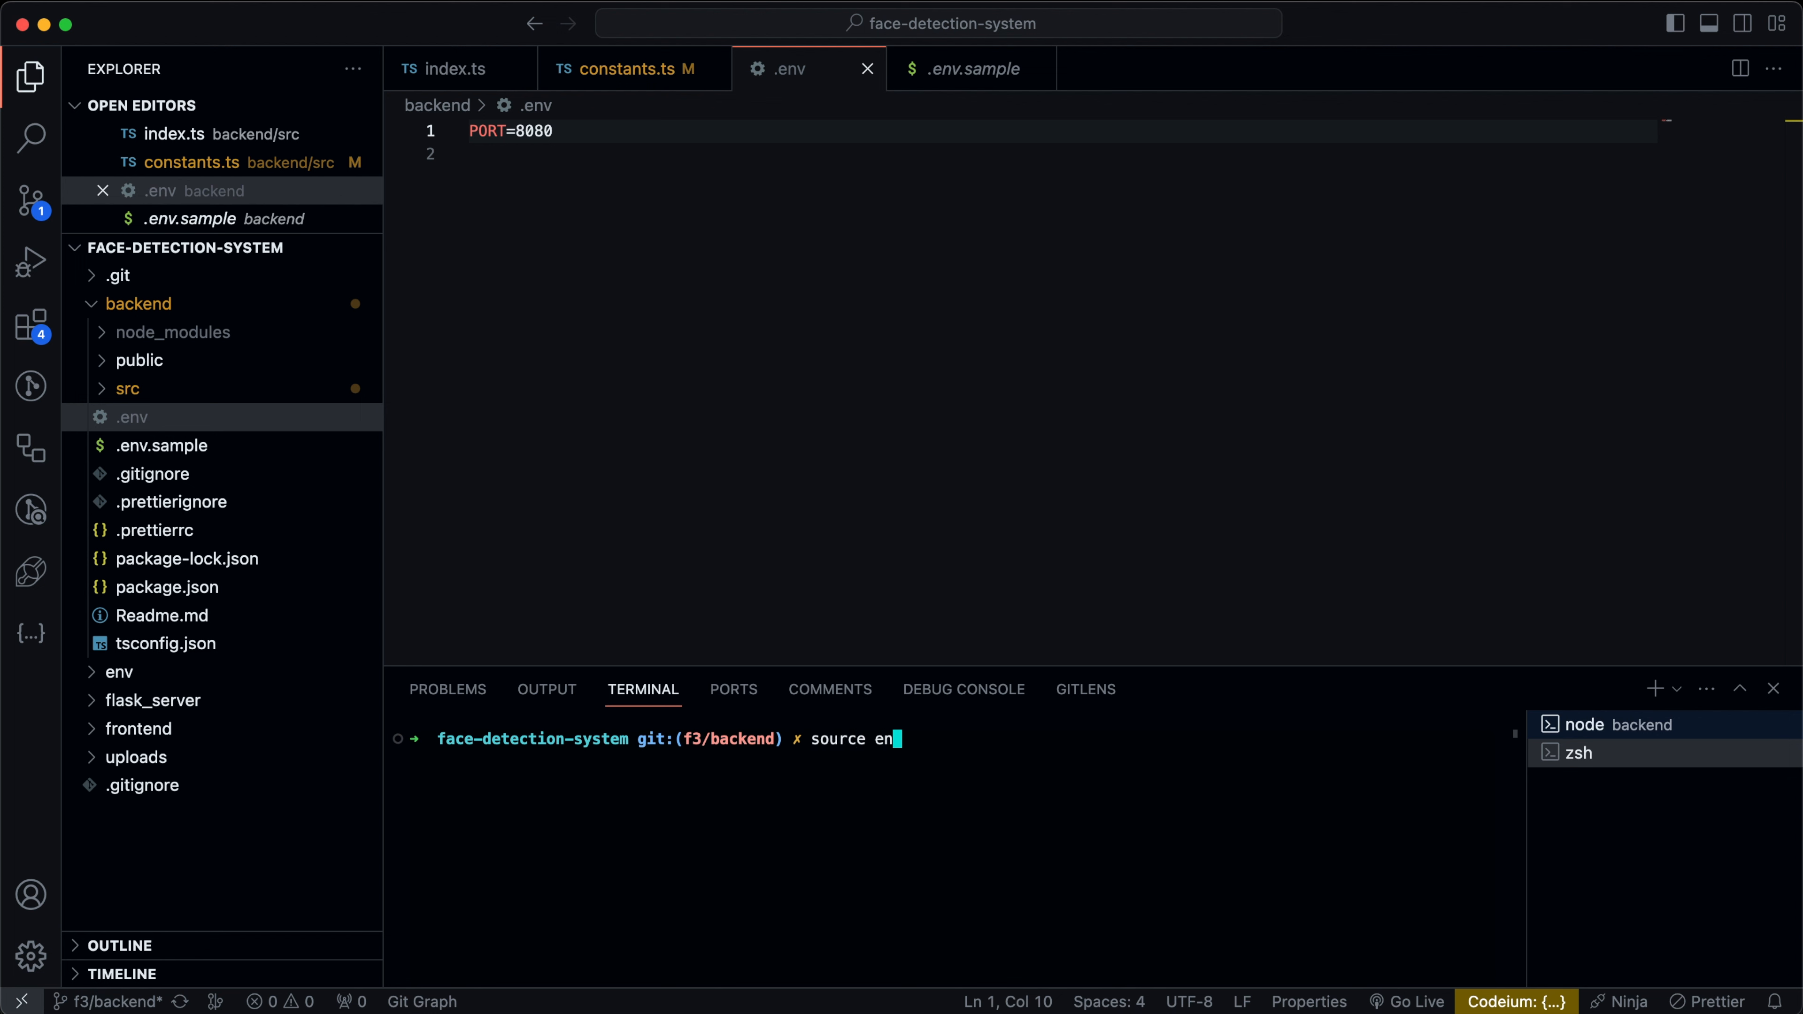
pyautogui.write('v/bin')
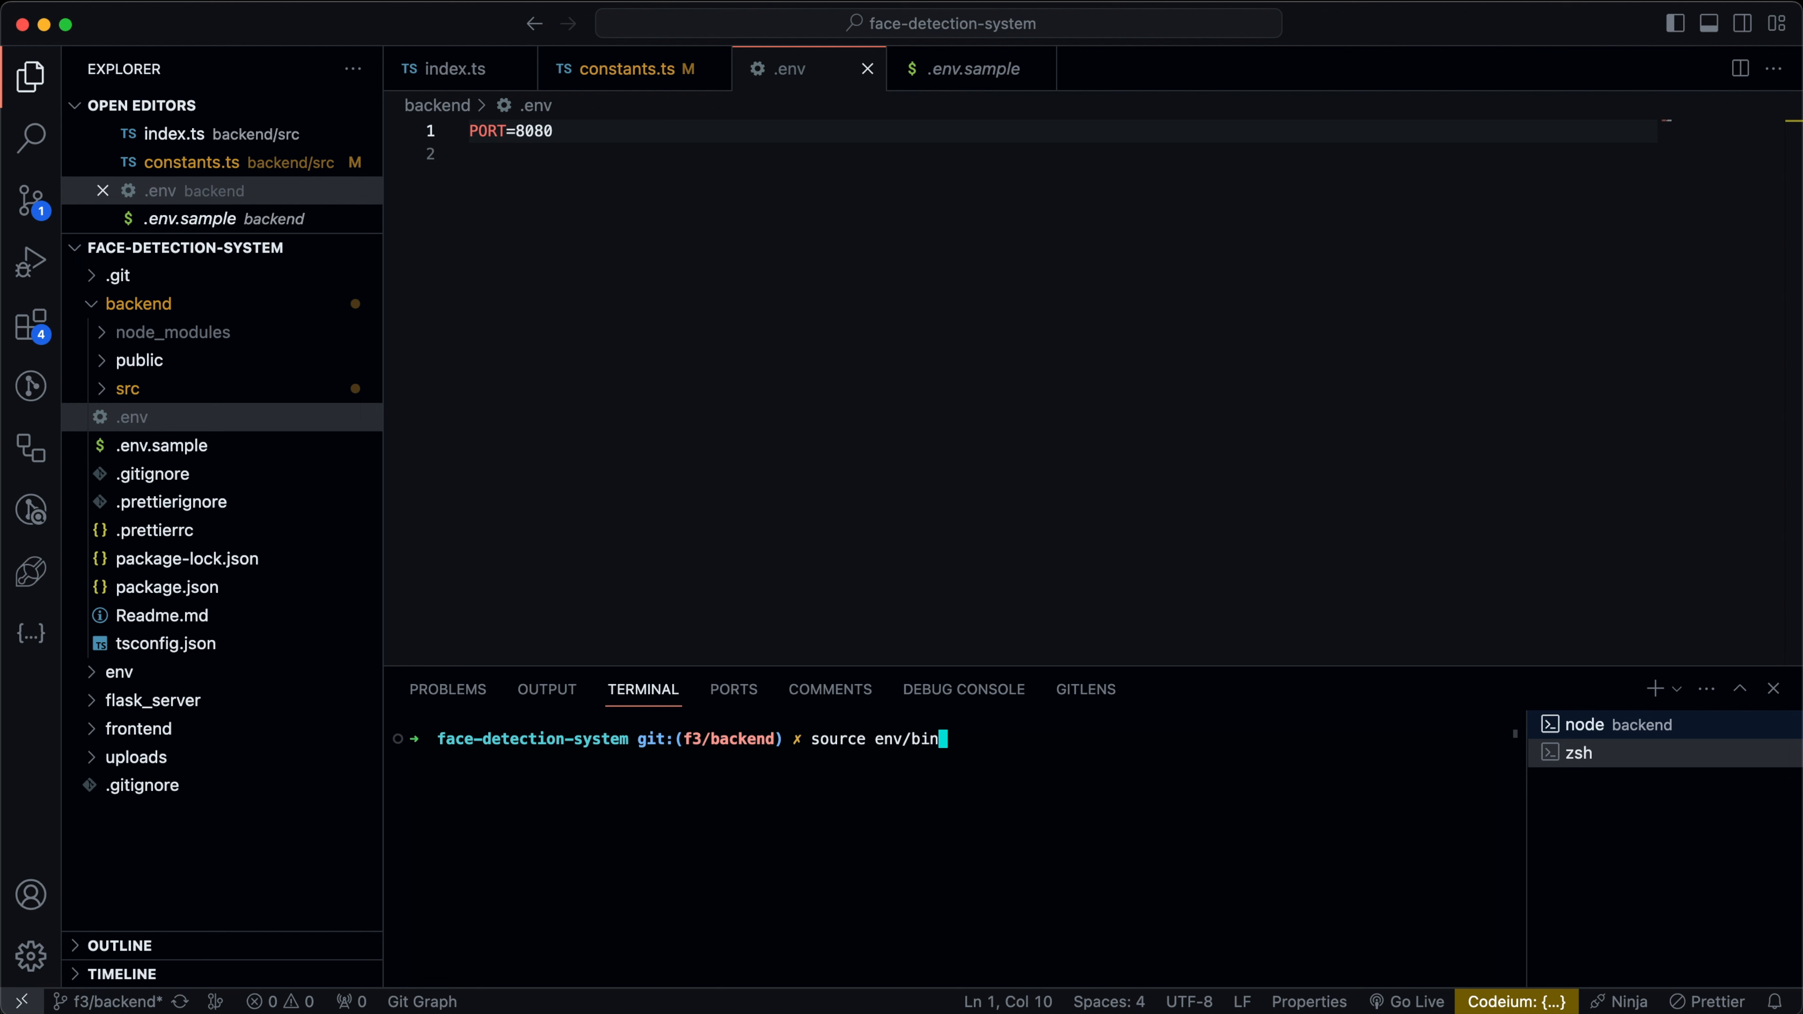
pyautogui.write('activate')
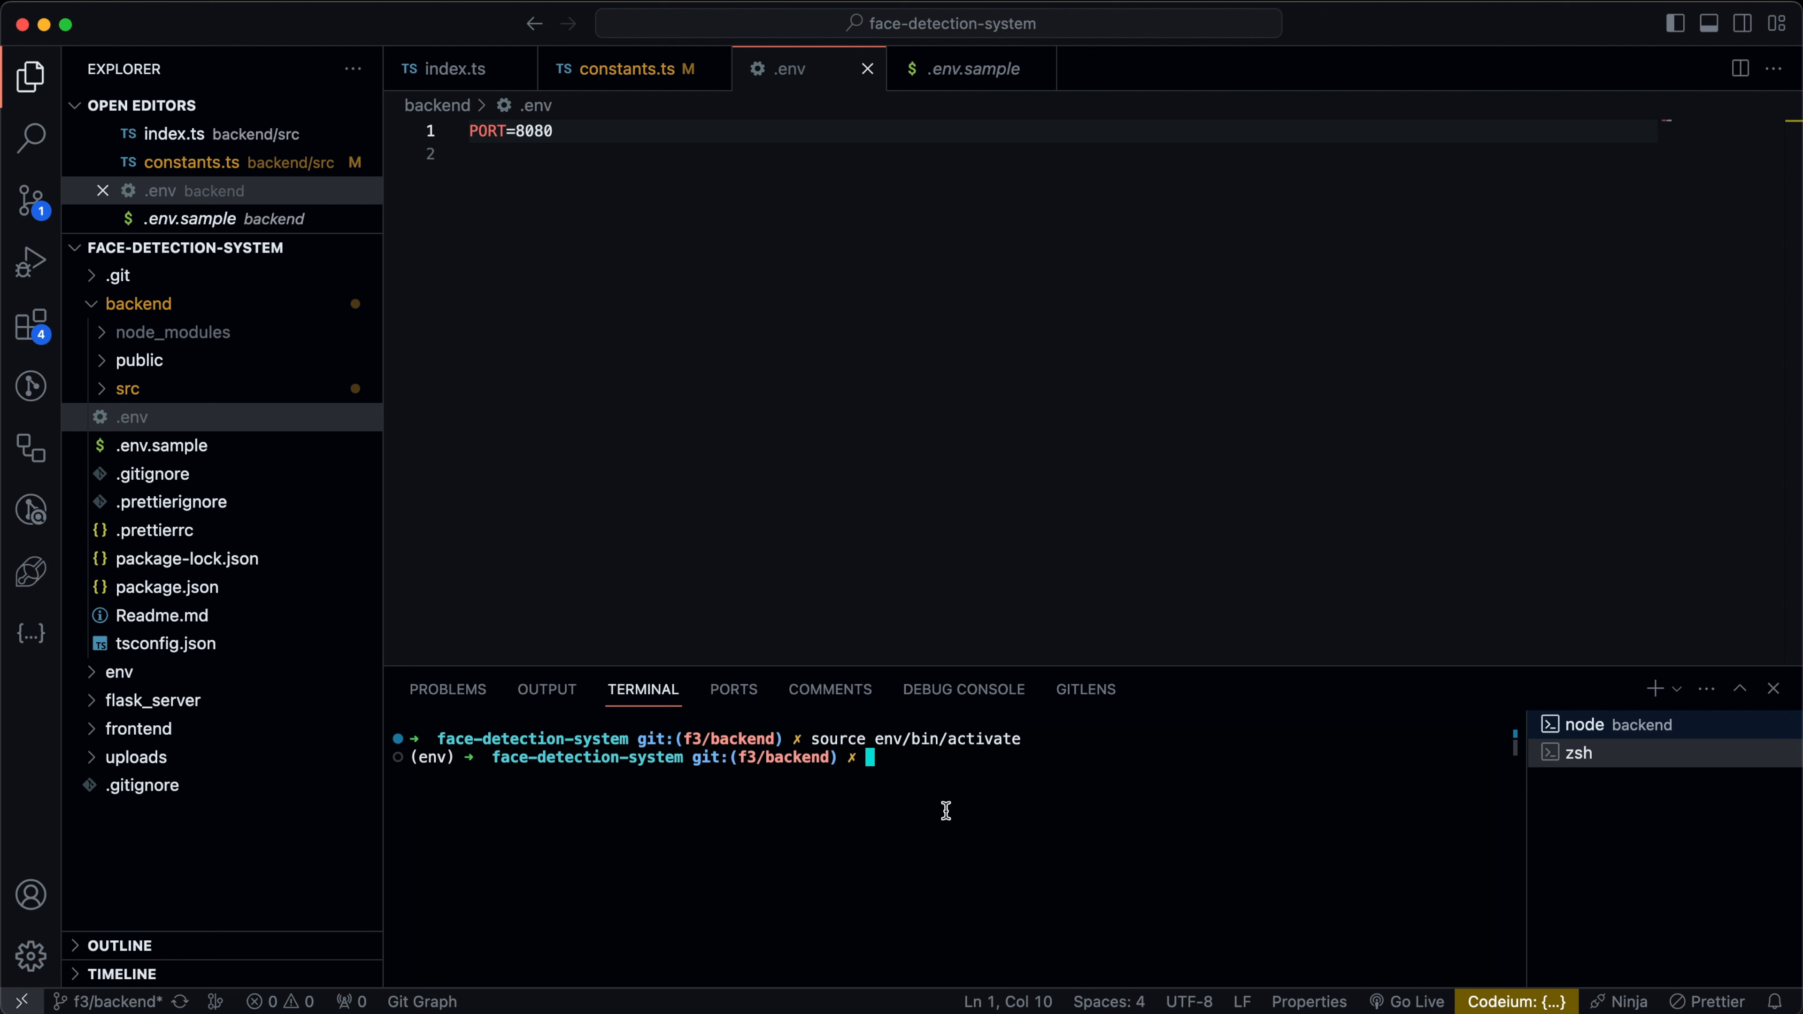
# Start the Flask server with python3 flask_server/flask_server.py on port 5000.
pyautogui.write('python')
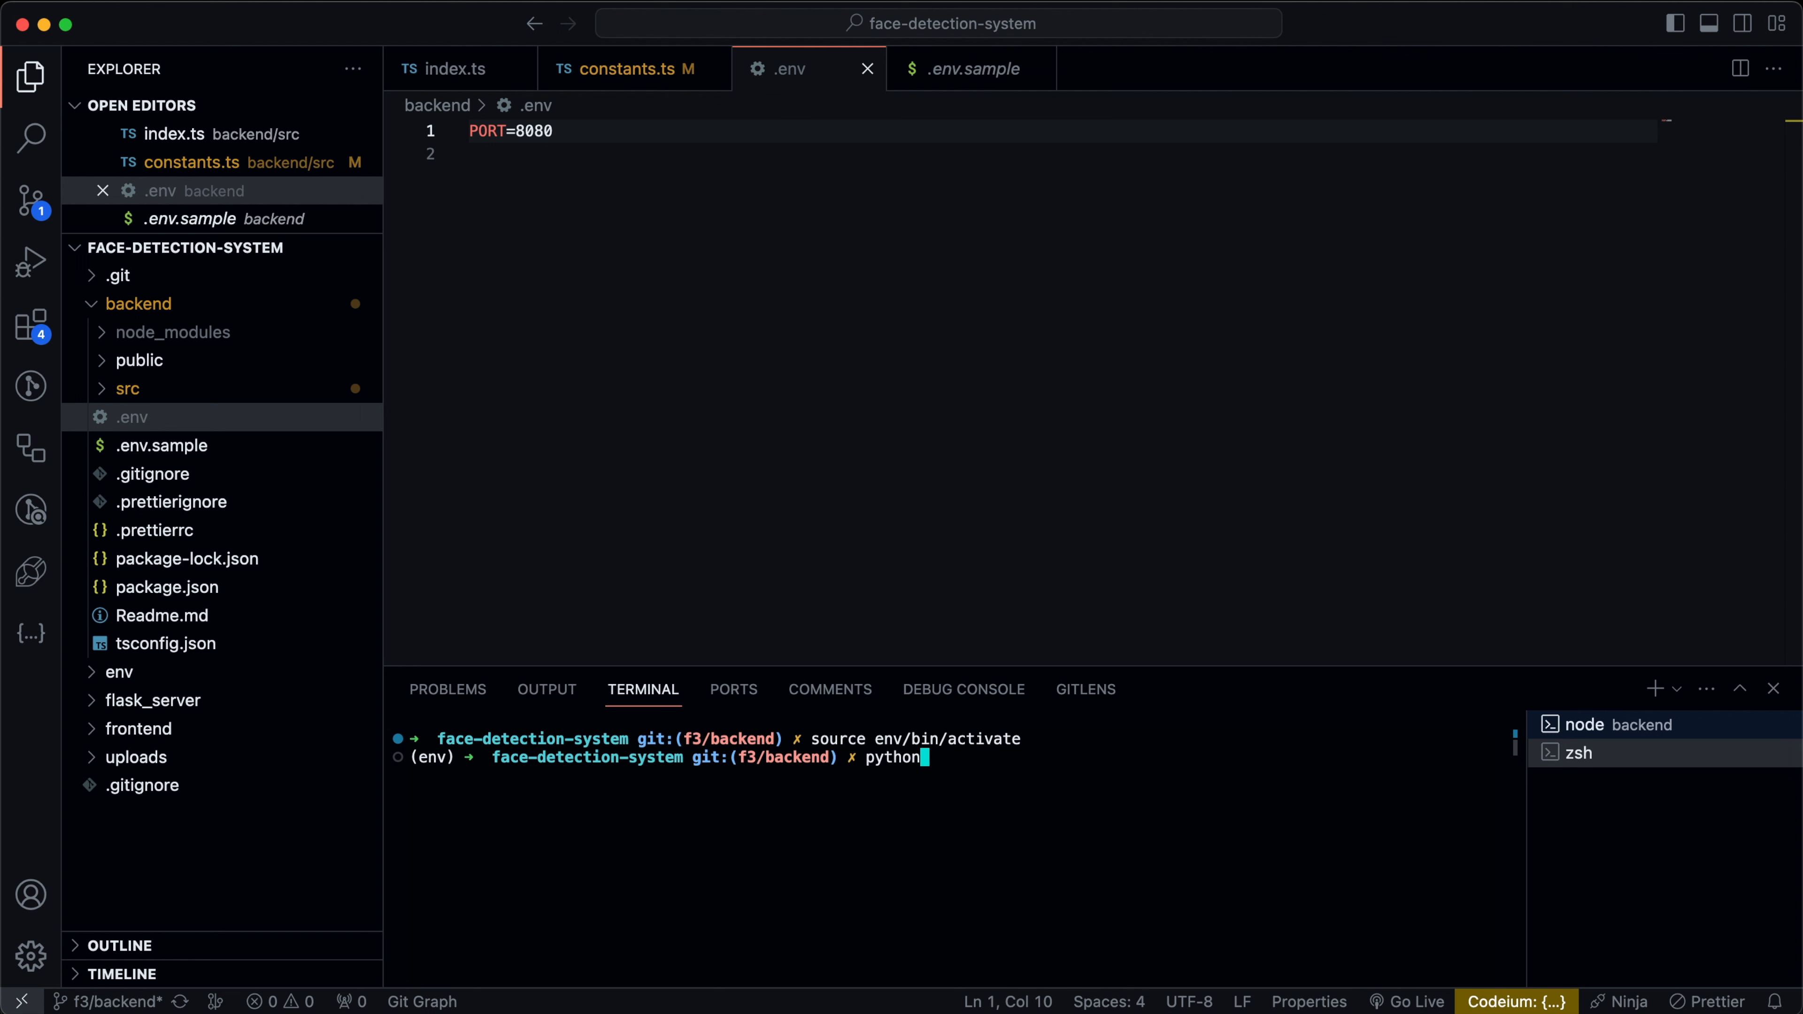
pyautogui.write('3')
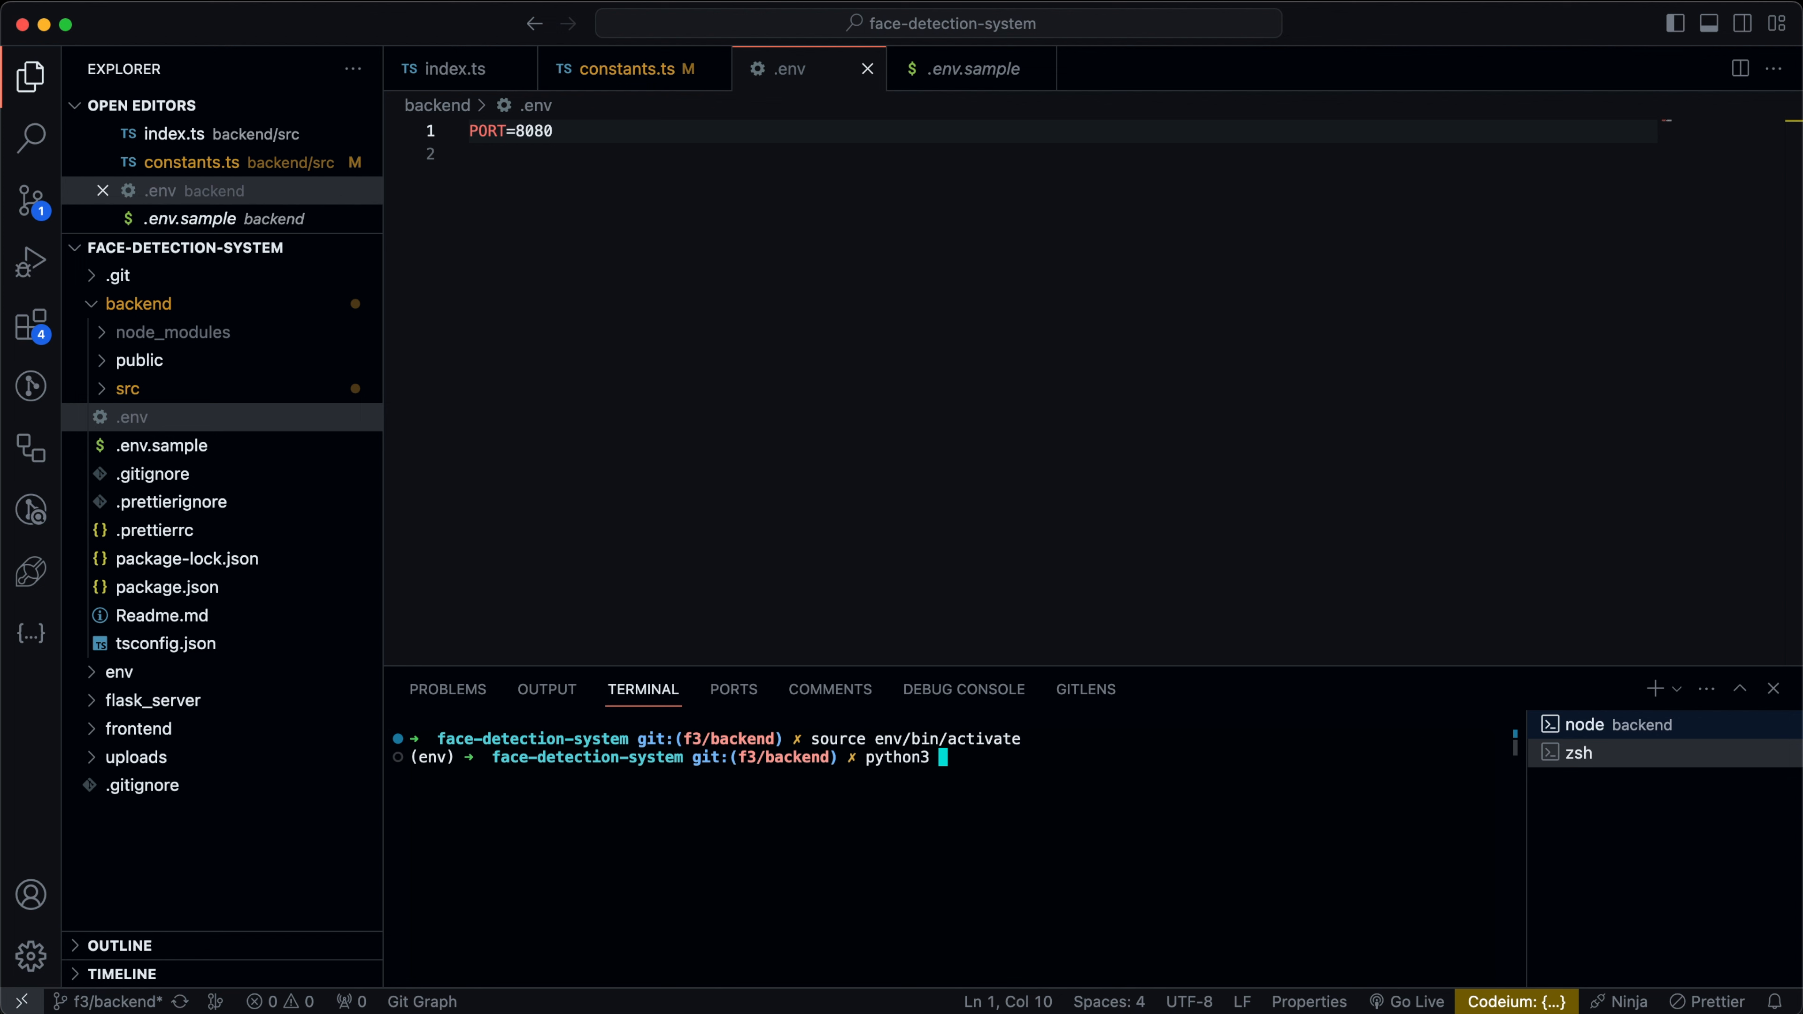
pyautogui.write('flask')
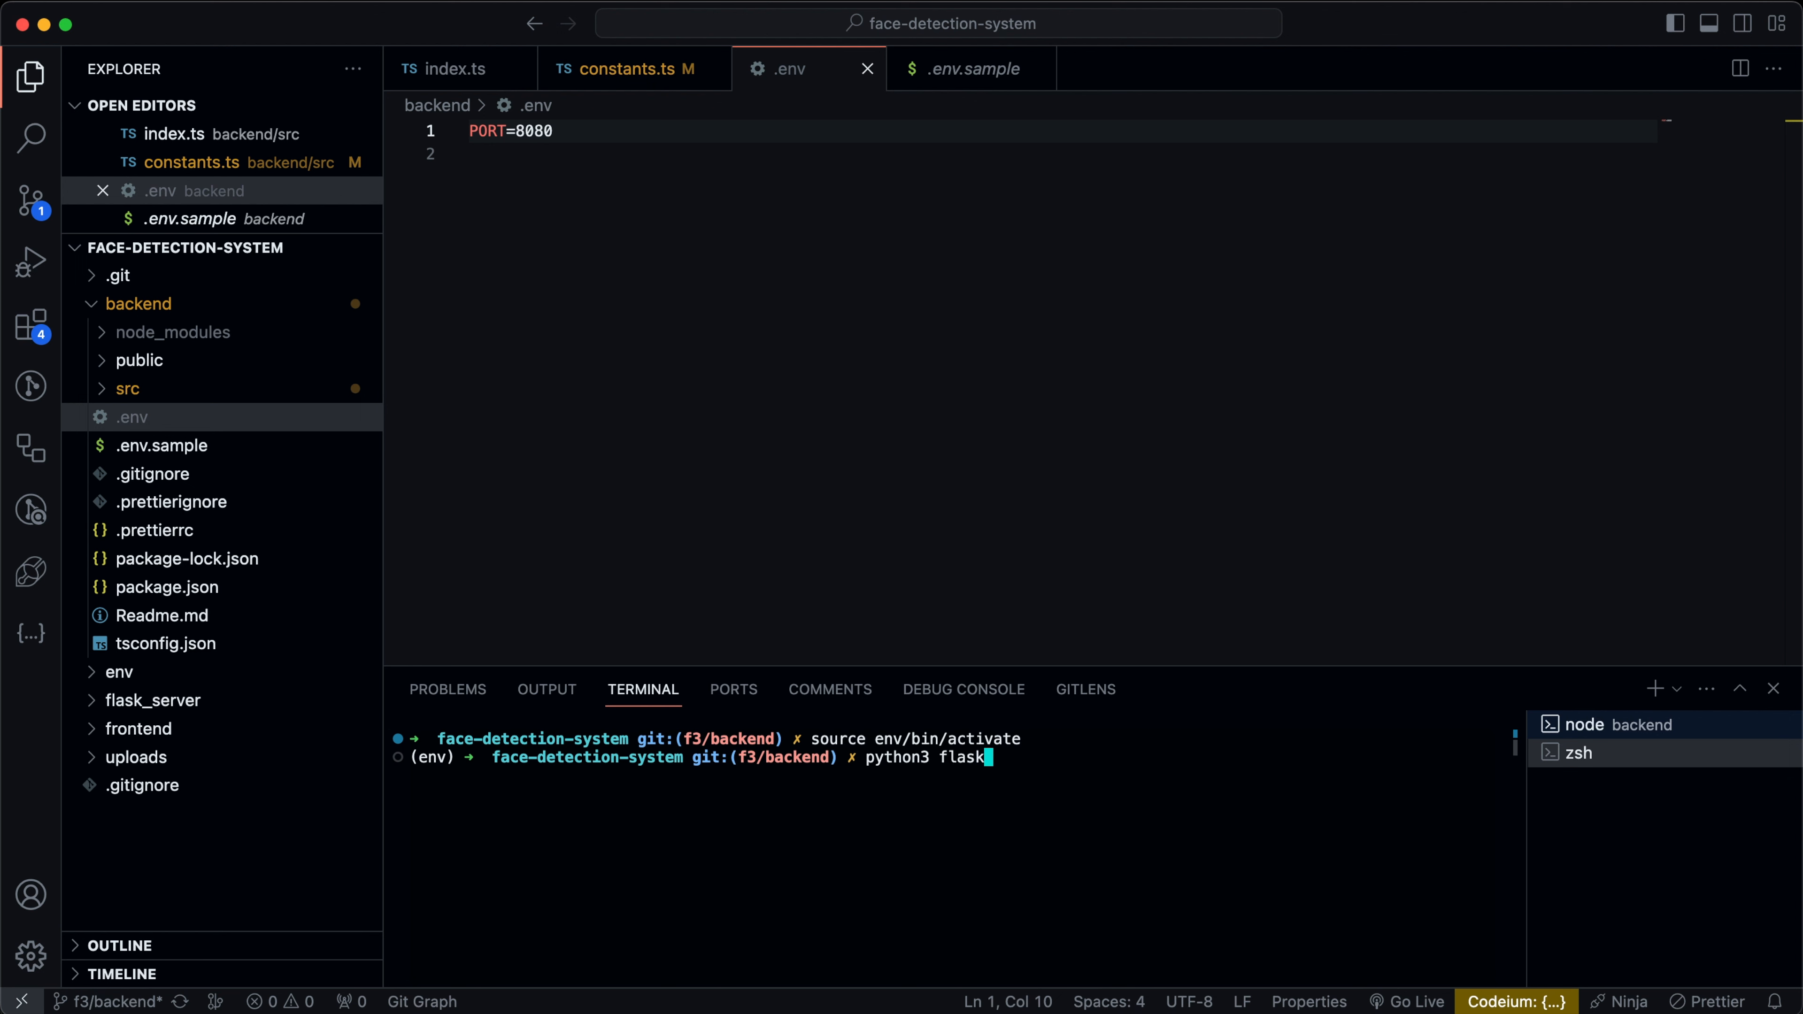
pyautogui.write('_Server/flas')
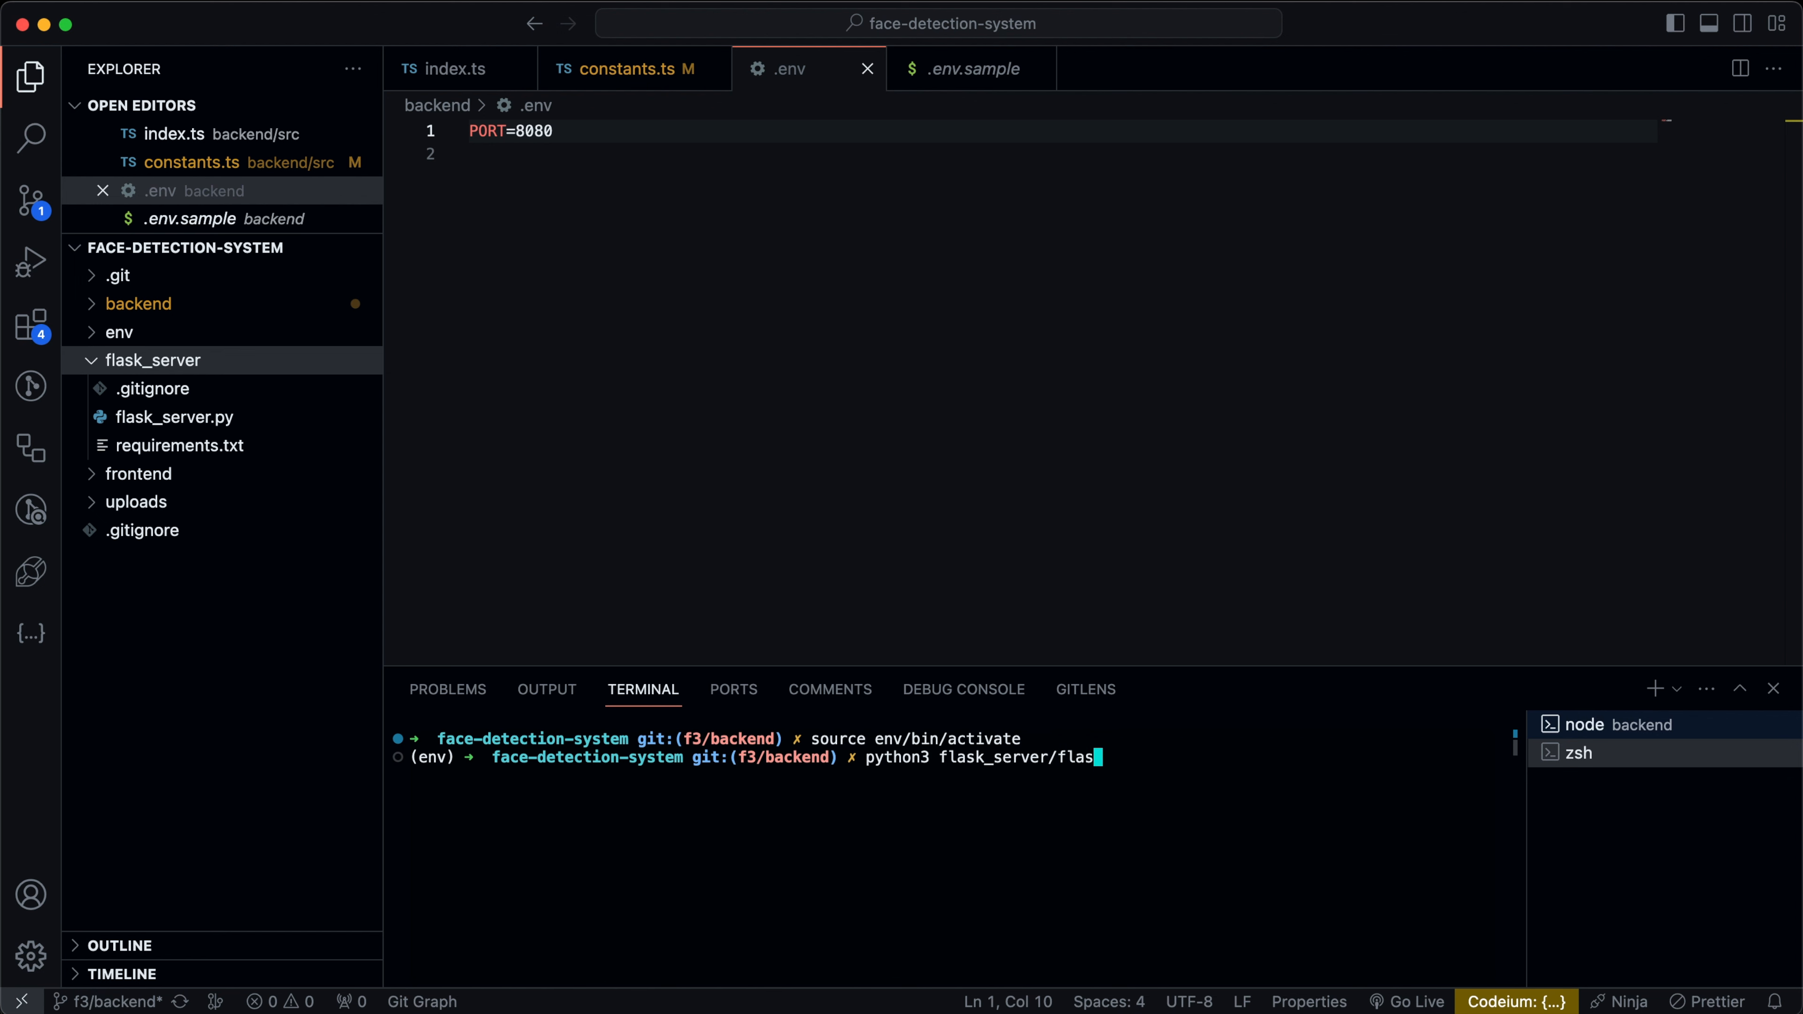
pyautogui.write('k_server.py')
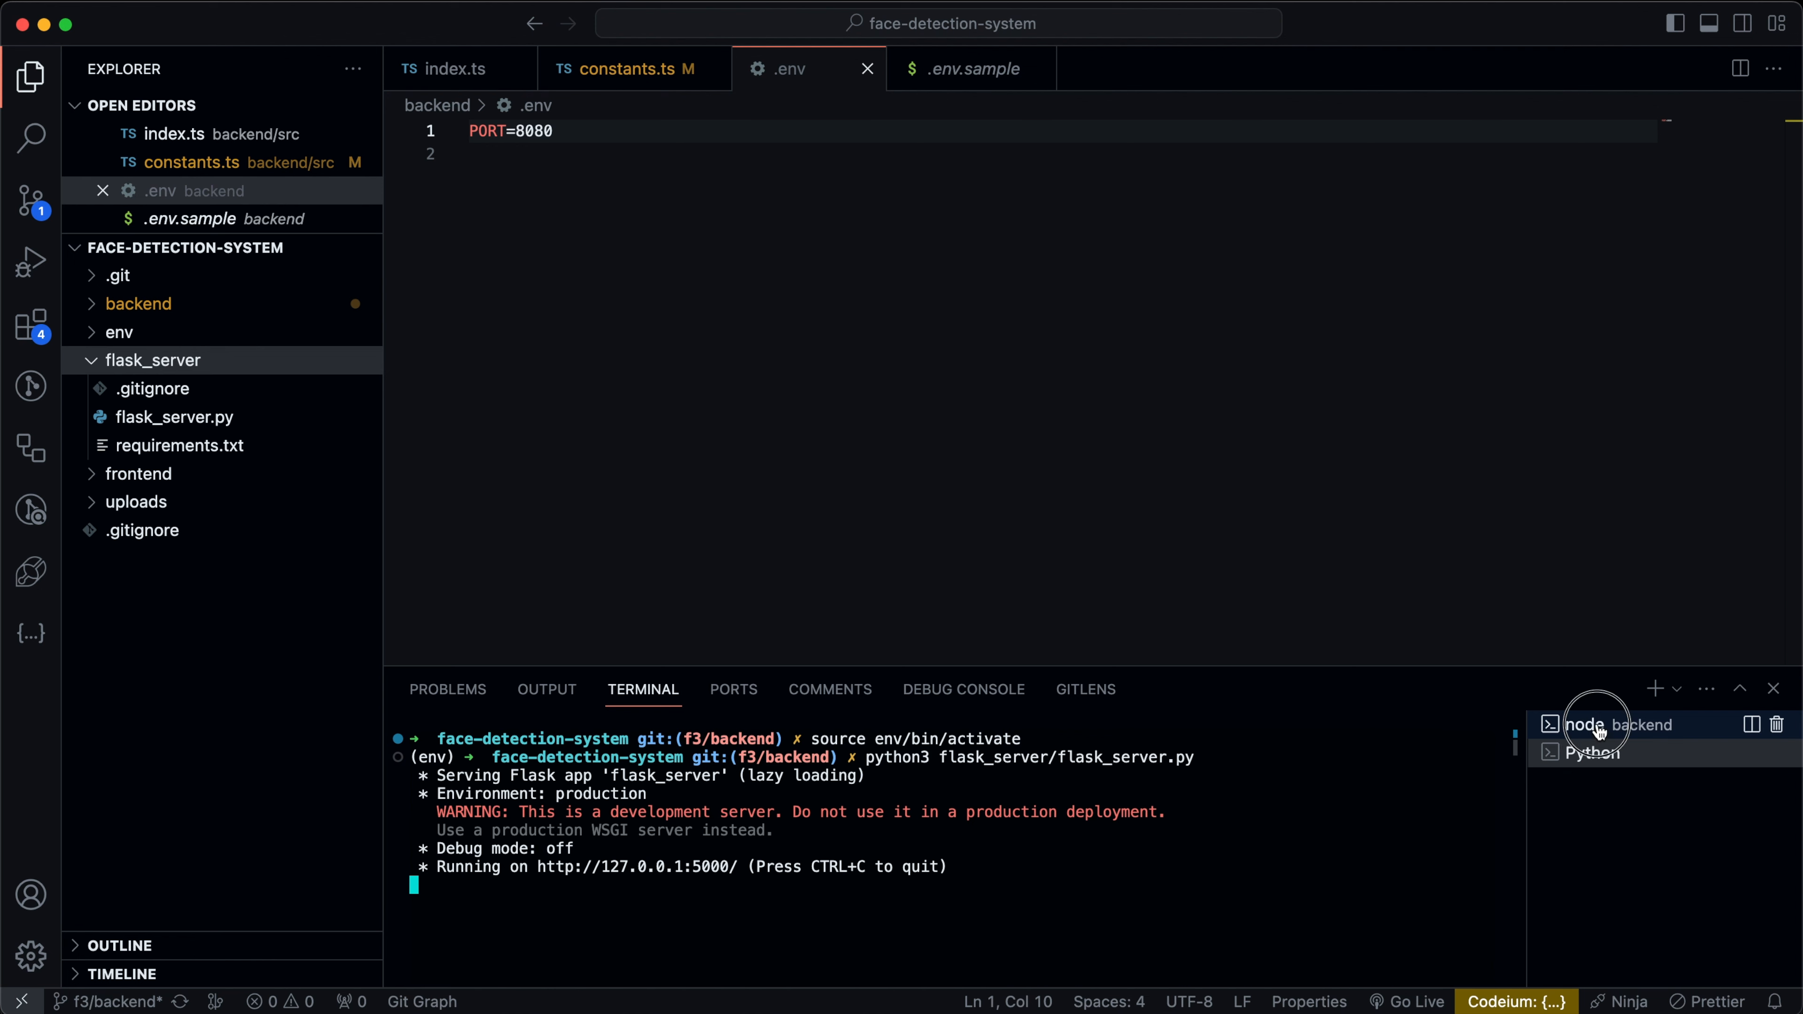
# Return to the Express terminal and open the backend package.json listing axios, dotenv, express and multer.
pyautogui.click(1609, 724)
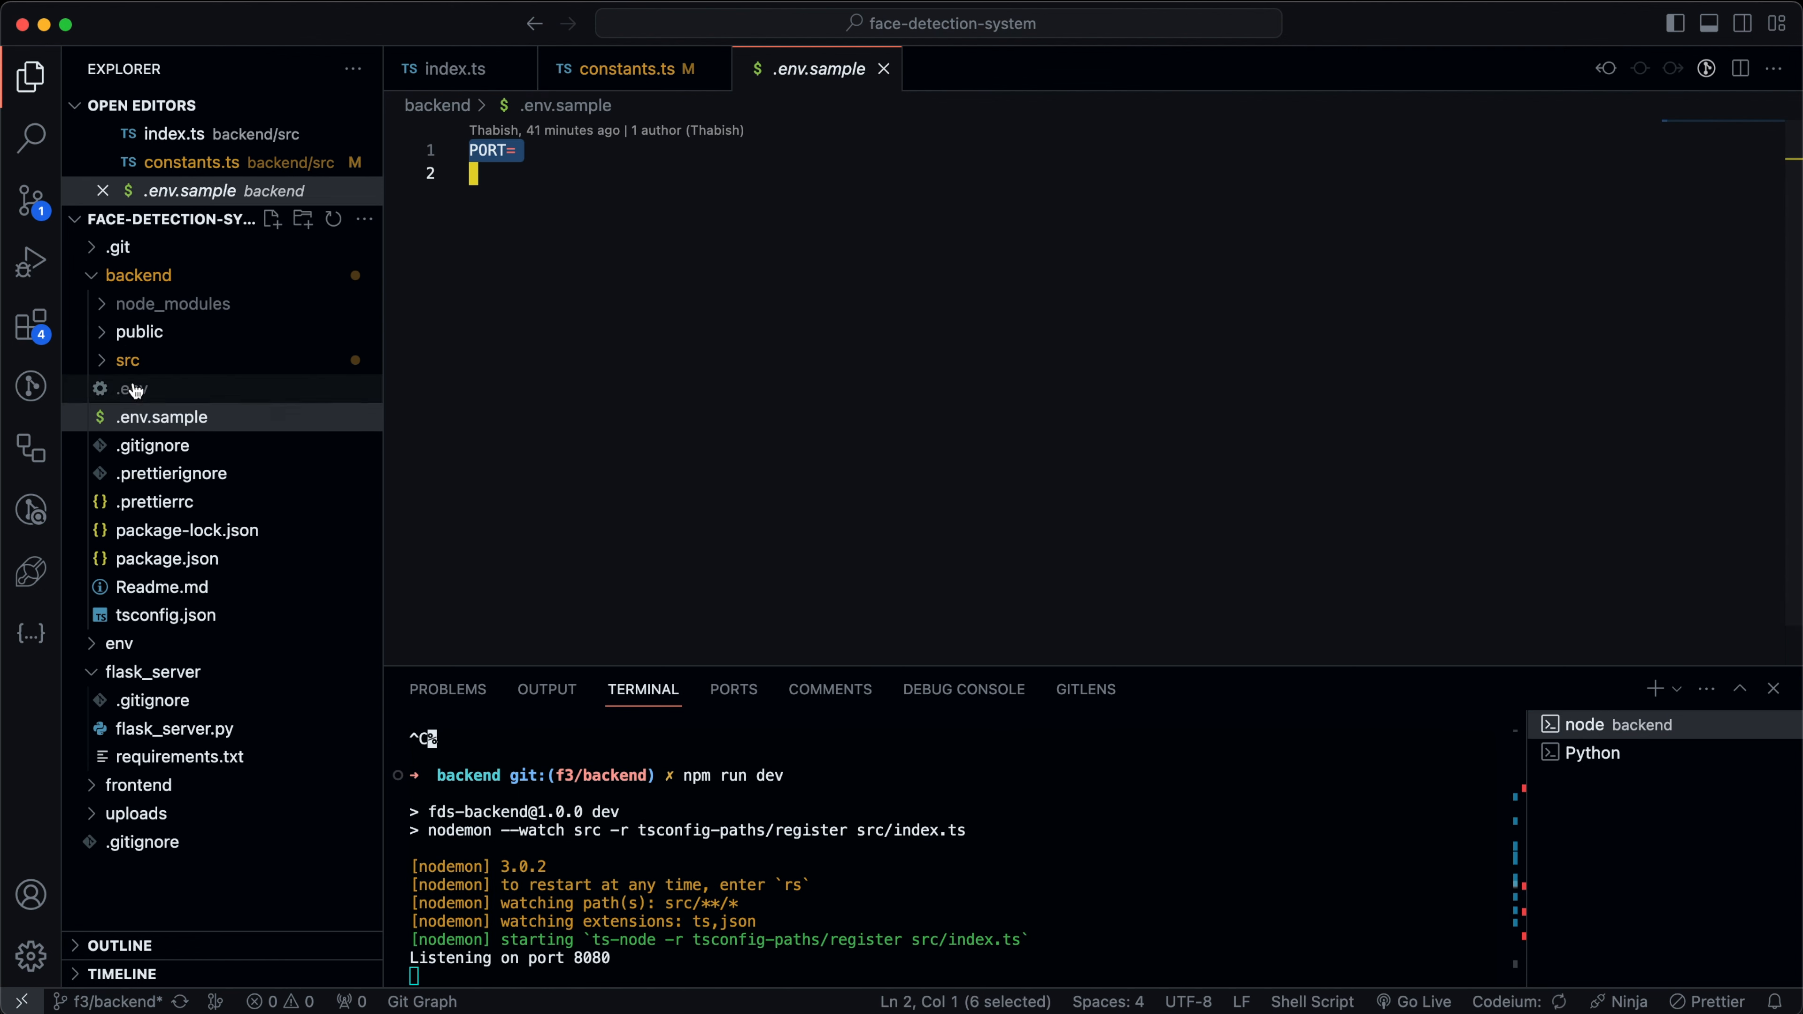
pyautogui.click(138, 275)
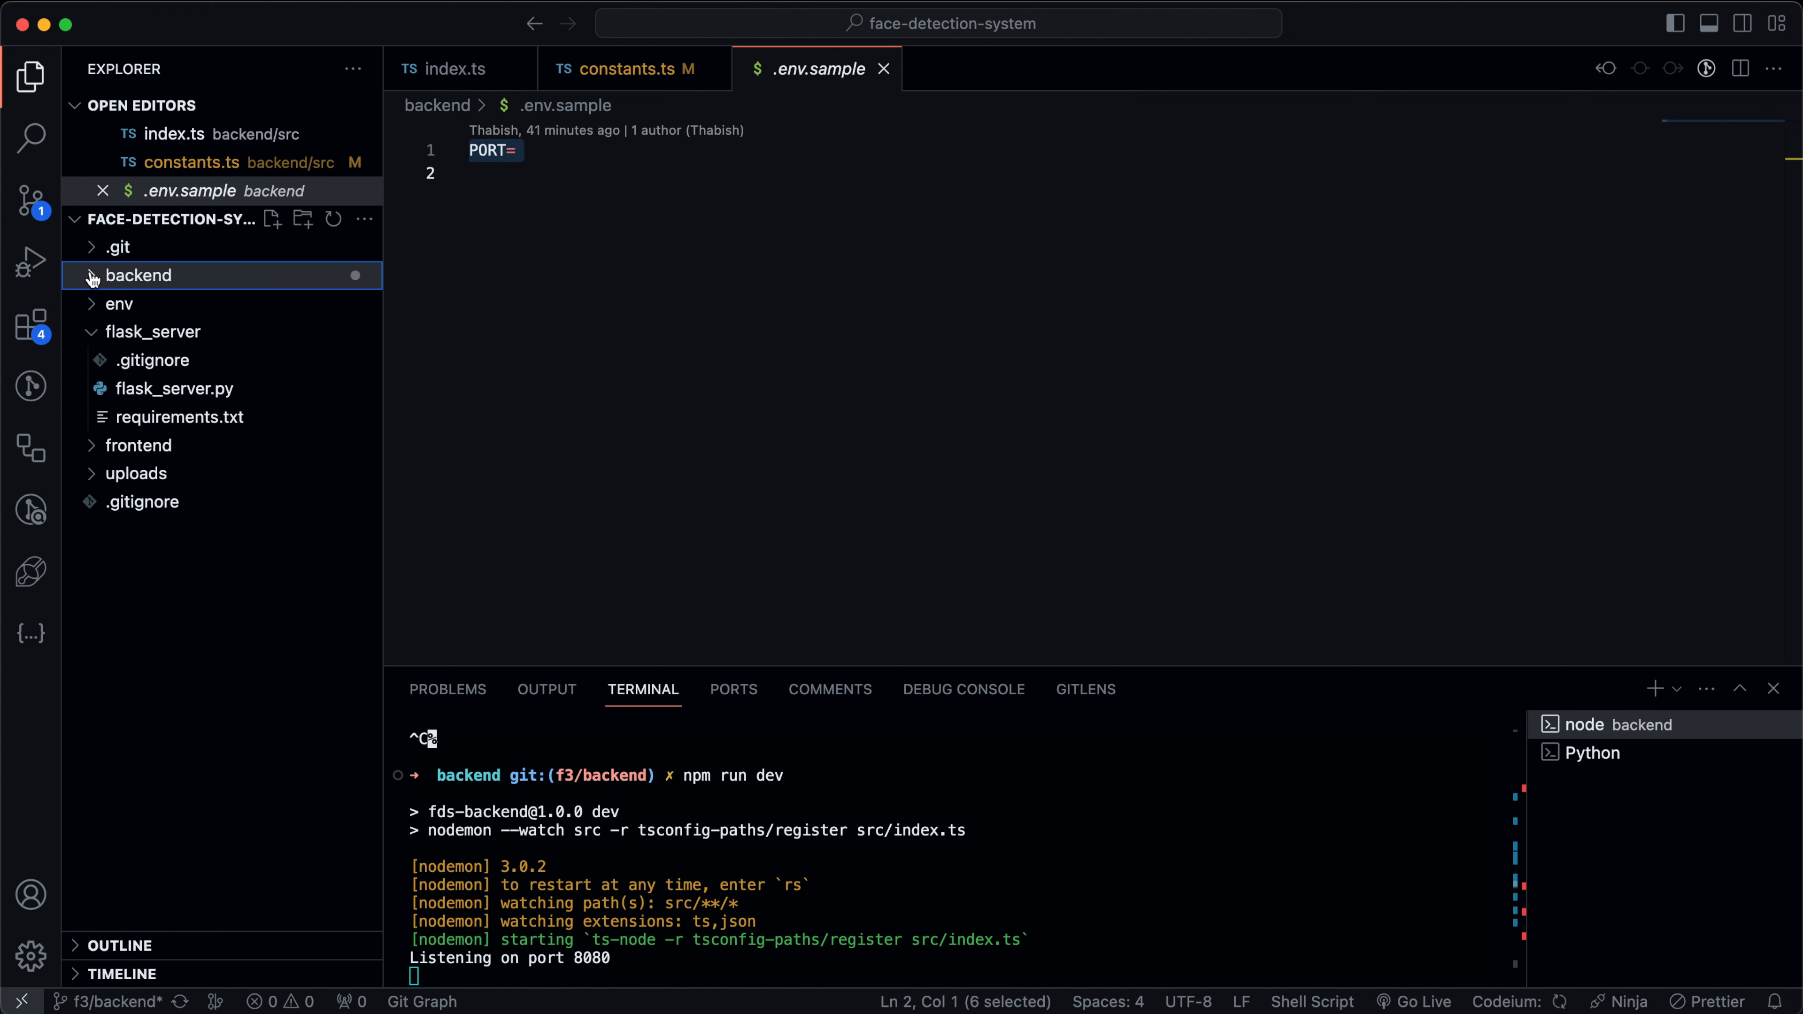
pyautogui.click(138, 275)
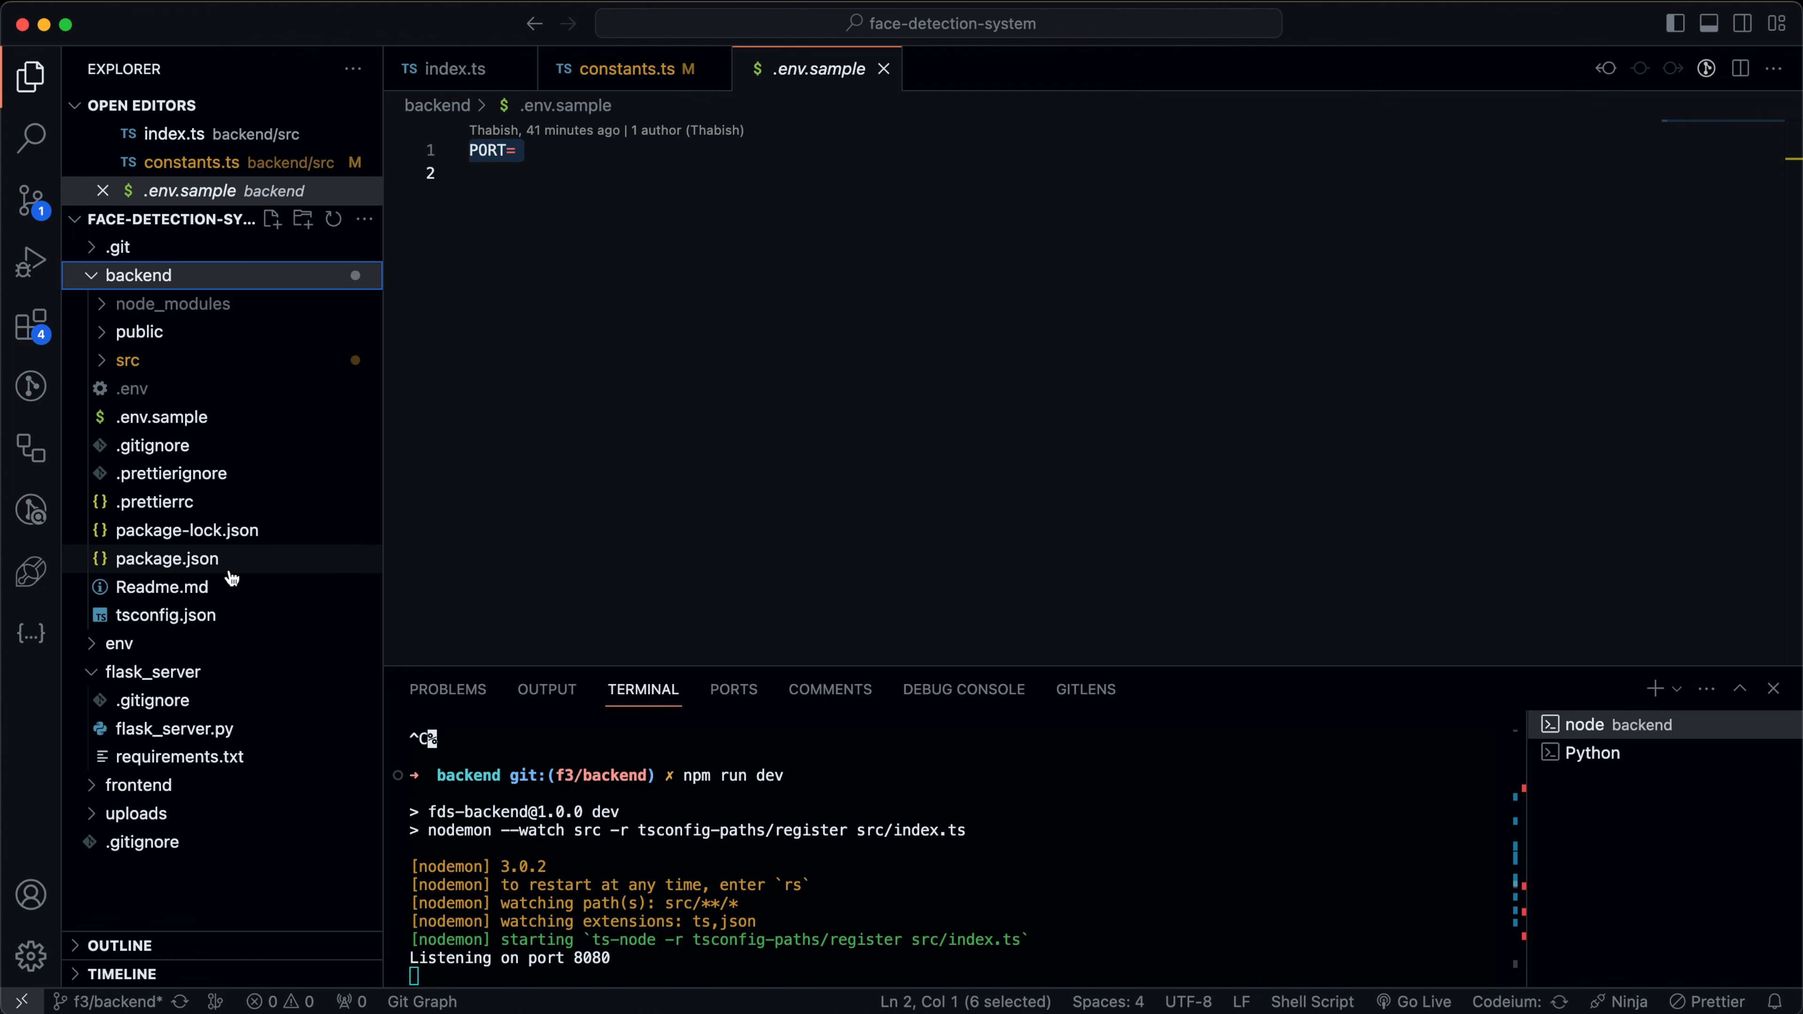
pyautogui.moveTo(286, 454)
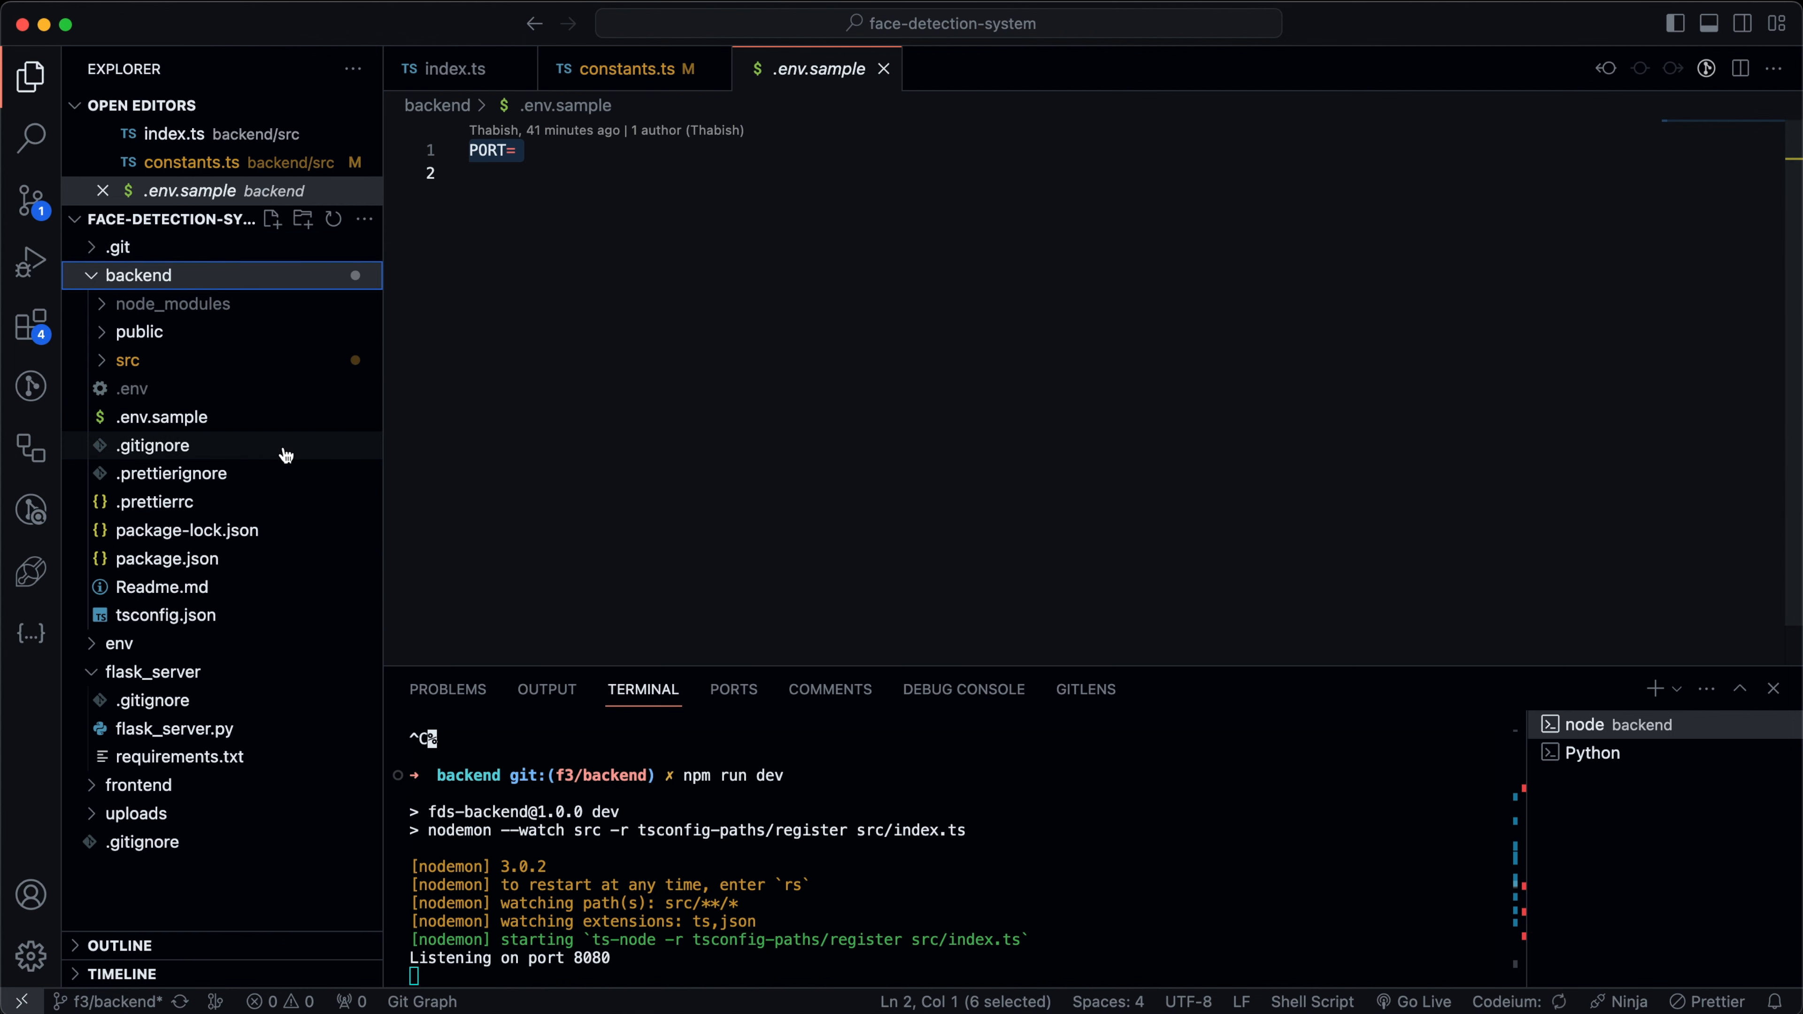
pyautogui.click(453, 69)
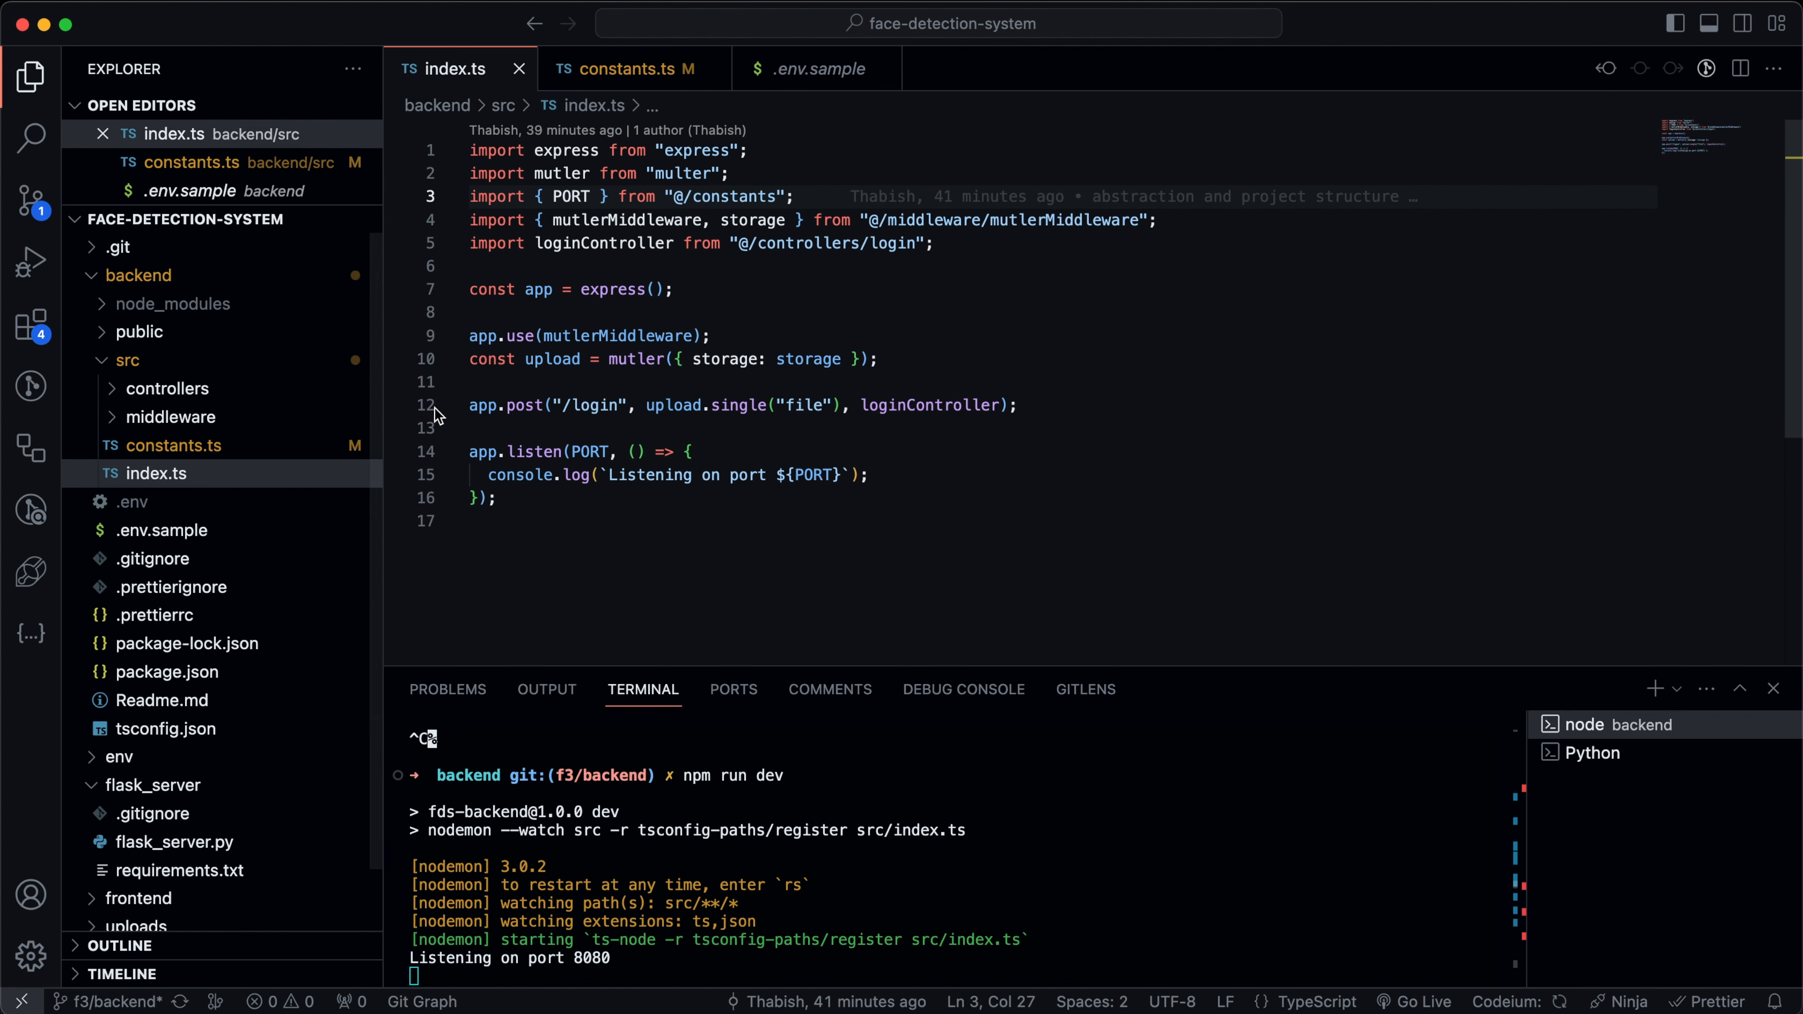
pyautogui.moveTo(181, 607)
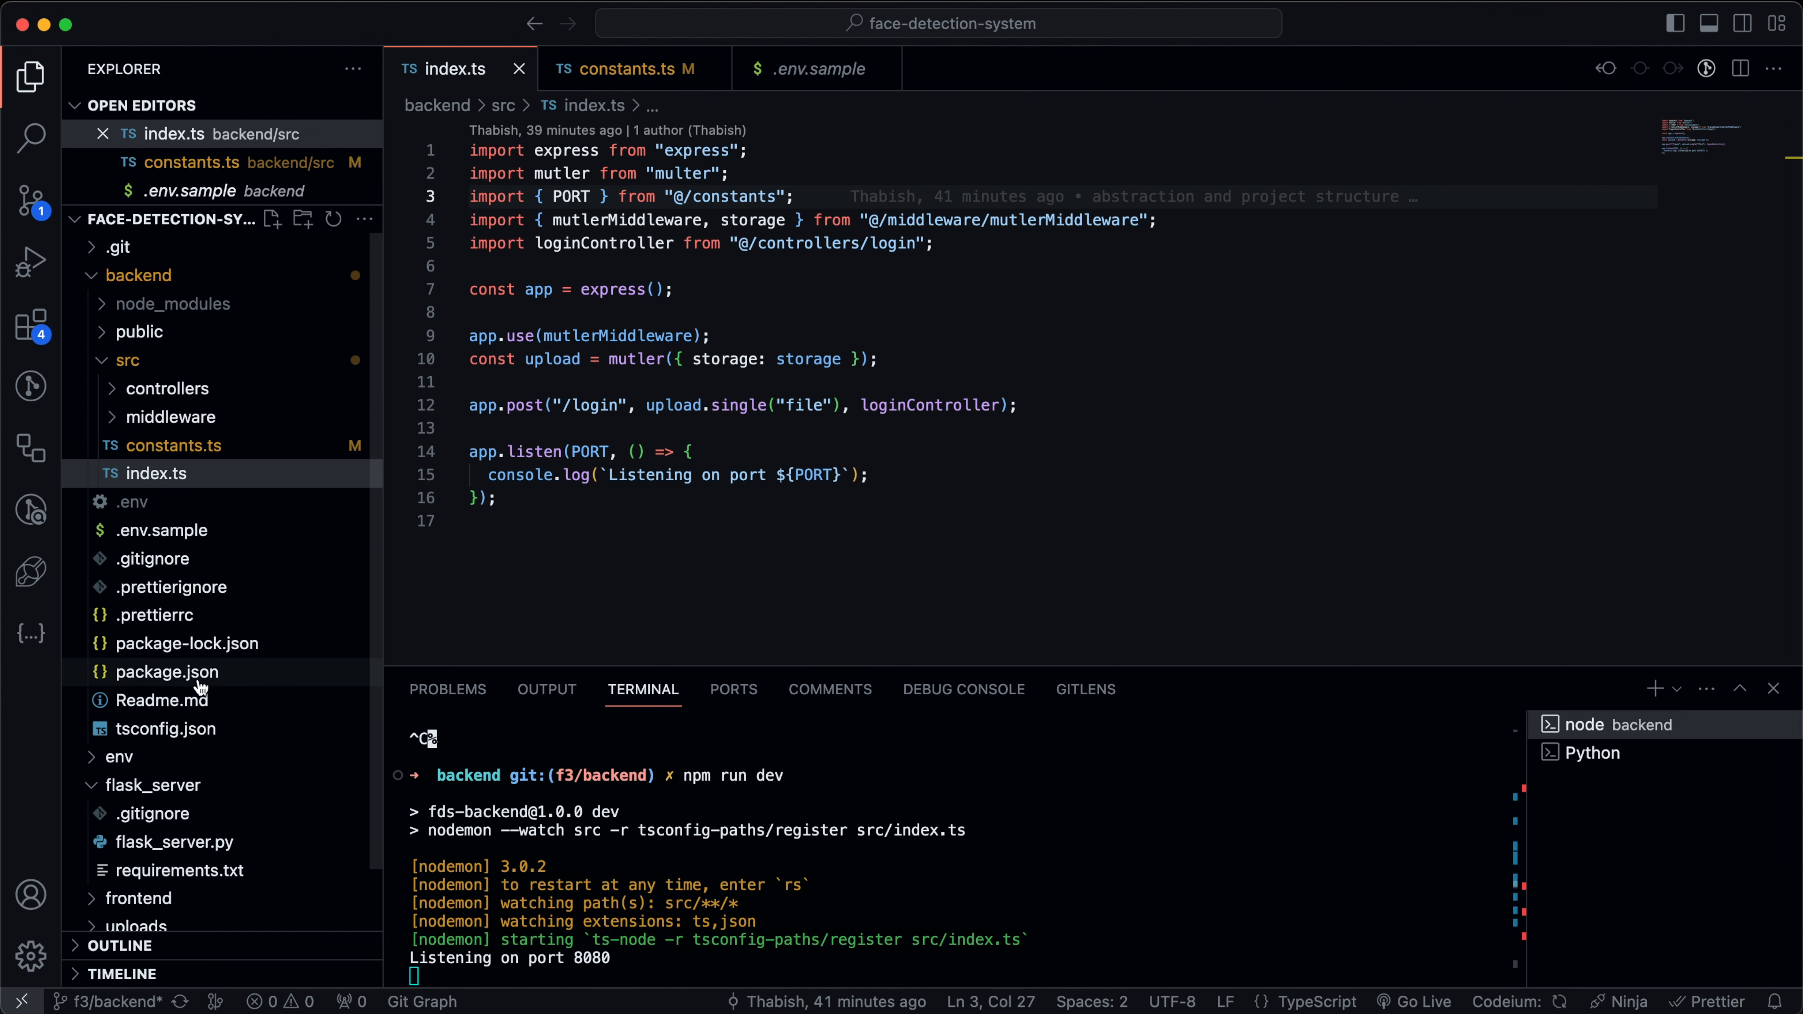
pyautogui.click(168, 671)
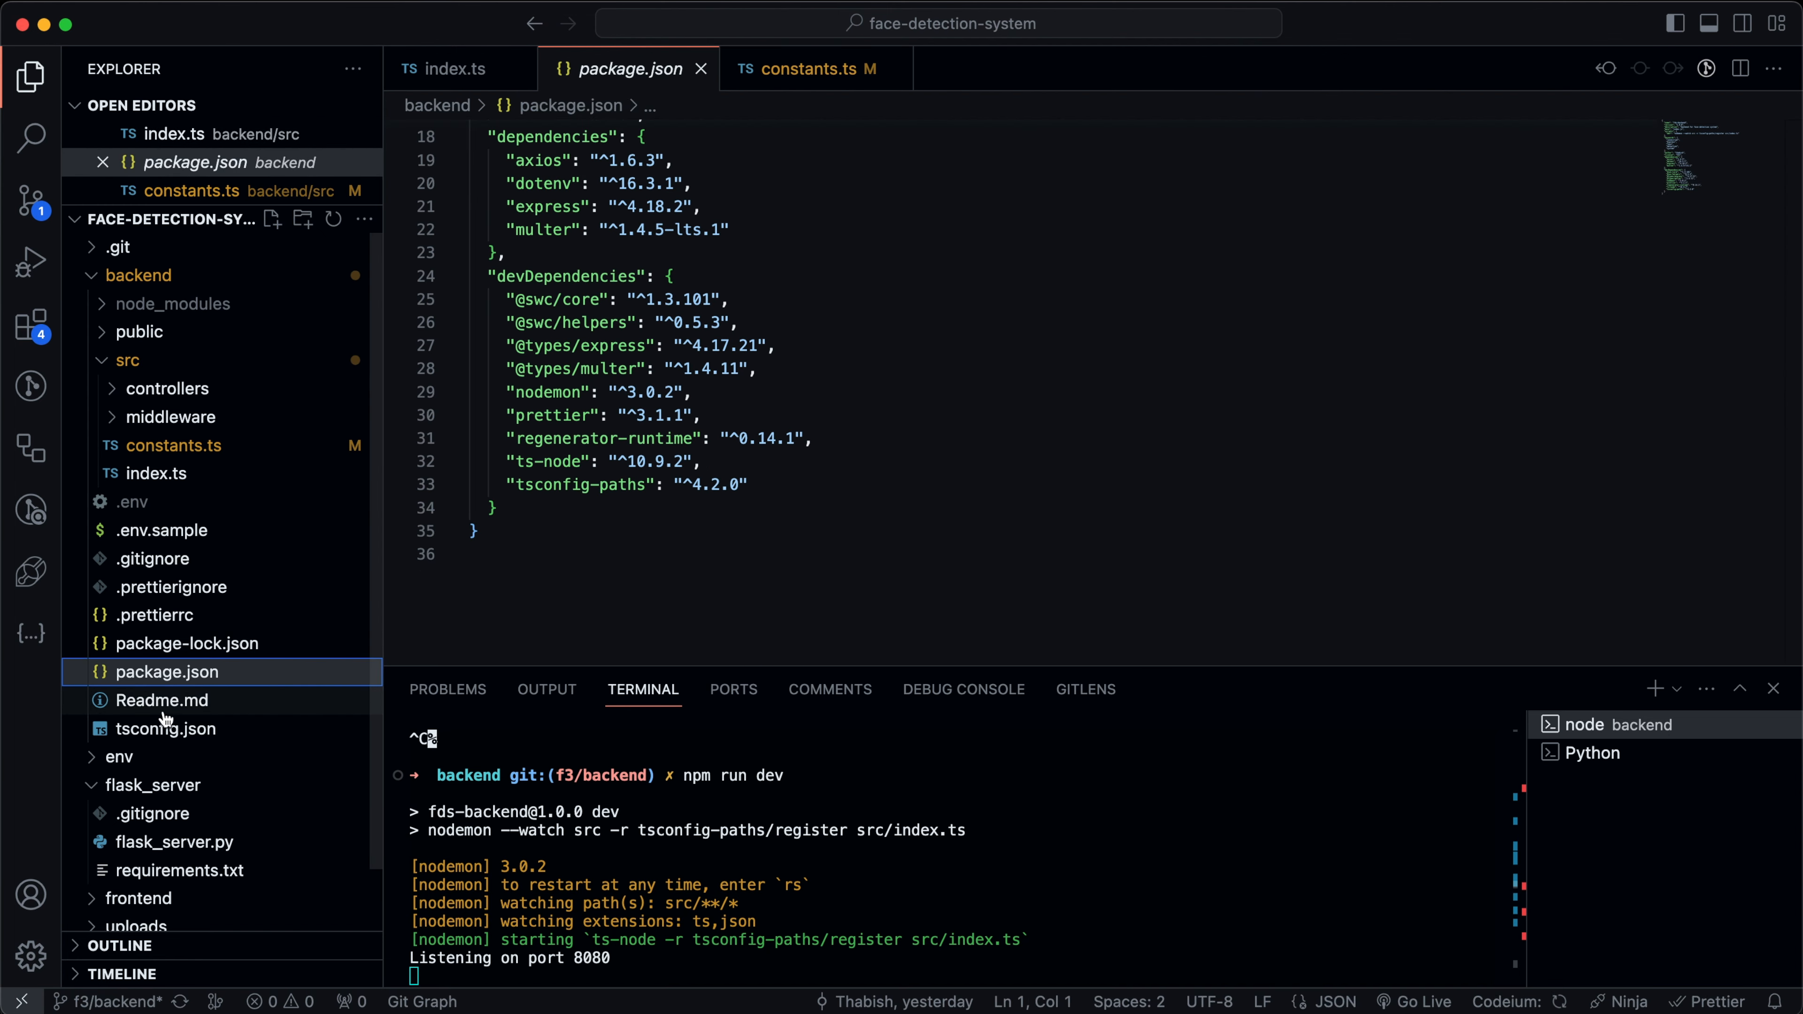
pyautogui.moveTo(158, 353)
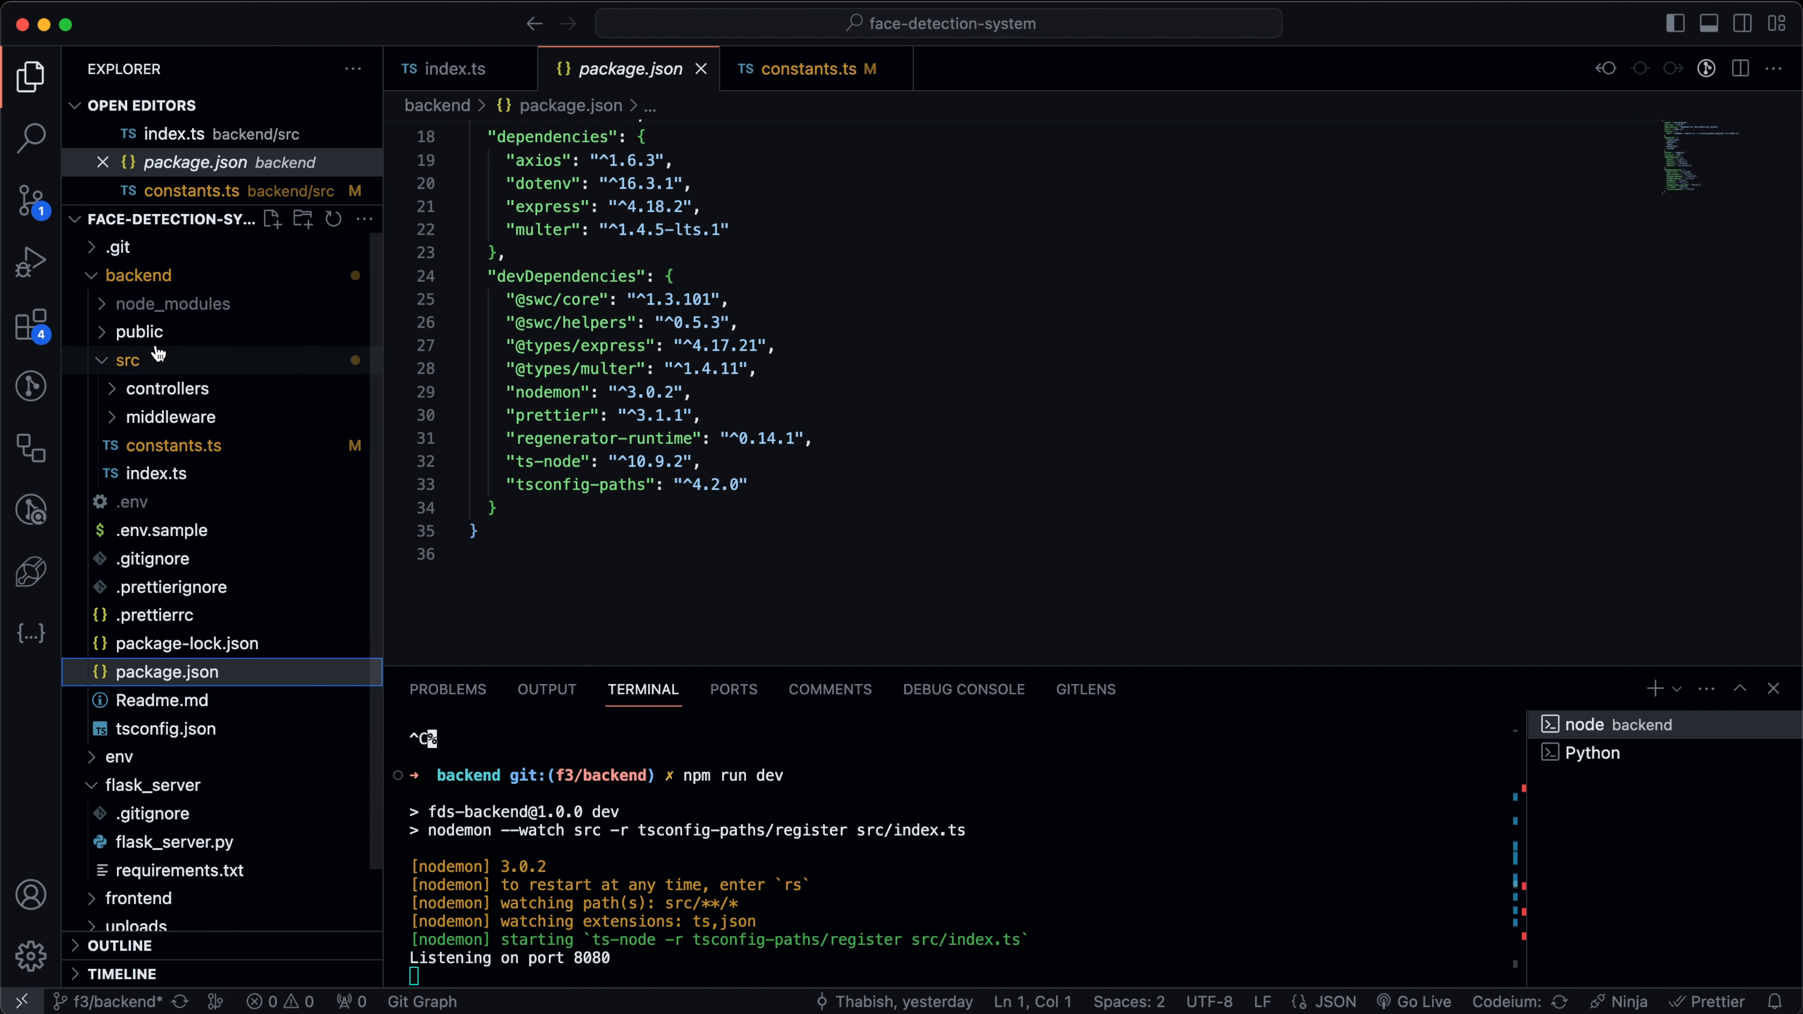
pyautogui.moveTo(301, 549)
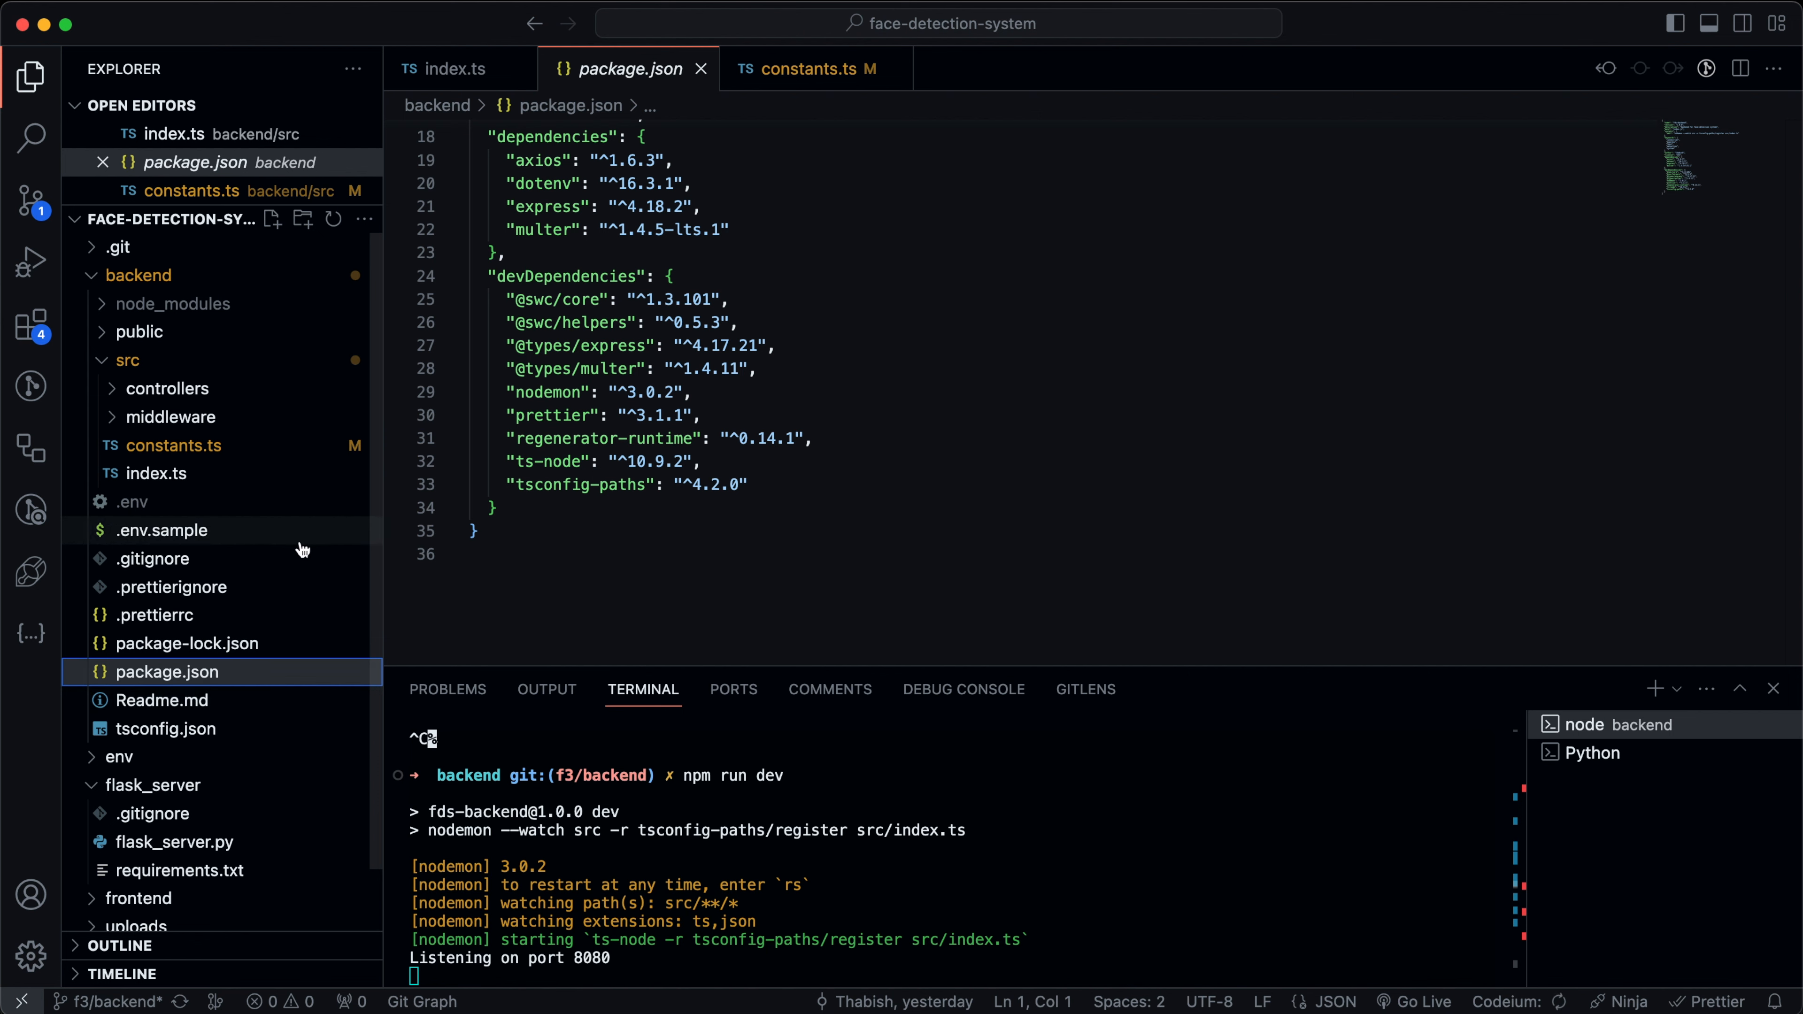
# Open tsconfig.json to review the @/* path alias under compilerOptions.
pyautogui.click(166, 728)
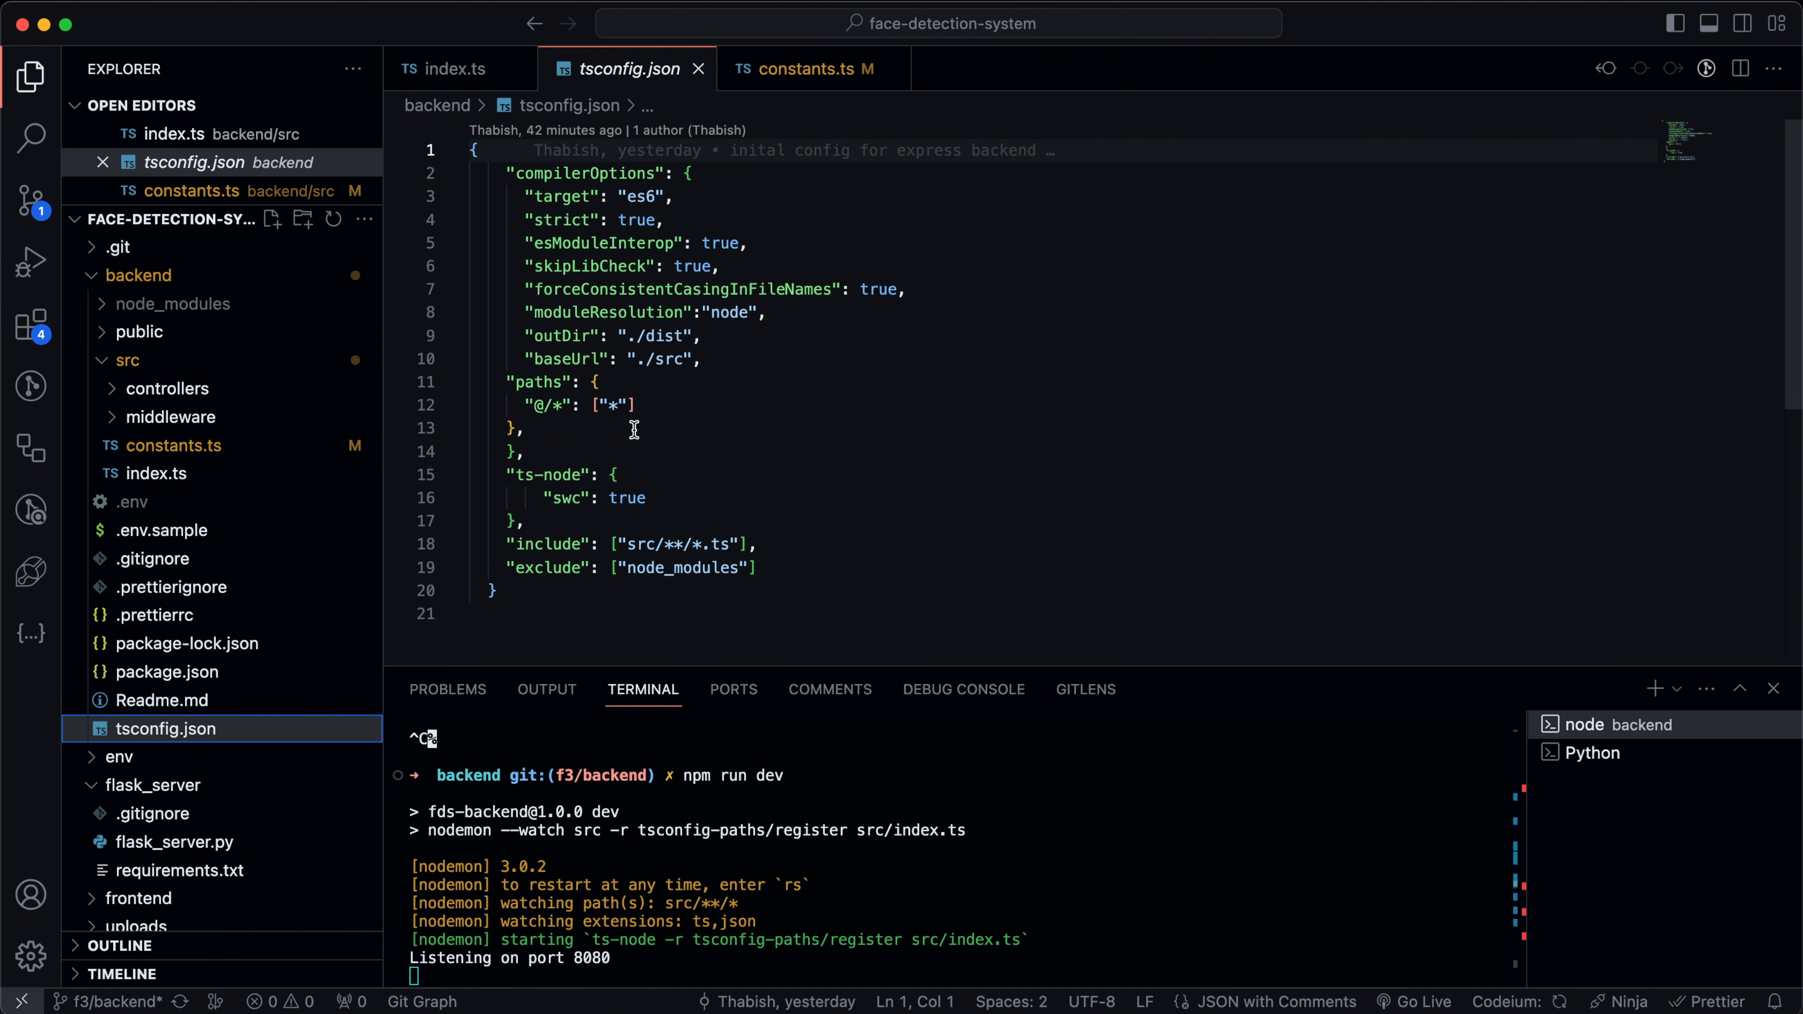
pyautogui.moveTo(553, 408)
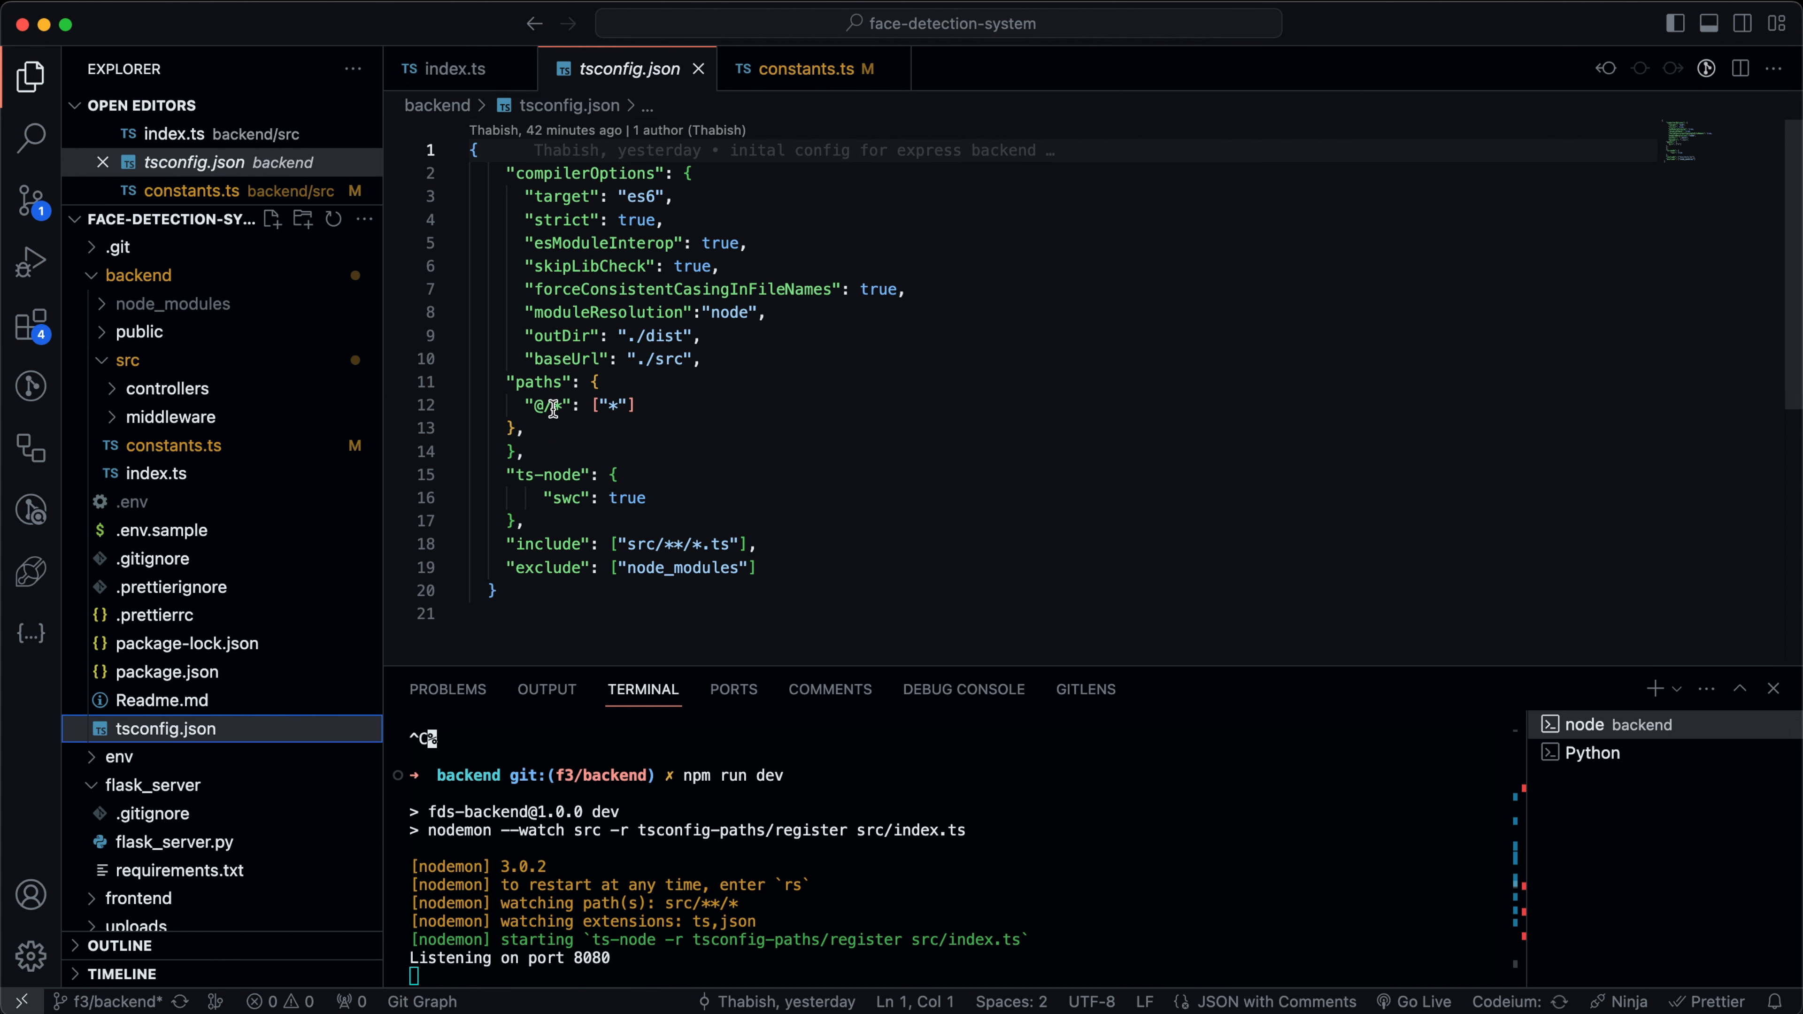
pyautogui.moveTo(155, 473)
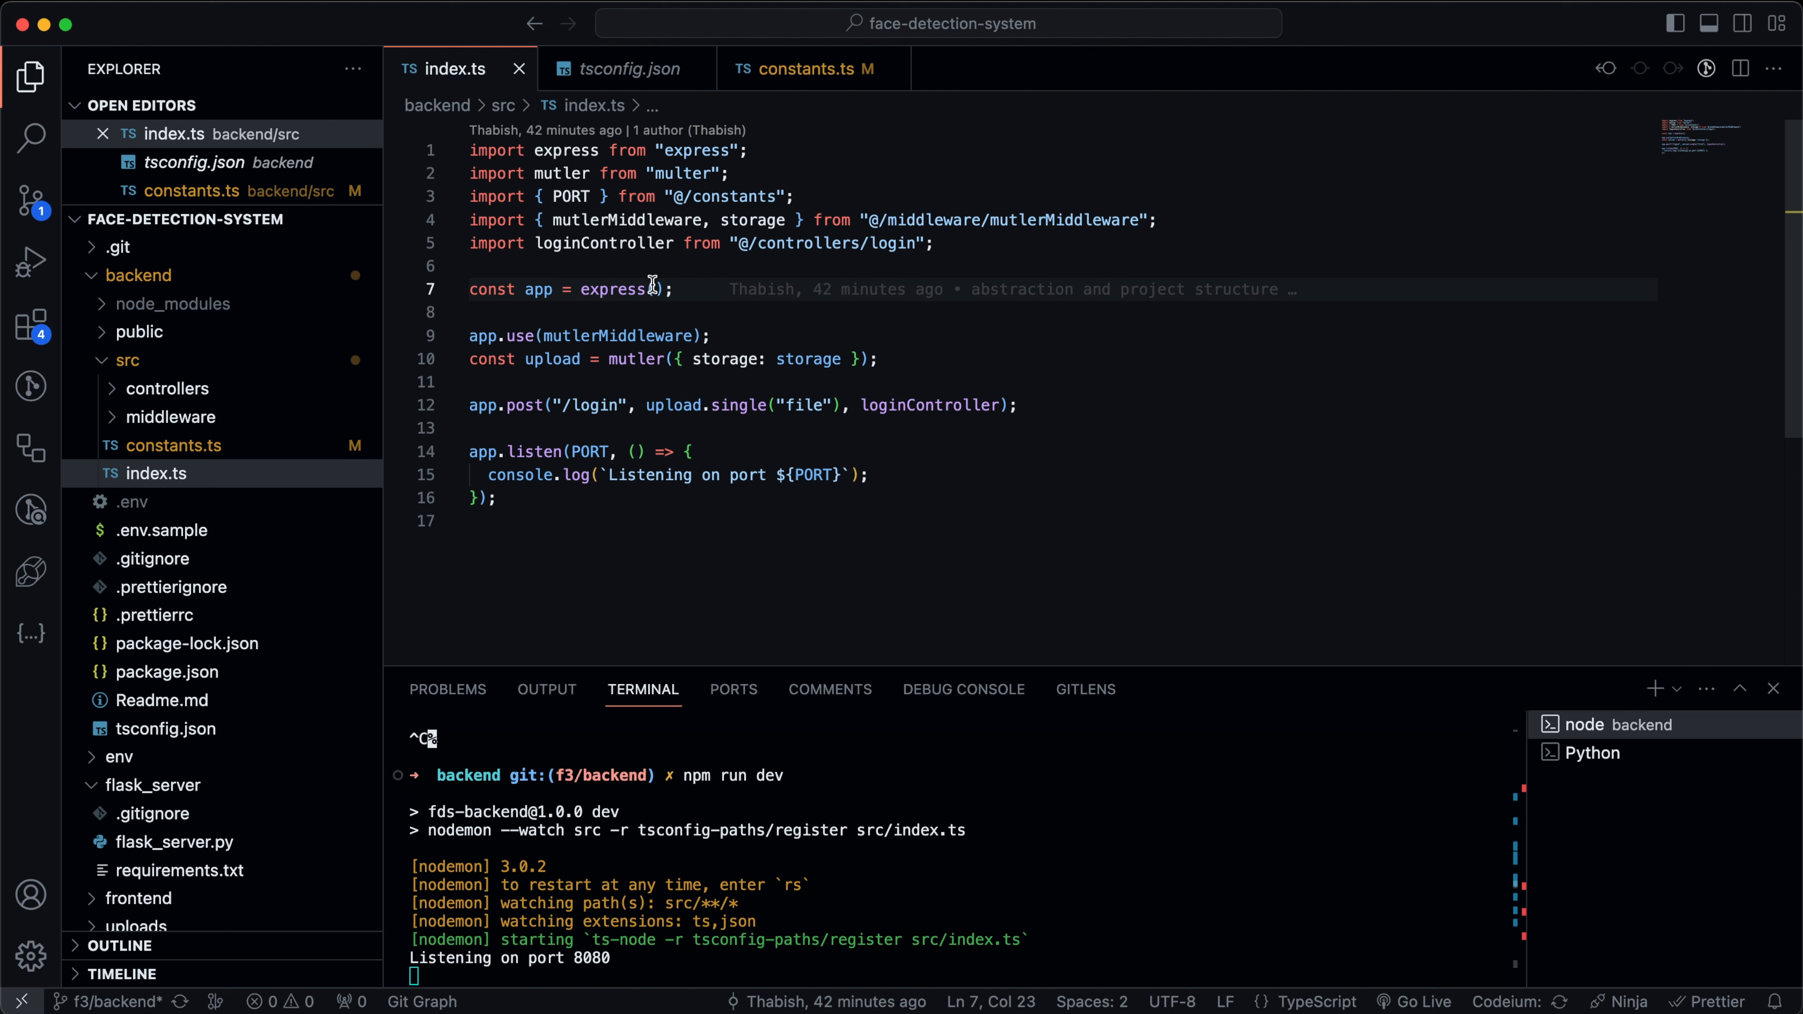
pyautogui.moveTo(804, 327)
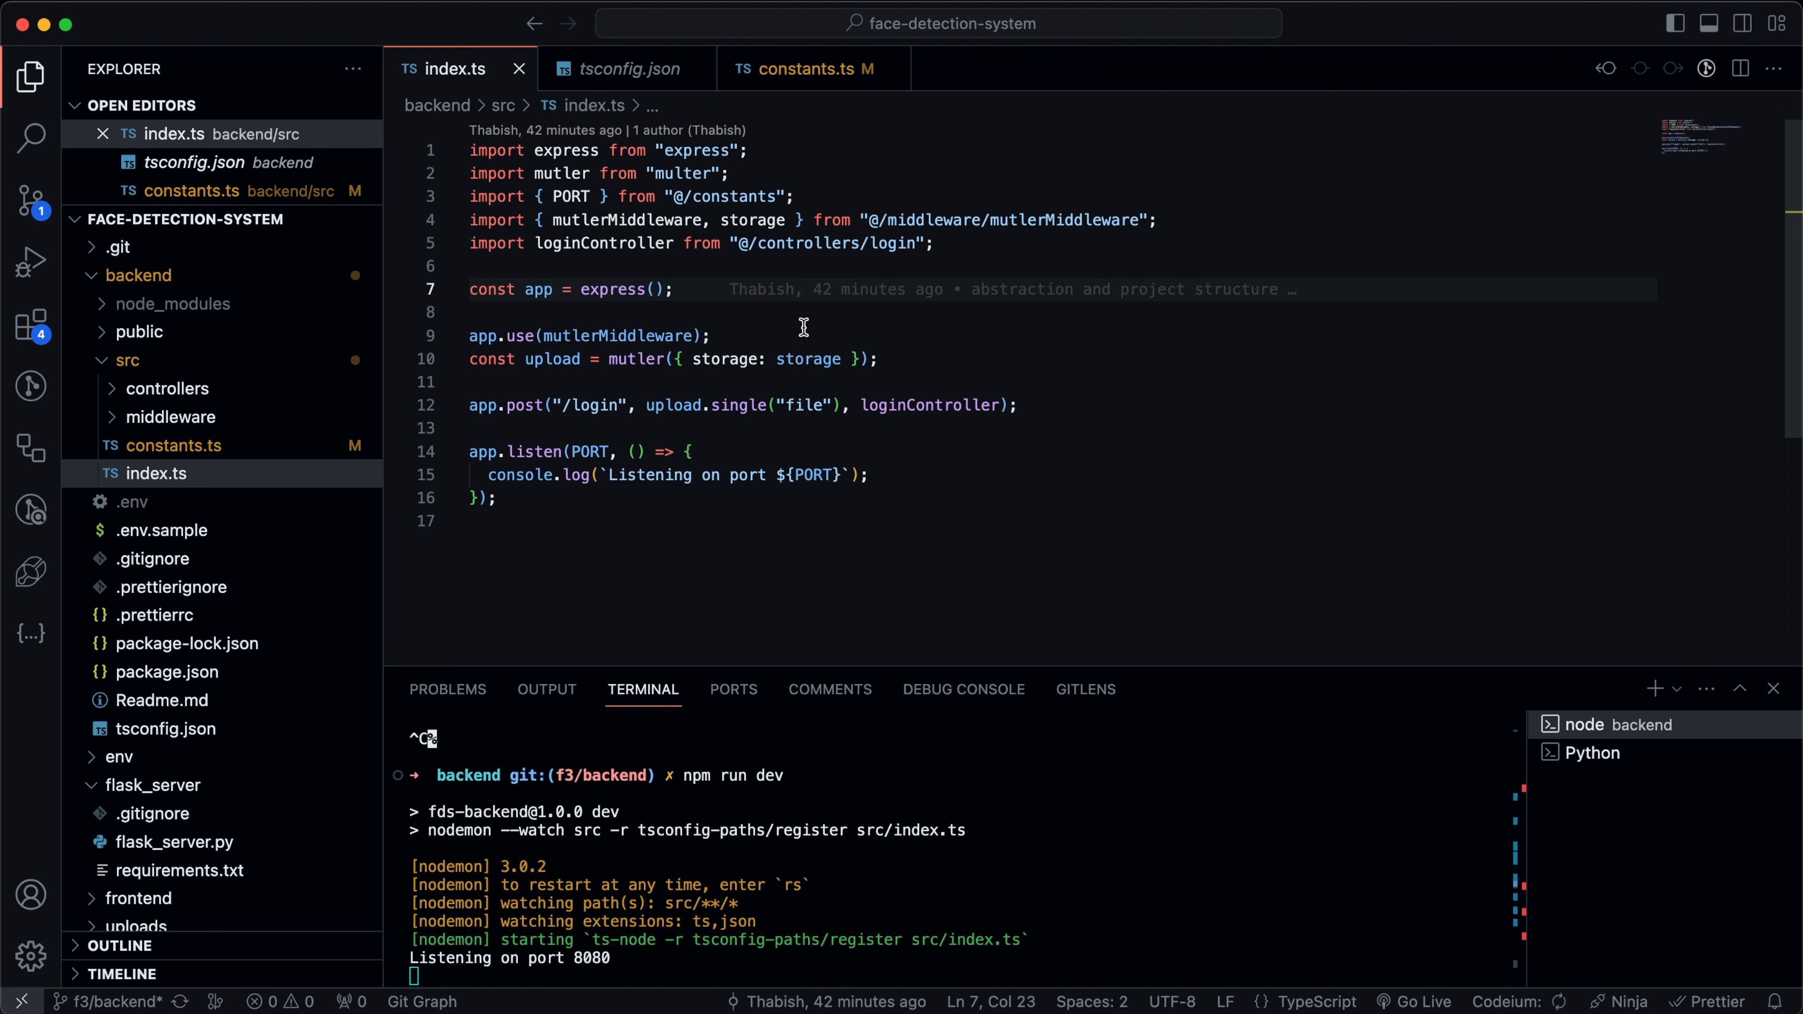
pyautogui.moveTo(588, 406)
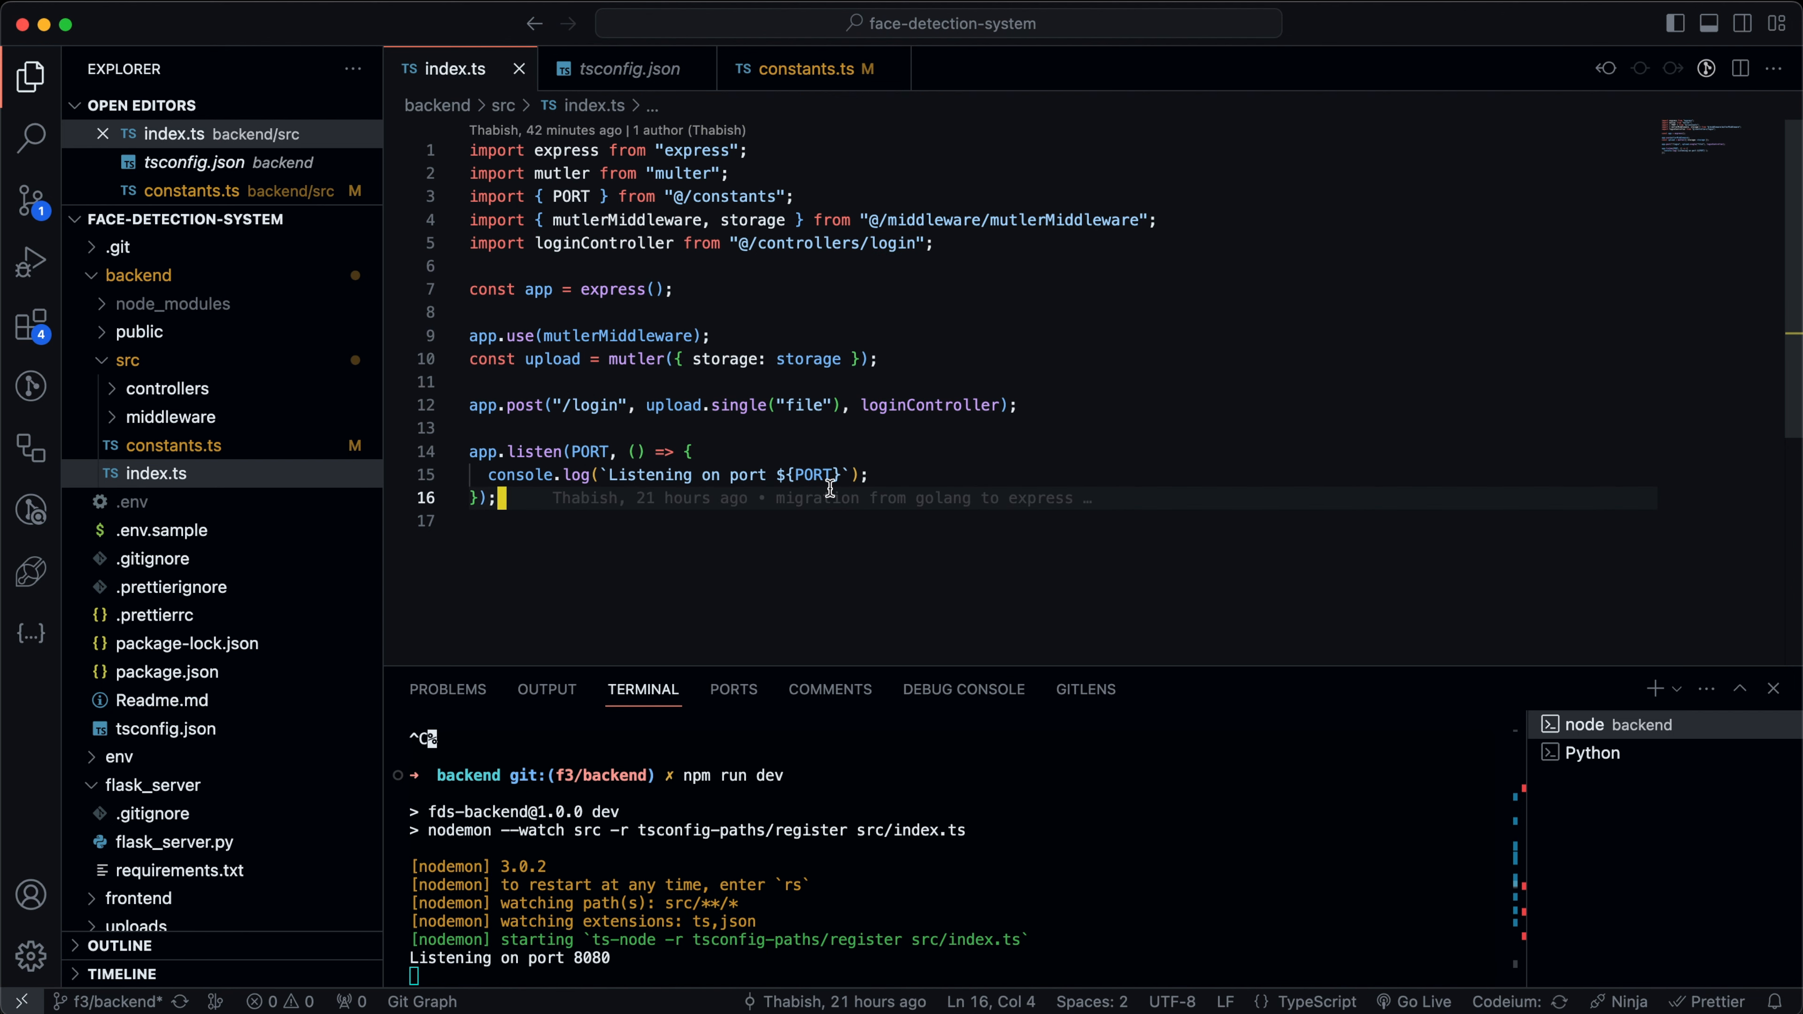
pyautogui.moveTo(928, 404)
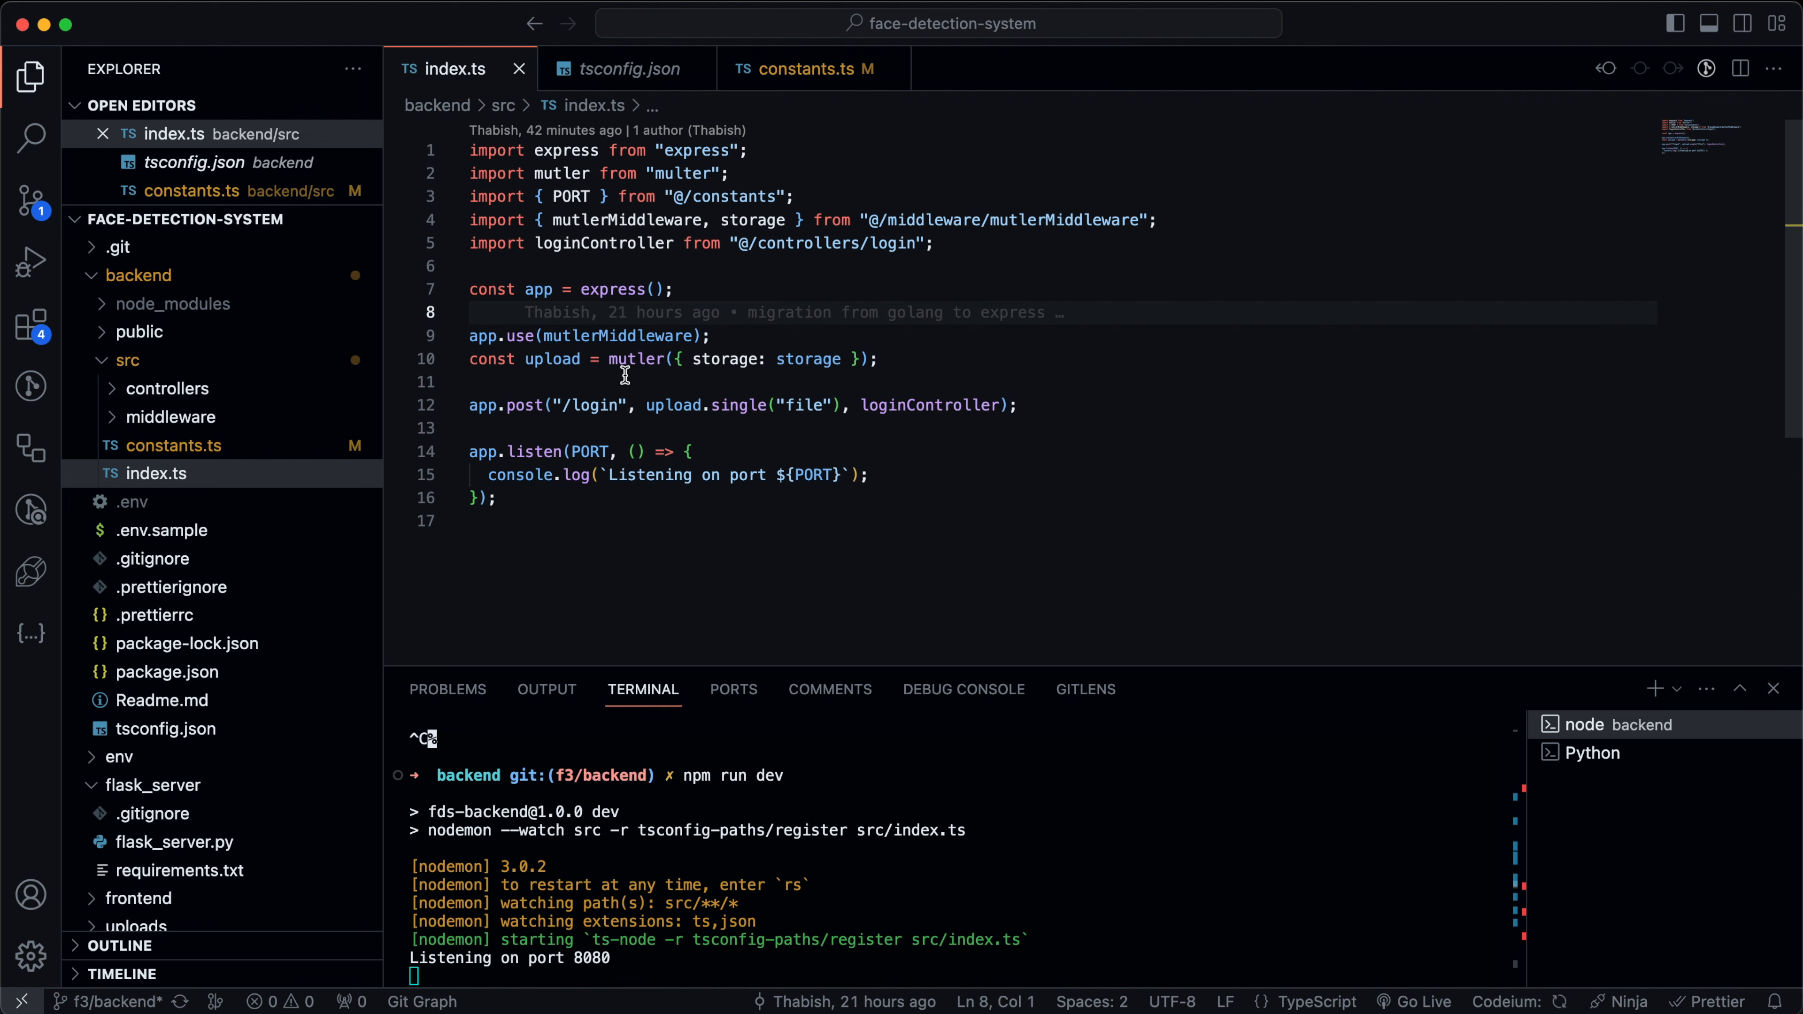
# Review the multer upload setup in index.ts and collapse the flask_server folder.
pyautogui.doubleClick(632, 359)
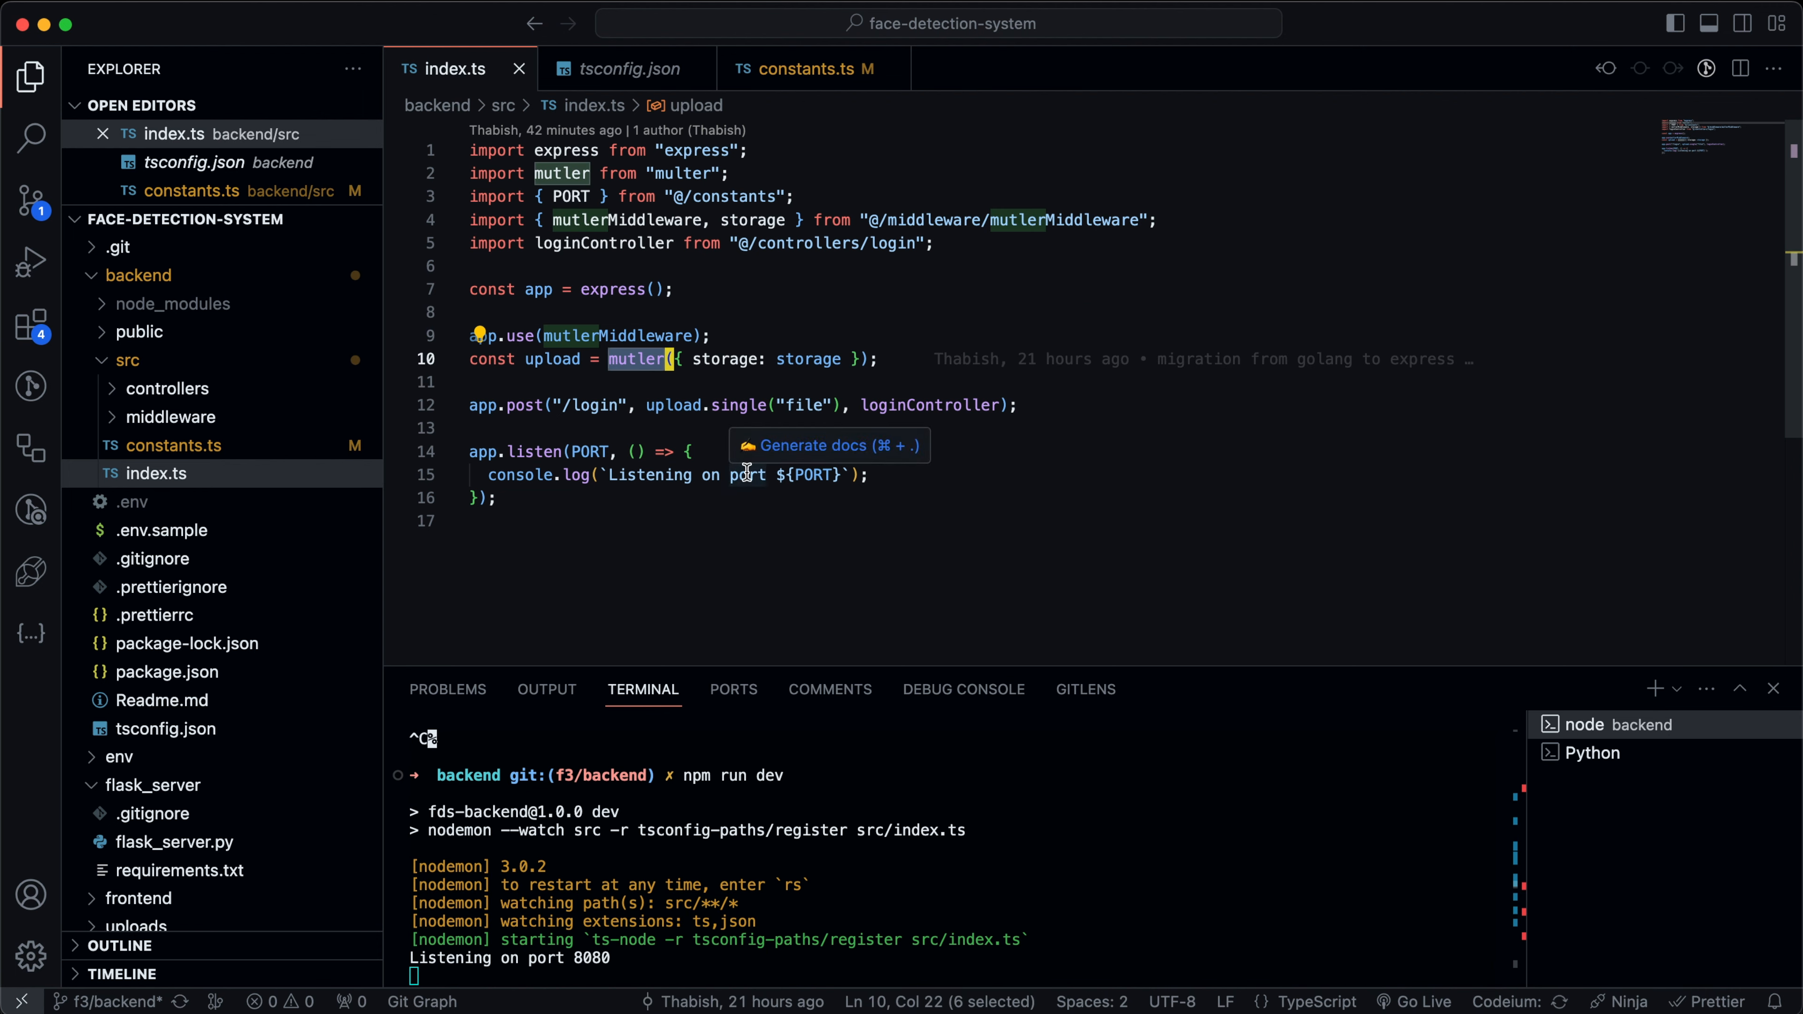
pyautogui.click(893, 519)
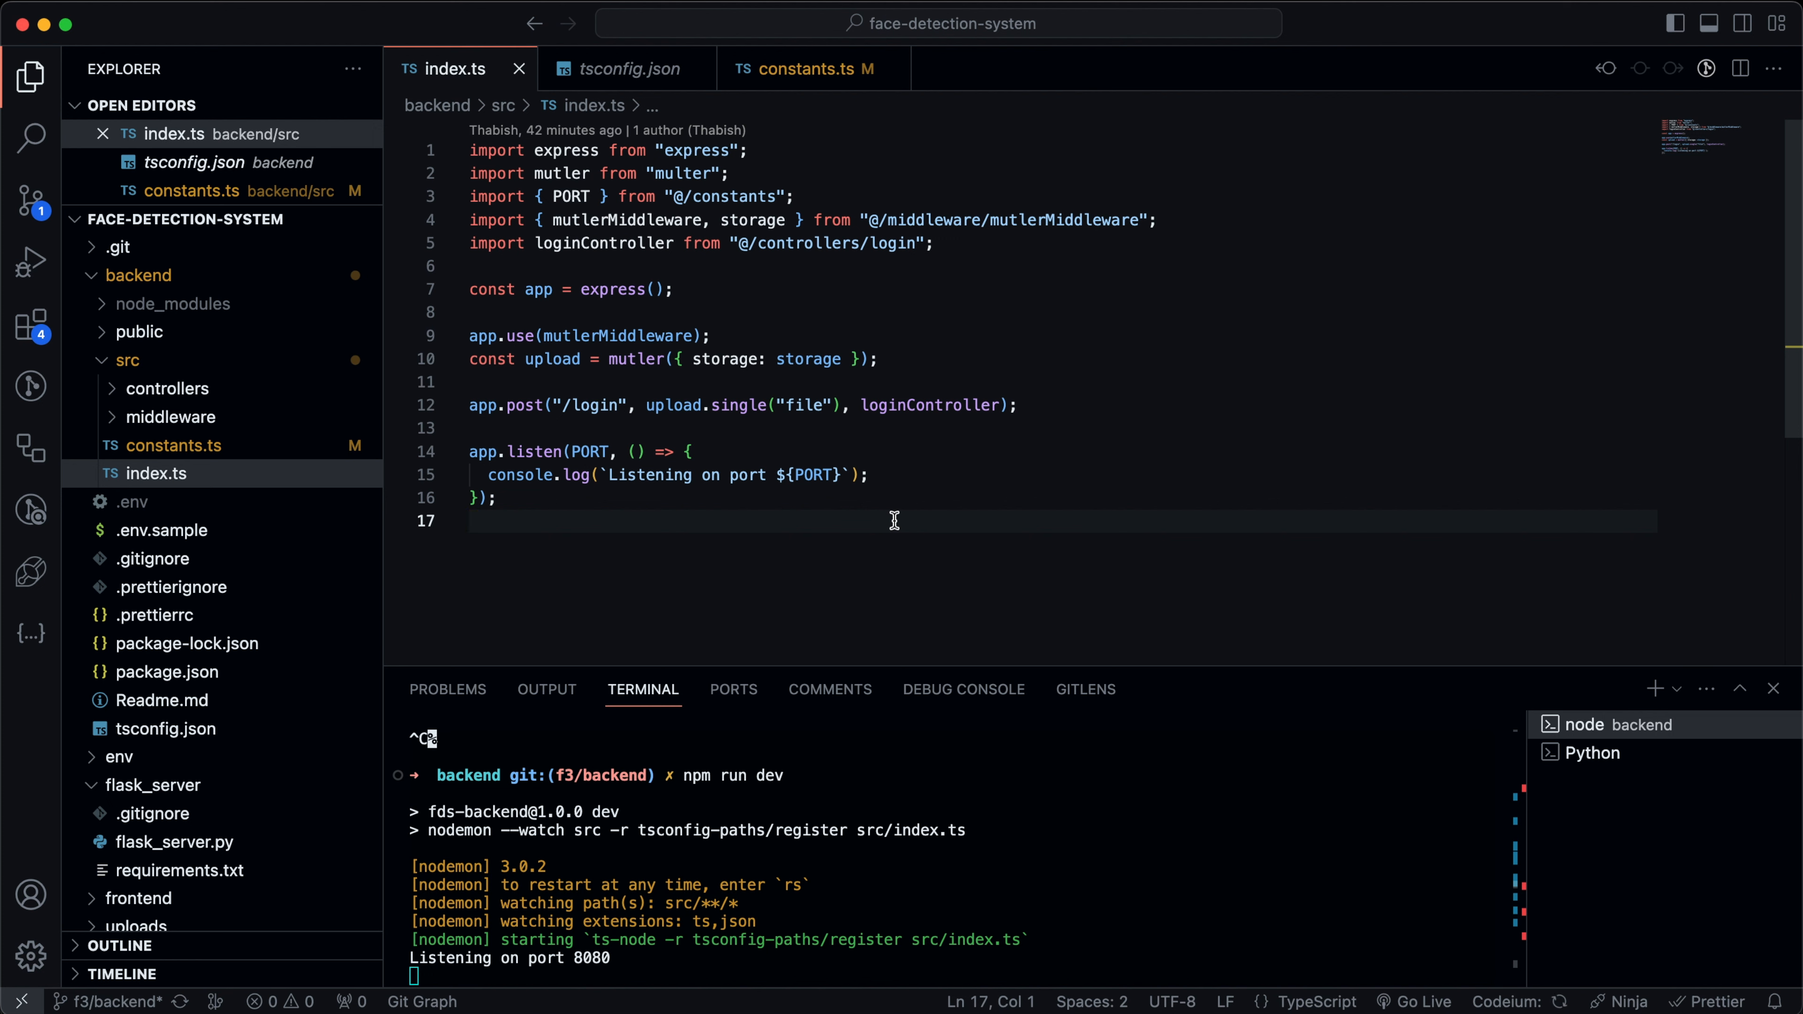
pyautogui.moveTo(840, 471)
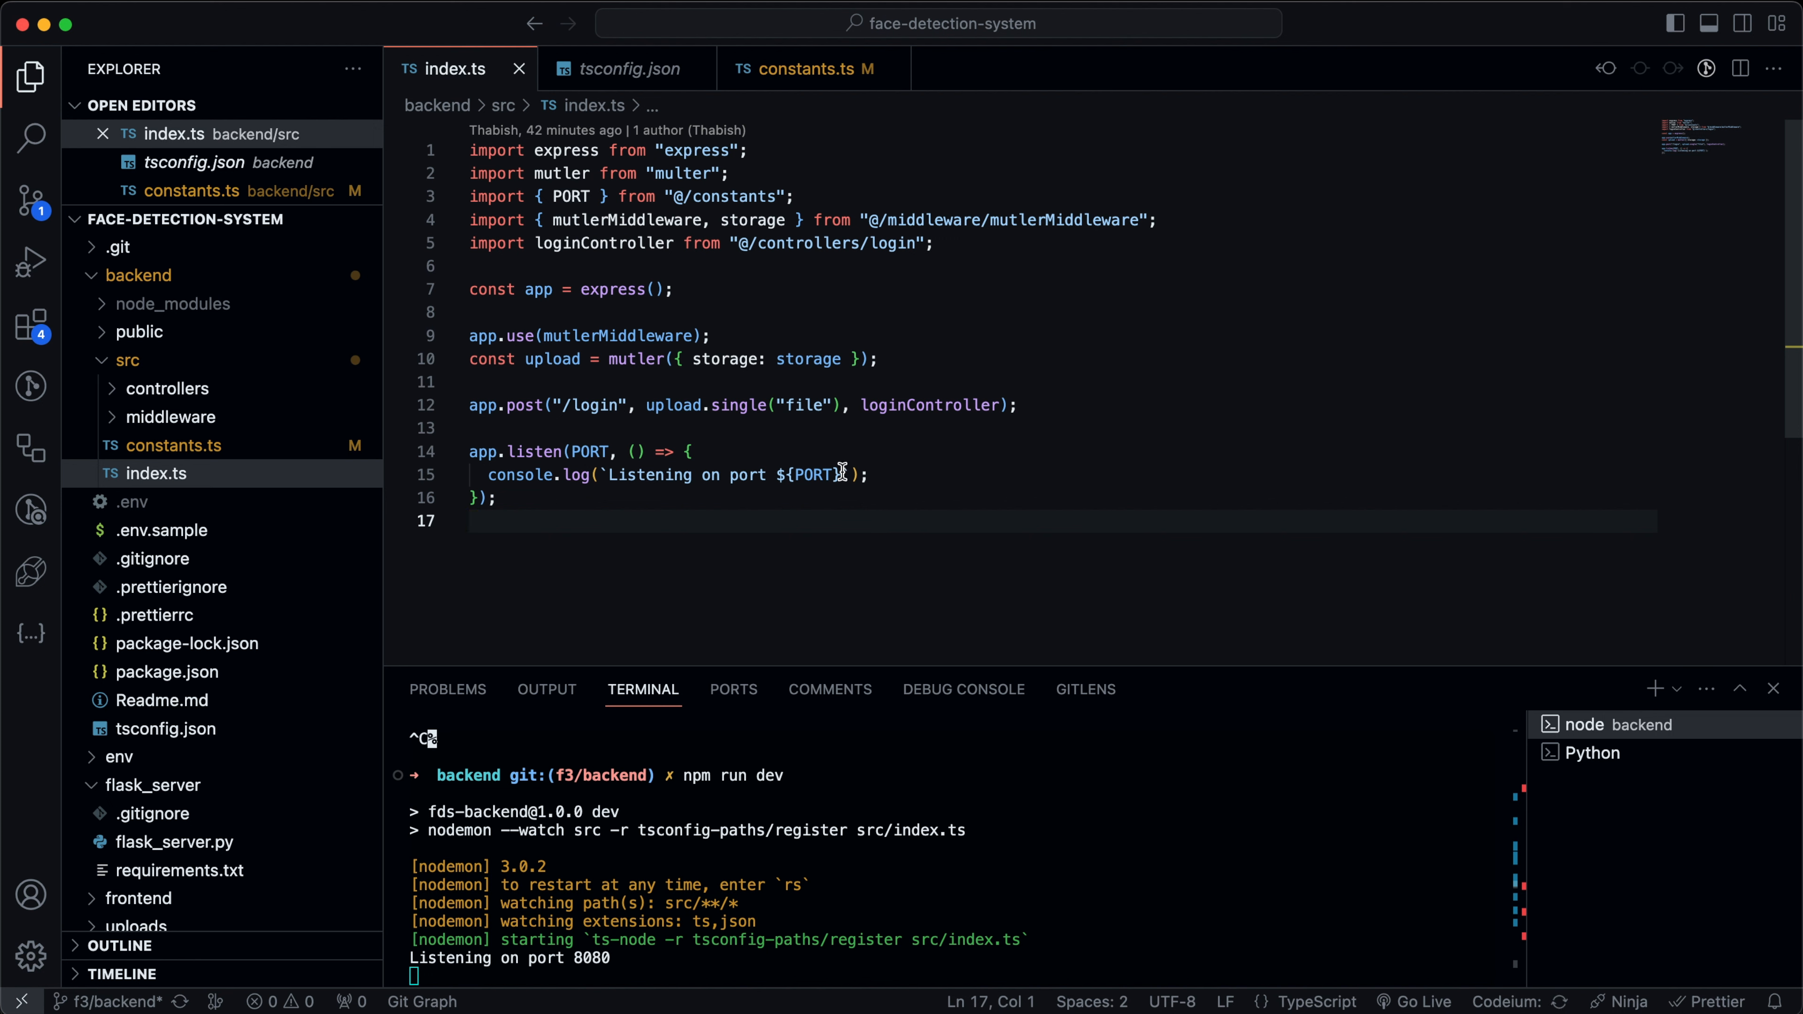
pyautogui.moveTo(783, 374)
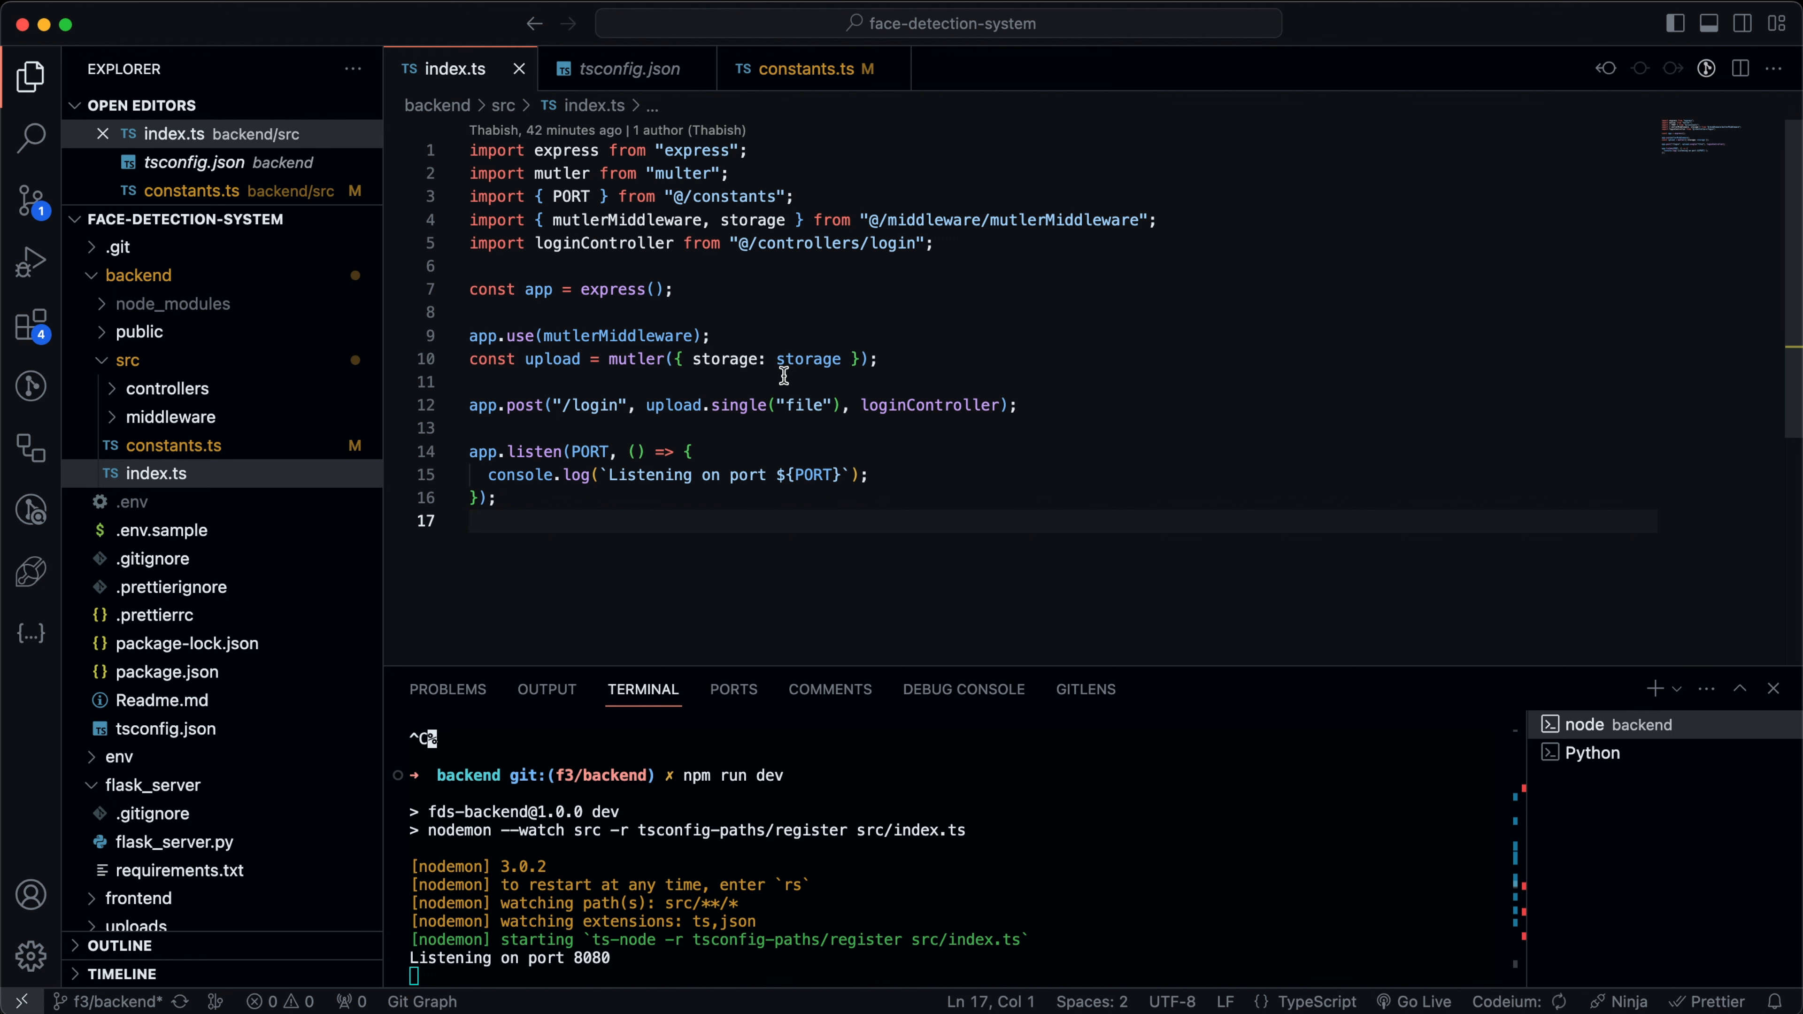
pyautogui.moveTo(569, 341)
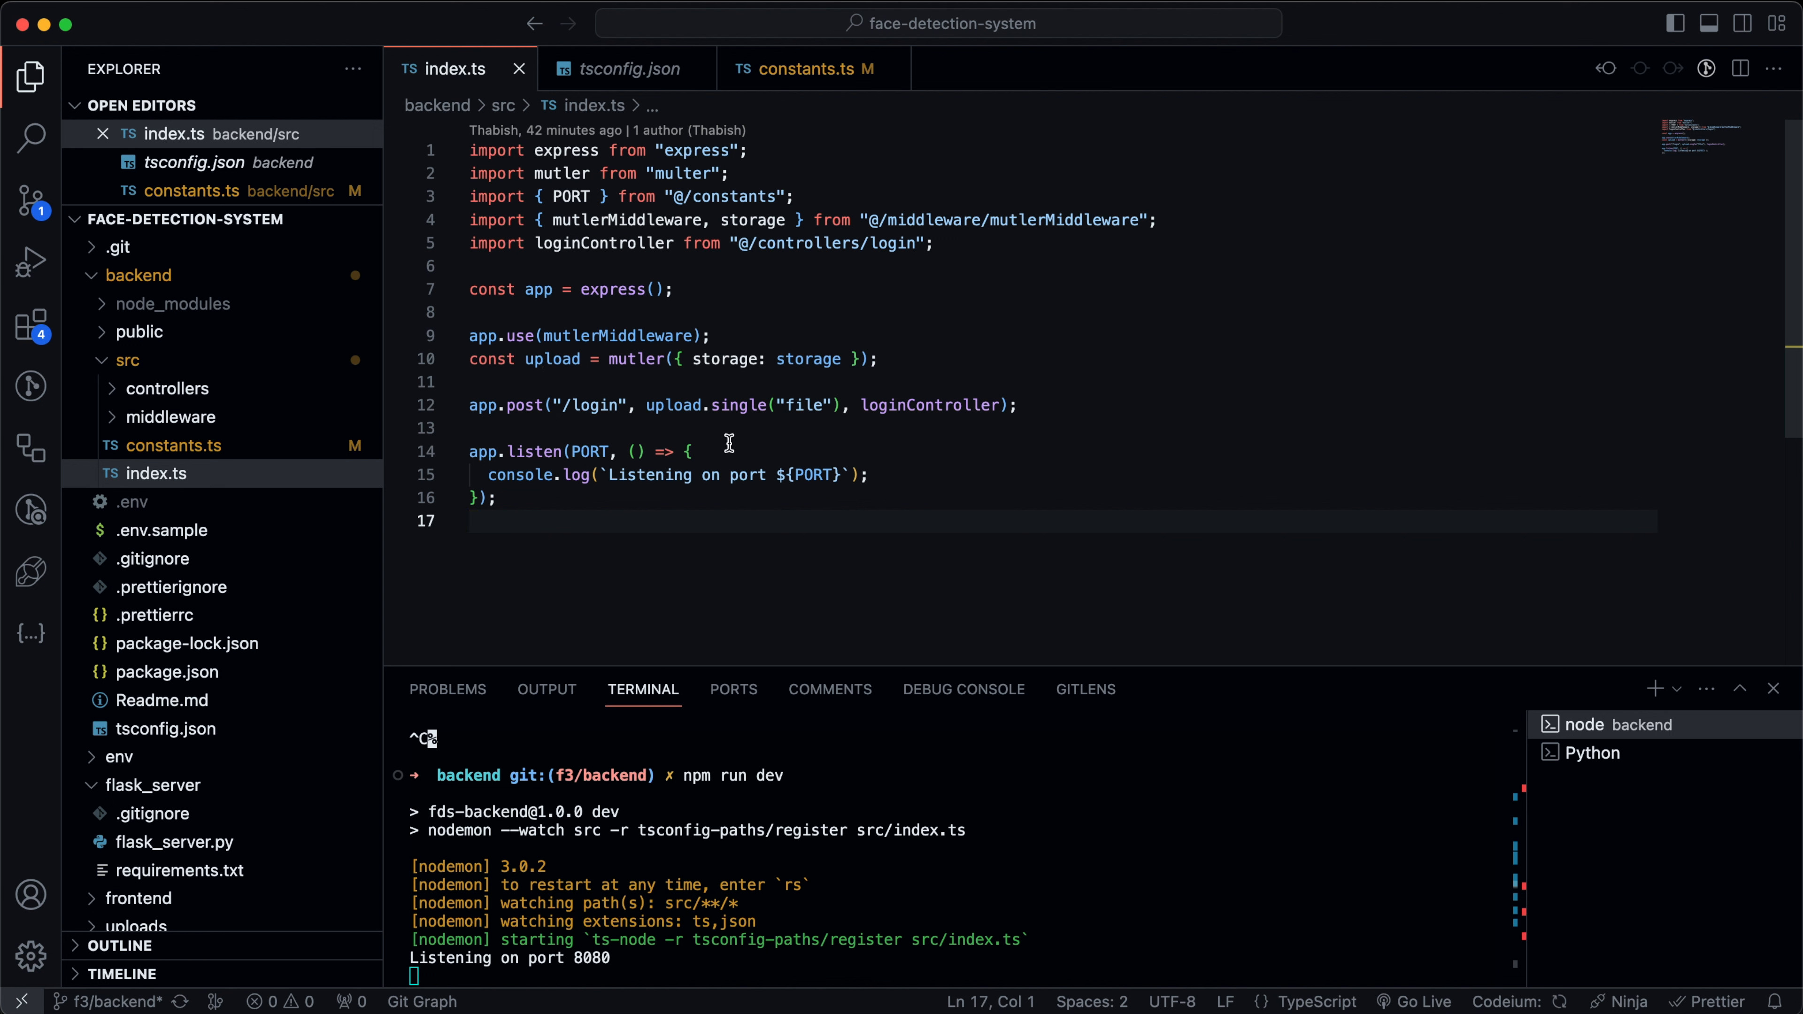
pyautogui.moveTo(734, 432)
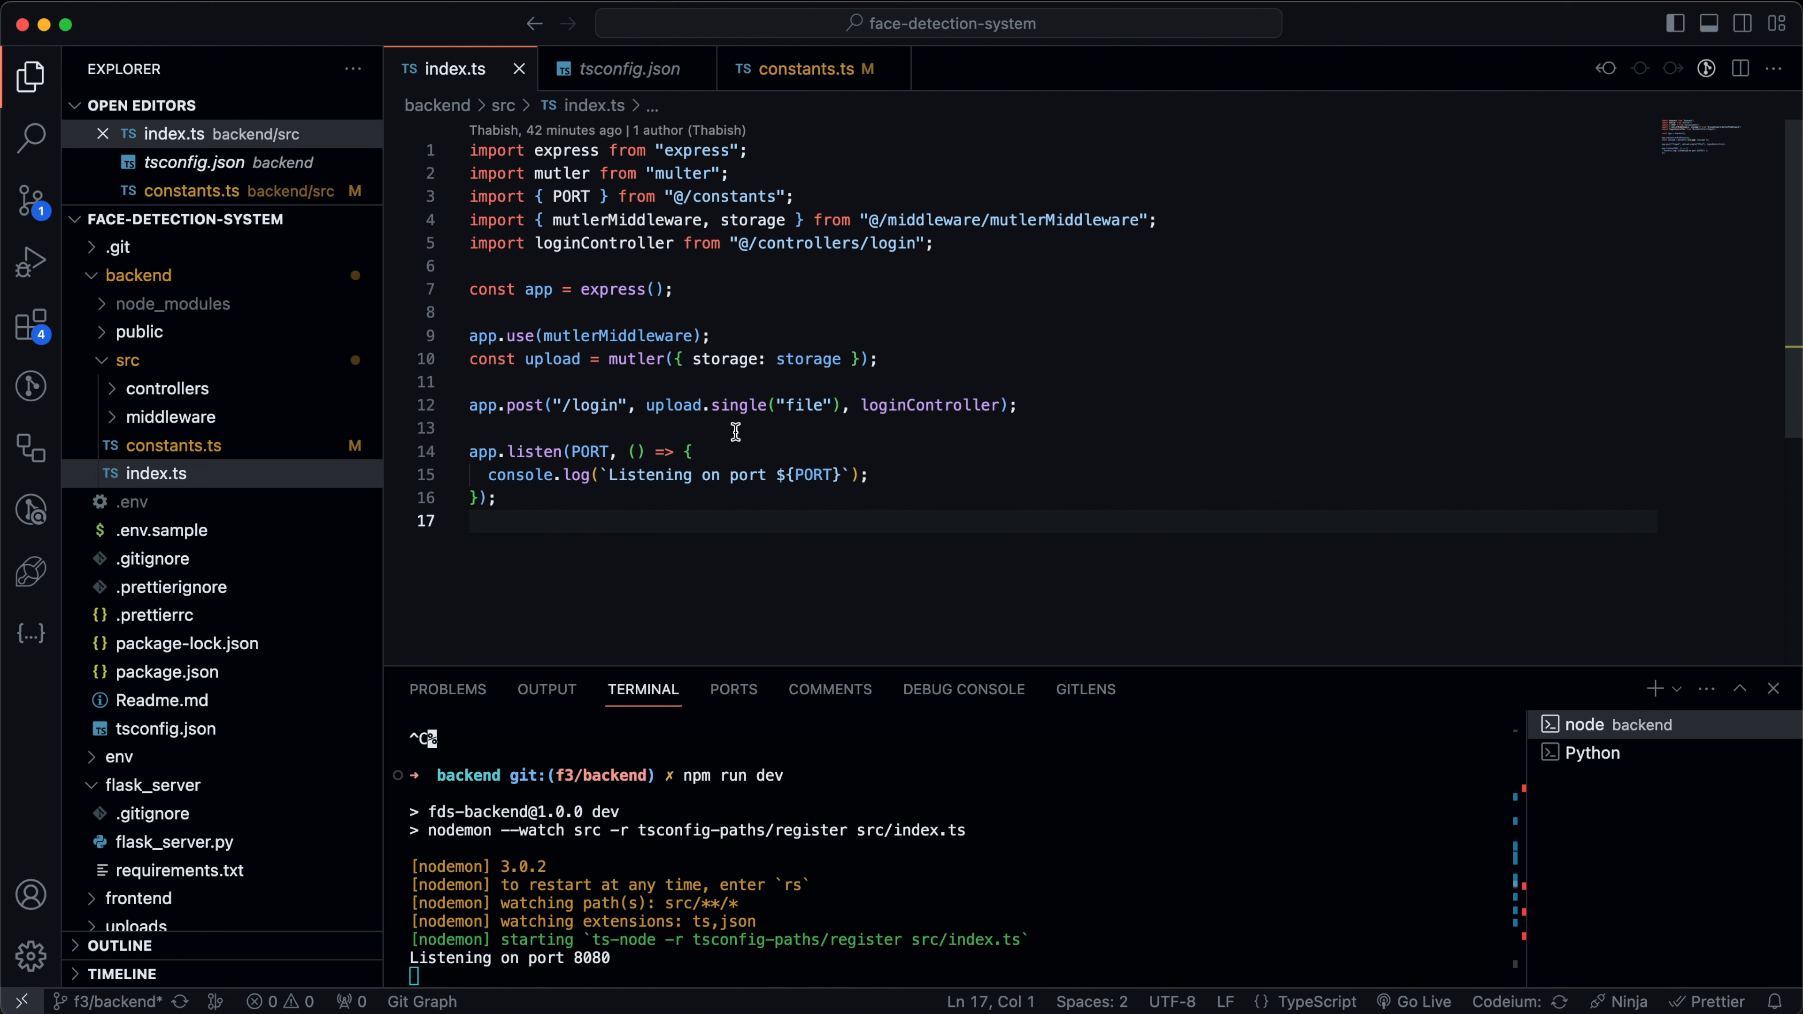
pyautogui.moveTo(604, 242)
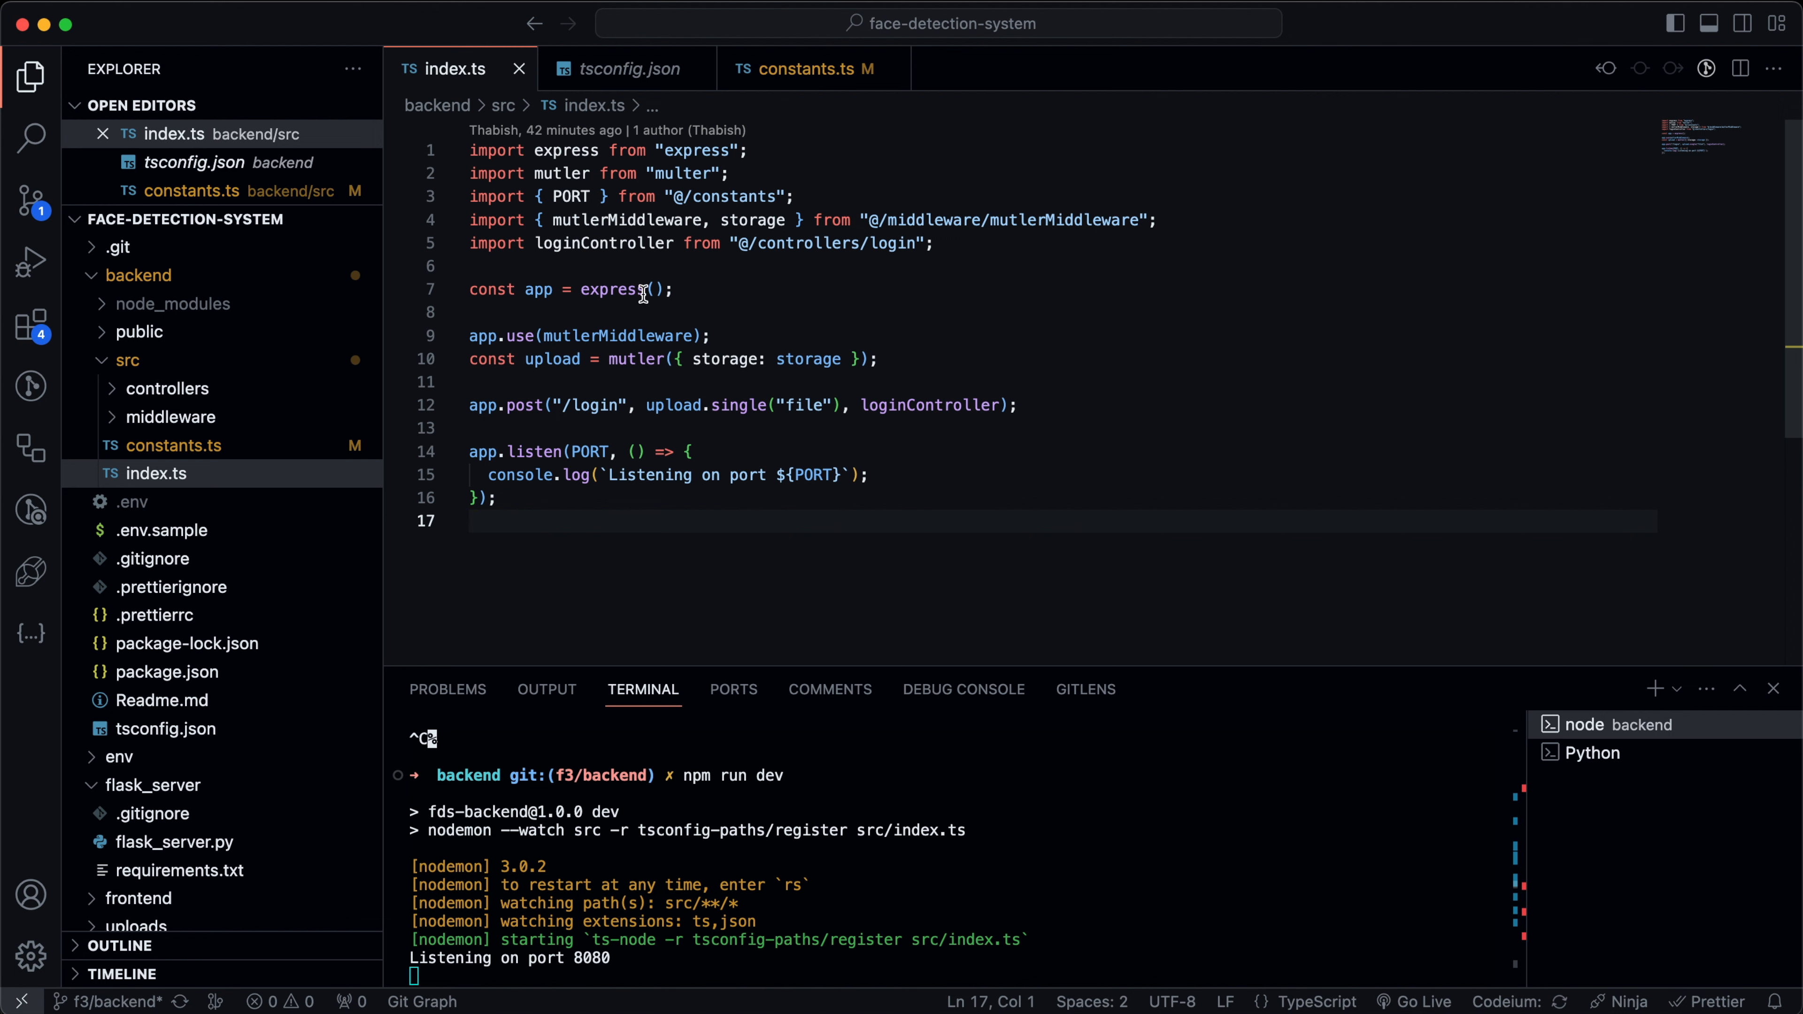
pyautogui.moveTo(849, 453)
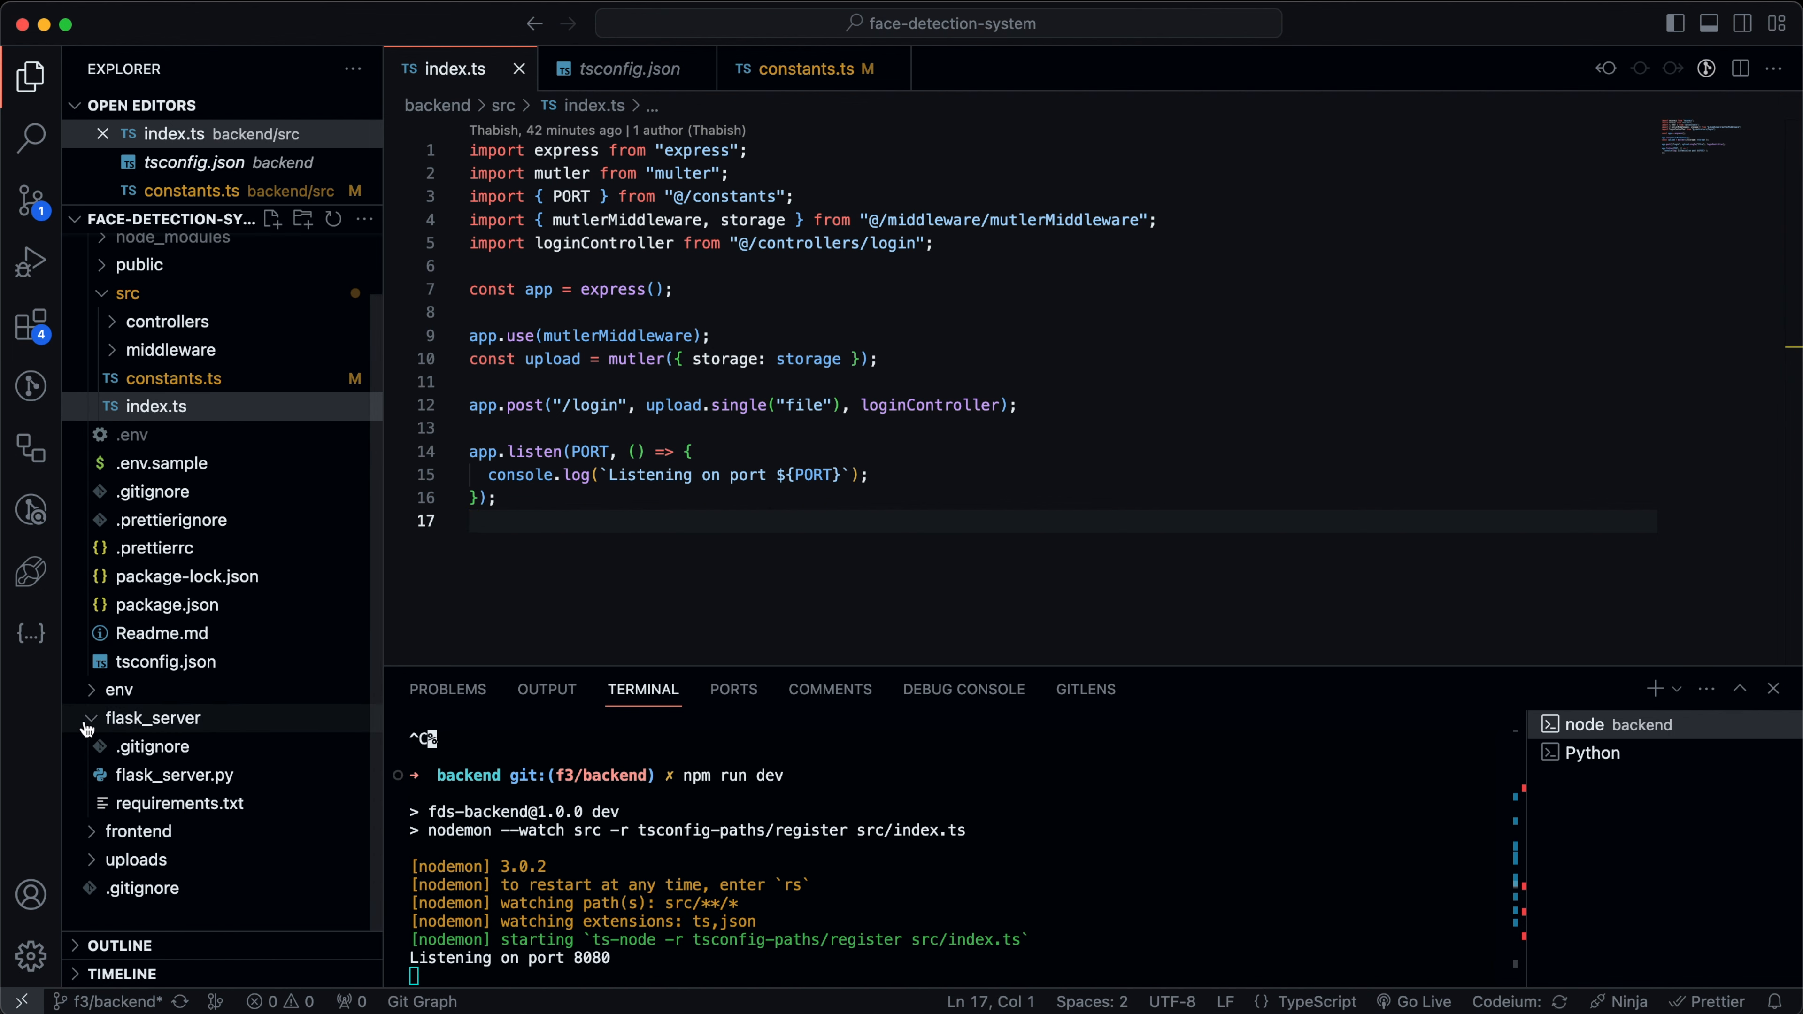
pyautogui.click(135, 841)
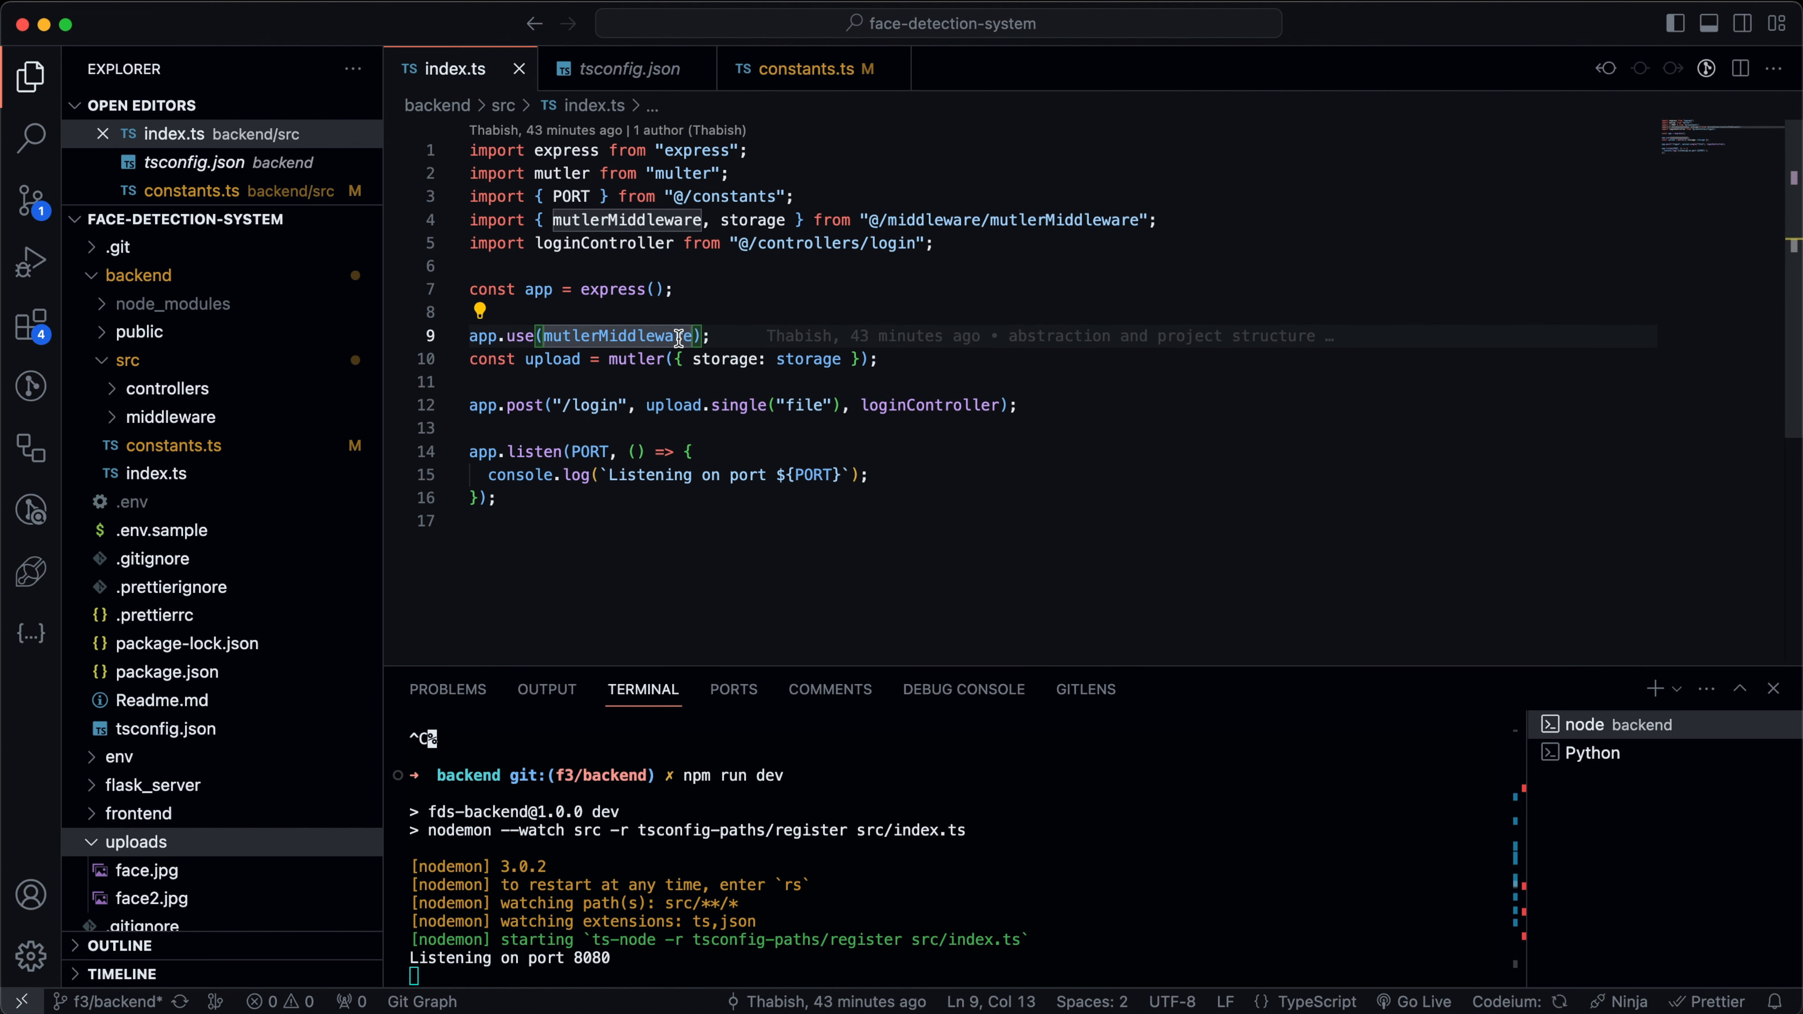
pyautogui.moveTo(620, 336)
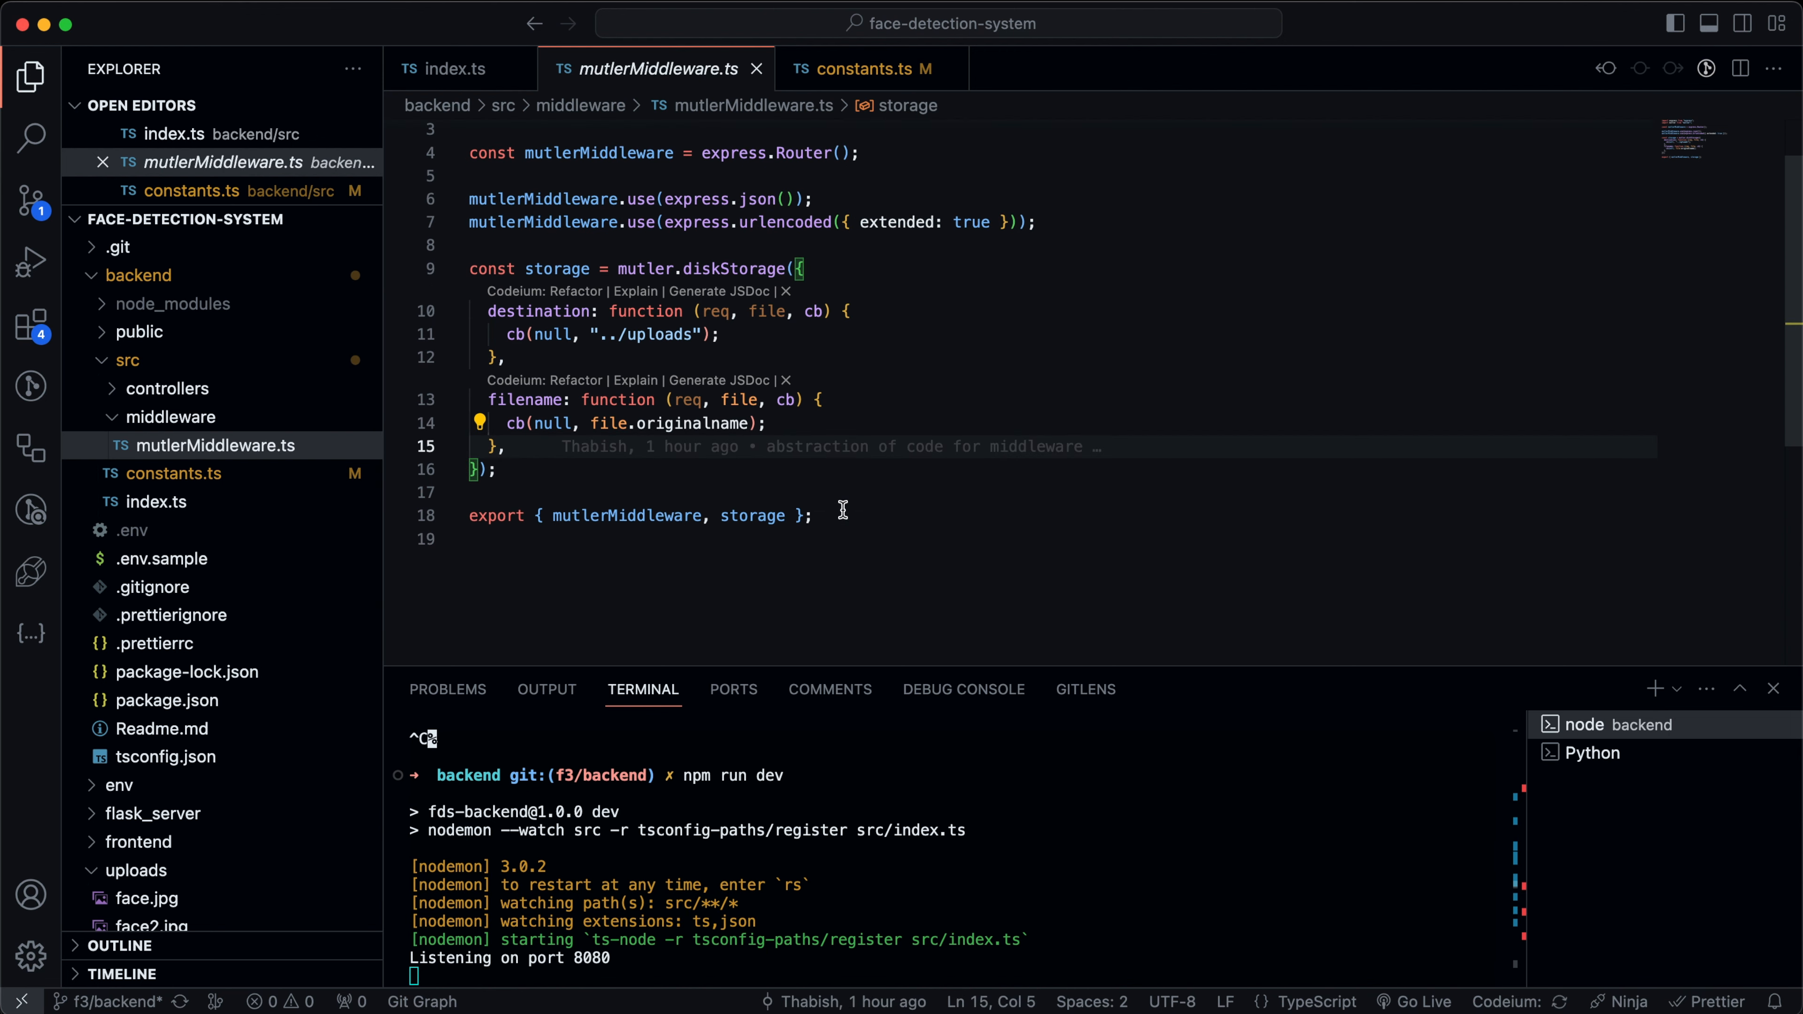
pyautogui.moveTo(579, 311)
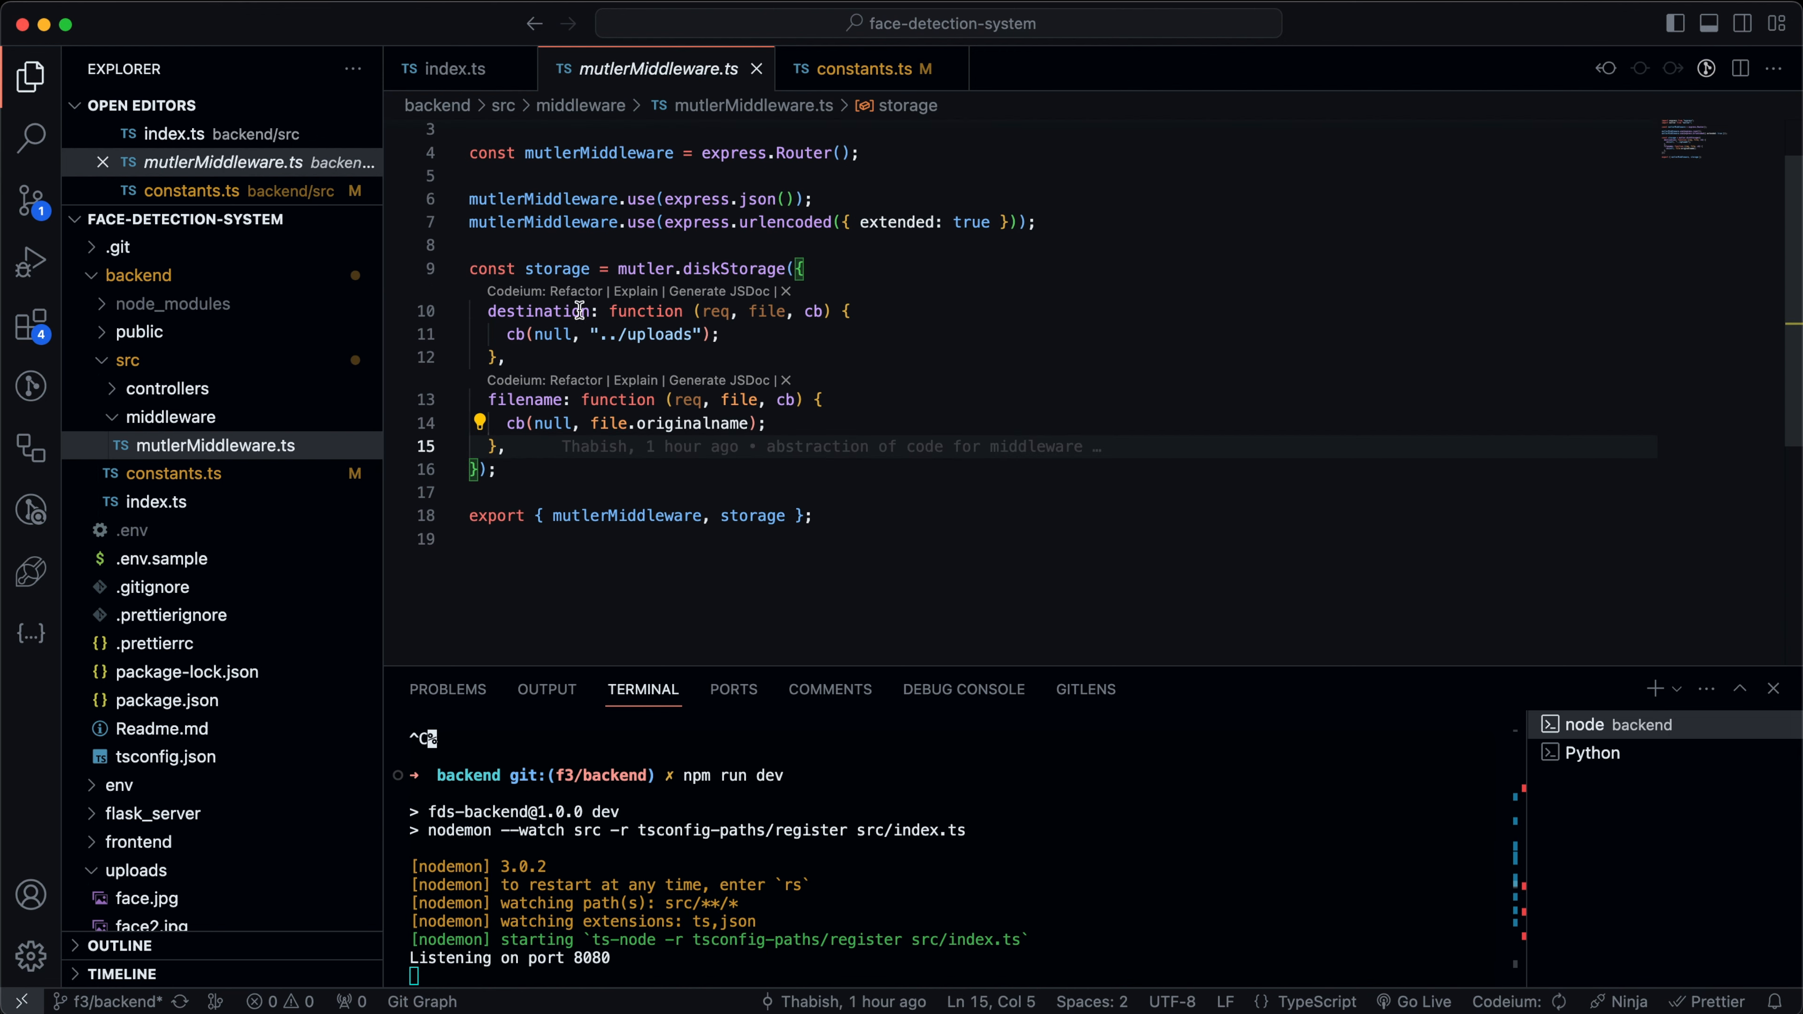
# Inspect the multer filename callback using file.originalname and the saved images under uploads, then return to index.ts.
pyautogui.click(126, 360)
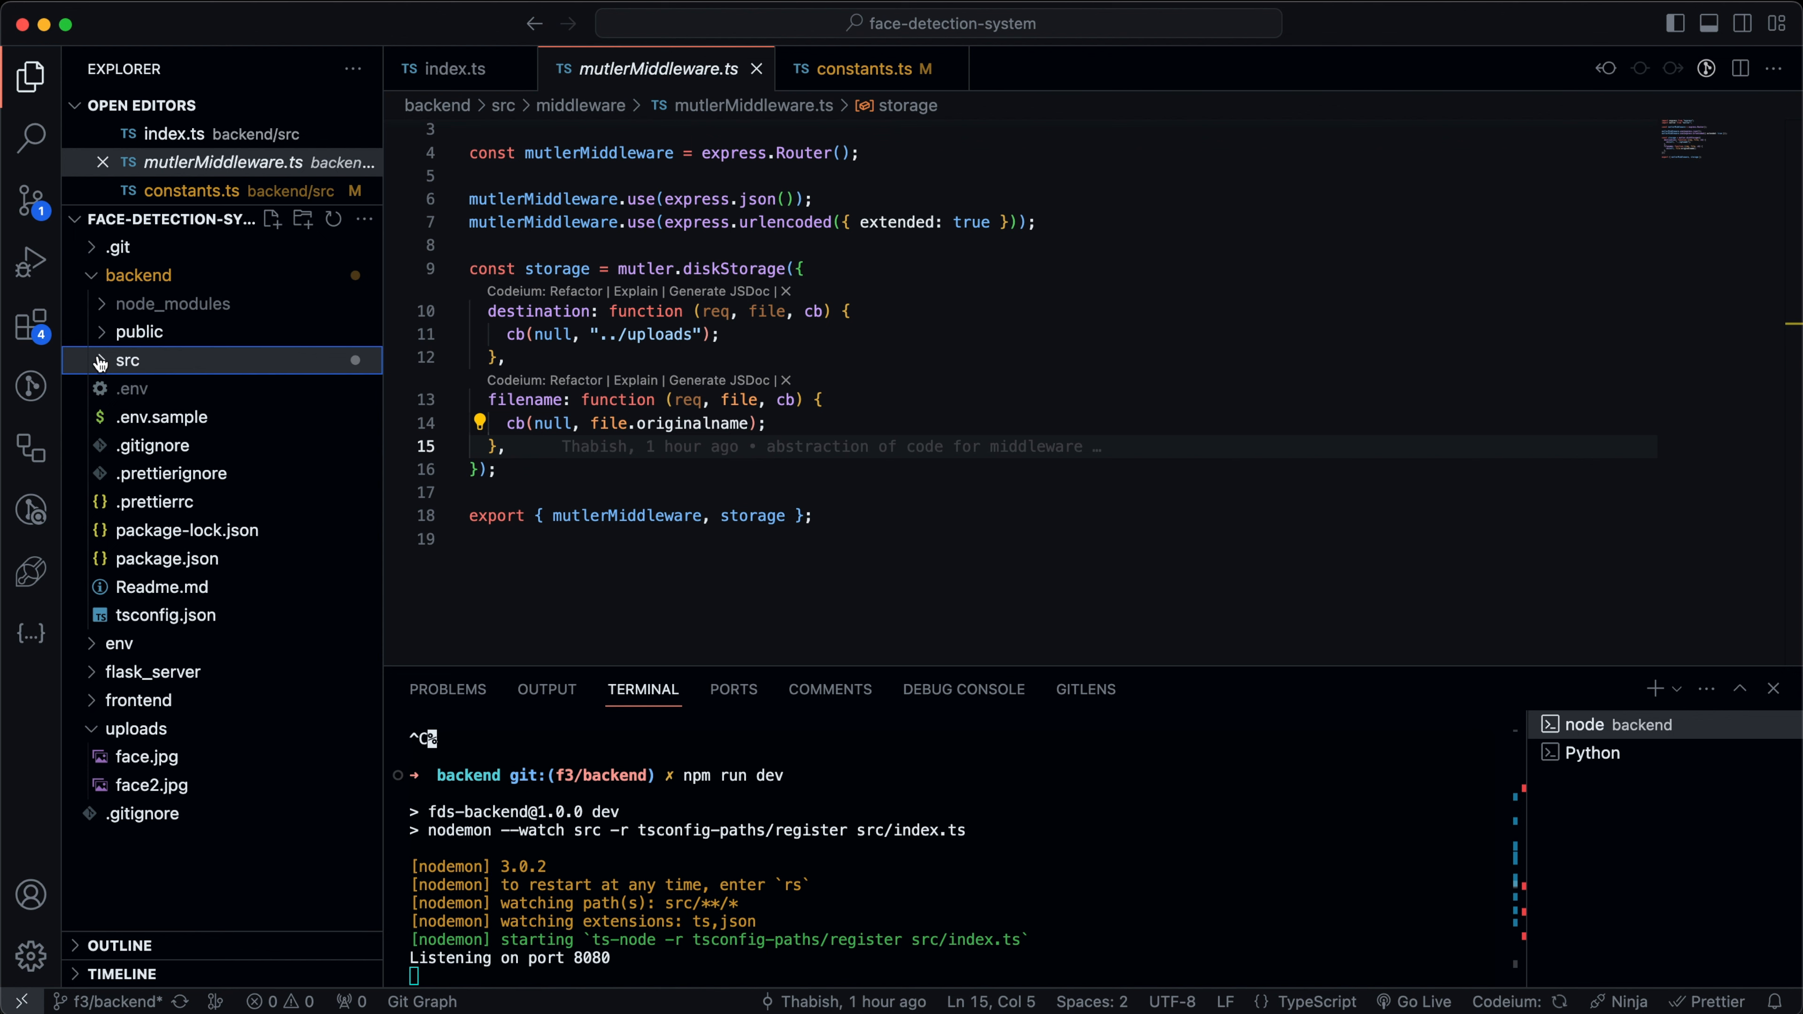
pyautogui.click(139, 276)
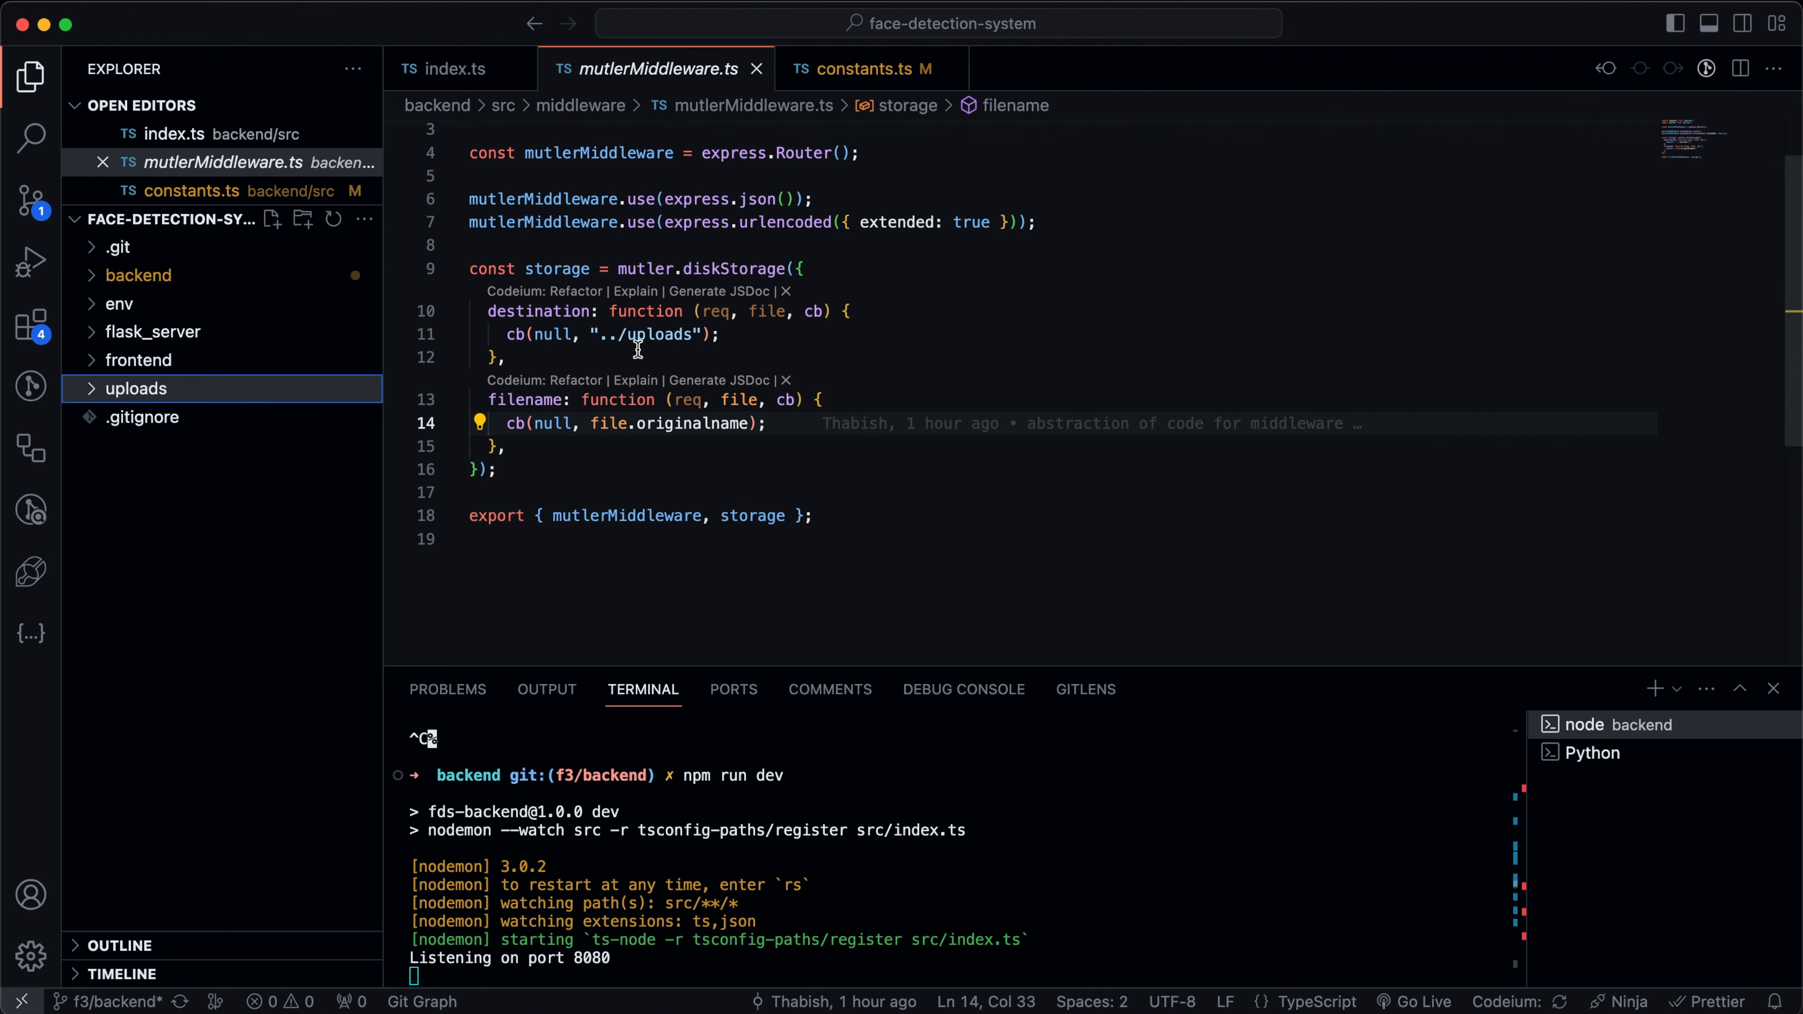
pyautogui.moveTo(590, 424); pyautogui.dragTo(770, 424)
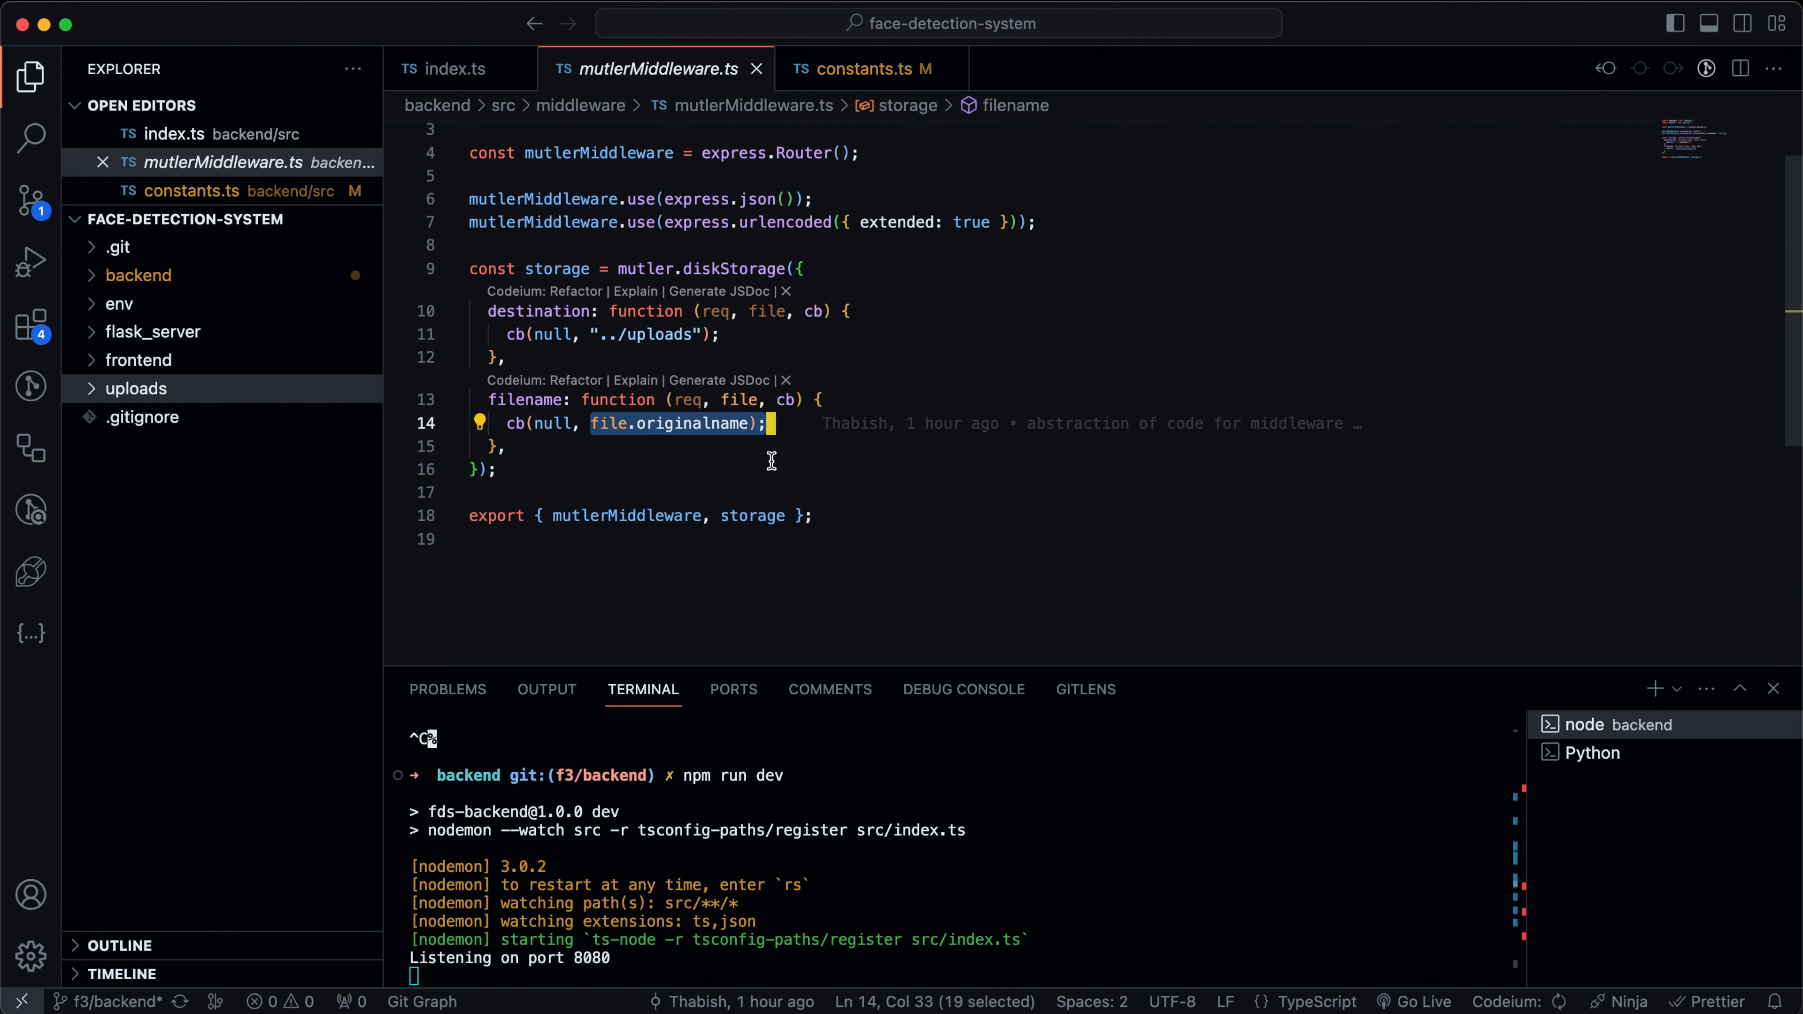
pyautogui.click(134, 389)
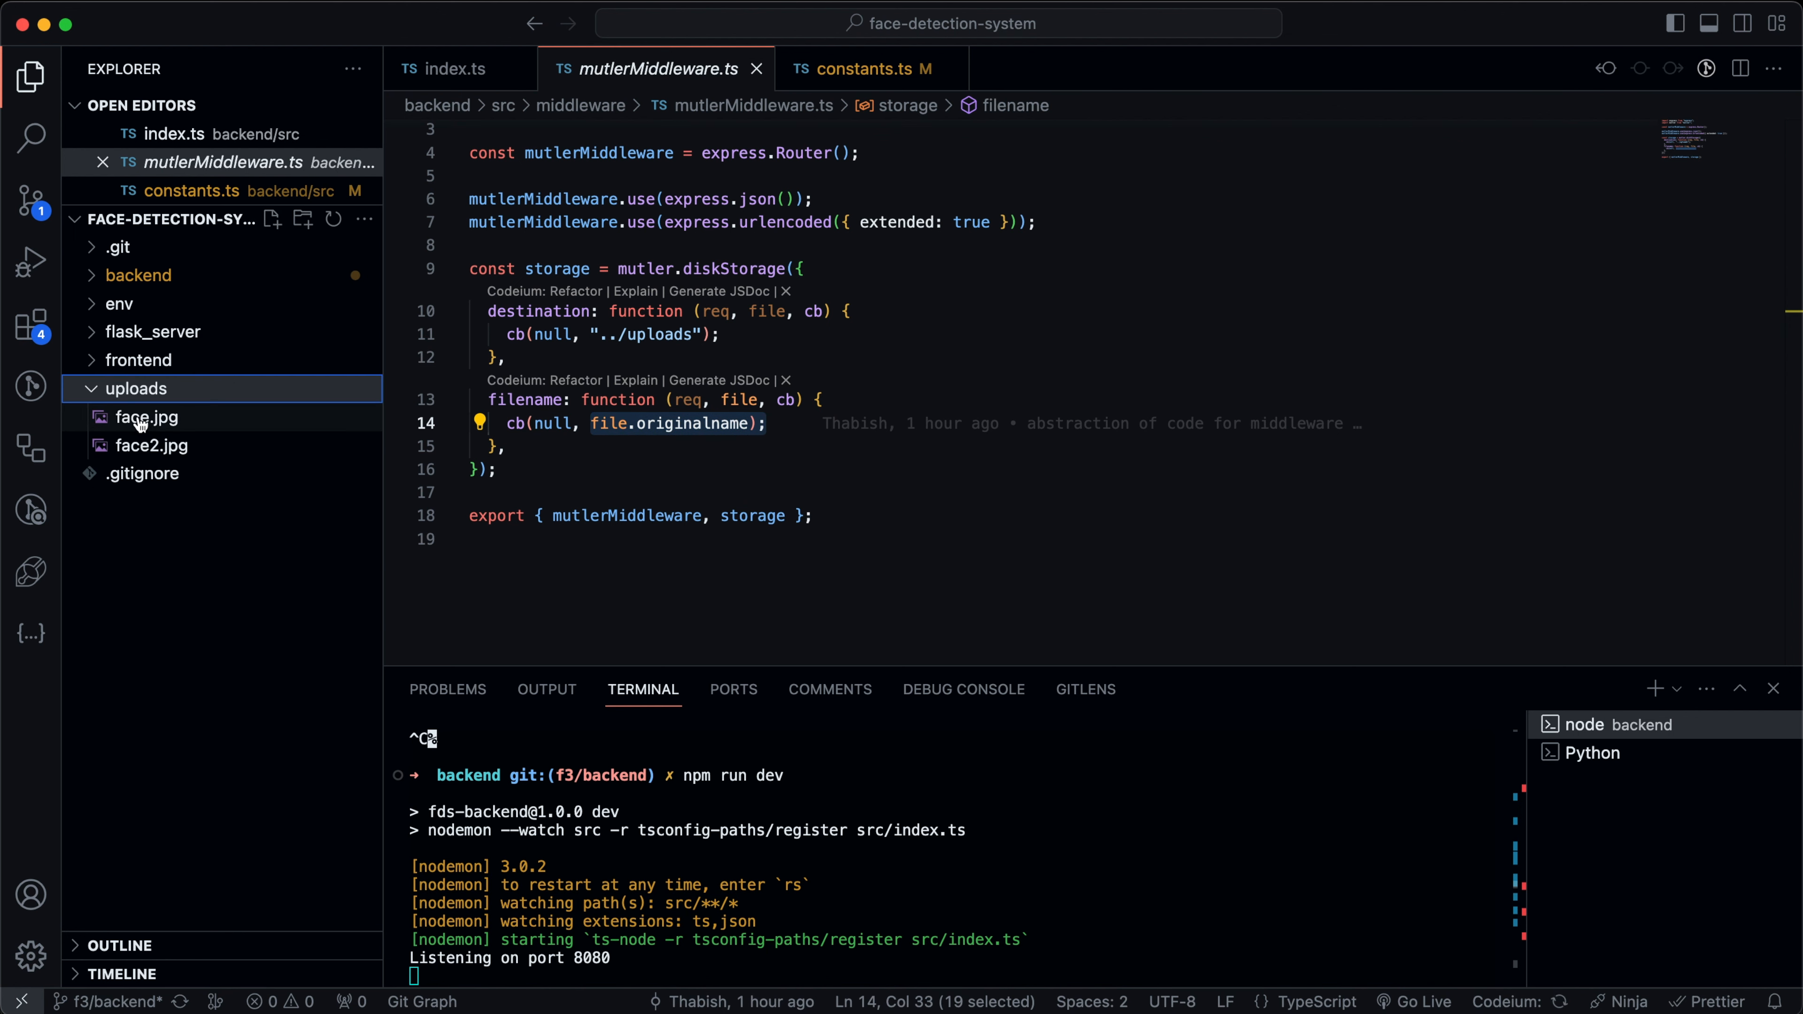
pyautogui.moveTo(150, 446)
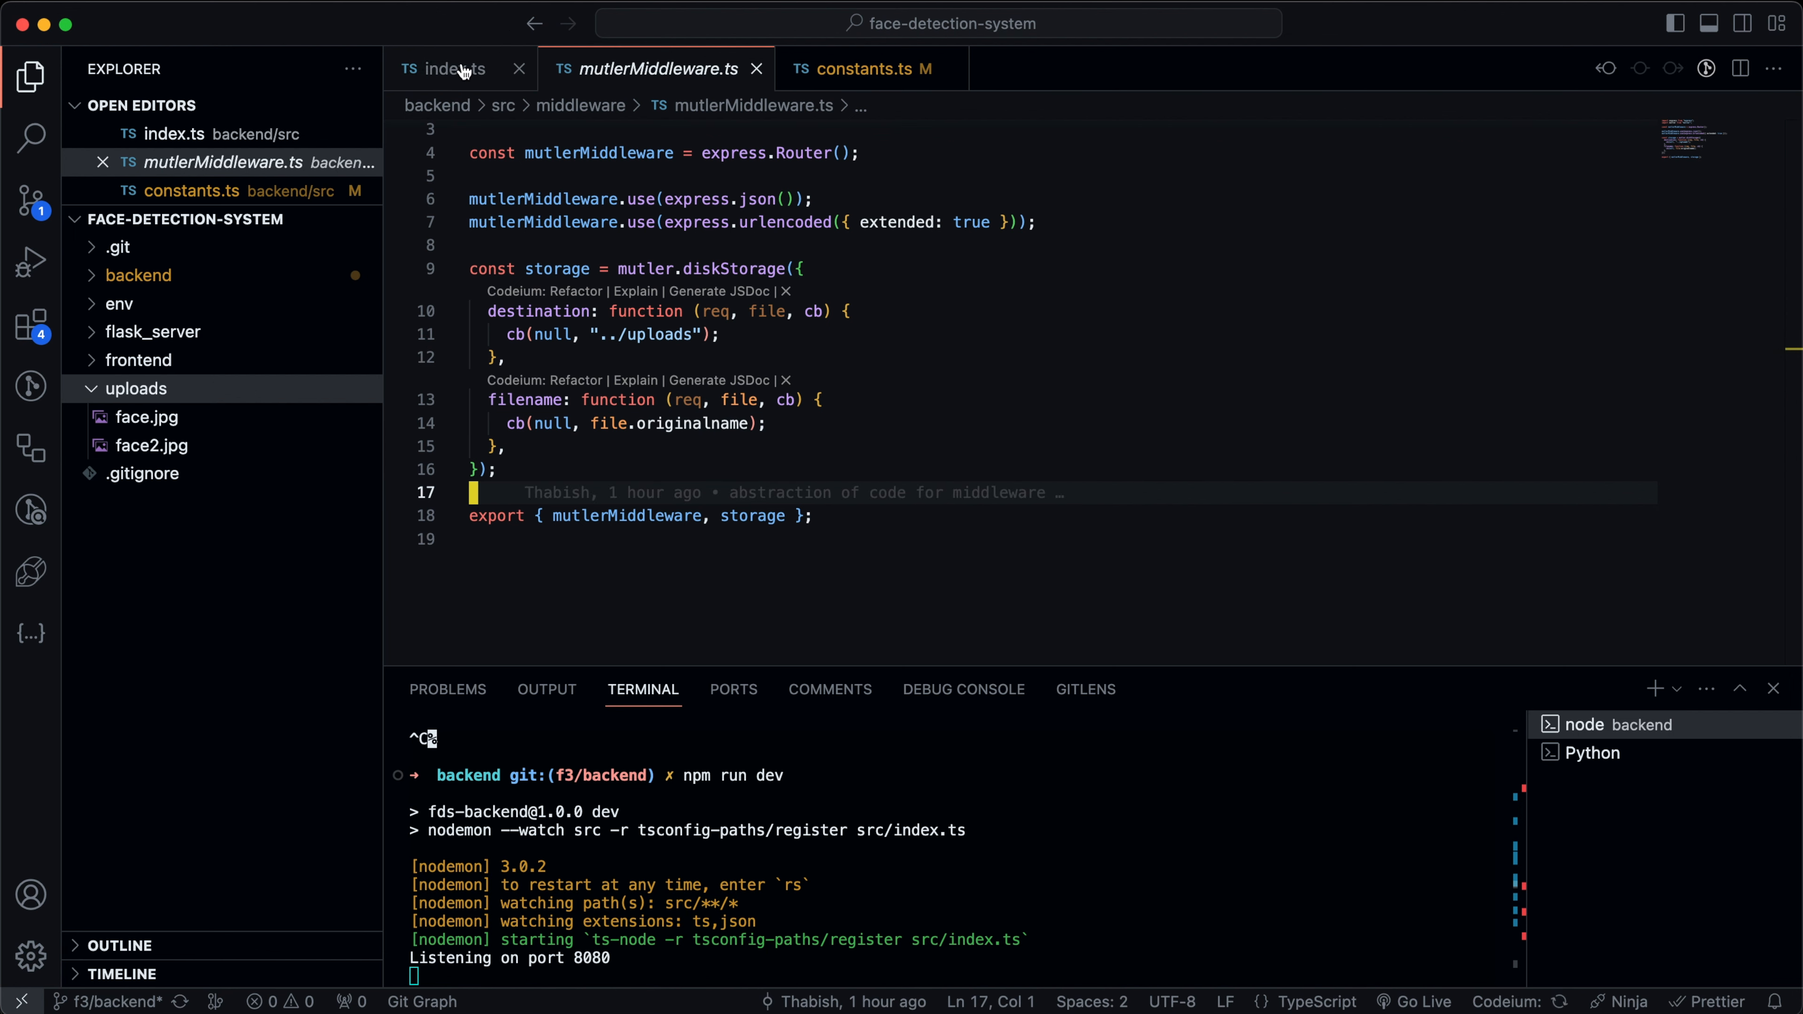
pyautogui.click(454, 68)
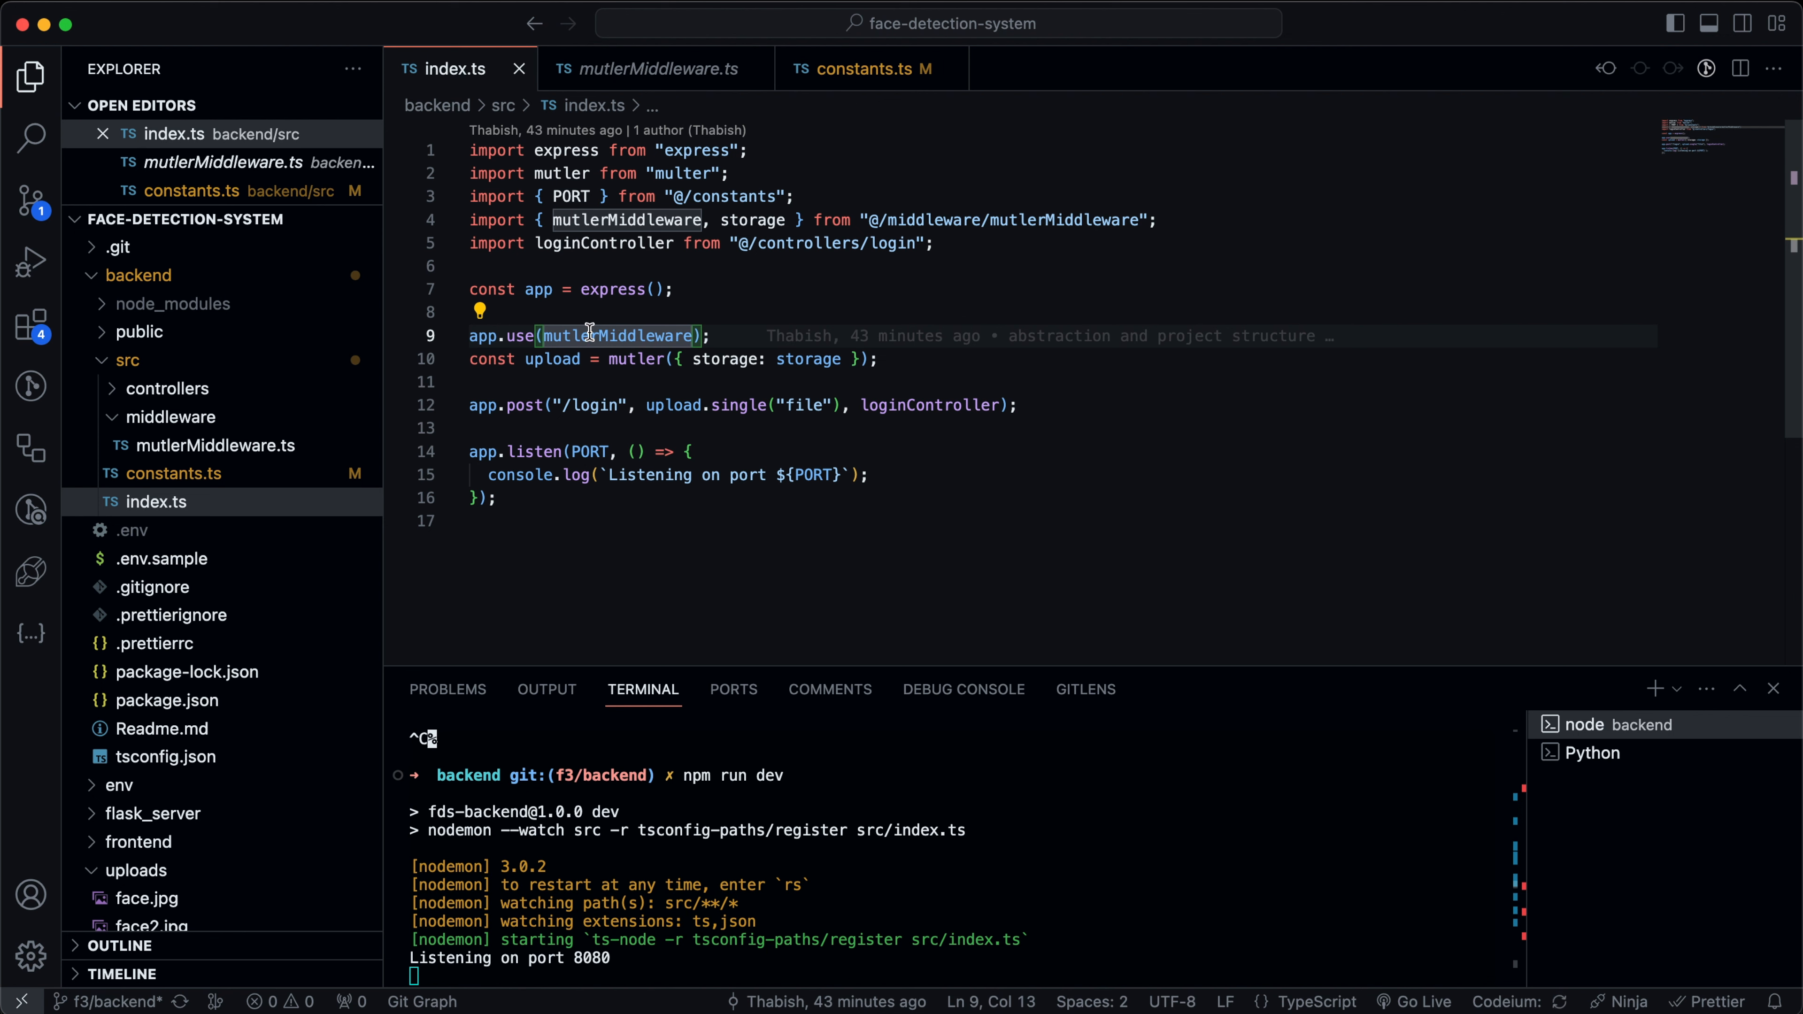
pyautogui.click(645, 69)
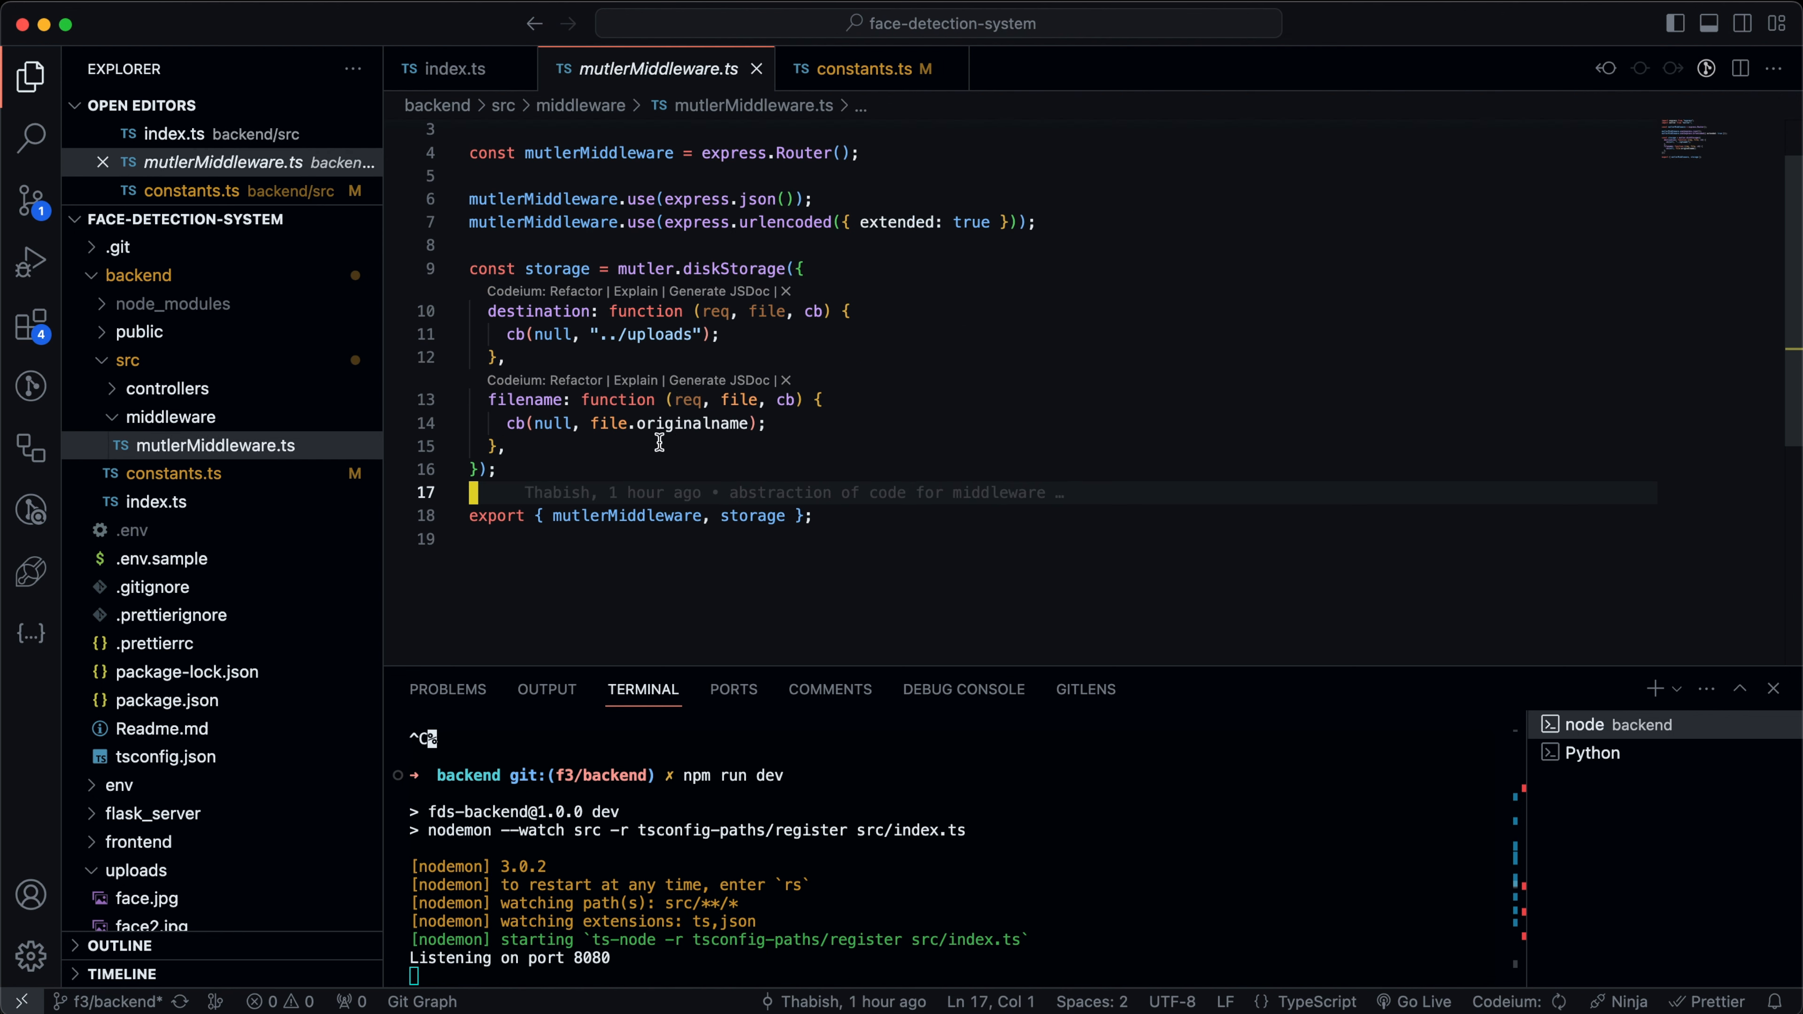
pyautogui.click(447, 69)
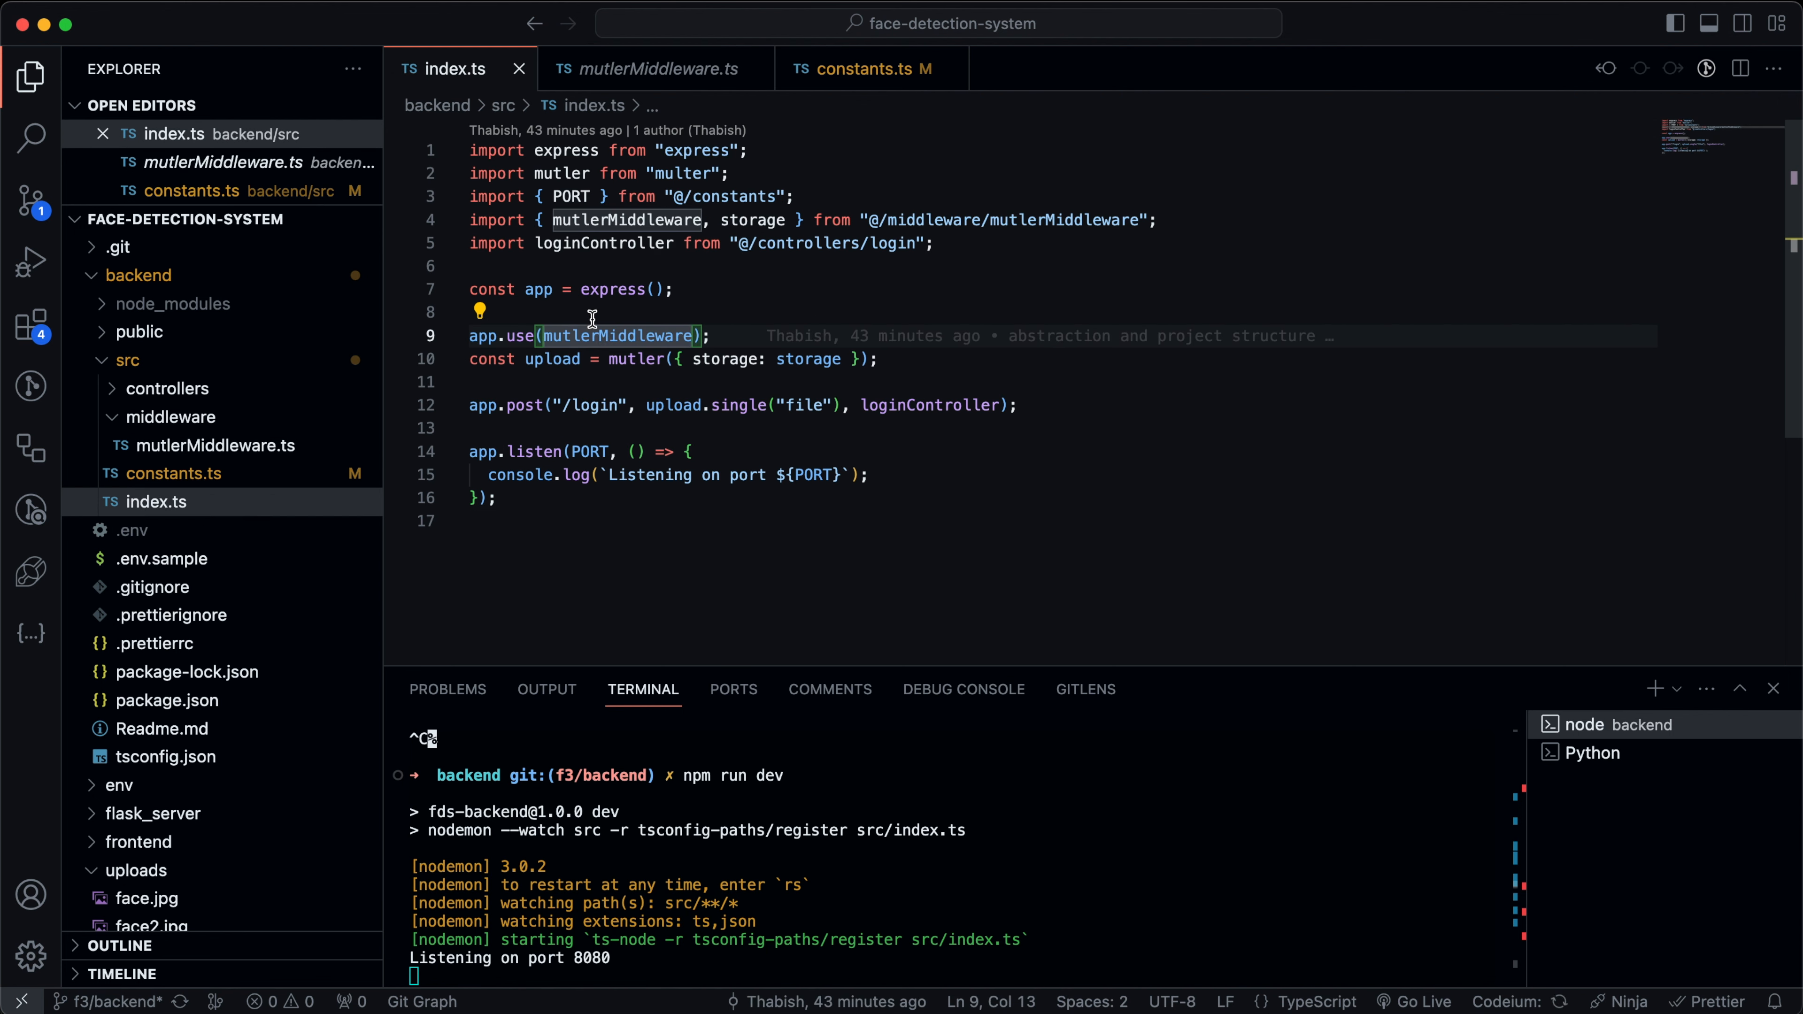
pyautogui.moveTo(701, 385)
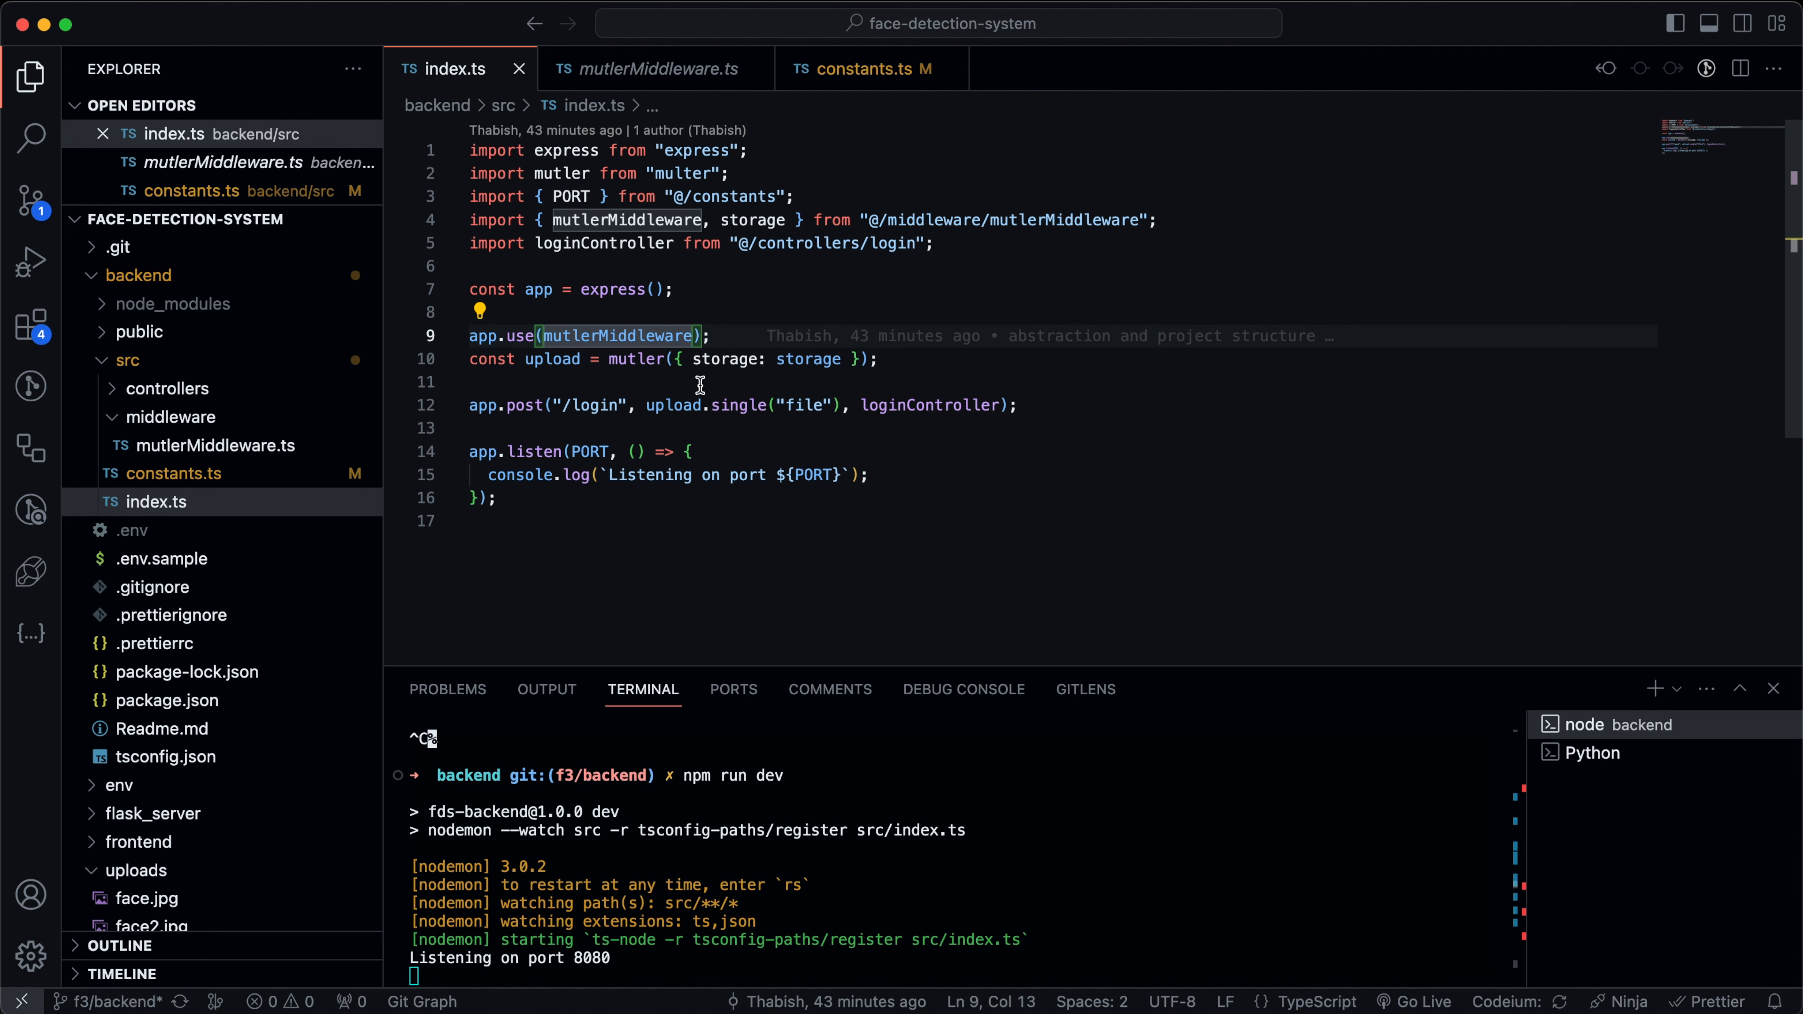
pyautogui.doubleClick(619, 334)
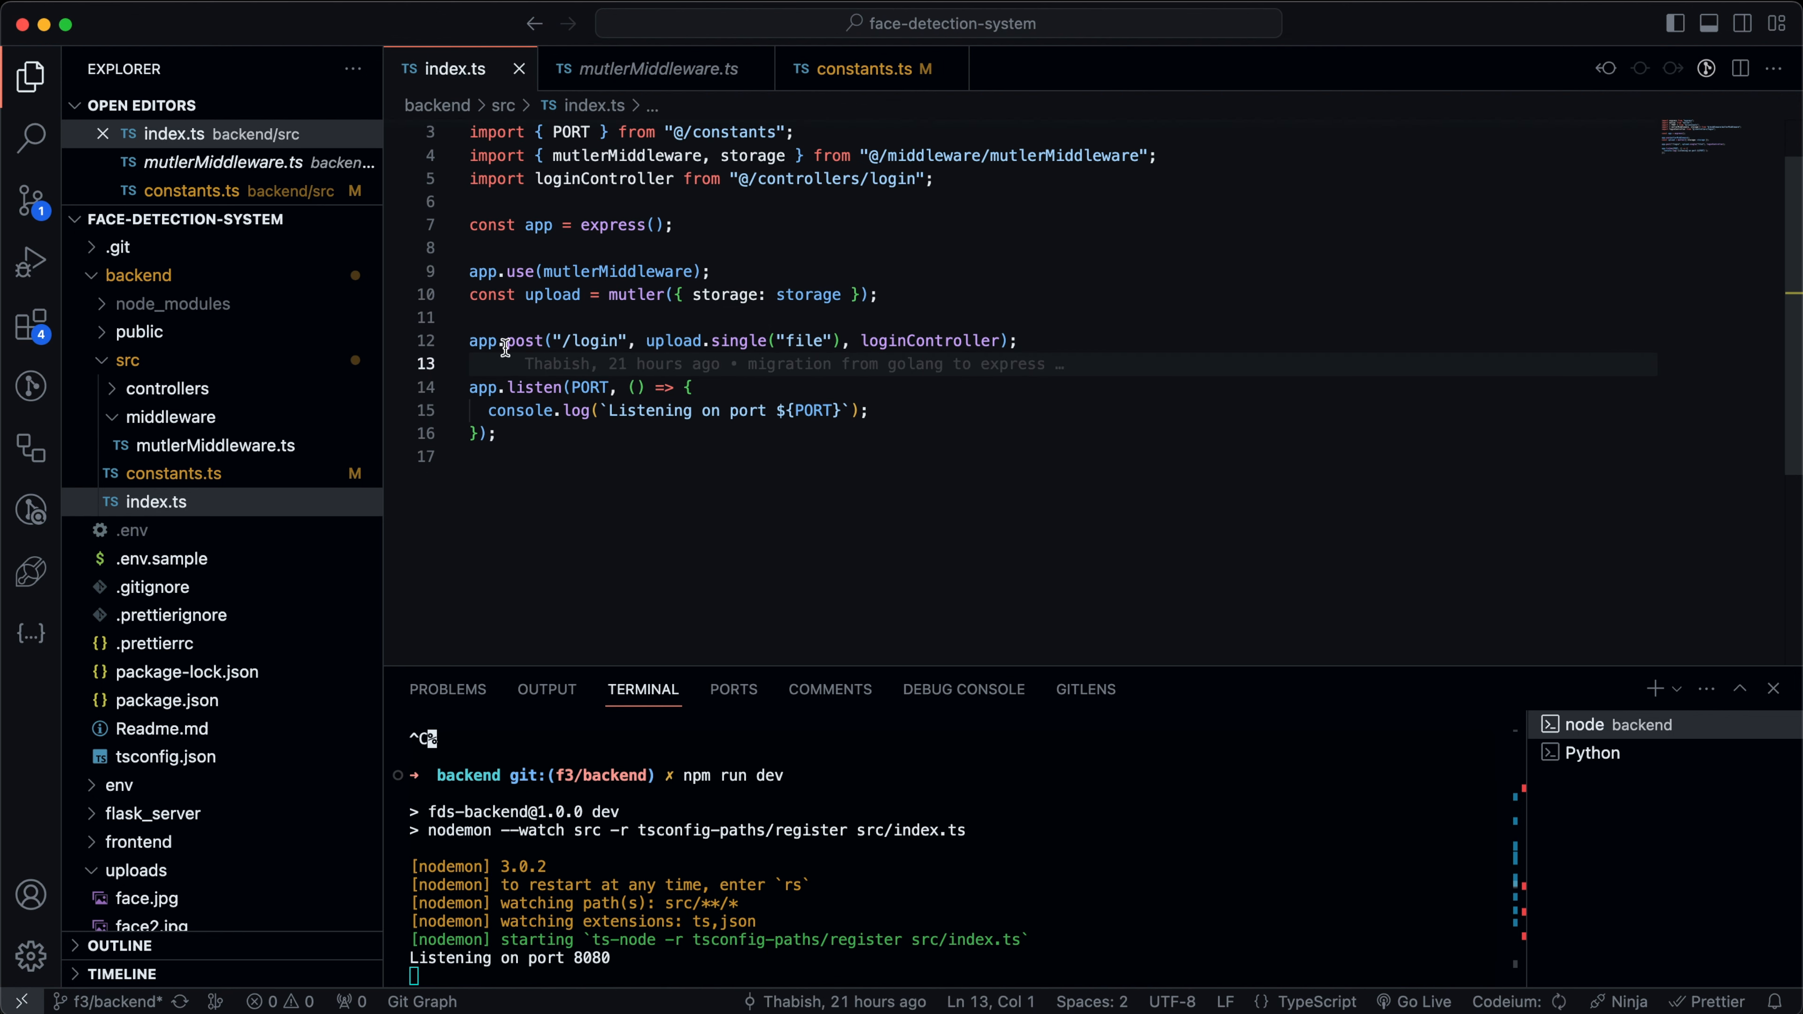
pyautogui.doubleClick(672, 340)
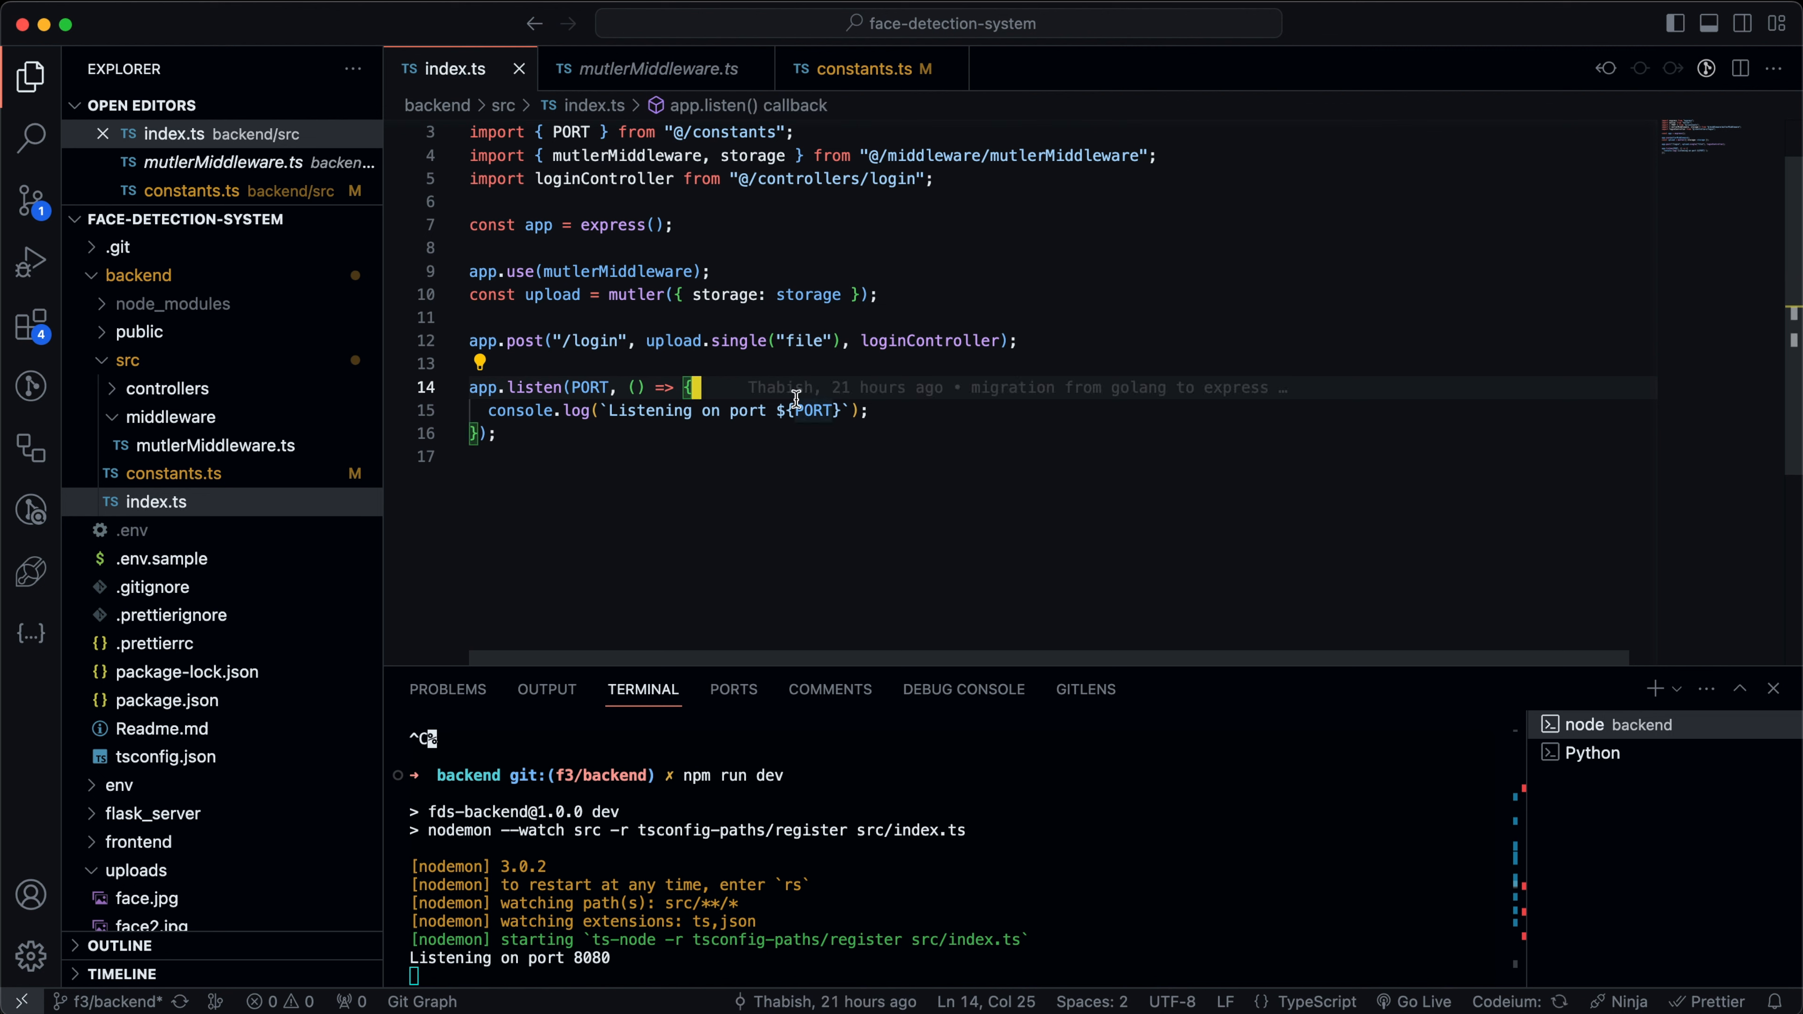
pyautogui.moveTo(751, 386)
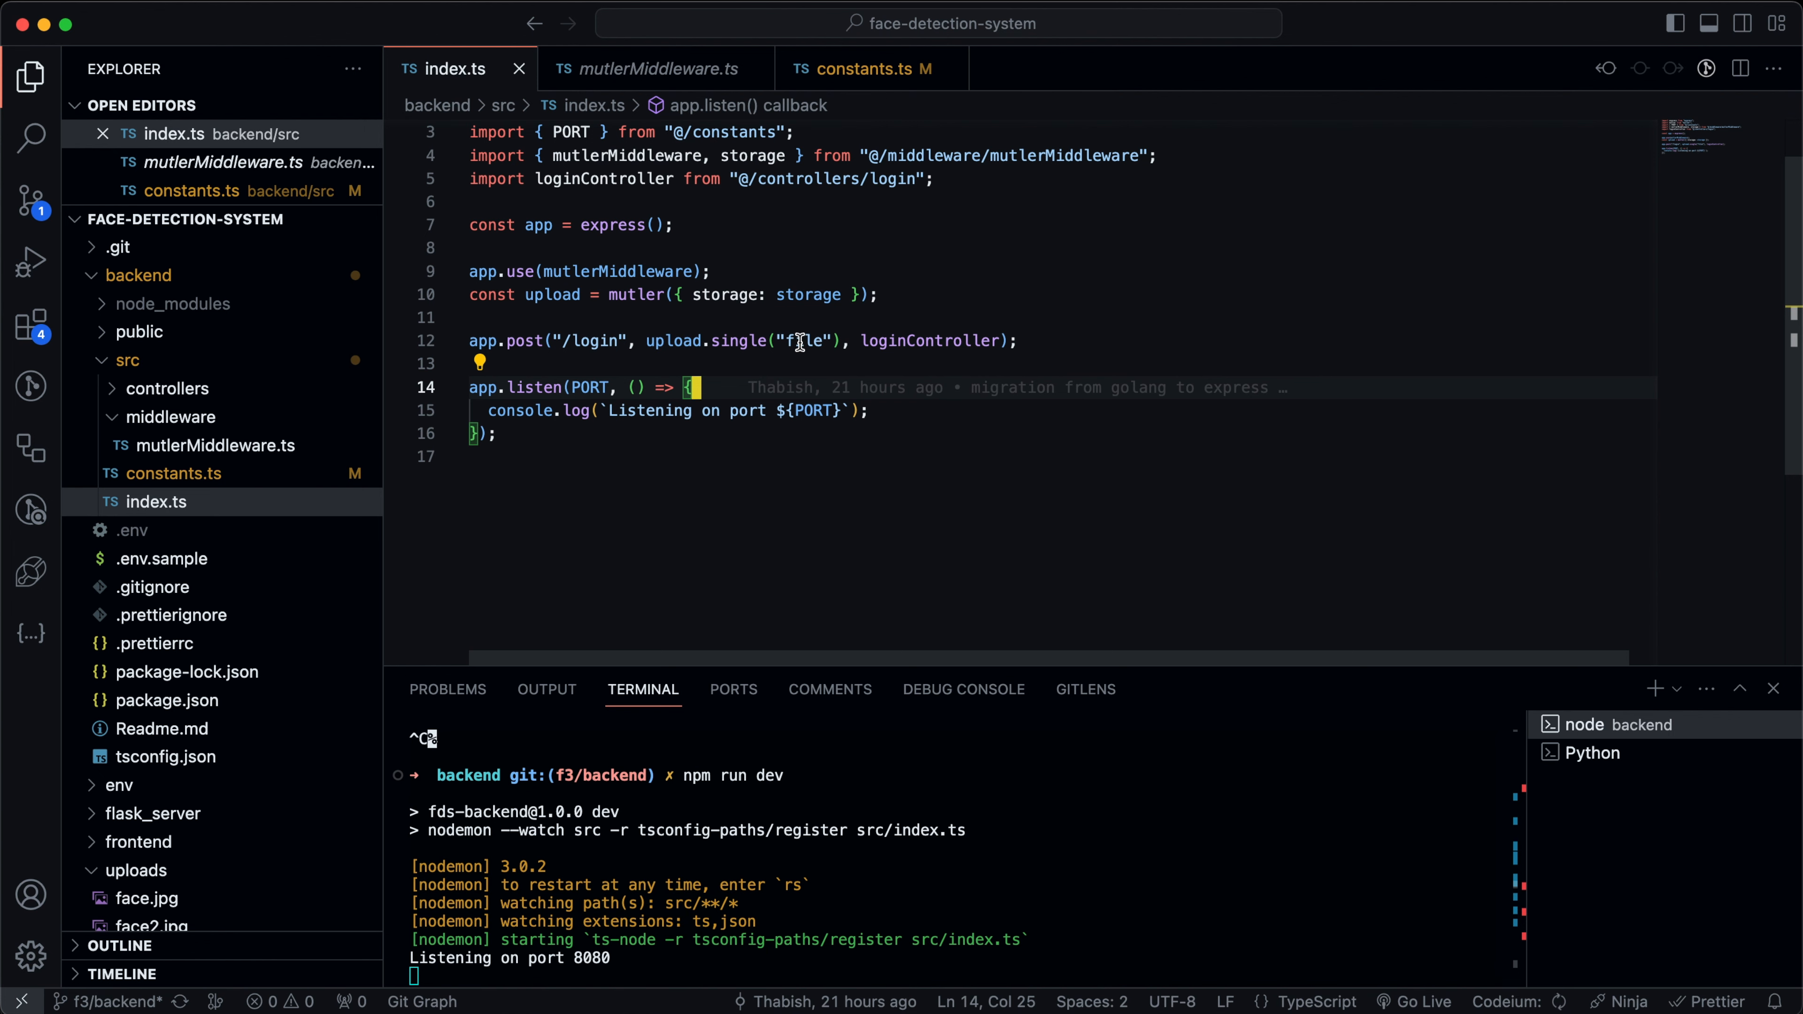
pyautogui.moveTo(841, 377)
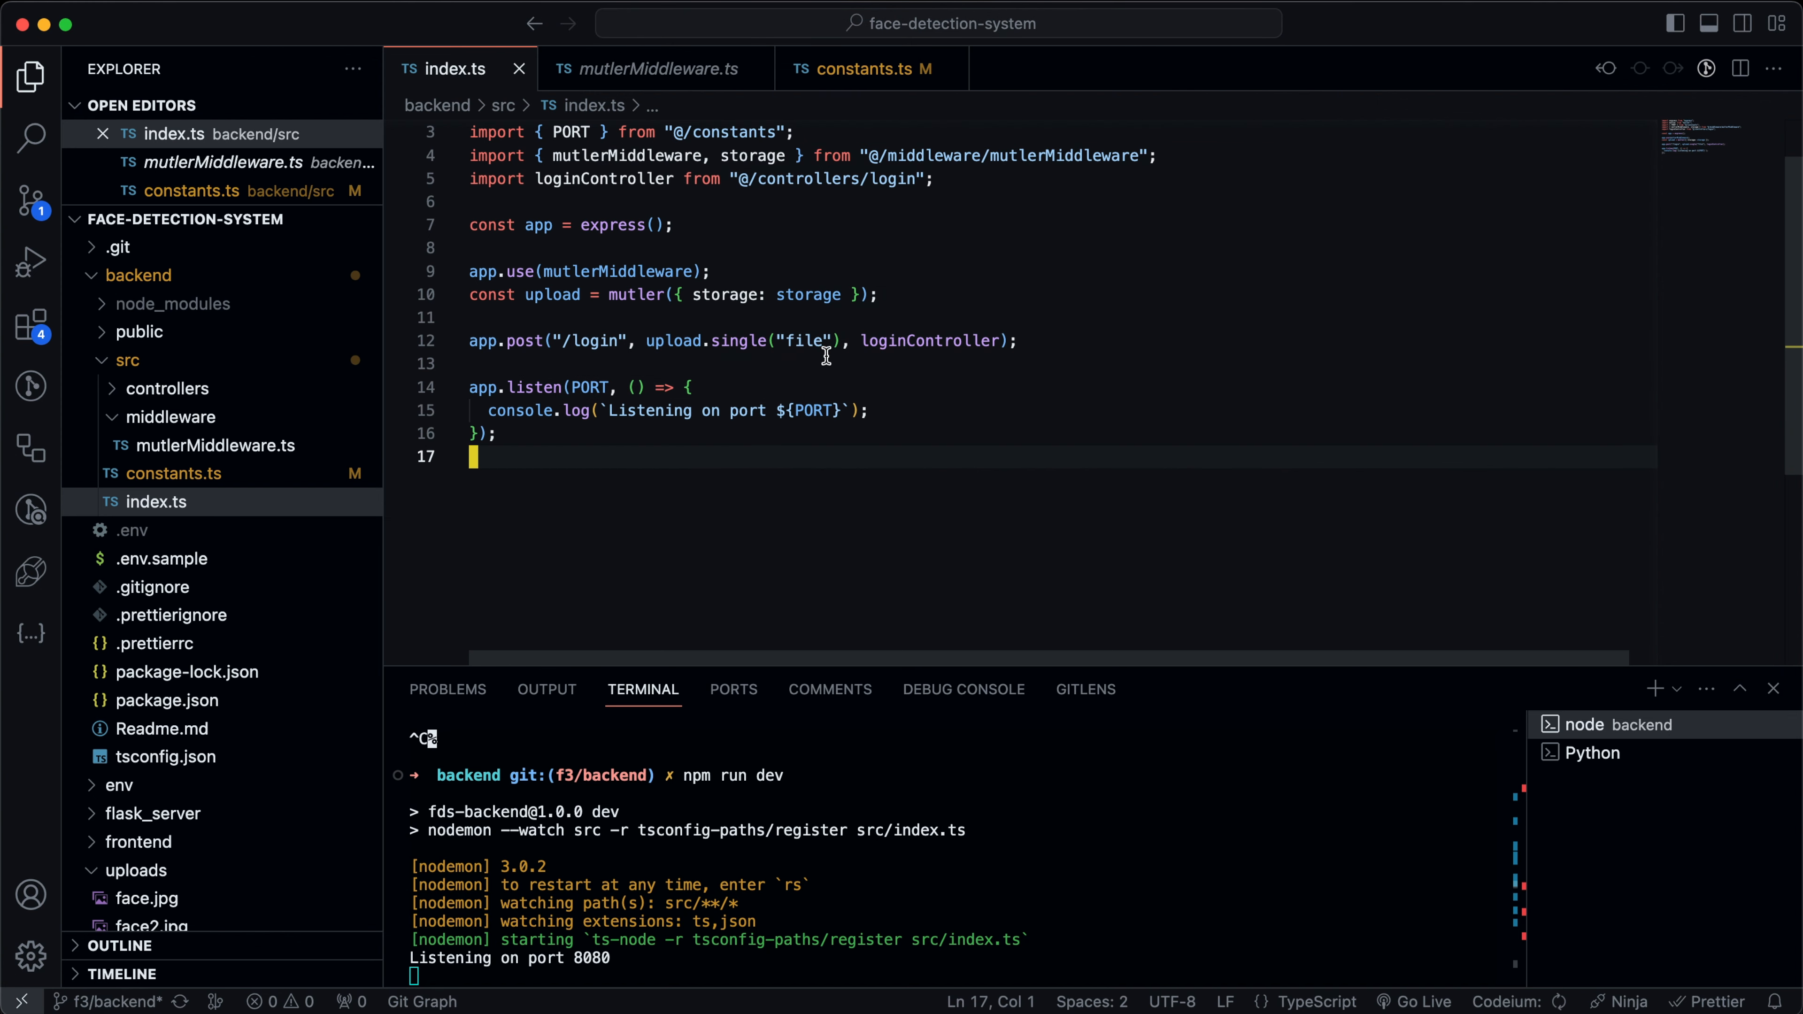
pyautogui.moveTo(803, 347)
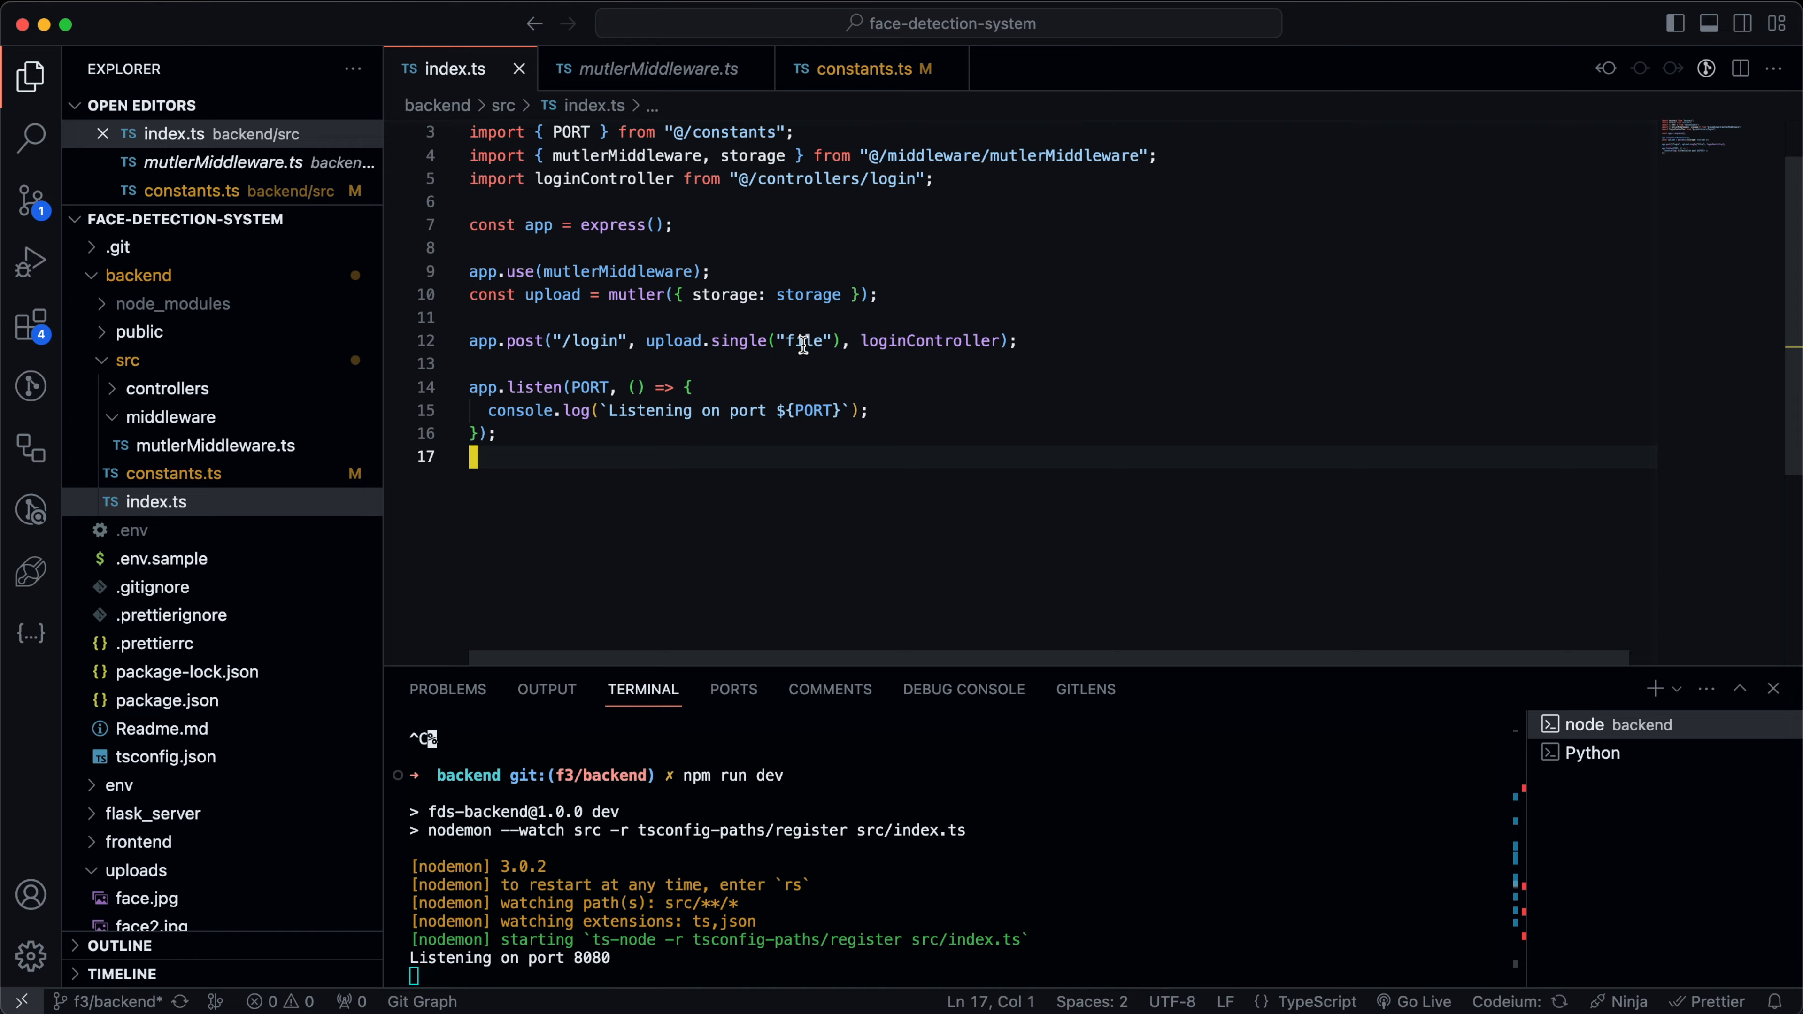
pyautogui.moveTo(905, 386)
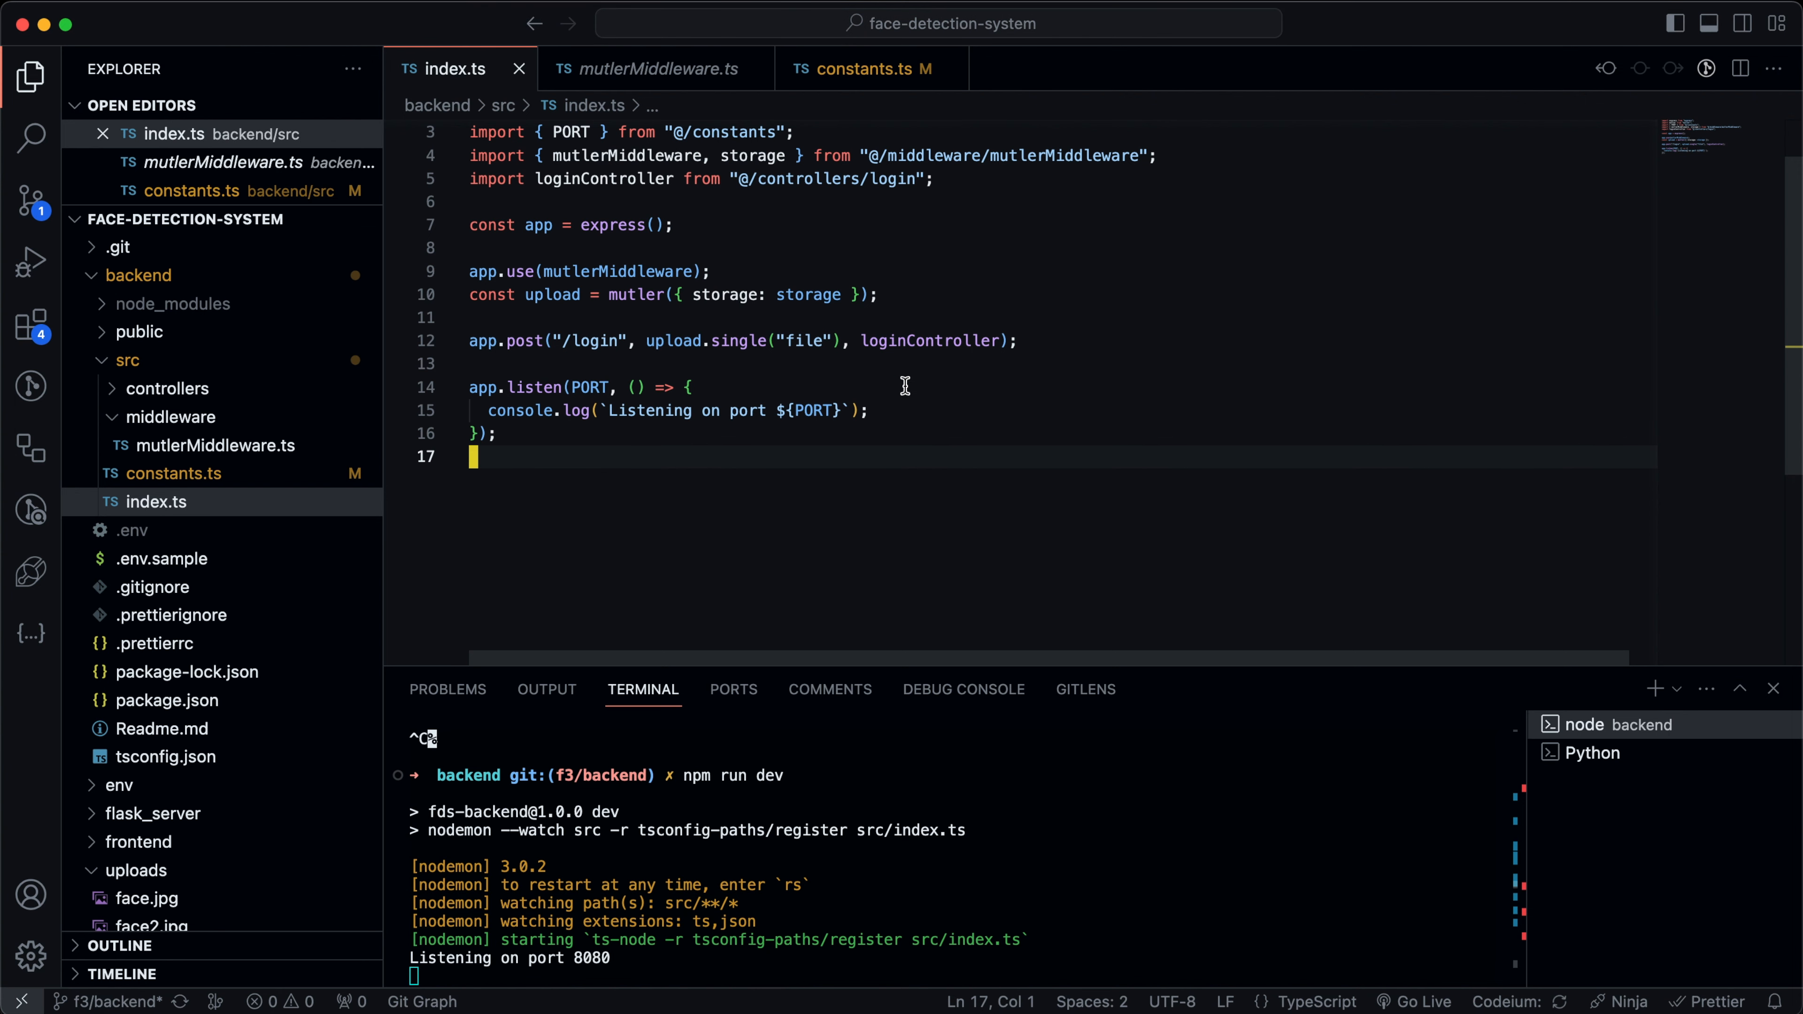
pyautogui.moveTo(956, 329)
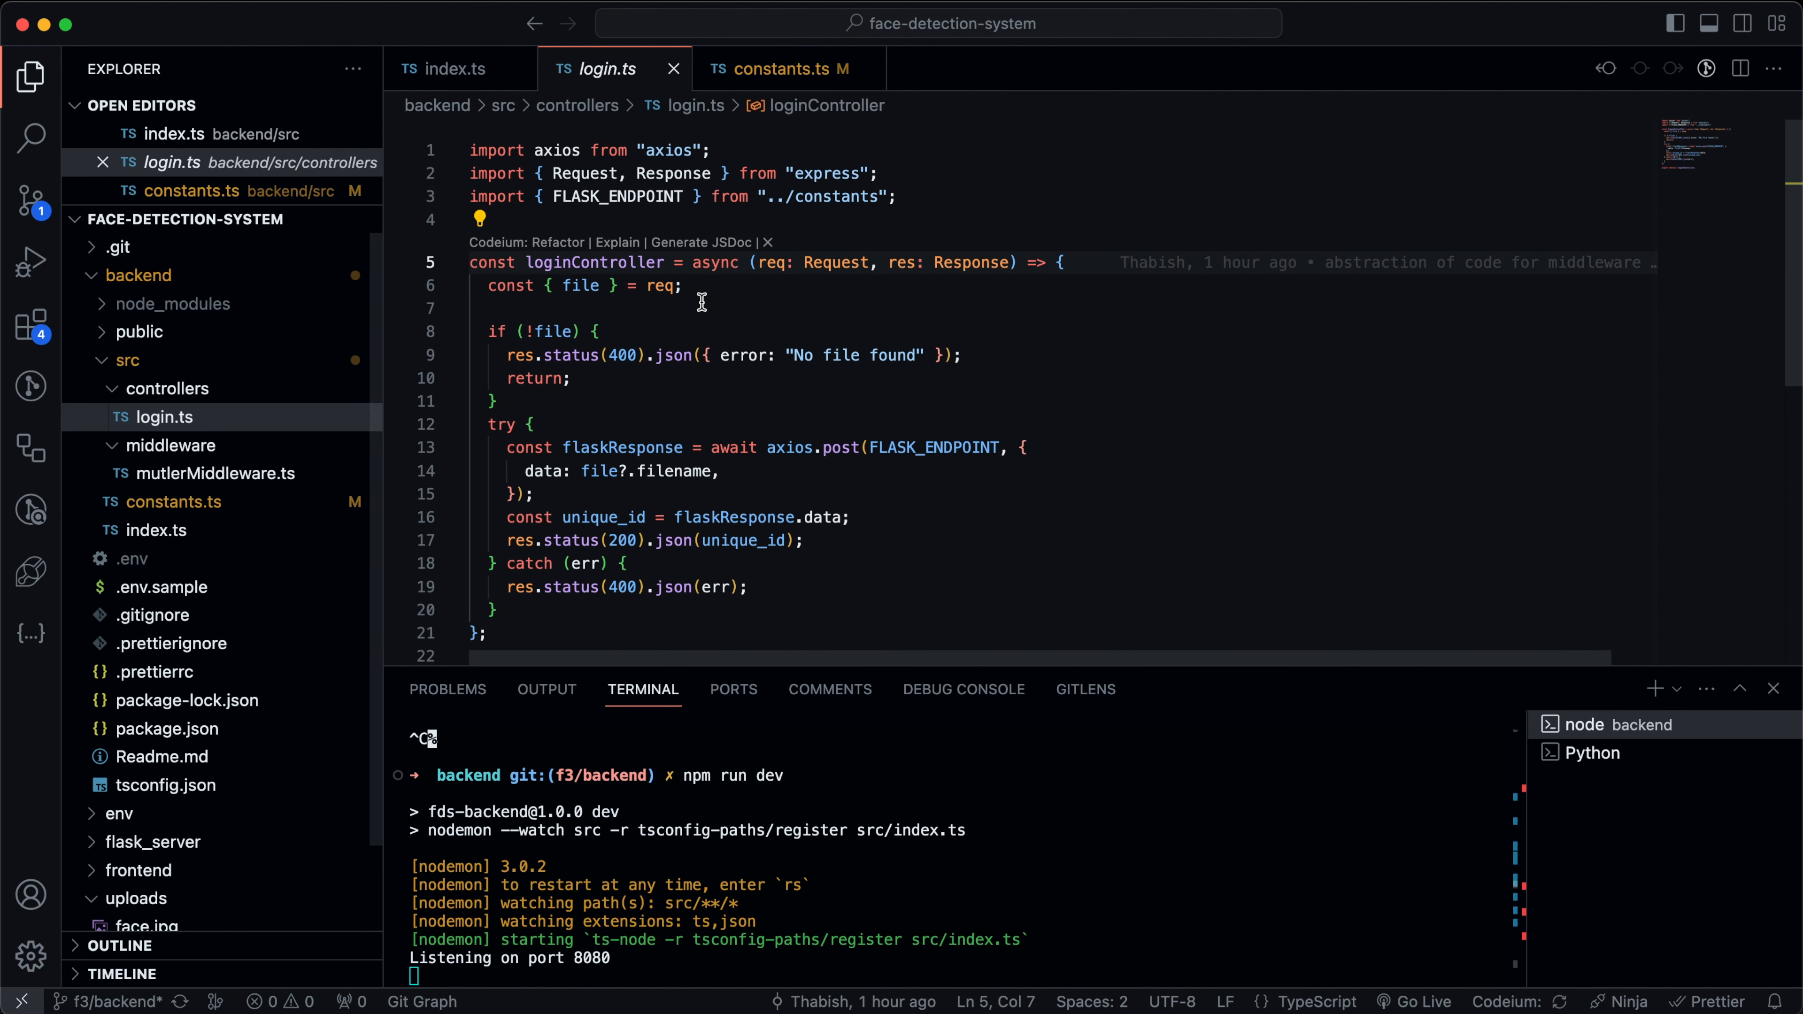
# Trace FLASK_ENDPOINT from the login controller into constants.ts and back to the controller's catch block.
pyautogui.scroll(-3)
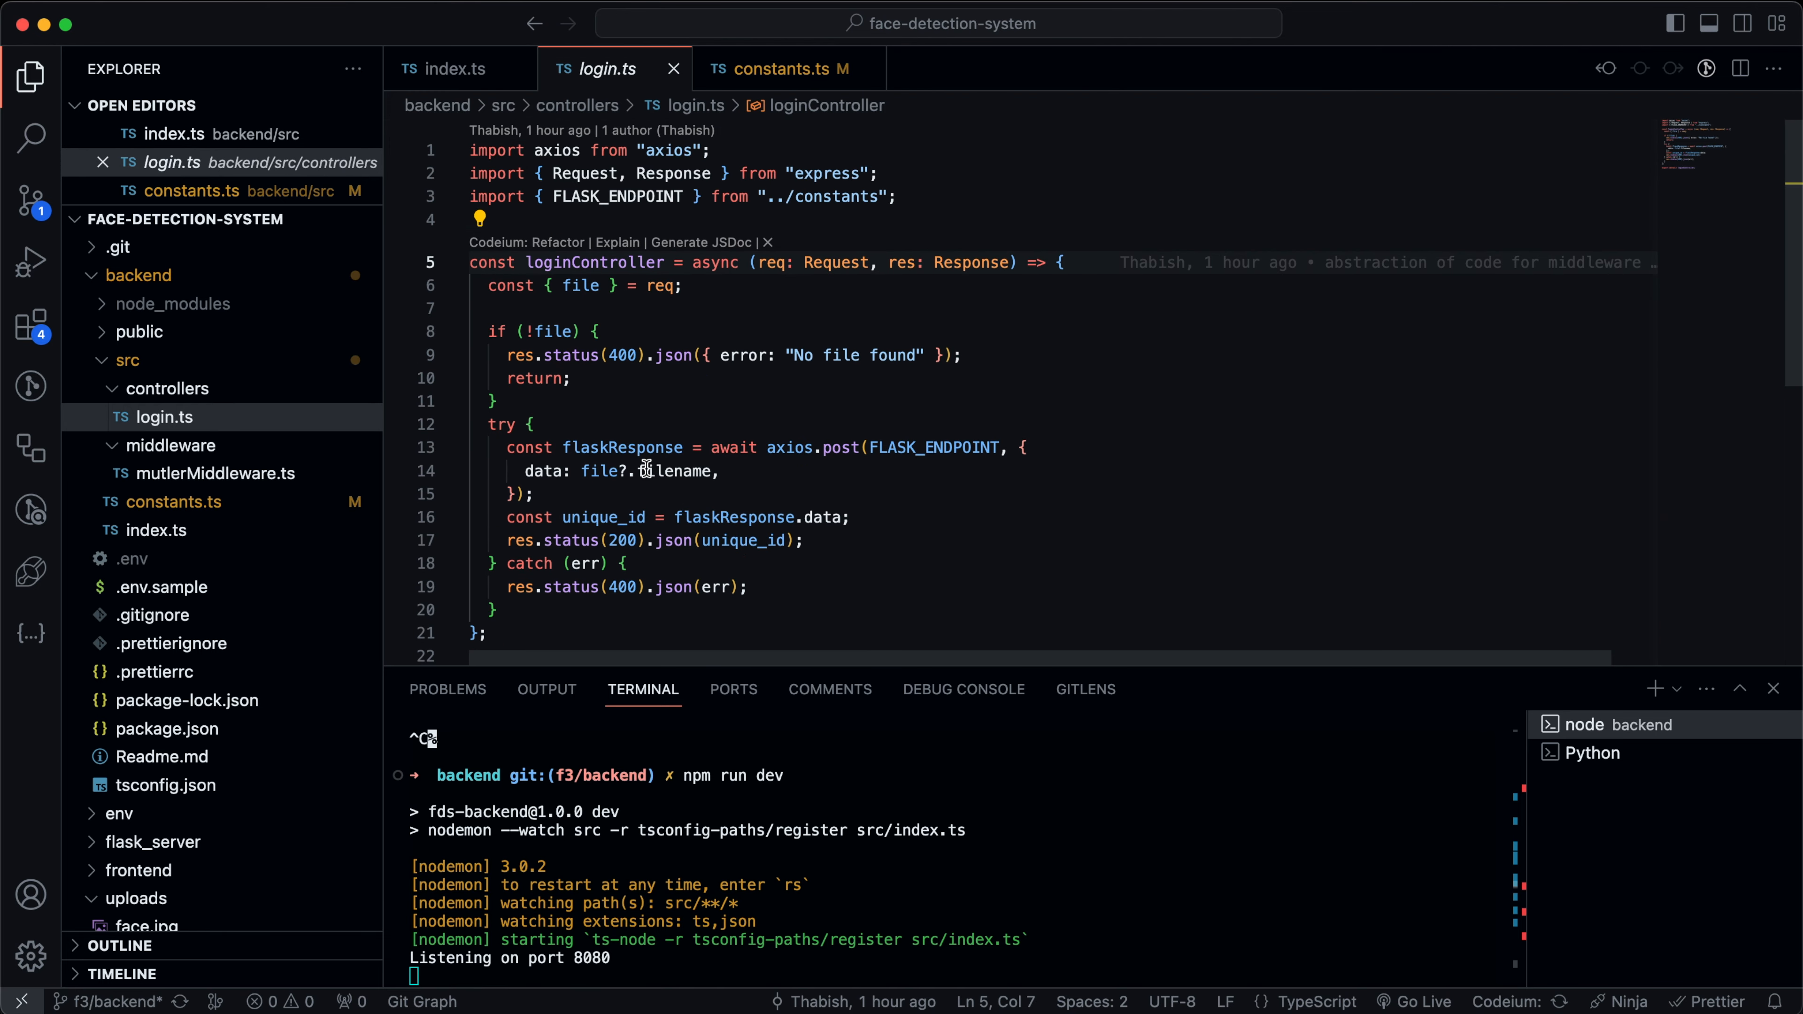
pyautogui.moveTo(608, 308)
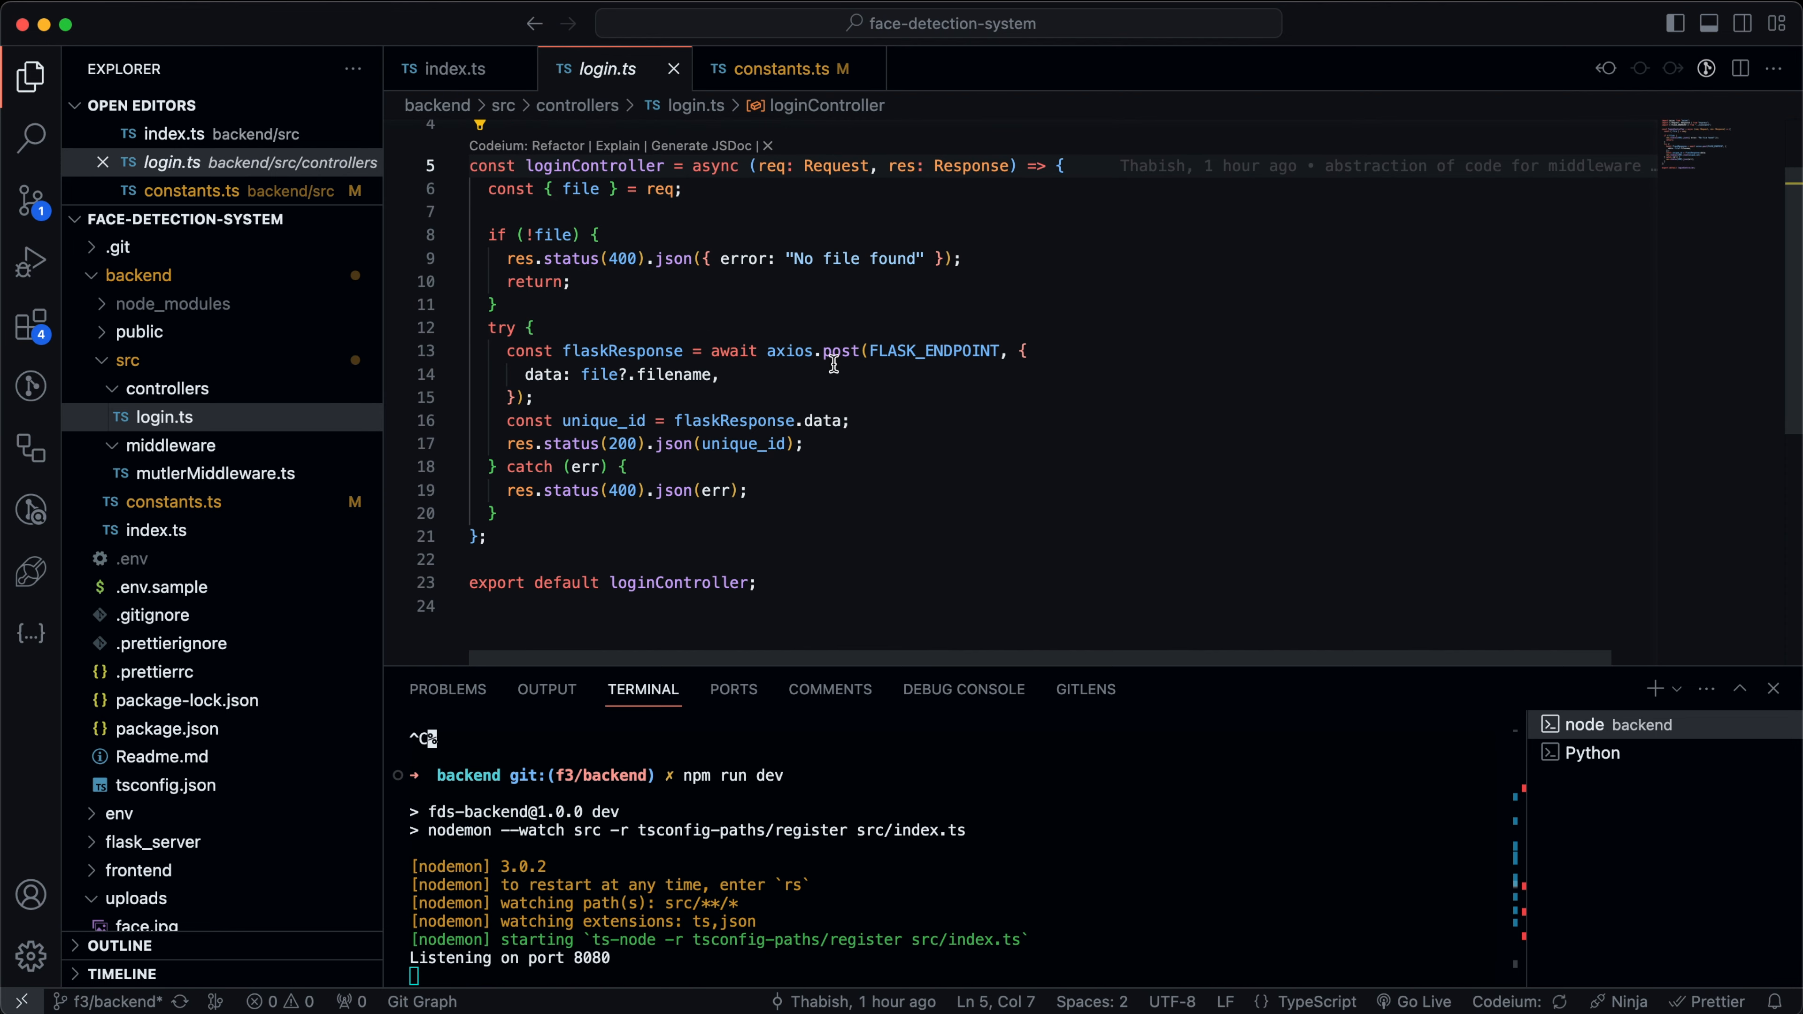
pyautogui.doubleClick(621, 351)
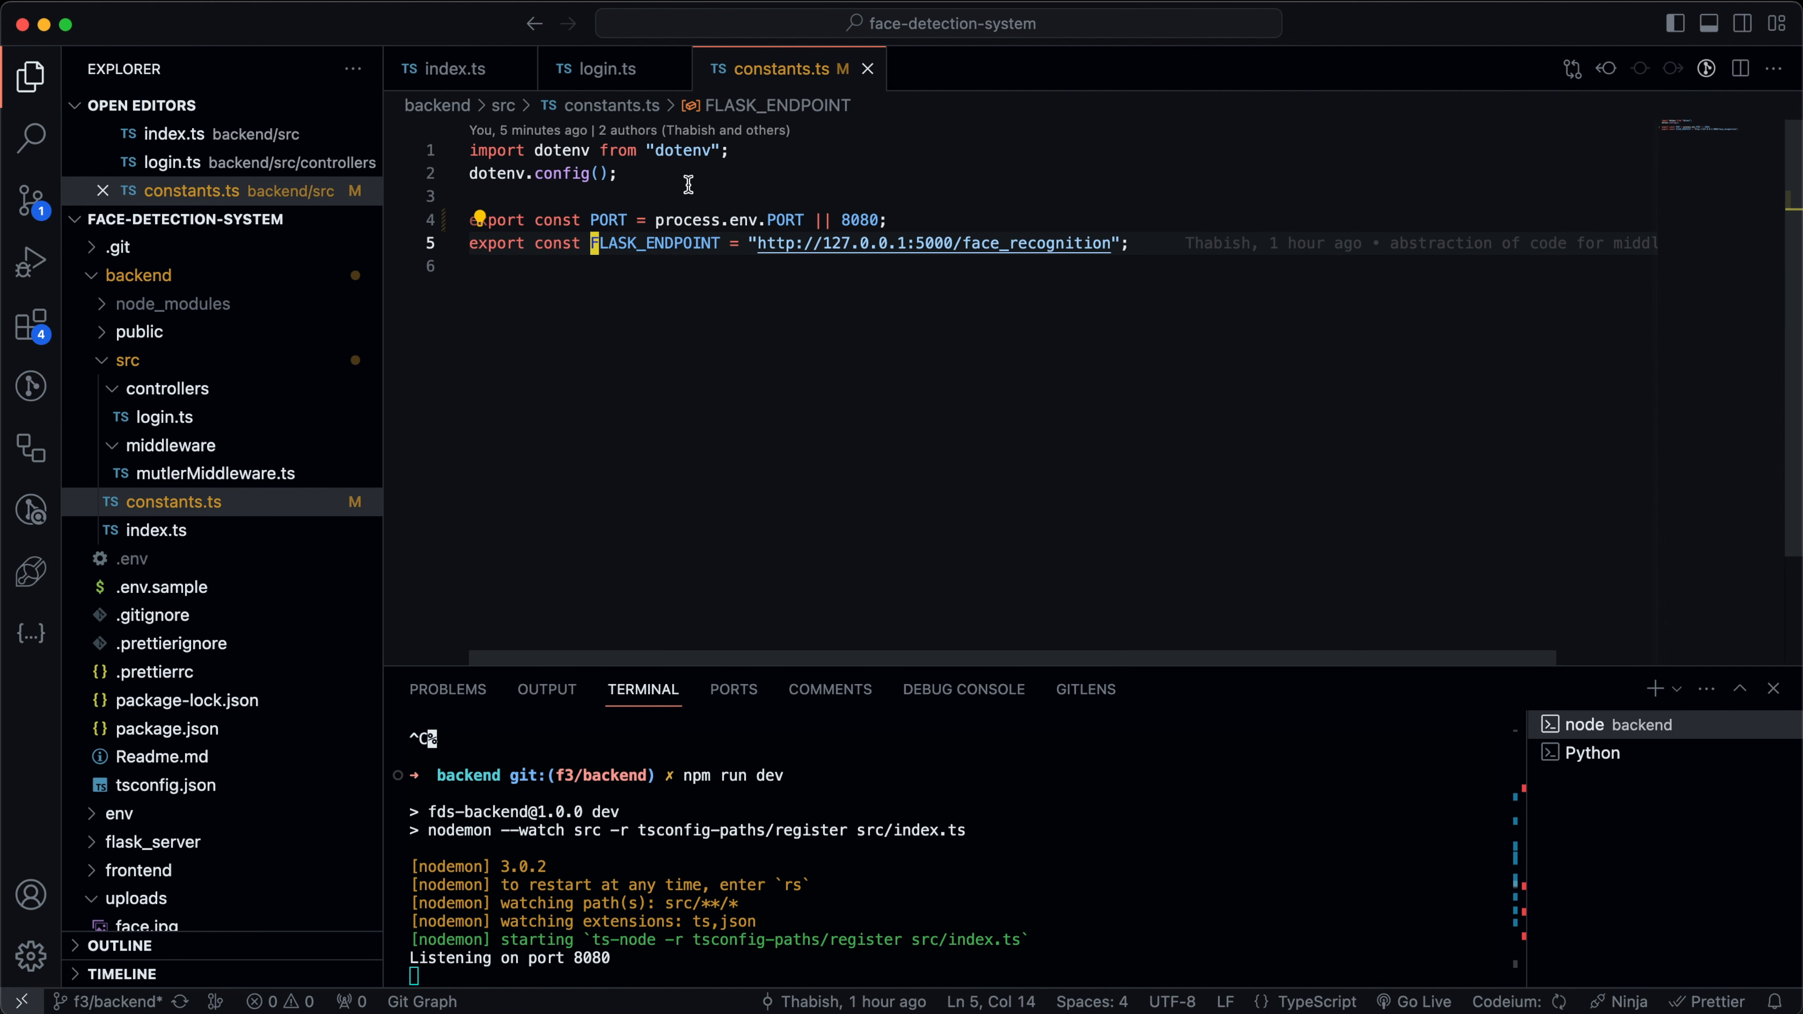
pyautogui.click(603, 68)
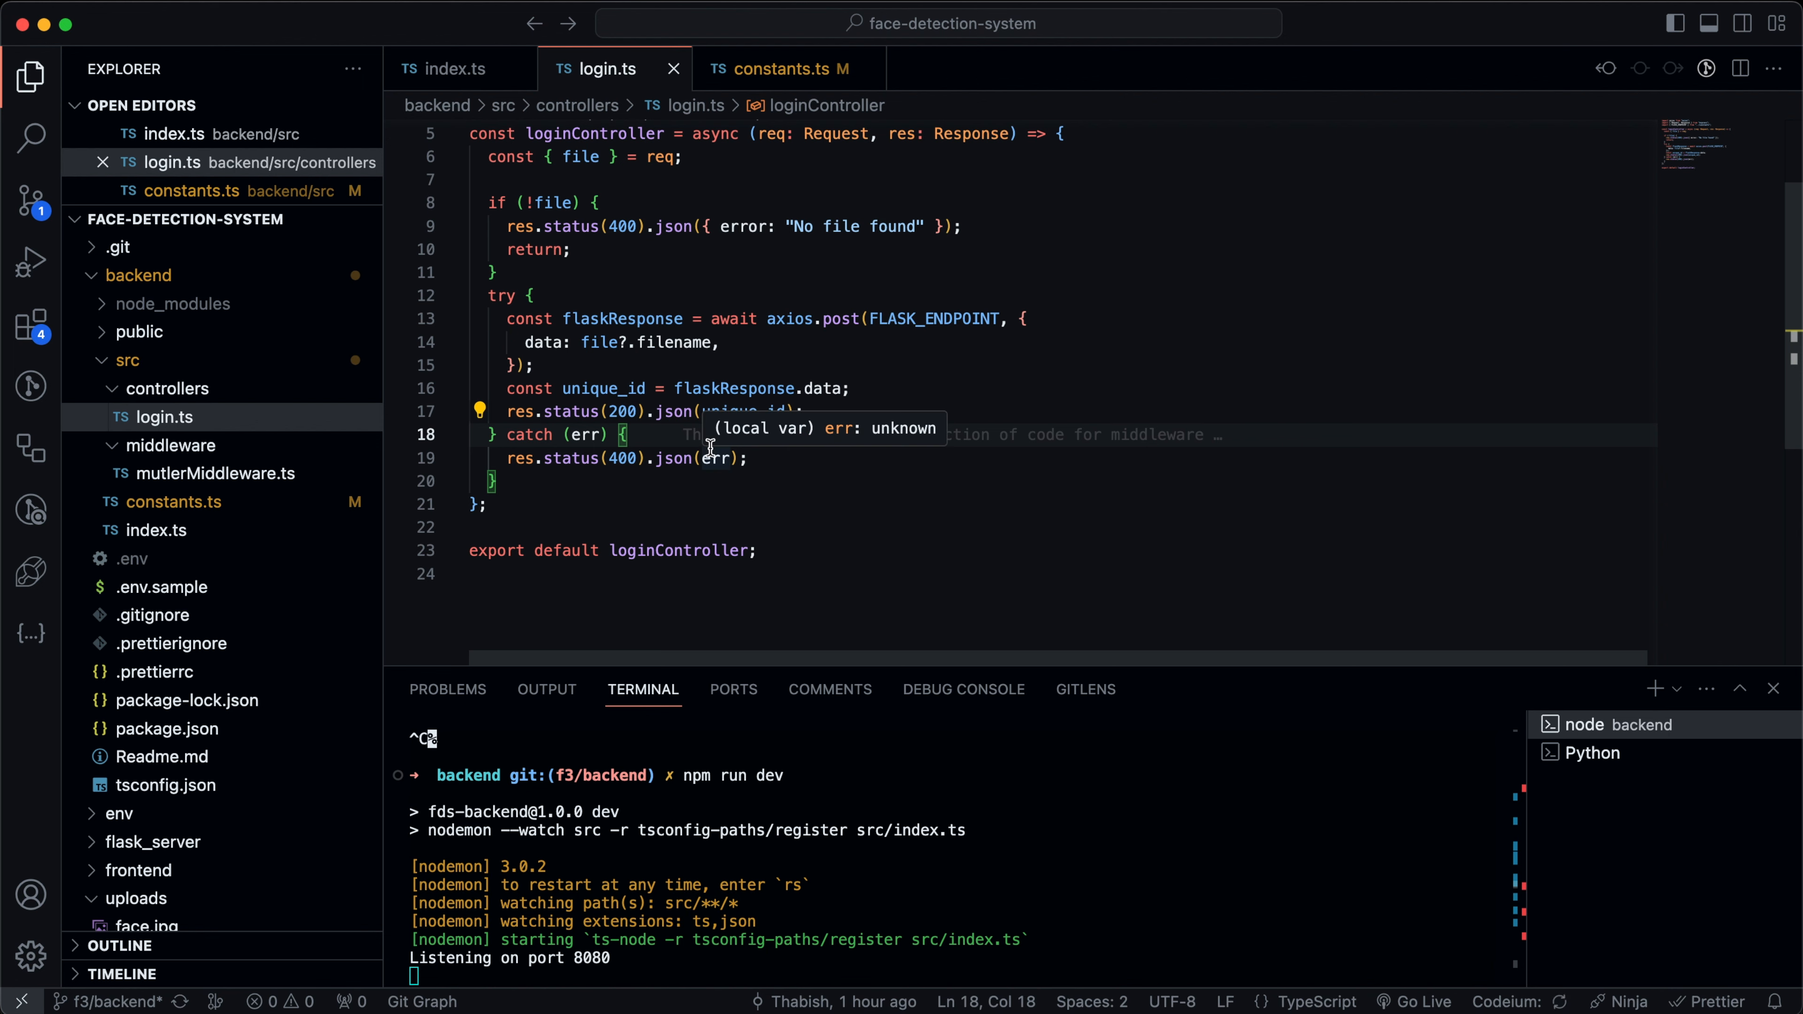
pyautogui.click(454, 69)
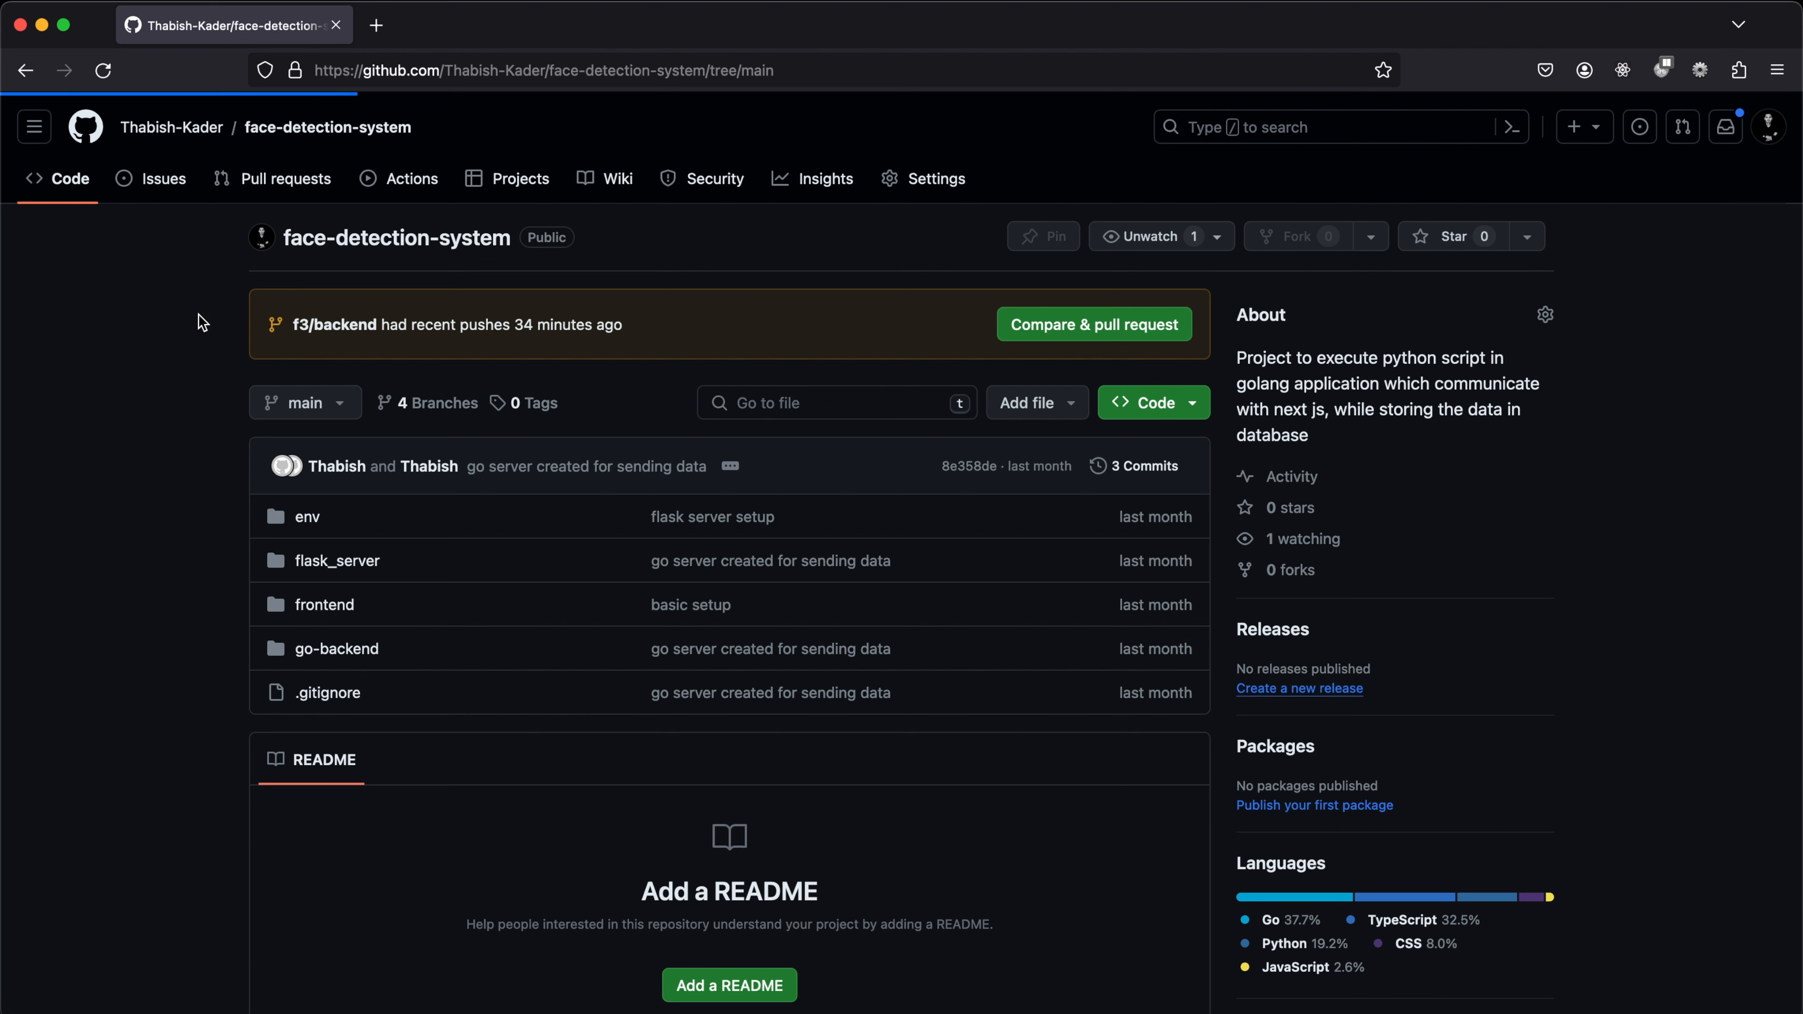
pyautogui.moveTo(244, 616)
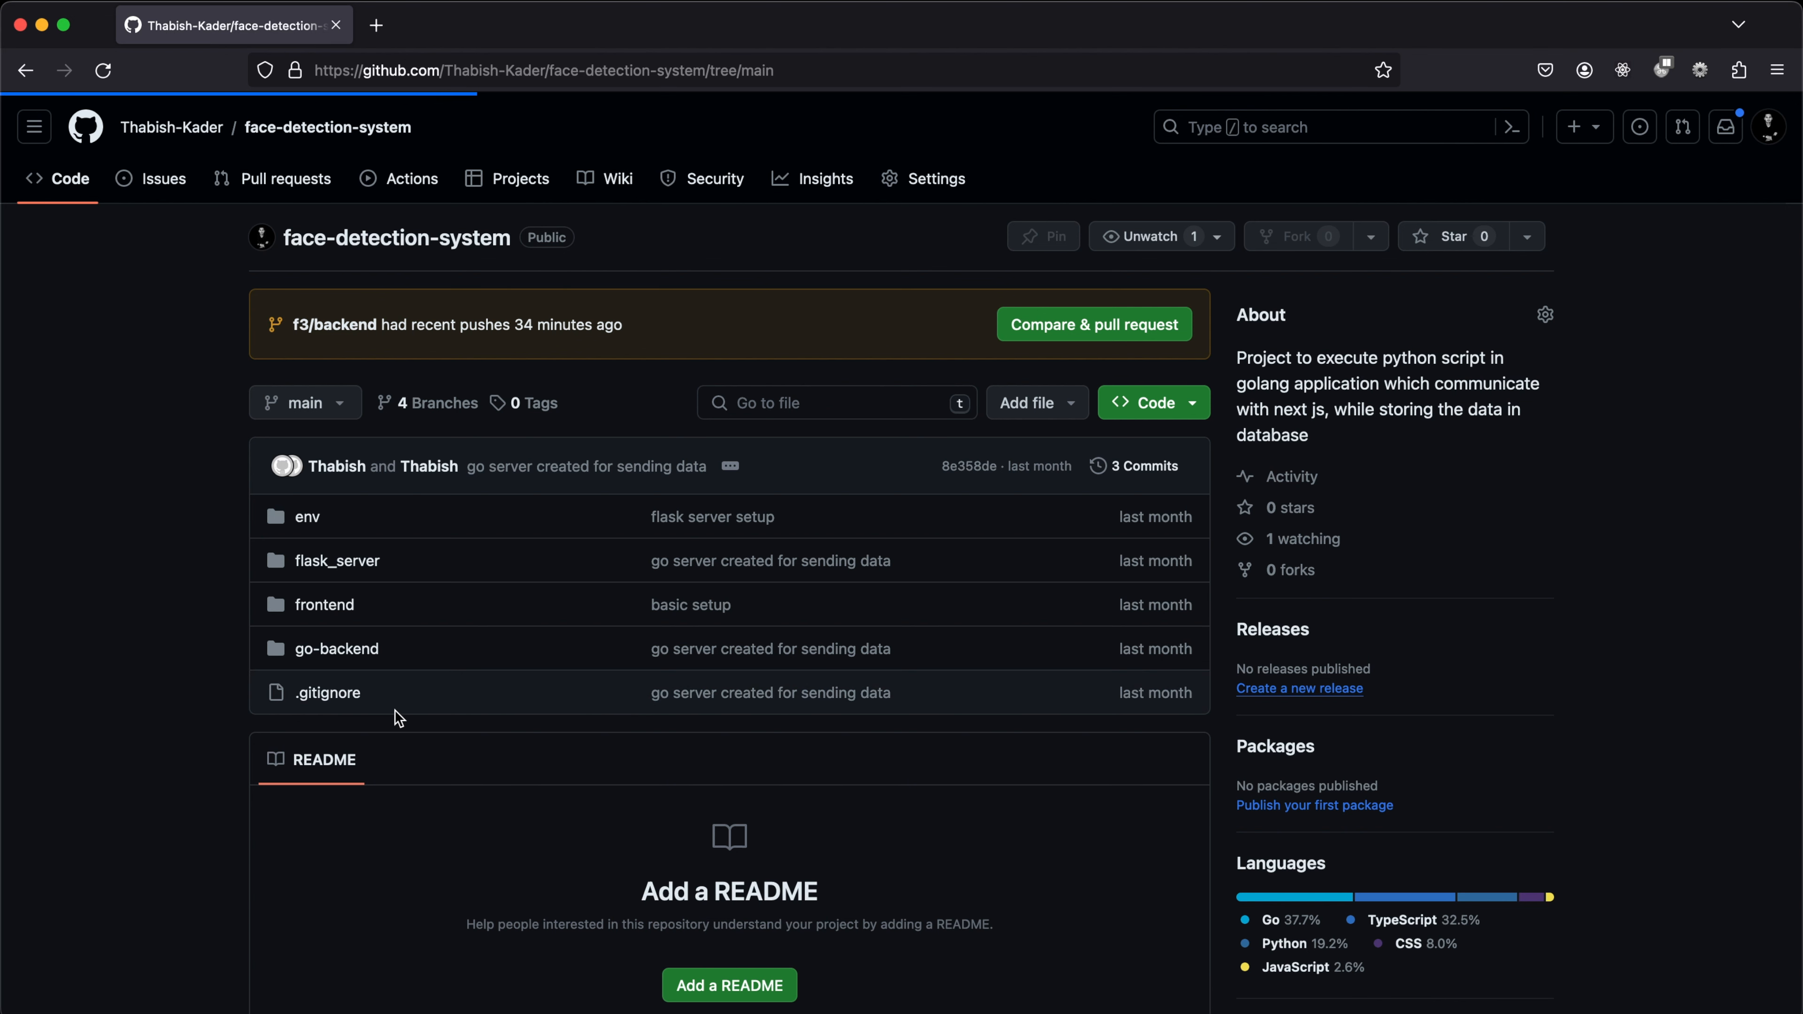
pyautogui.moveTo(319, 544)
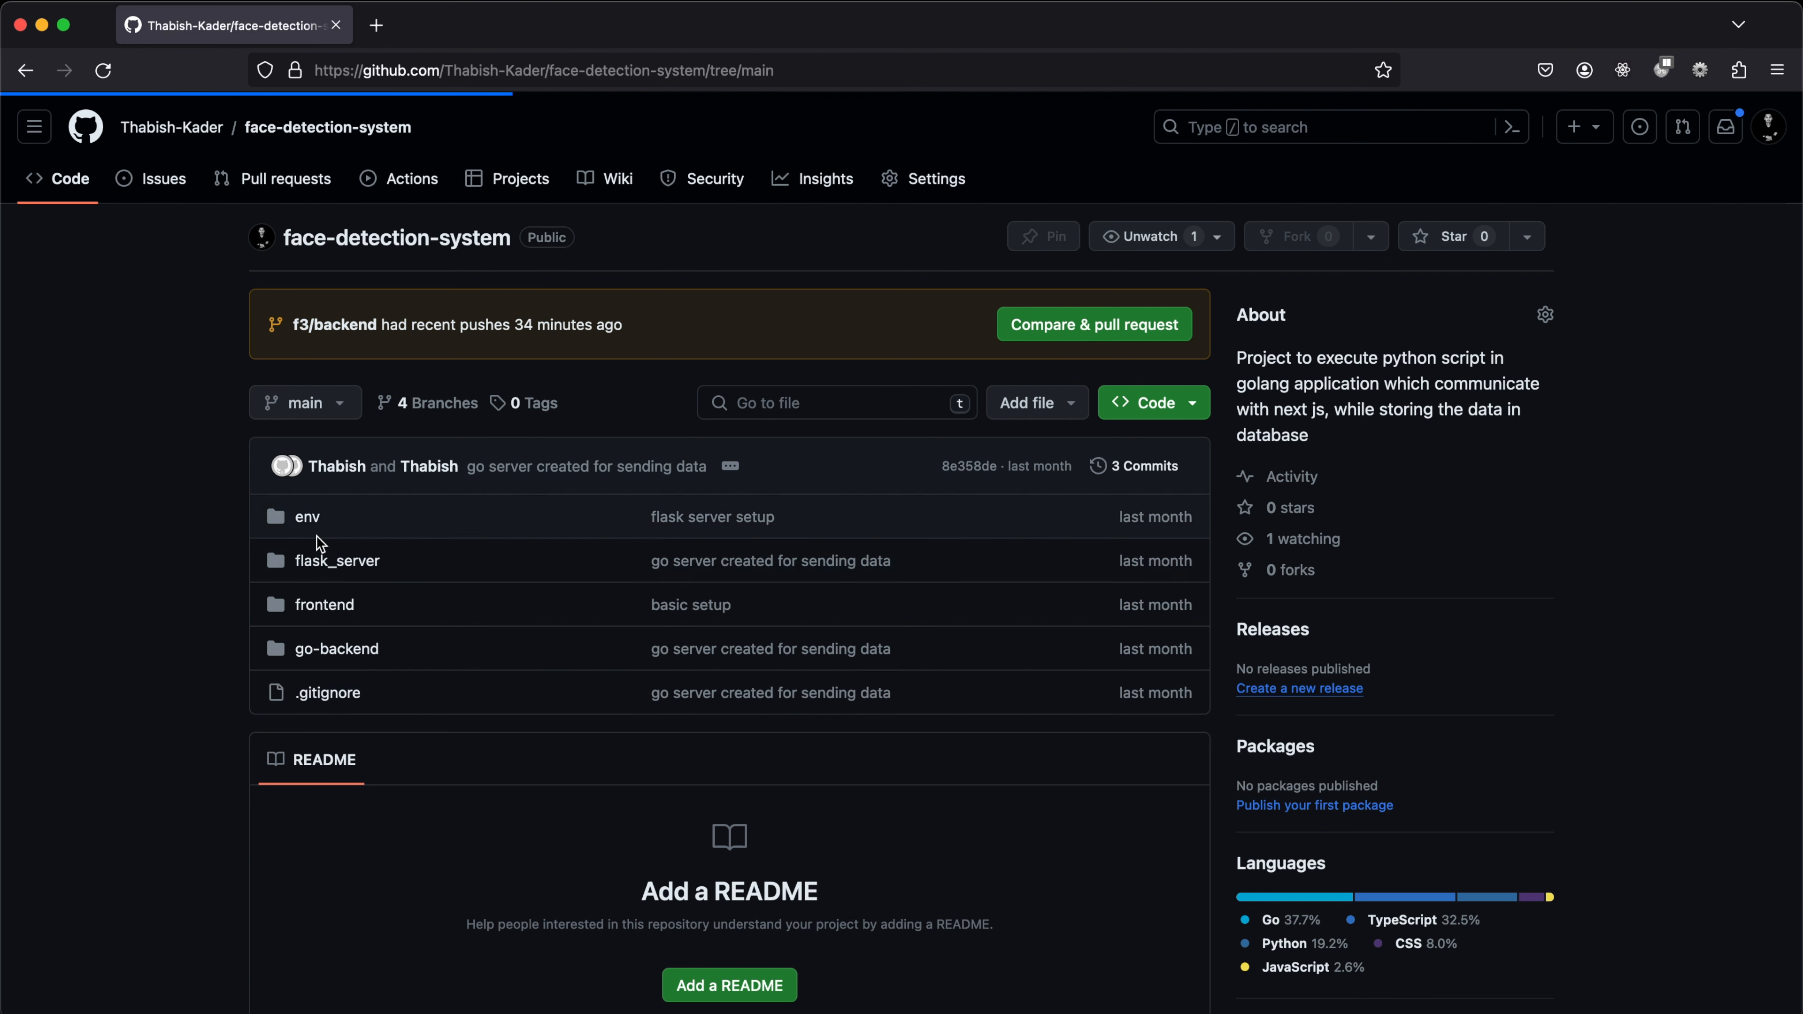
pyautogui.moveTo(204, 706)
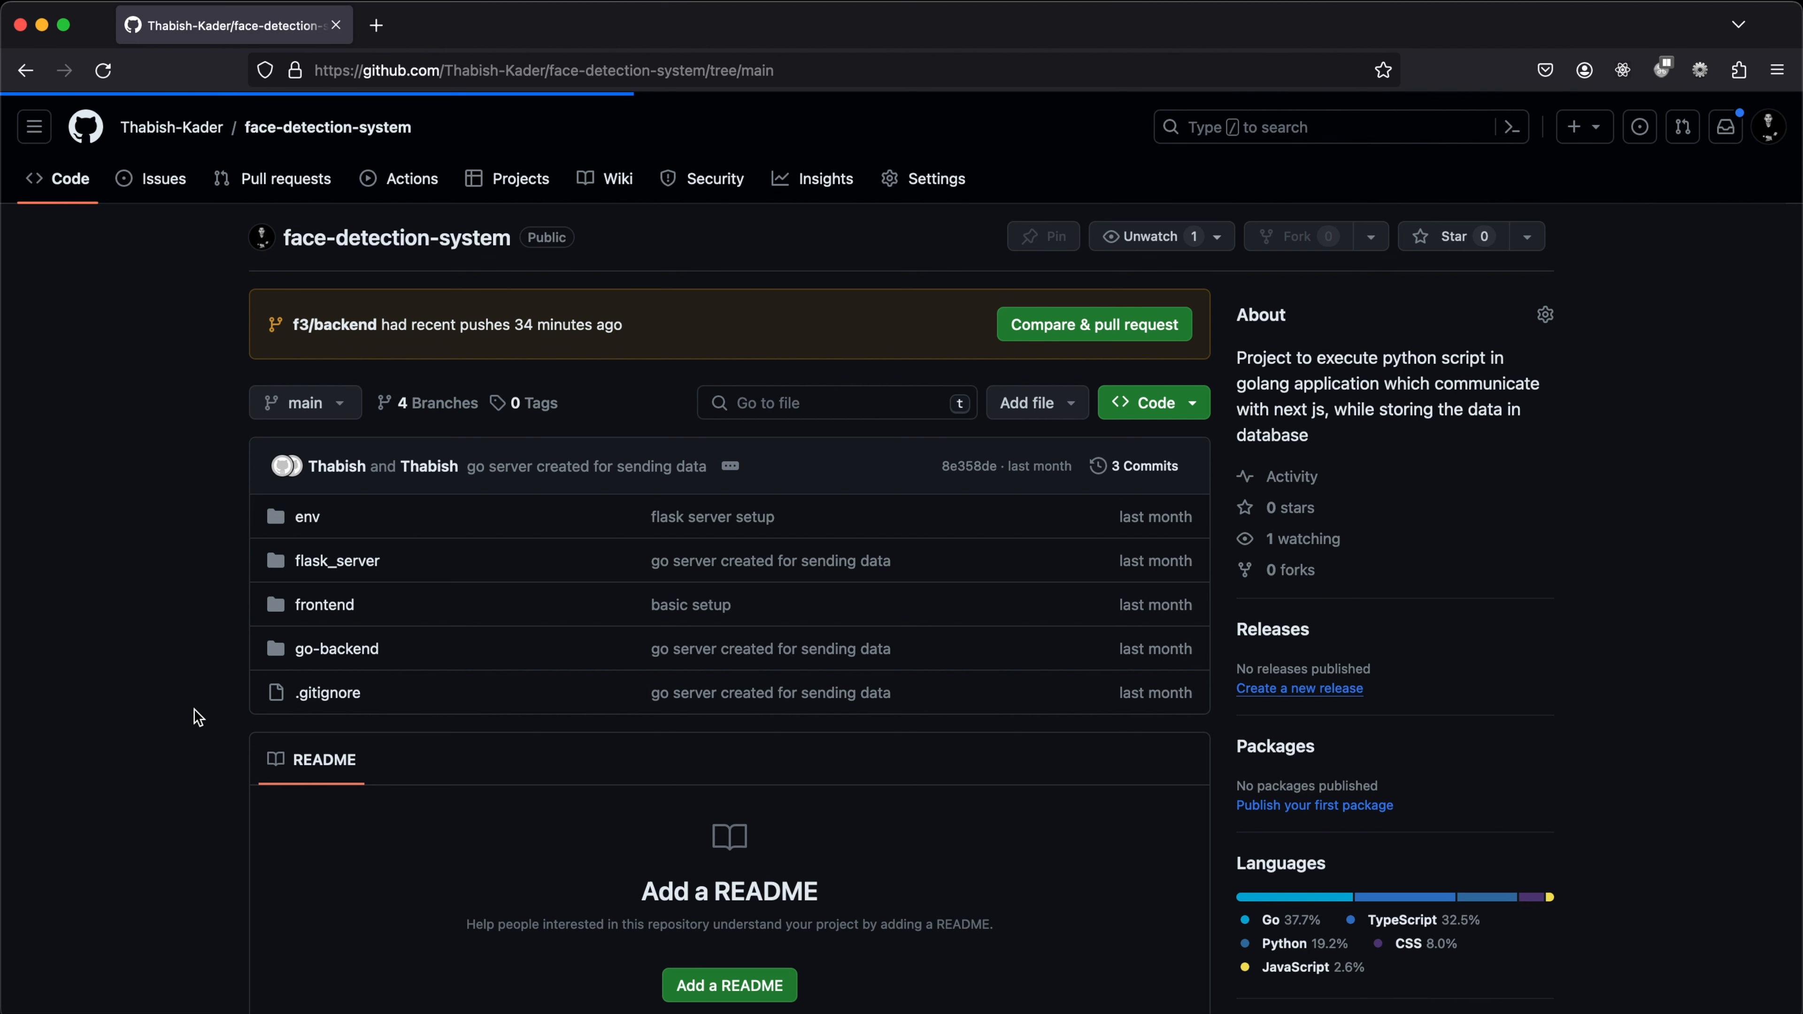
# Open flask_server/flask_server.py on GitHub, highlight the file_path line, and switch back to the editor.
pyautogui.click(337, 561)
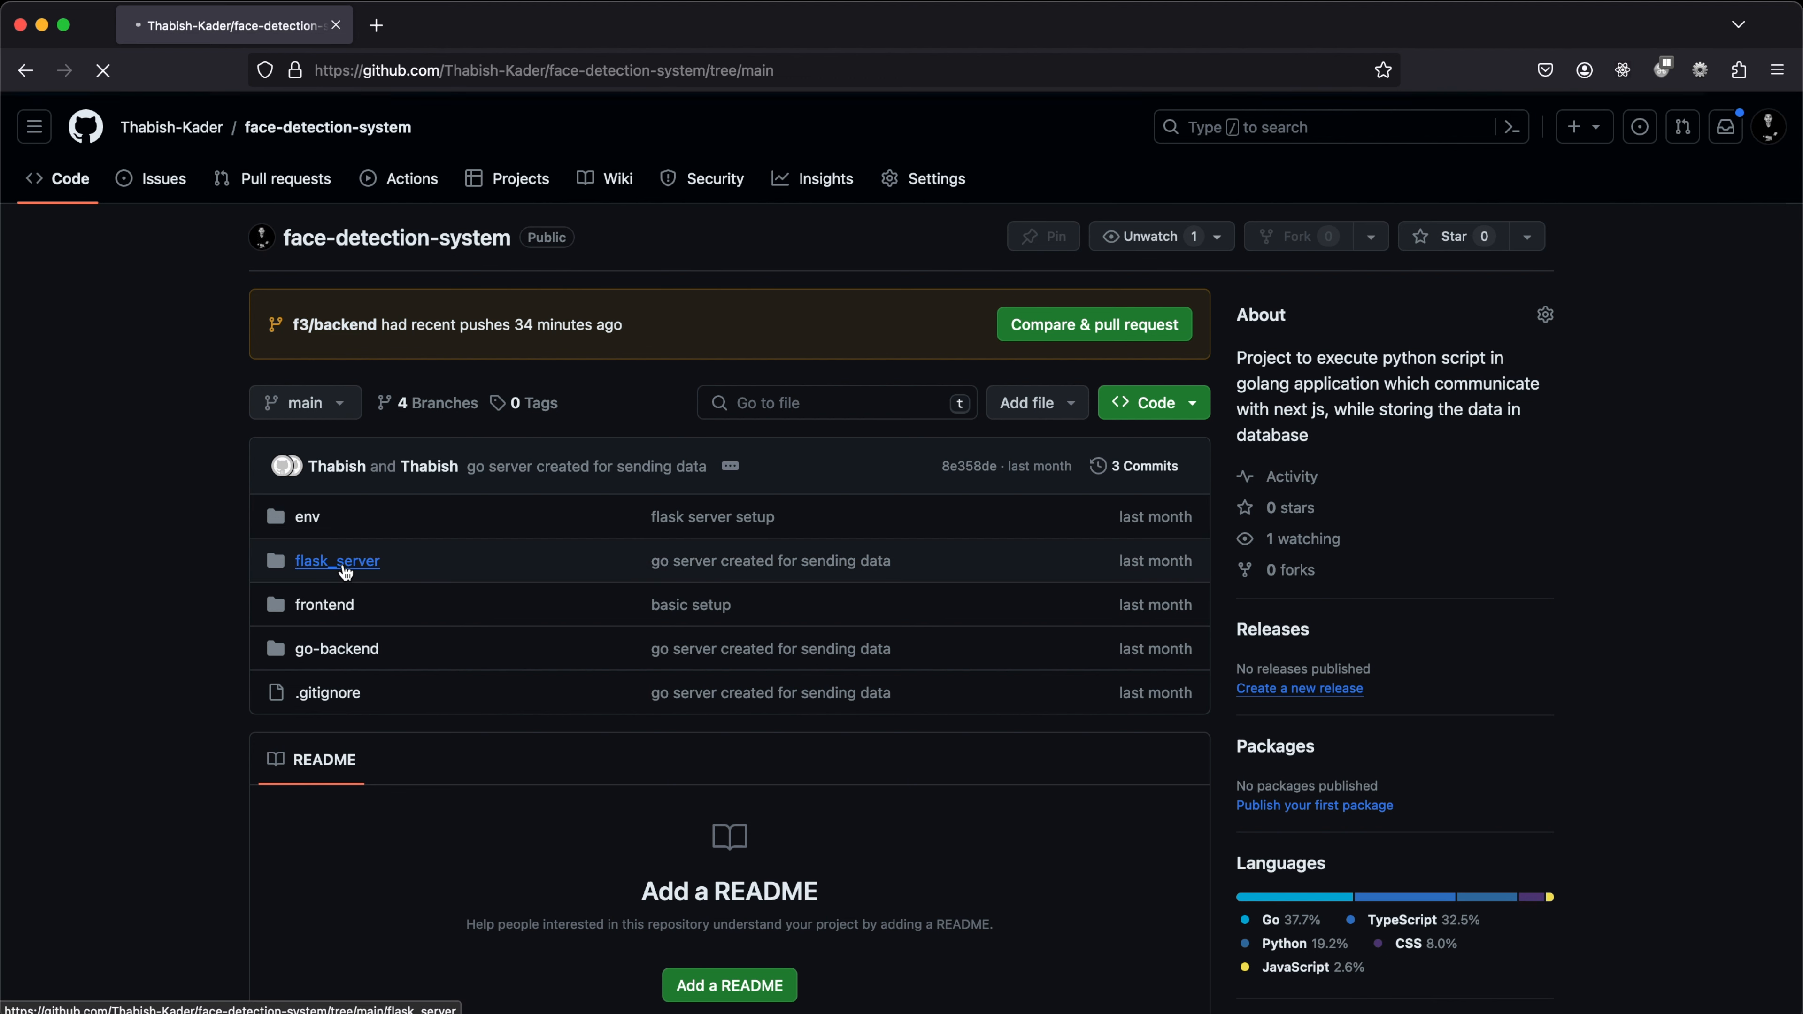
pyautogui.click(337, 562)
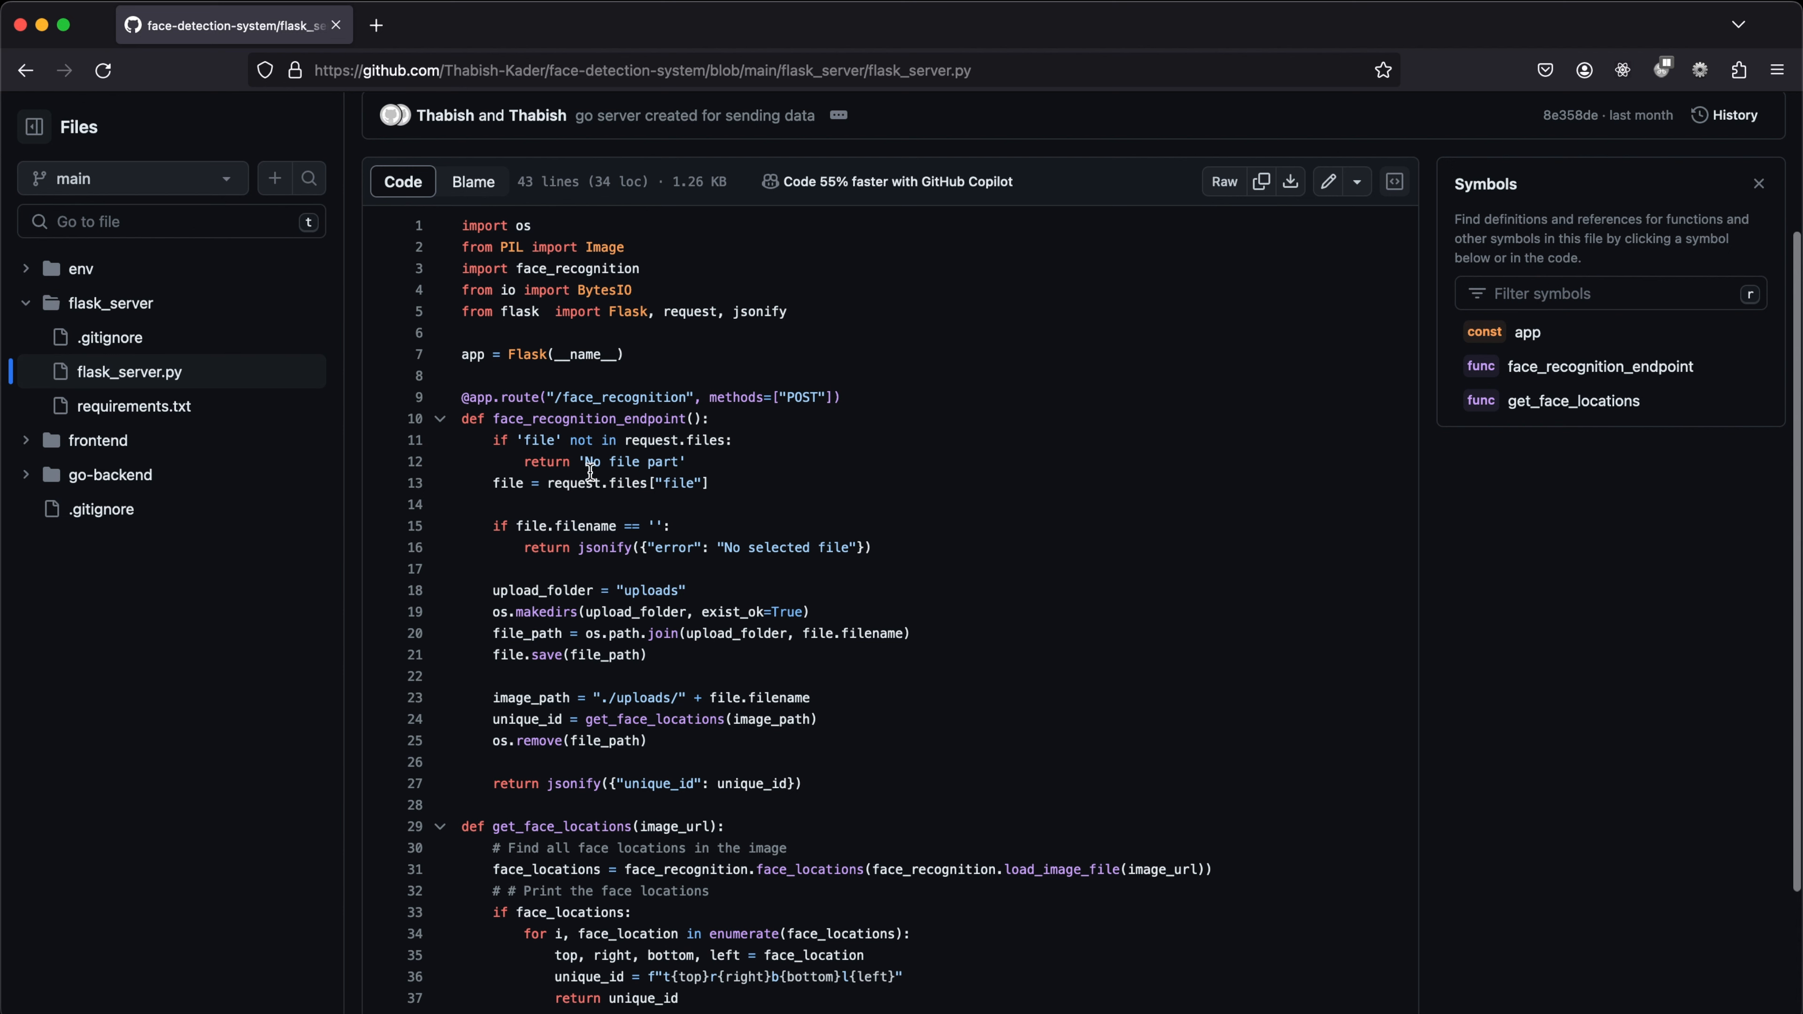
pyautogui.moveTo(502, 599)
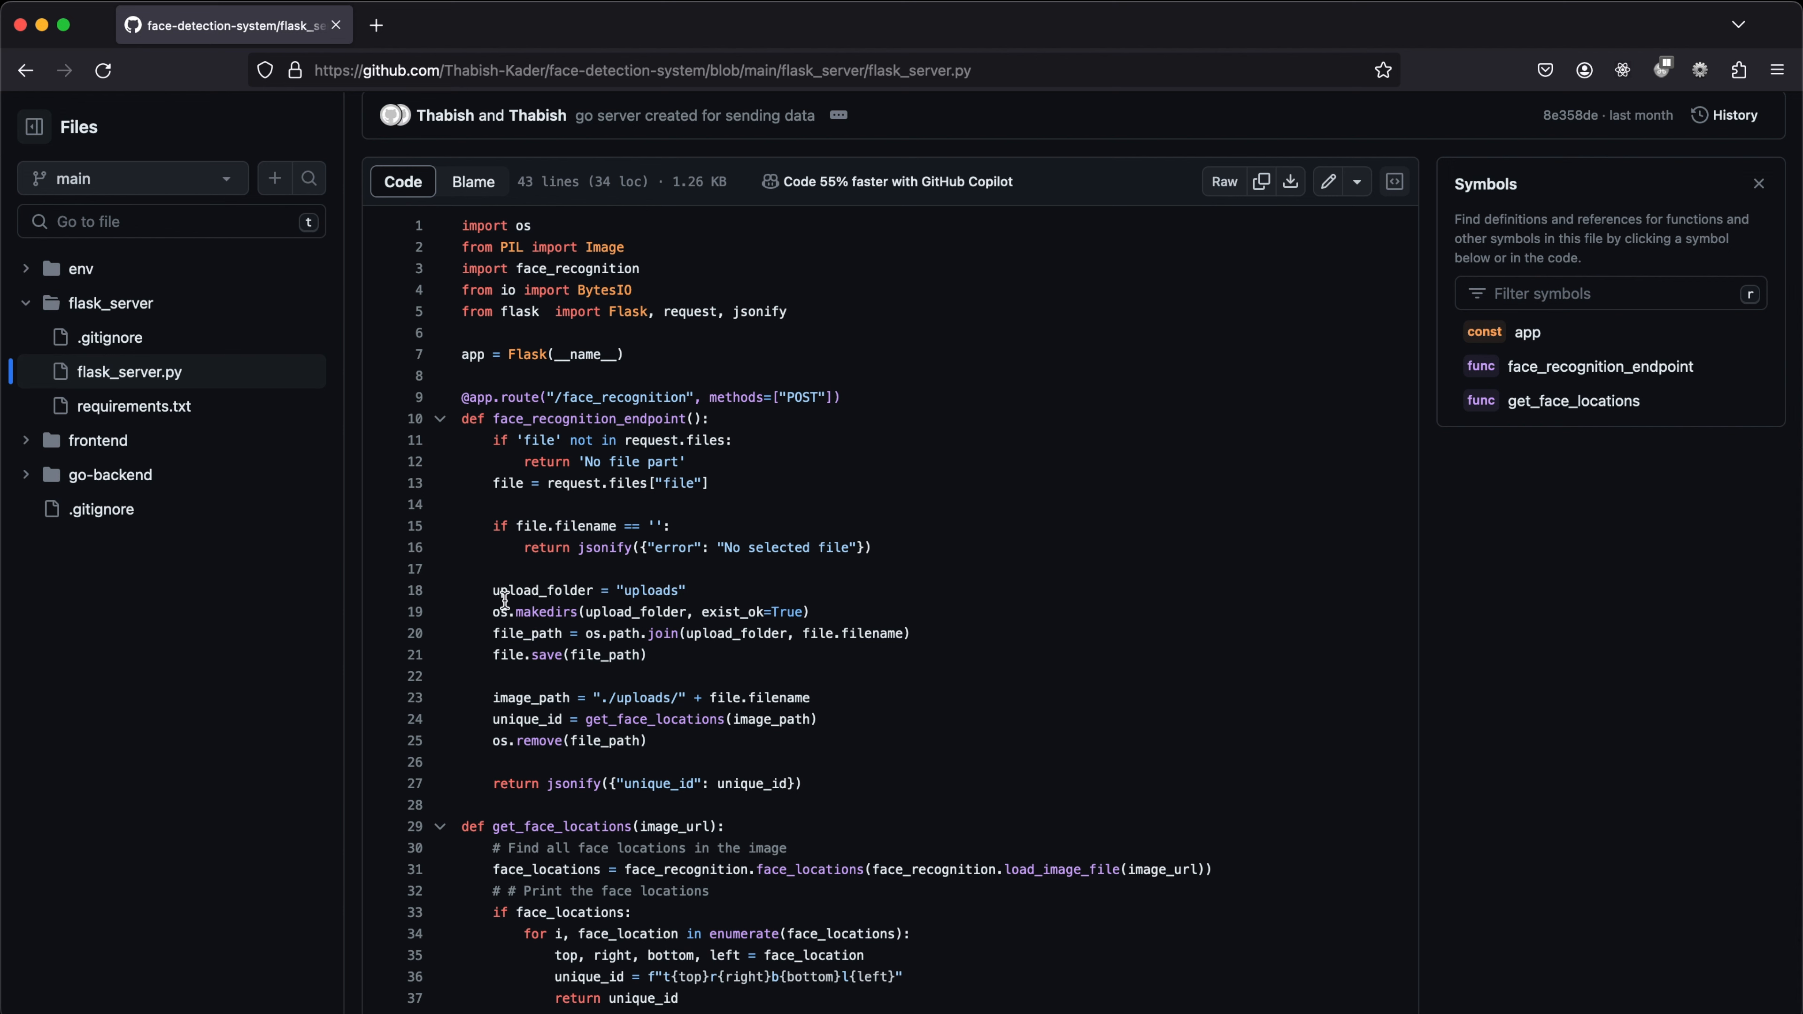
pyautogui.moveTo(516, 611); pyautogui.dragTo(778, 611)
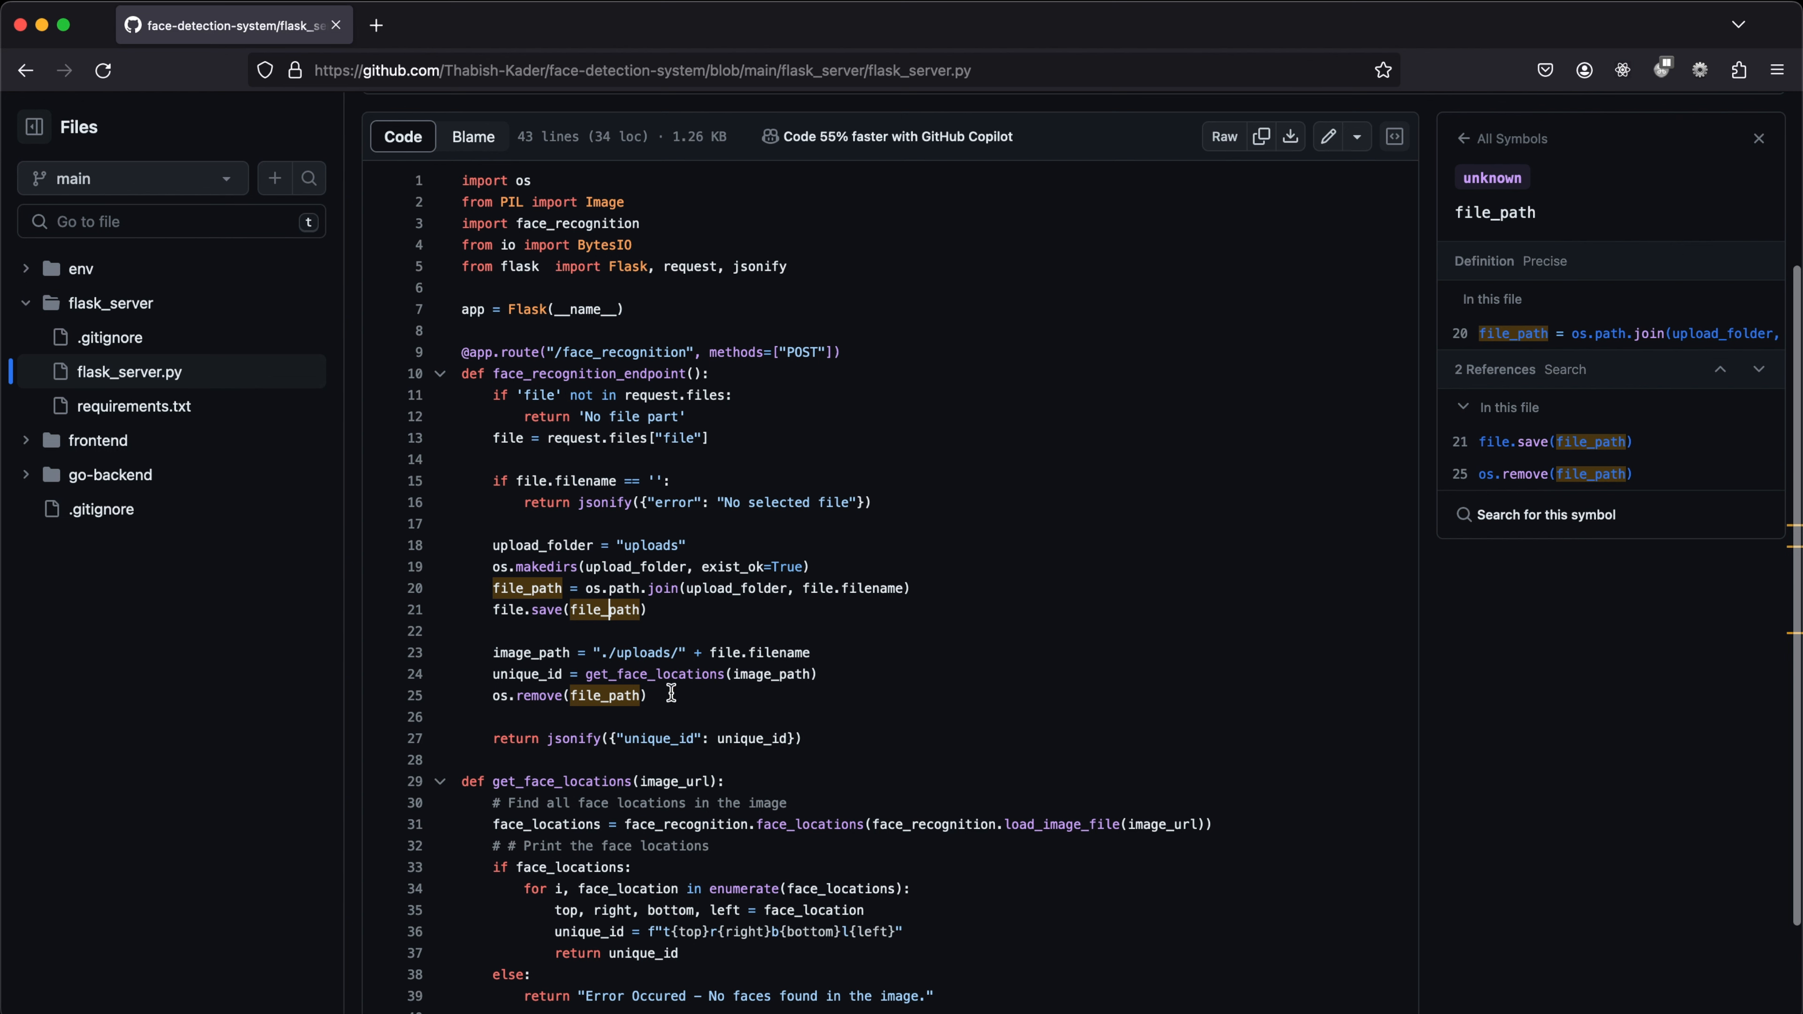
pyautogui.moveTo(608, 691)
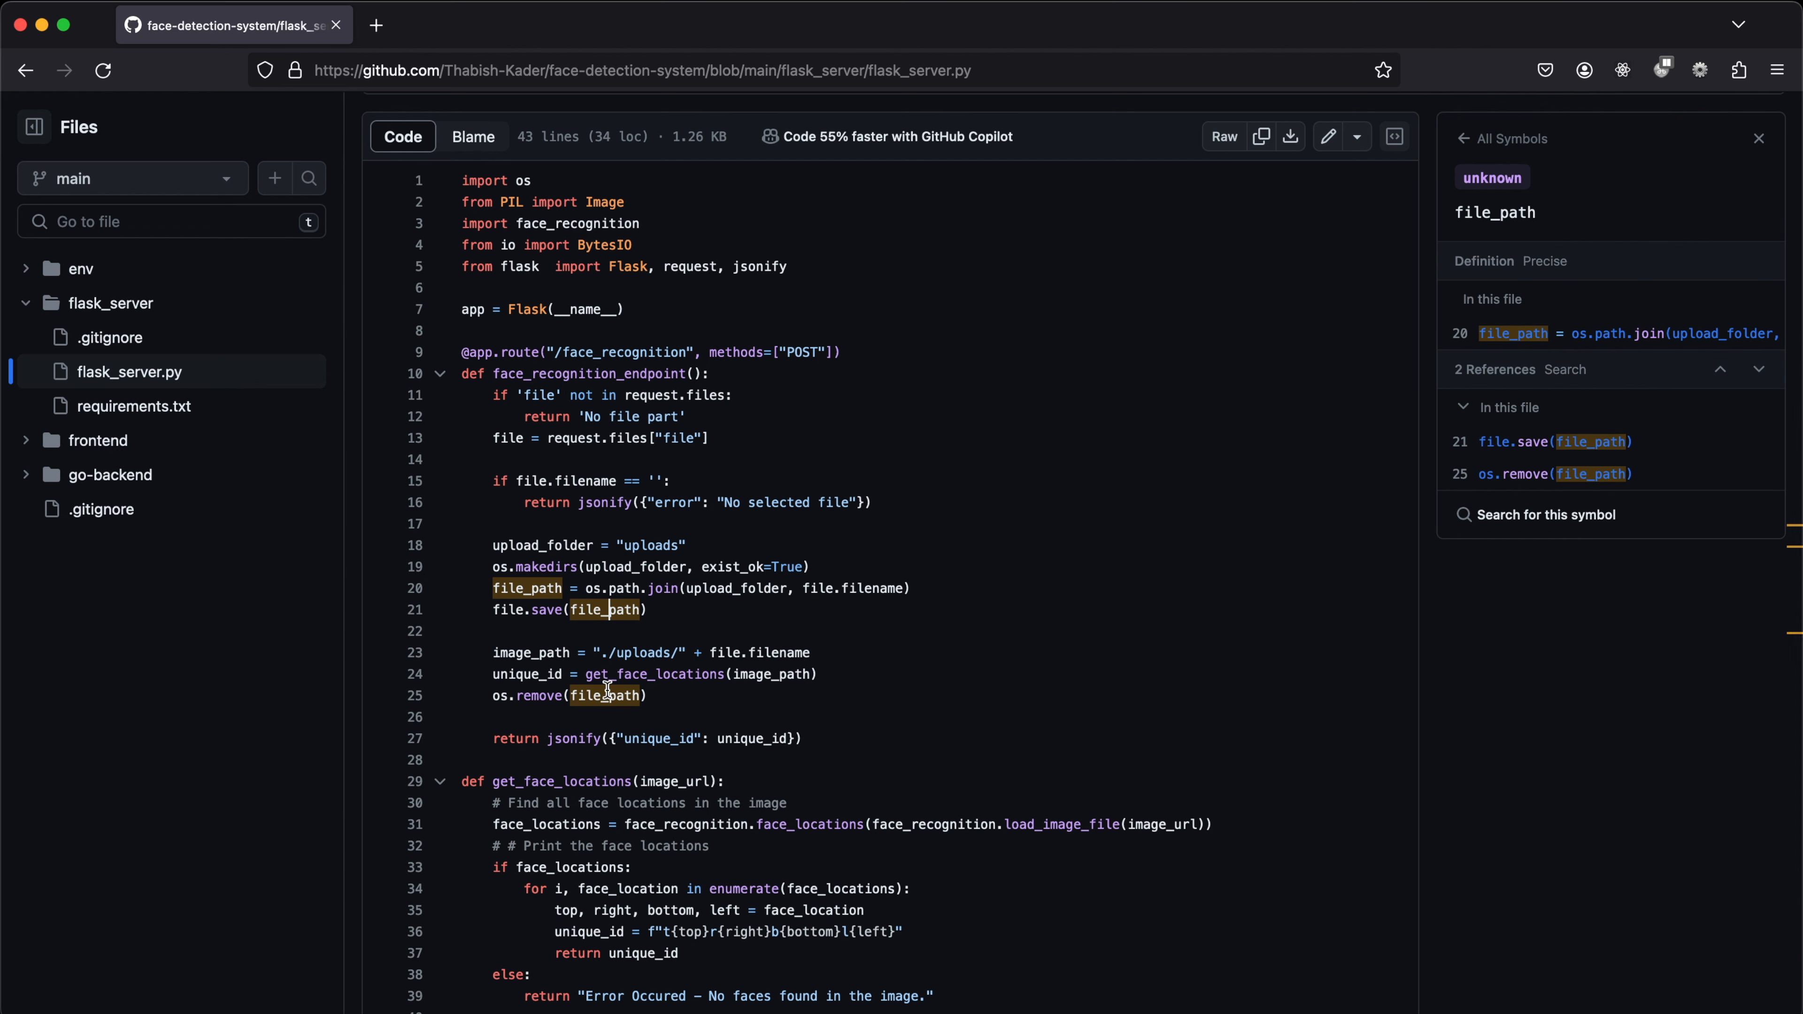
pyautogui.press('cmd+tab')
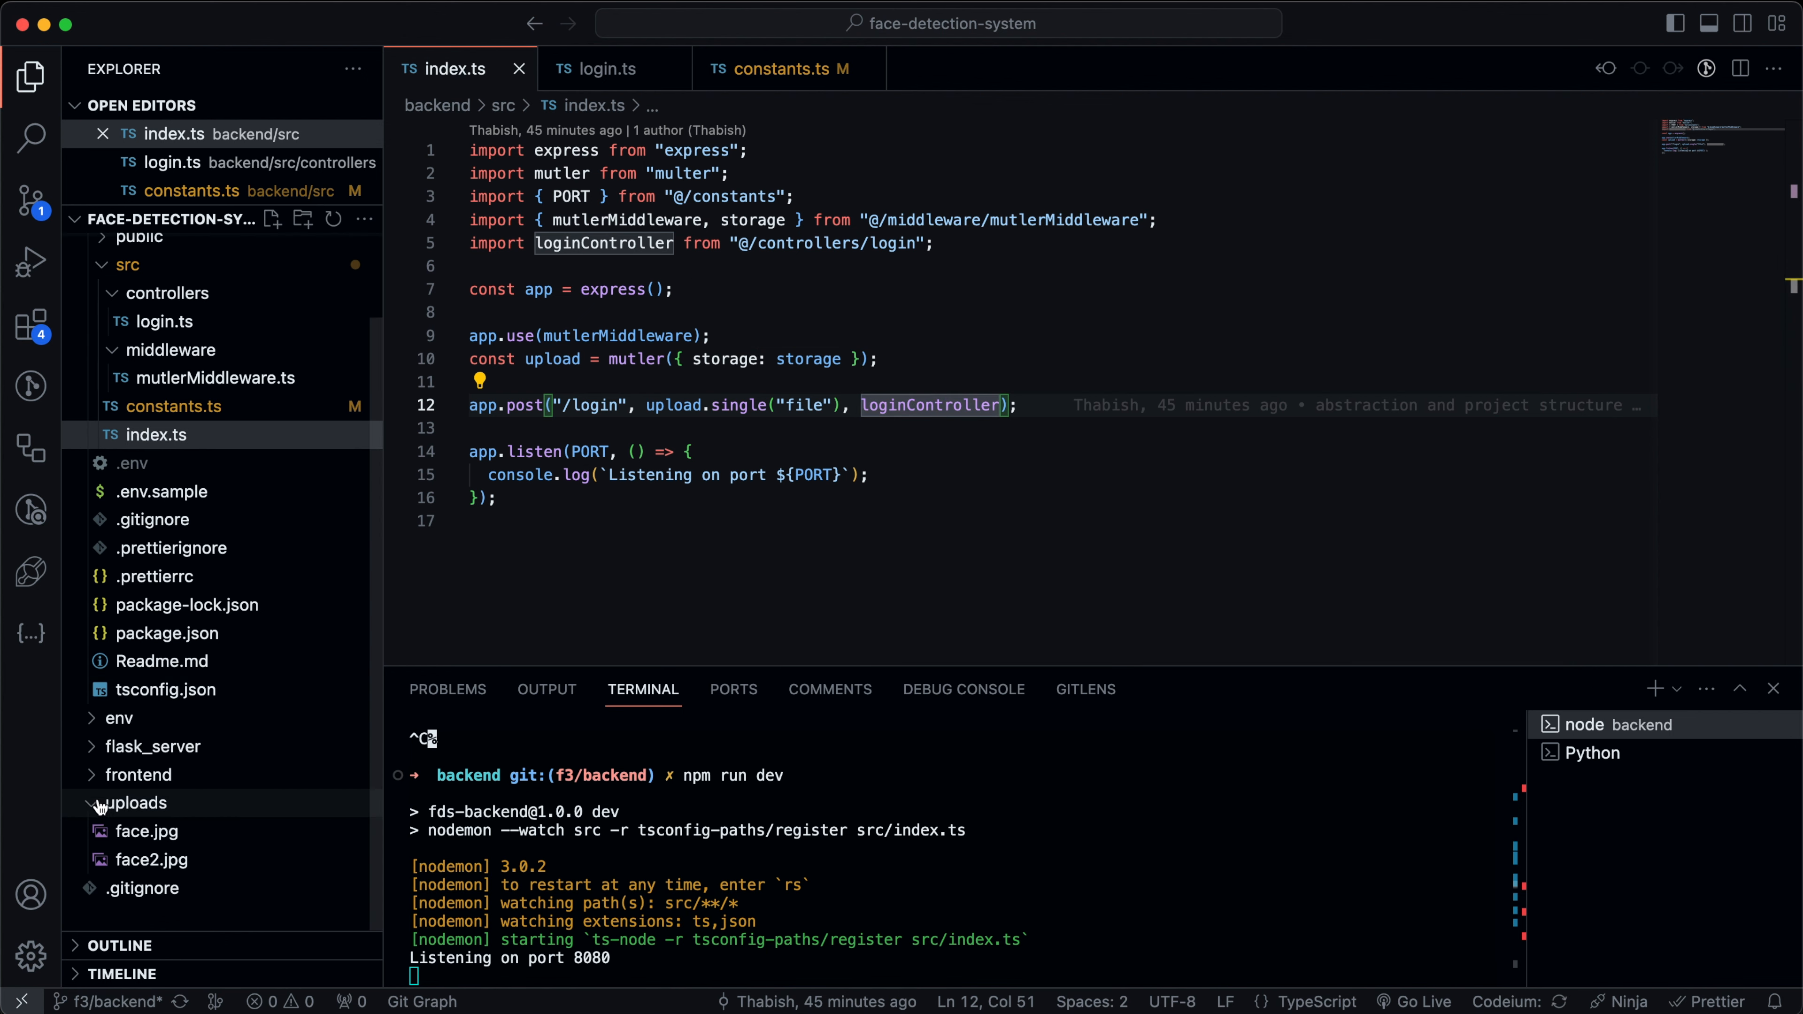
# Open the local flask_server.py and compare the filename sent by login.ts with the Flask endpoint constant.
pyautogui.click(770, 382)
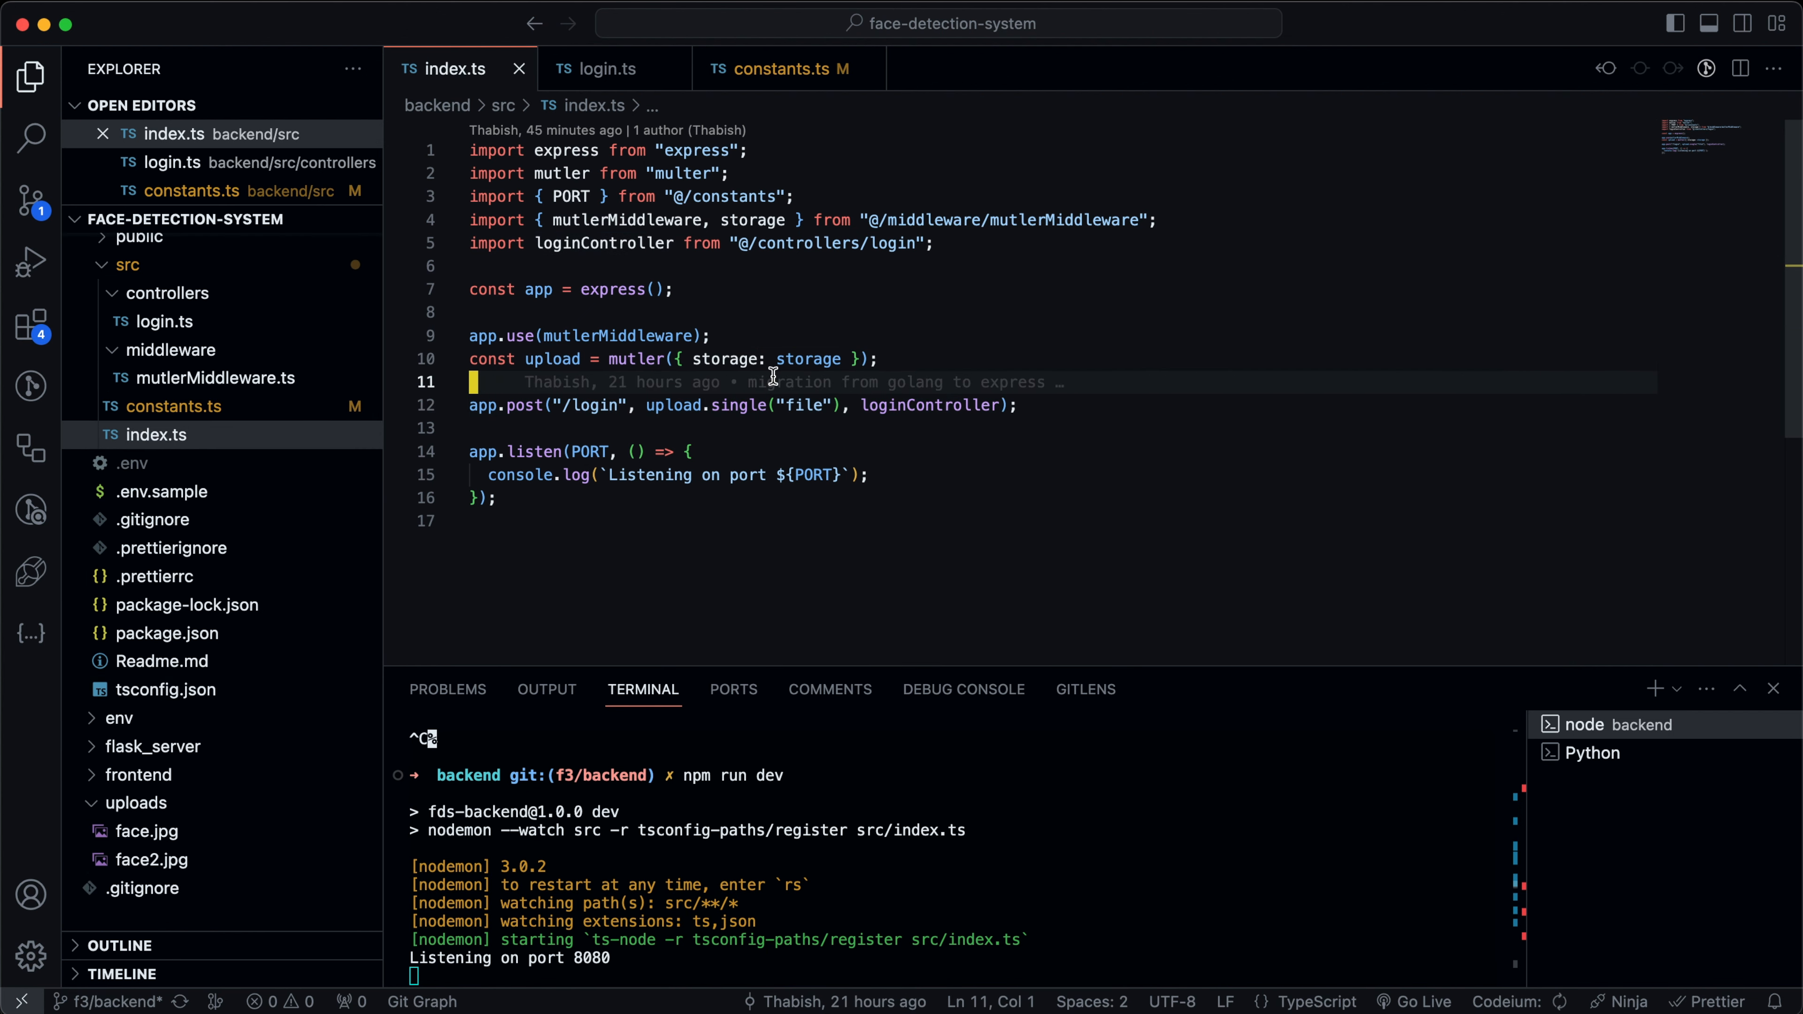
pyautogui.write('flas')
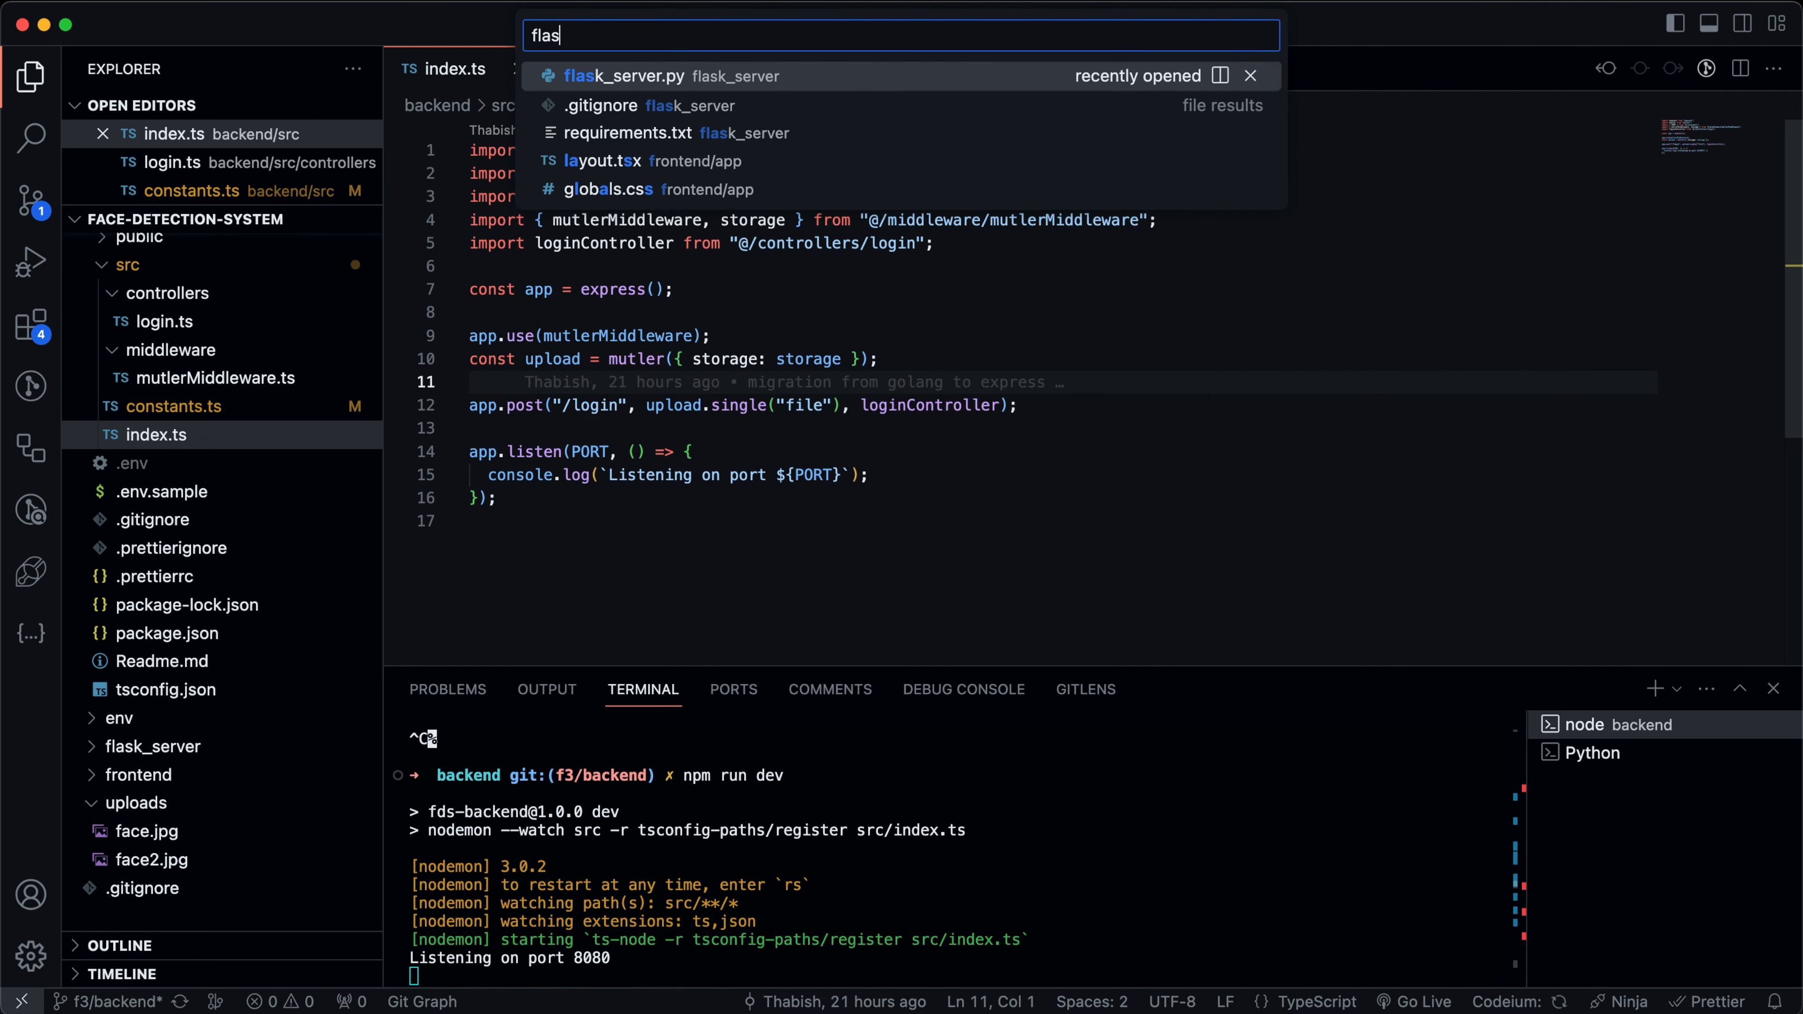
pyautogui.click(629, 76)
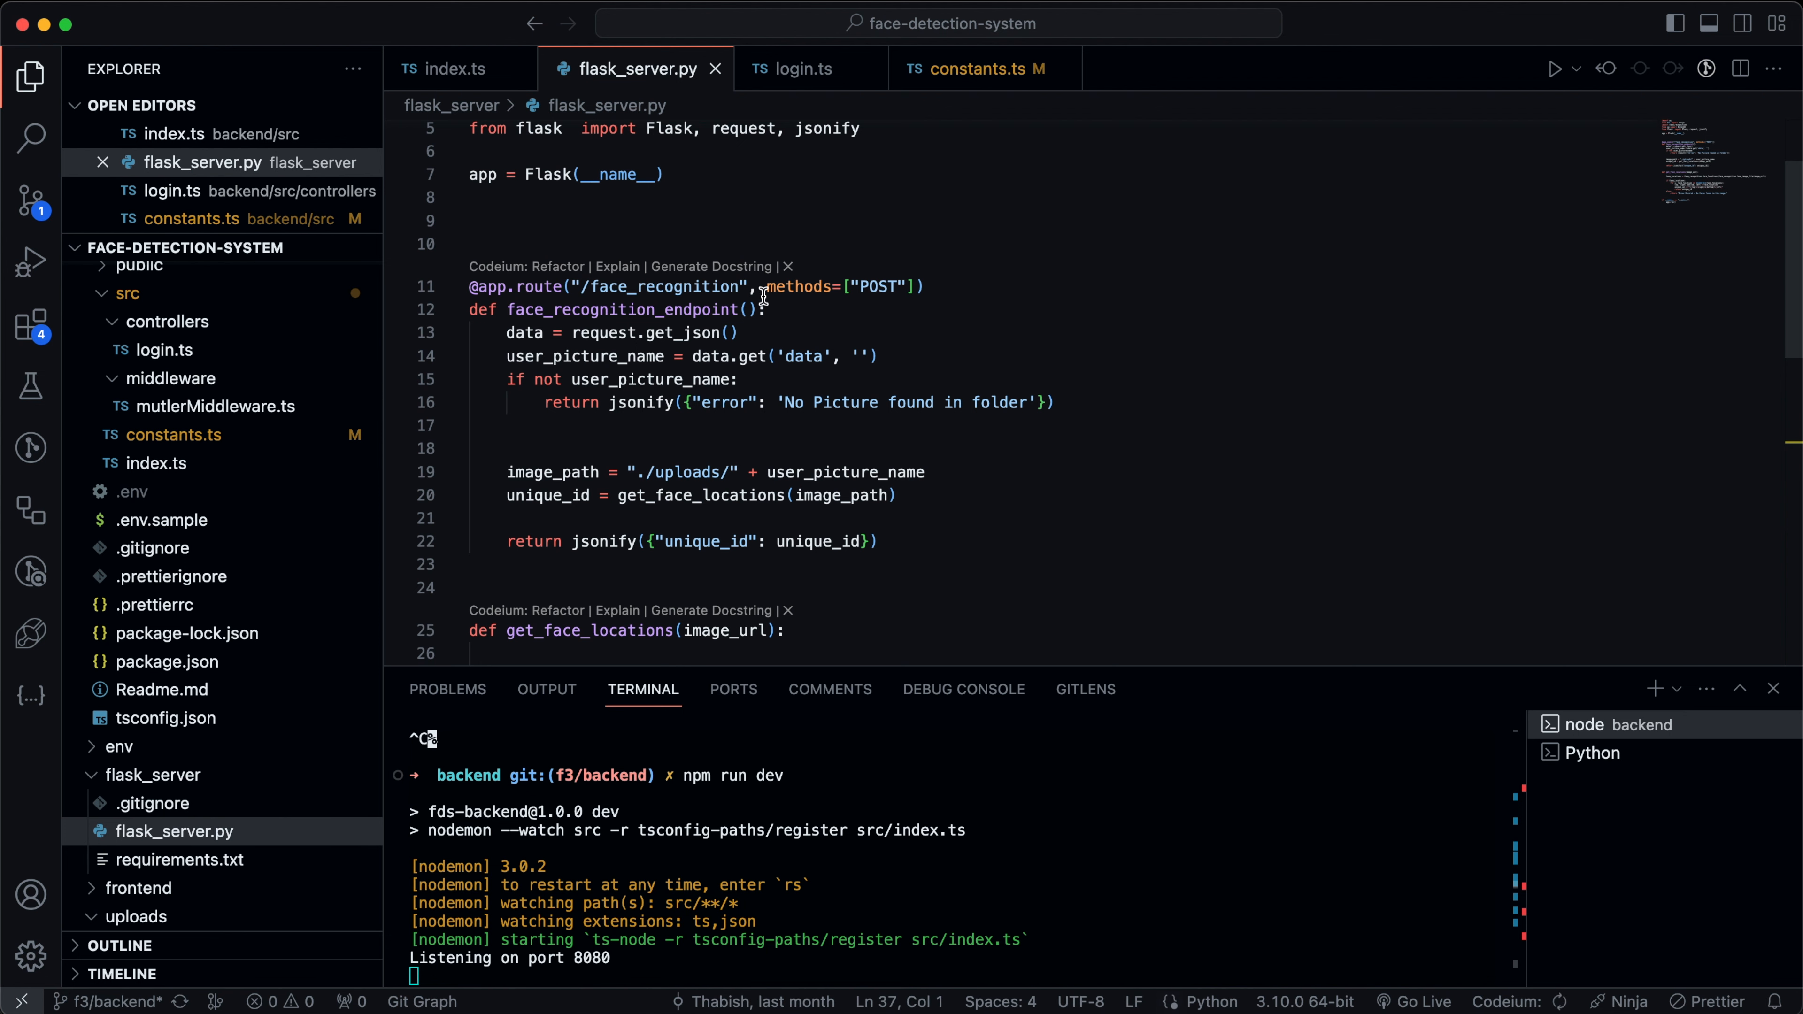
pyautogui.click(793, 69)
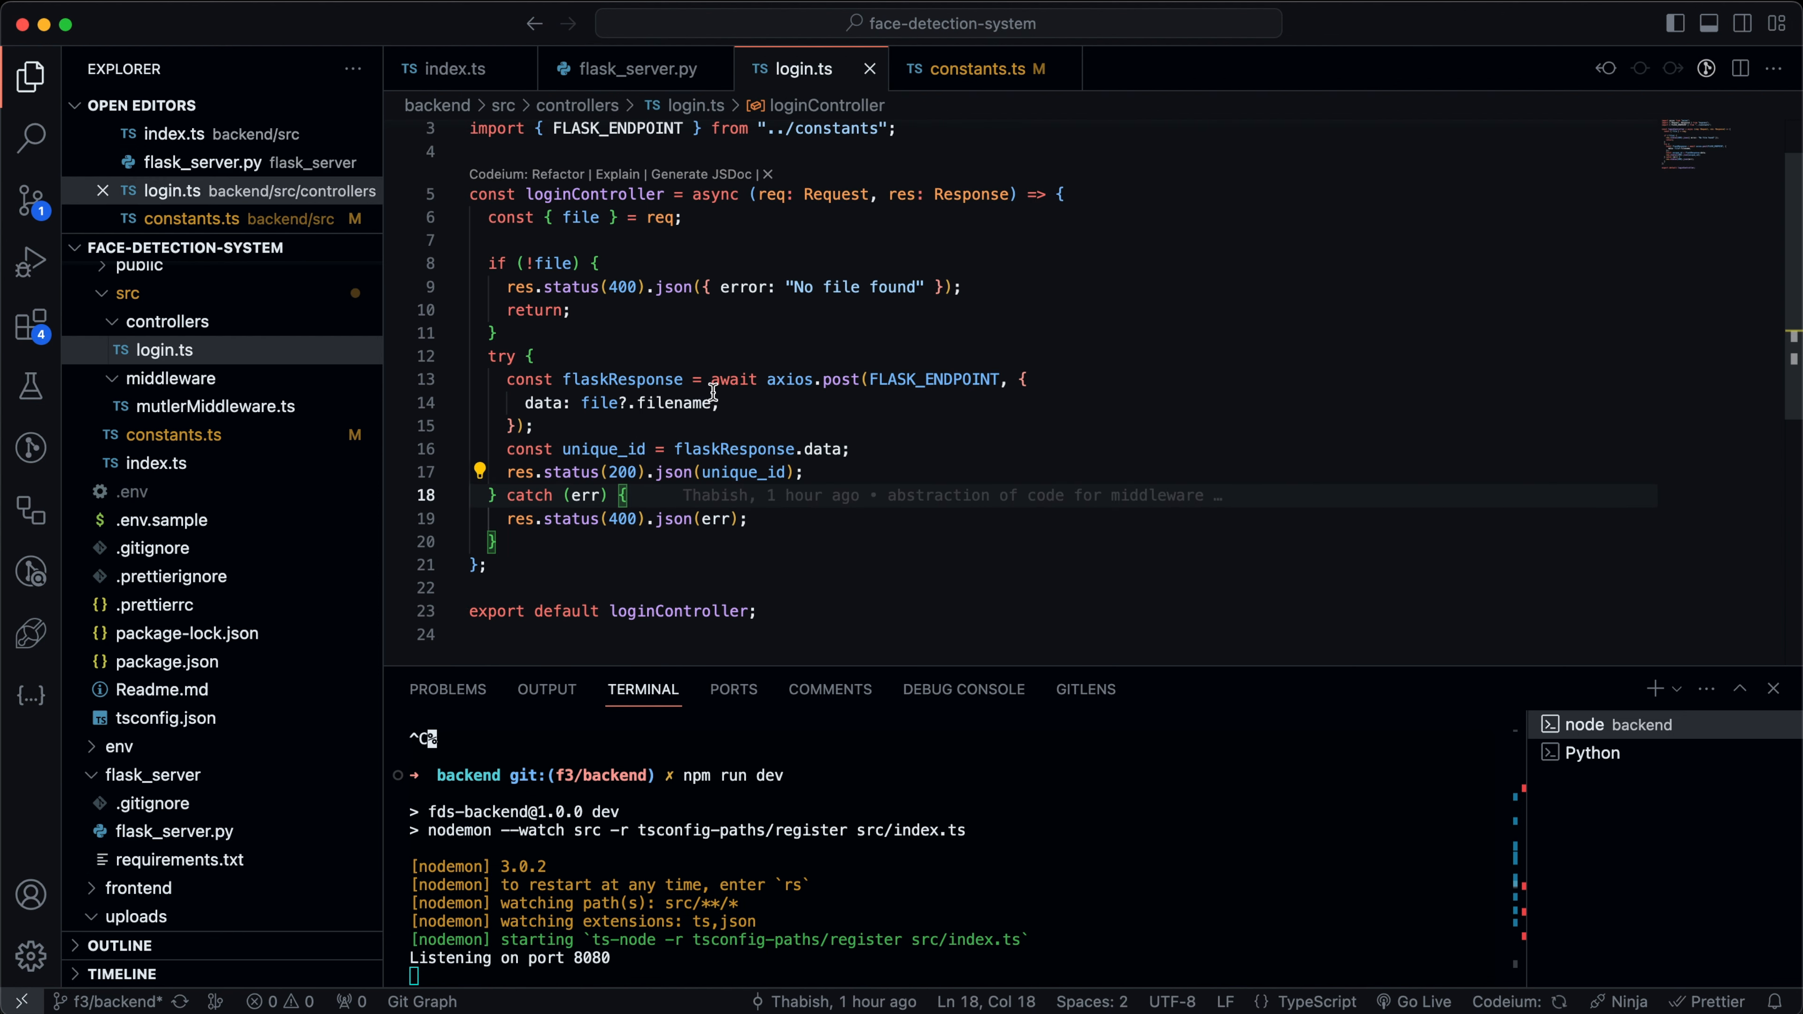
pyautogui.doubleClick(640, 403)
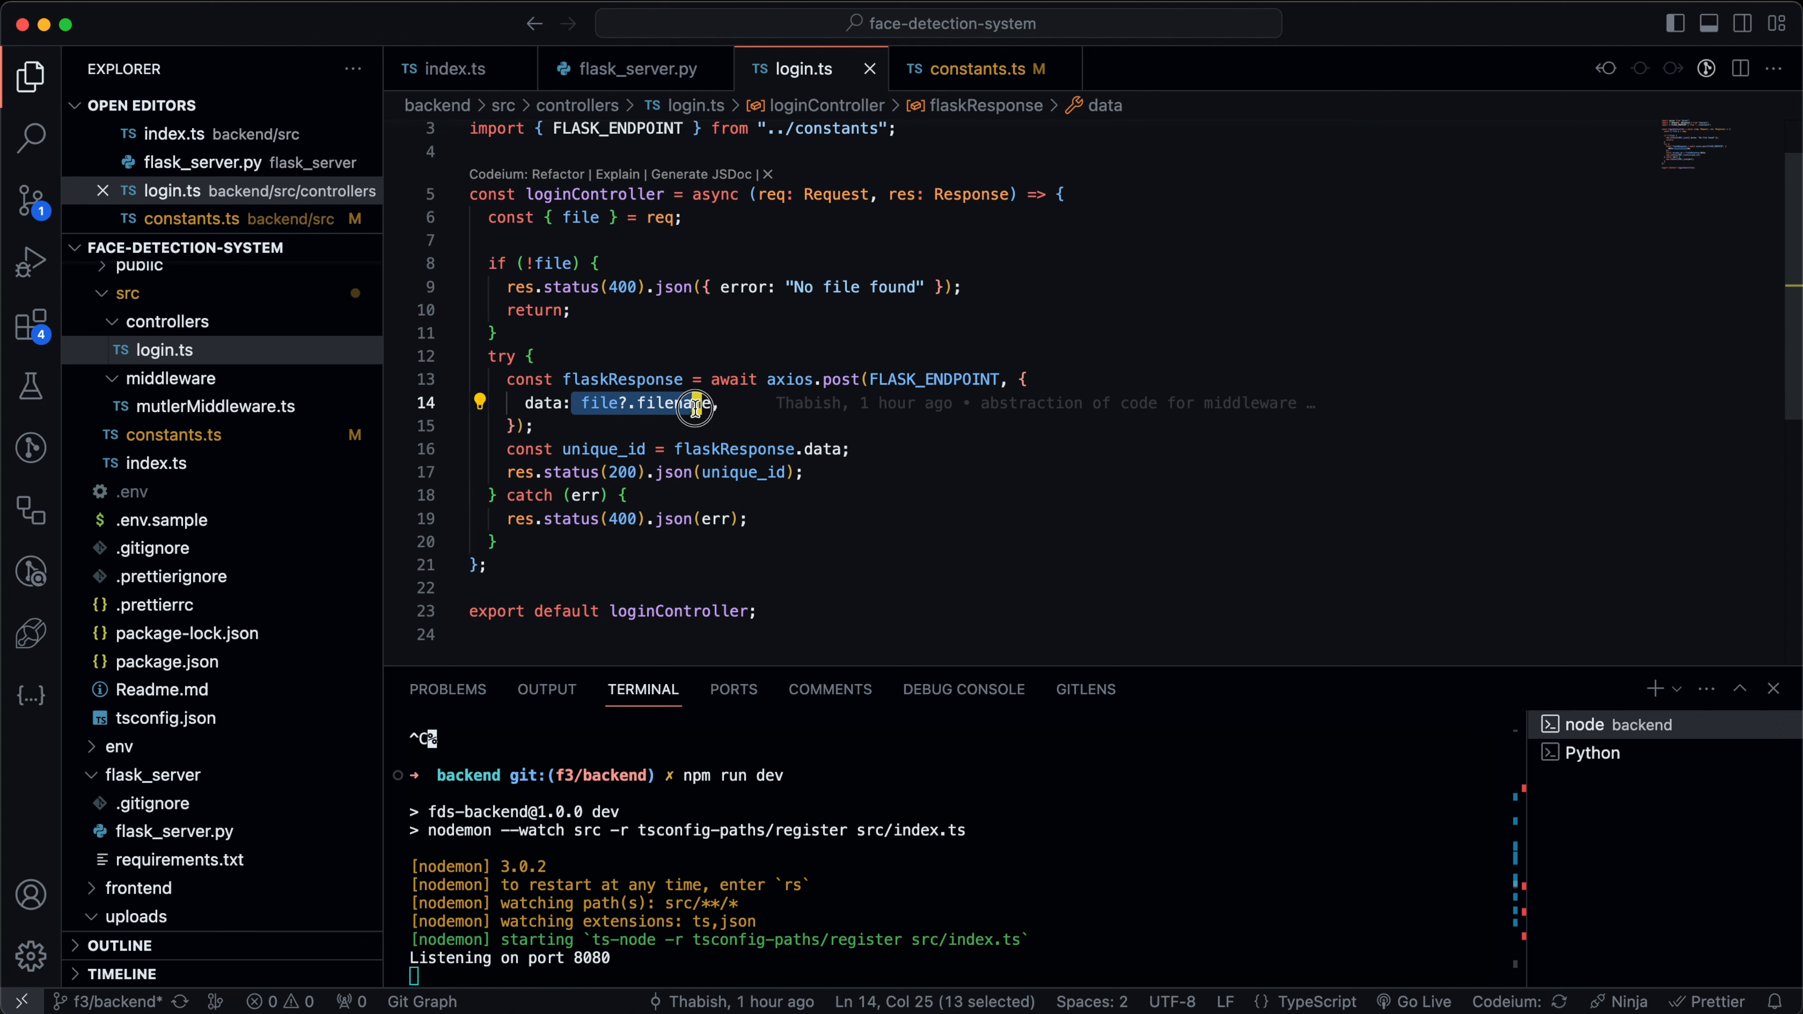
pyautogui.click(973, 69)
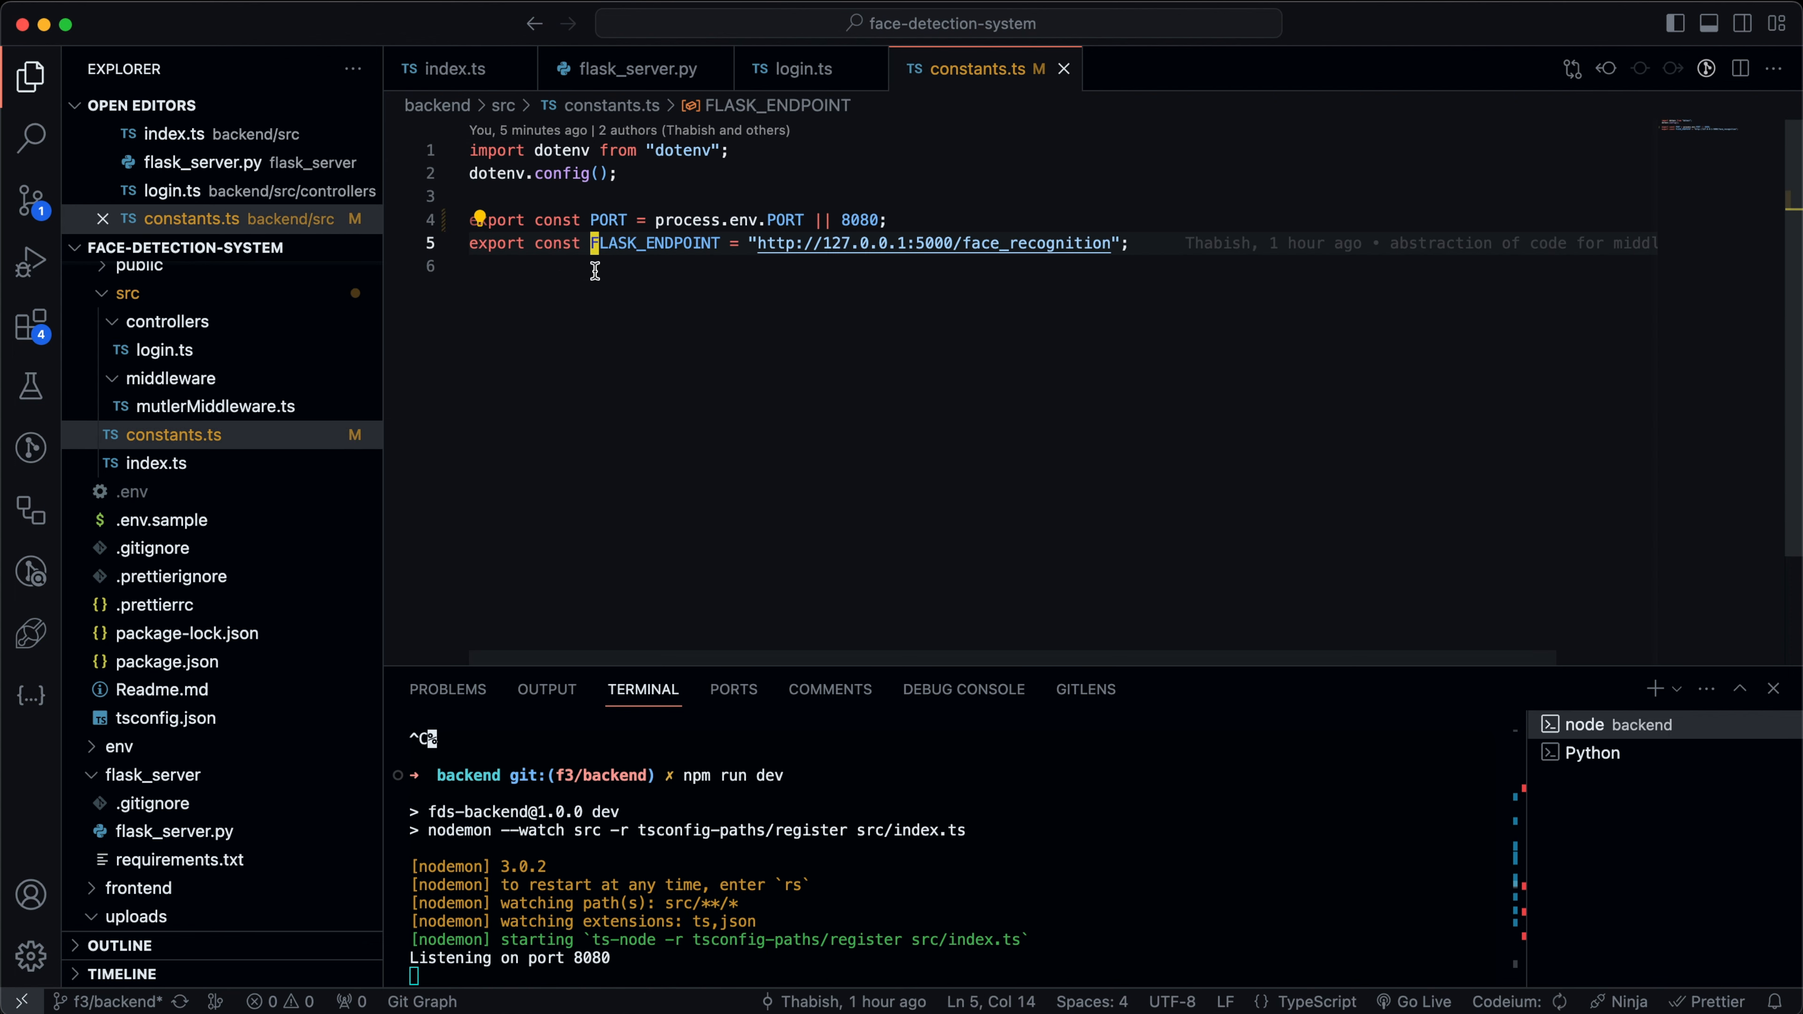
pyautogui.click(632, 69)
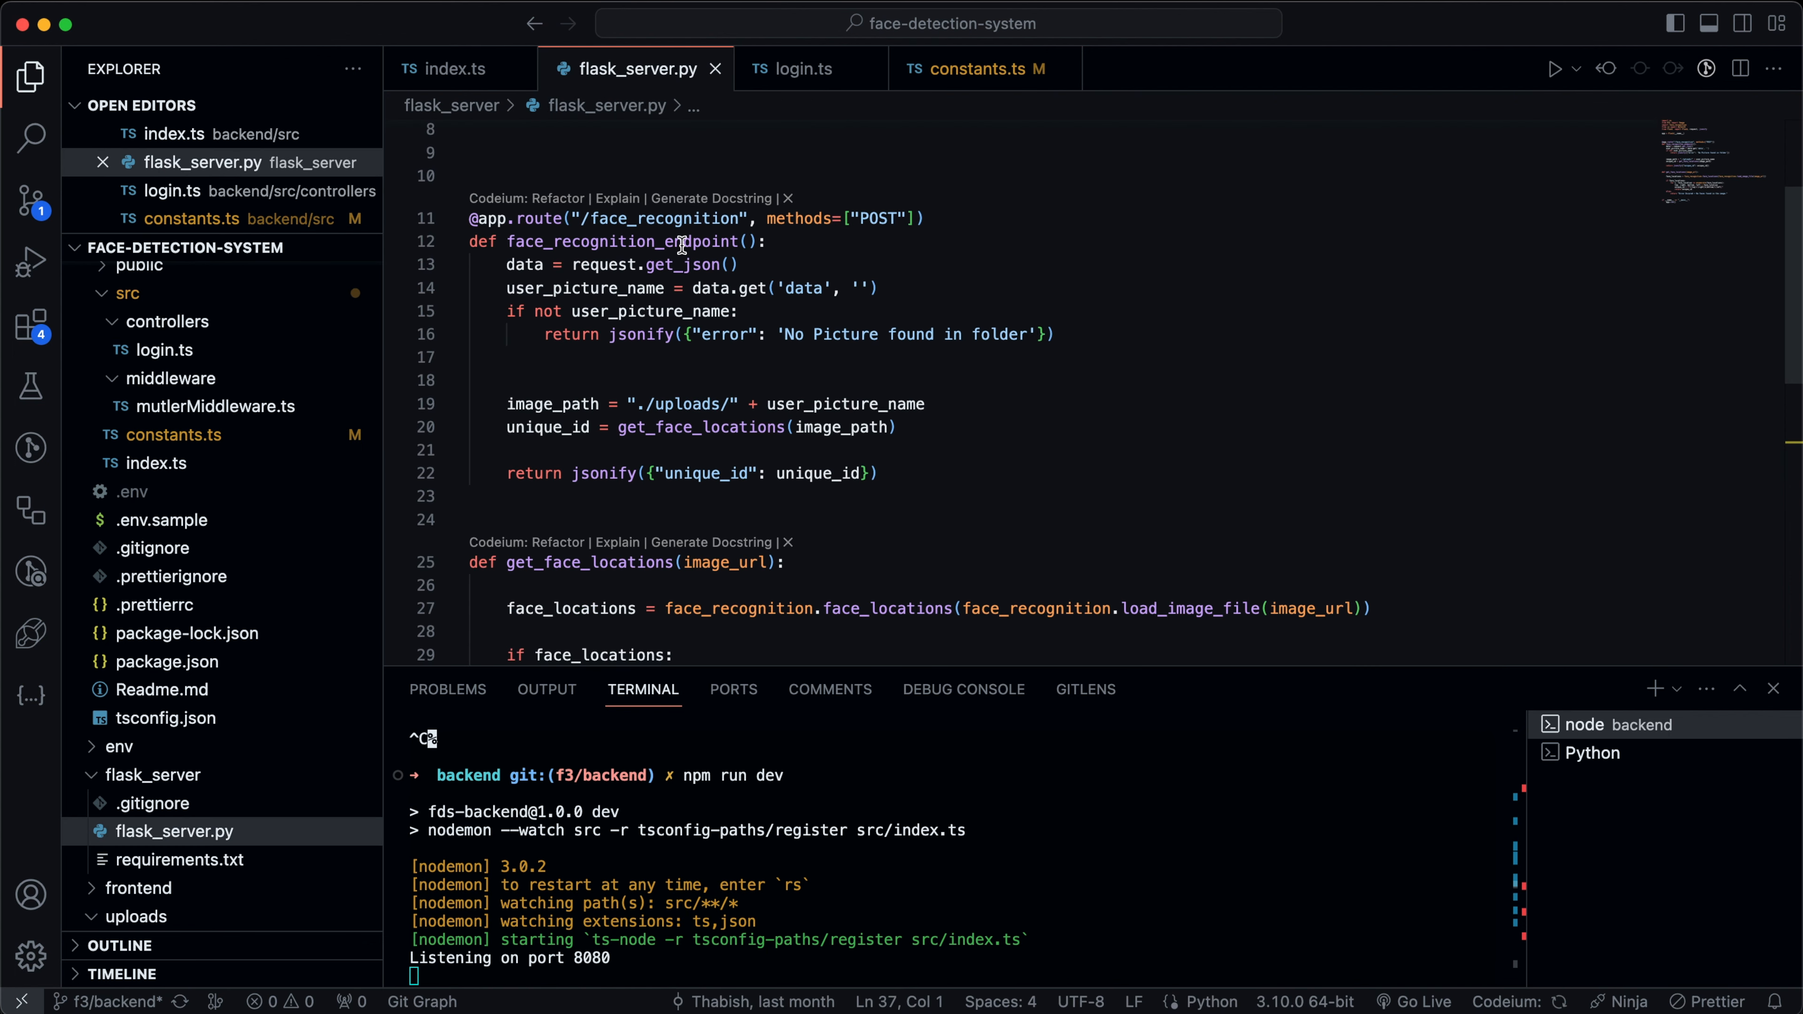
# Review the Flask image_path handling, then revisit login.ts and the Express entry index.ts.
pyautogui.scroll(-3)
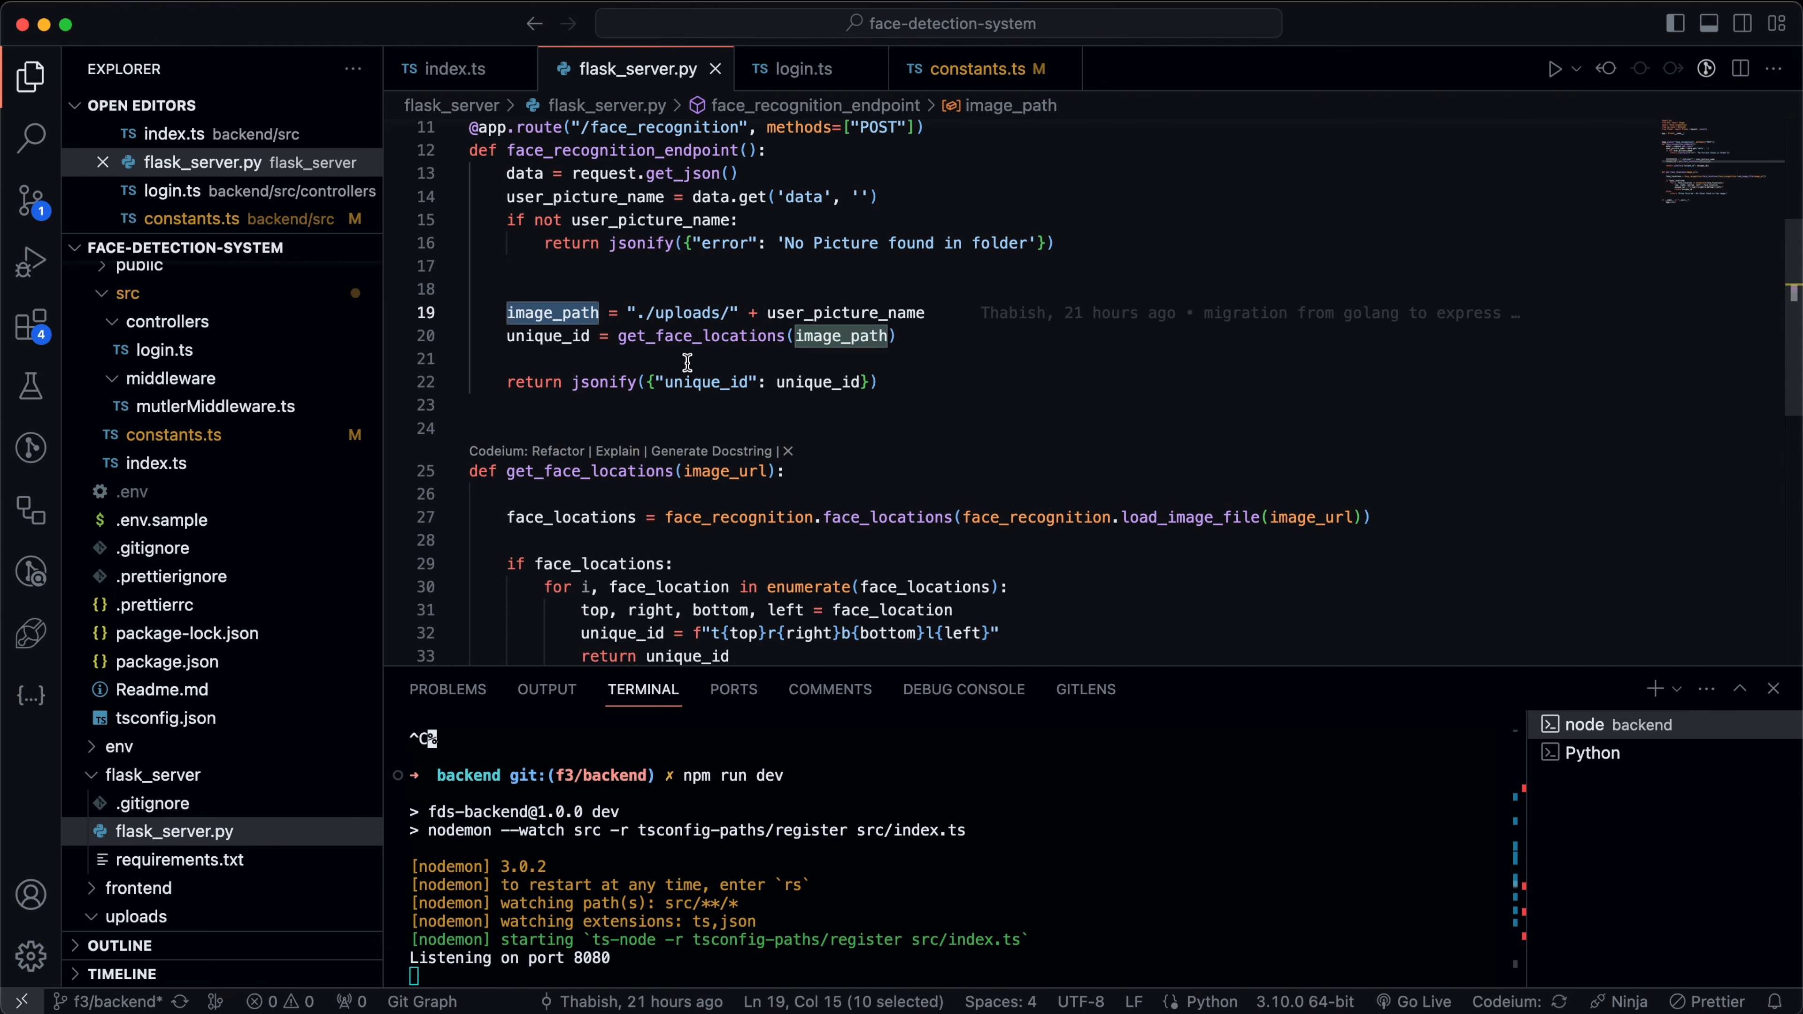
pyautogui.moveTo(860, 311)
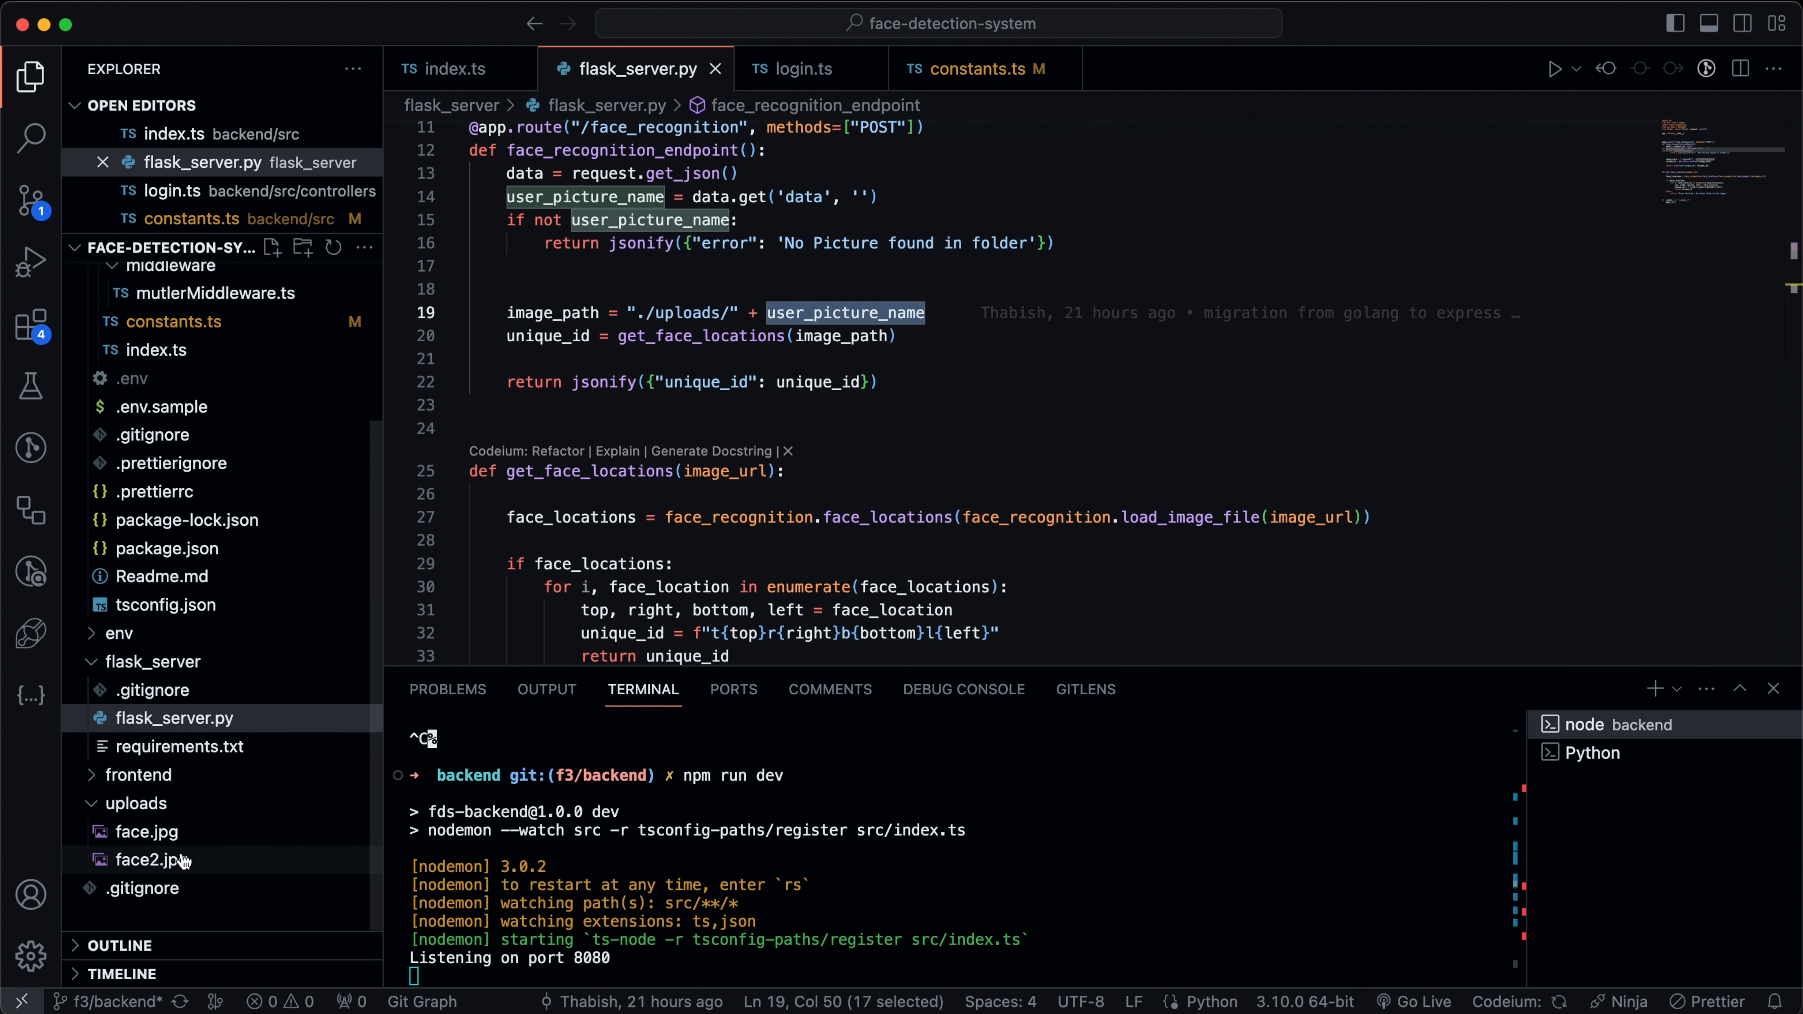
pyautogui.moveTo(170, 861)
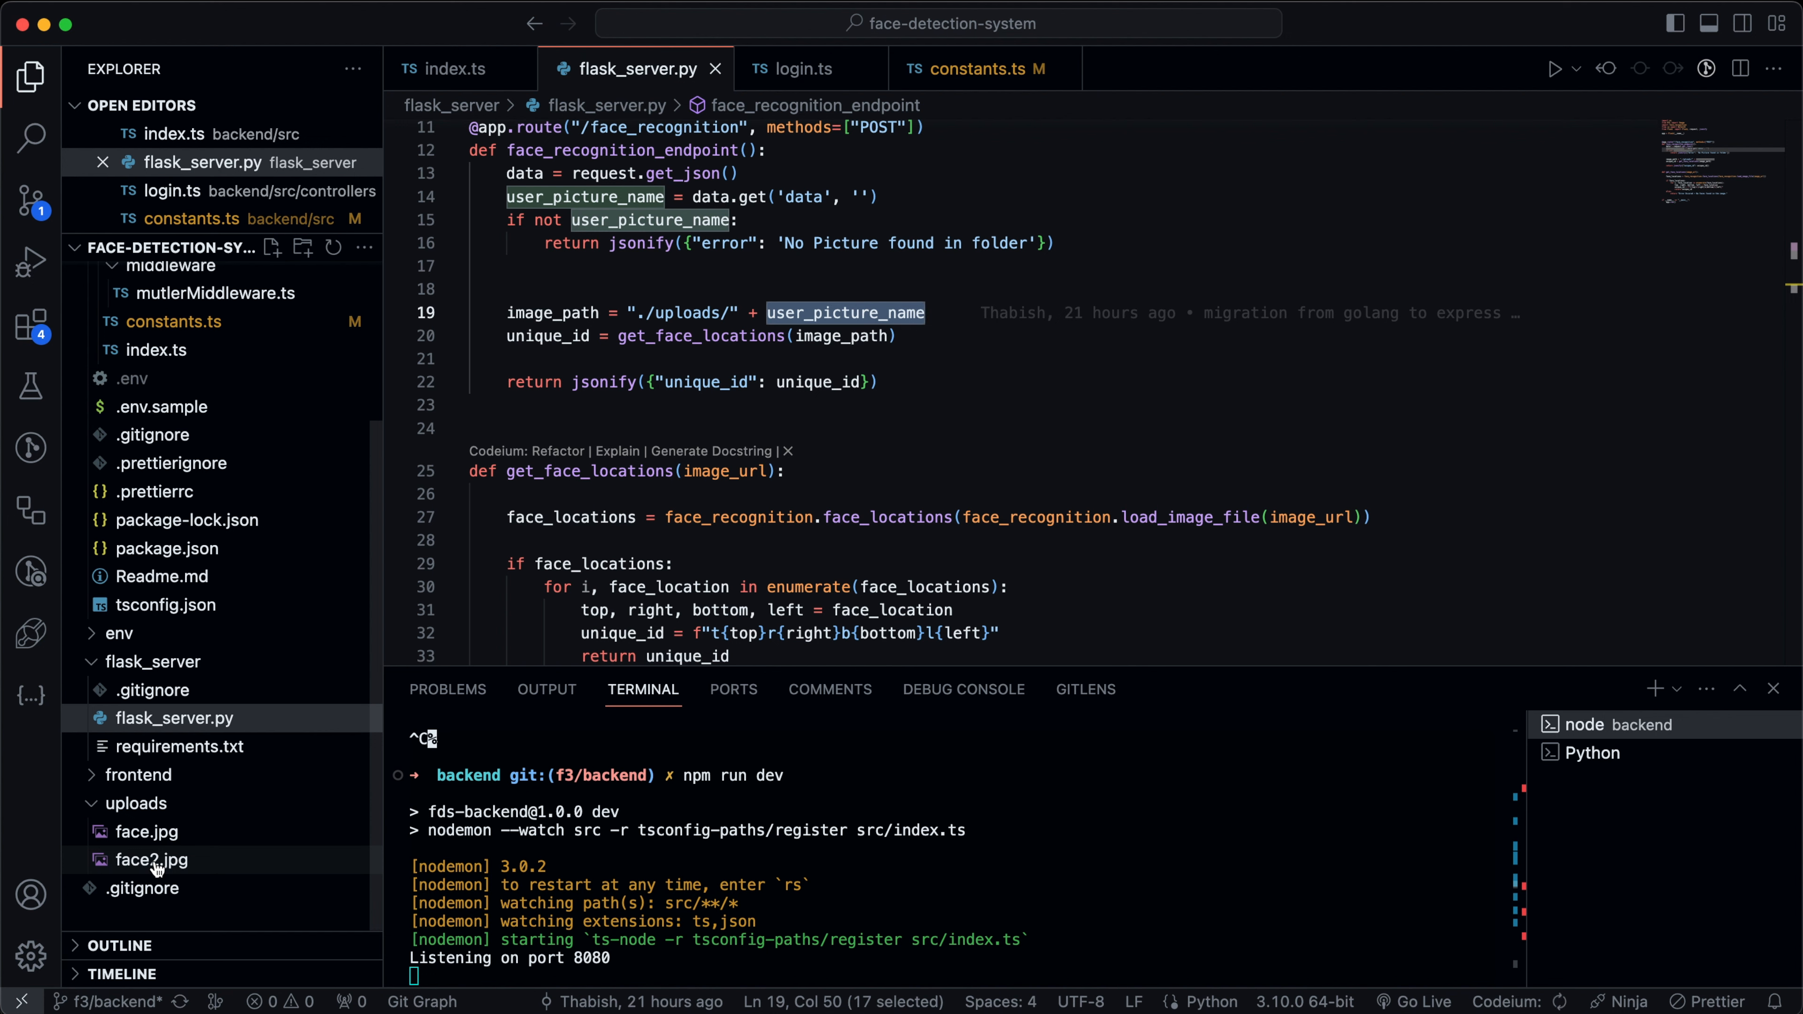
pyautogui.moveTo(150, 860)
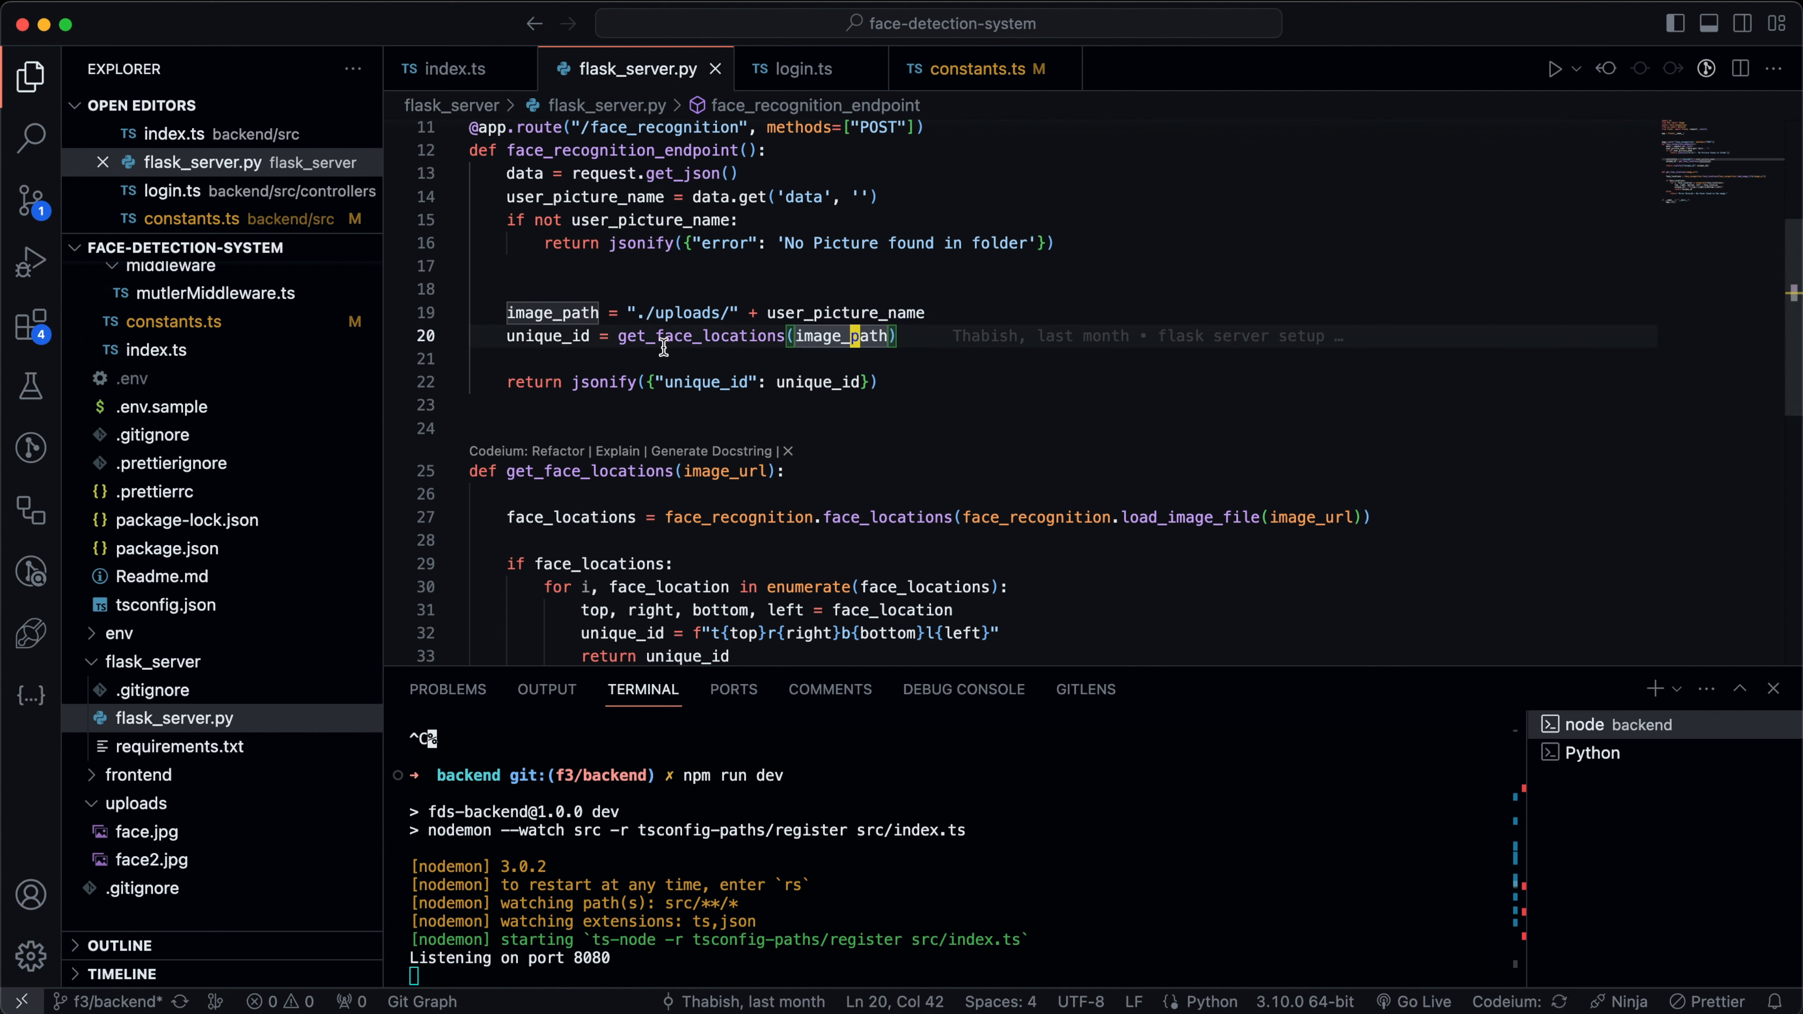
pyautogui.moveTo(810, 399)
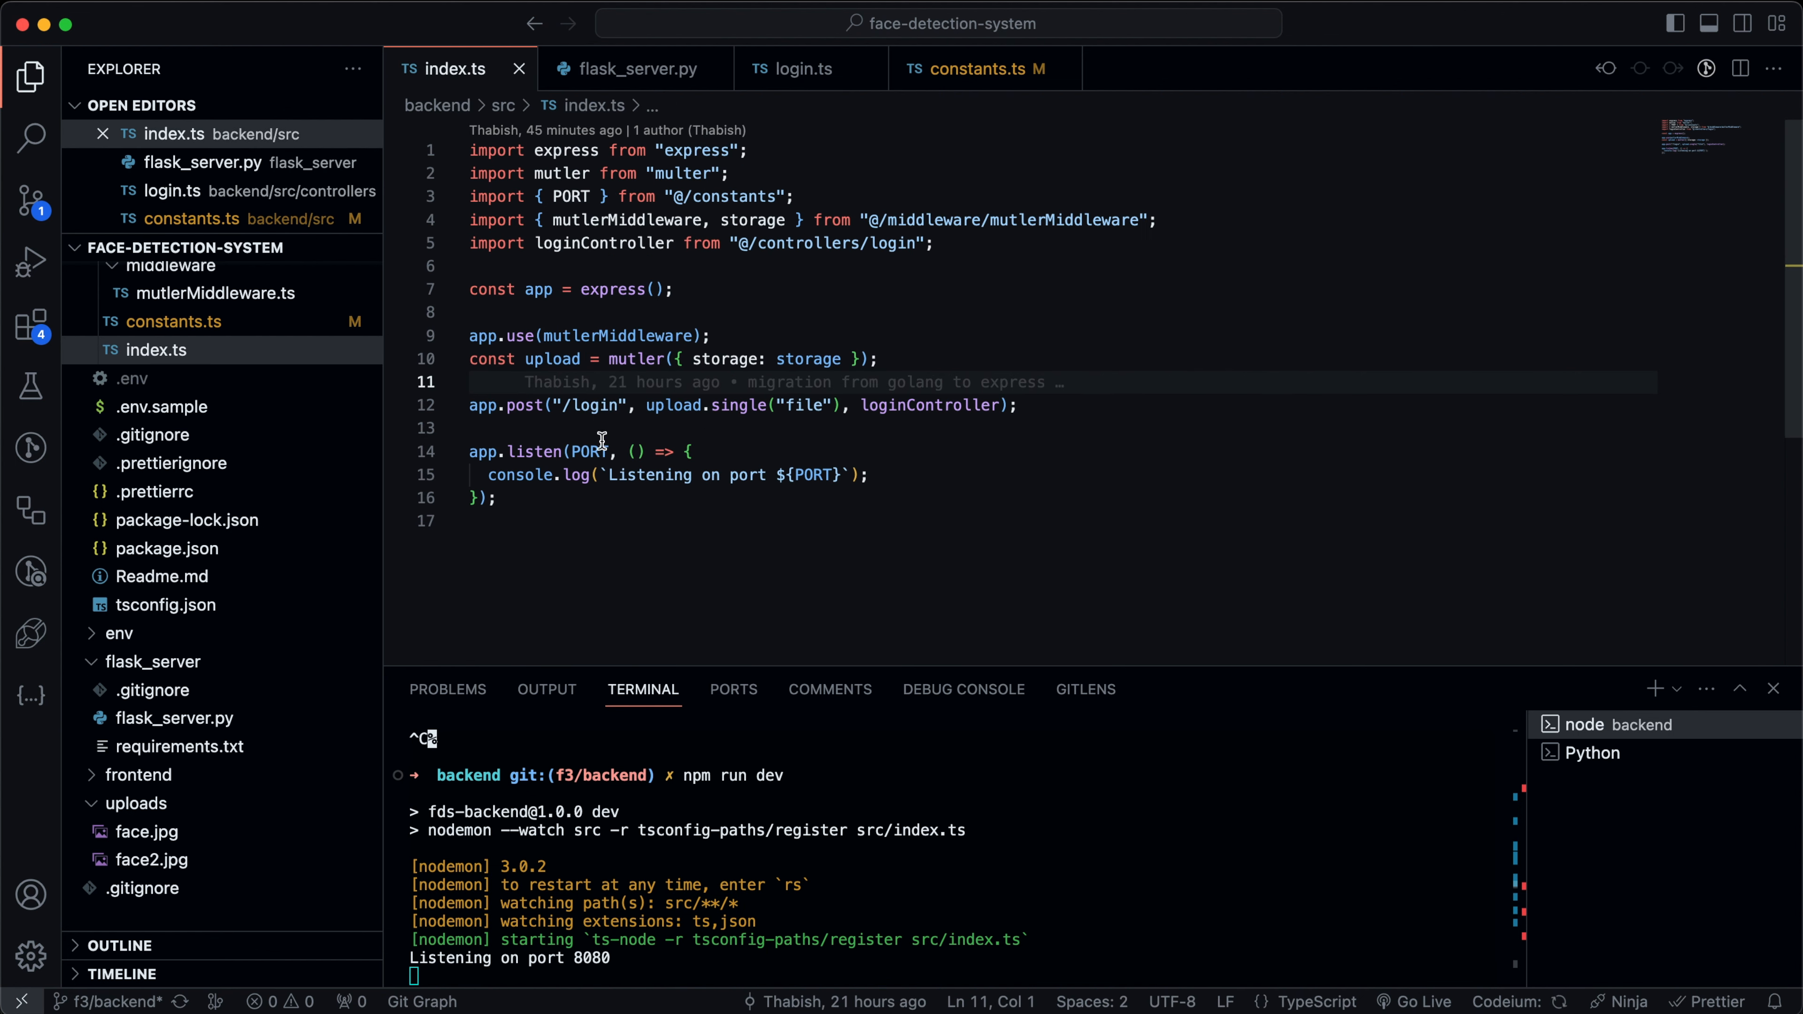
pyautogui.click(801, 68)
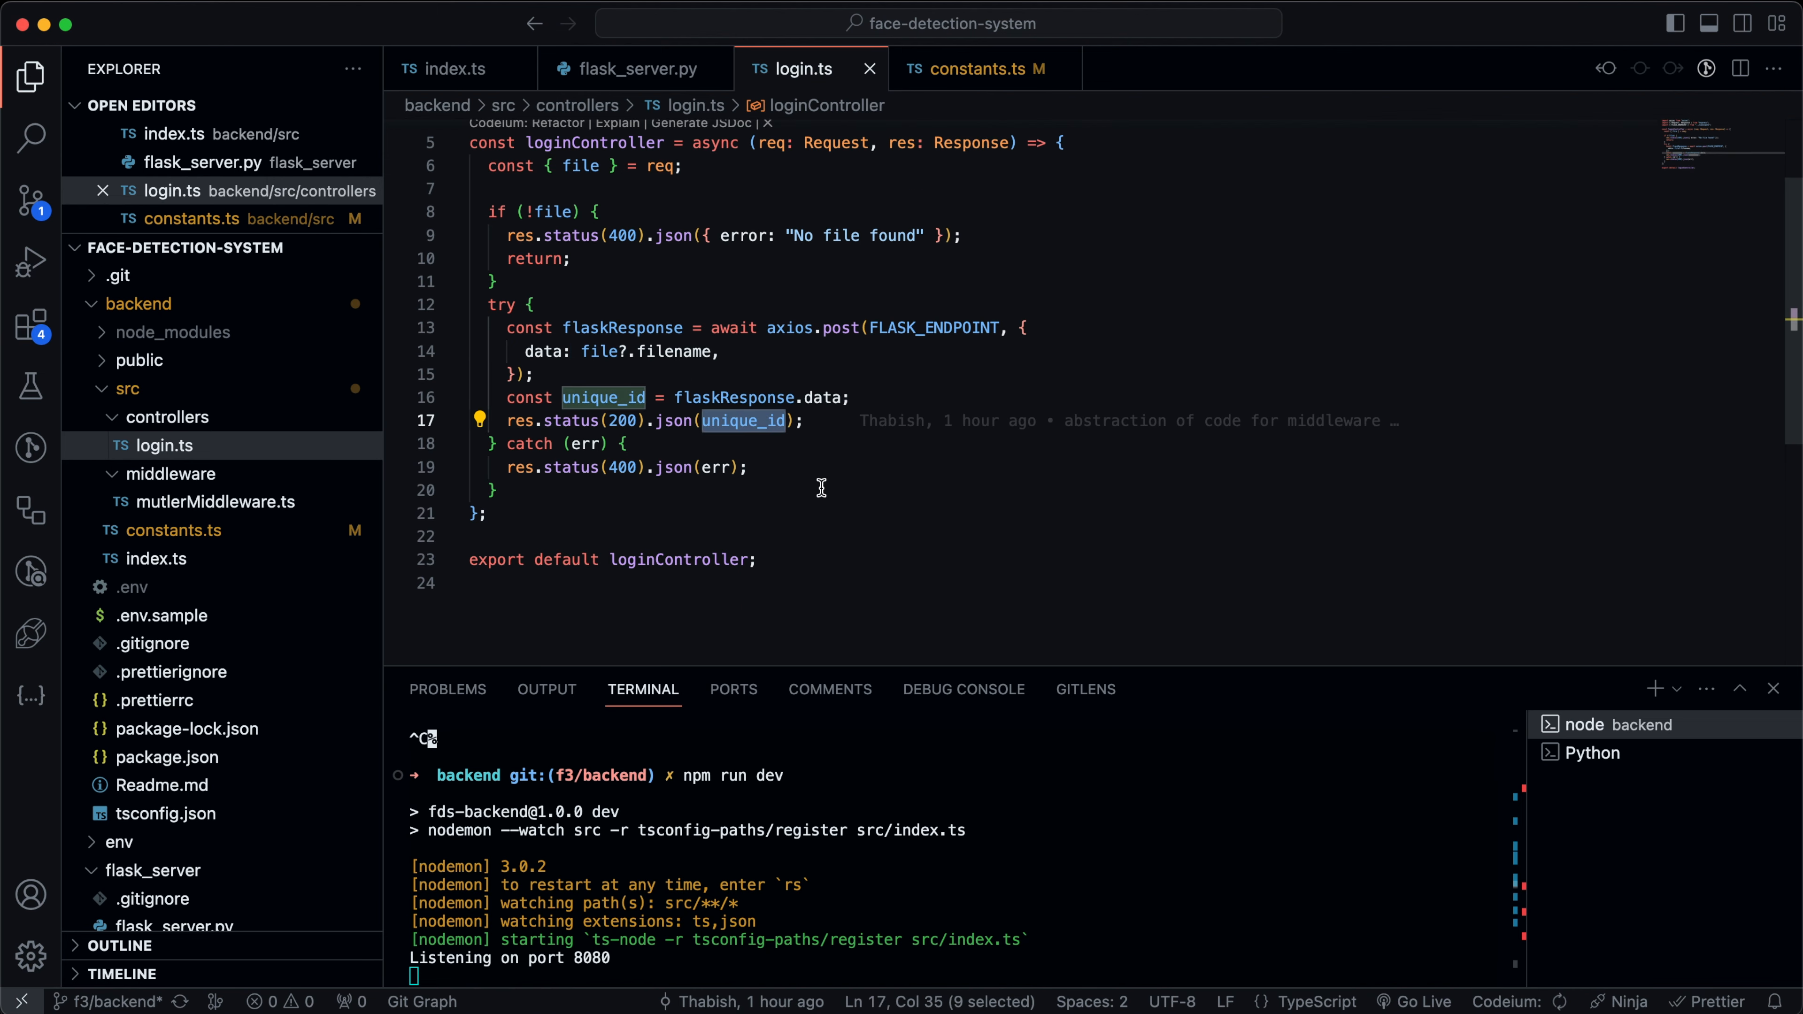
pyautogui.click(453, 68)
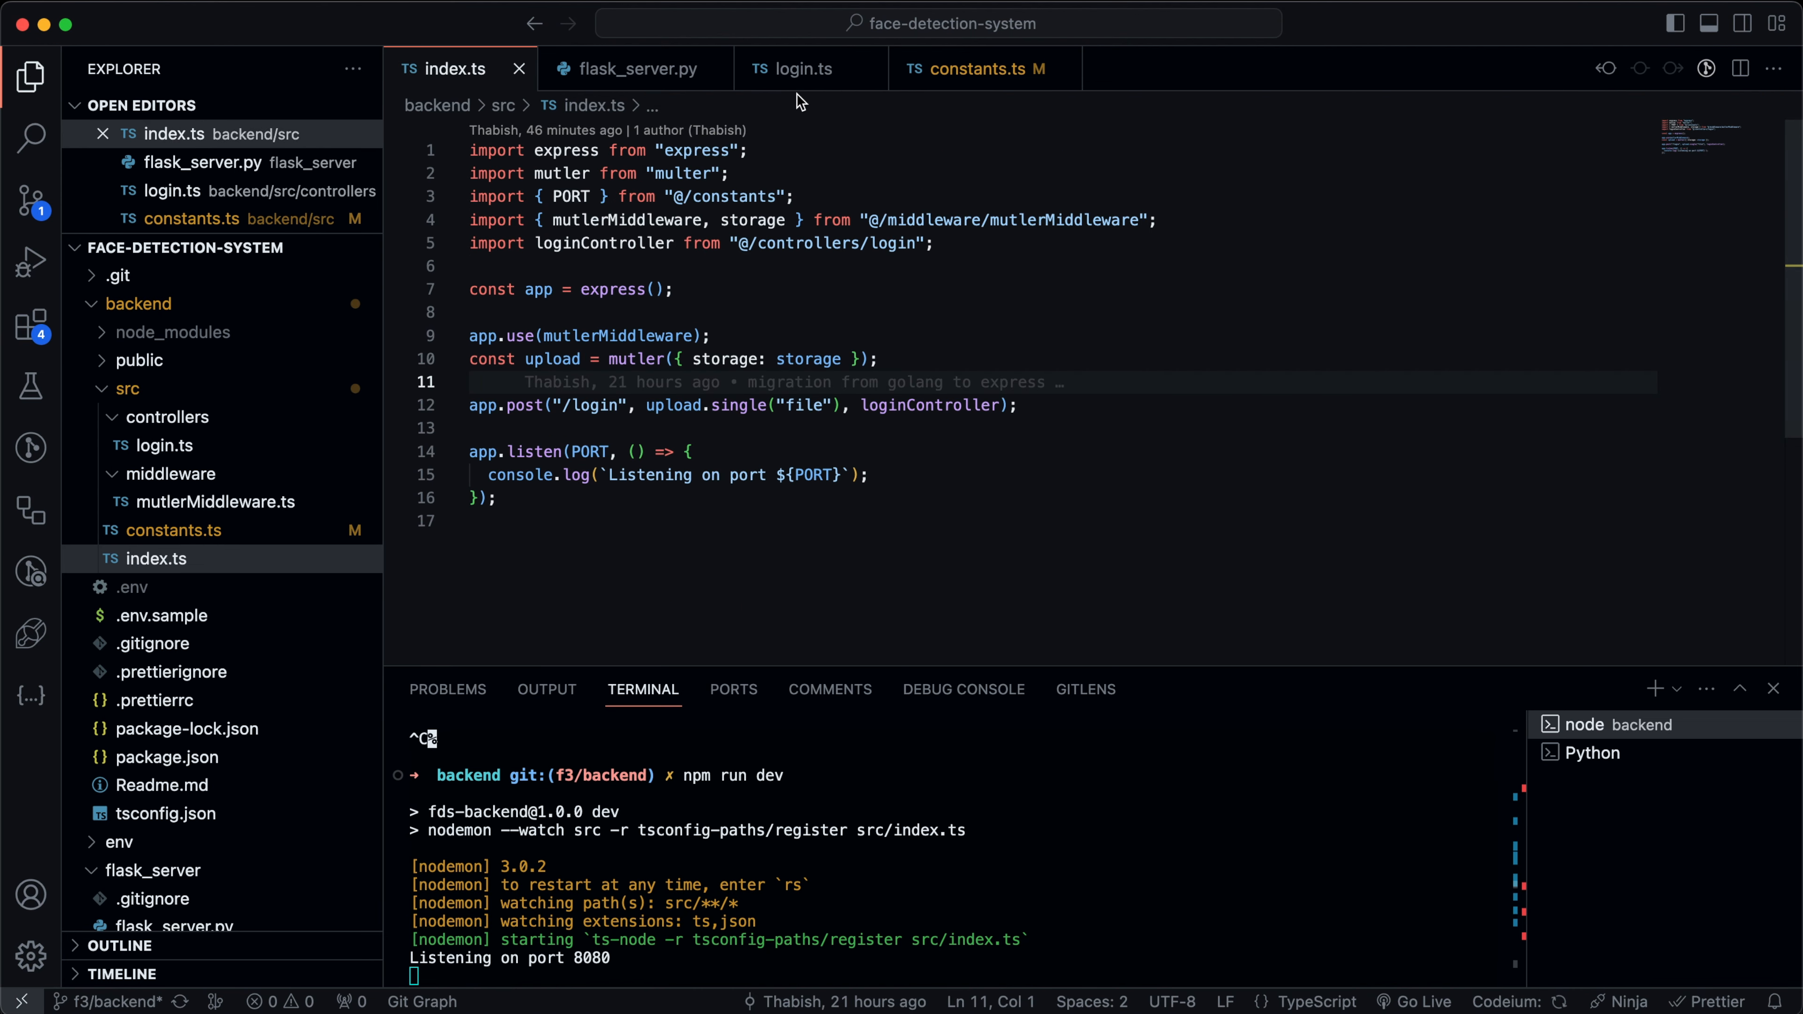
pyautogui.moveTo(721, 326)
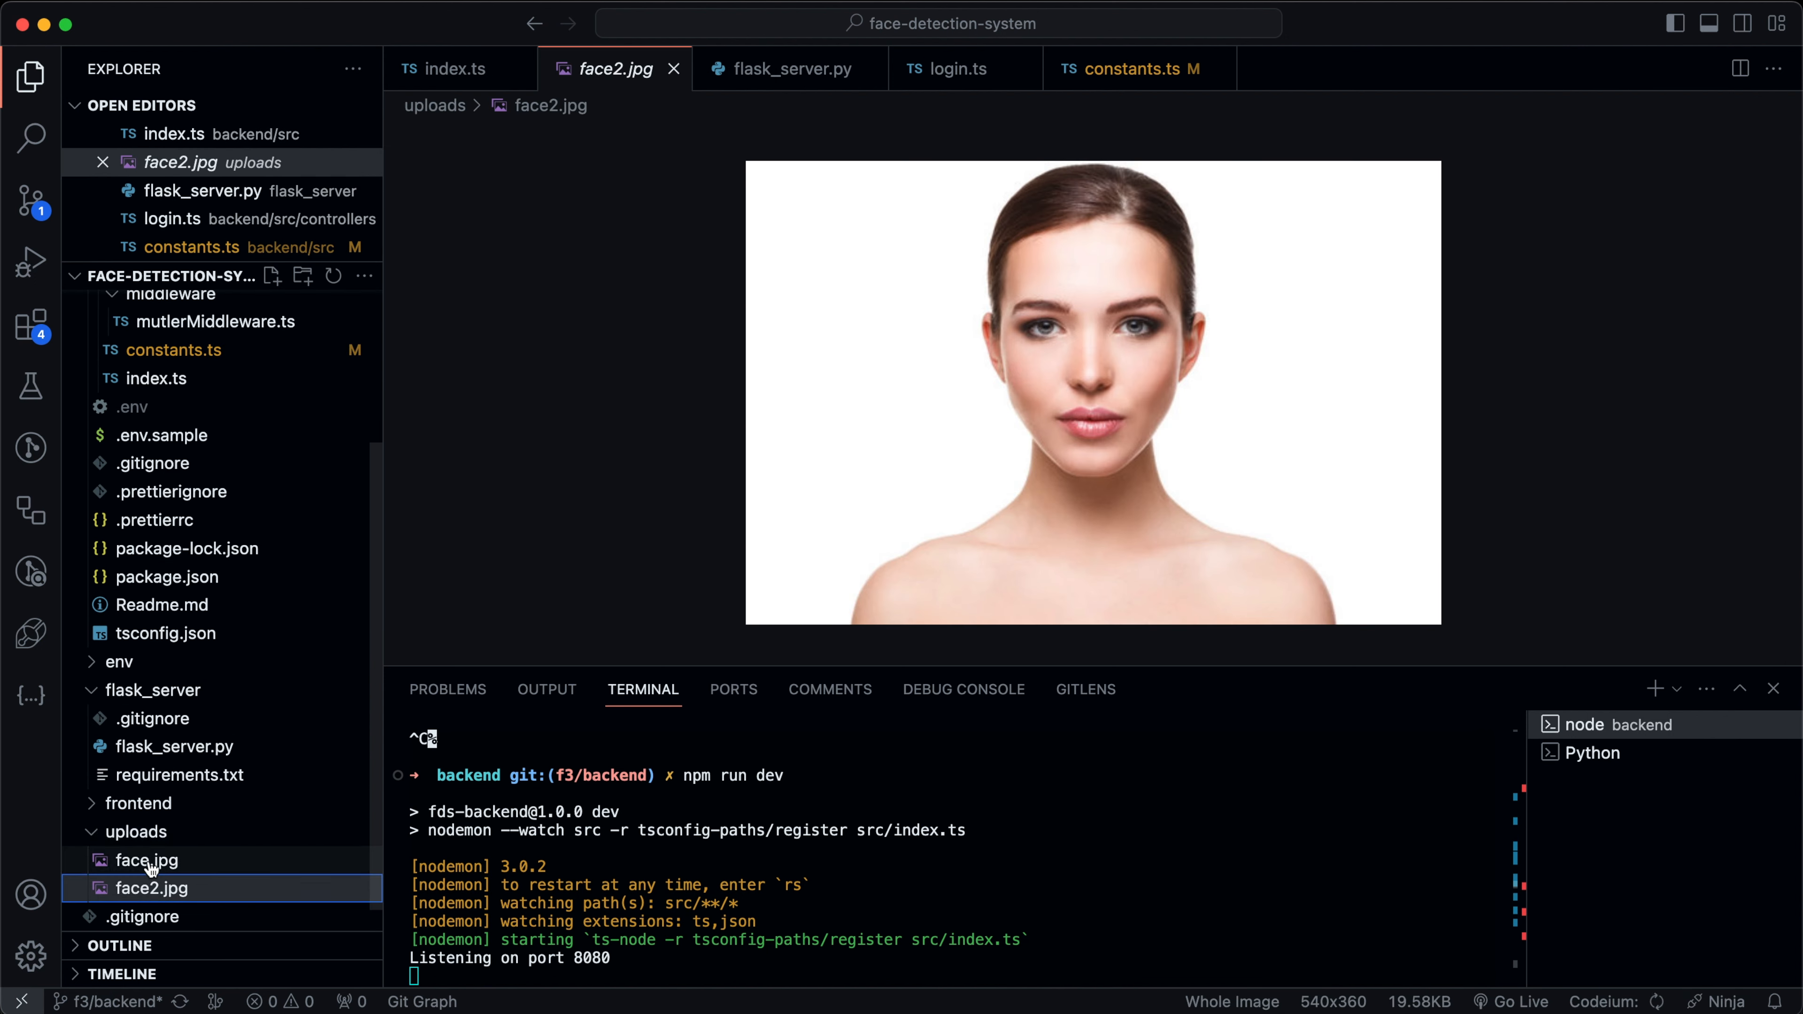
# In Postman, replace the attached file with facelady.jpg from Downloads and send the login request.
pyautogui.click(146, 860)
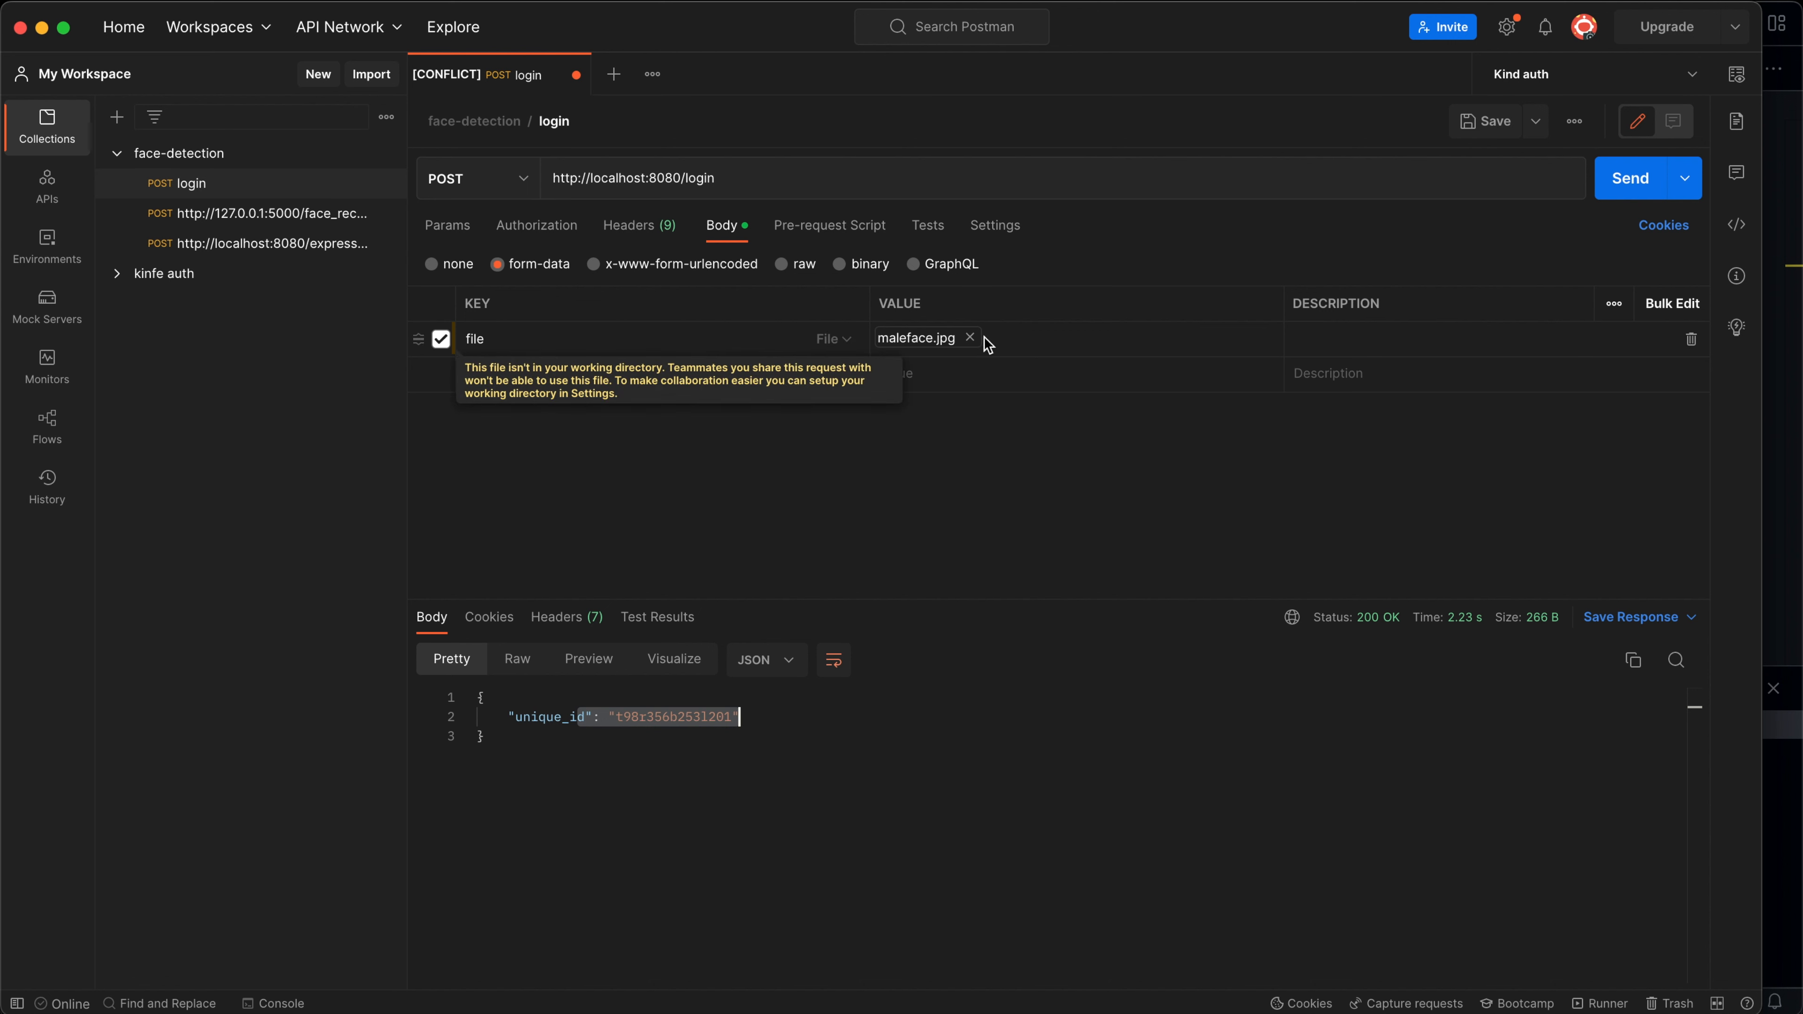
pyautogui.click(969, 337)
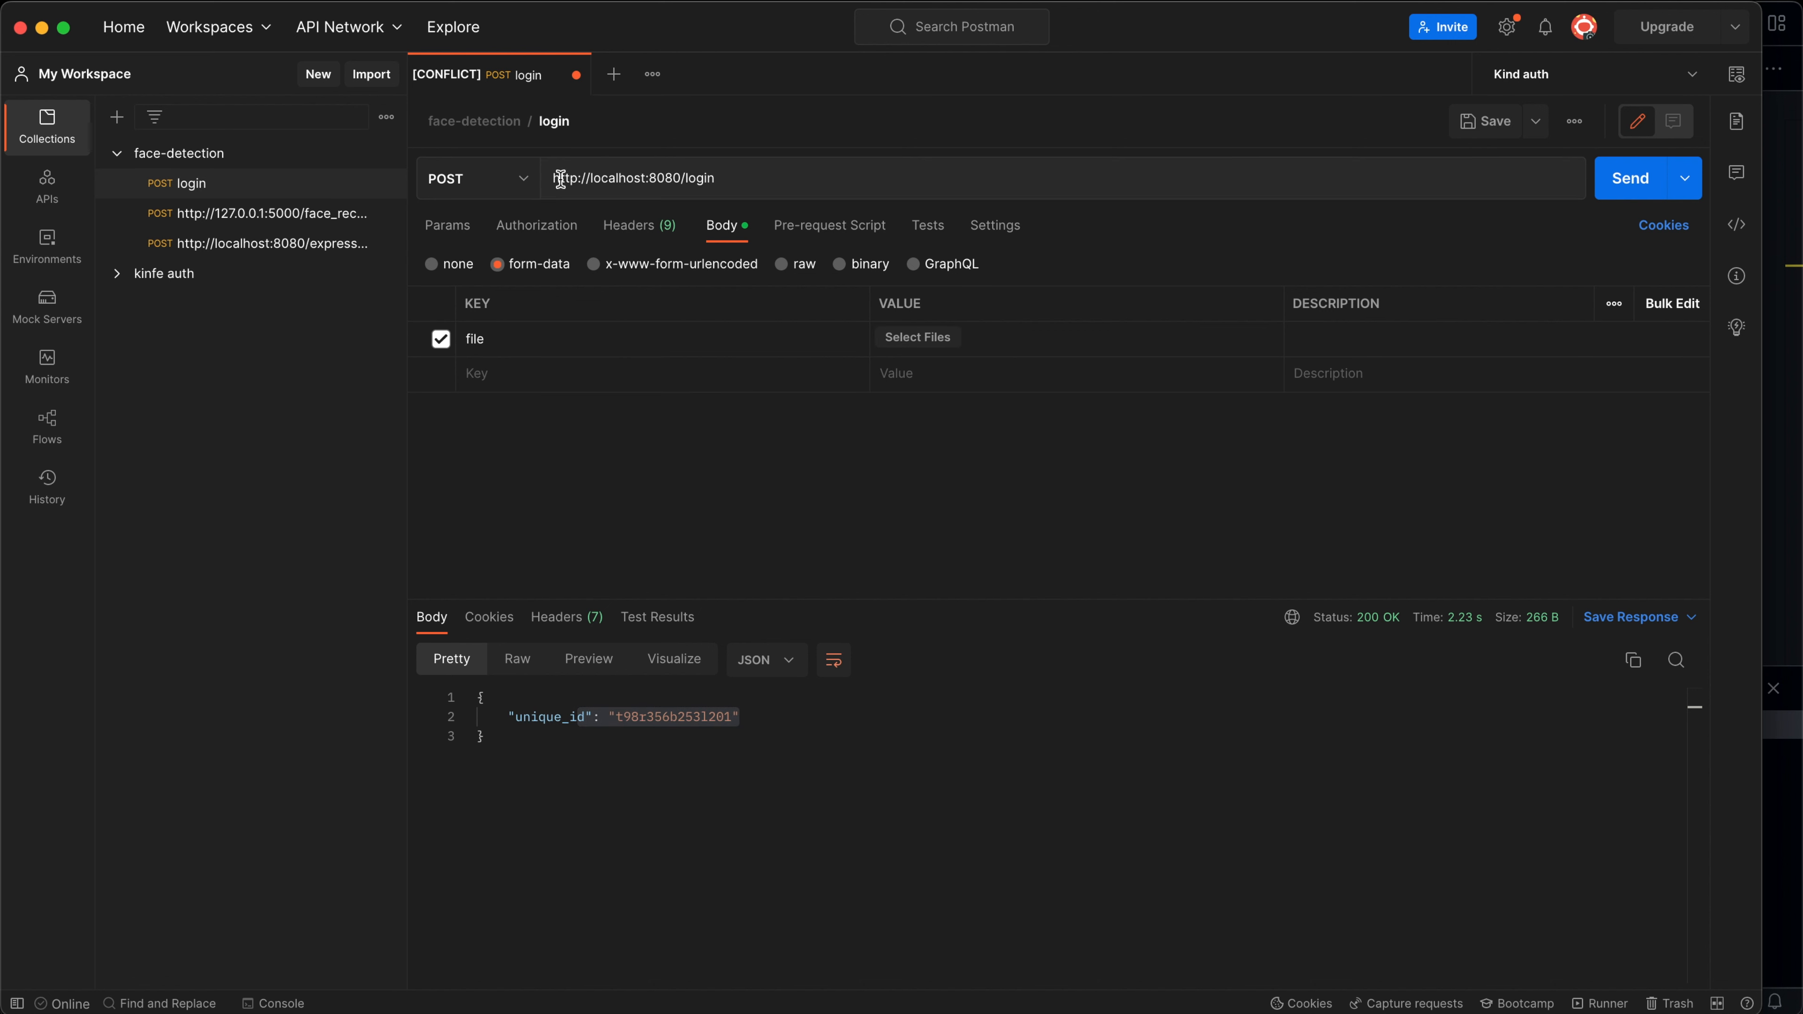
pyautogui.doubleClick(632, 178)
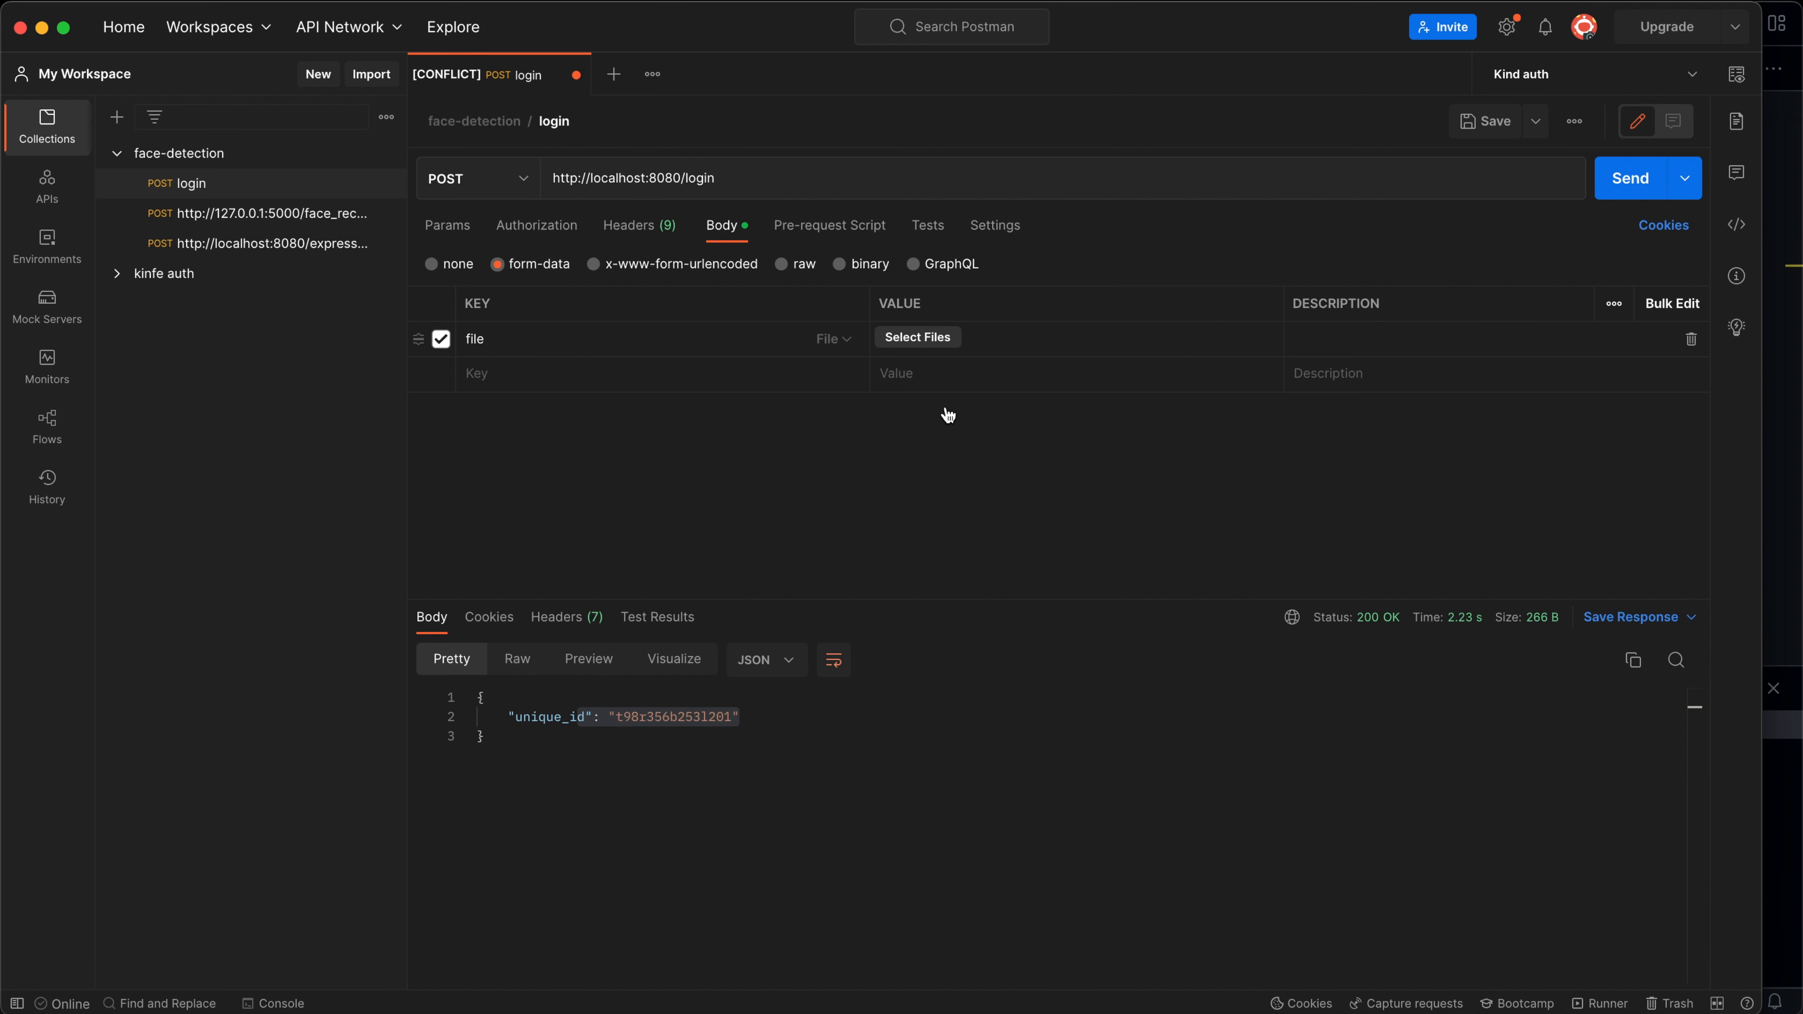
pyautogui.click(916, 338)
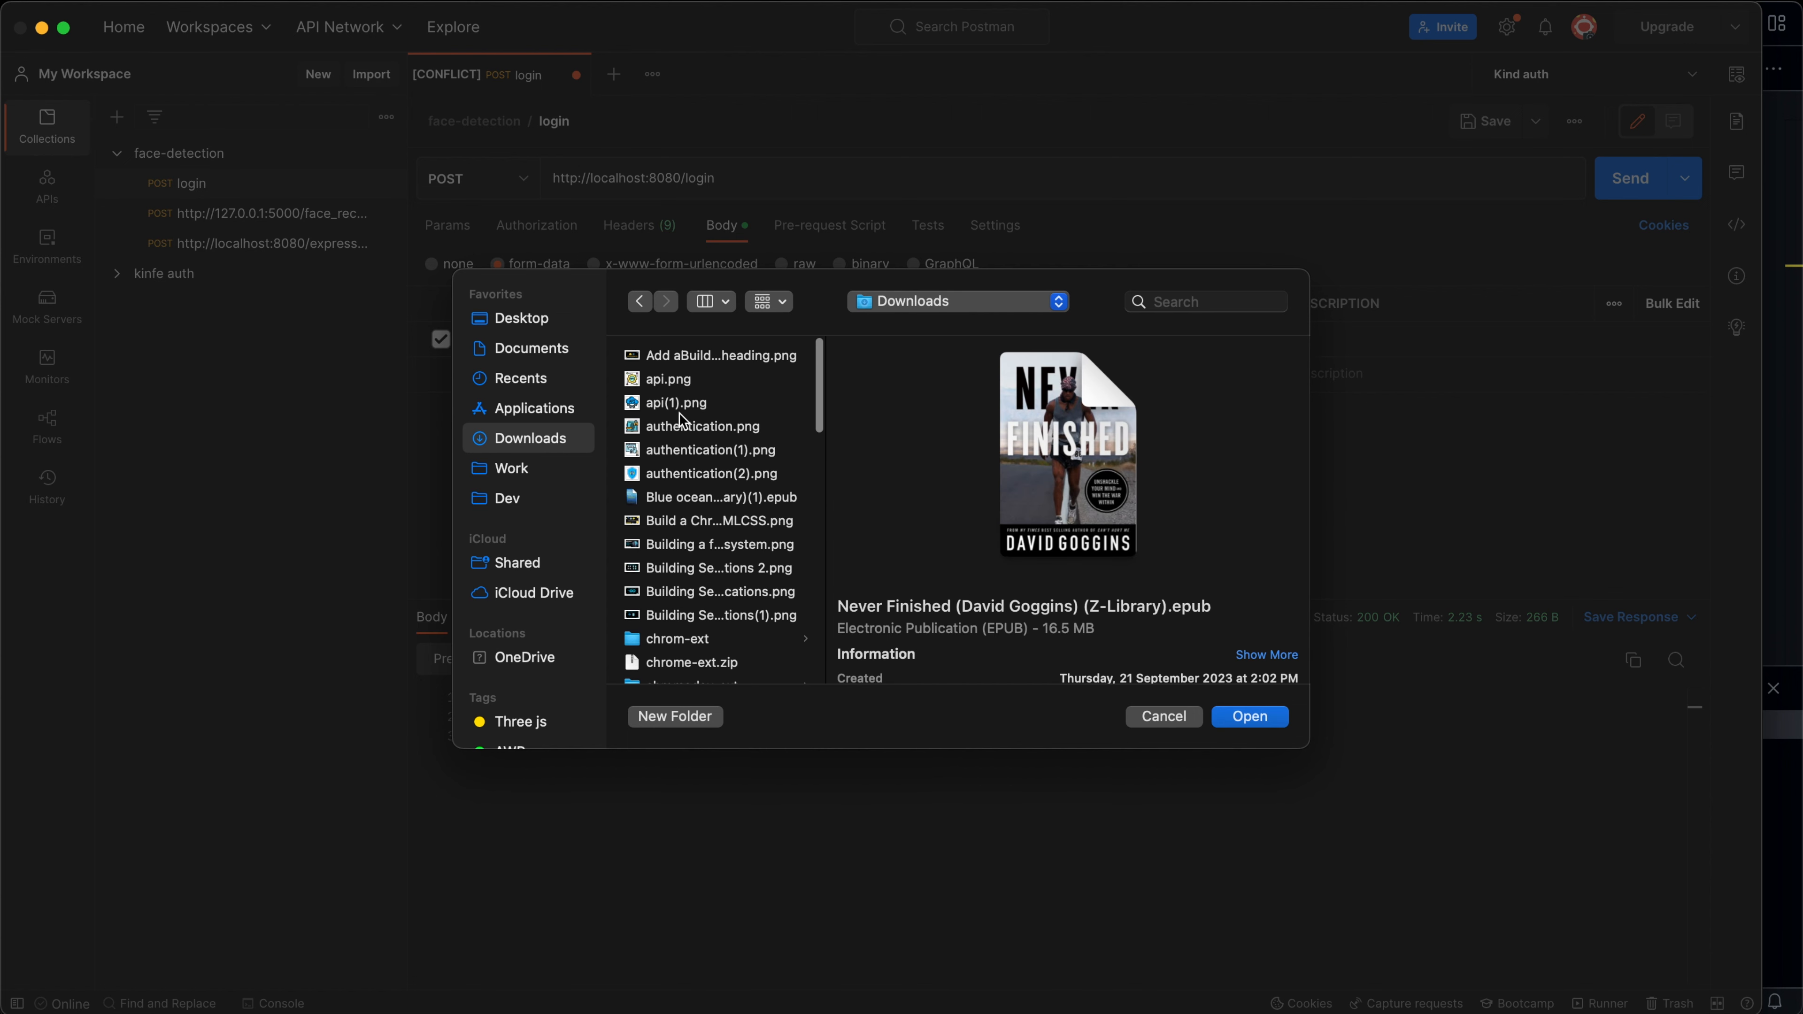
pyautogui.scroll(-3)
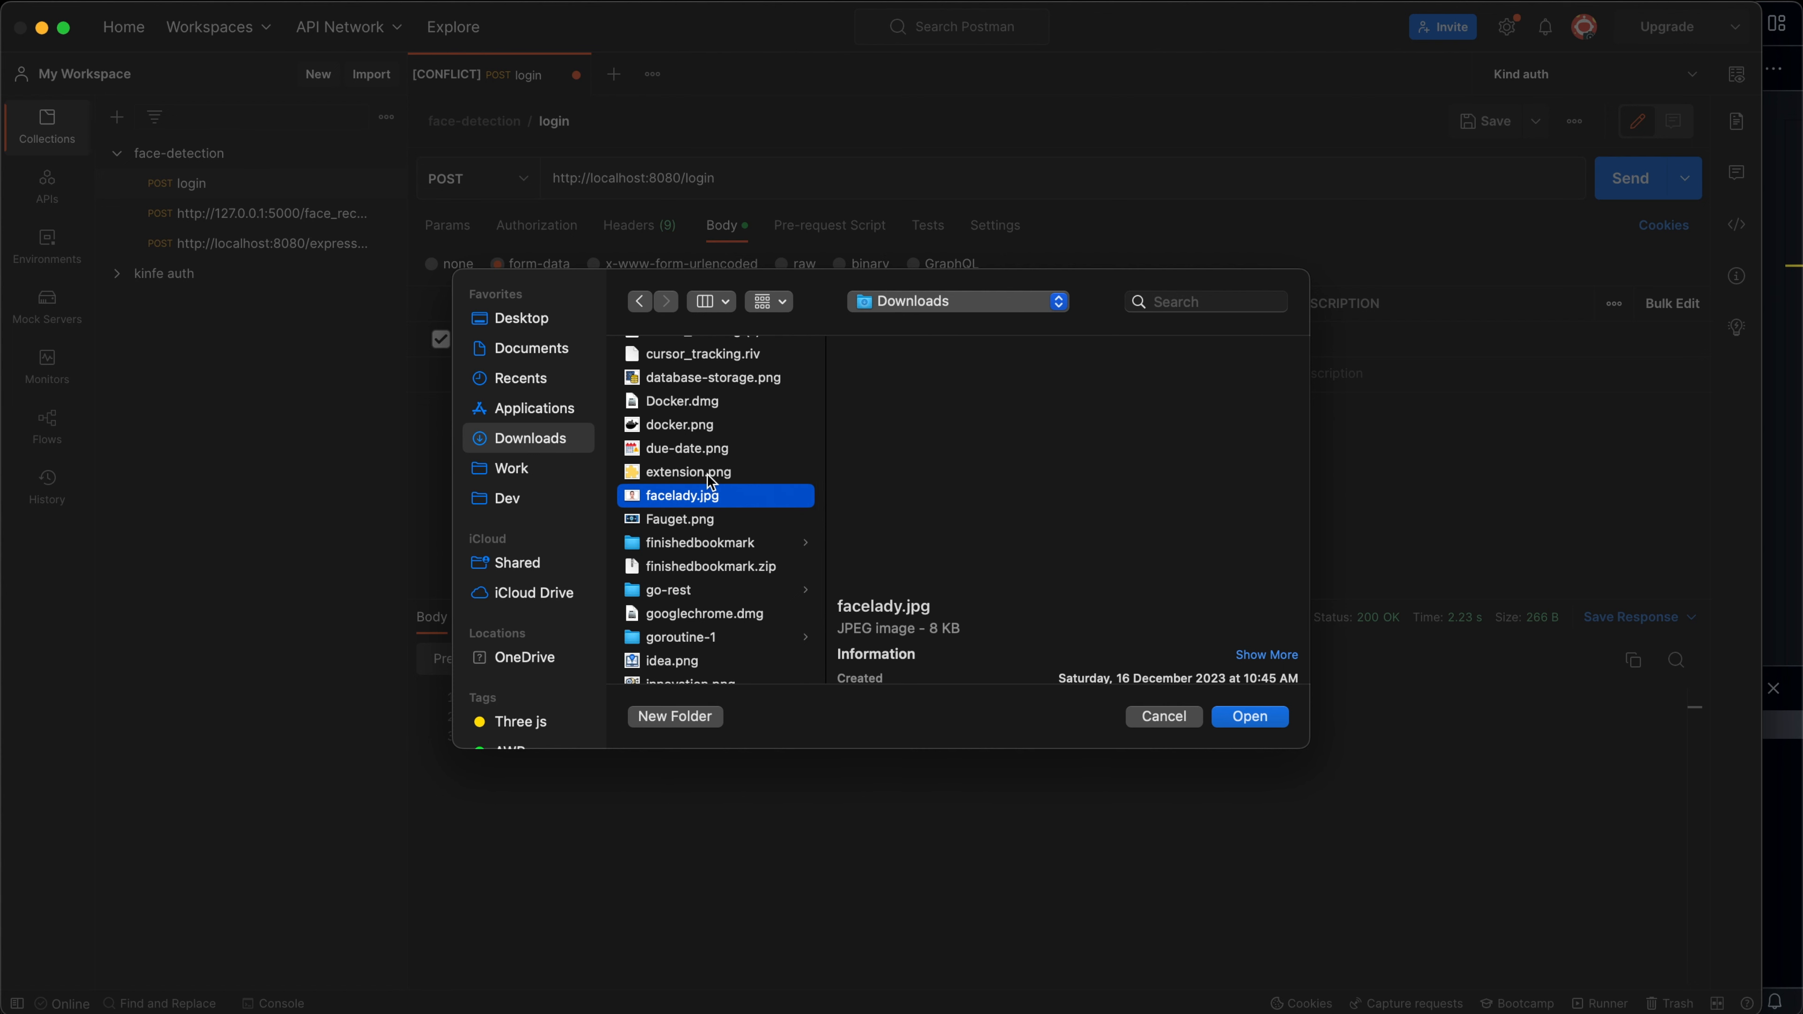
pyautogui.click(681, 495)
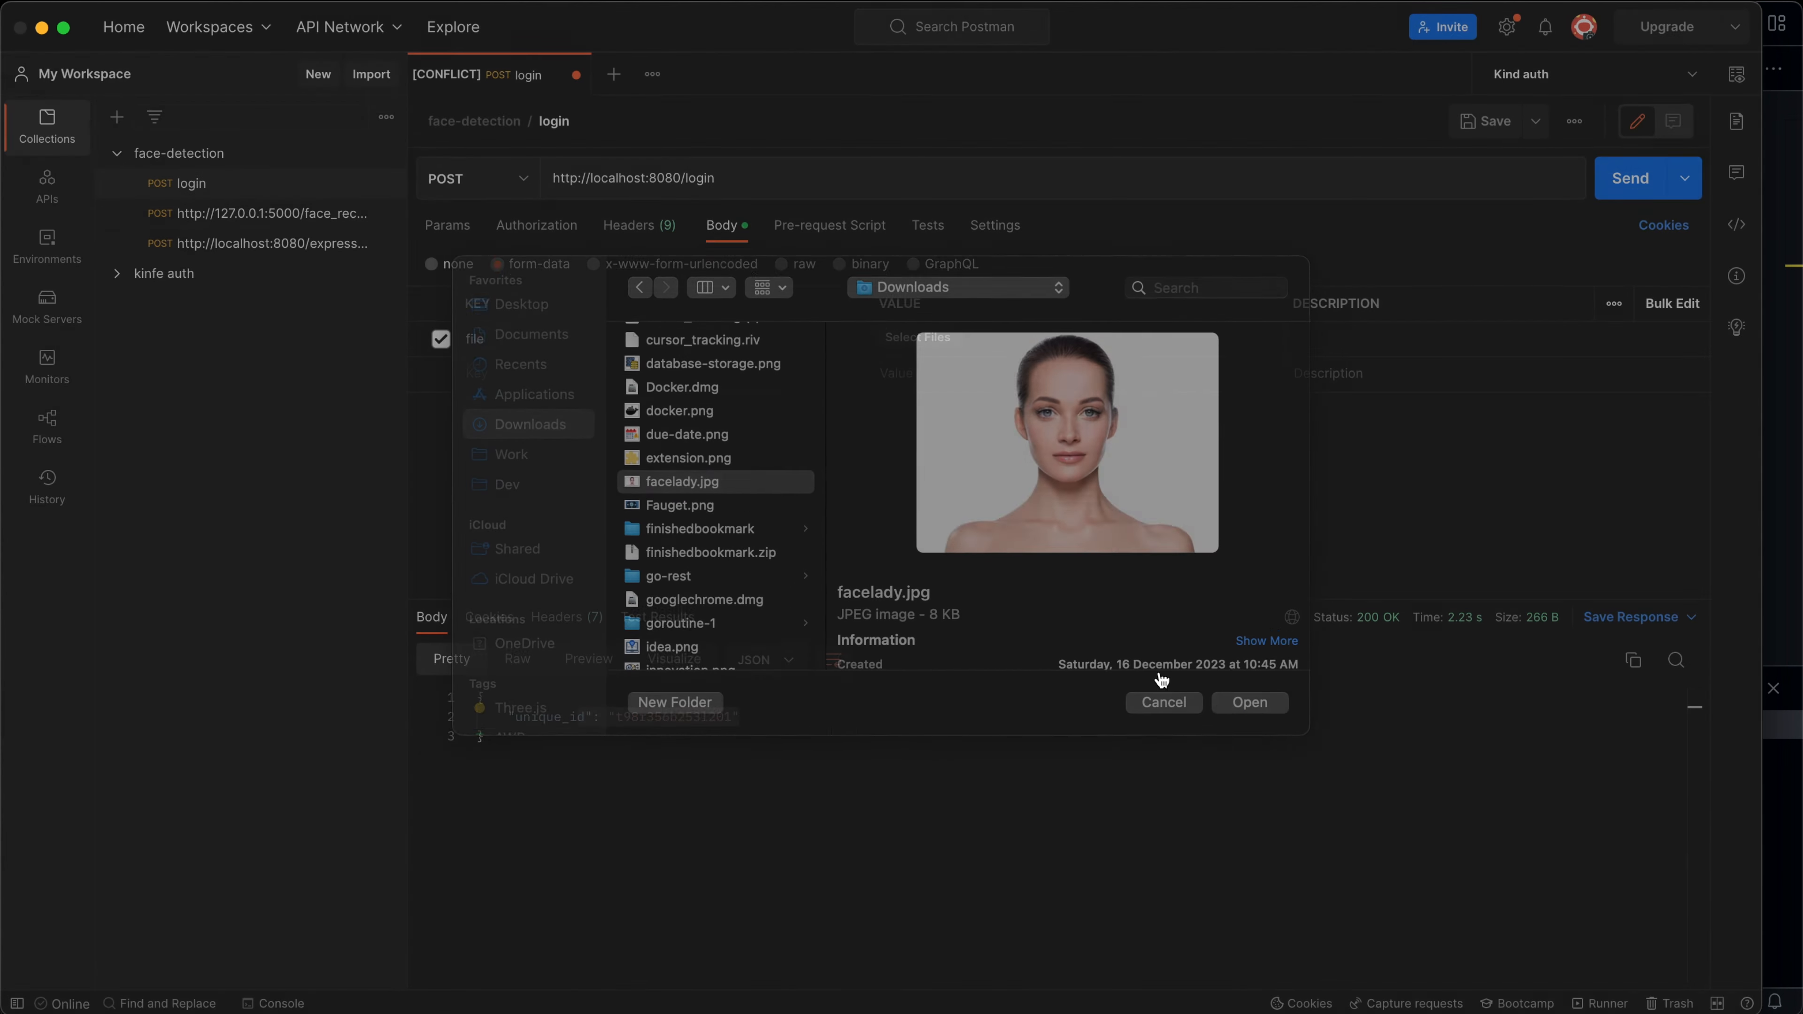
pyautogui.click(1249, 702)
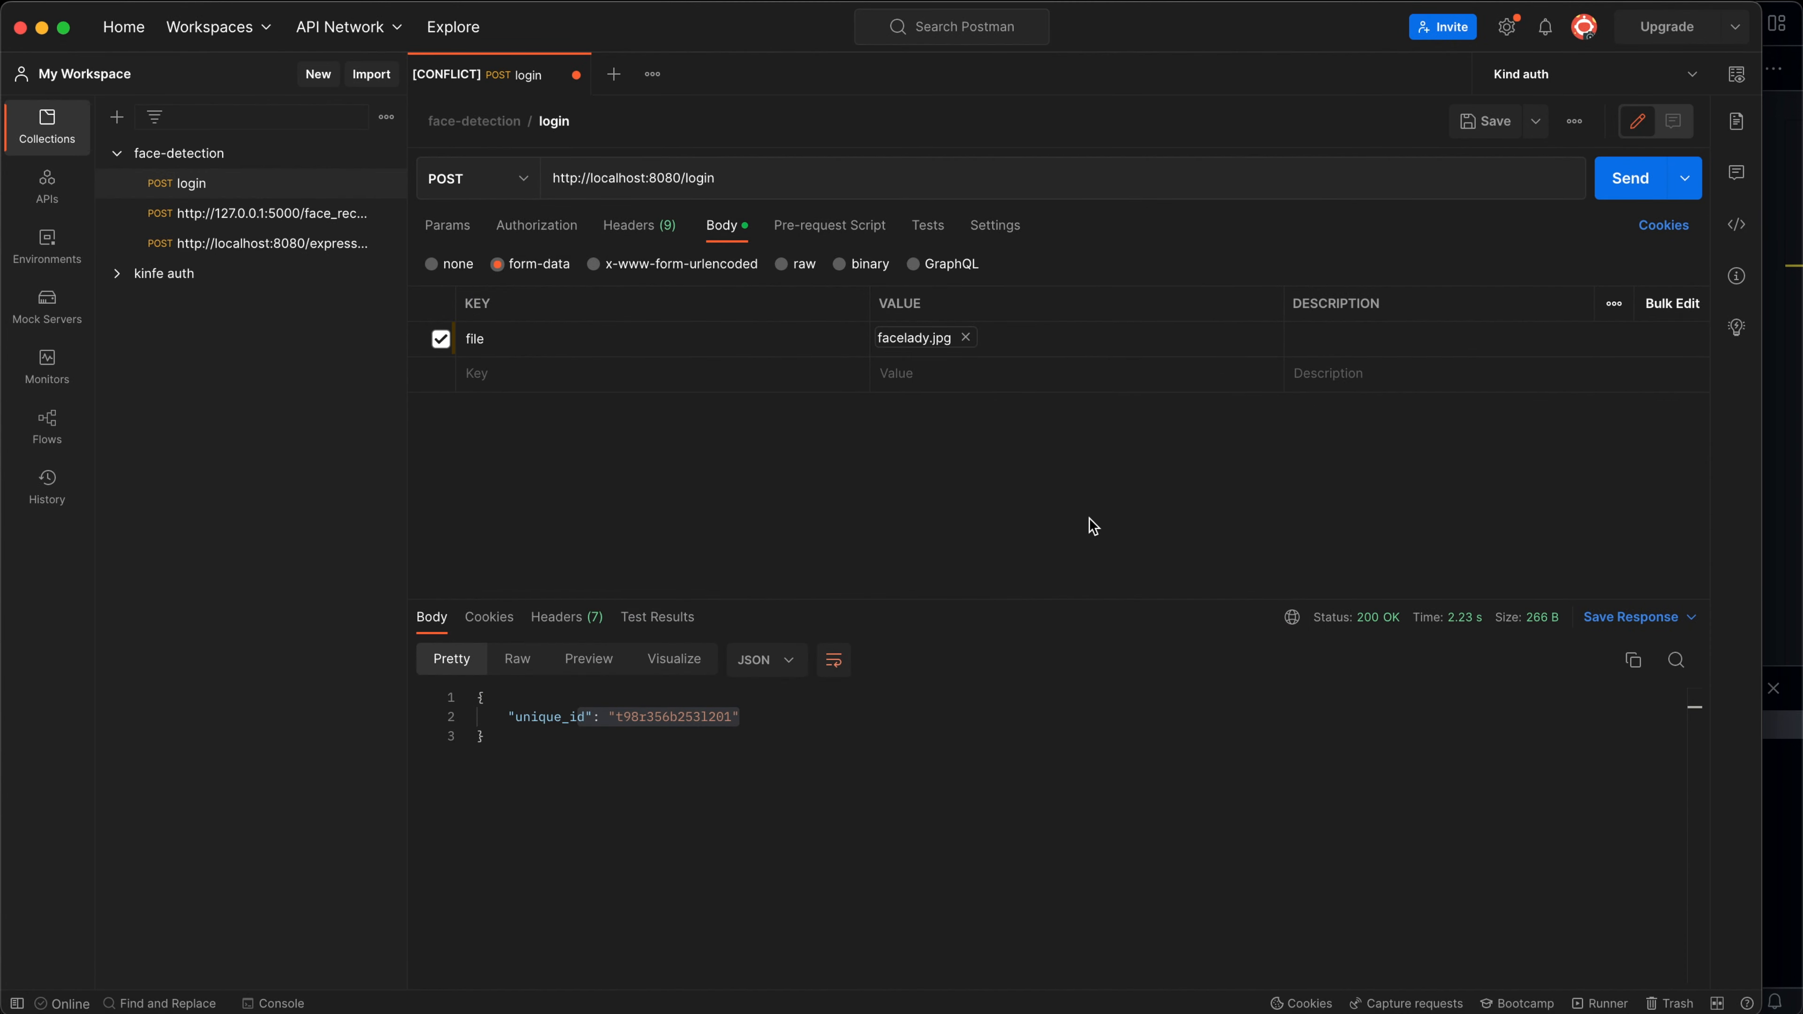
pyautogui.click(1629, 178)
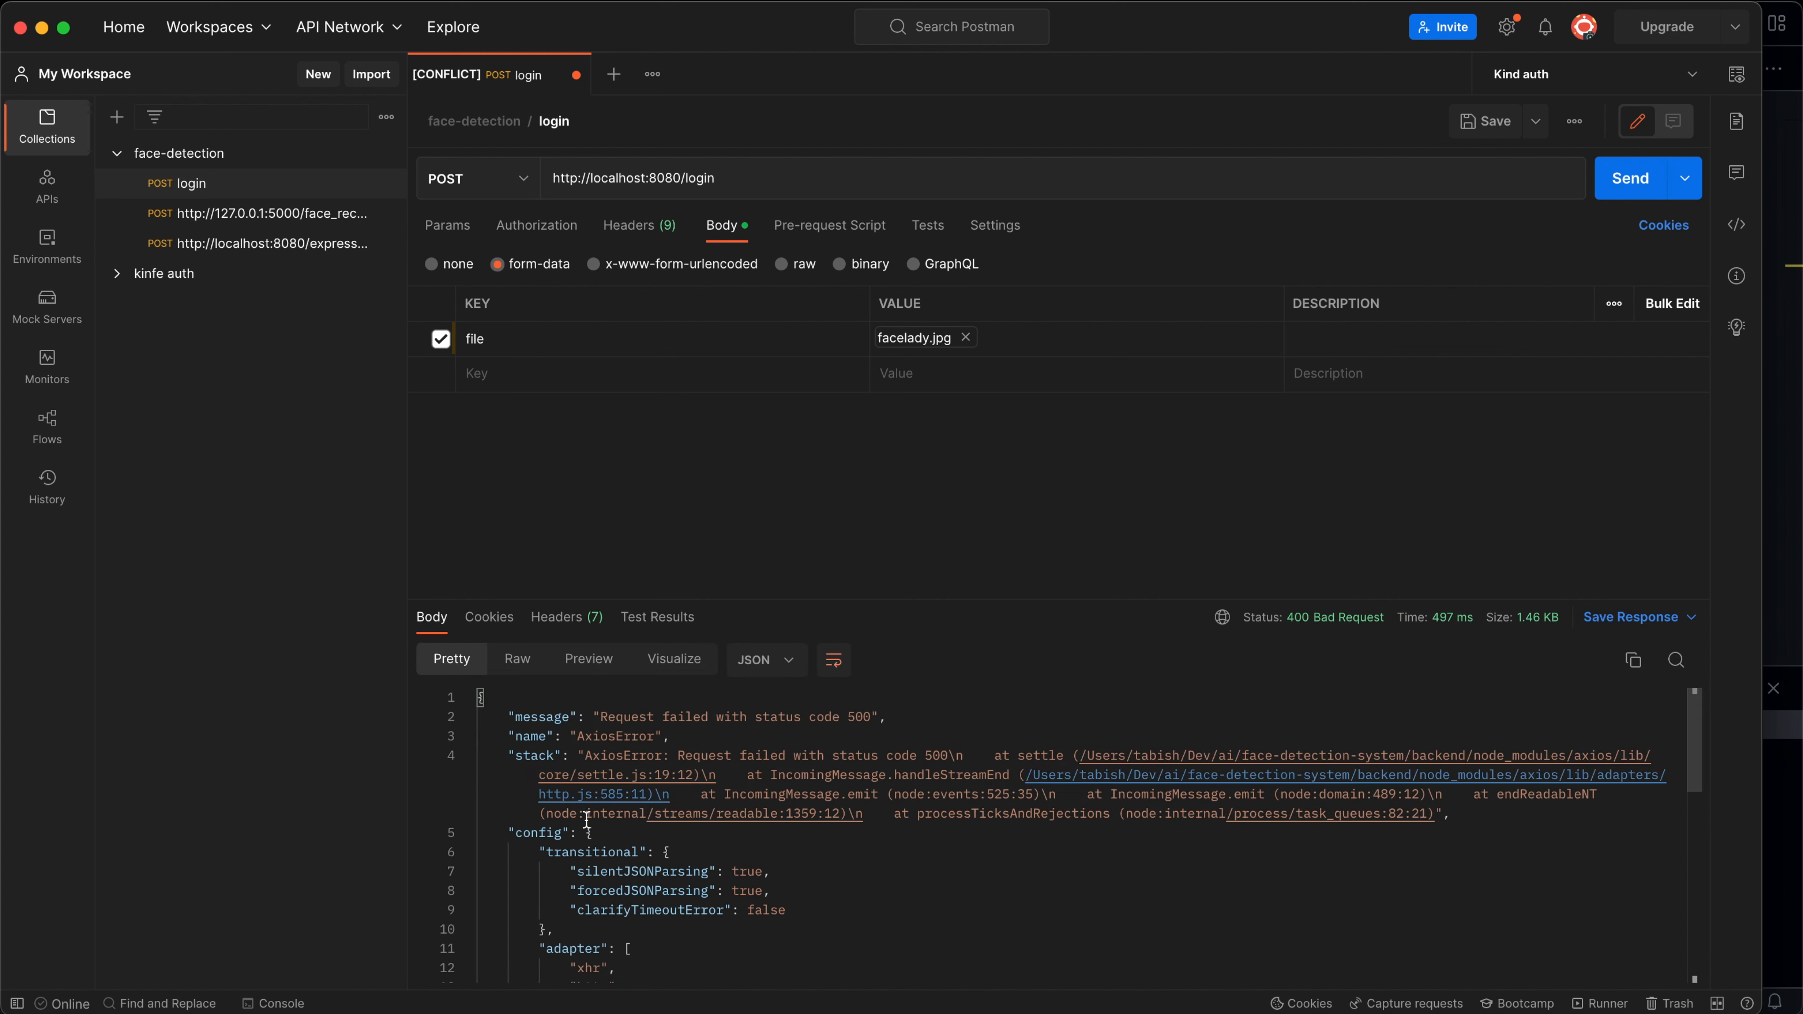
# Read the Flask terminal's cannot-identify-image error for uploads/facelady.jpg, then switch back to Postman.
pyautogui.scroll(-3)
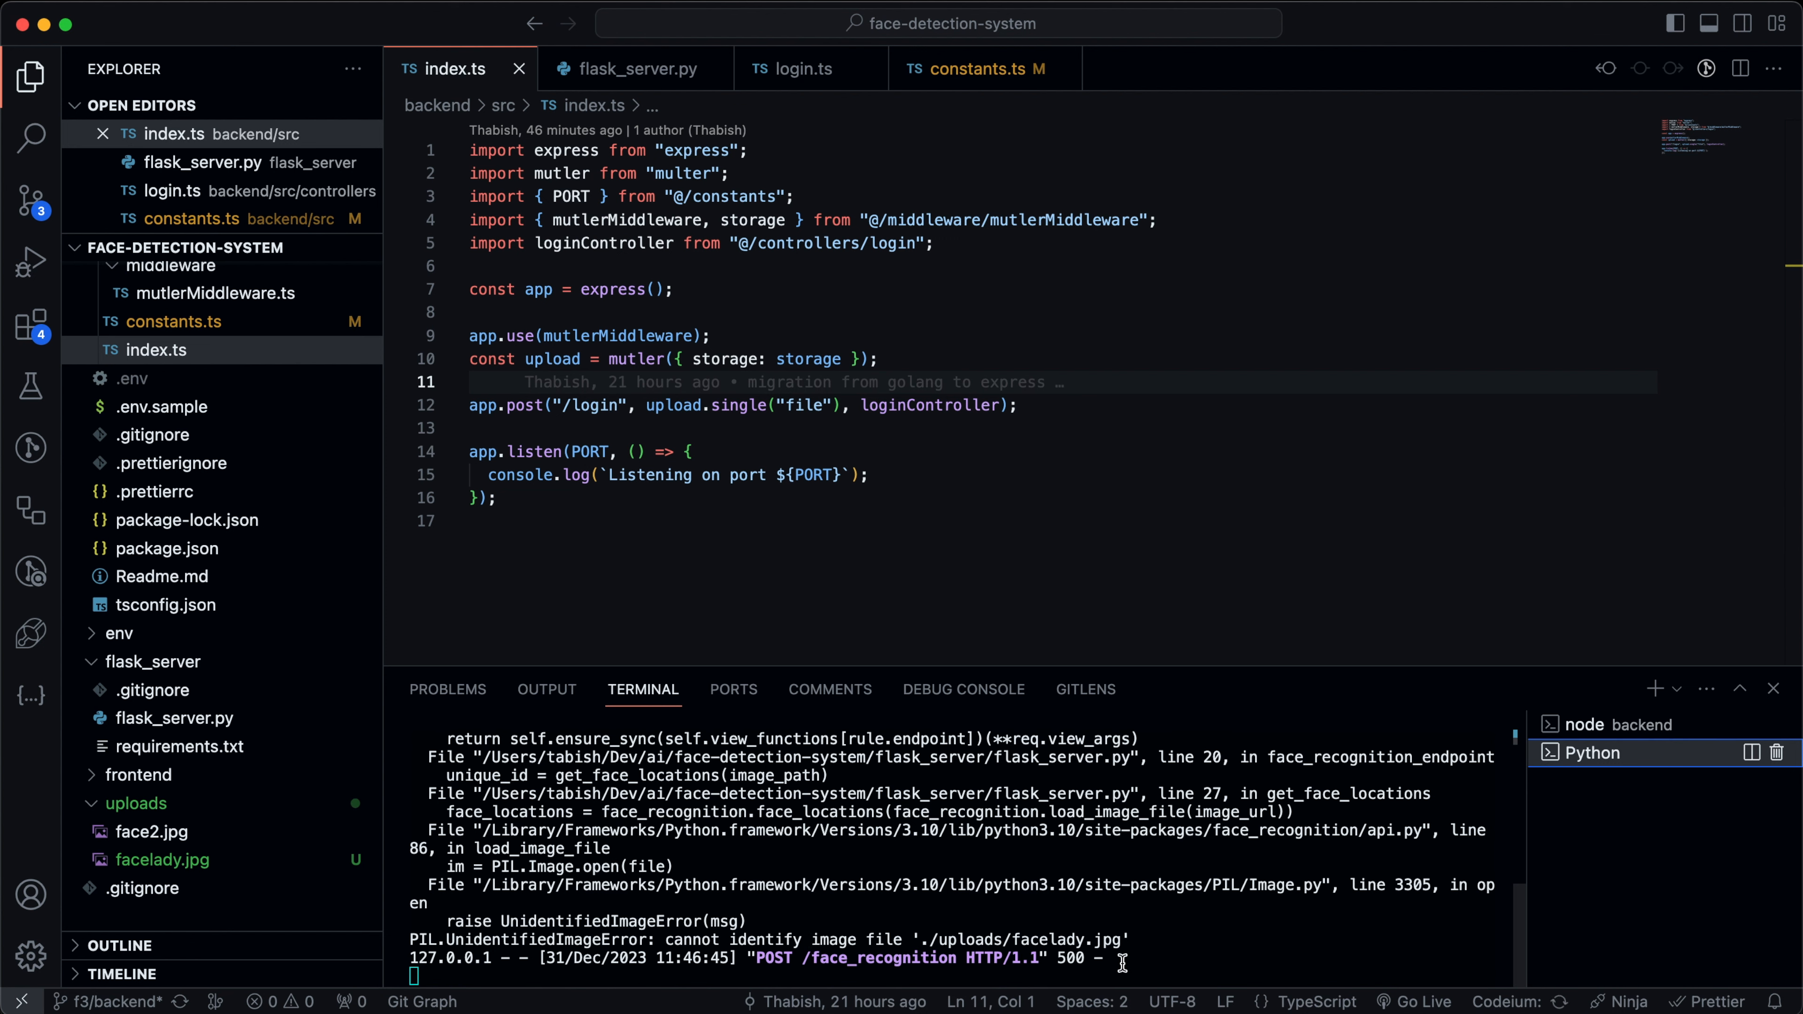
pyautogui.click(630, 68)
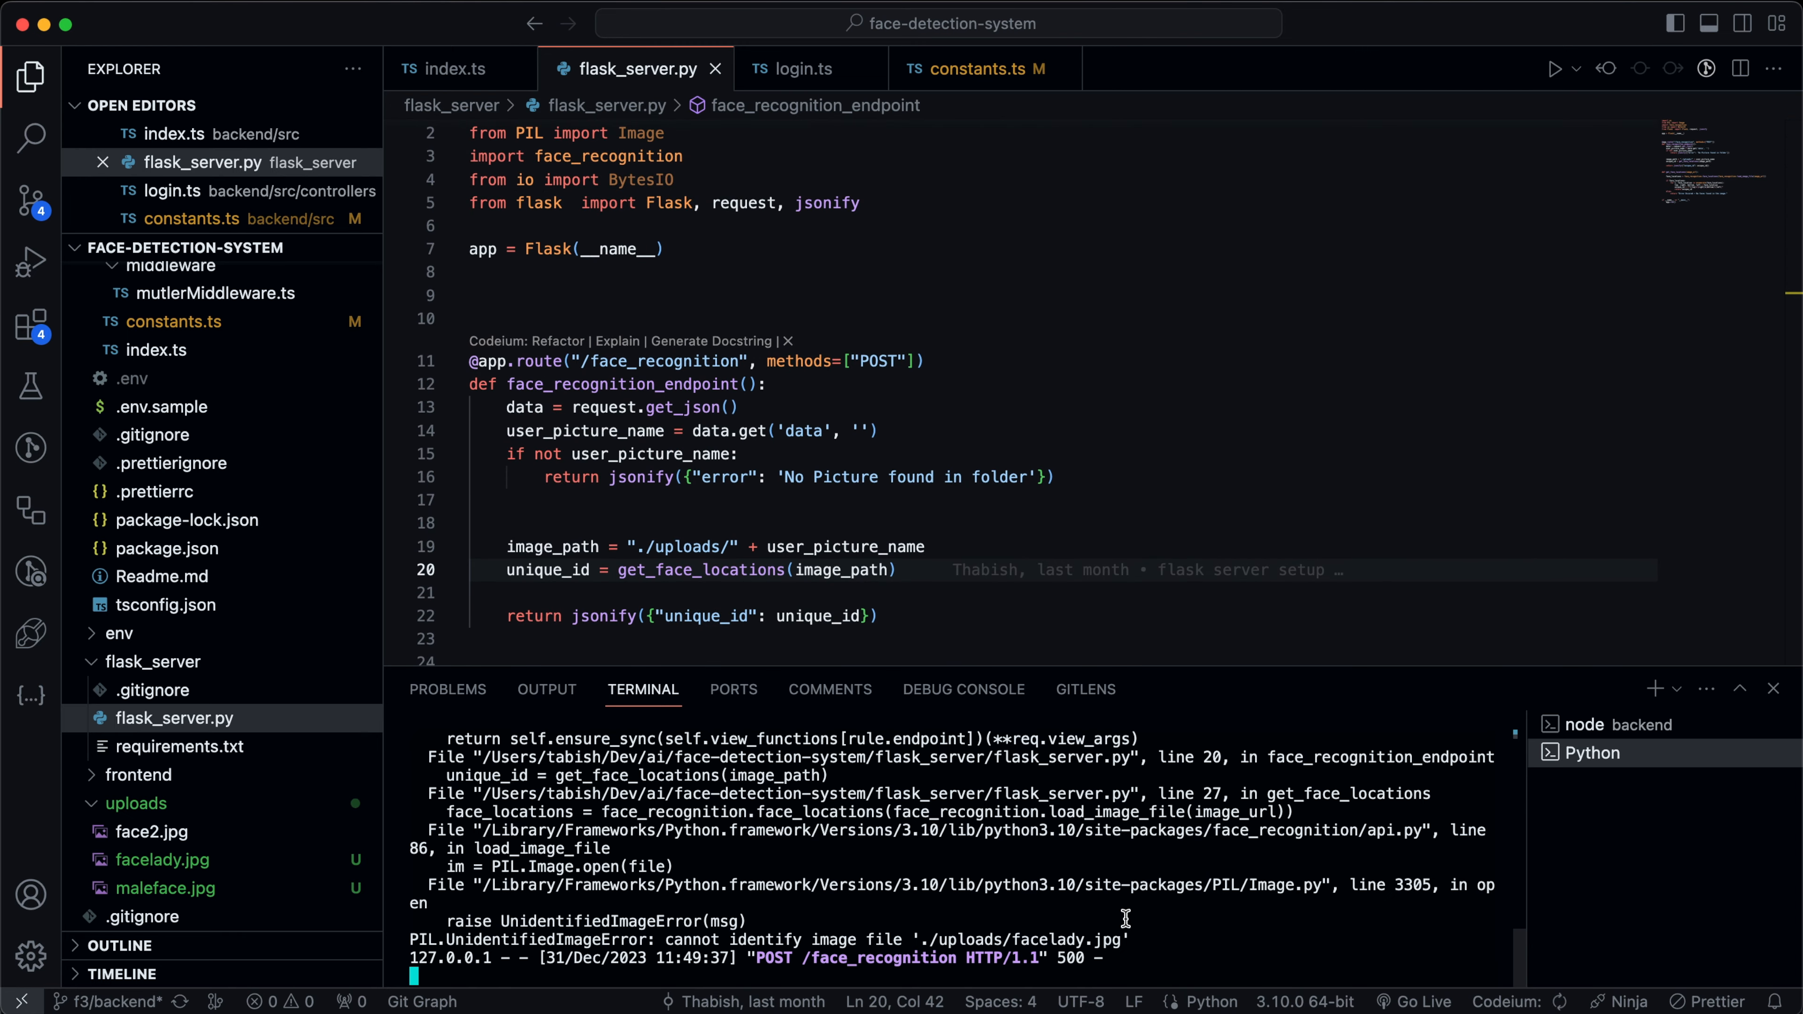
pyautogui.press('cmd+tab')
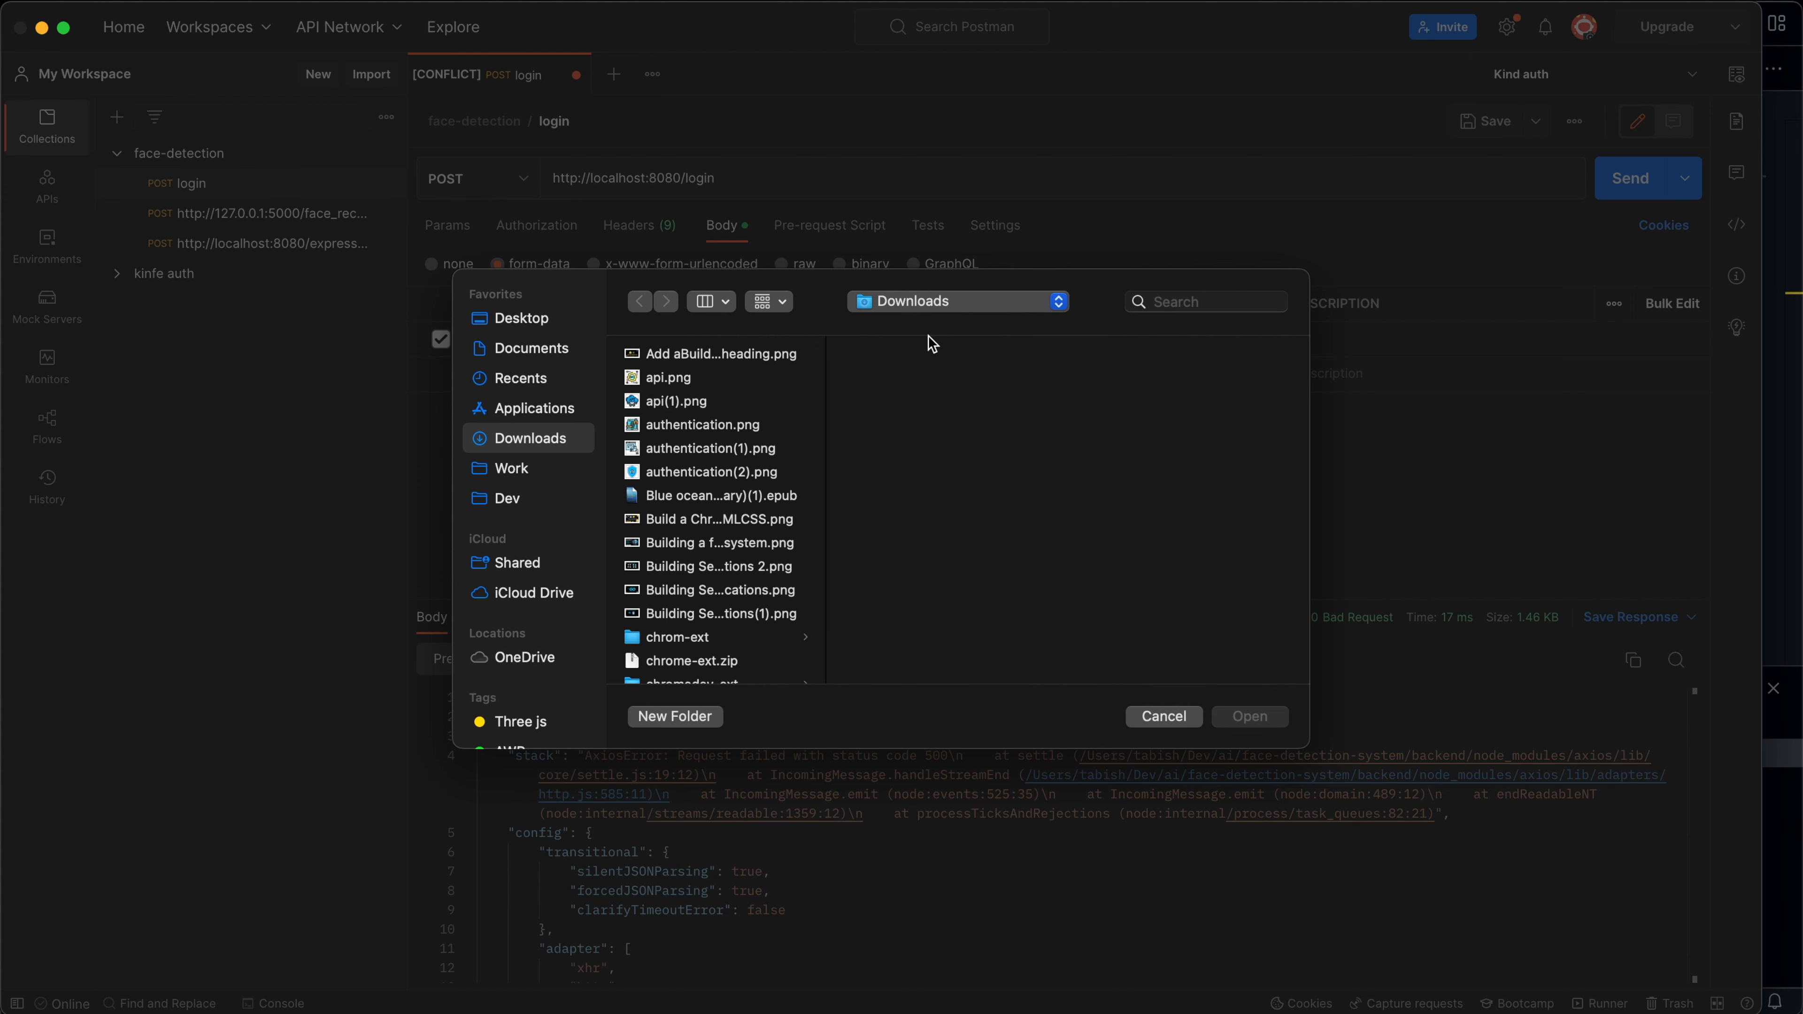
# Attach maleface.jpg, send the login request, and highlight the unique_id in the 200 OK response.
pyautogui.click(685, 672)
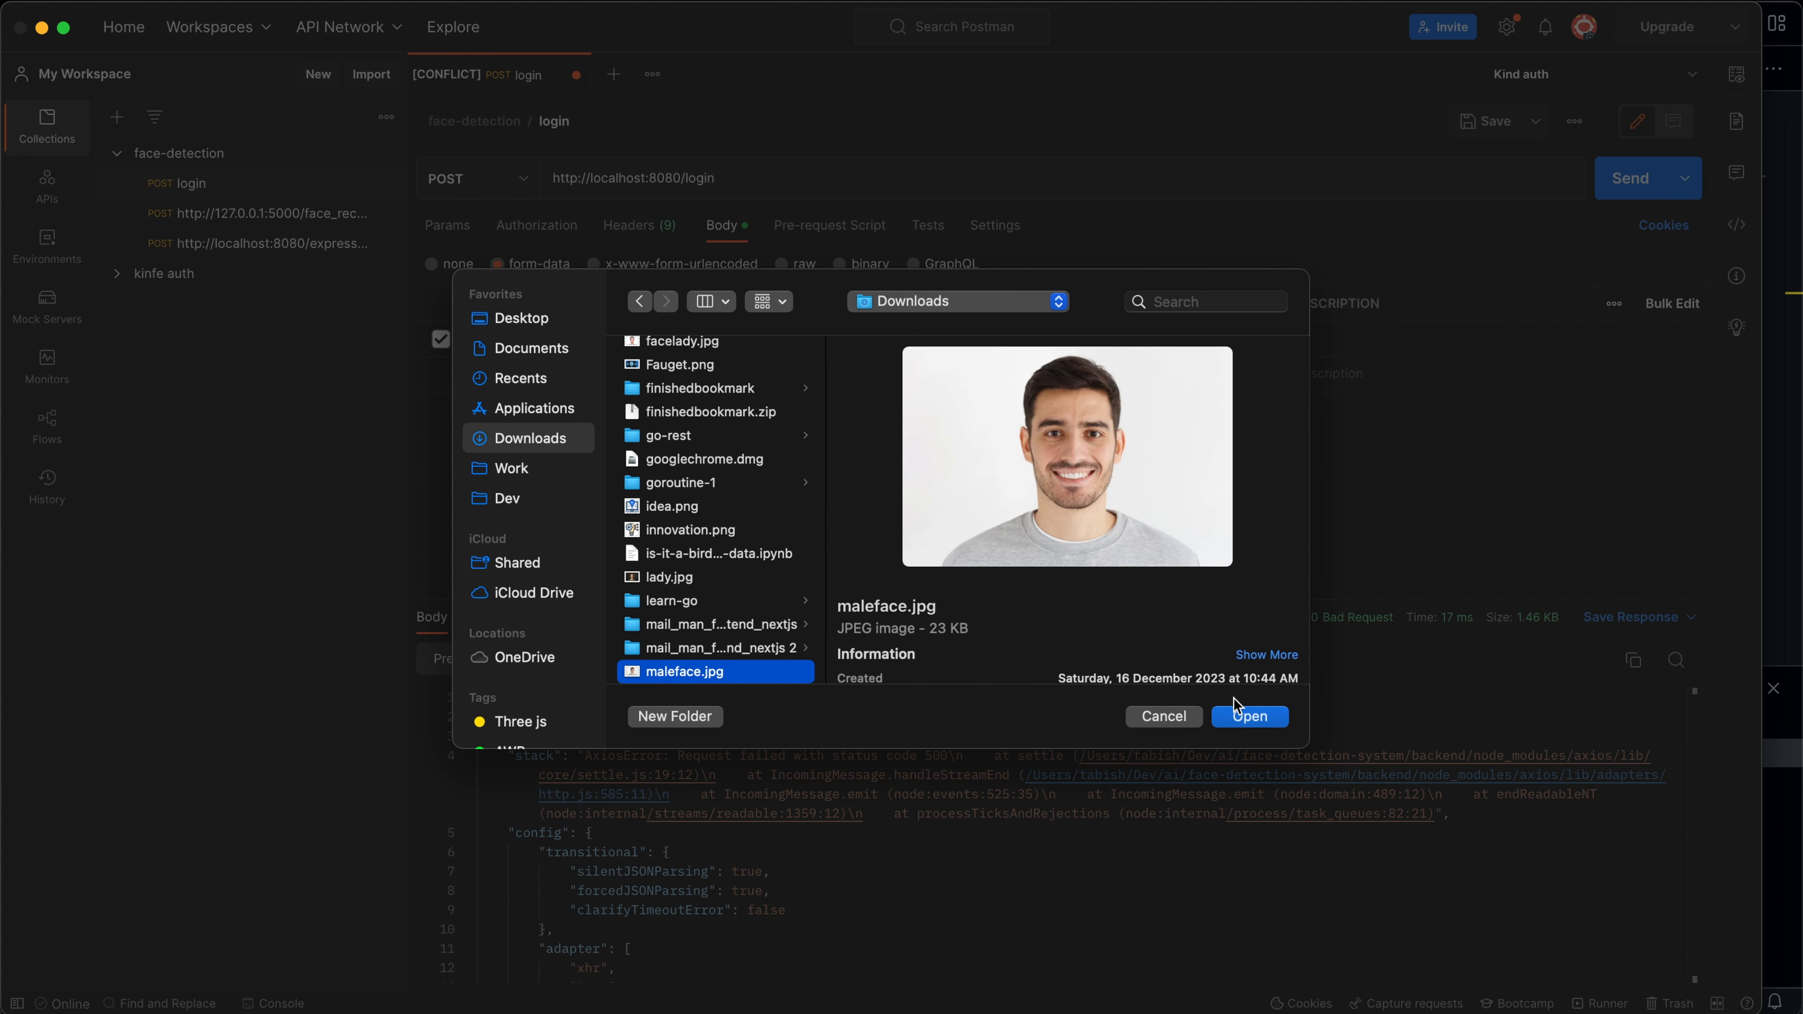
pyautogui.click(1249, 716)
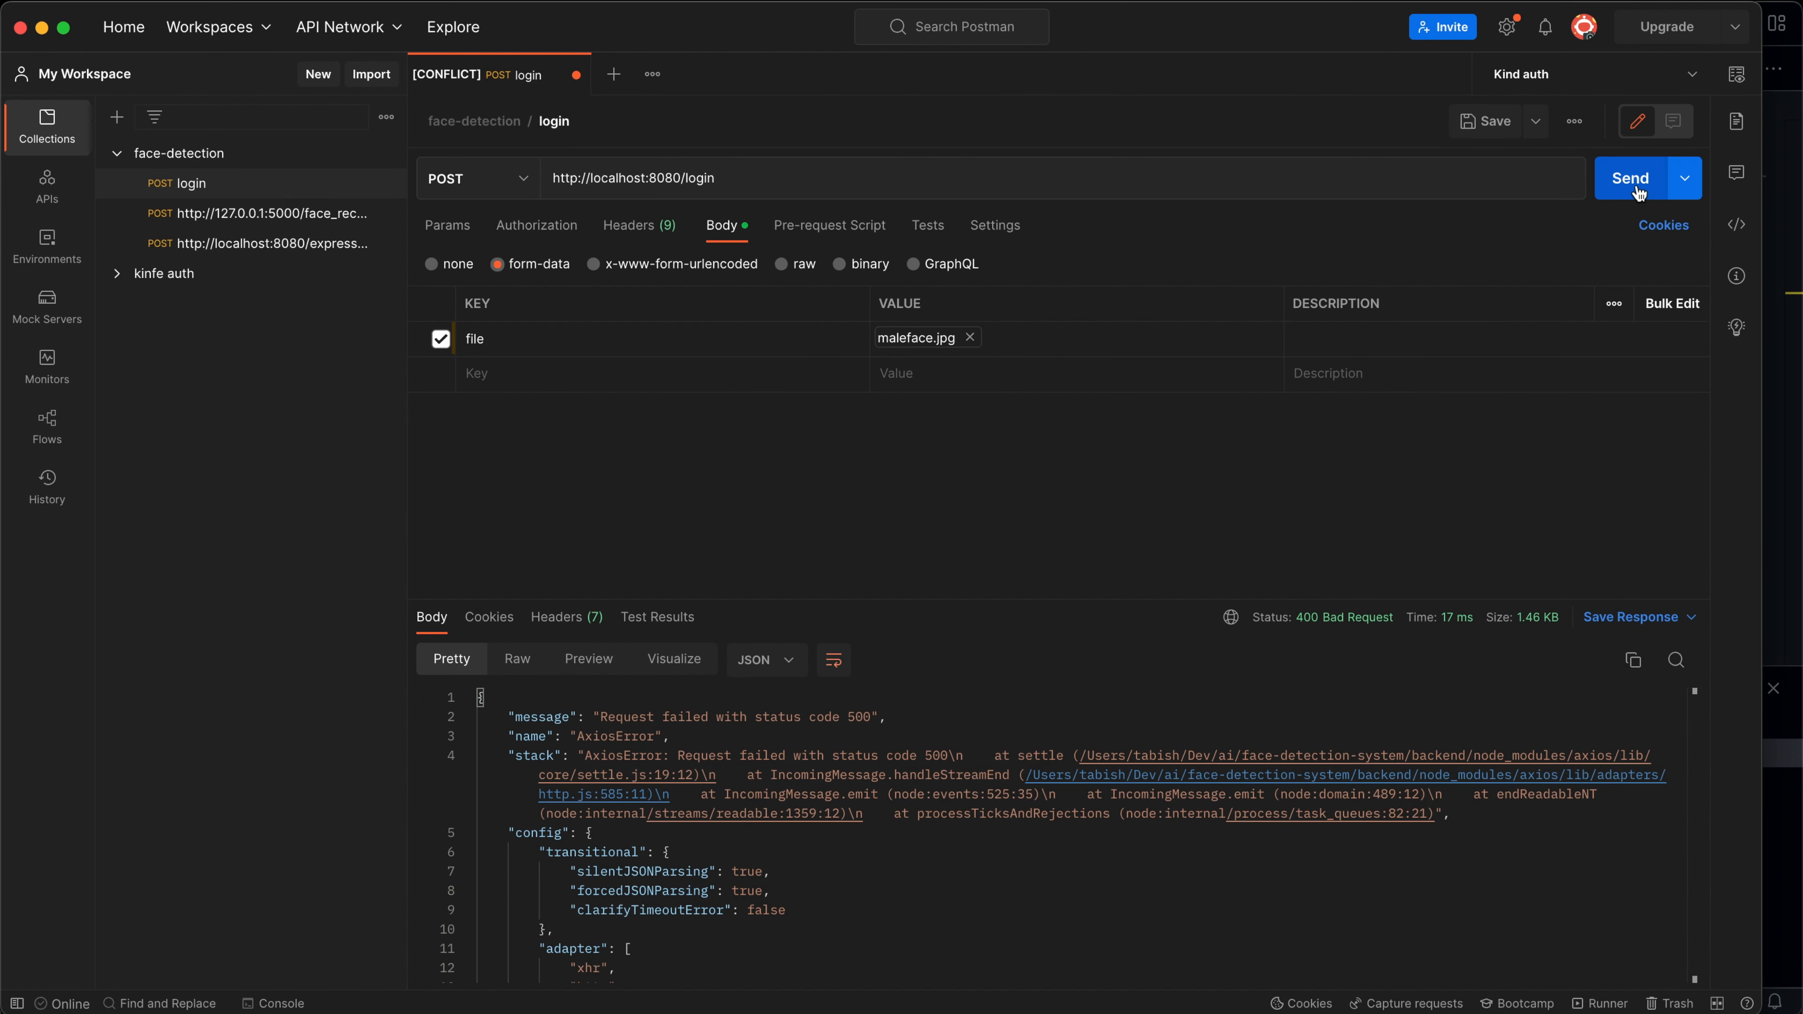
pyautogui.click(1629, 178)
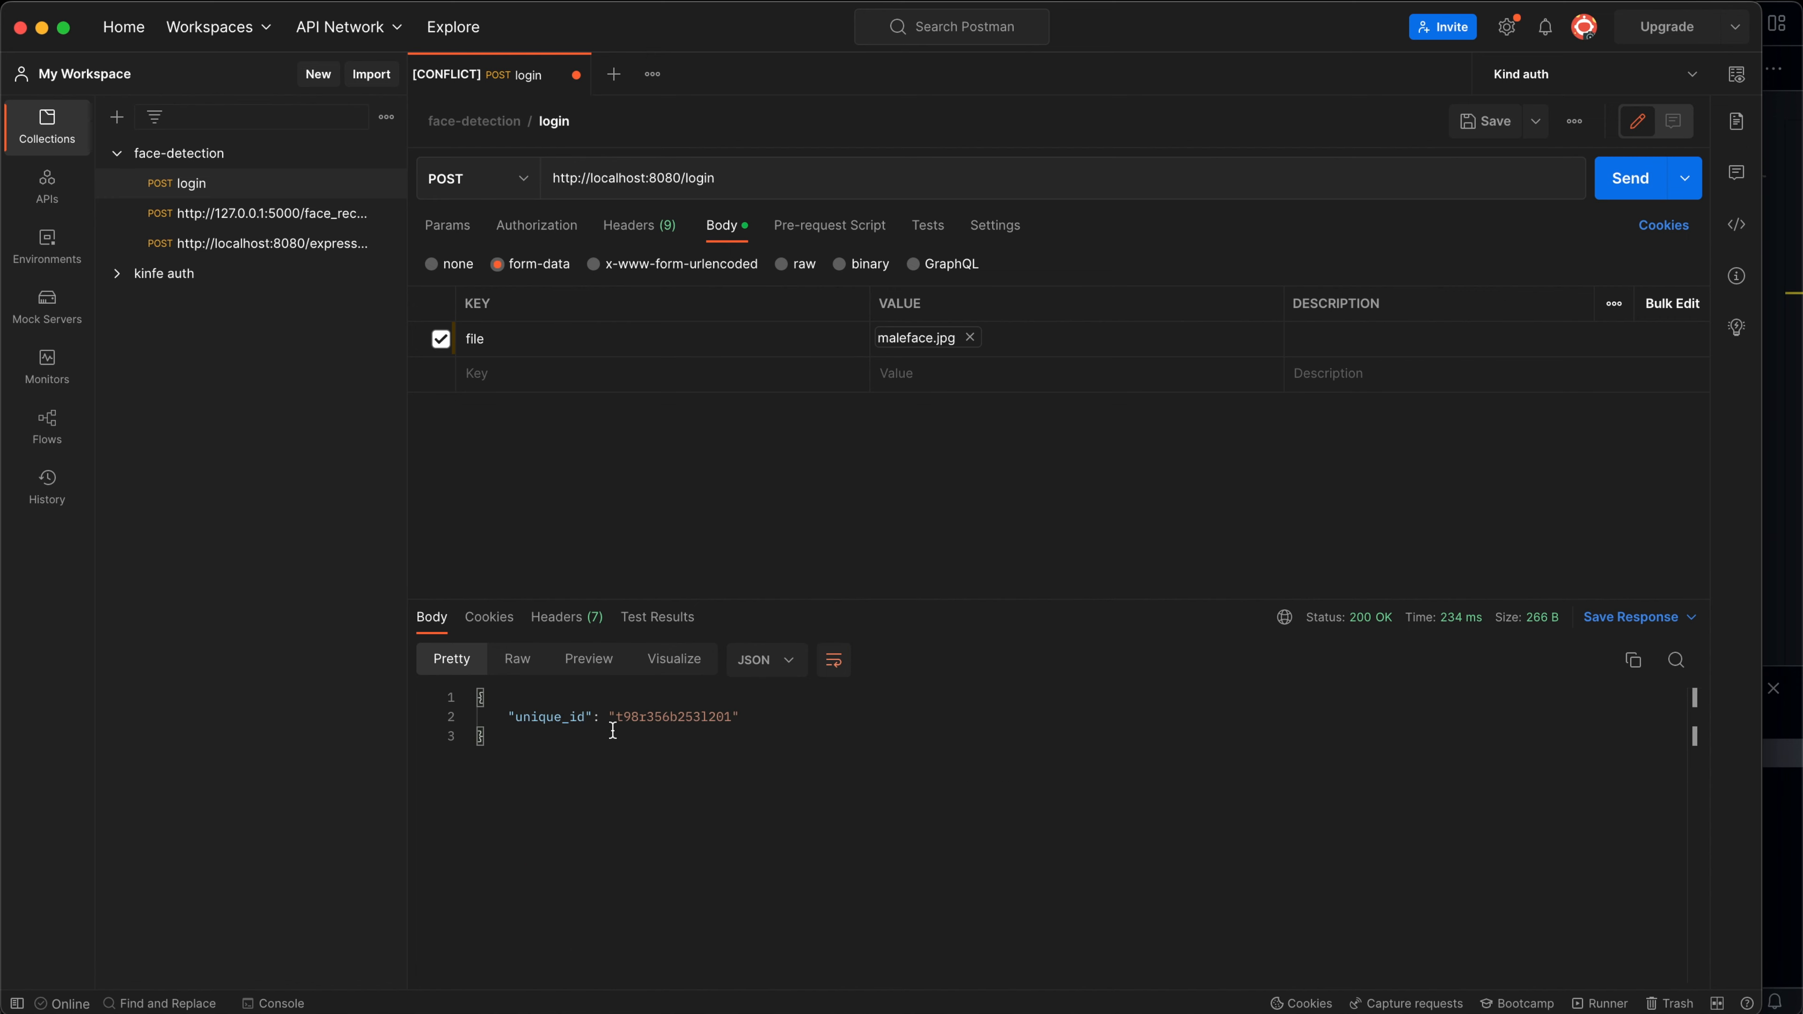
pyautogui.moveTo(613, 717); pyautogui.dragTo(680, 717)
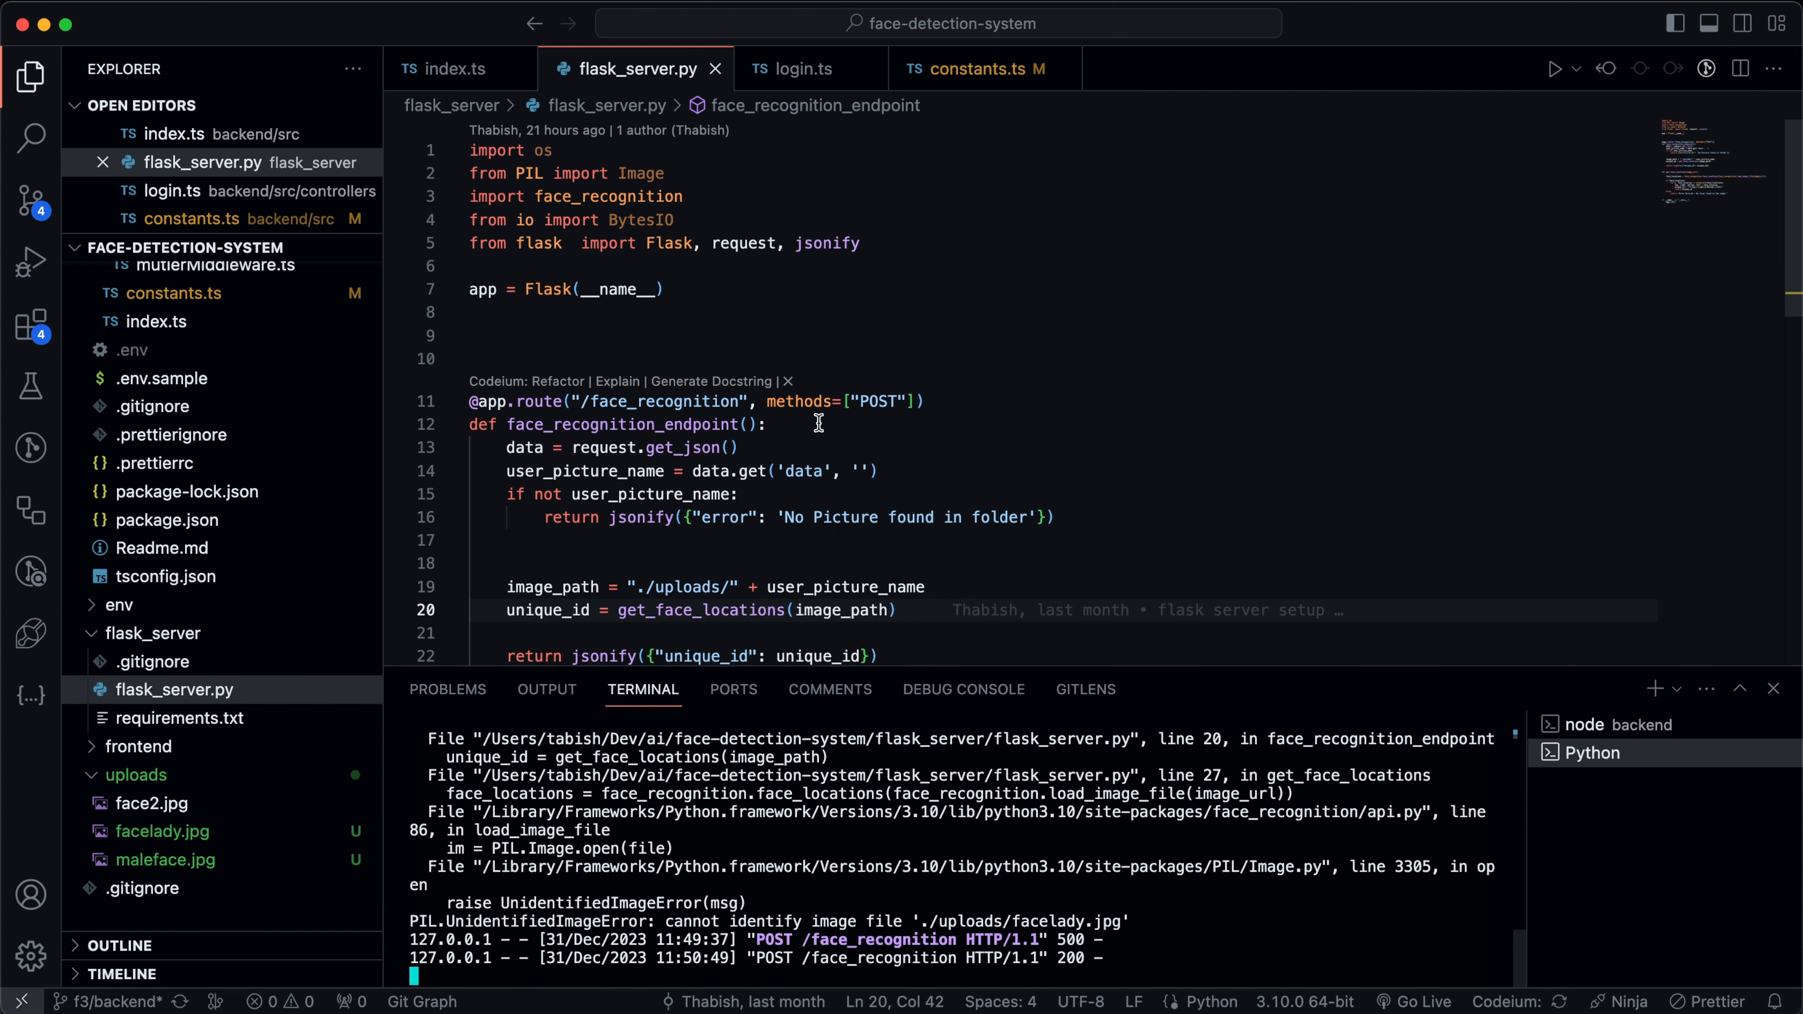
# View the uploaded maleface.jpg, then return to flask_server.py's image_path line.
pyautogui.scroll(-3)
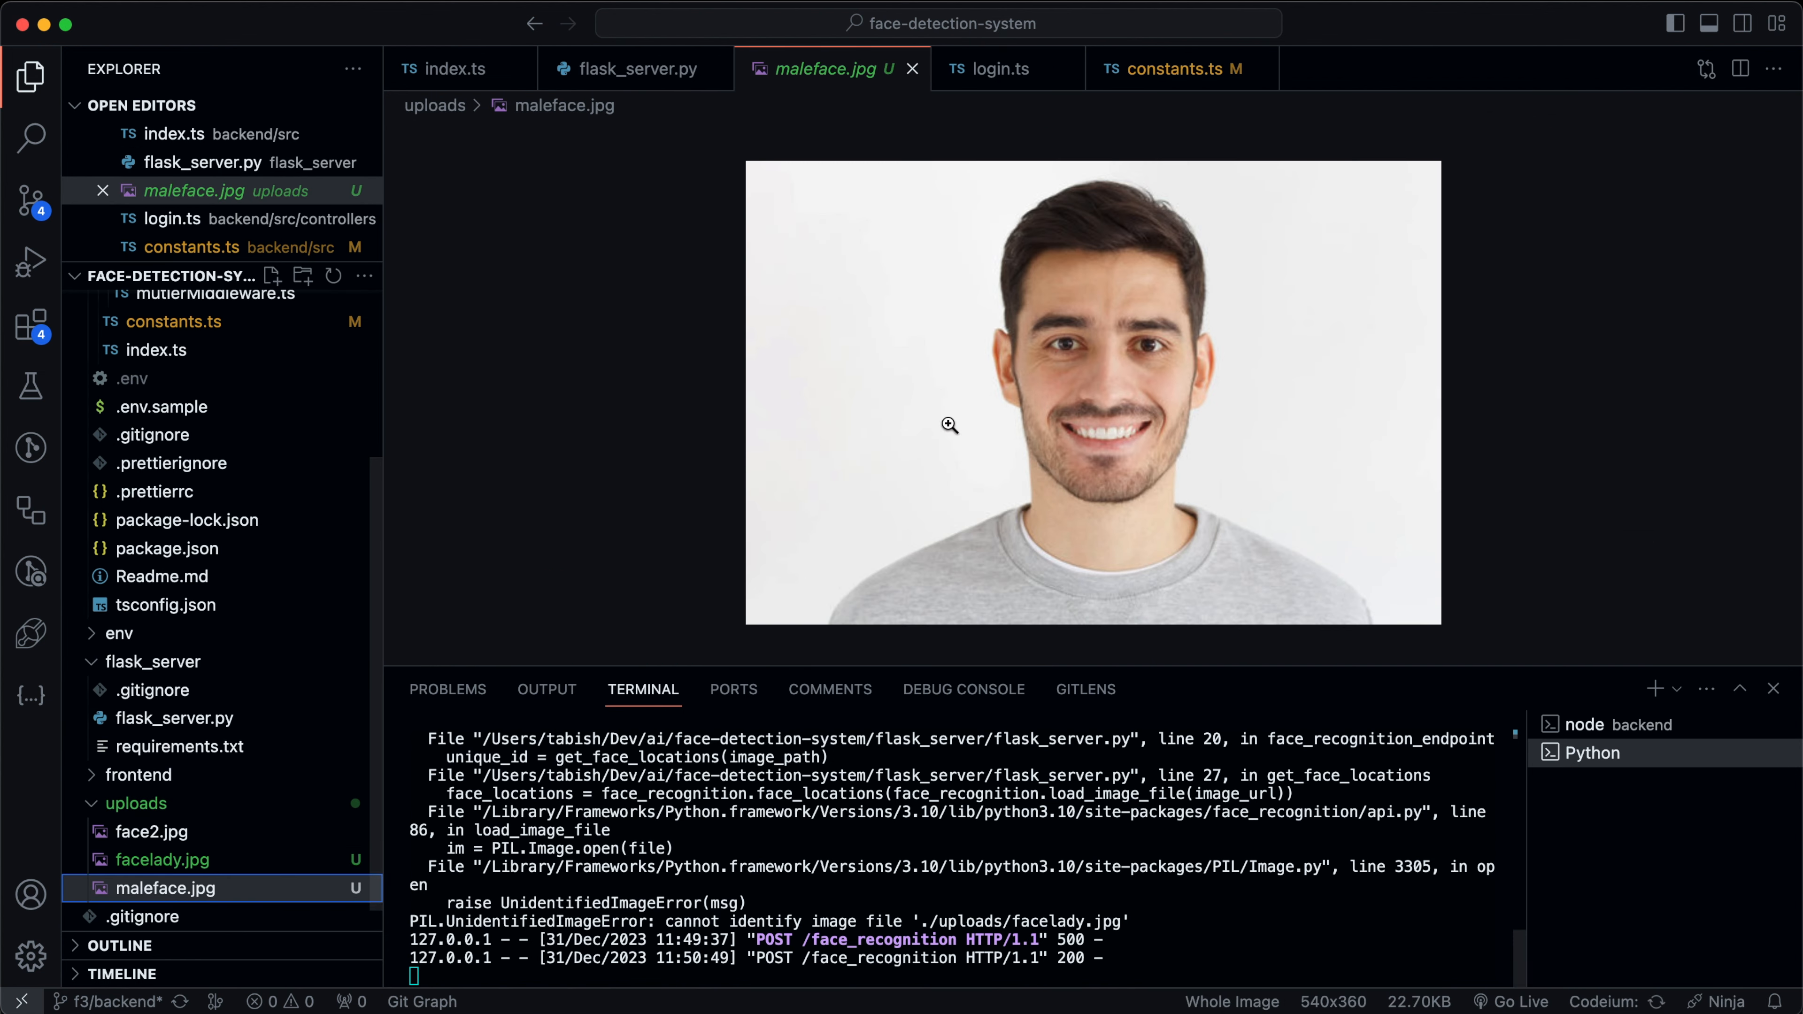
pyautogui.moveTo(261, 884)
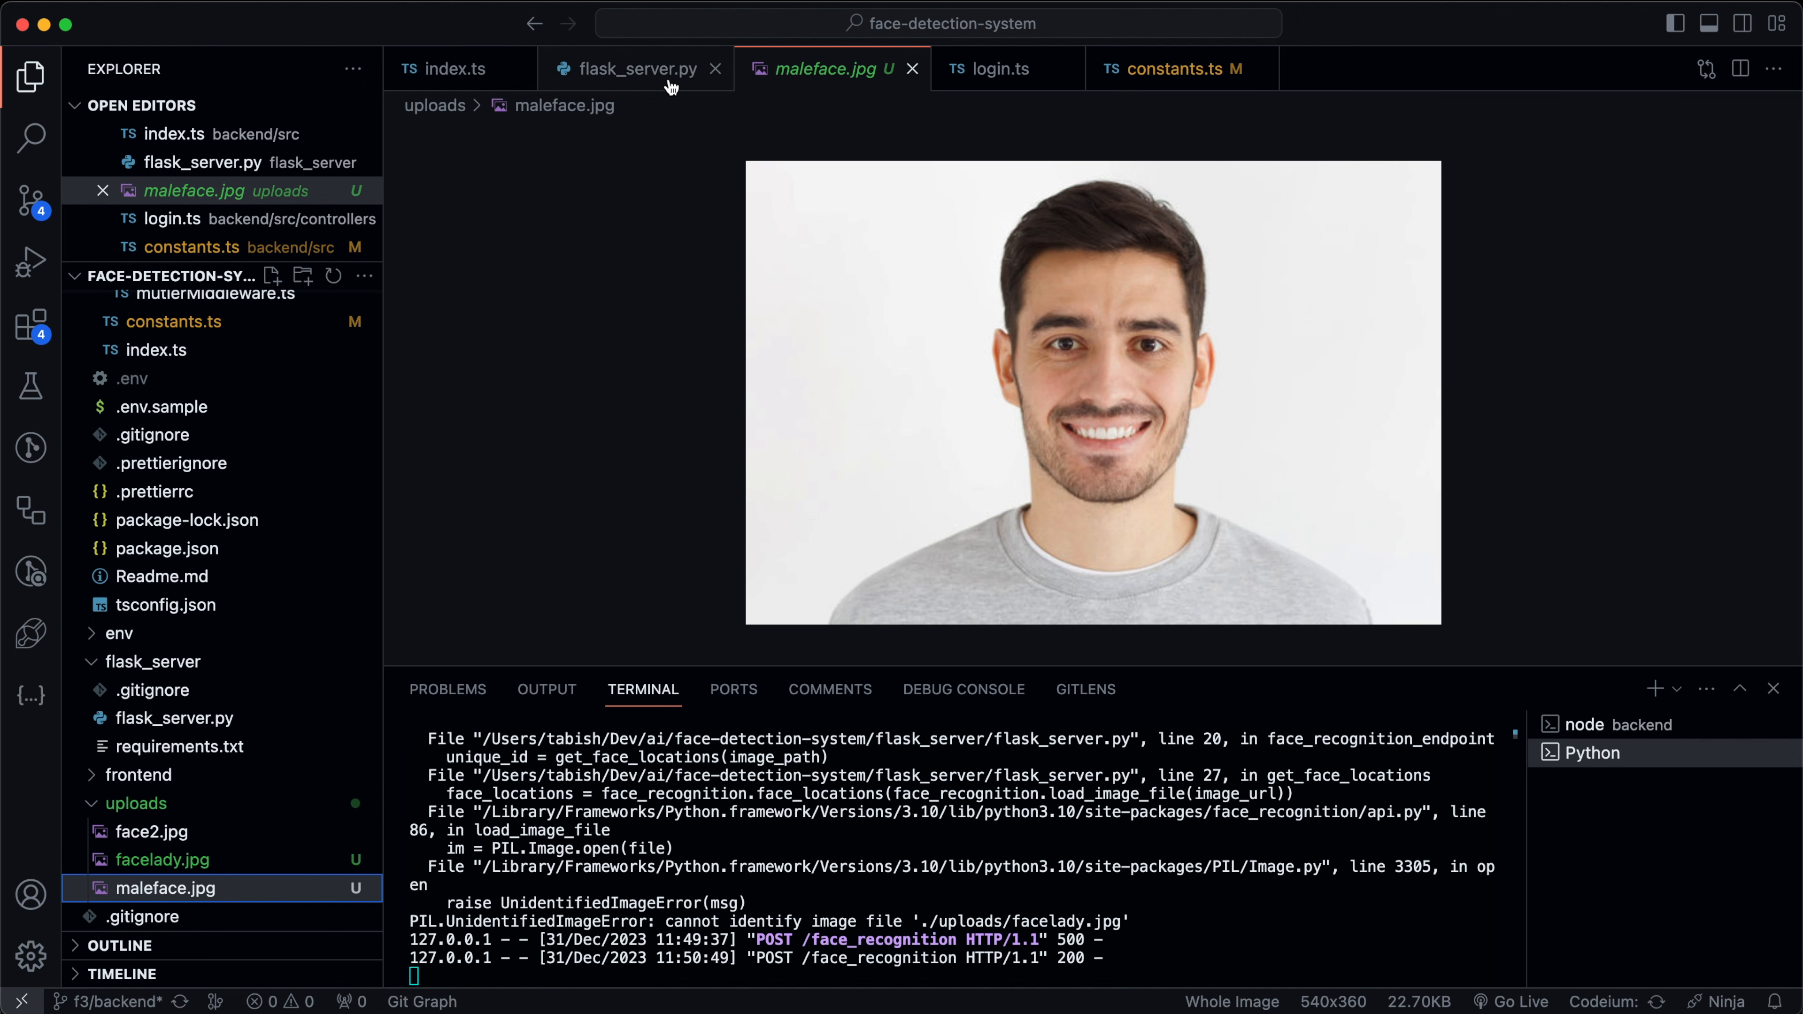
pyautogui.click(631, 68)
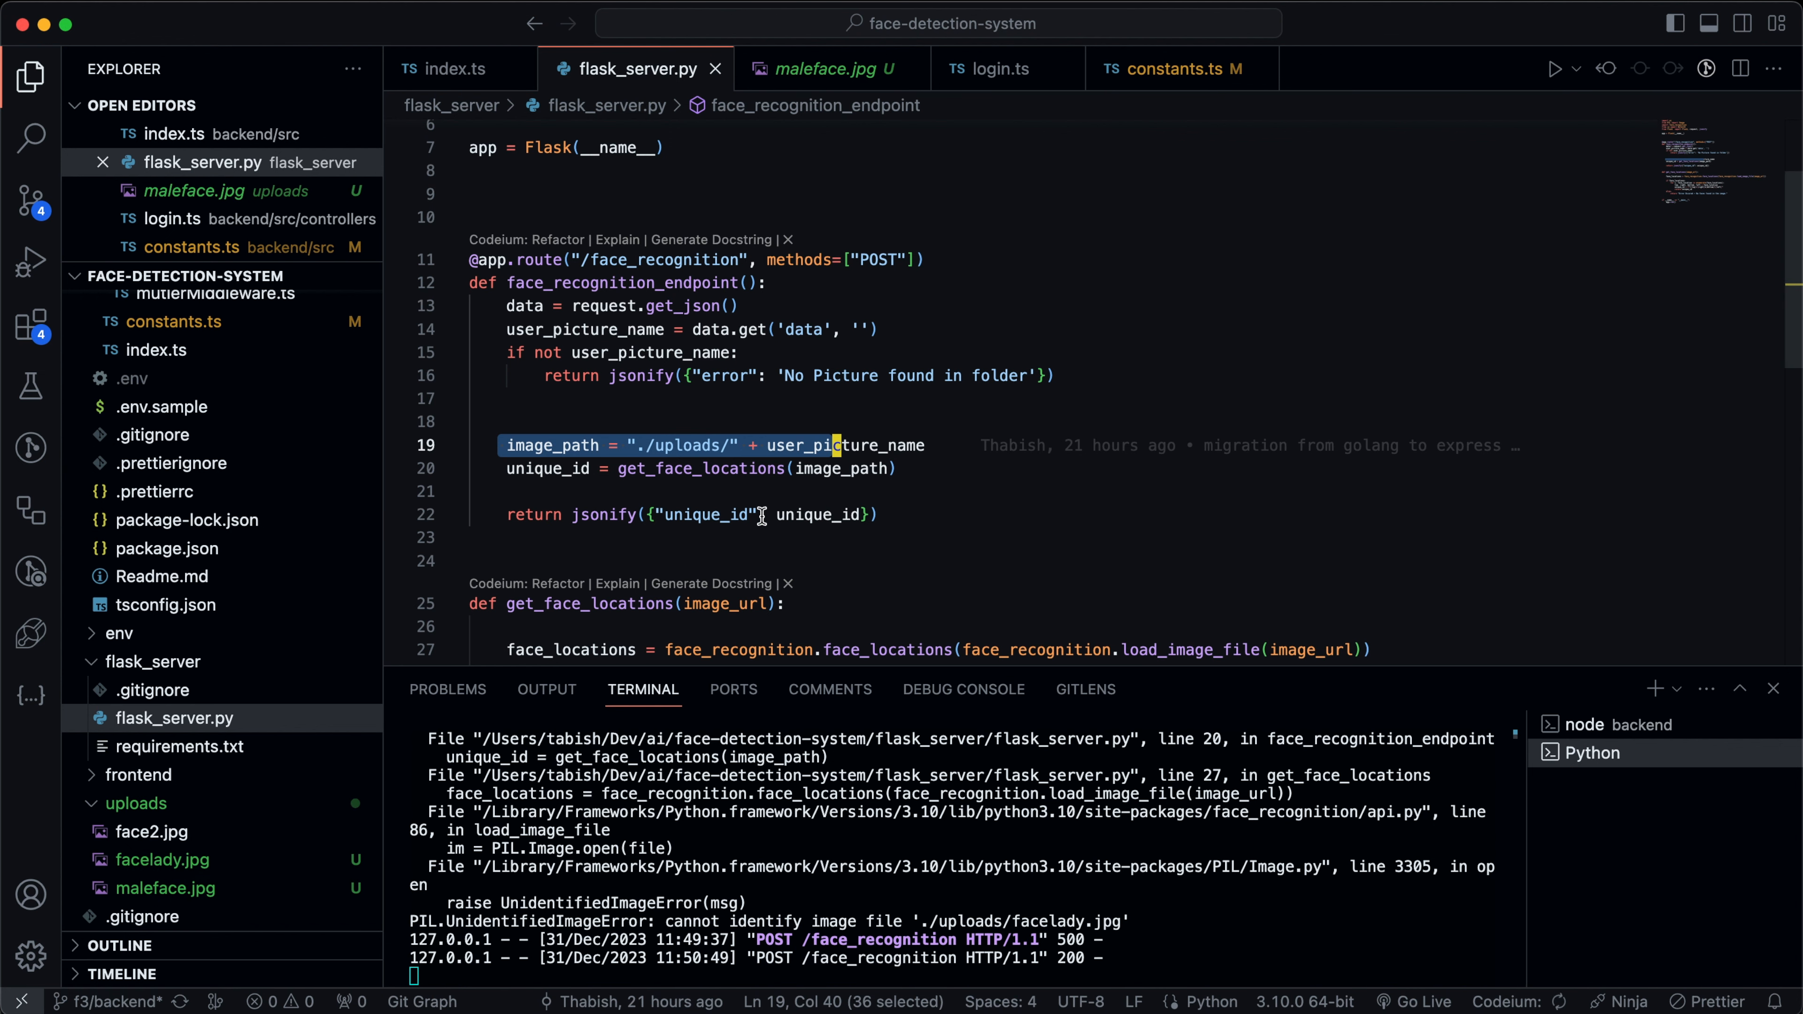
pyautogui.scroll(-3)
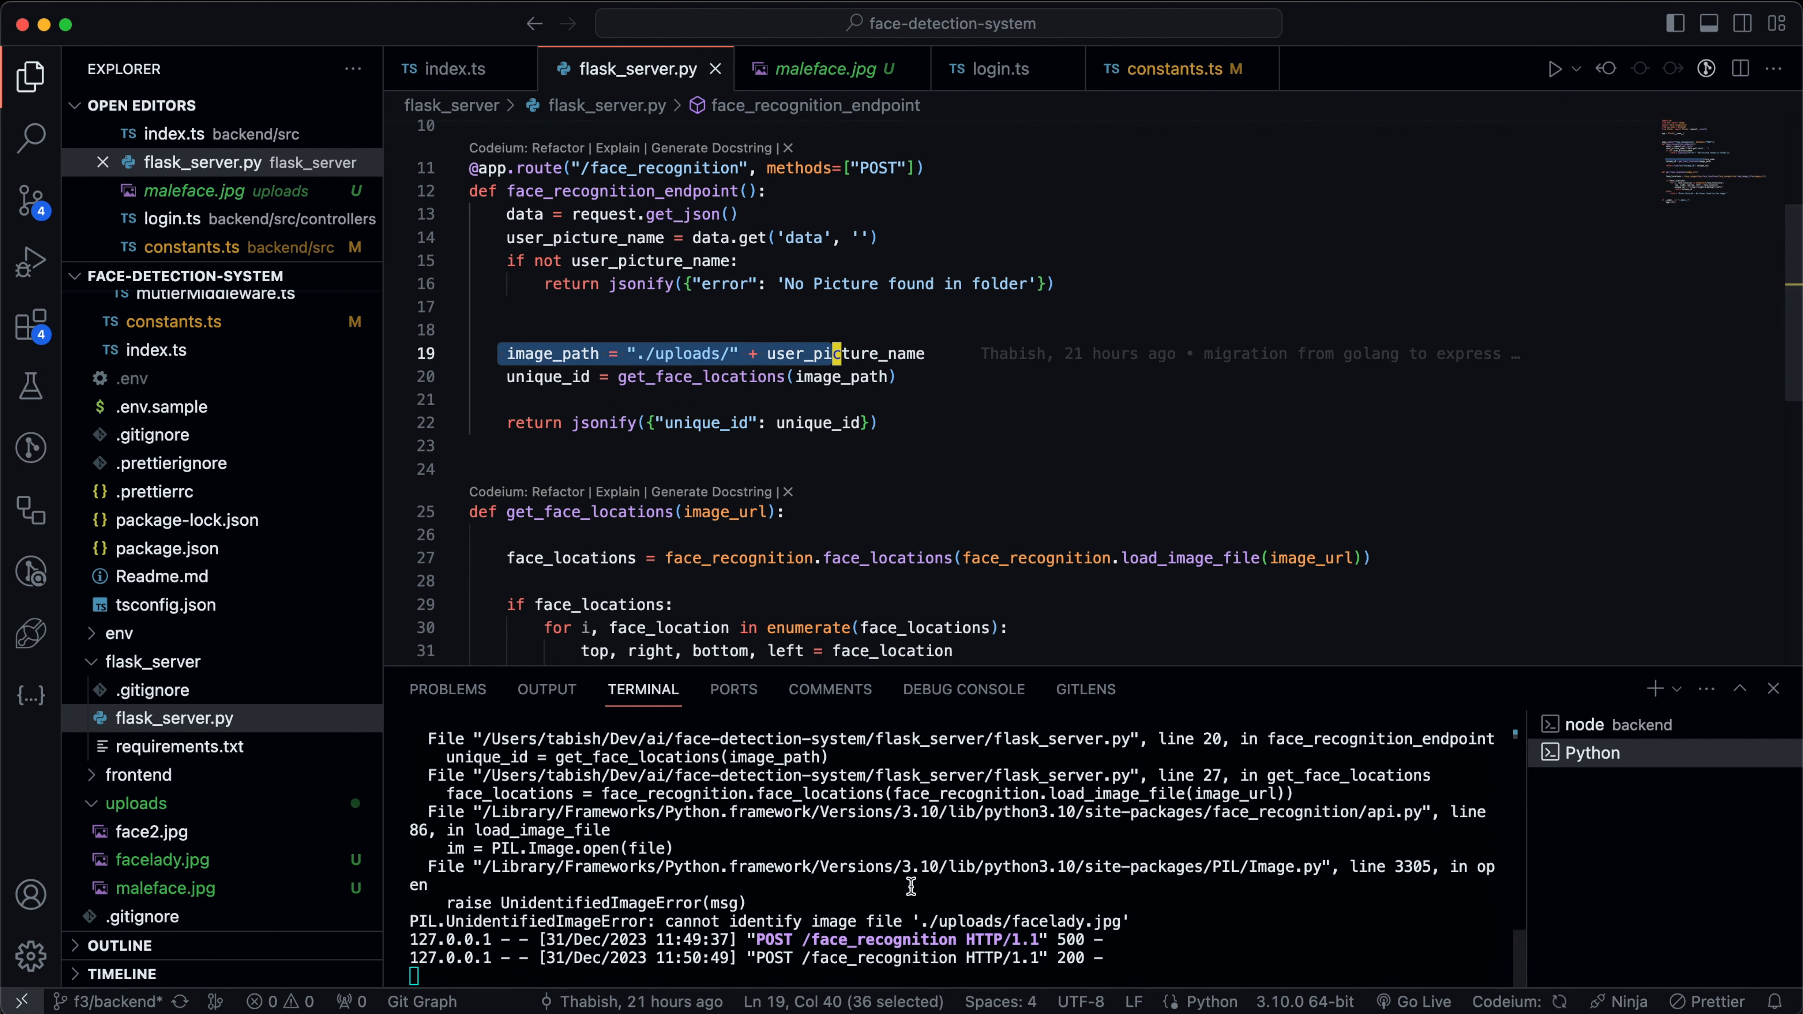
pyautogui.moveTo(456, 69)
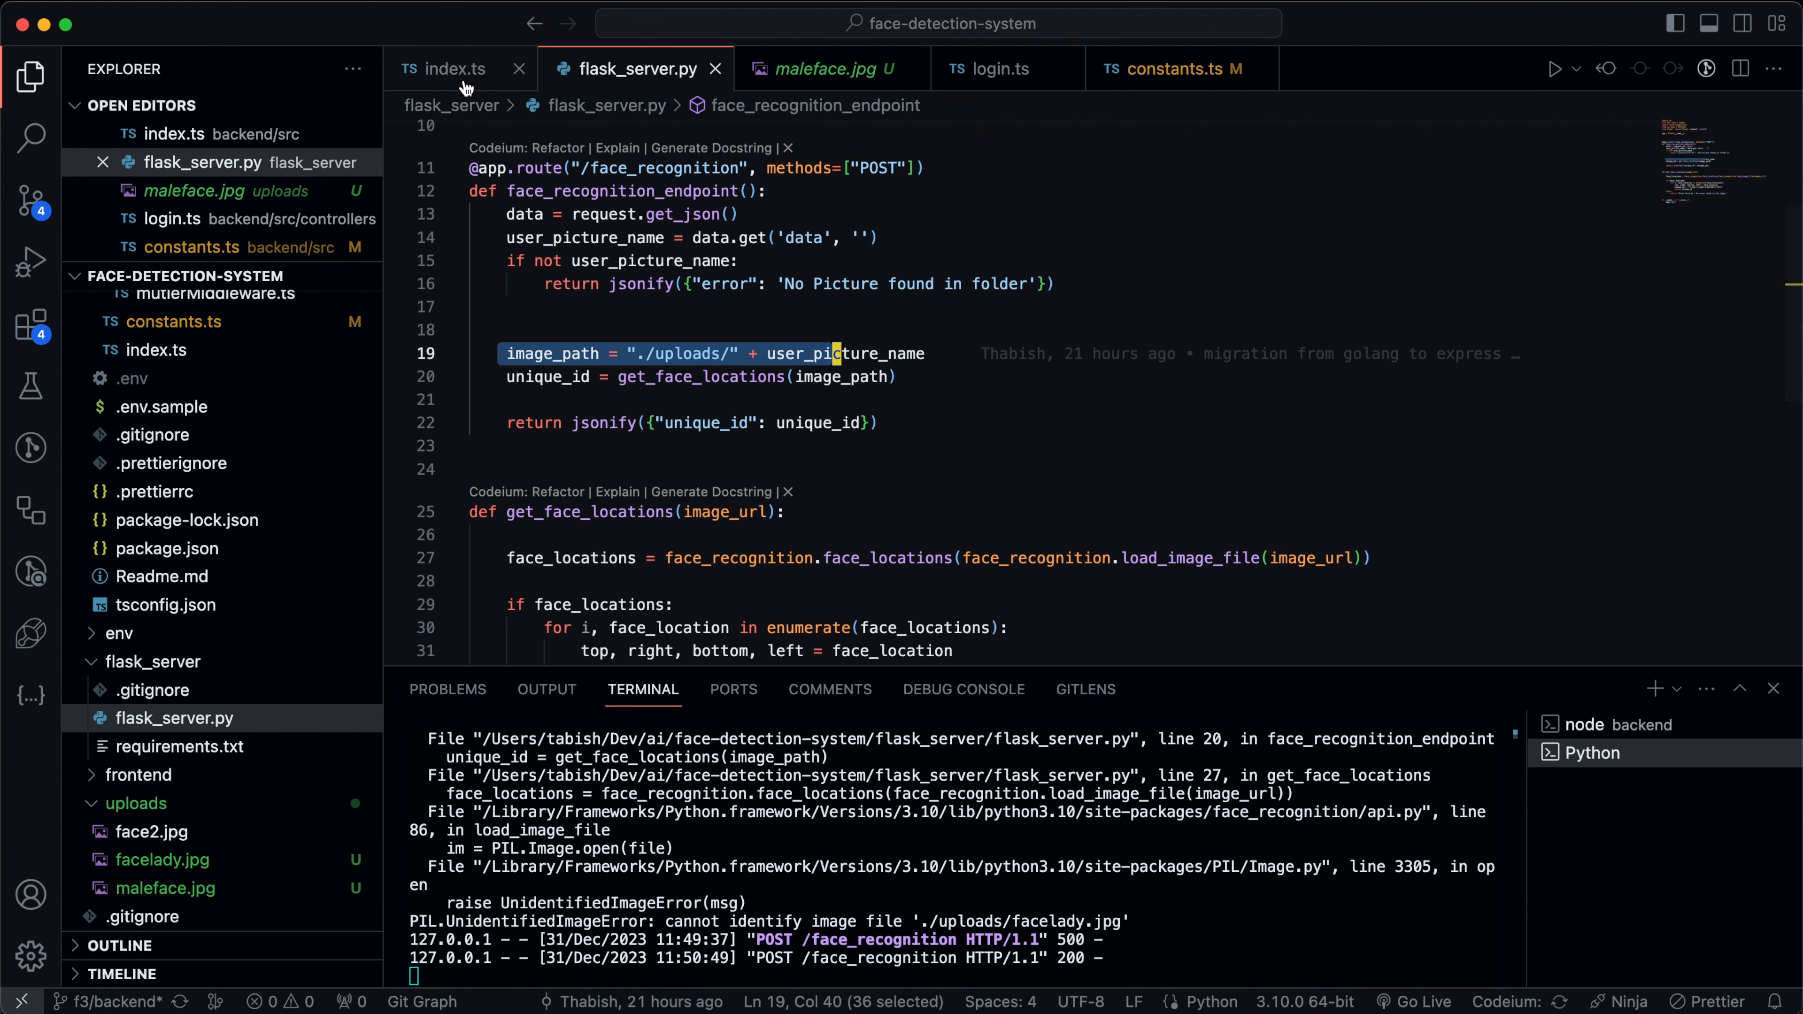
# Show index.ts and expand uploads to list face2.jpg, facelady.jpg and maleface.jpg.
pyautogui.click(456, 68)
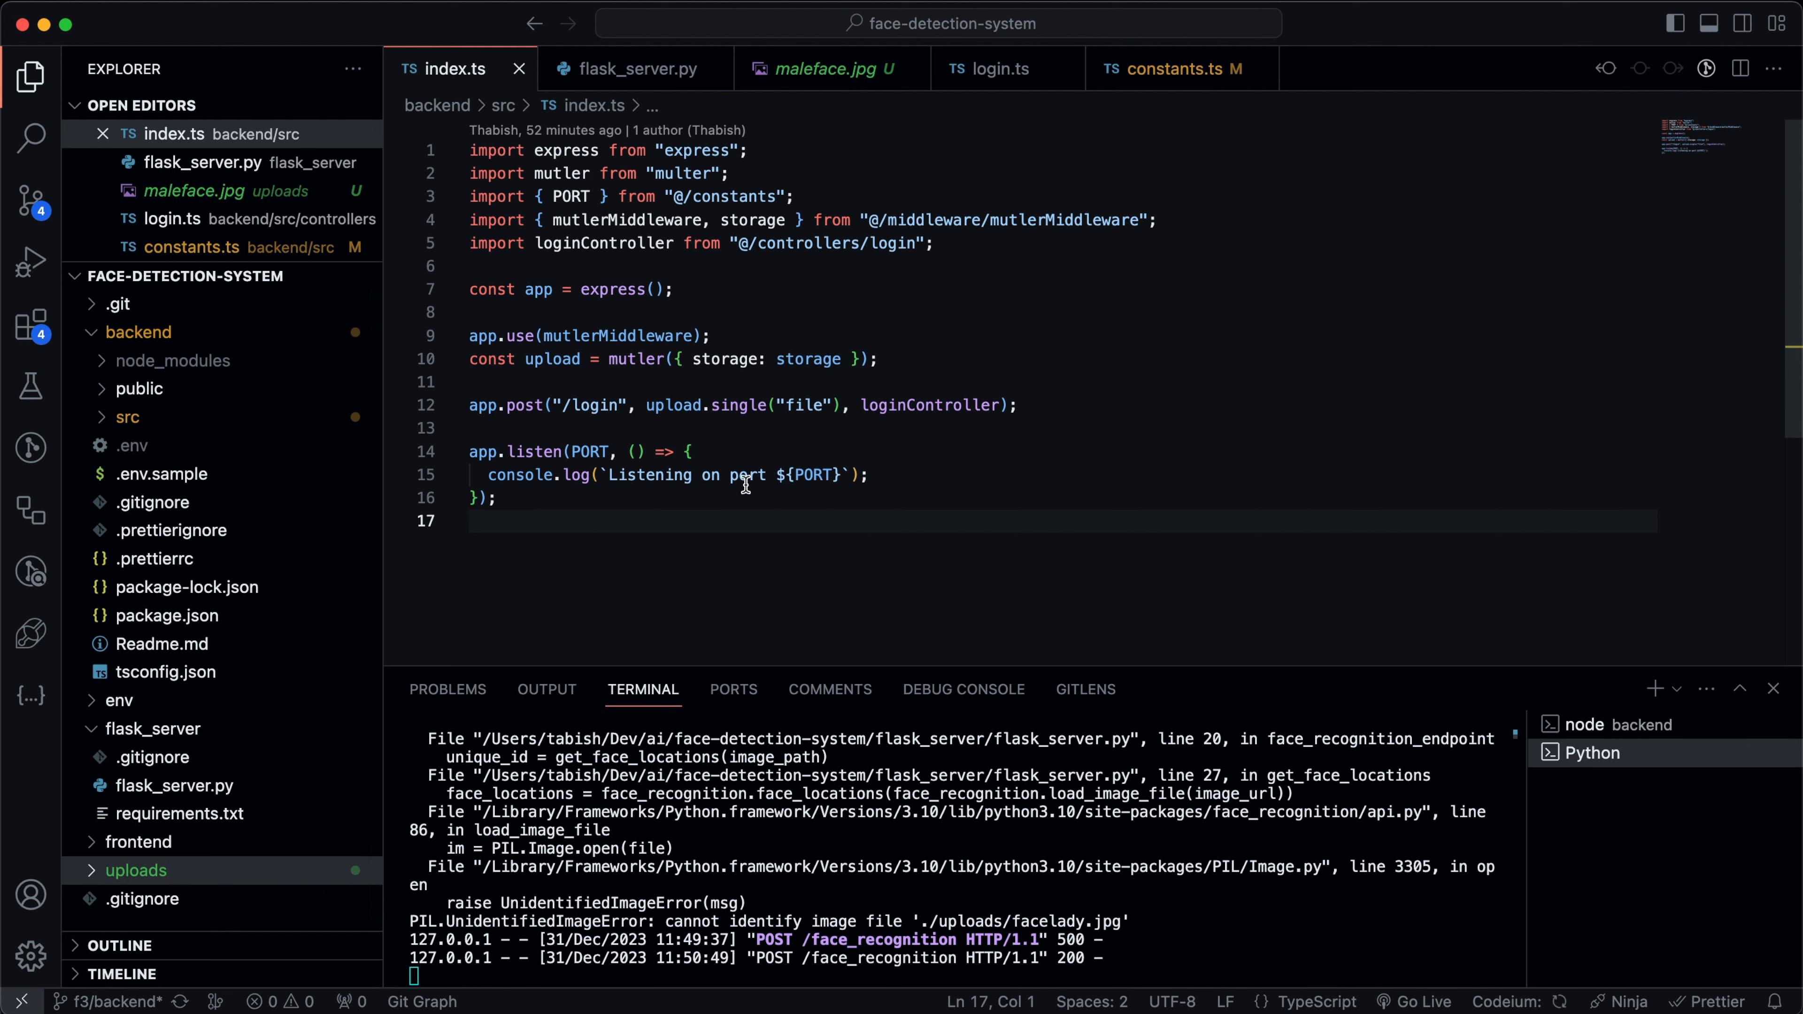
pyautogui.click(135, 860)
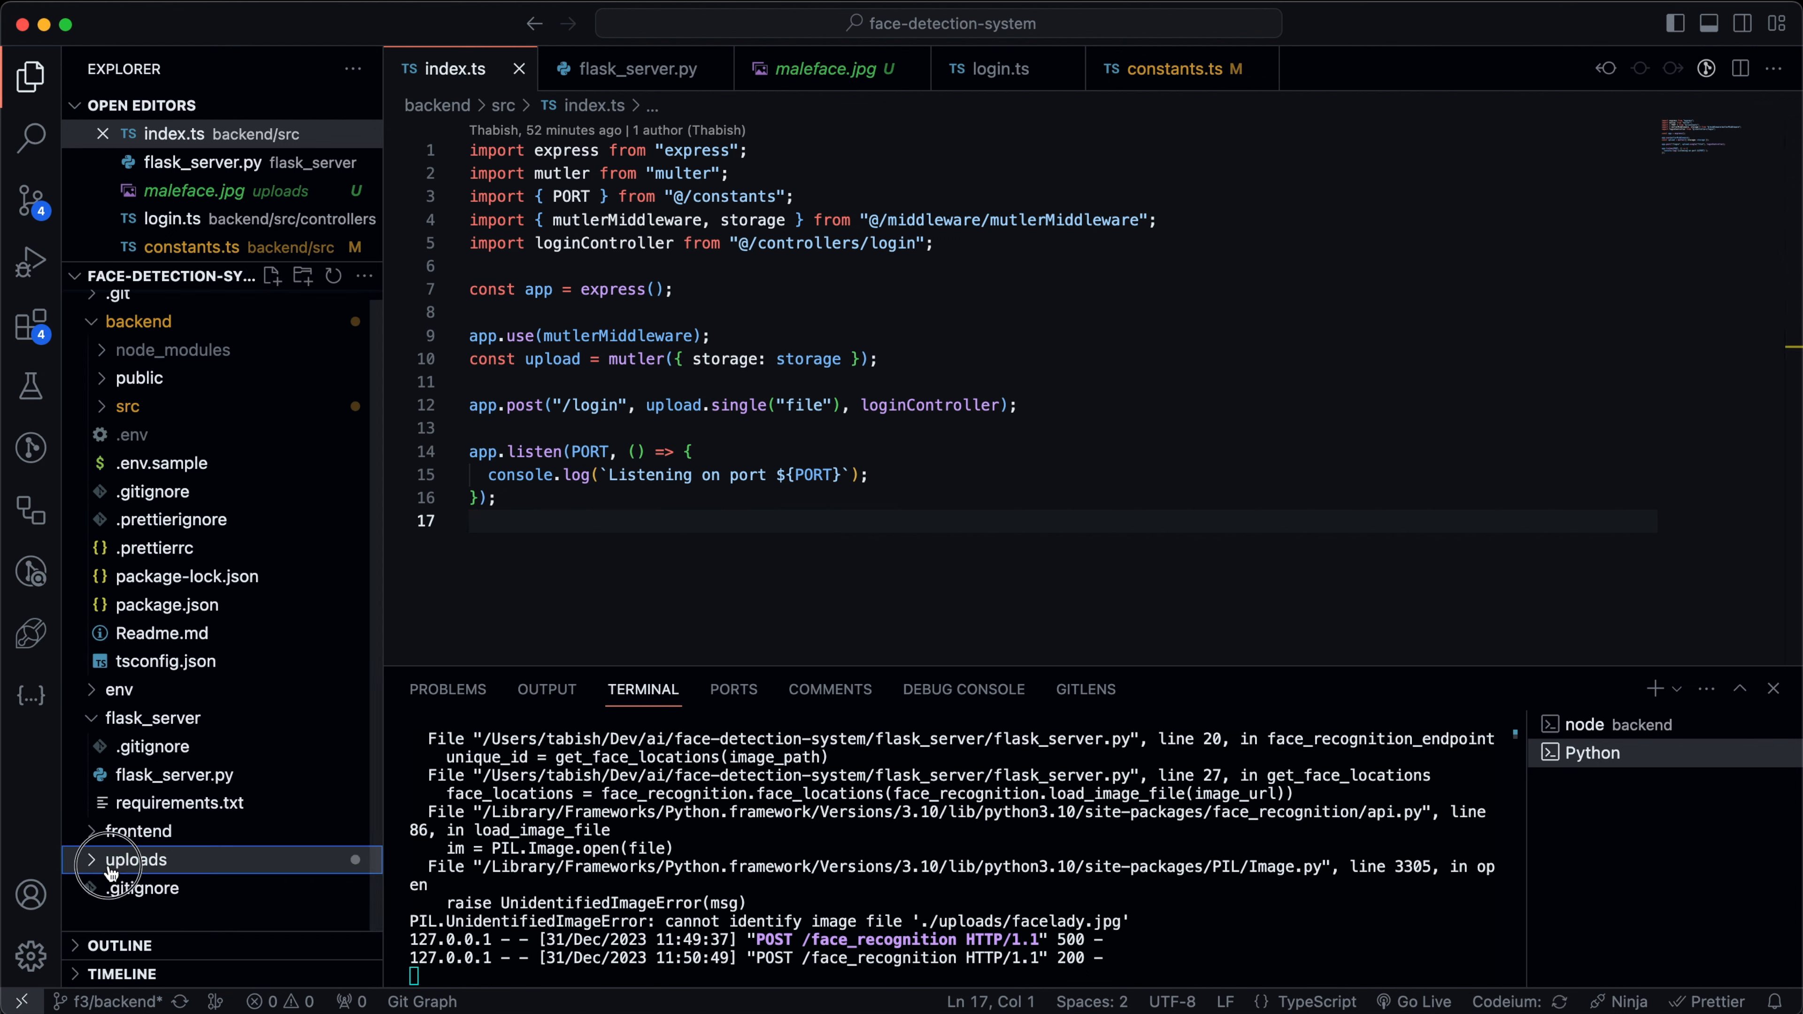
pyautogui.click(134, 859)
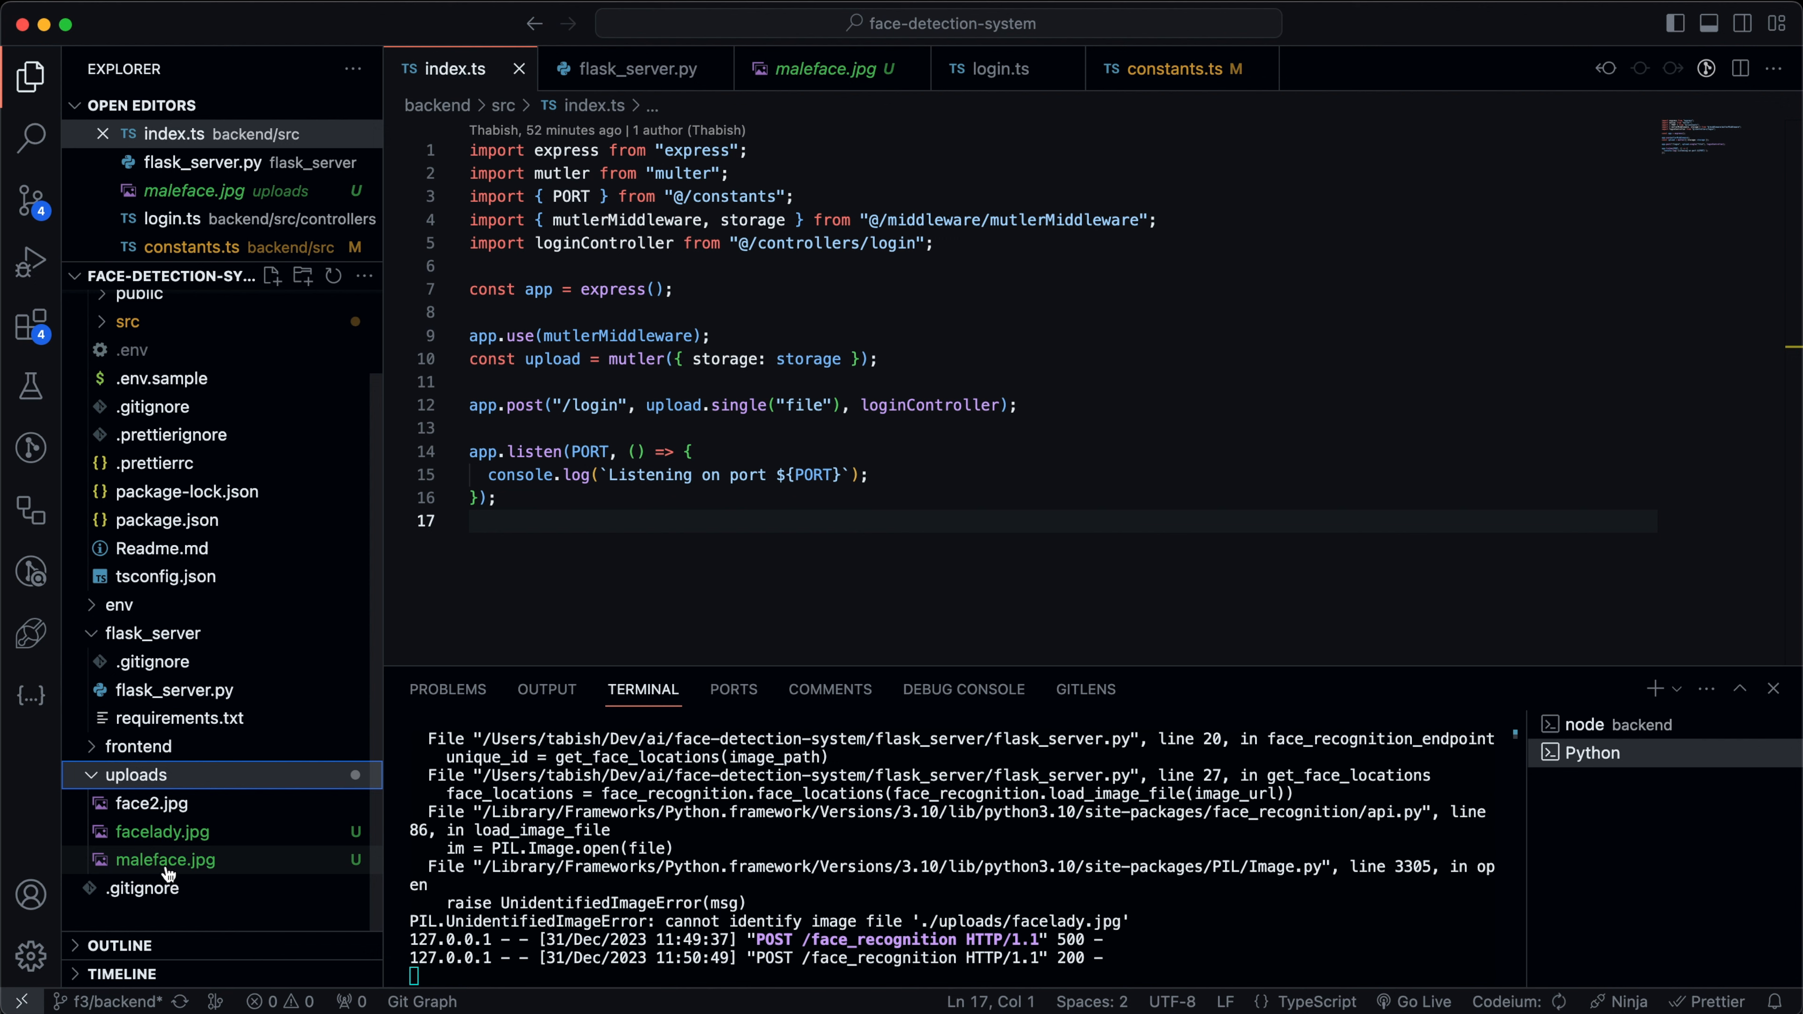
pyautogui.moveTo(165, 860)
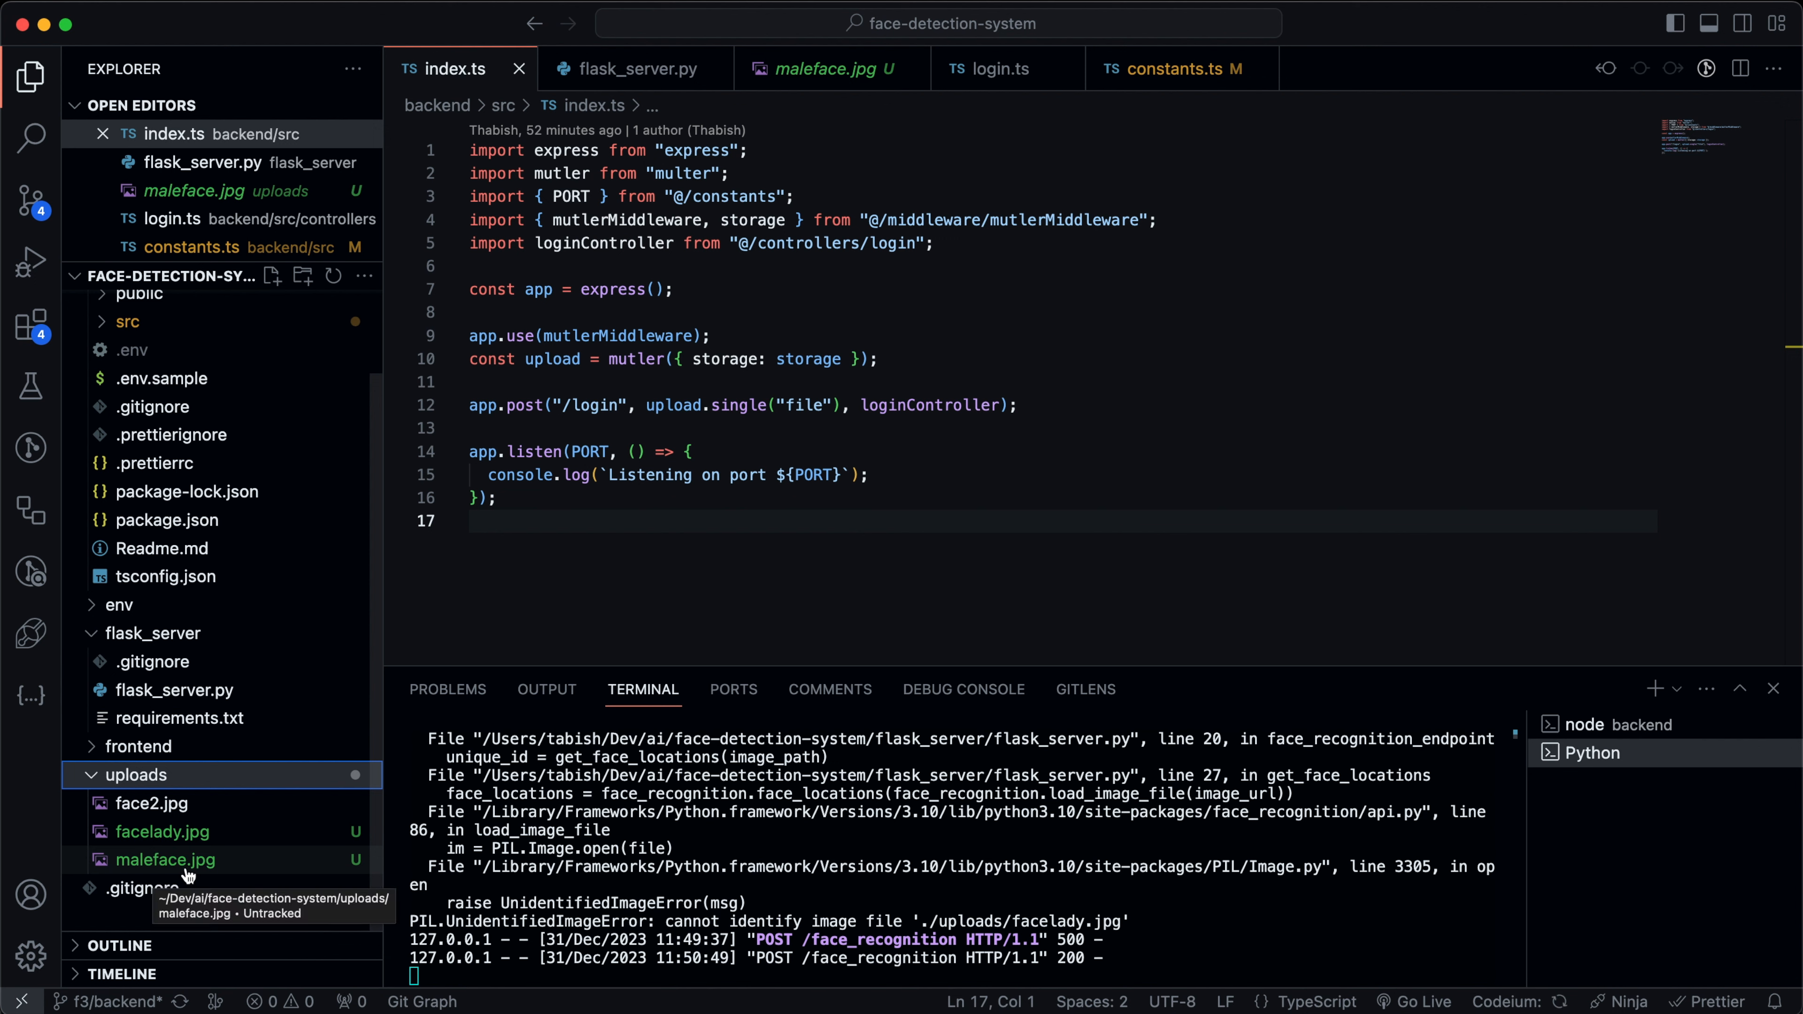
pyautogui.moveTo(184, 860)
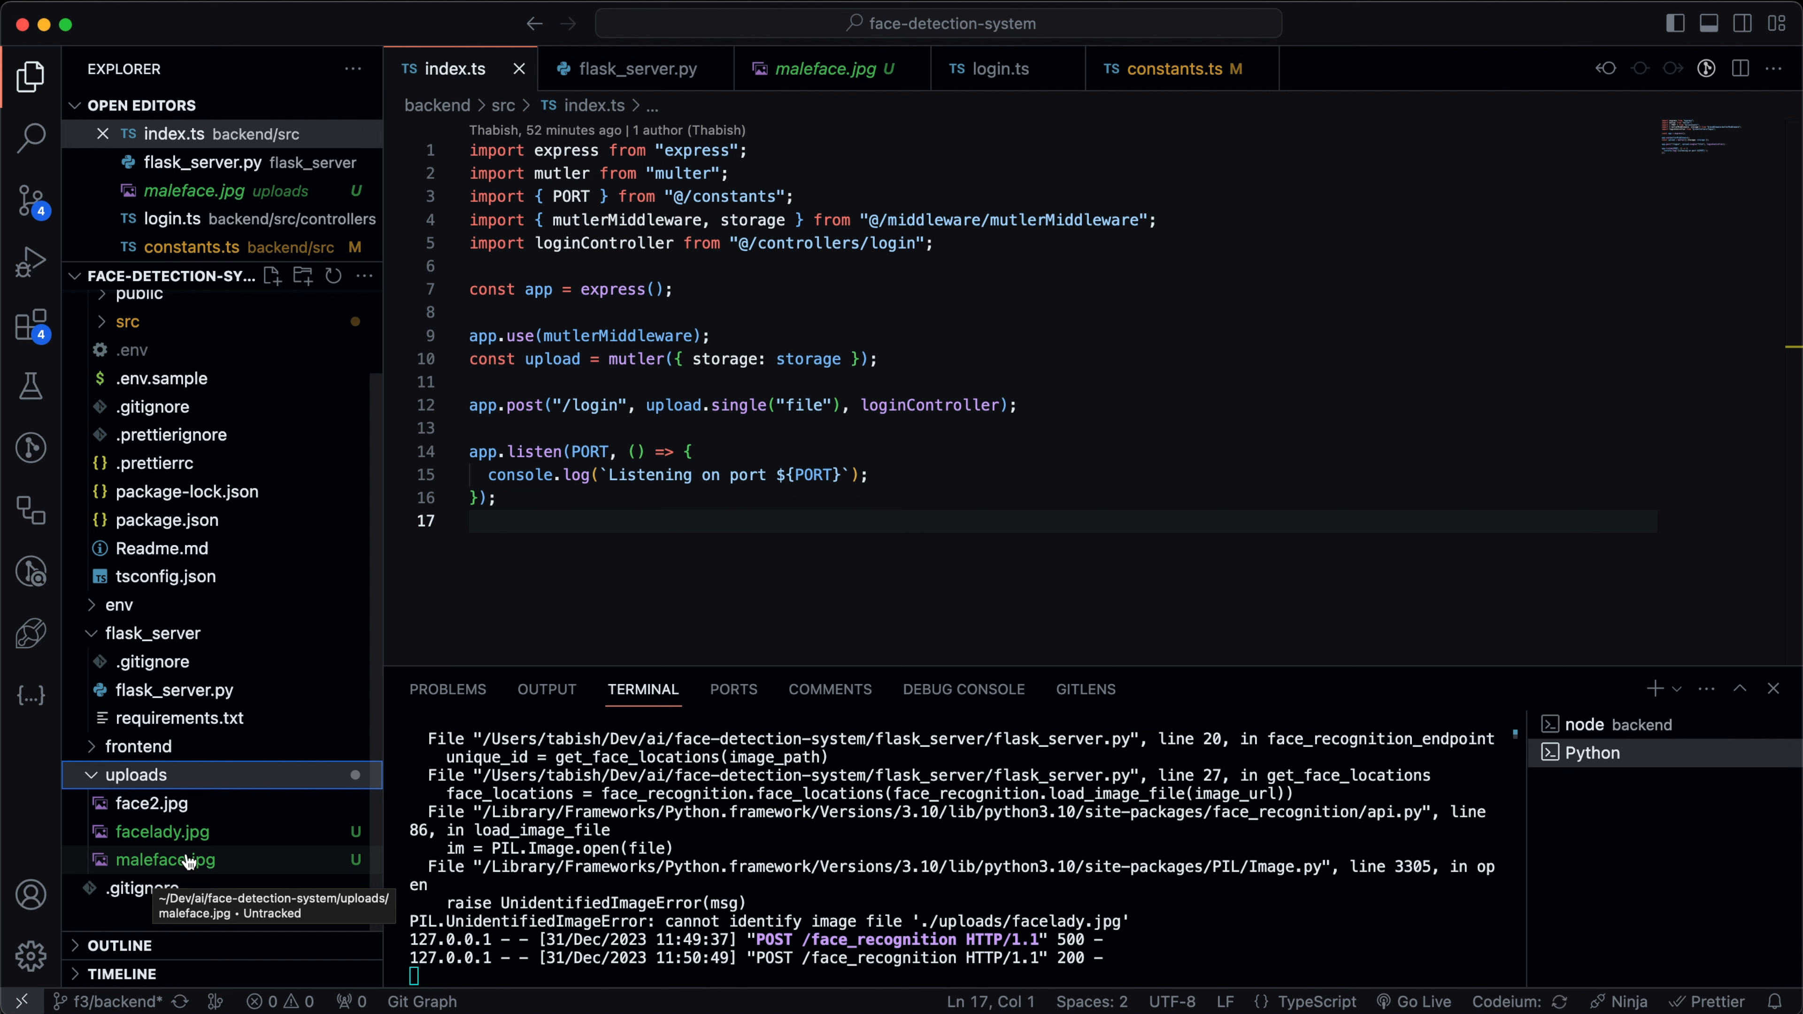
pyautogui.moveTo(680, 319)
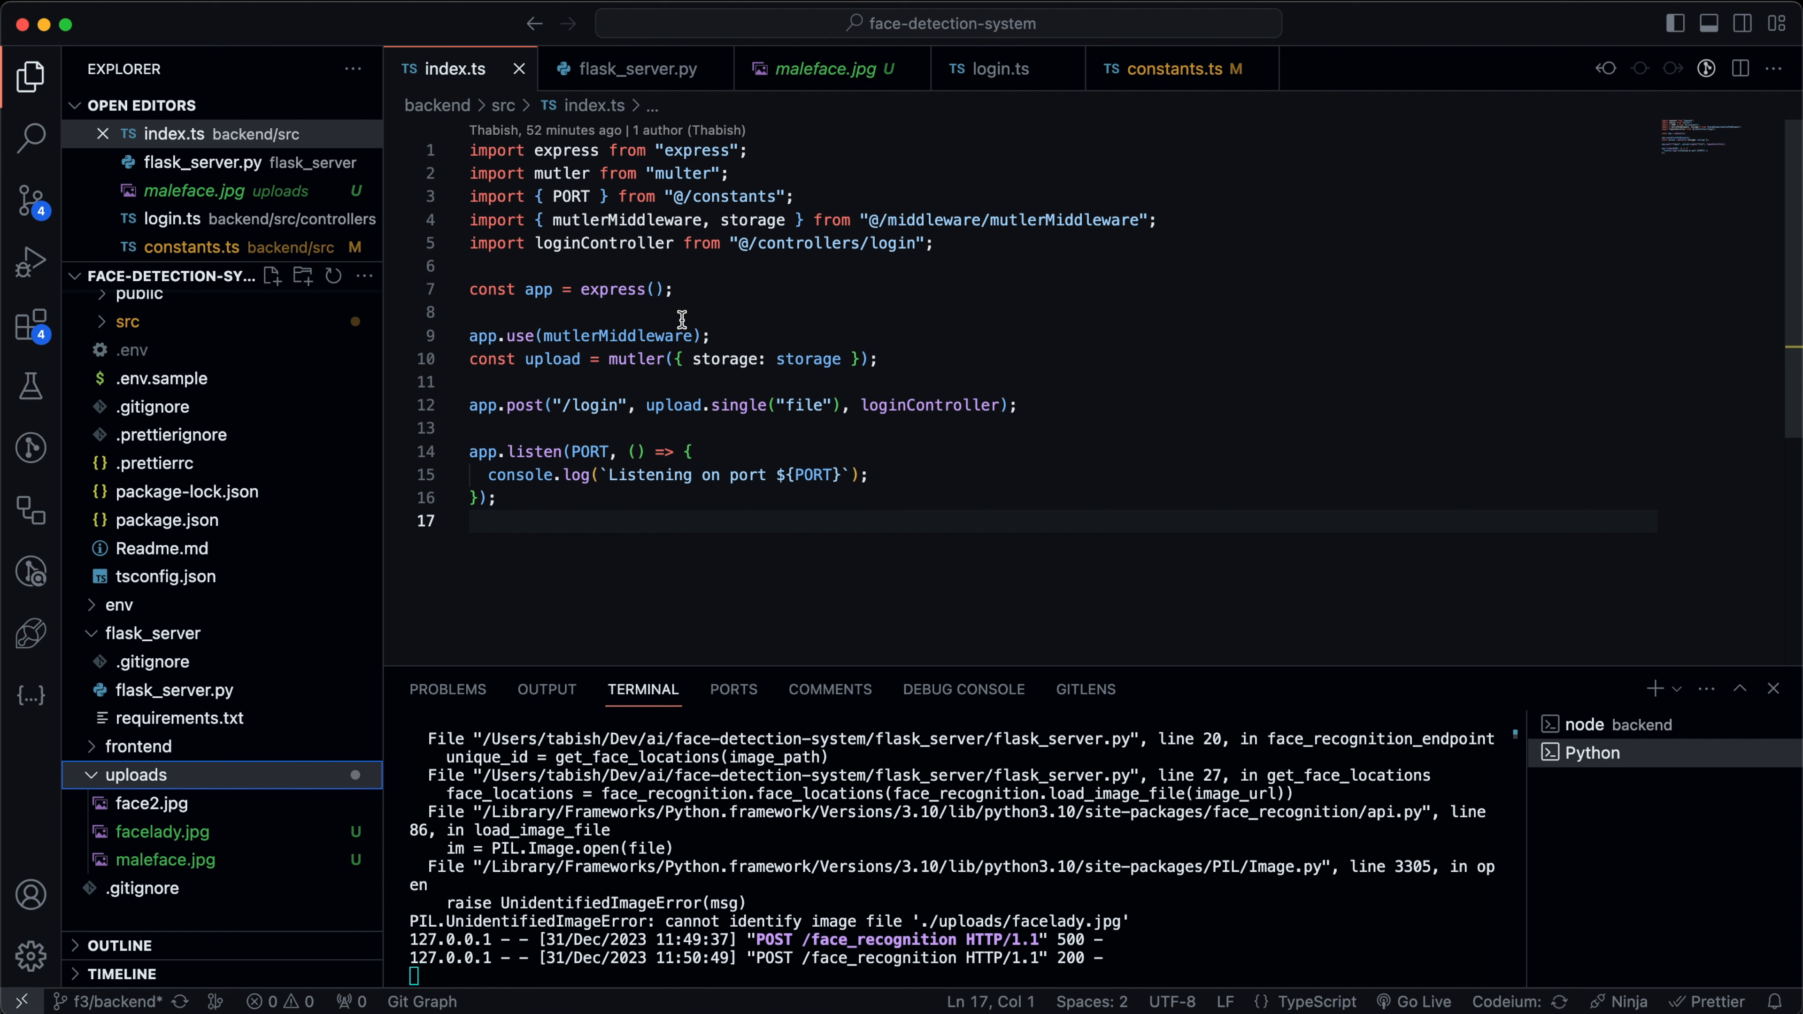